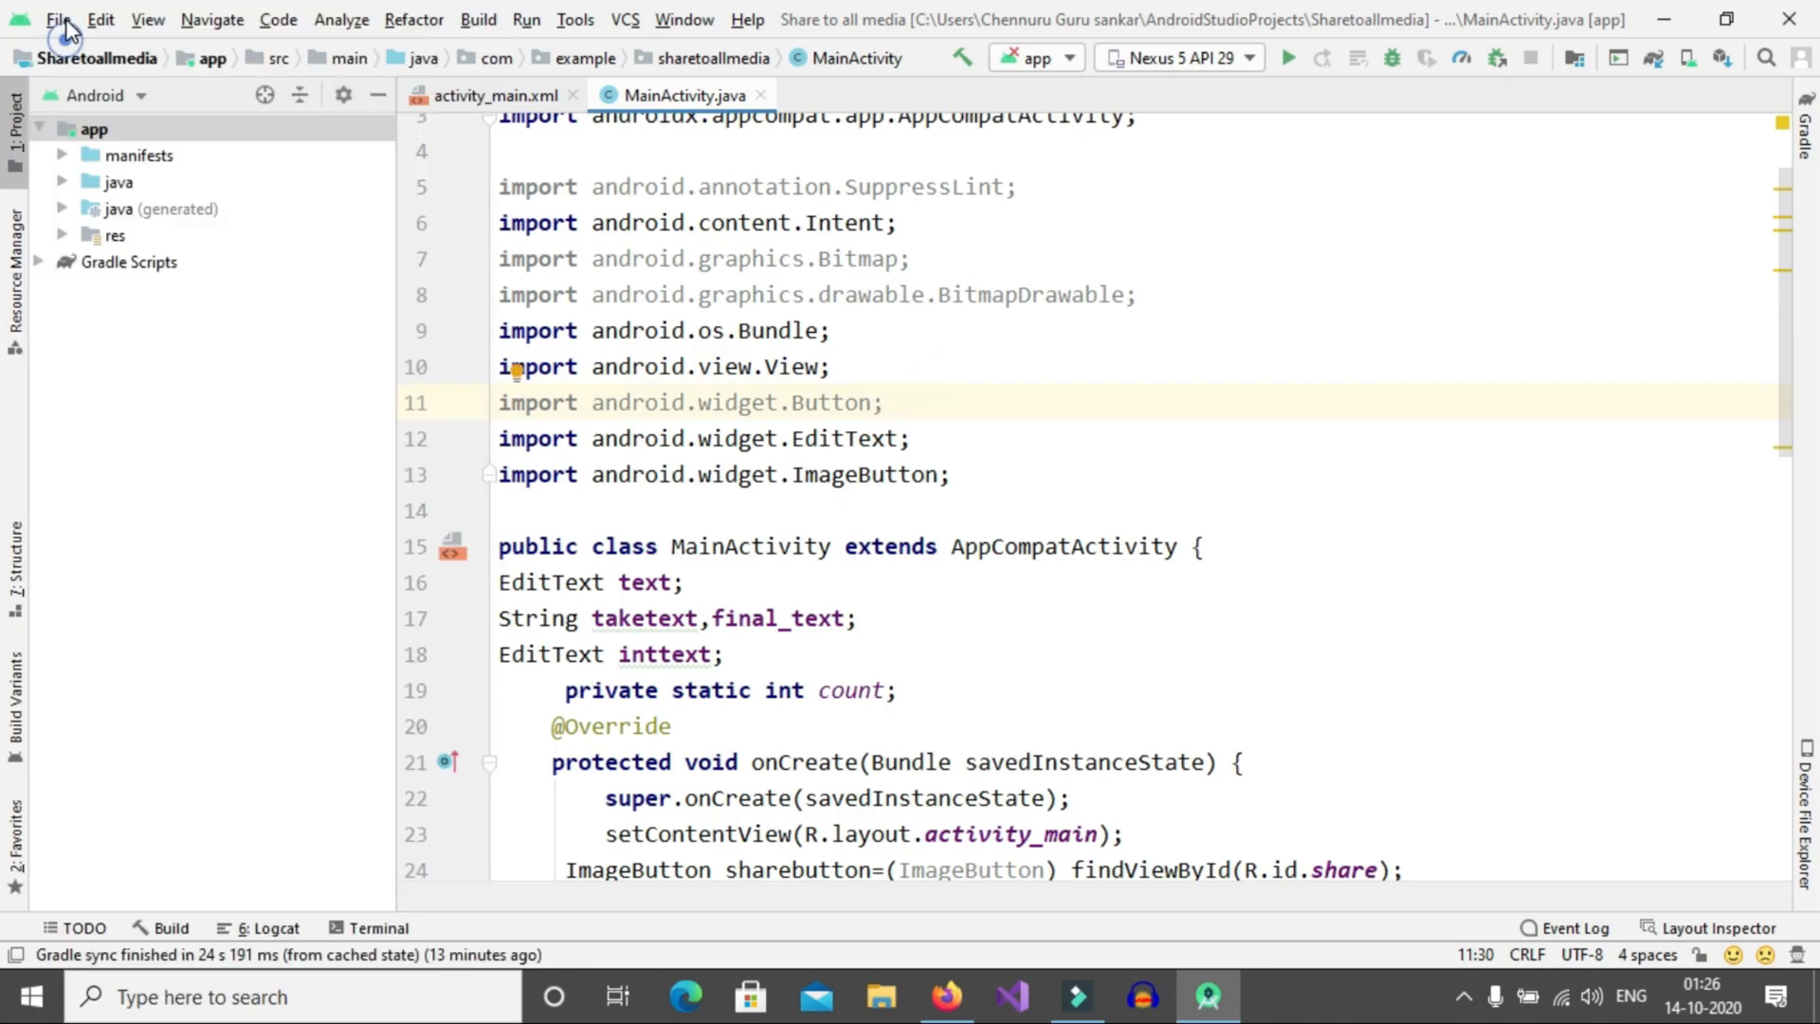
Step: Start a new project from the Empty Activity template
{"action": "left_click", "coordinate": [59, 19]}
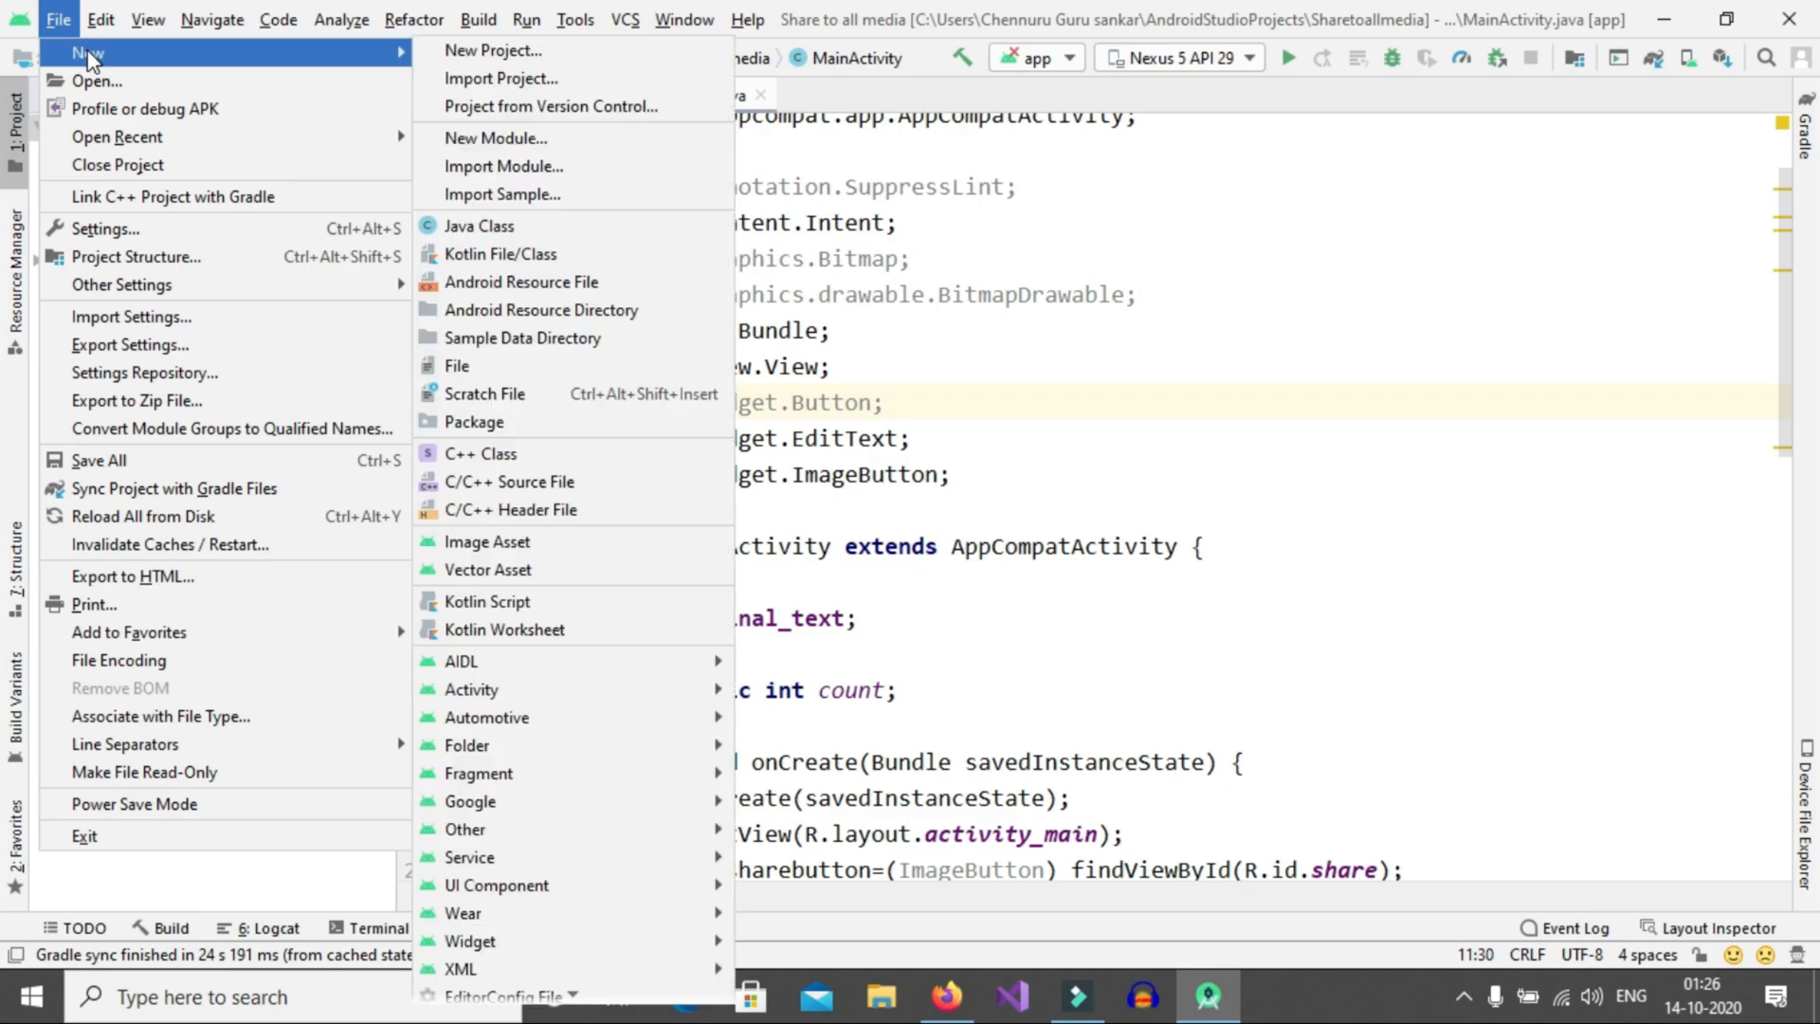
{"action": "mouse_move", "coordinate": [454, 55]}
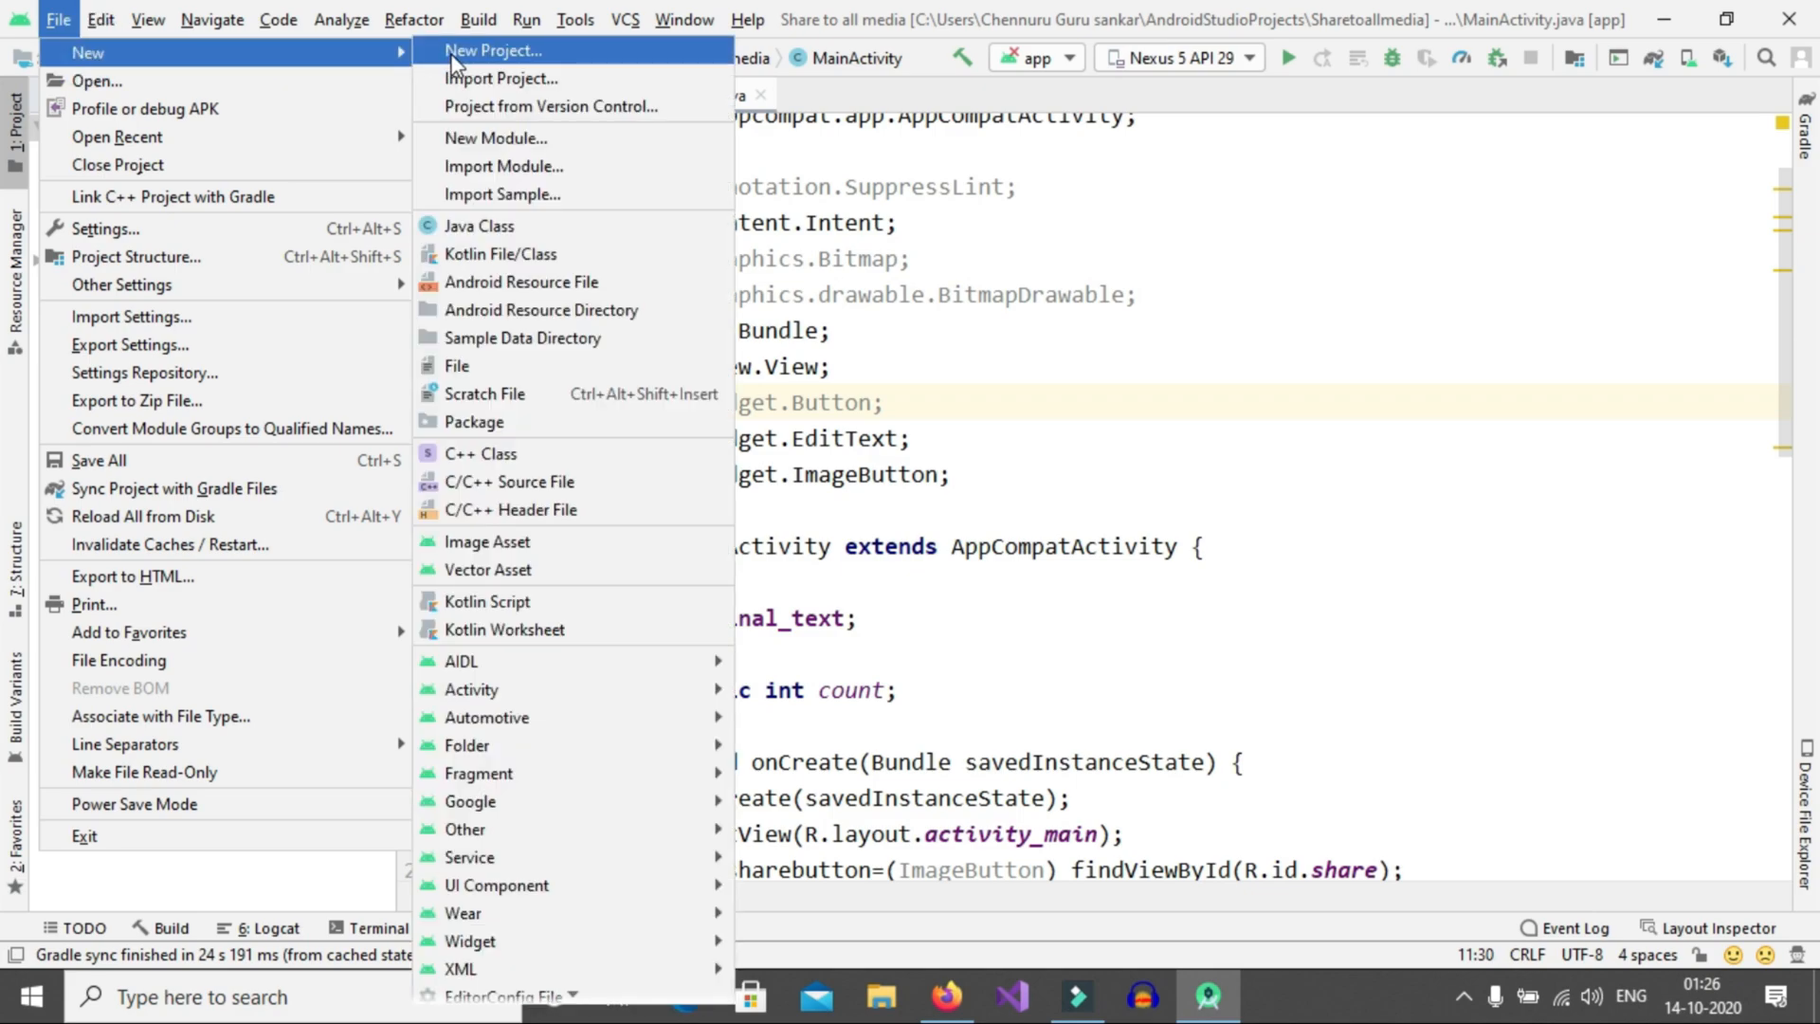
{"action": "key", "text": "Escape"}
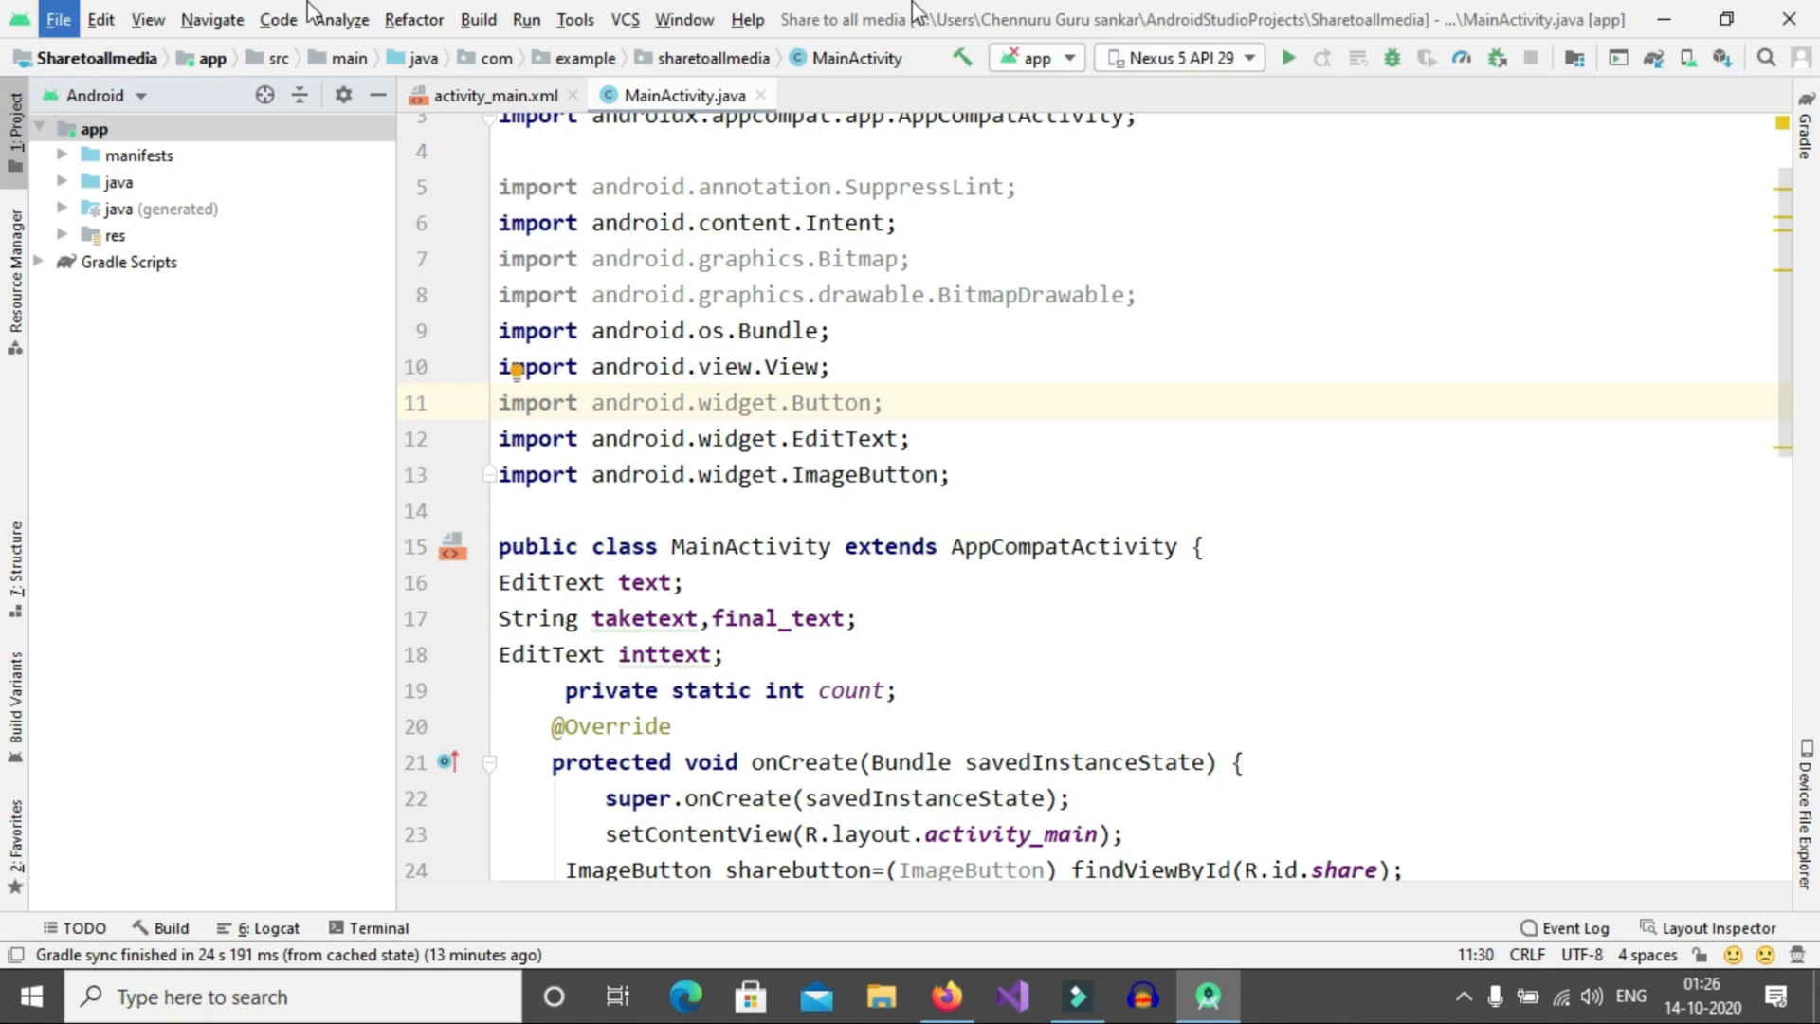
{"action": "left_click", "coordinate": [64, 21]}
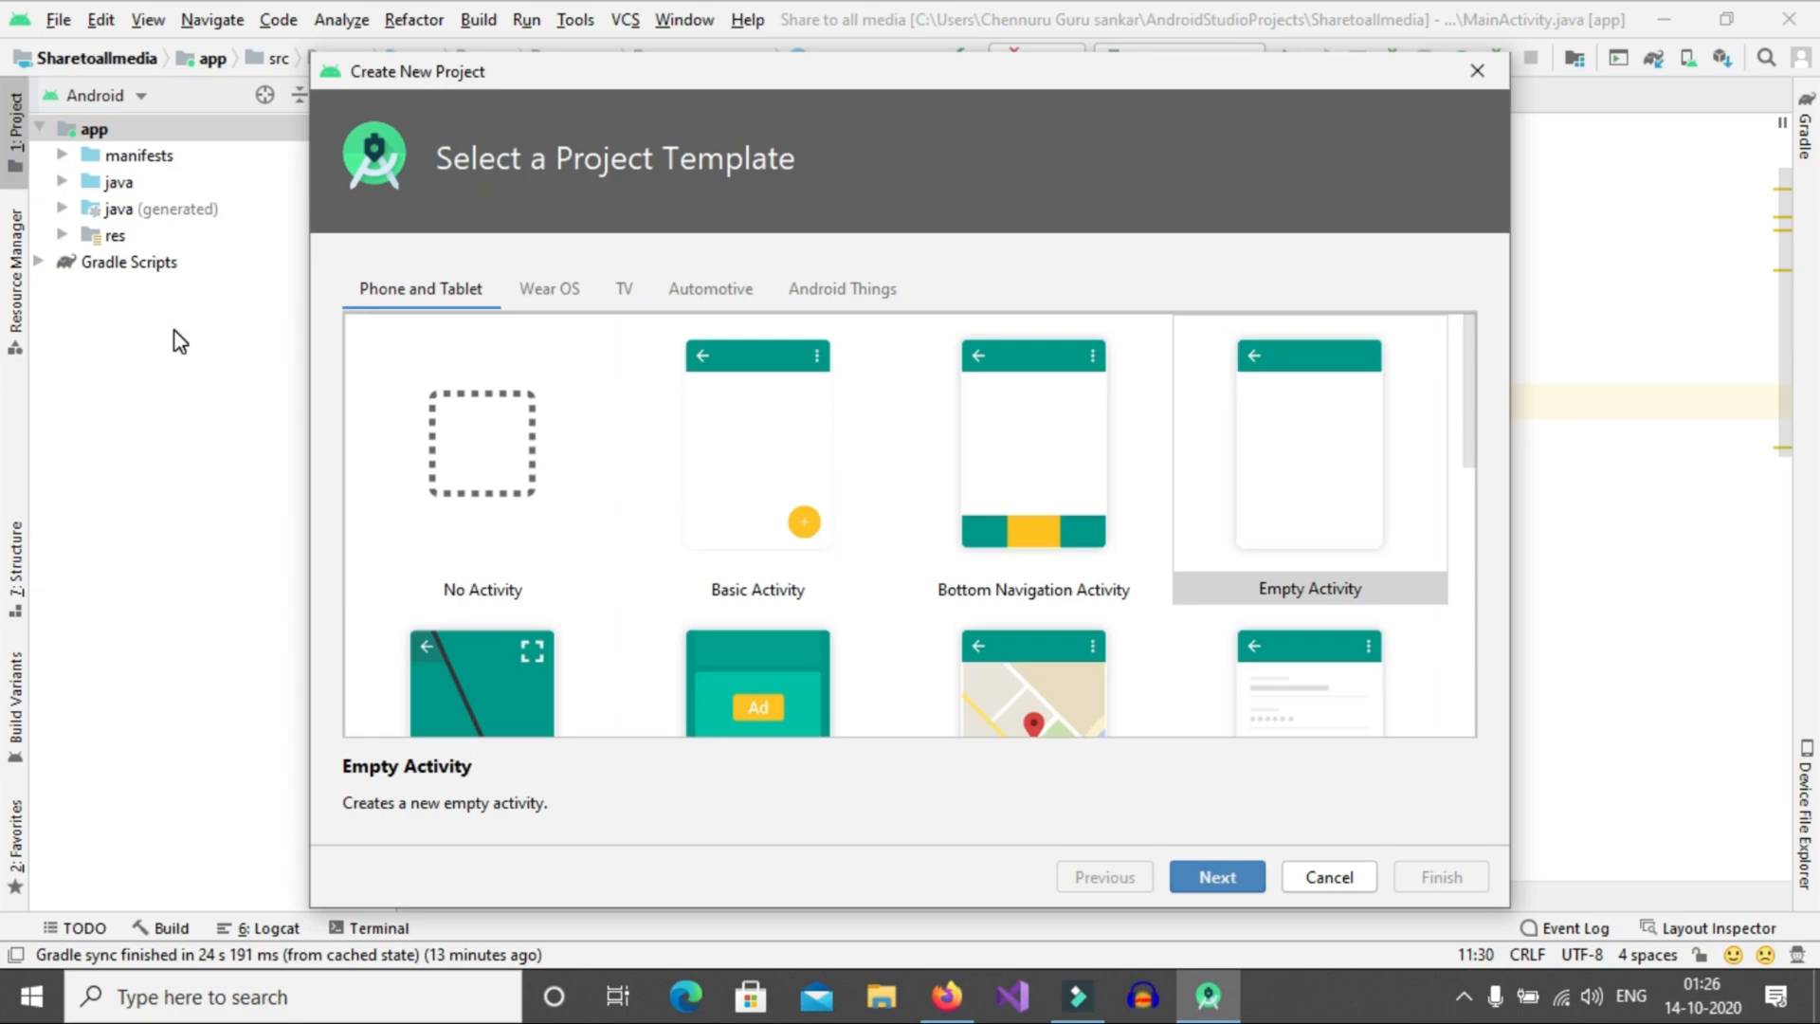
{"action": "mouse_move", "coordinate": [1270, 441]}
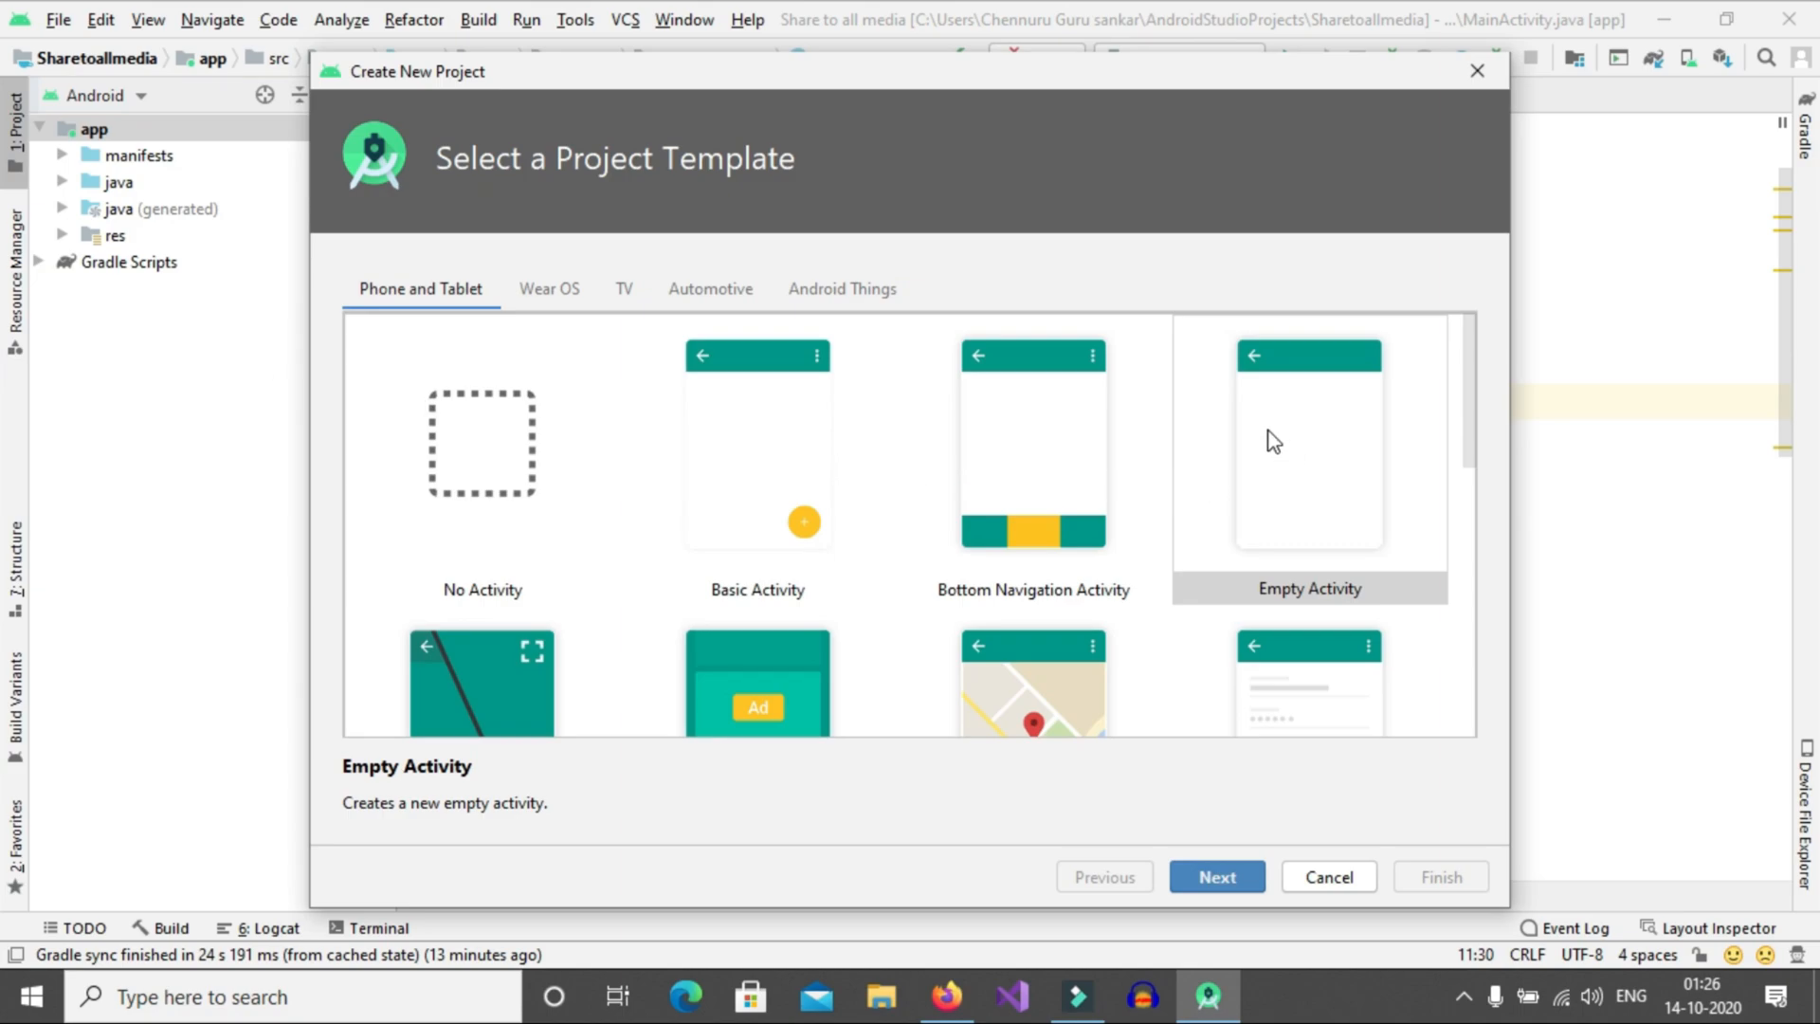
{"action": "left_click", "coordinate": [1308, 452]}
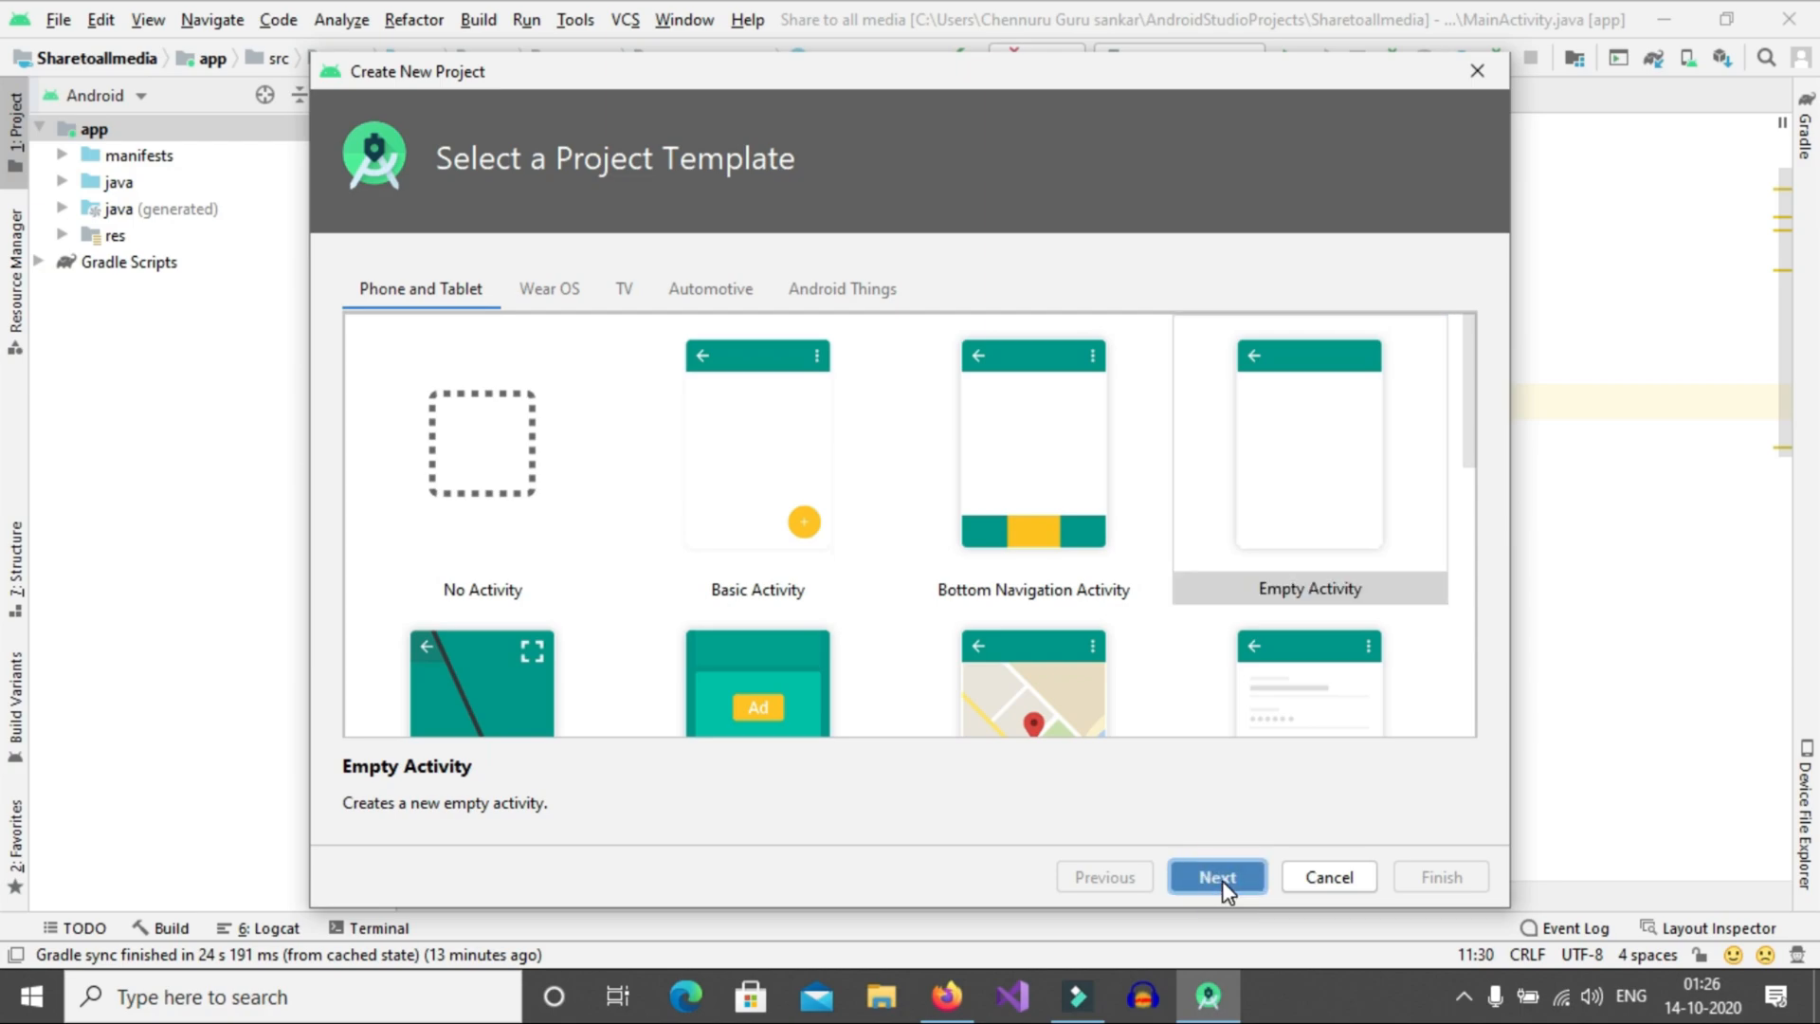
{"action": "left_click", "coordinate": [1217, 875]}
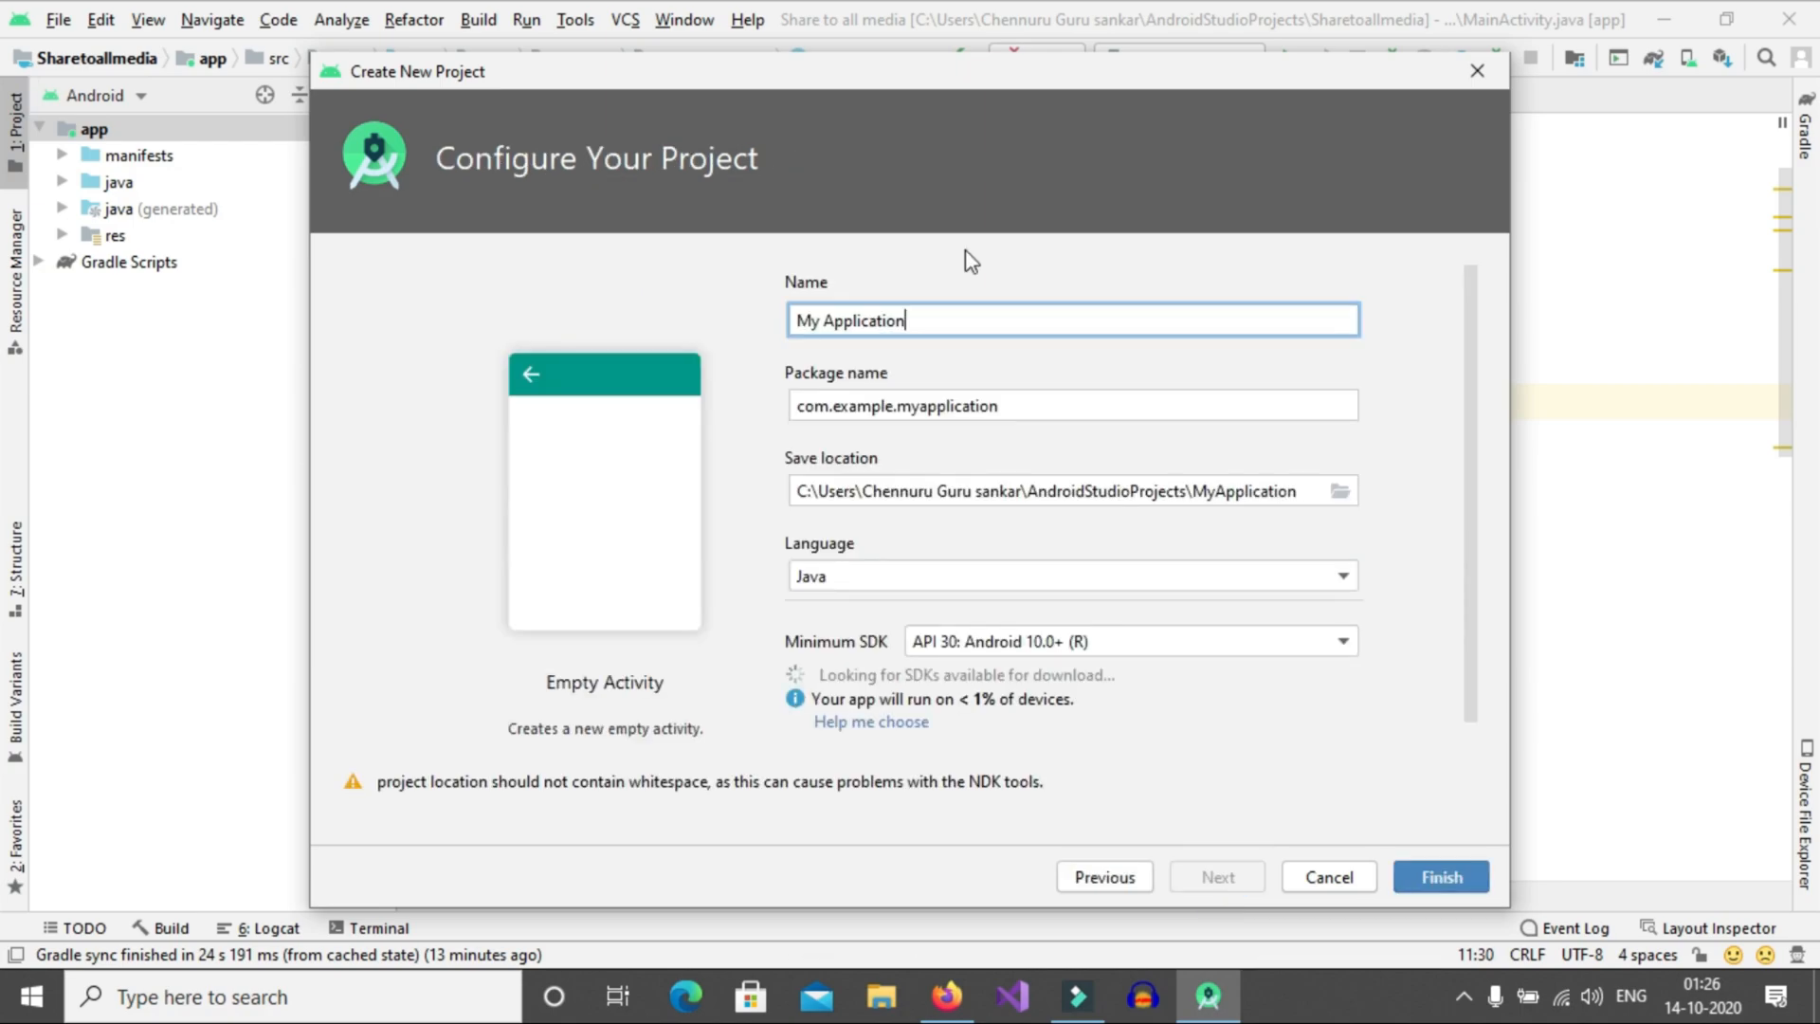
Step: Name the project imgAnimation and set its minimum SDK to API 20
{"action": "triple_click", "coordinate": [848, 319]}
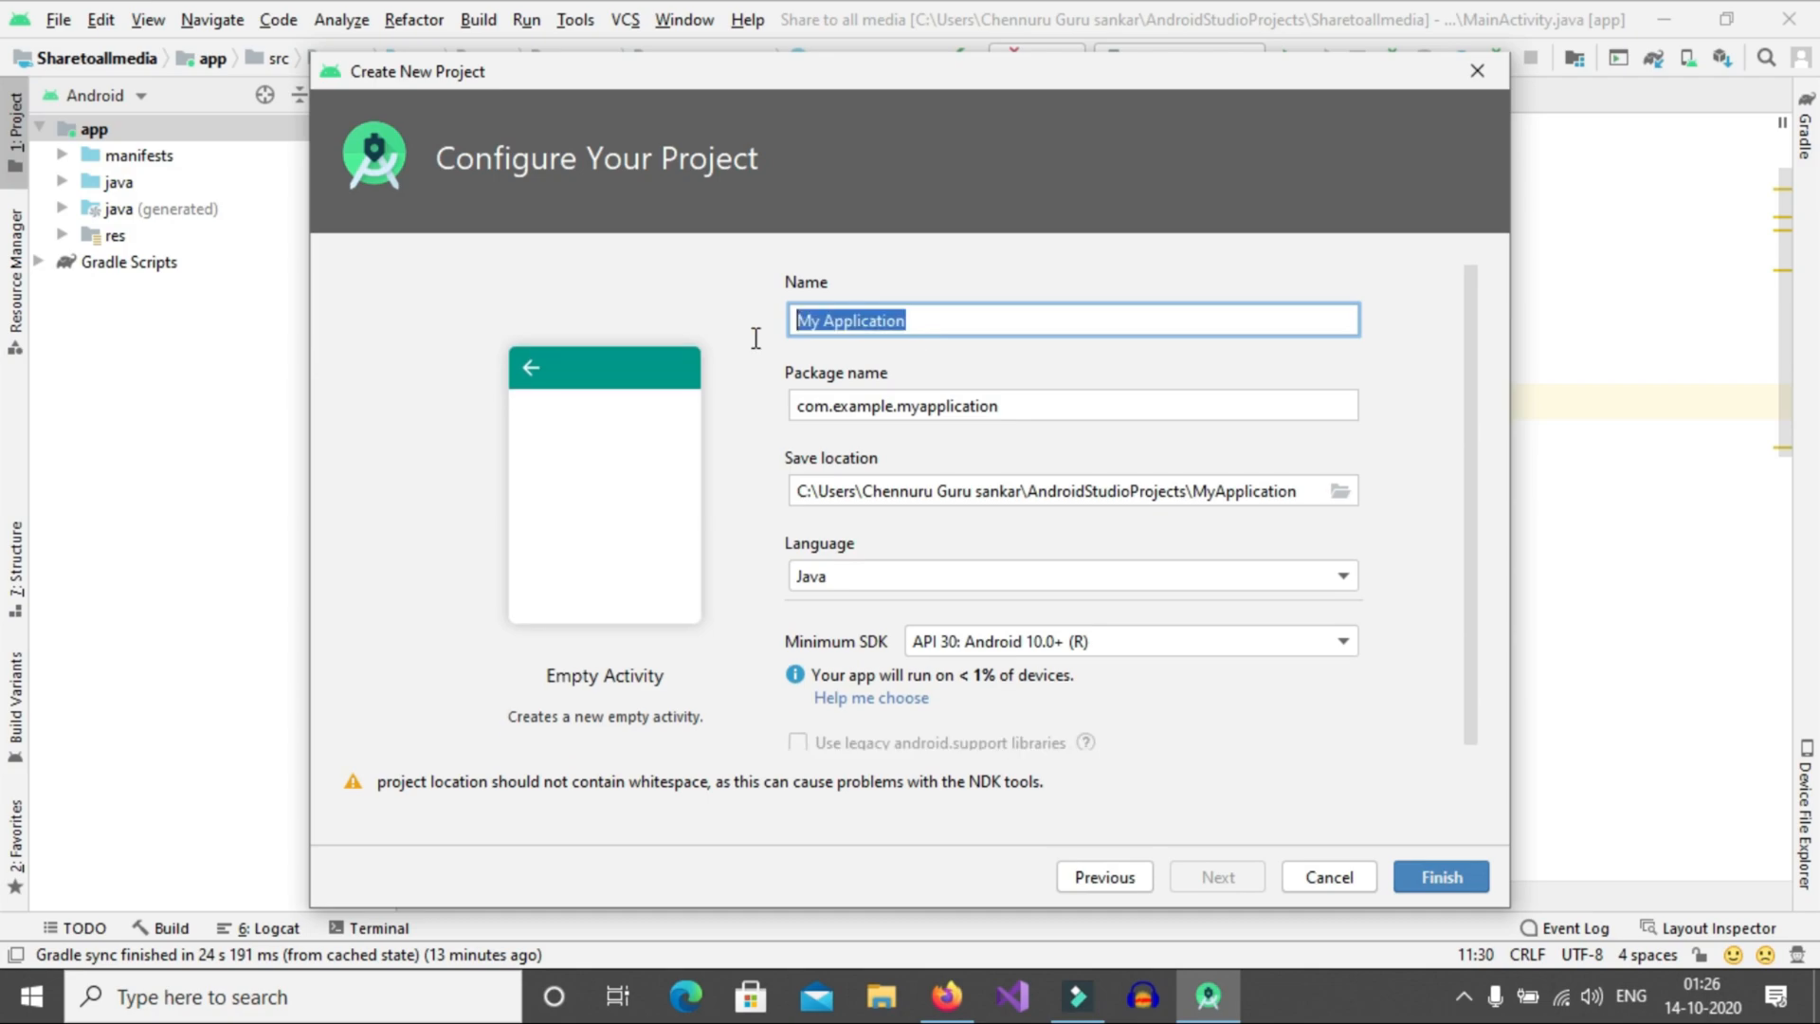
{"action": "mouse_move", "coordinate": [755, 323]}
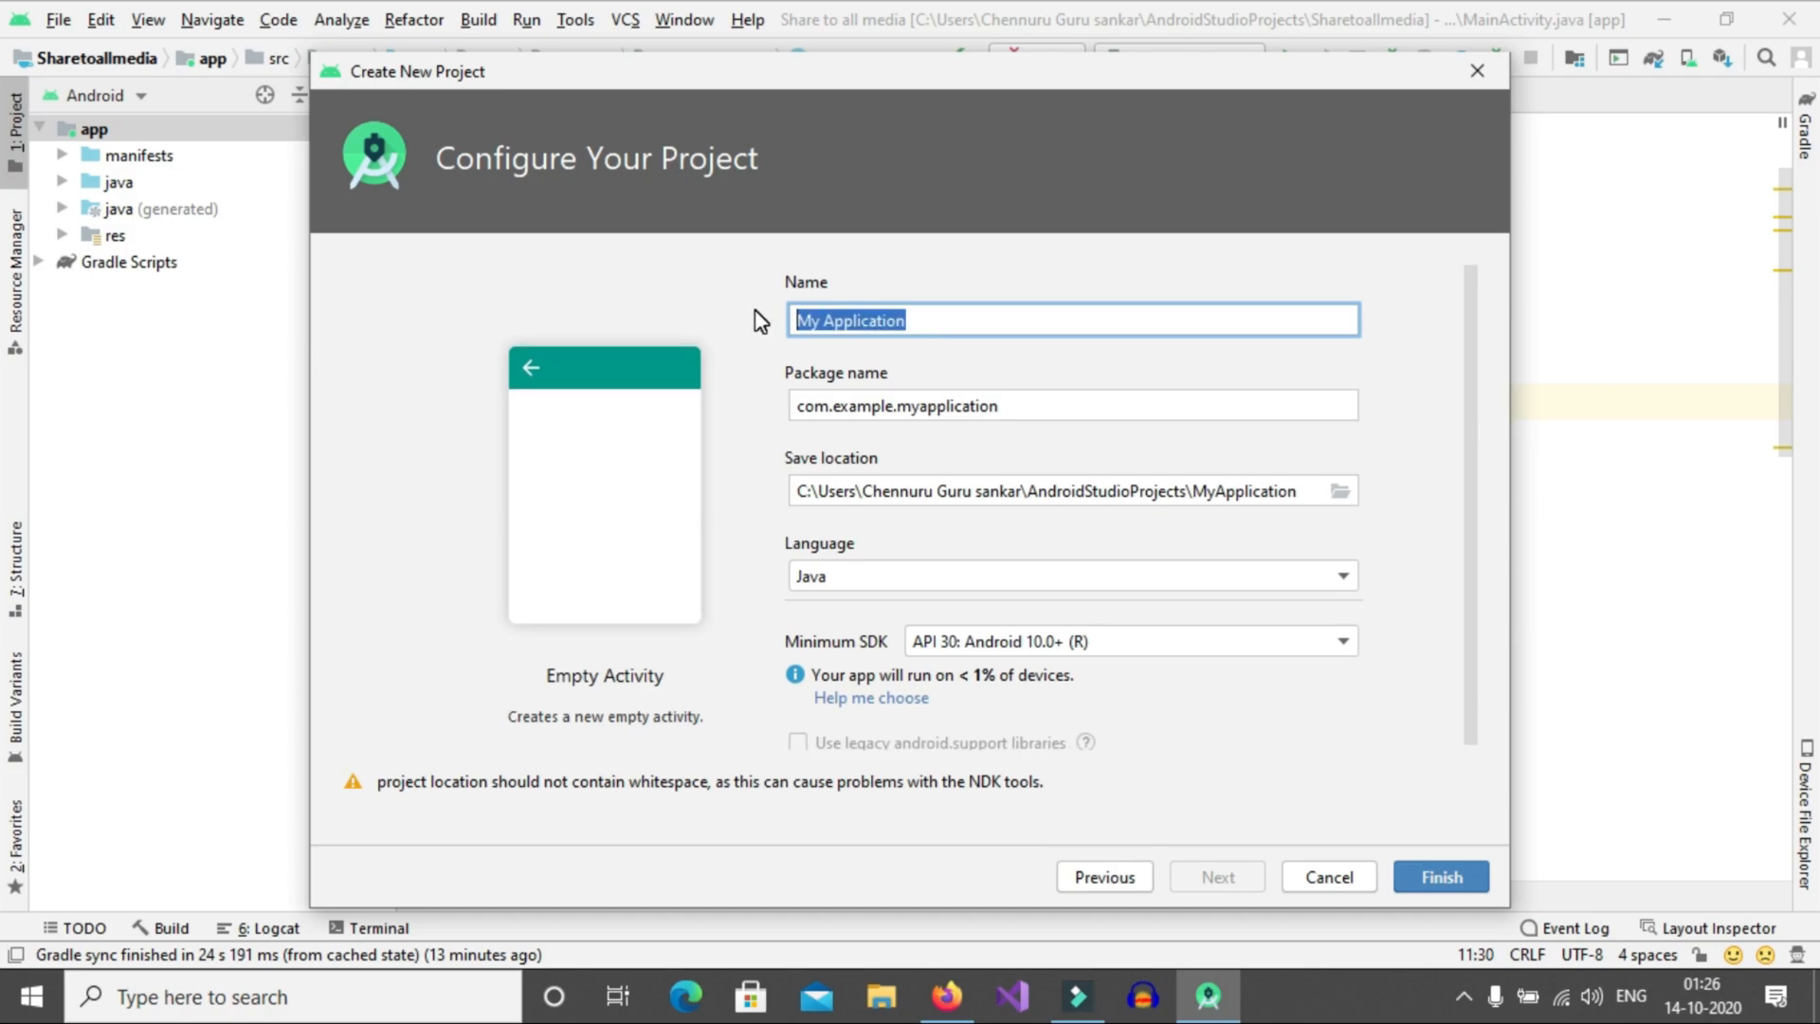
{"action": "type", "text": "imgA"}
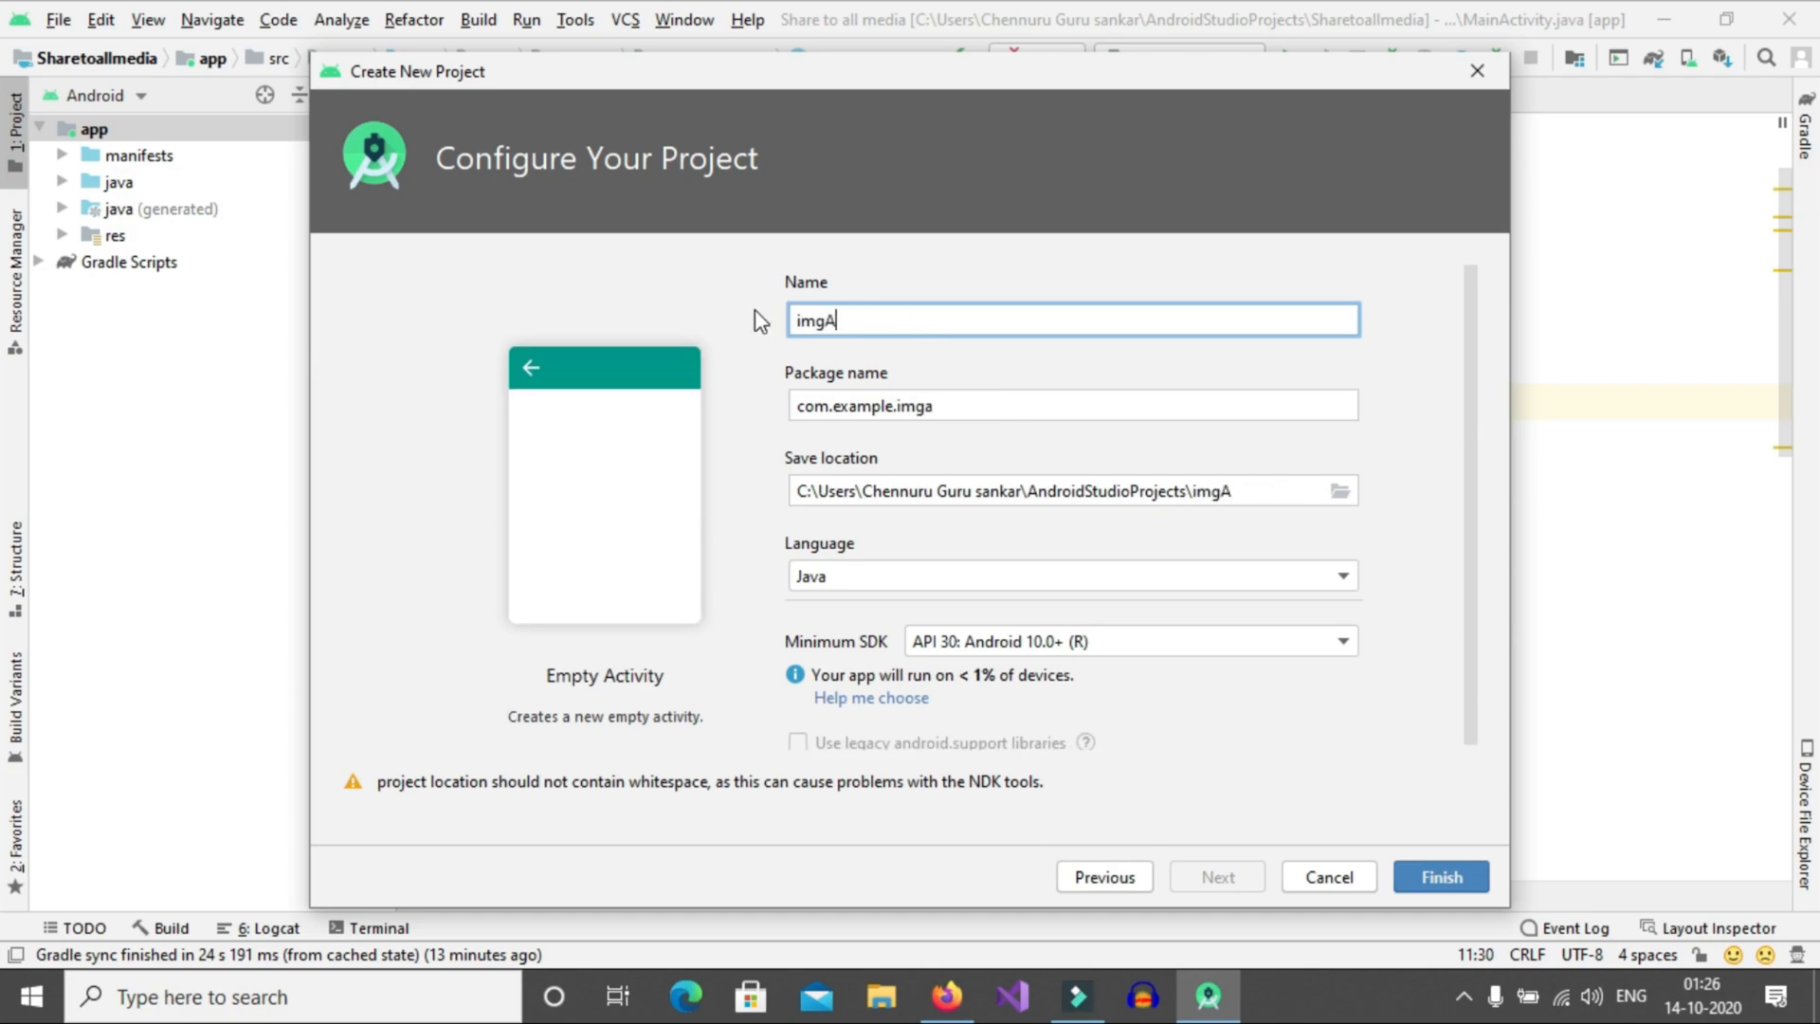
{"action": "type", "text": "nimation"}
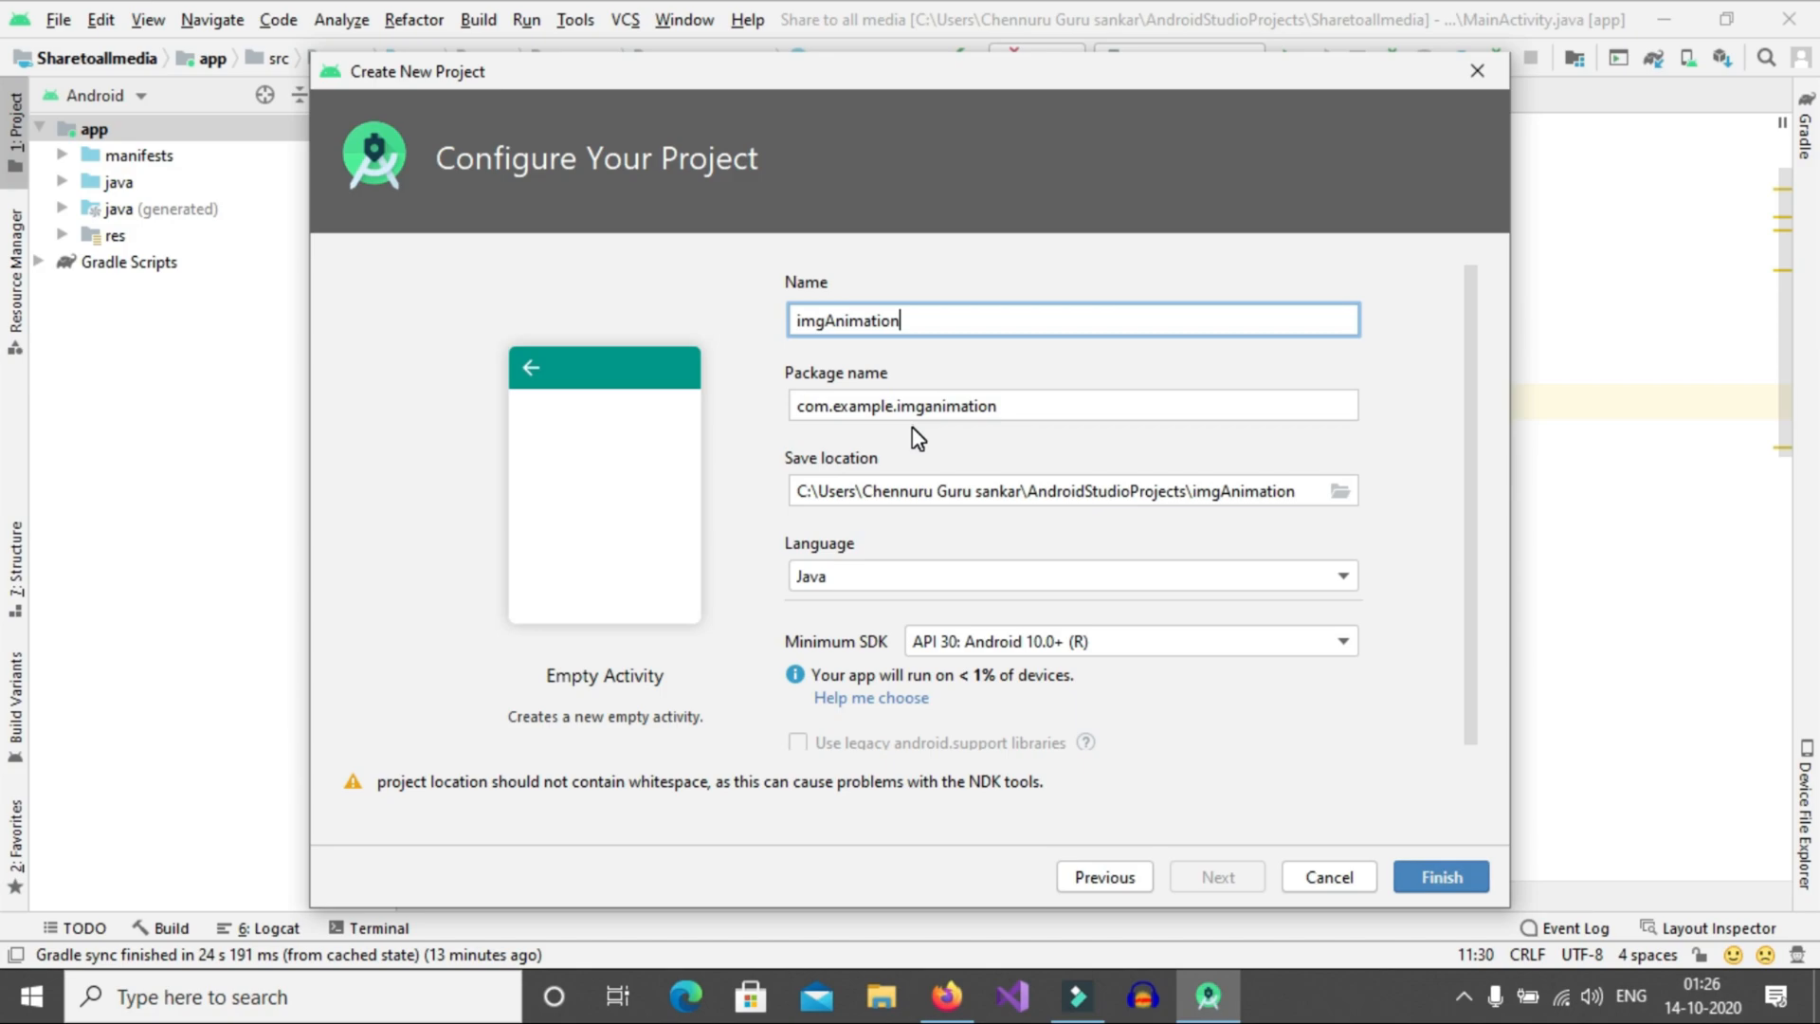
{"action": "mouse_move", "coordinate": [887, 594]}
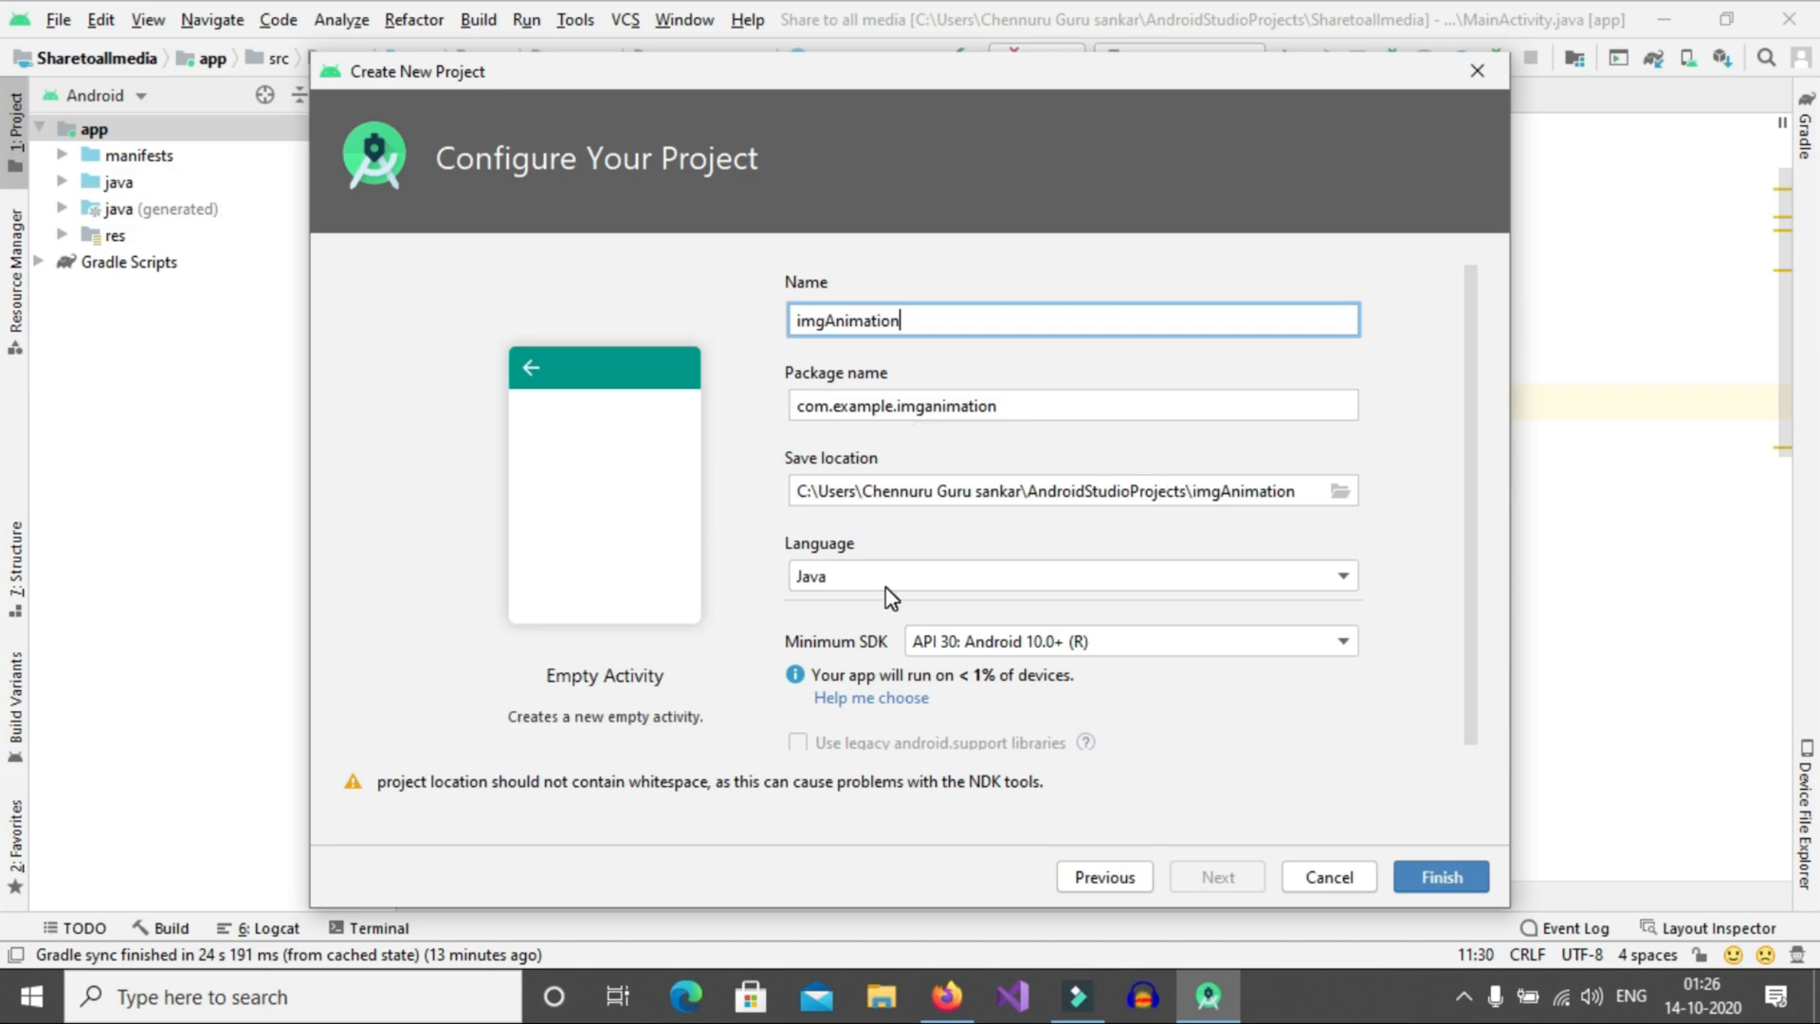
{"action": "left_click", "coordinate": [913, 321]}
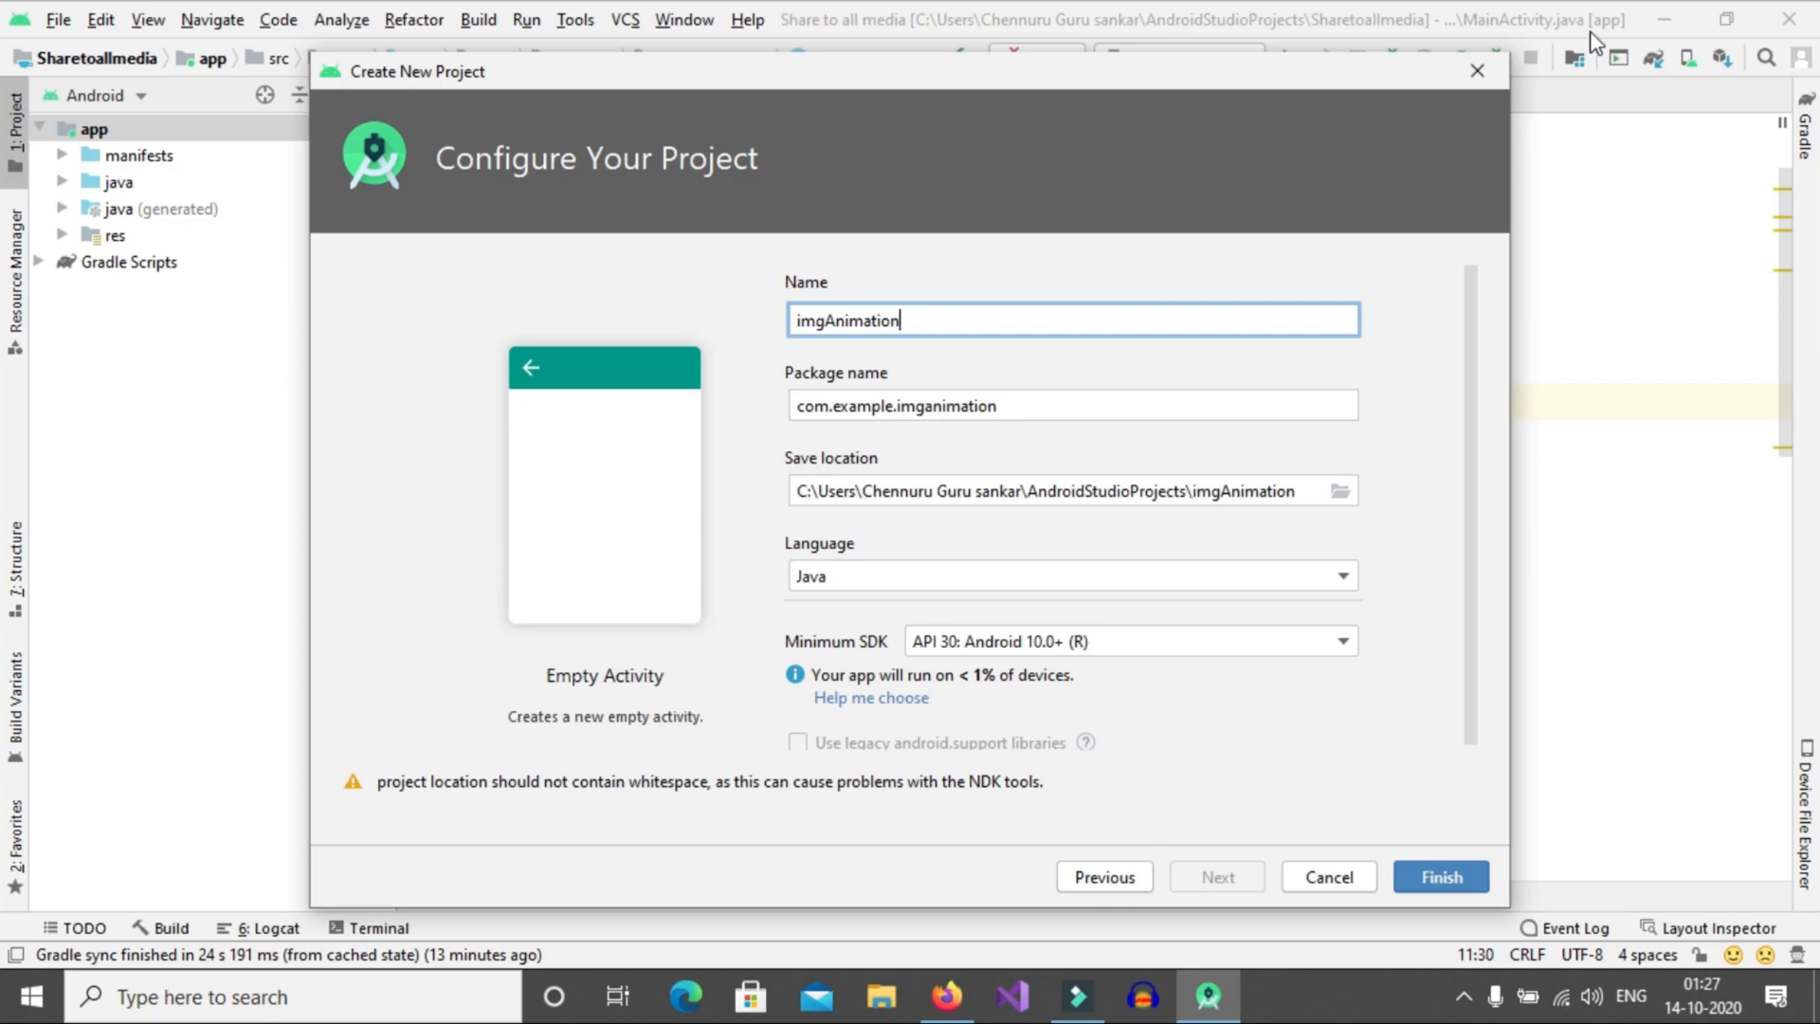
{"action": "mouse_move", "coordinate": [1103, 645]}
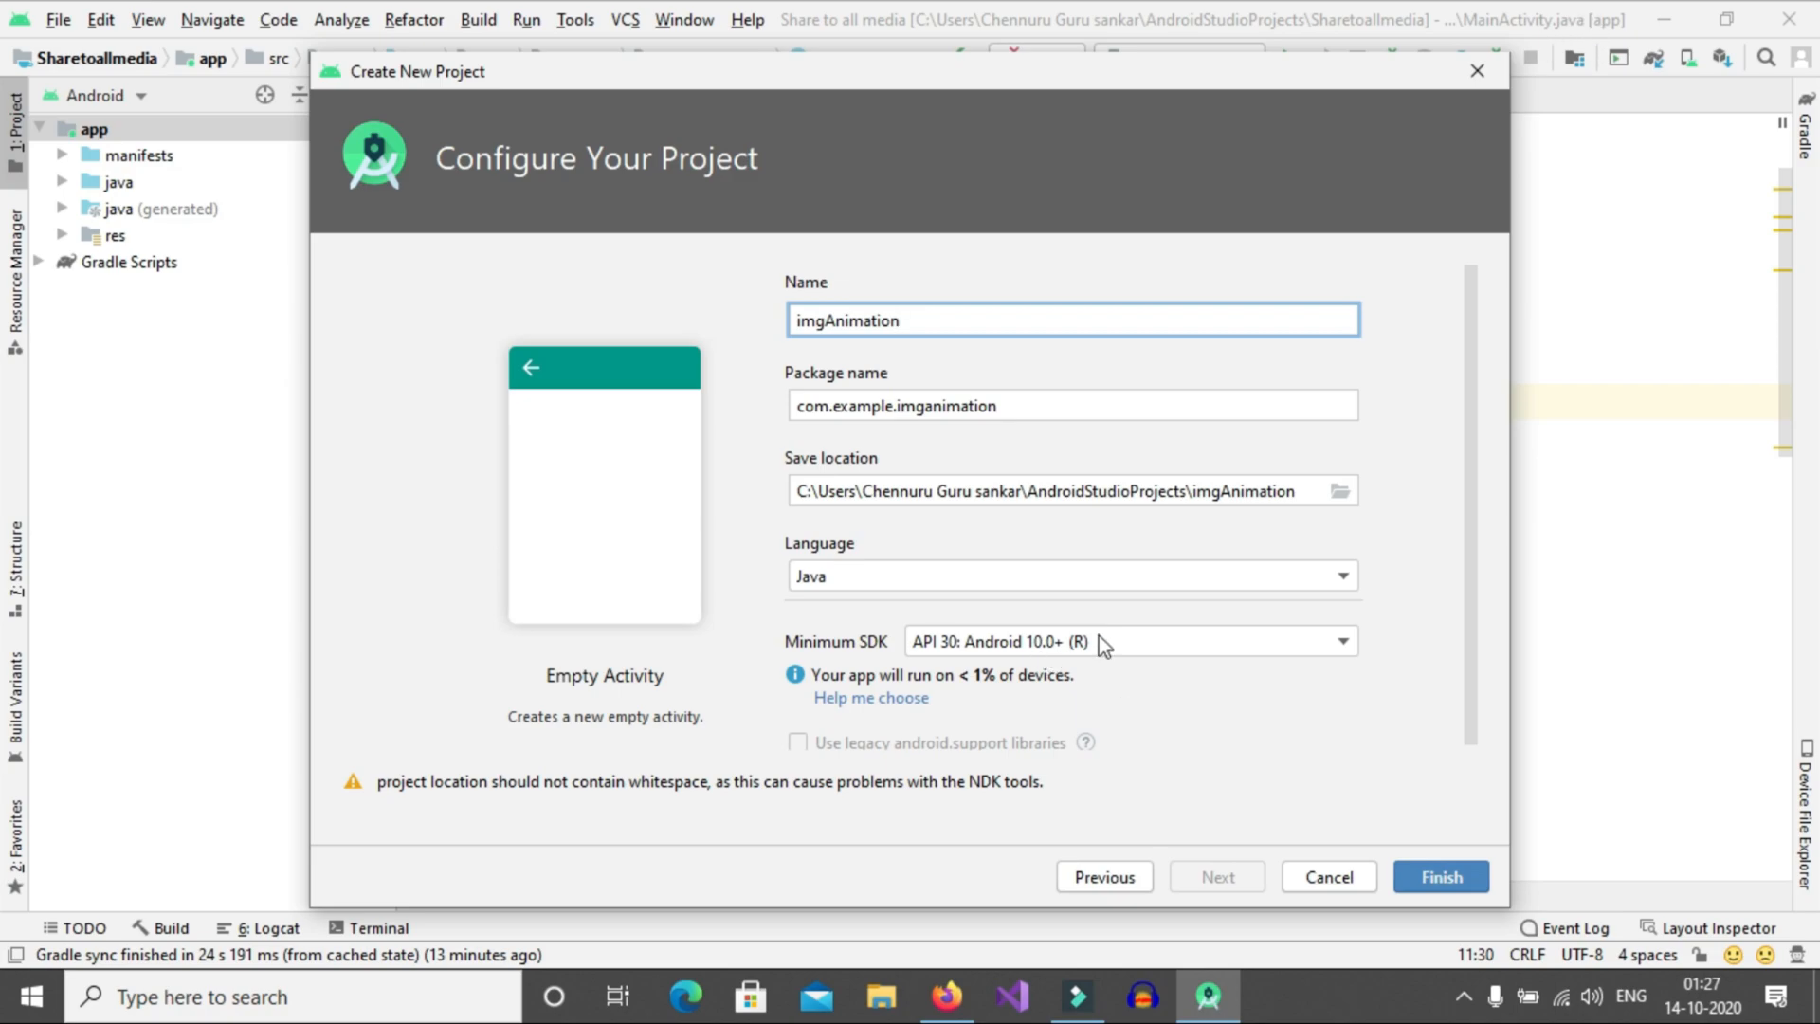
{"action": "left_click", "coordinate": [1130, 641]}
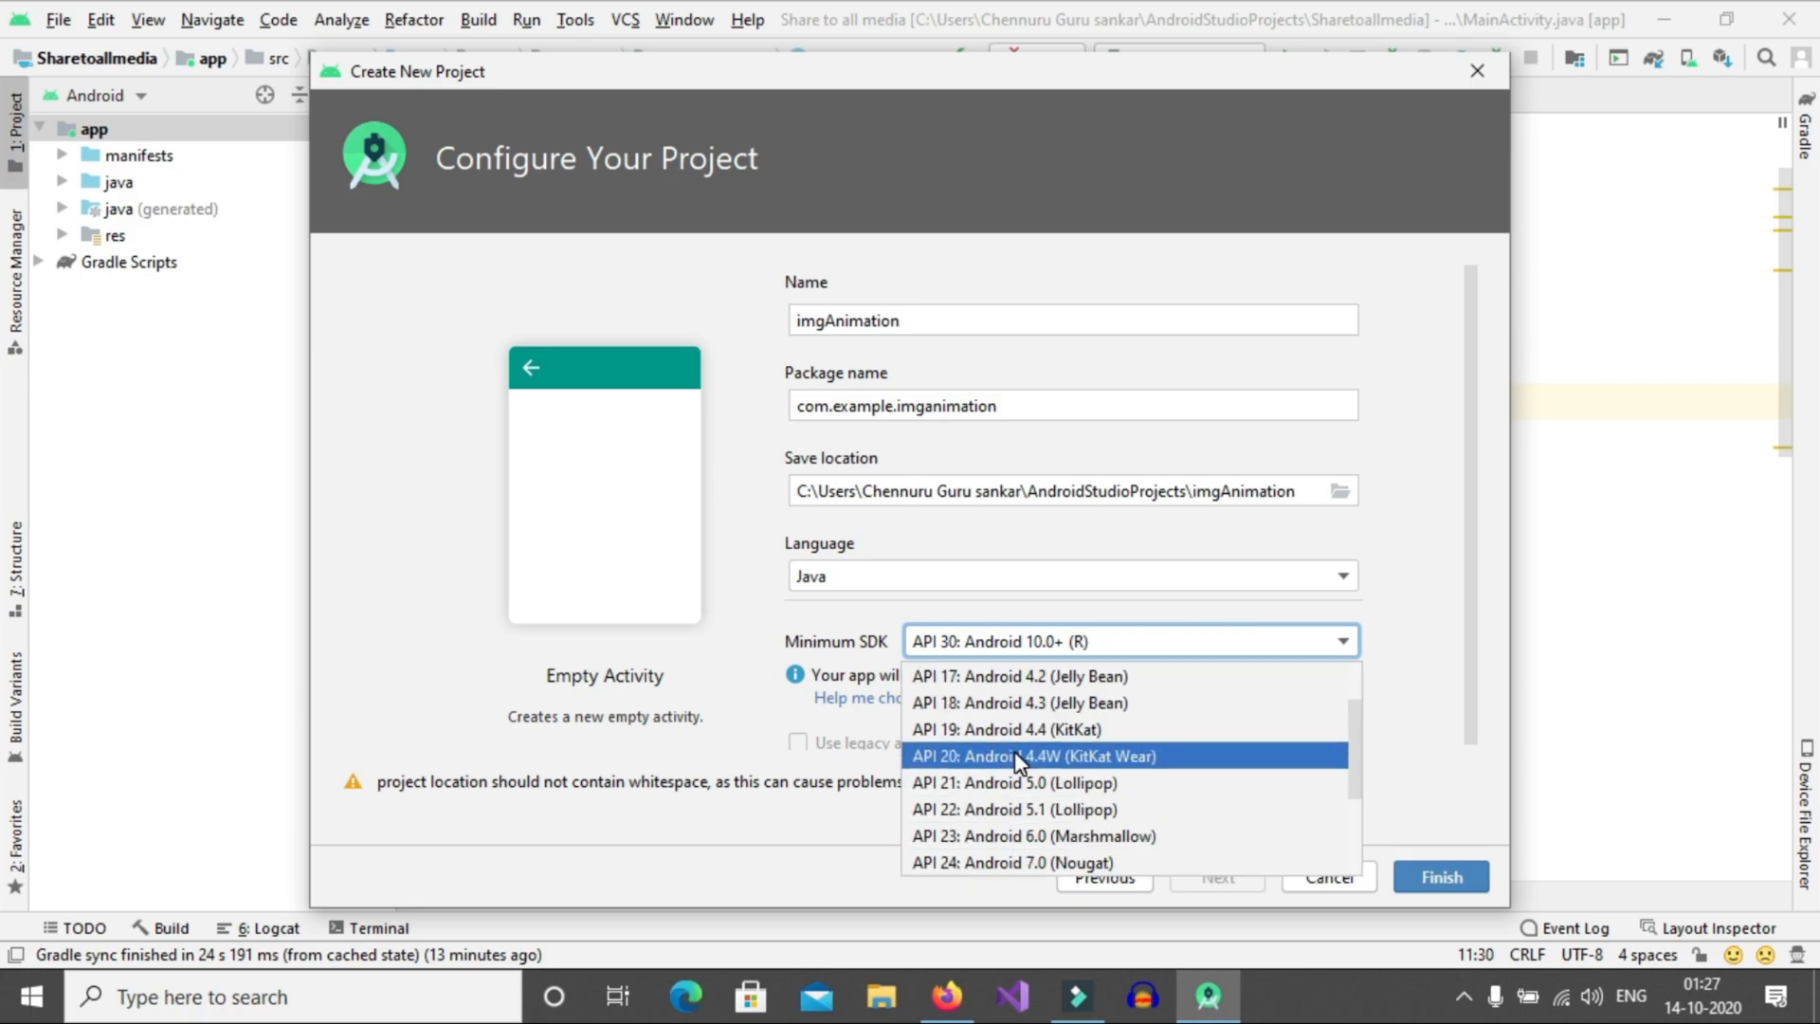
{"action": "left_click", "coordinate": [1018, 757]}
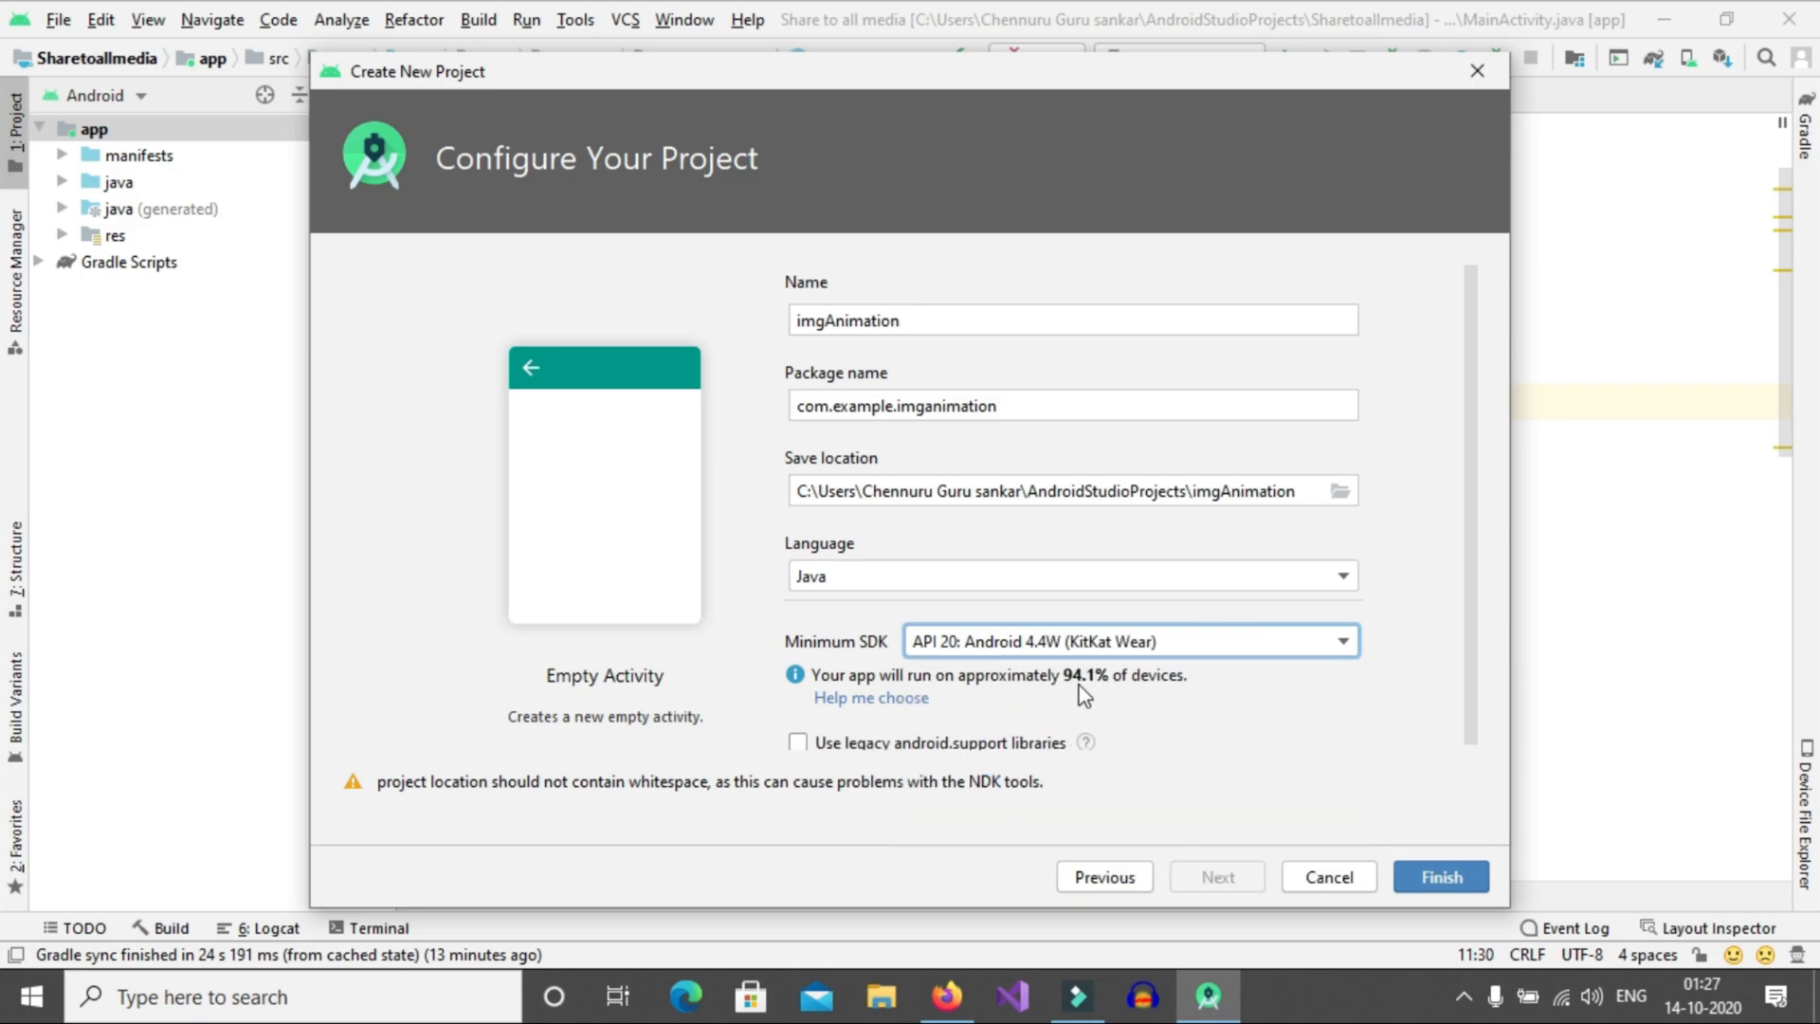
{"action": "mouse_move", "coordinate": [1066, 689]}
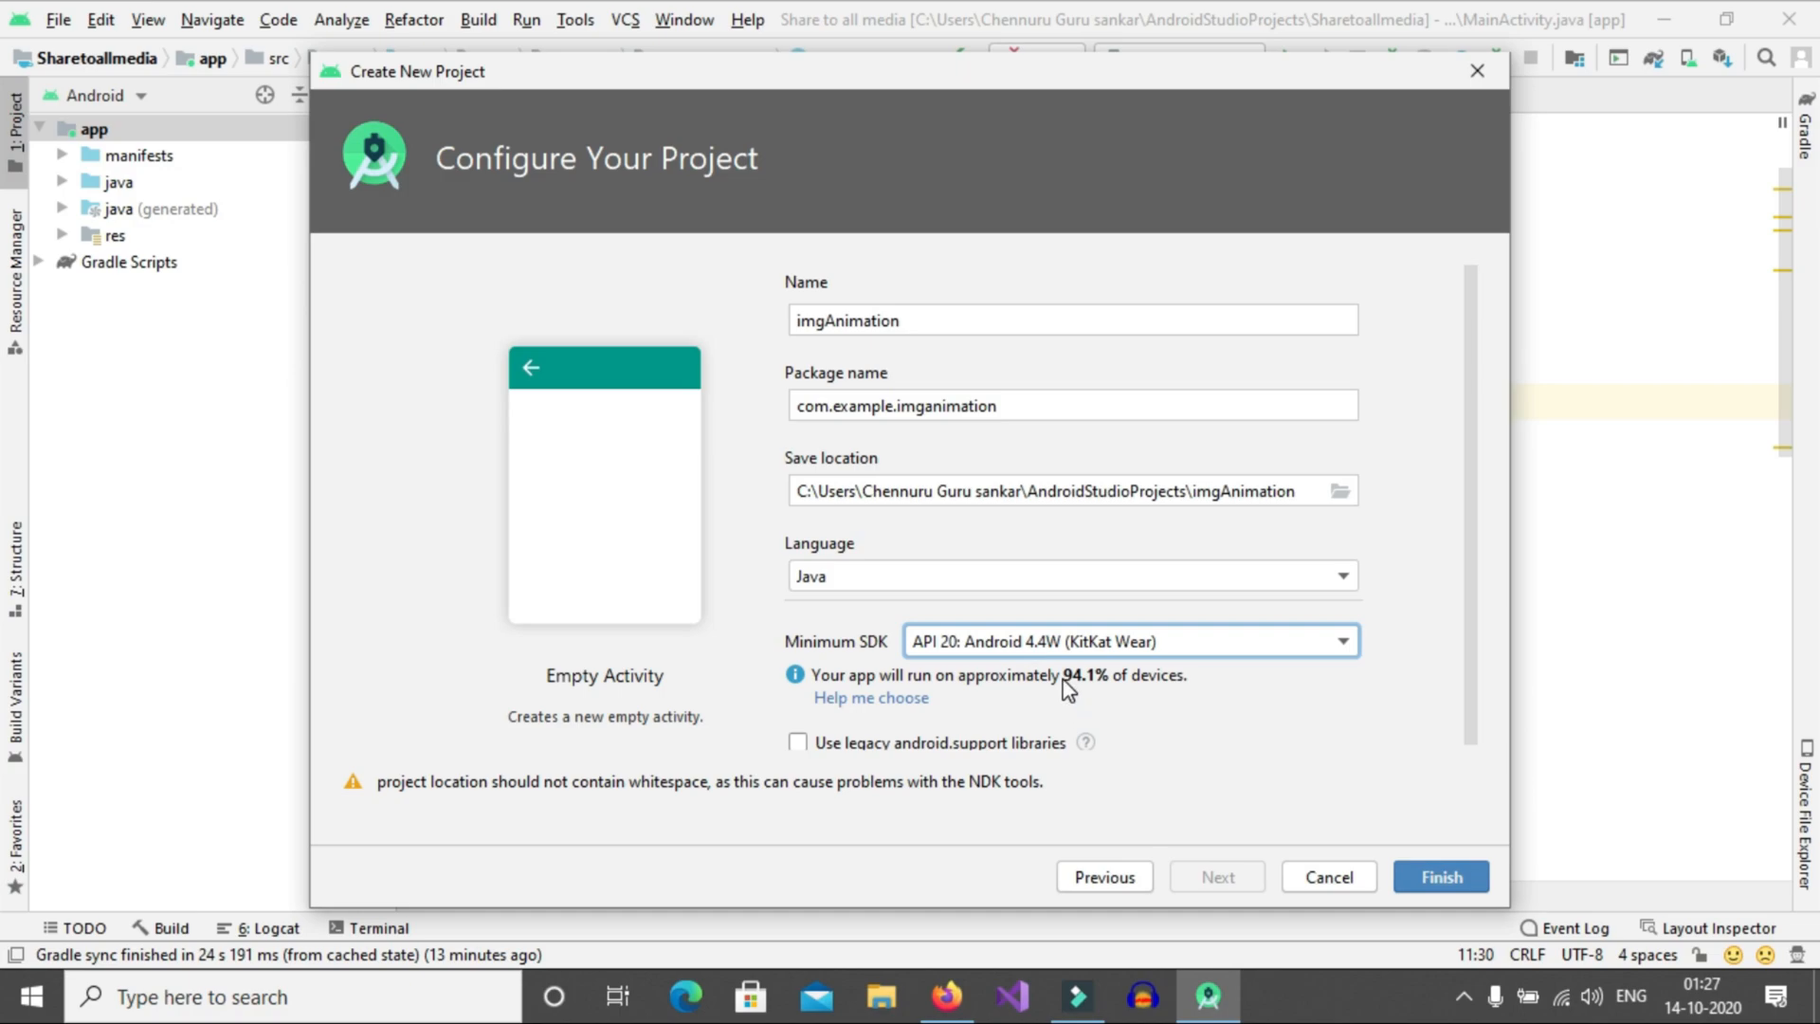
{"action": "mouse_move", "coordinate": [1075, 702]}
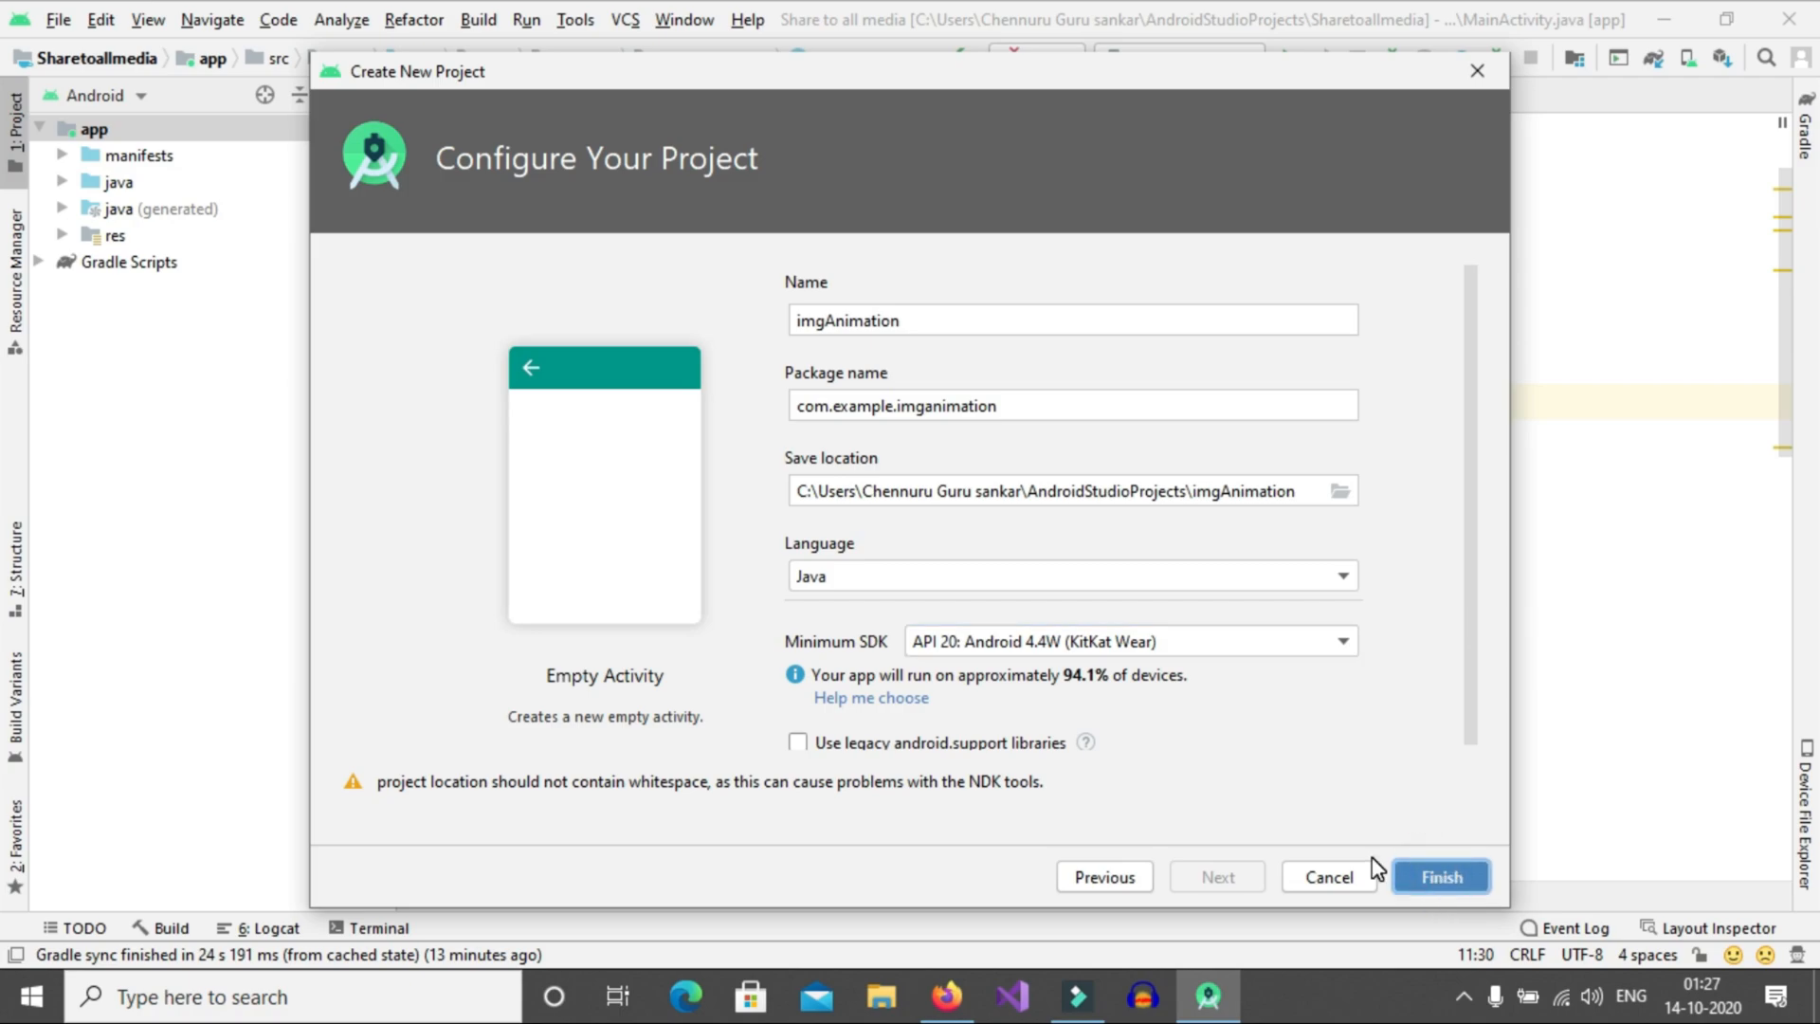
Step: Finish the wizard to create the imgAnimation Java project
{"action": "left_click", "coordinate": [1441, 875]}
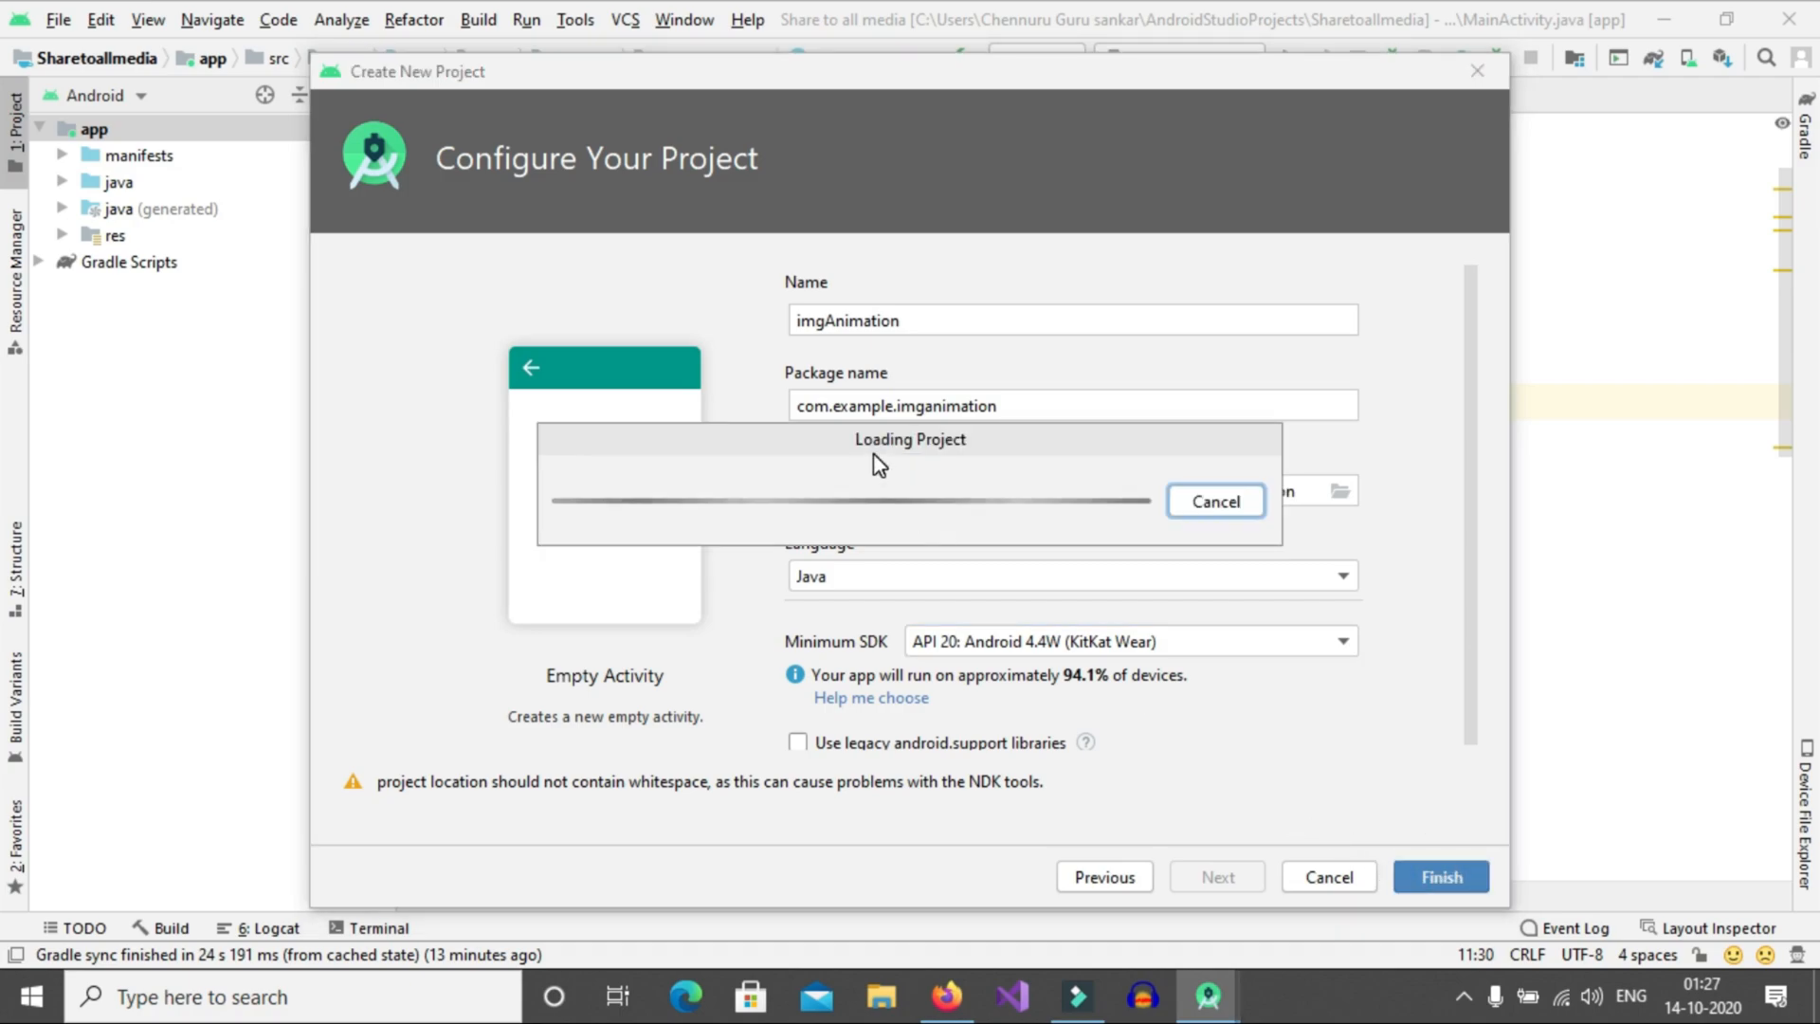
{"action": "mouse_move", "coordinate": [920, 472]}
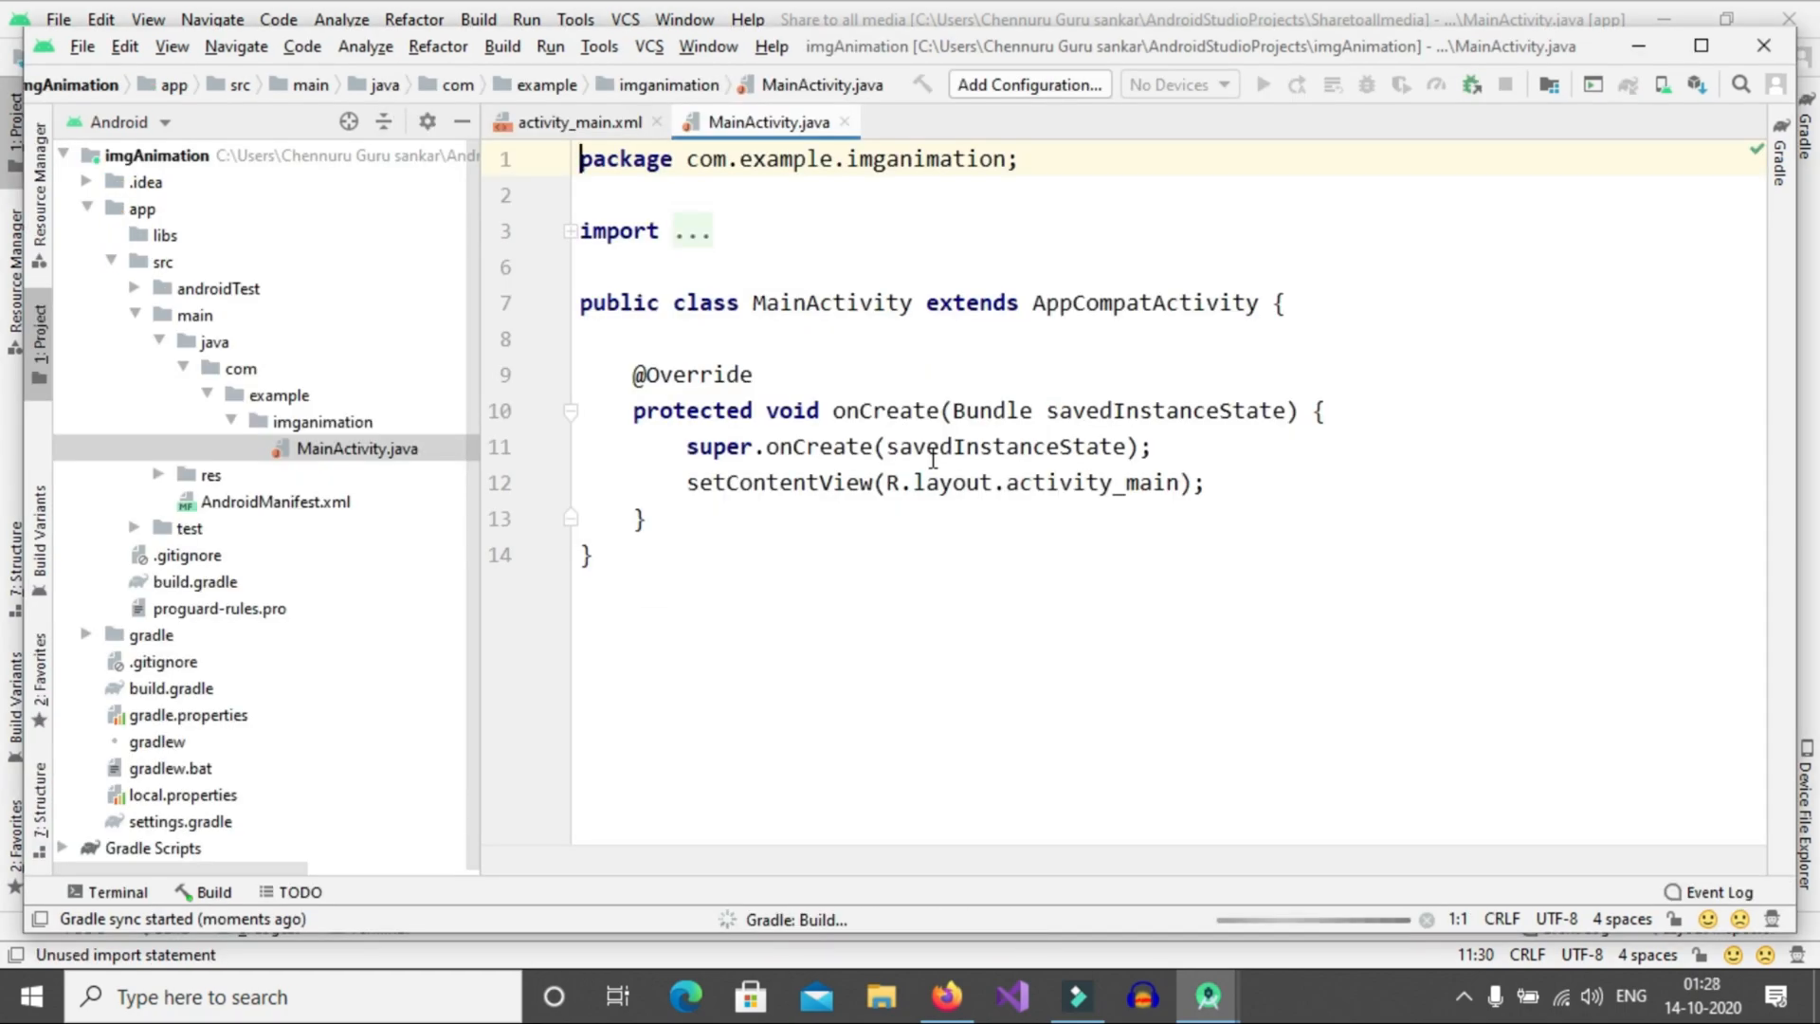
{"action": "mouse_move", "coordinate": [875, 256]}
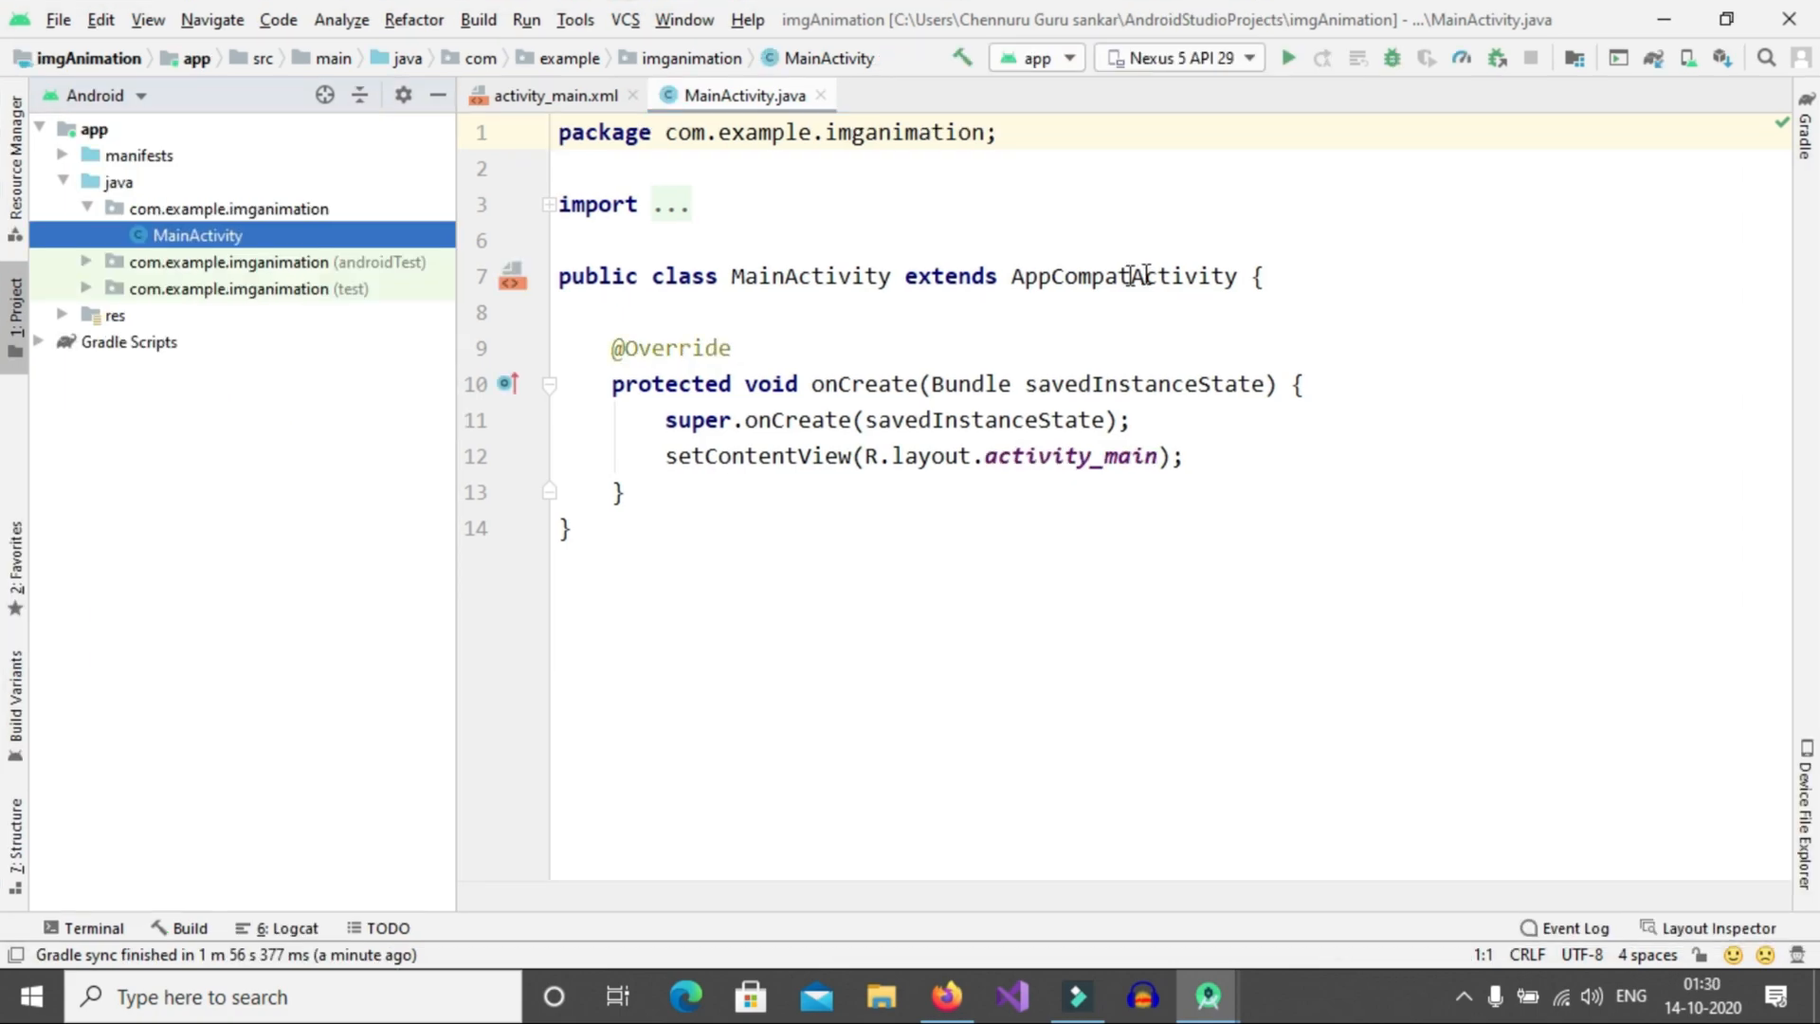
{"action": "mouse_move", "coordinate": [66, 978]}
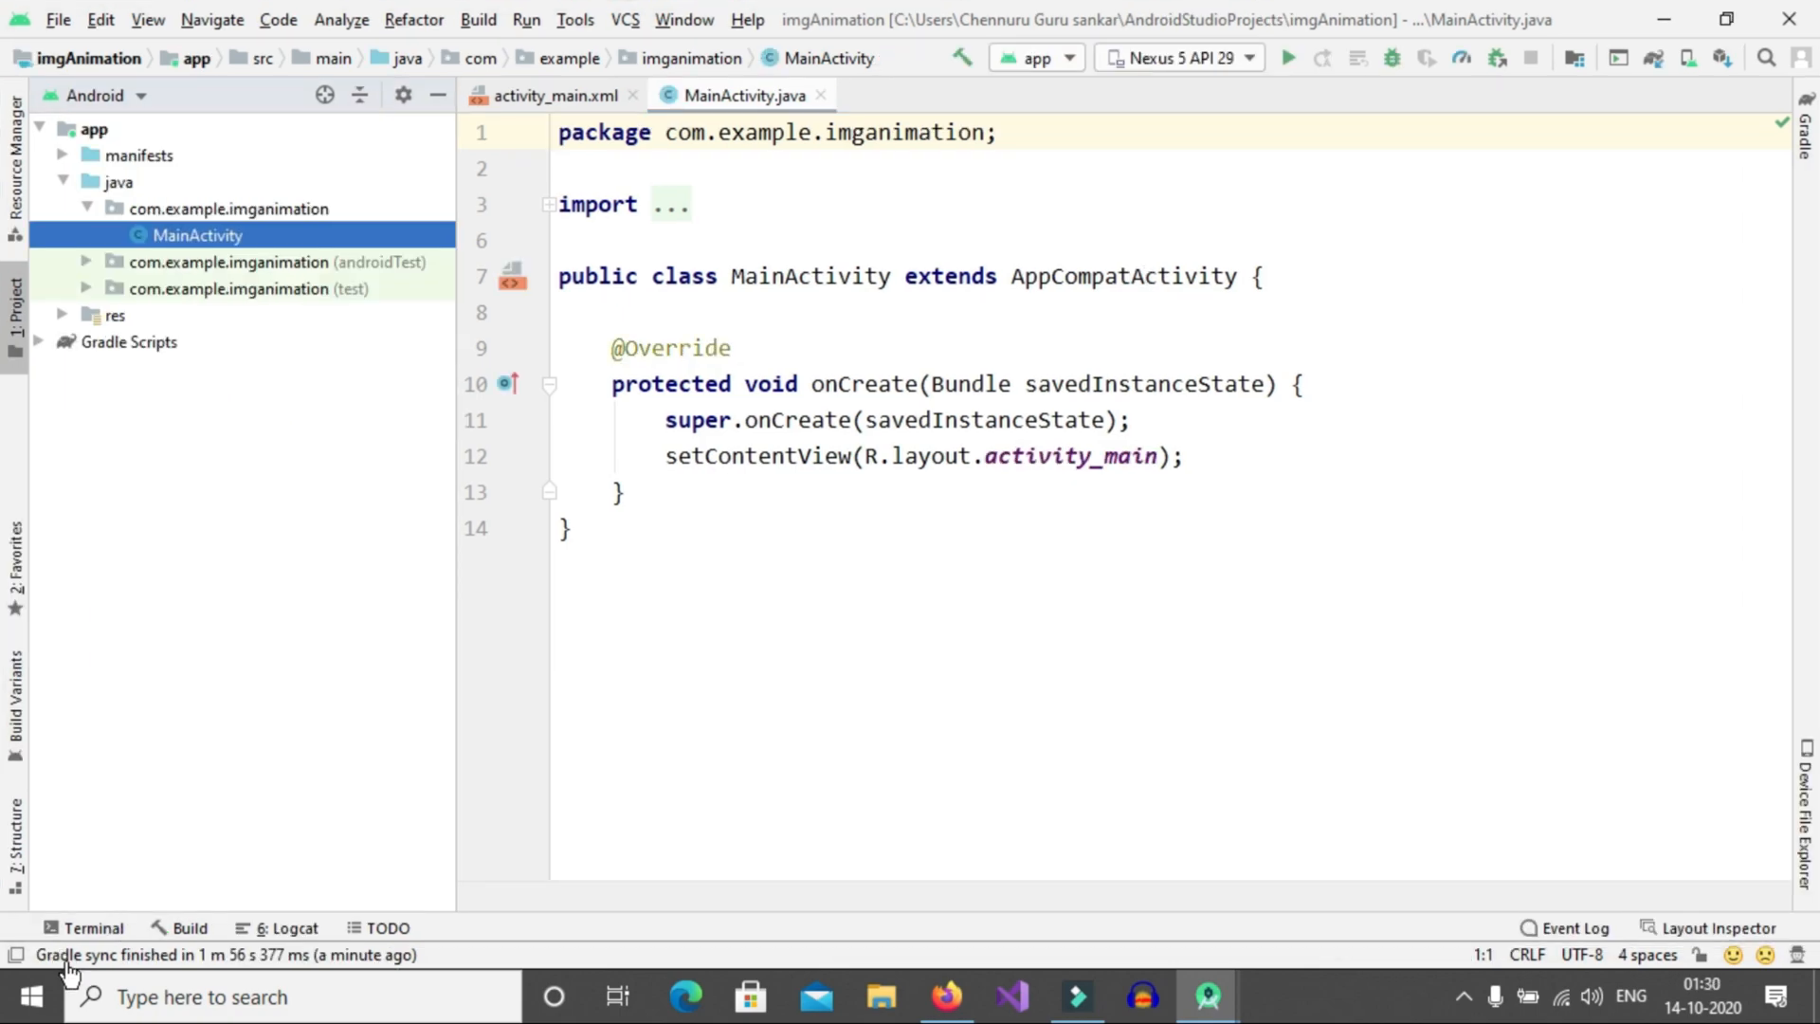
{"action": "mouse_move", "coordinate": [172, 978]}
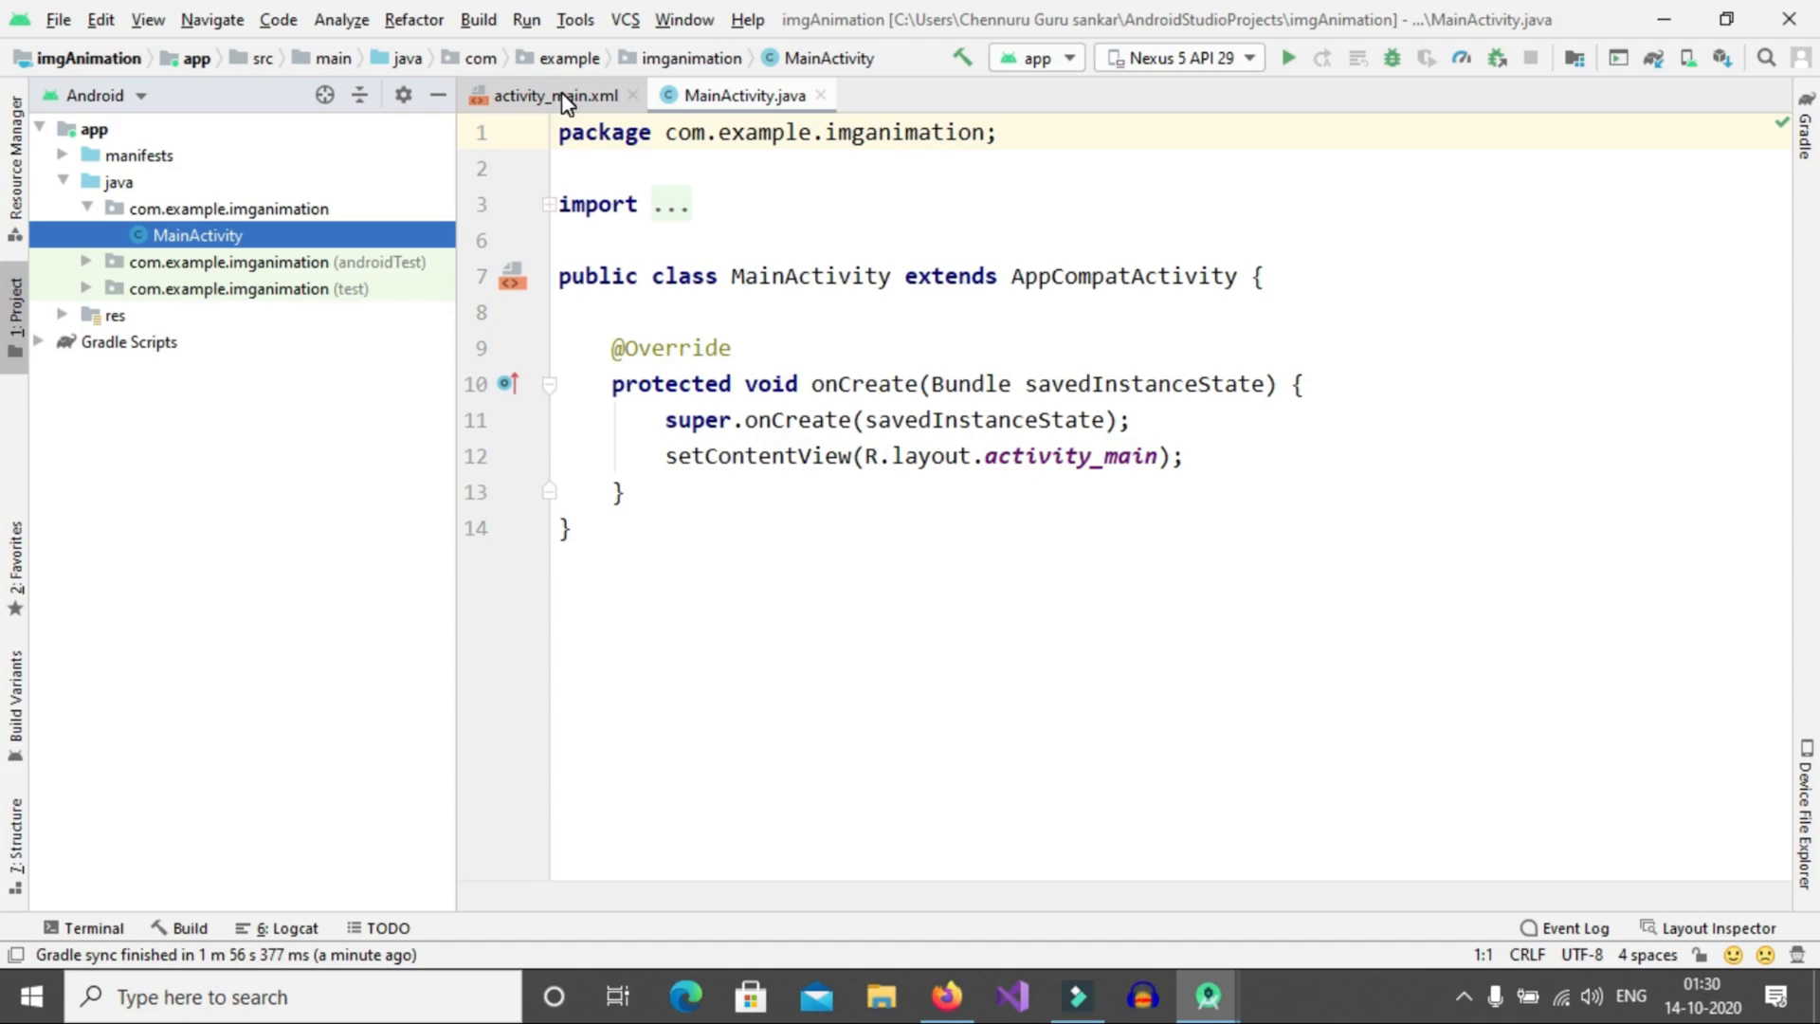
{"action": "mouse_move", "coordinate": [565, 114]}
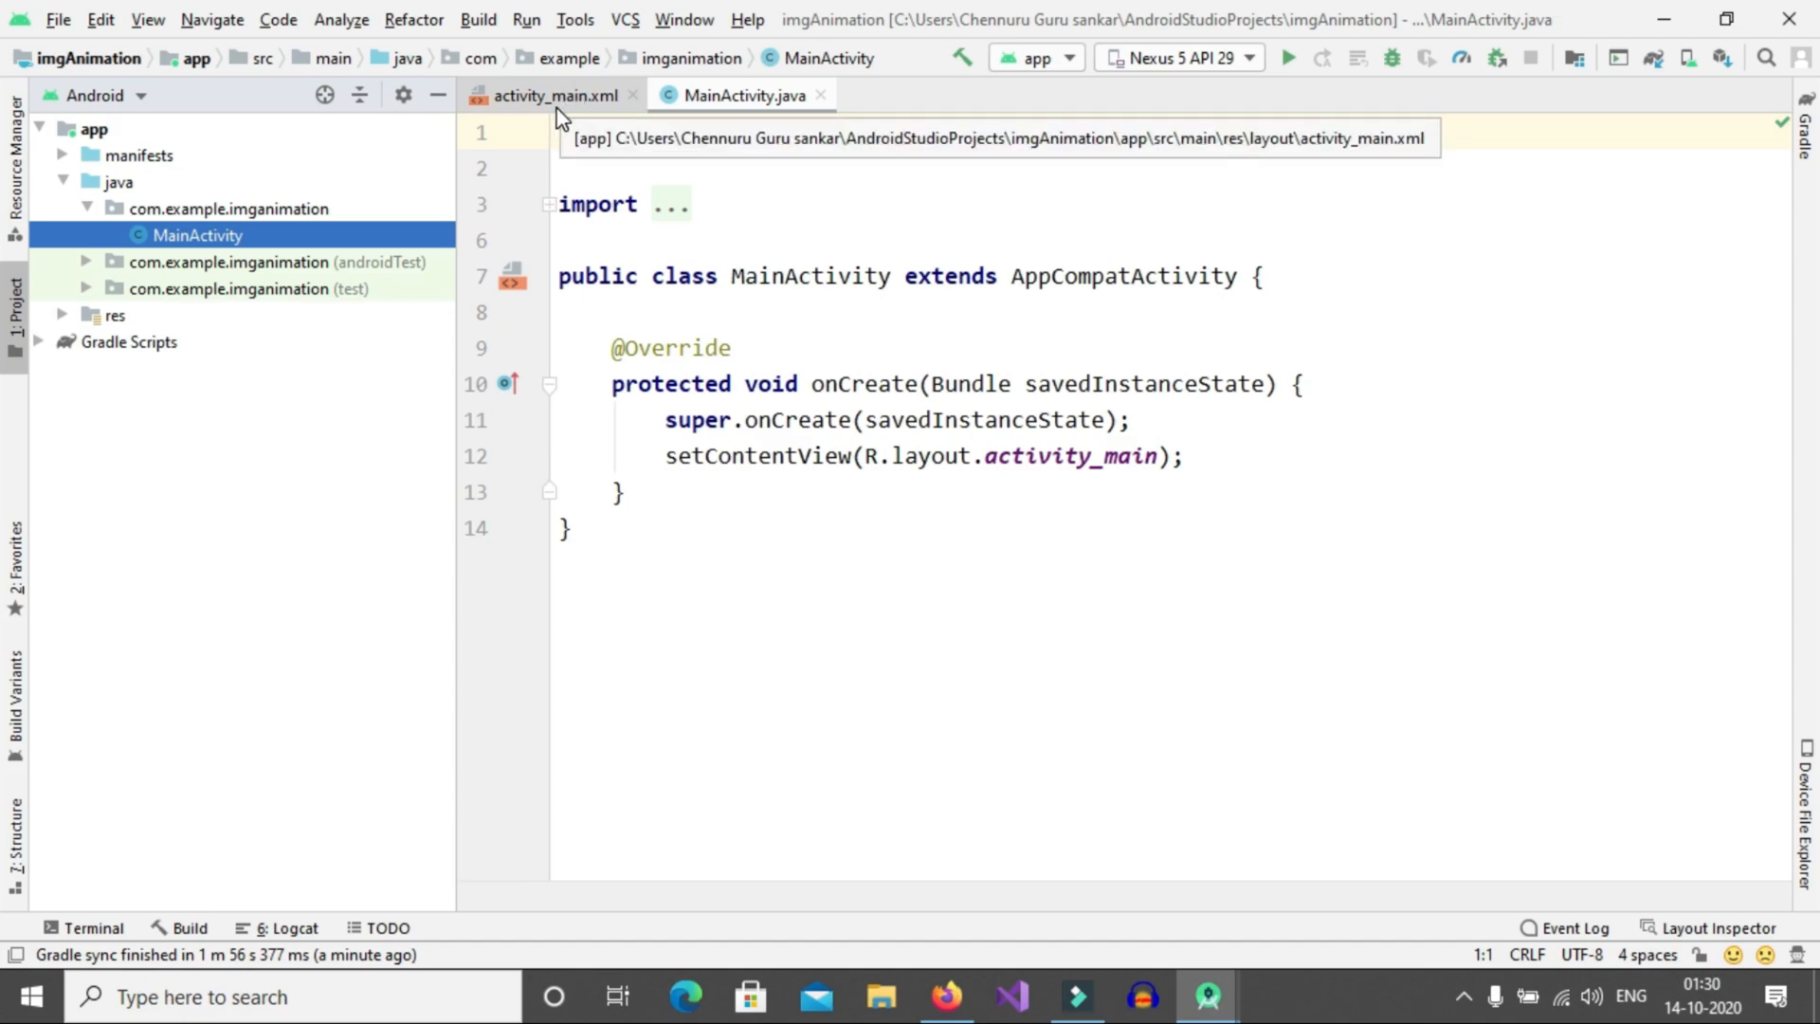
Step: Open activity_main.xml and wait for the Gradle build to render the preview
{"action": "left_click", "coordinate": [549, 95]}
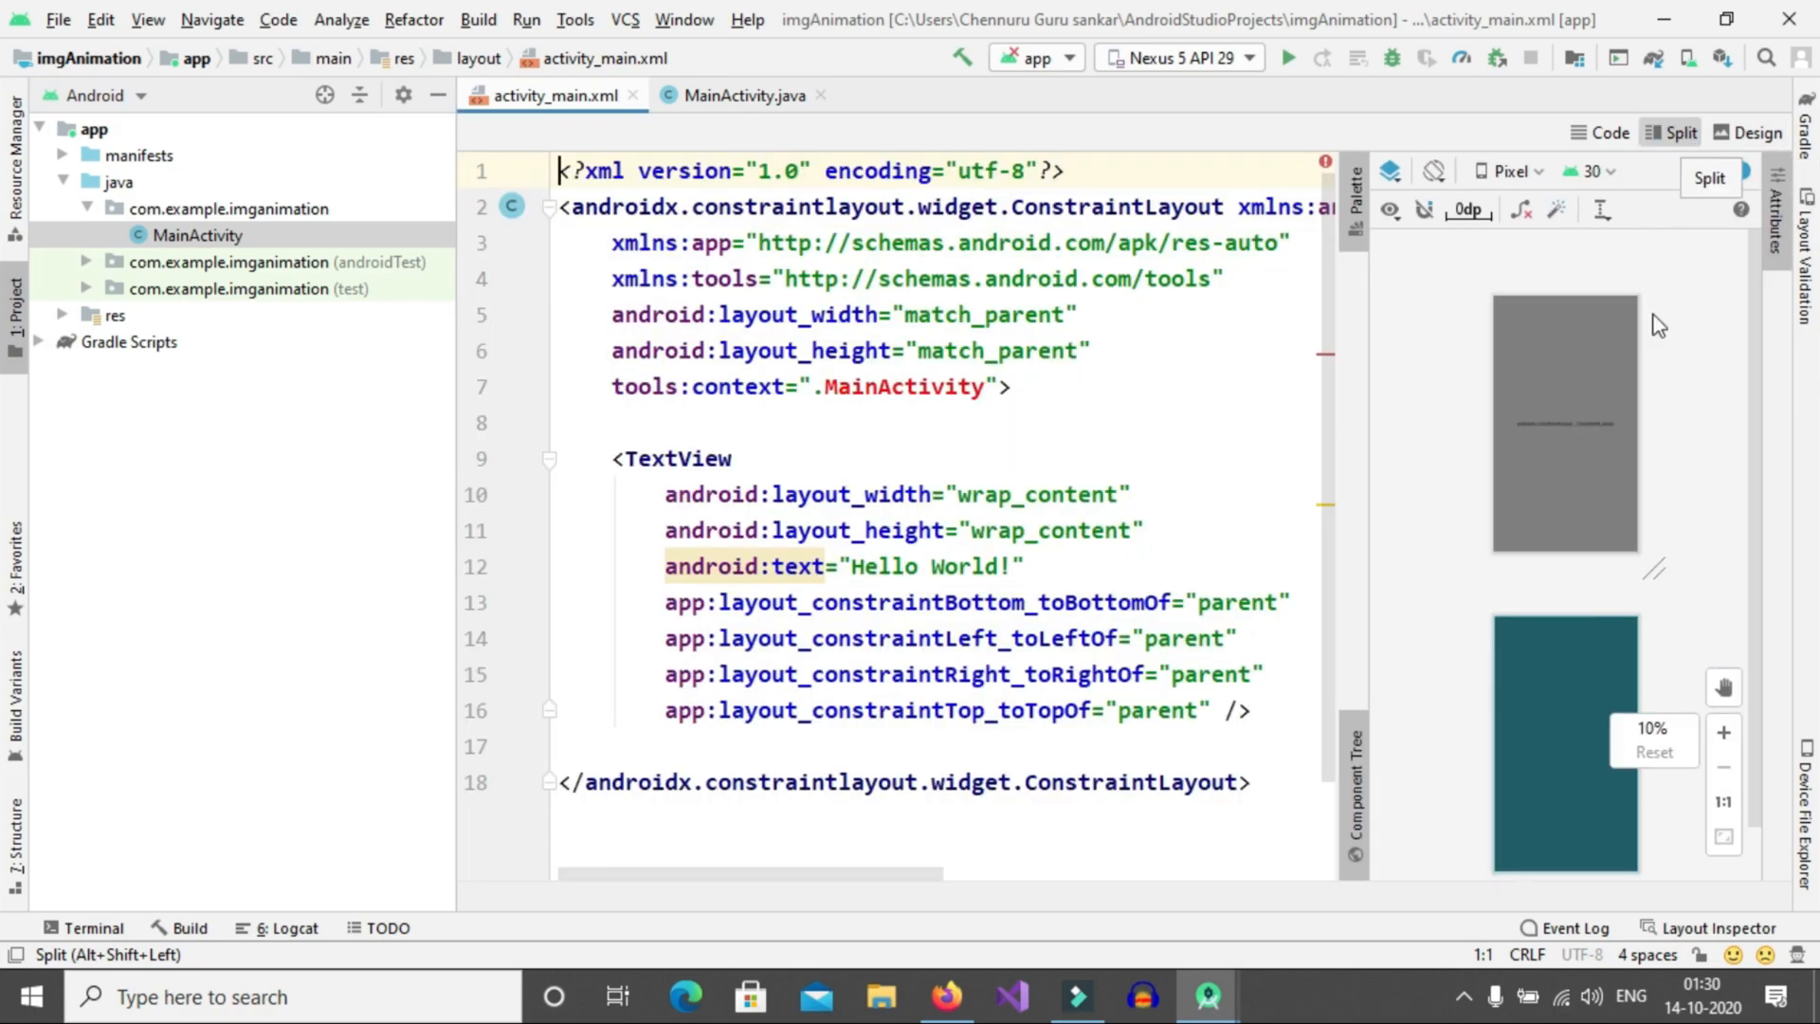
{"action": "left_click", "coordinate": [672, 459]}
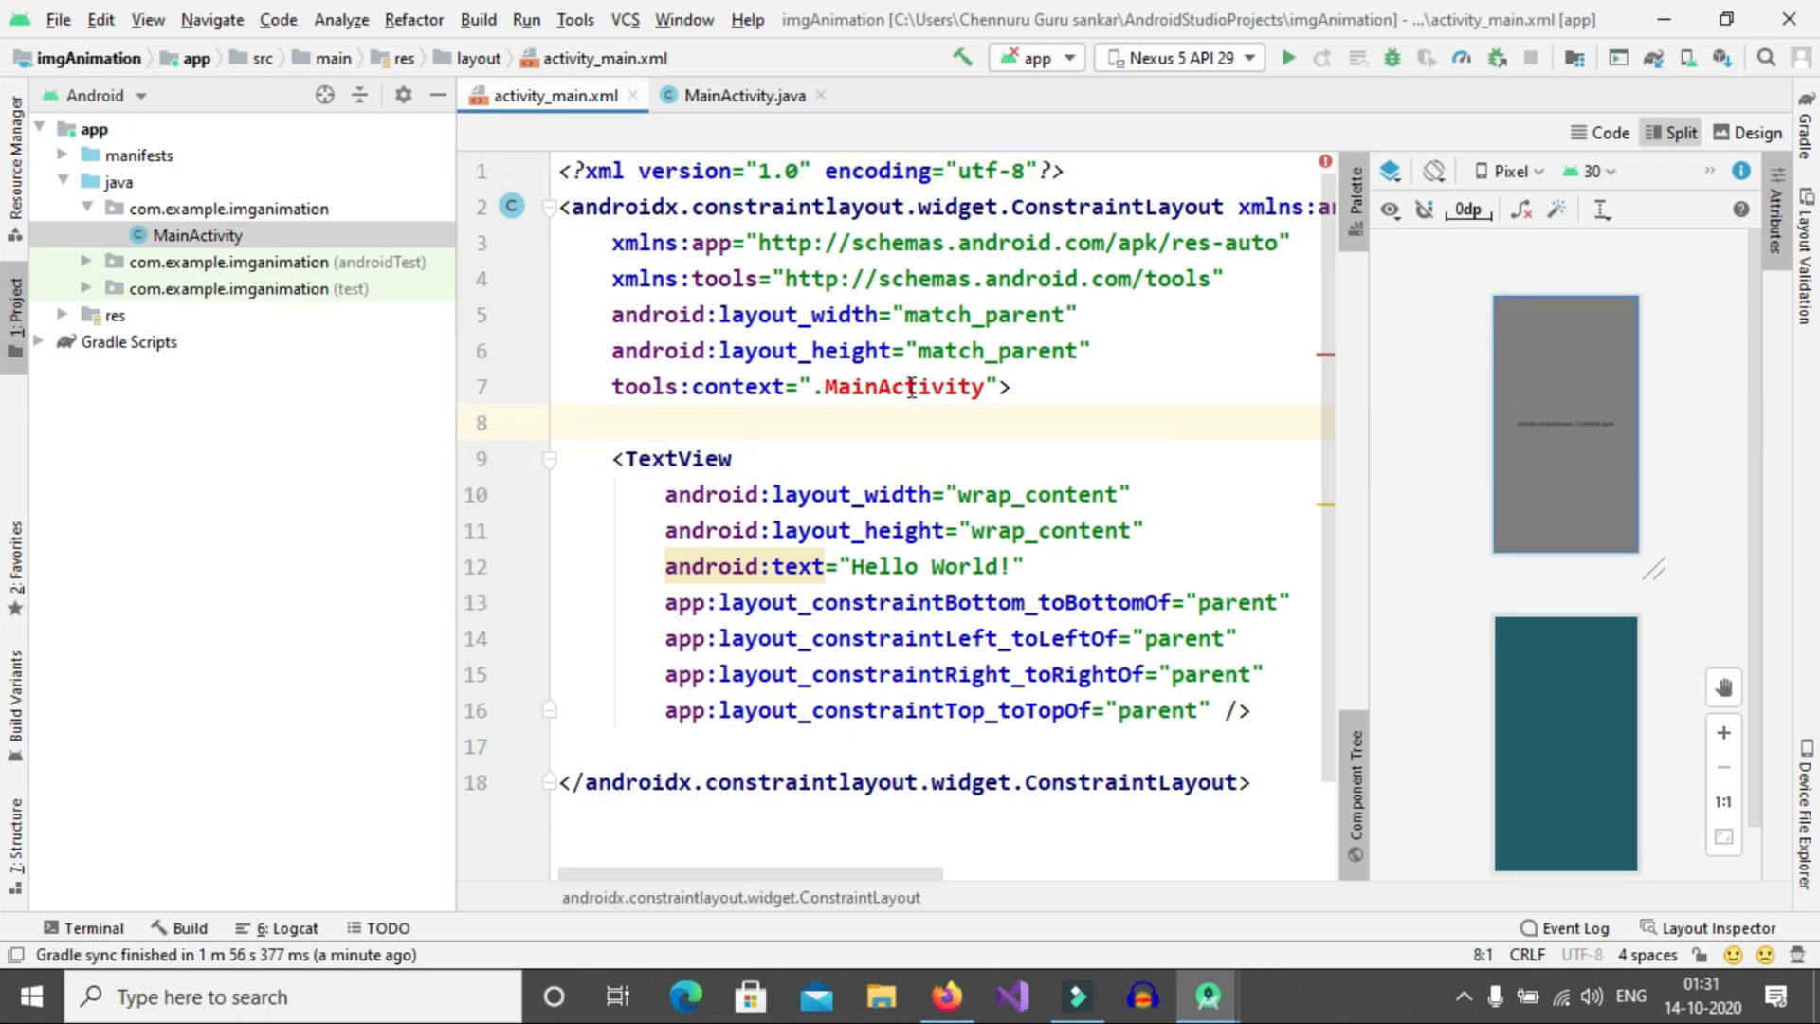
{"action": "left_click", "coordinate": [907, 388]}
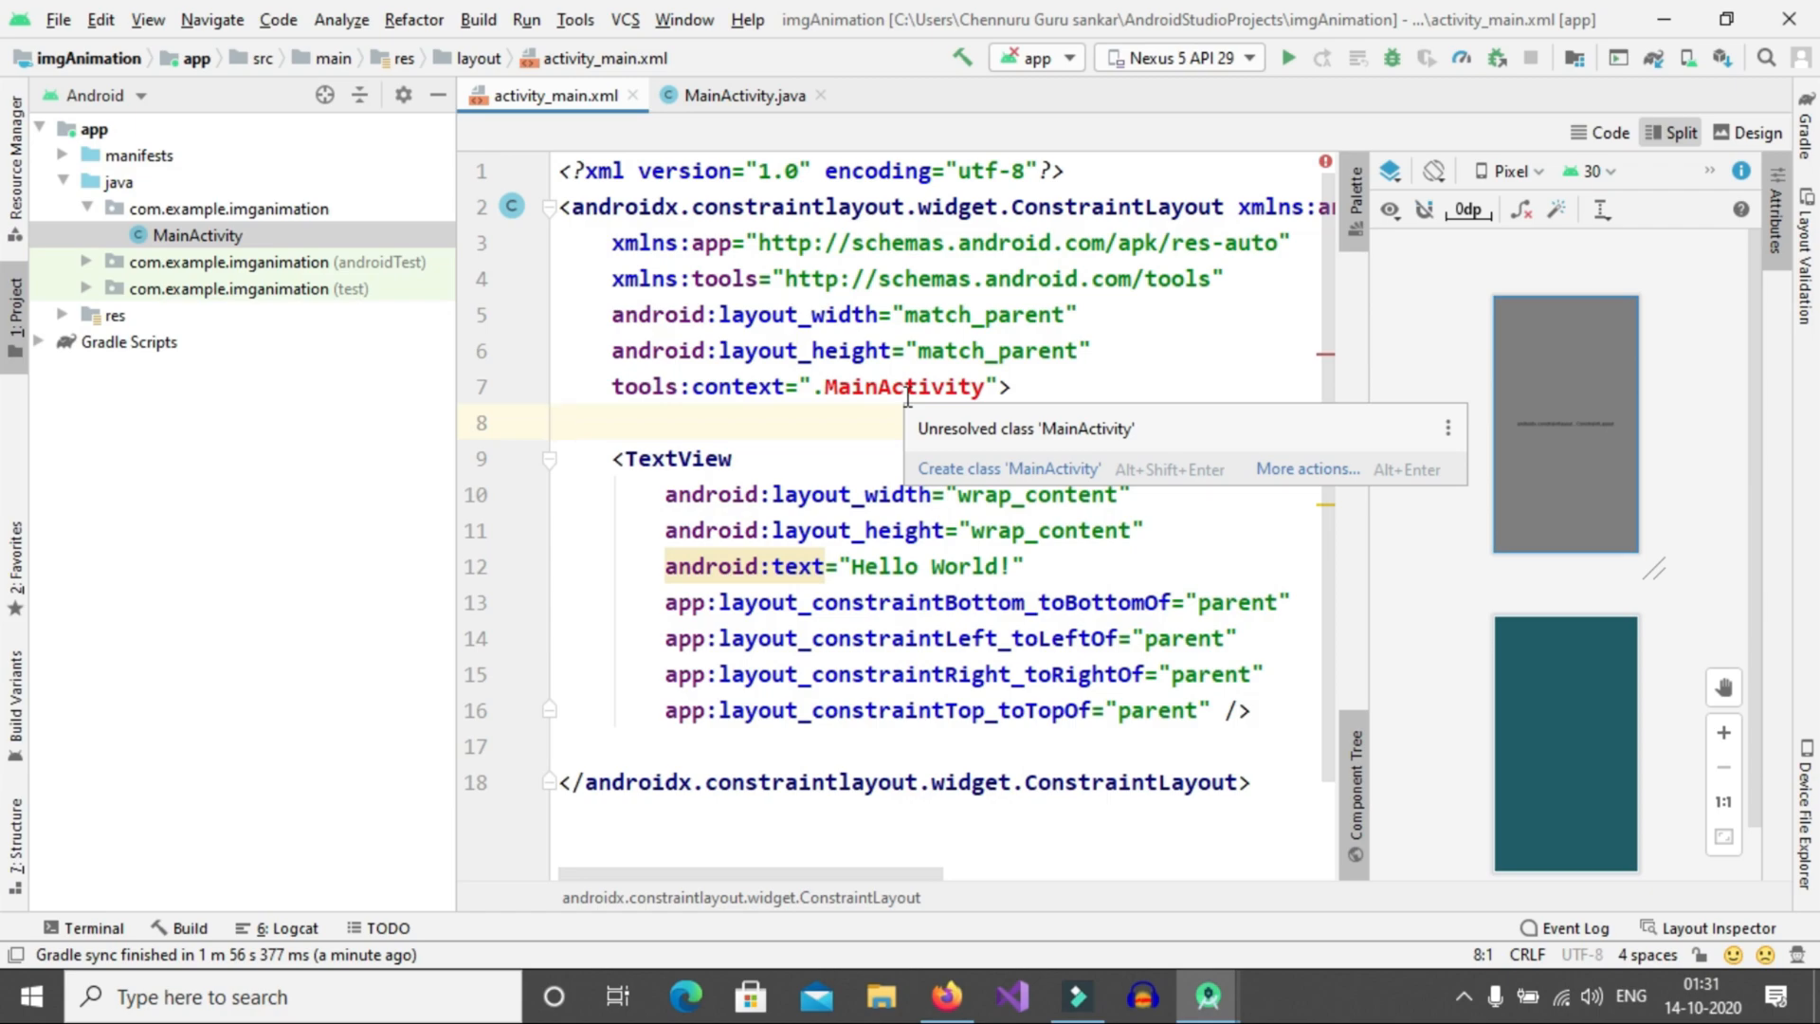
{"action": "left_click", "coordinate": [905, 387]}
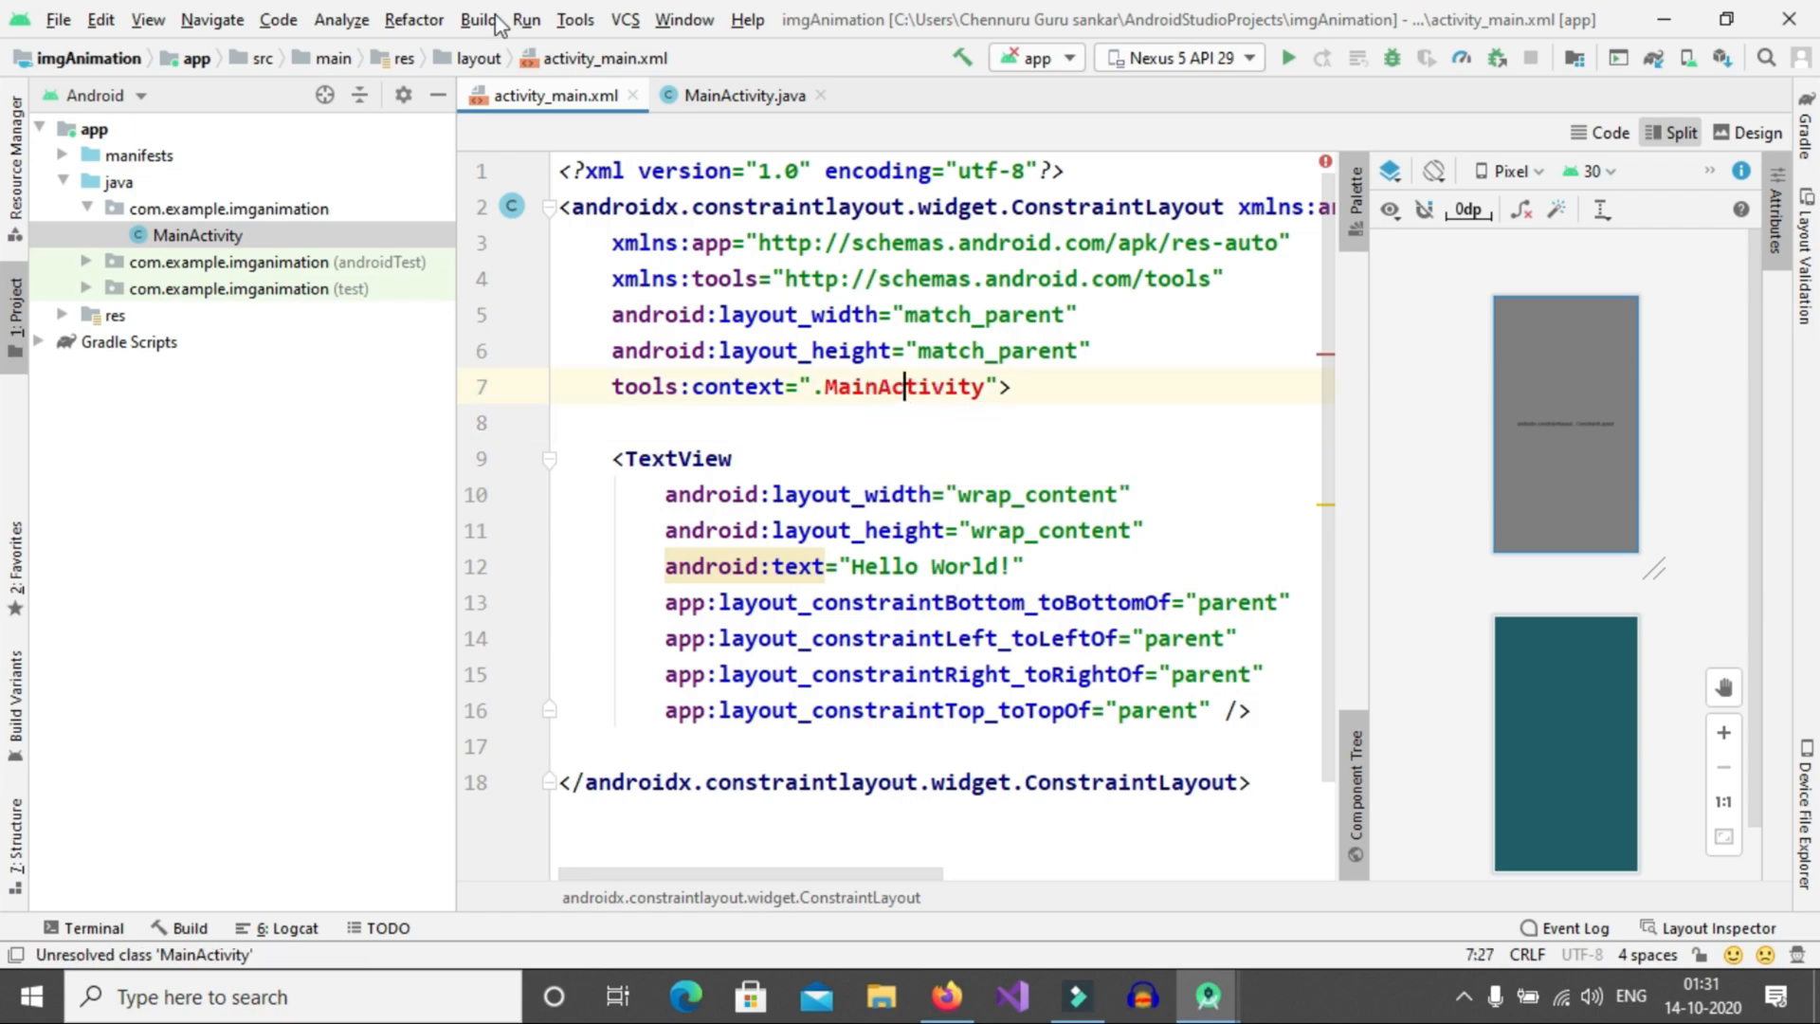
{"action": "left_click", "coordinate": [478, 19]}
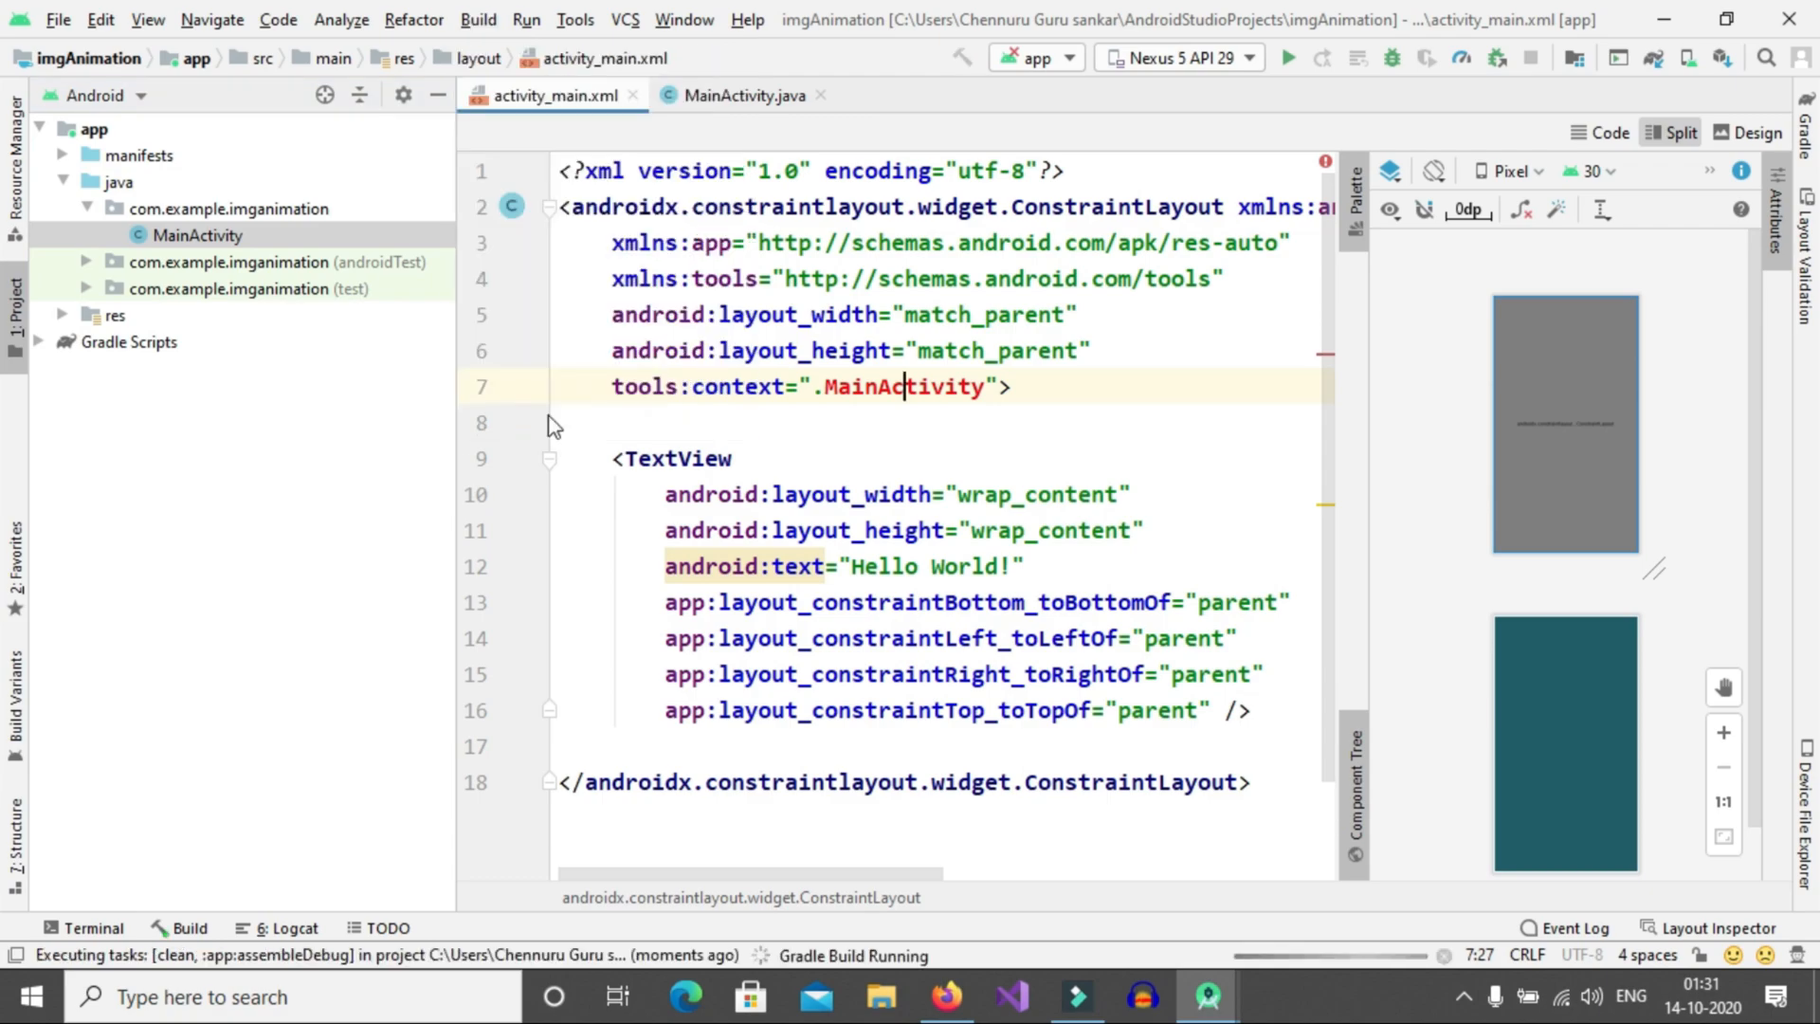
{"action": "mouse_move", "coordinate": [584, 412]}
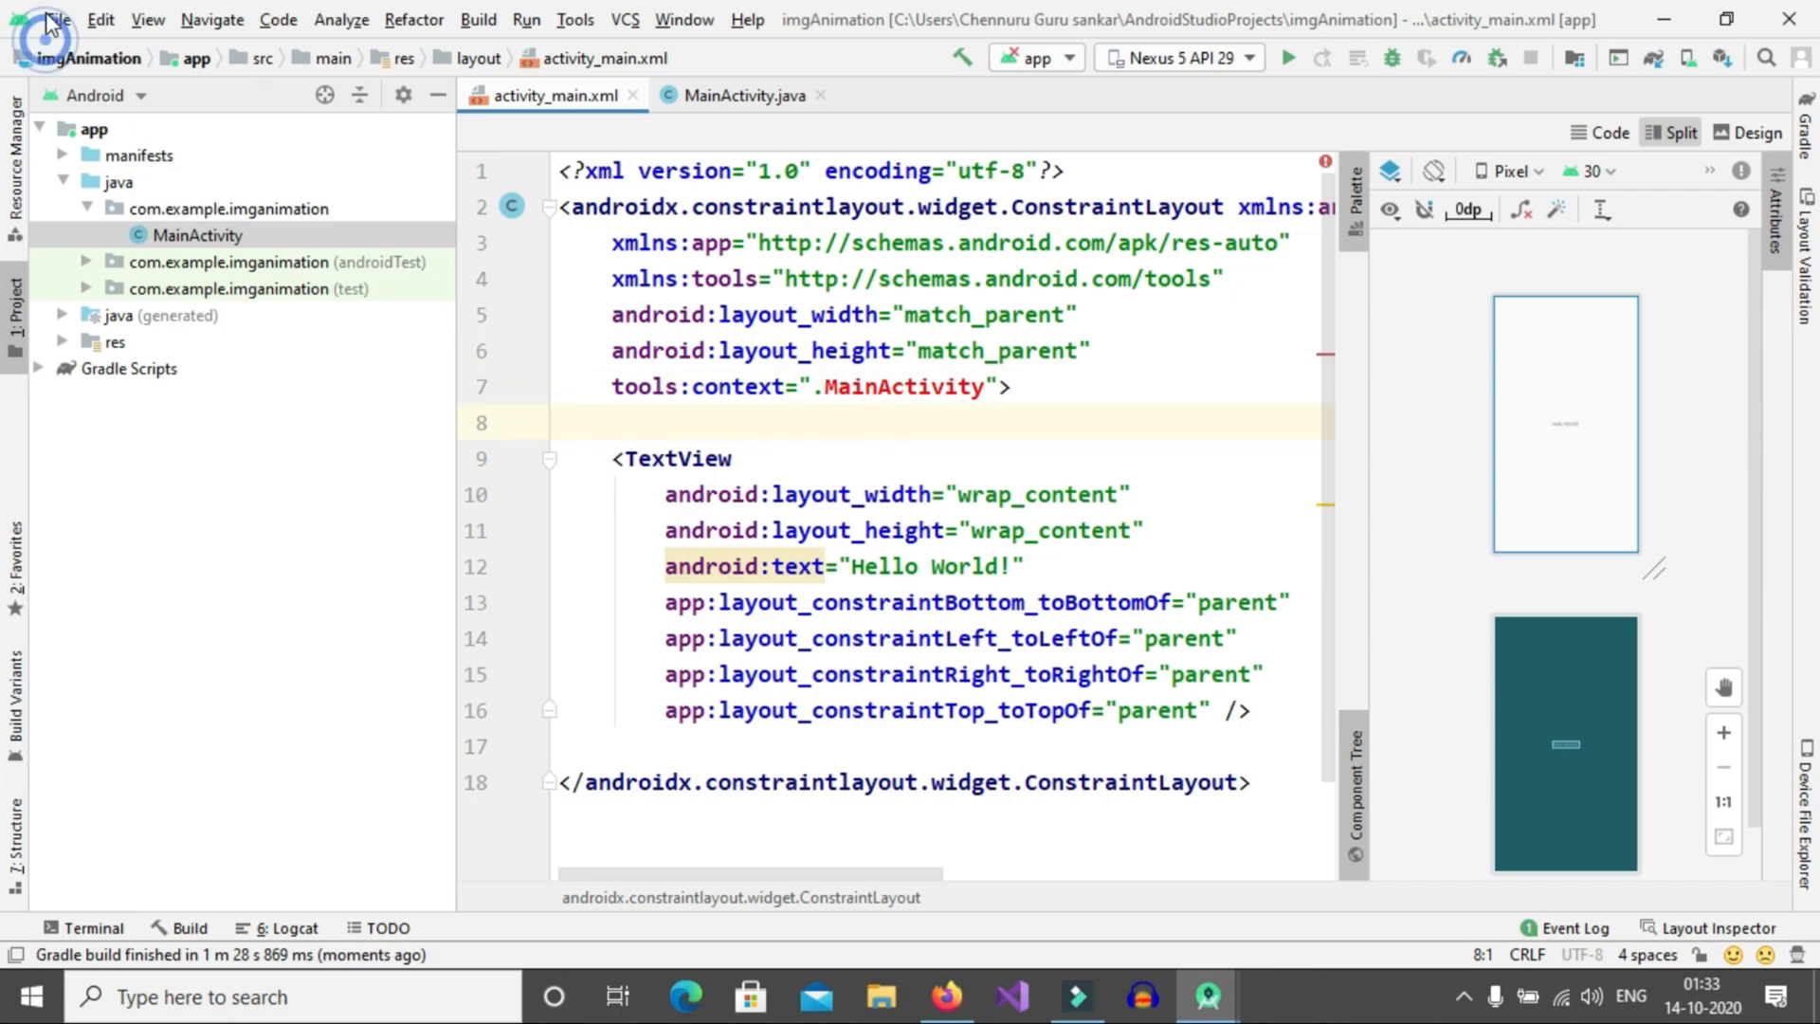
Step: Invalidate caches and restart Android Studio from the File menu
{"action": "left_click", "coordinate": [60, 19]}
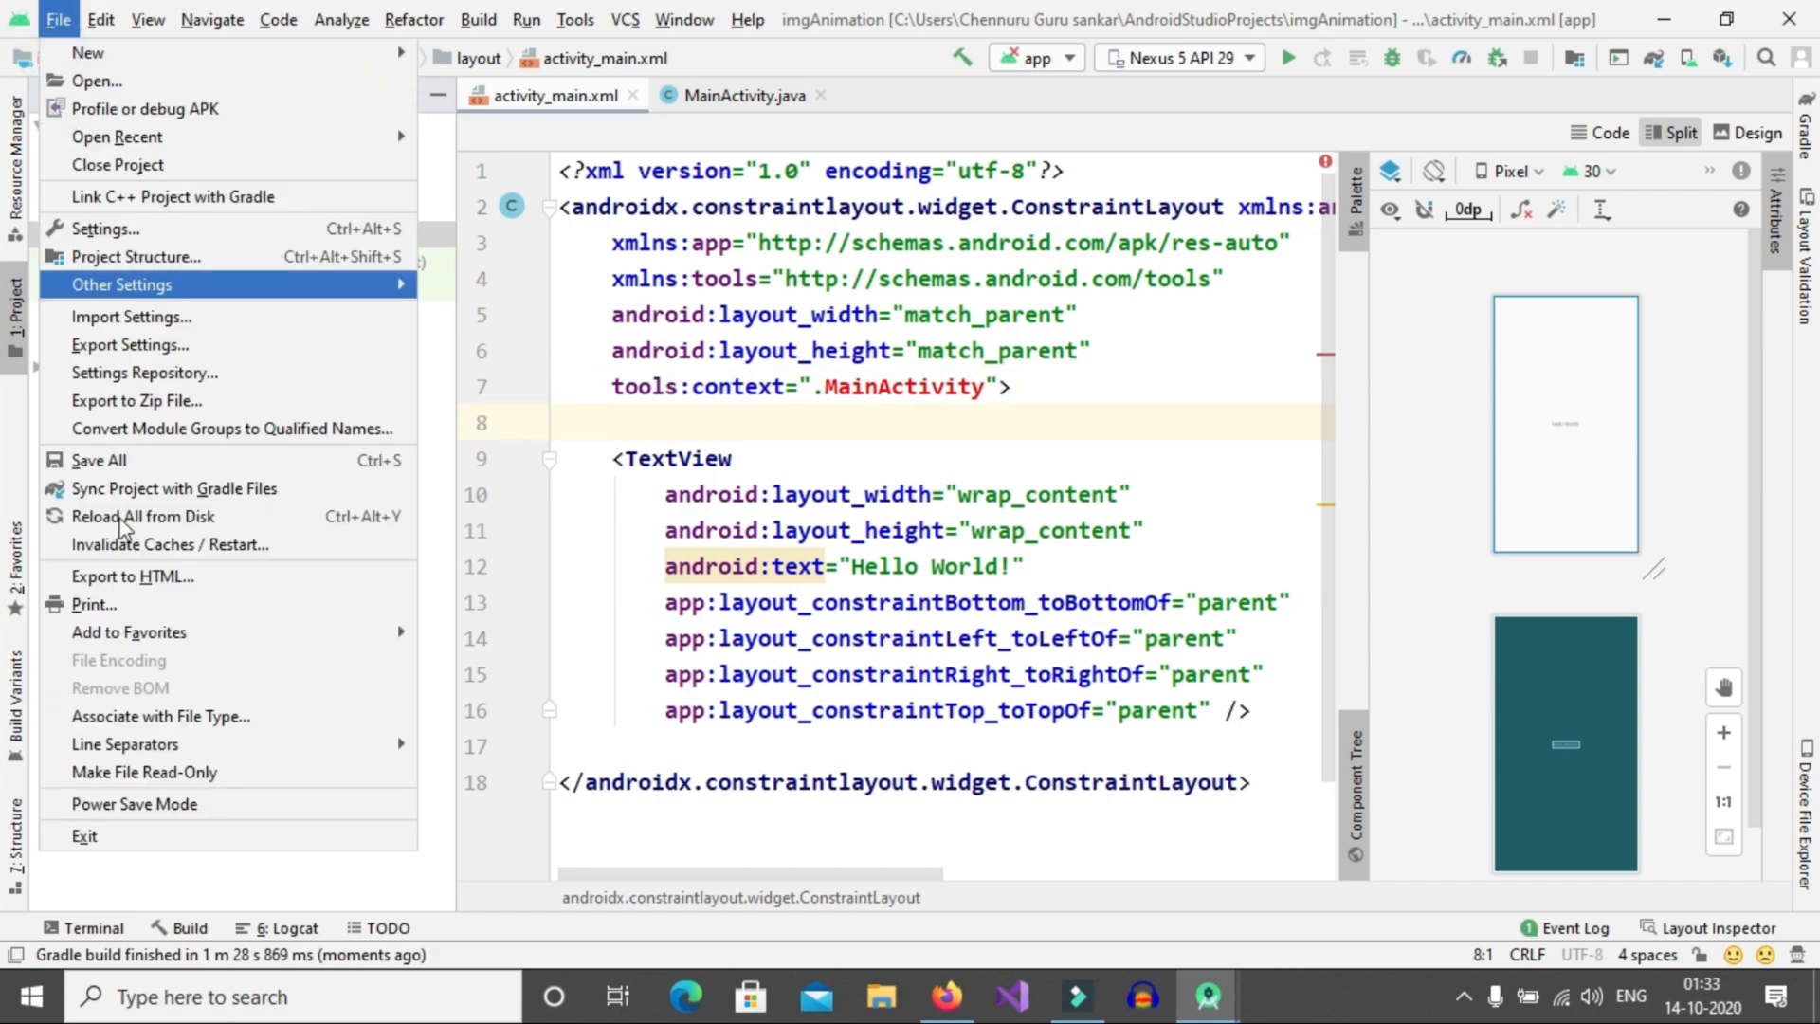
{"action": "mouse_move", "coordinate": [158, 544]}
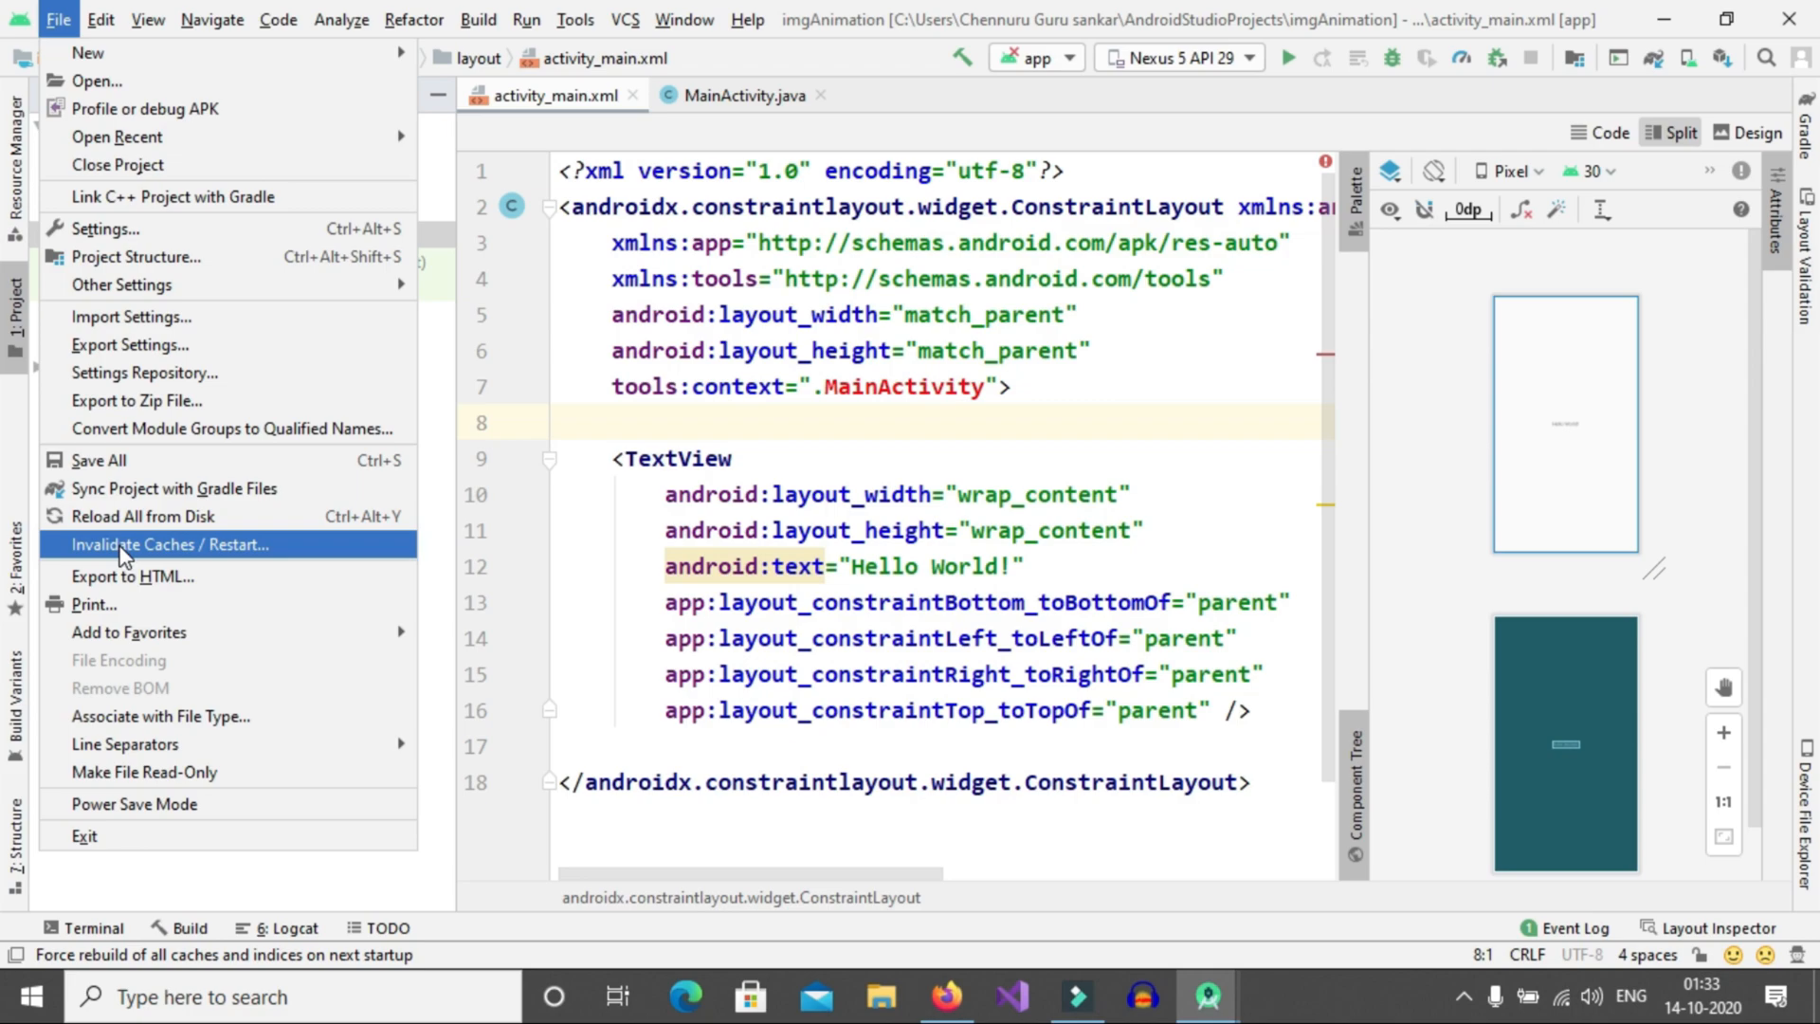
{"action": "left_click", "coordinate": [180, 545]}
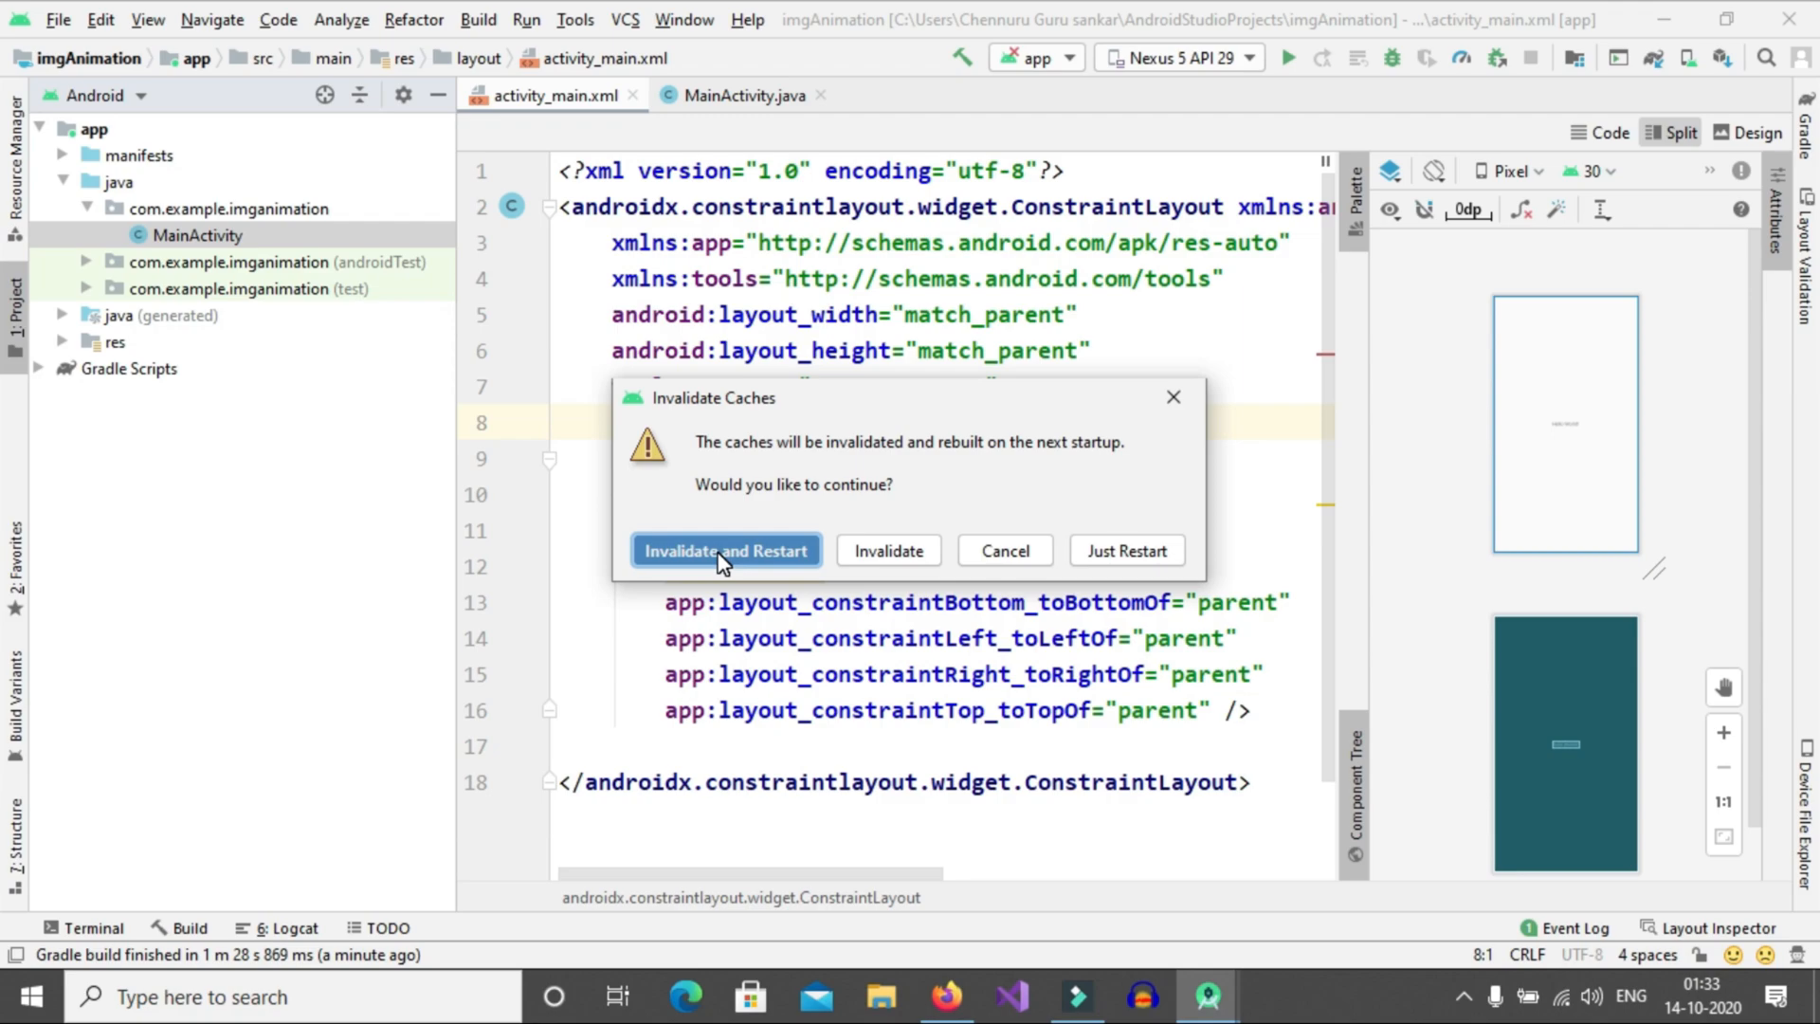
{"action": "left_click", "coordinate": [741, 550]}
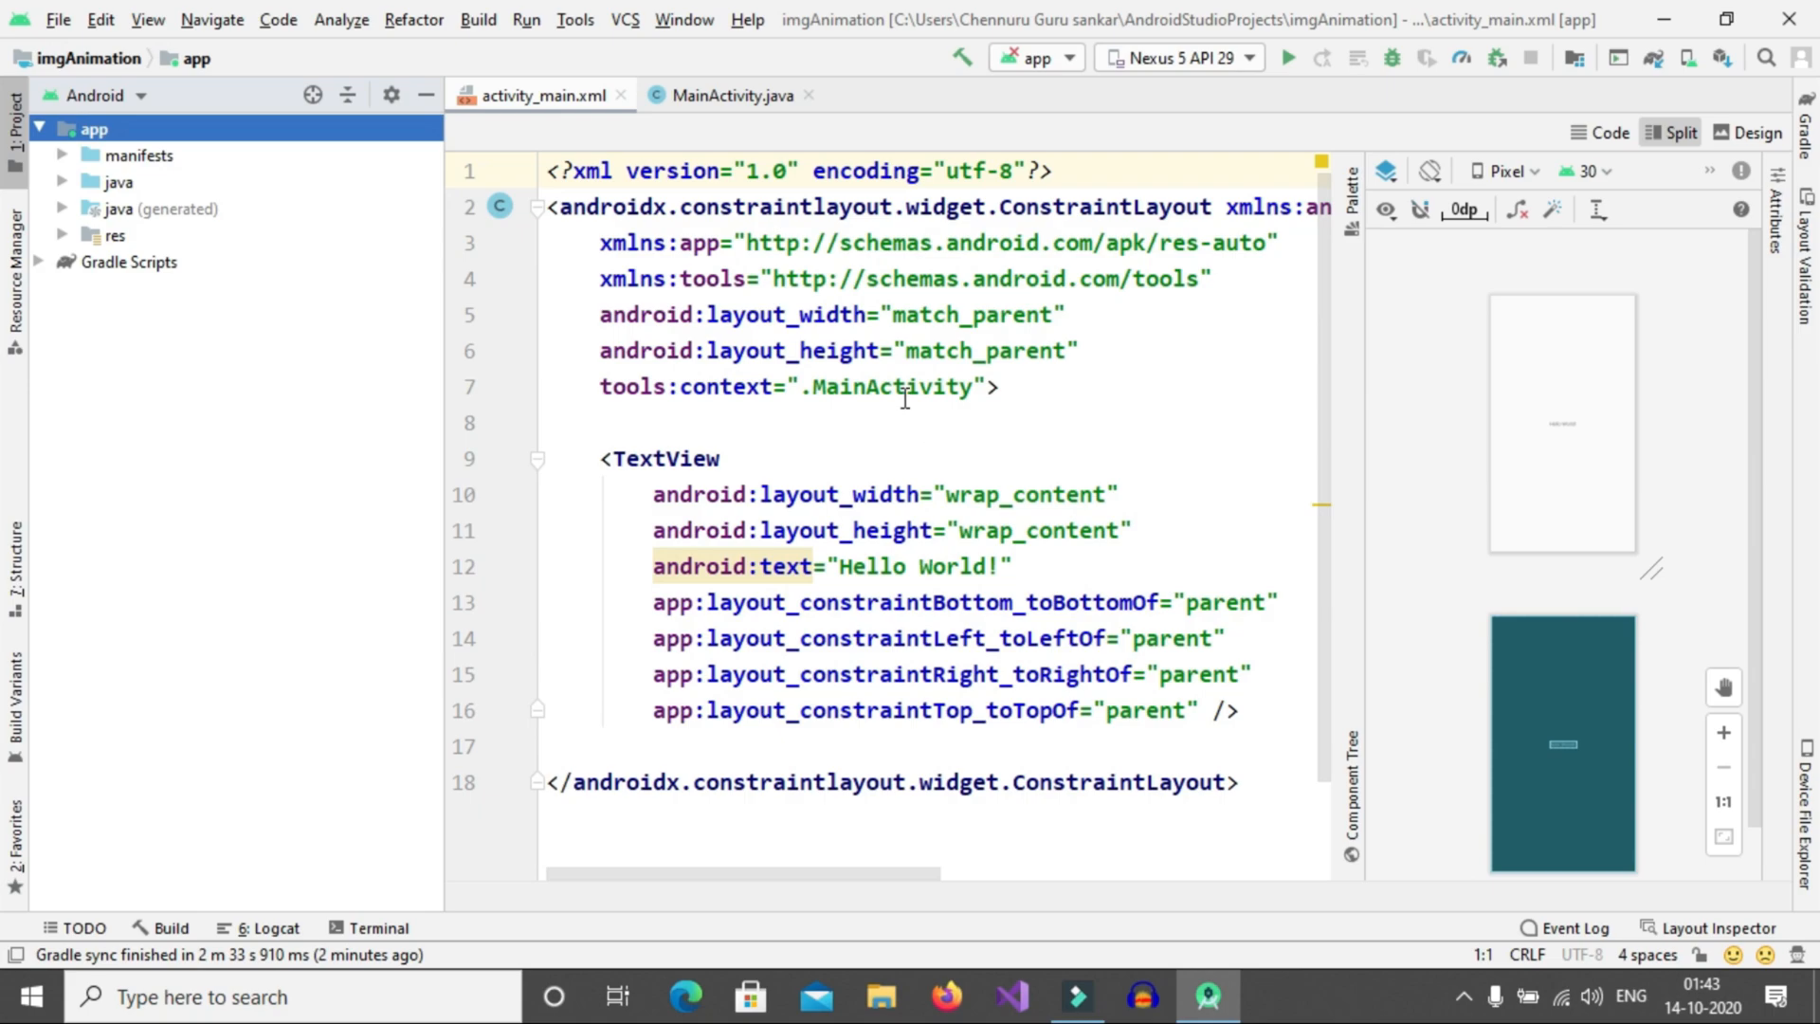
Step: Change the root ConstraintLayout tag to LinearLayout
{"action": "left_click", "coordinate": [910, 387]}
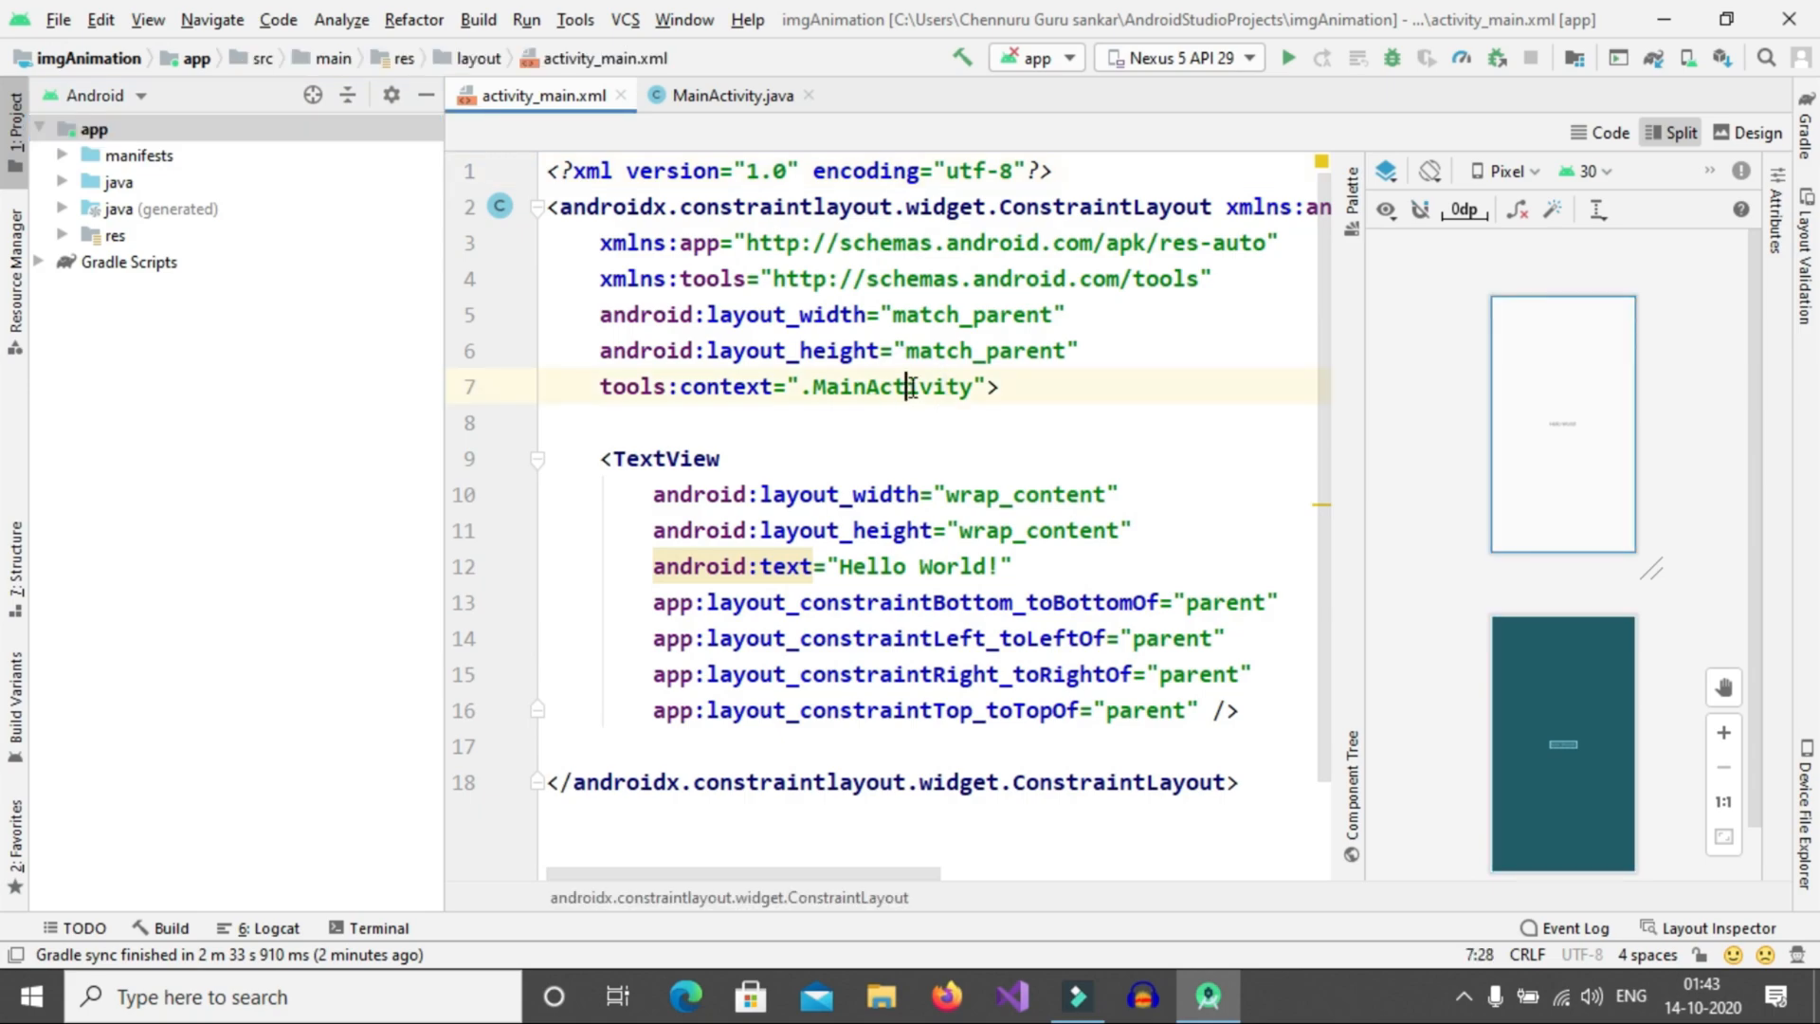
{"action": "left_click", "coordinate": [1236, 207]}
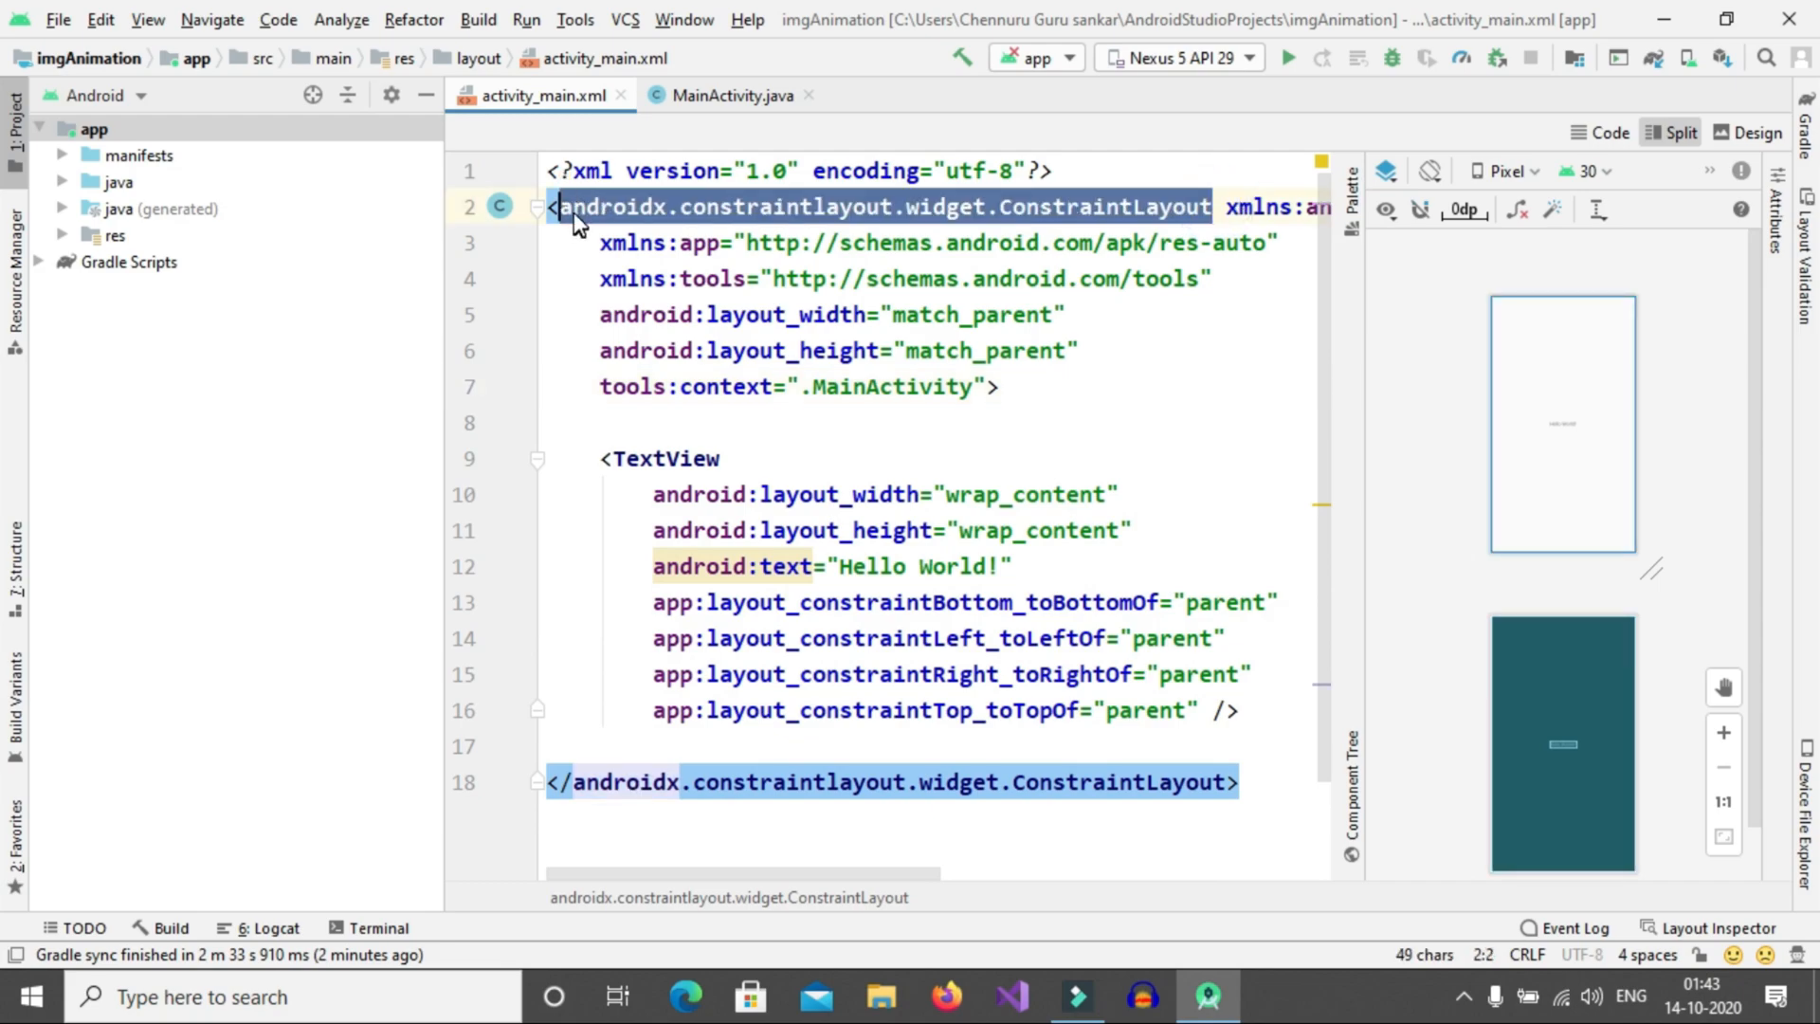
{"action": "type", "text": "L"}
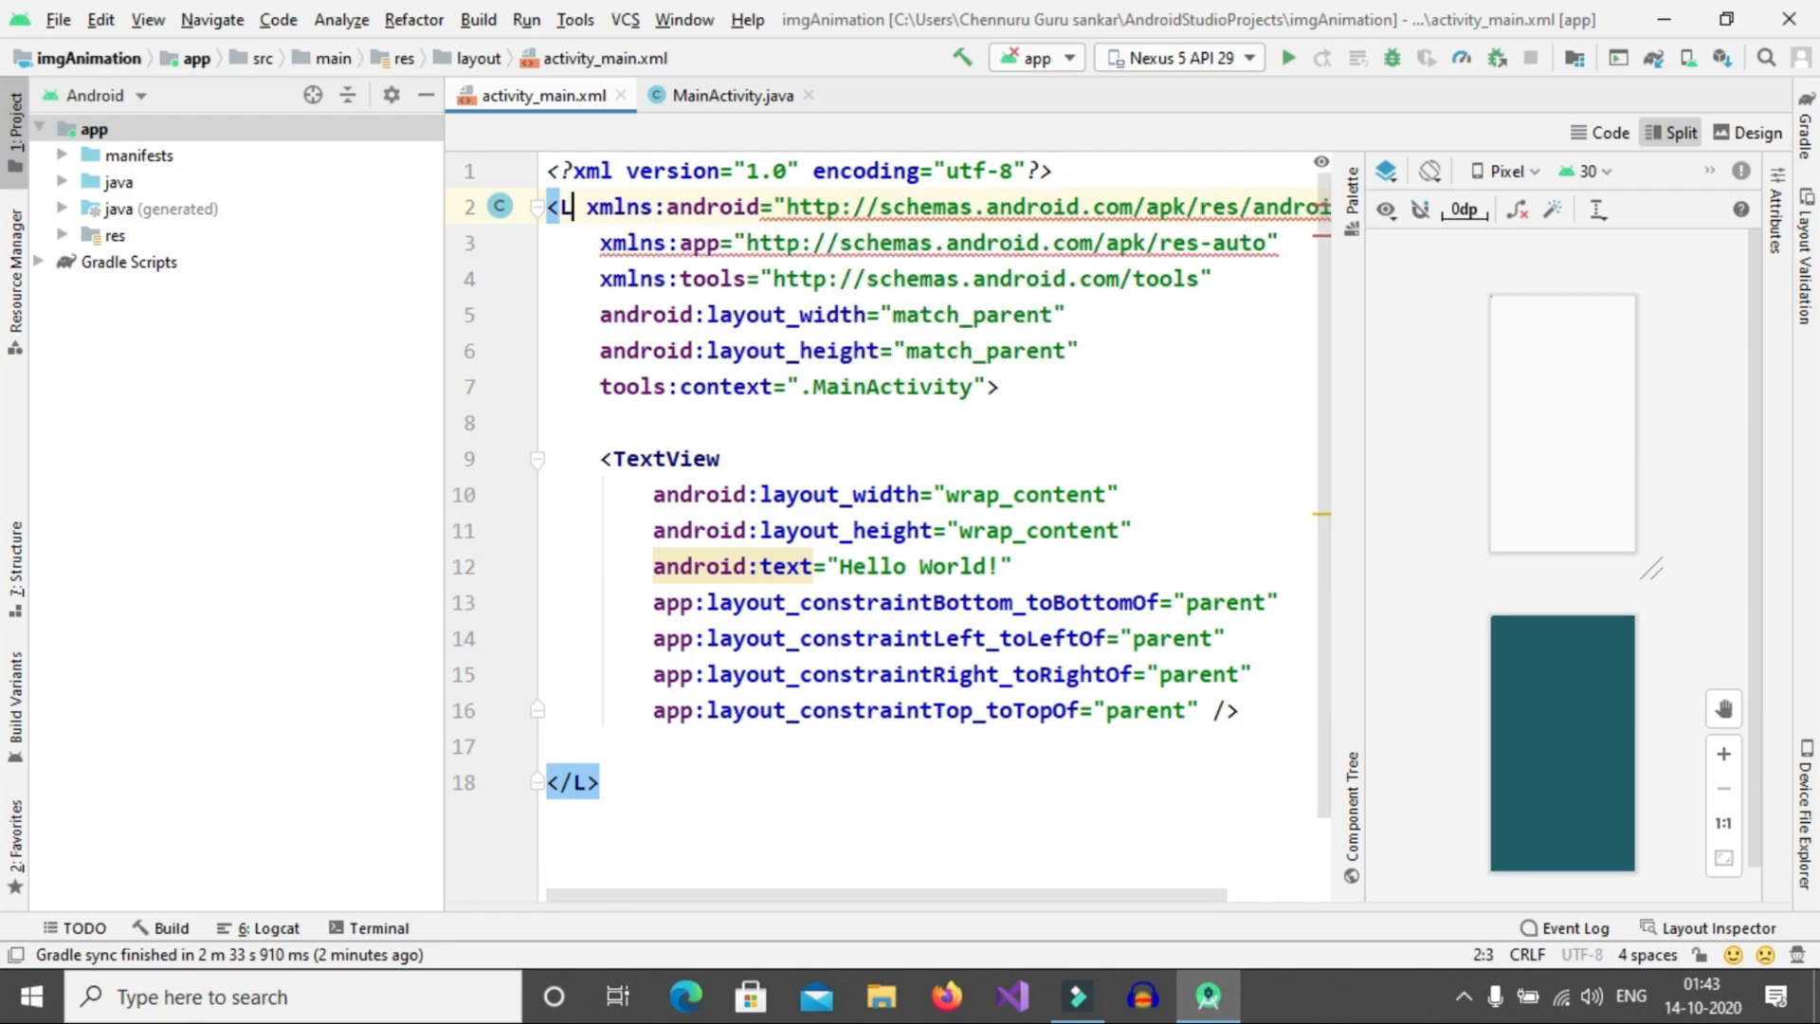
{"action": "type", "text": "inear"}
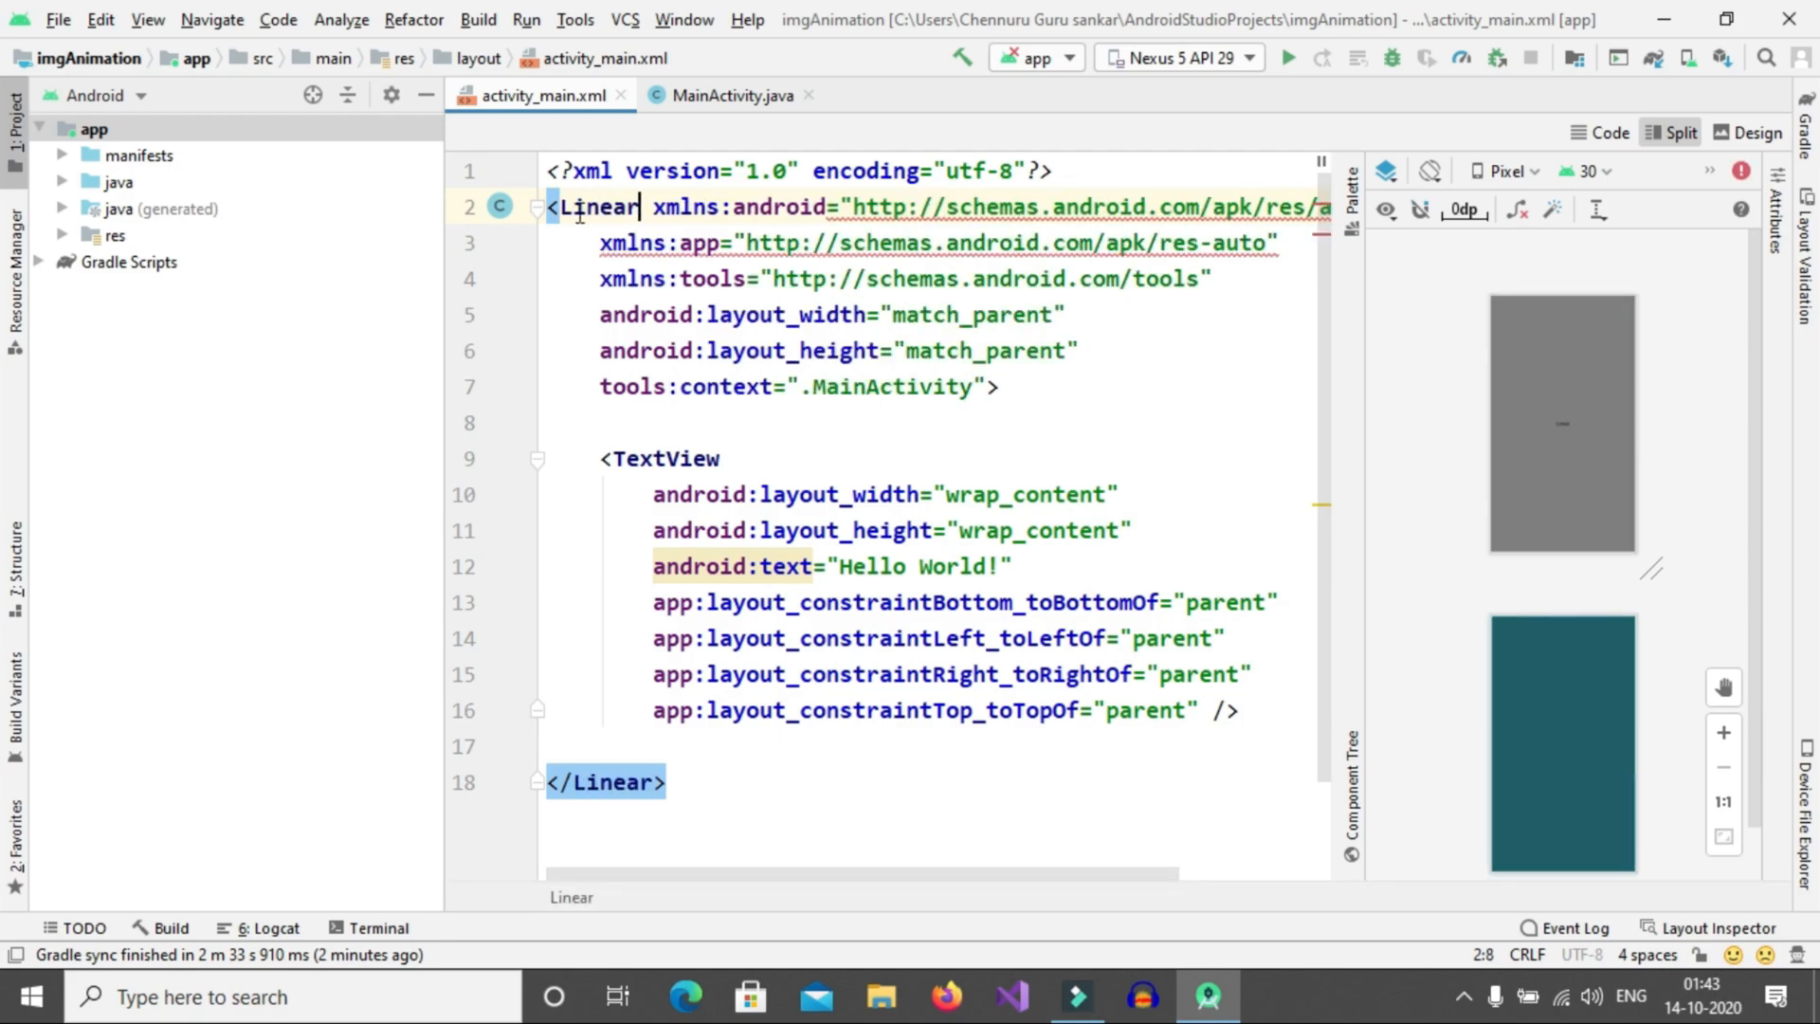
{"action": "type", "text": "Layout"}
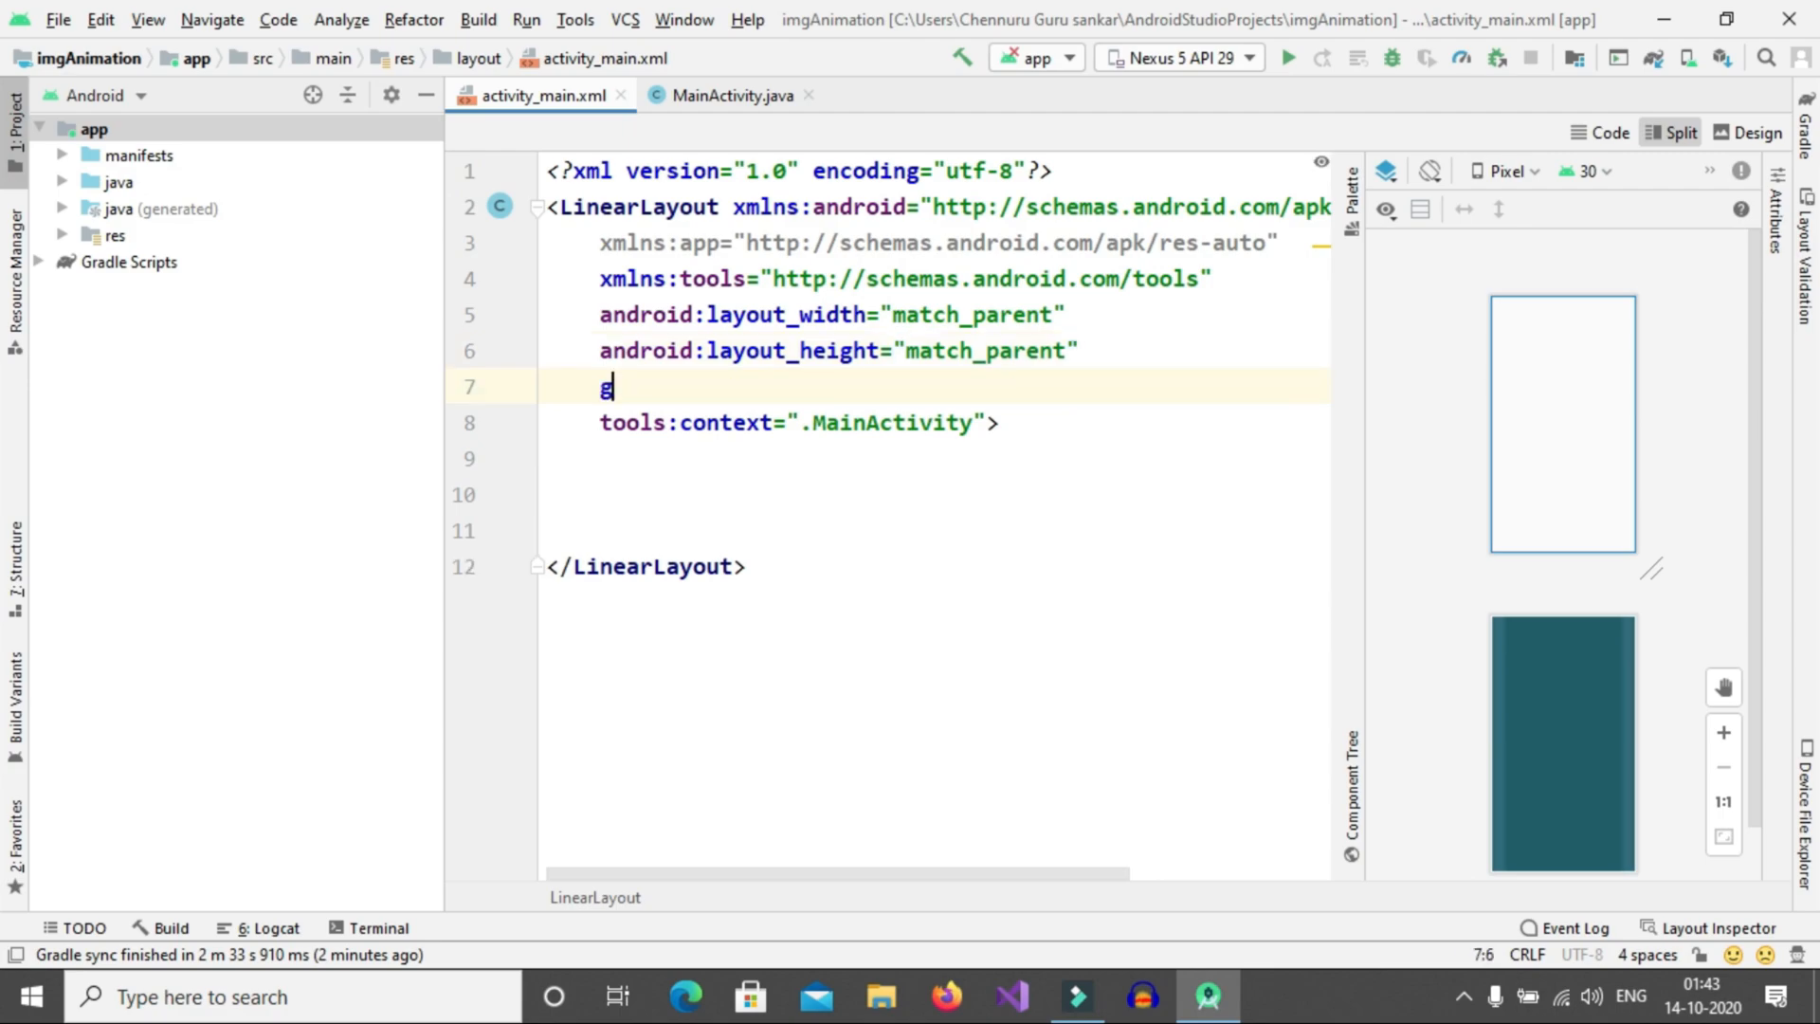
Step: Give the LinearLayout gravity center and vertical orientation
{"action": "type", "text": "ravity=\""}
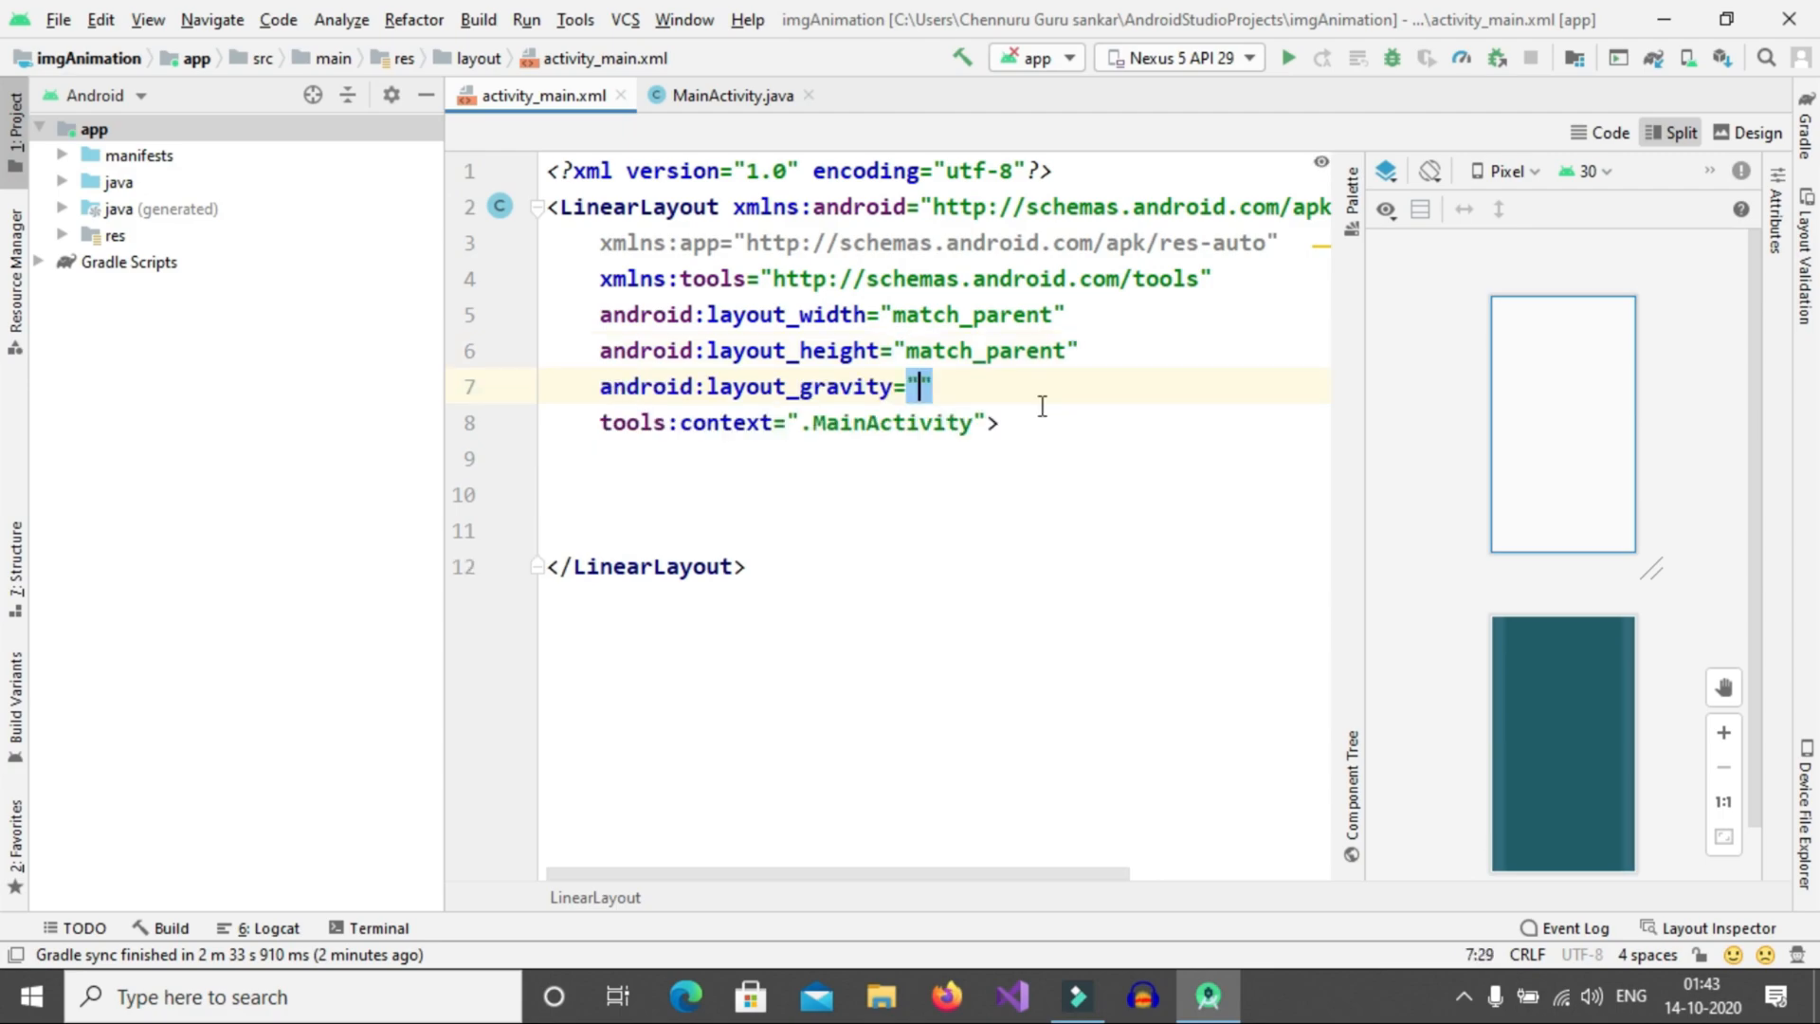
{"action": "double_click", "coordinate": [757, 387]}
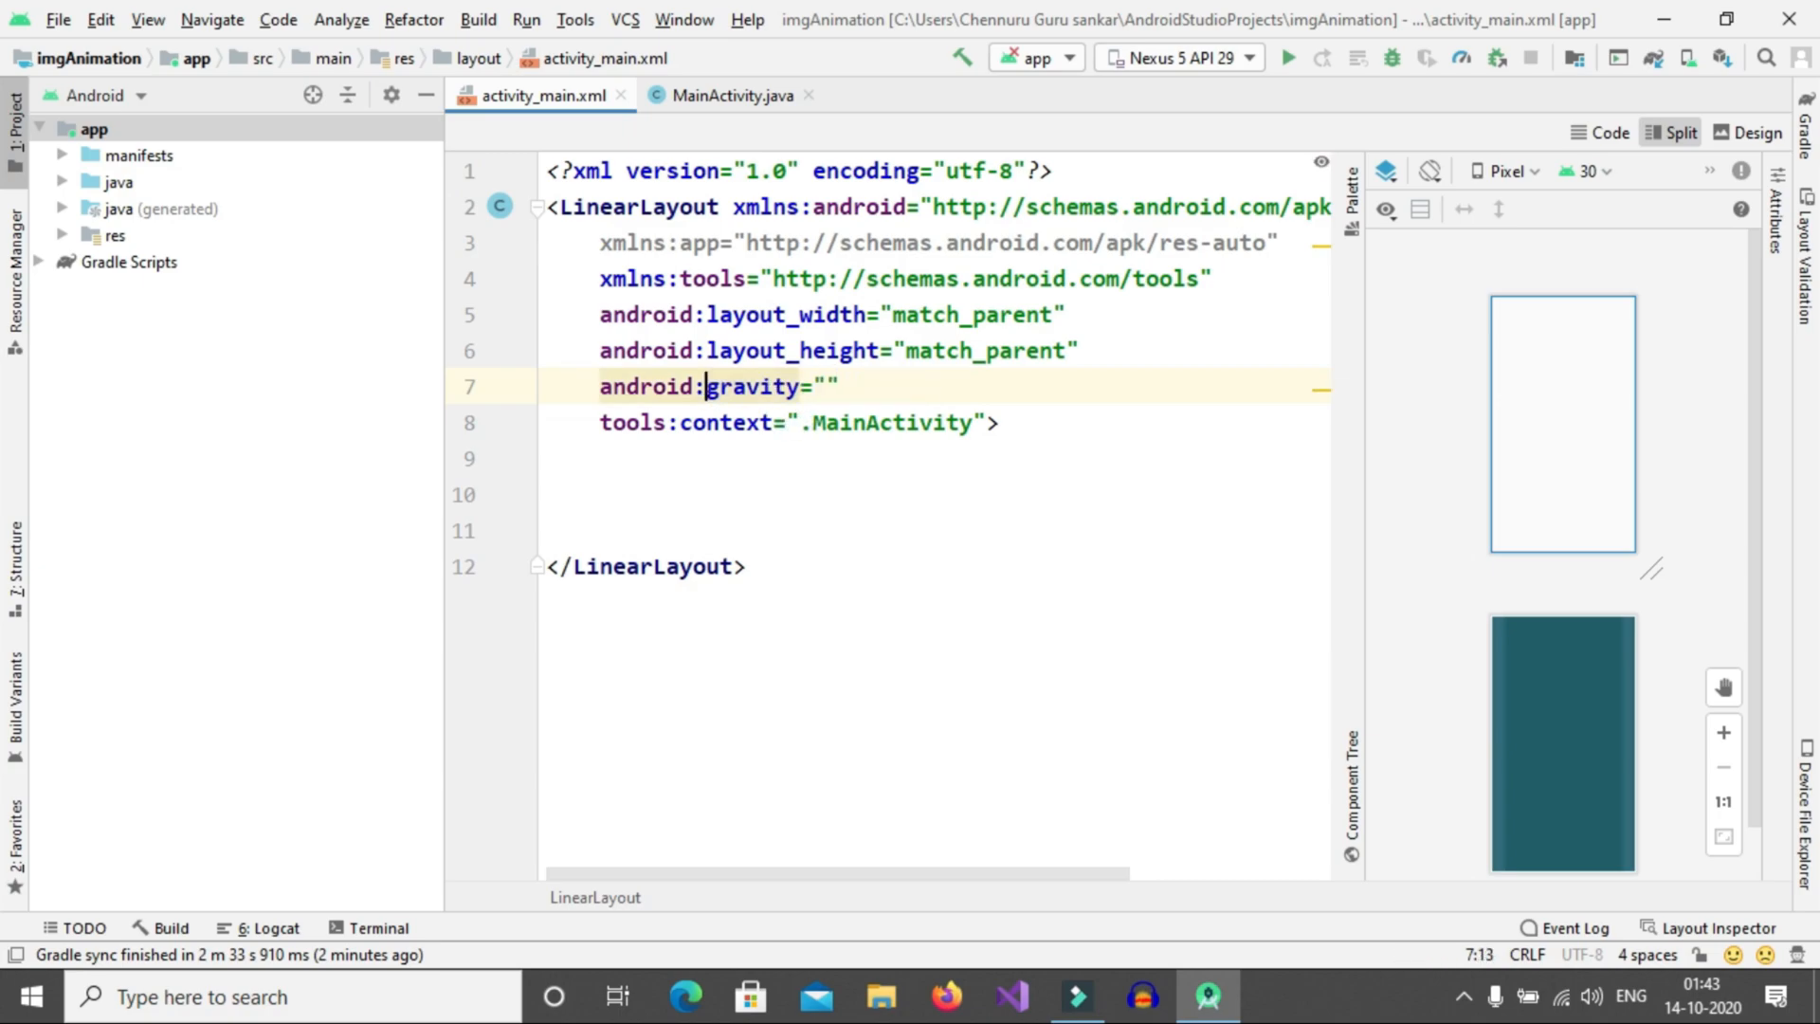
{"action": "left_click", "coordinate": [827, 386]}
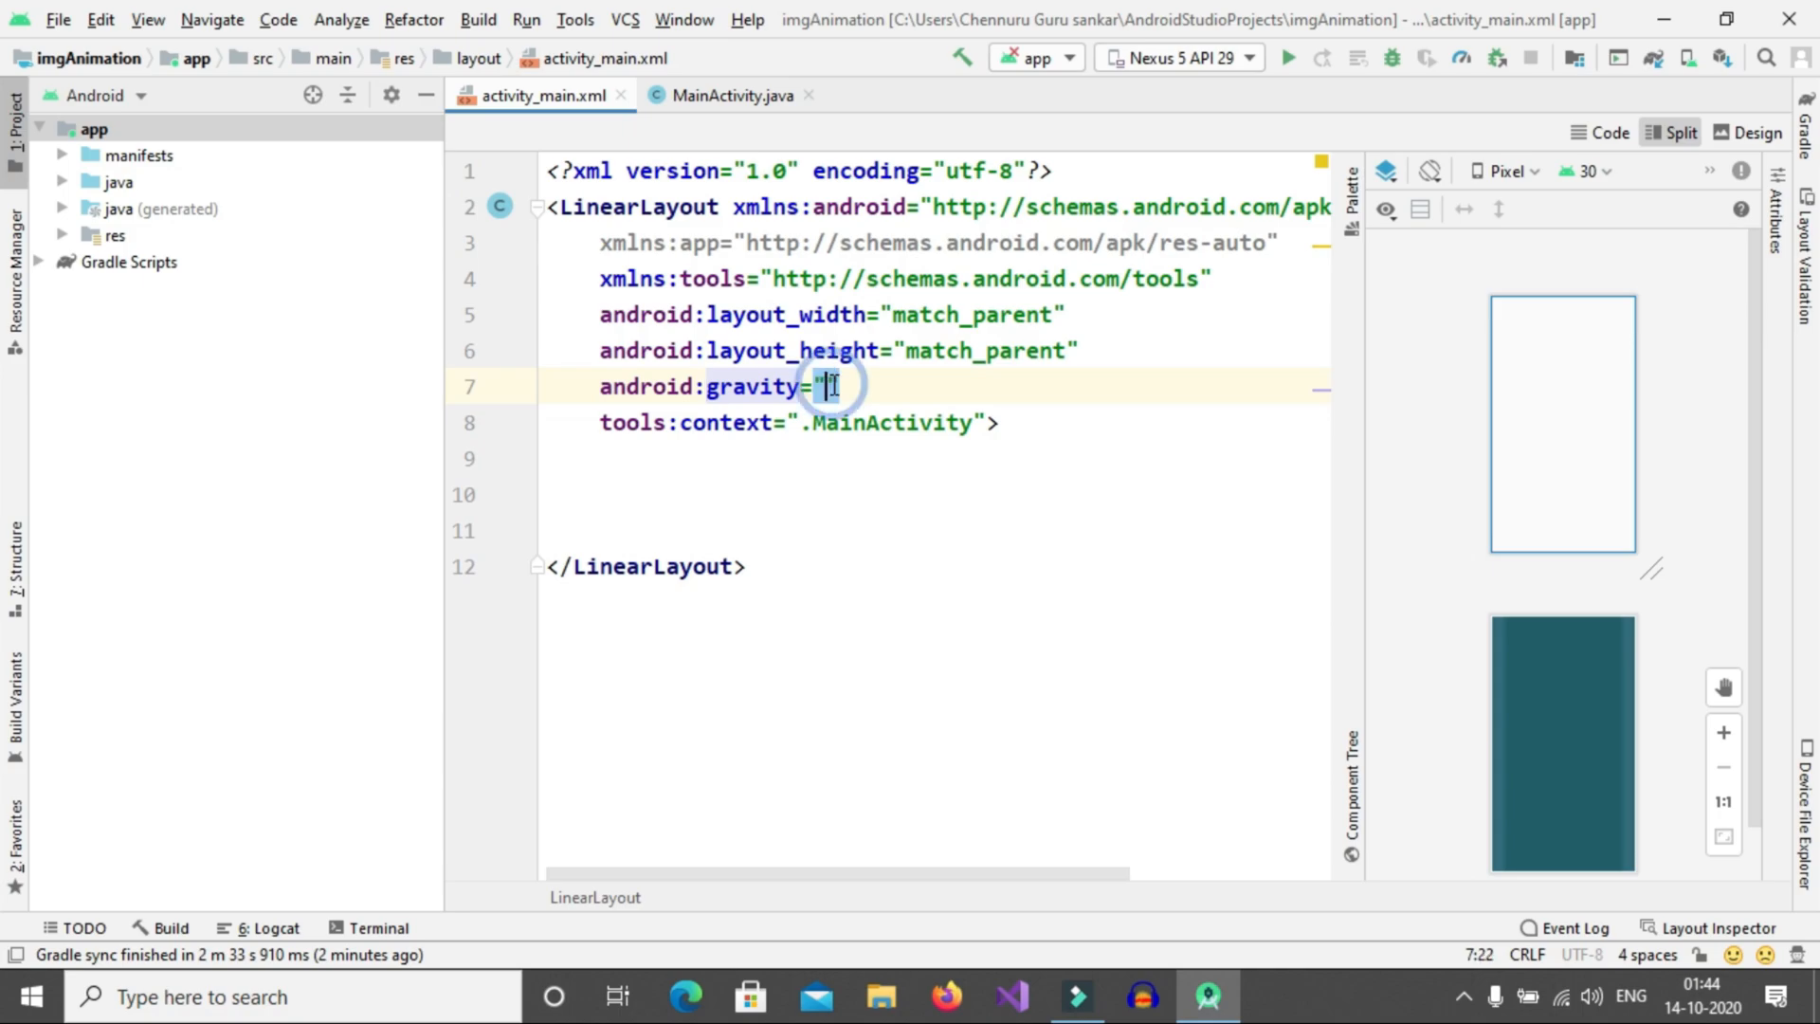
{"action": "type", "text": "cen"}
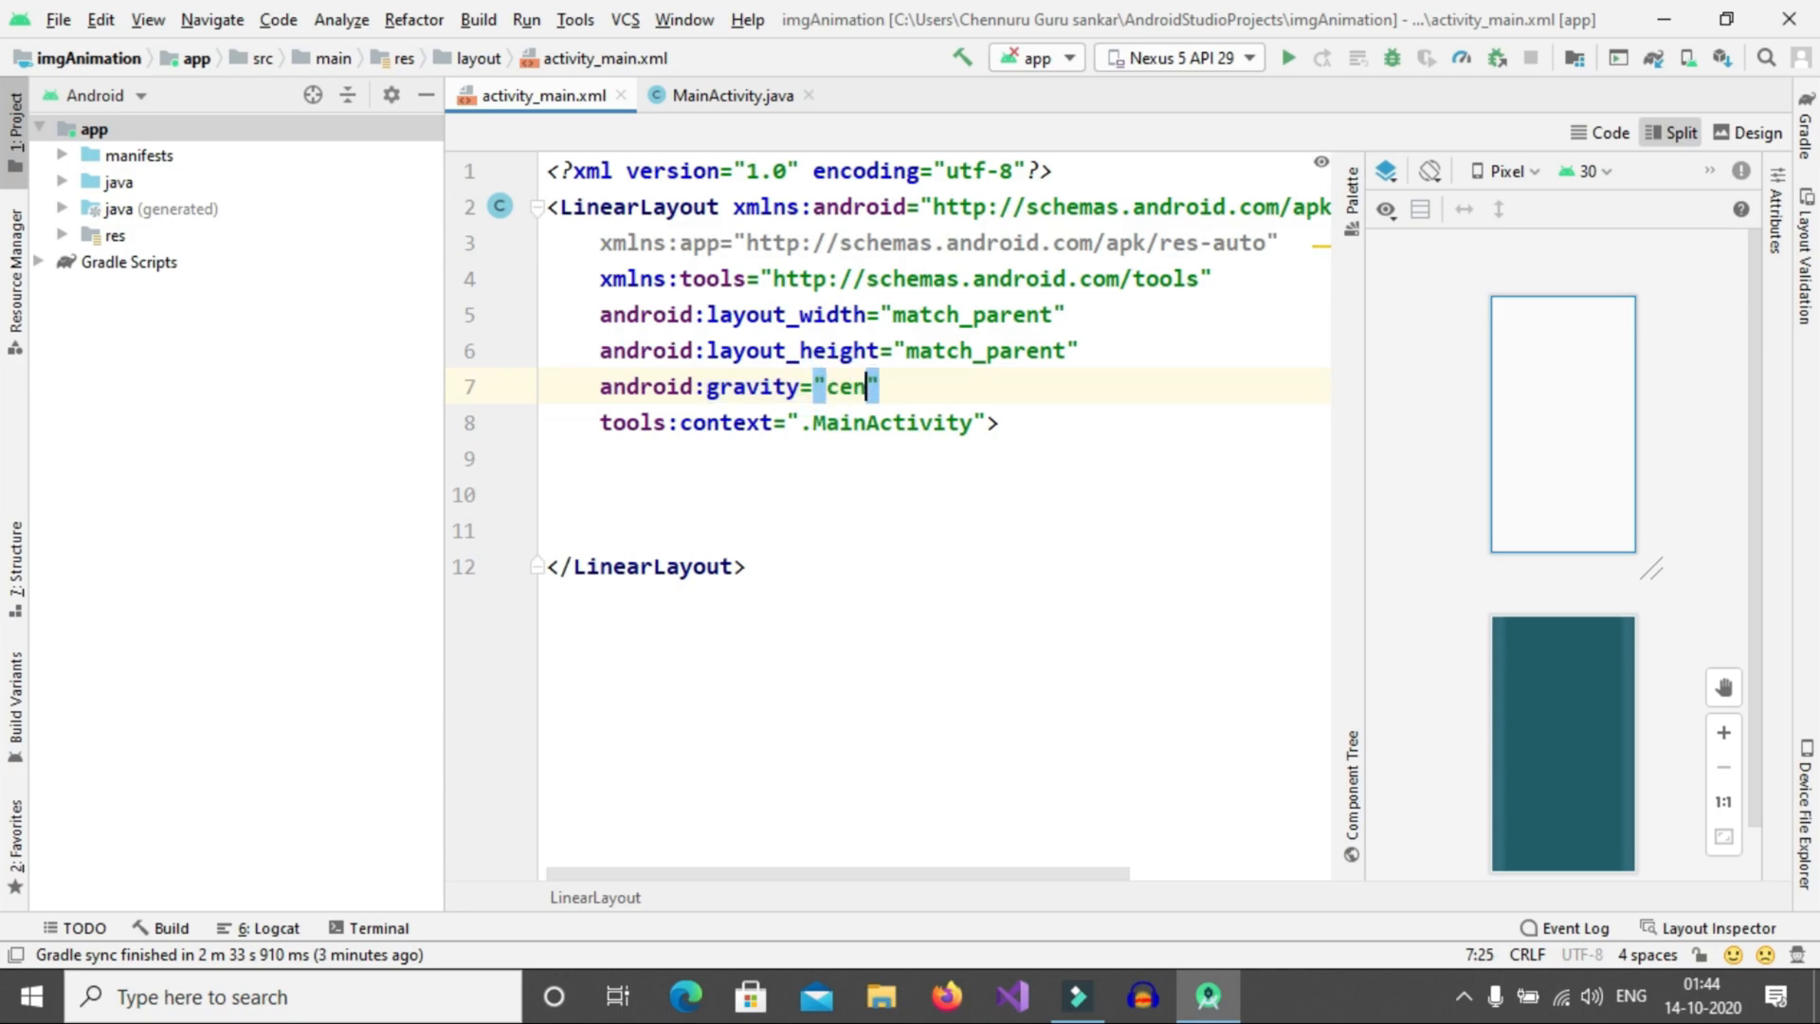
{"action": "type", "text": "ter"}
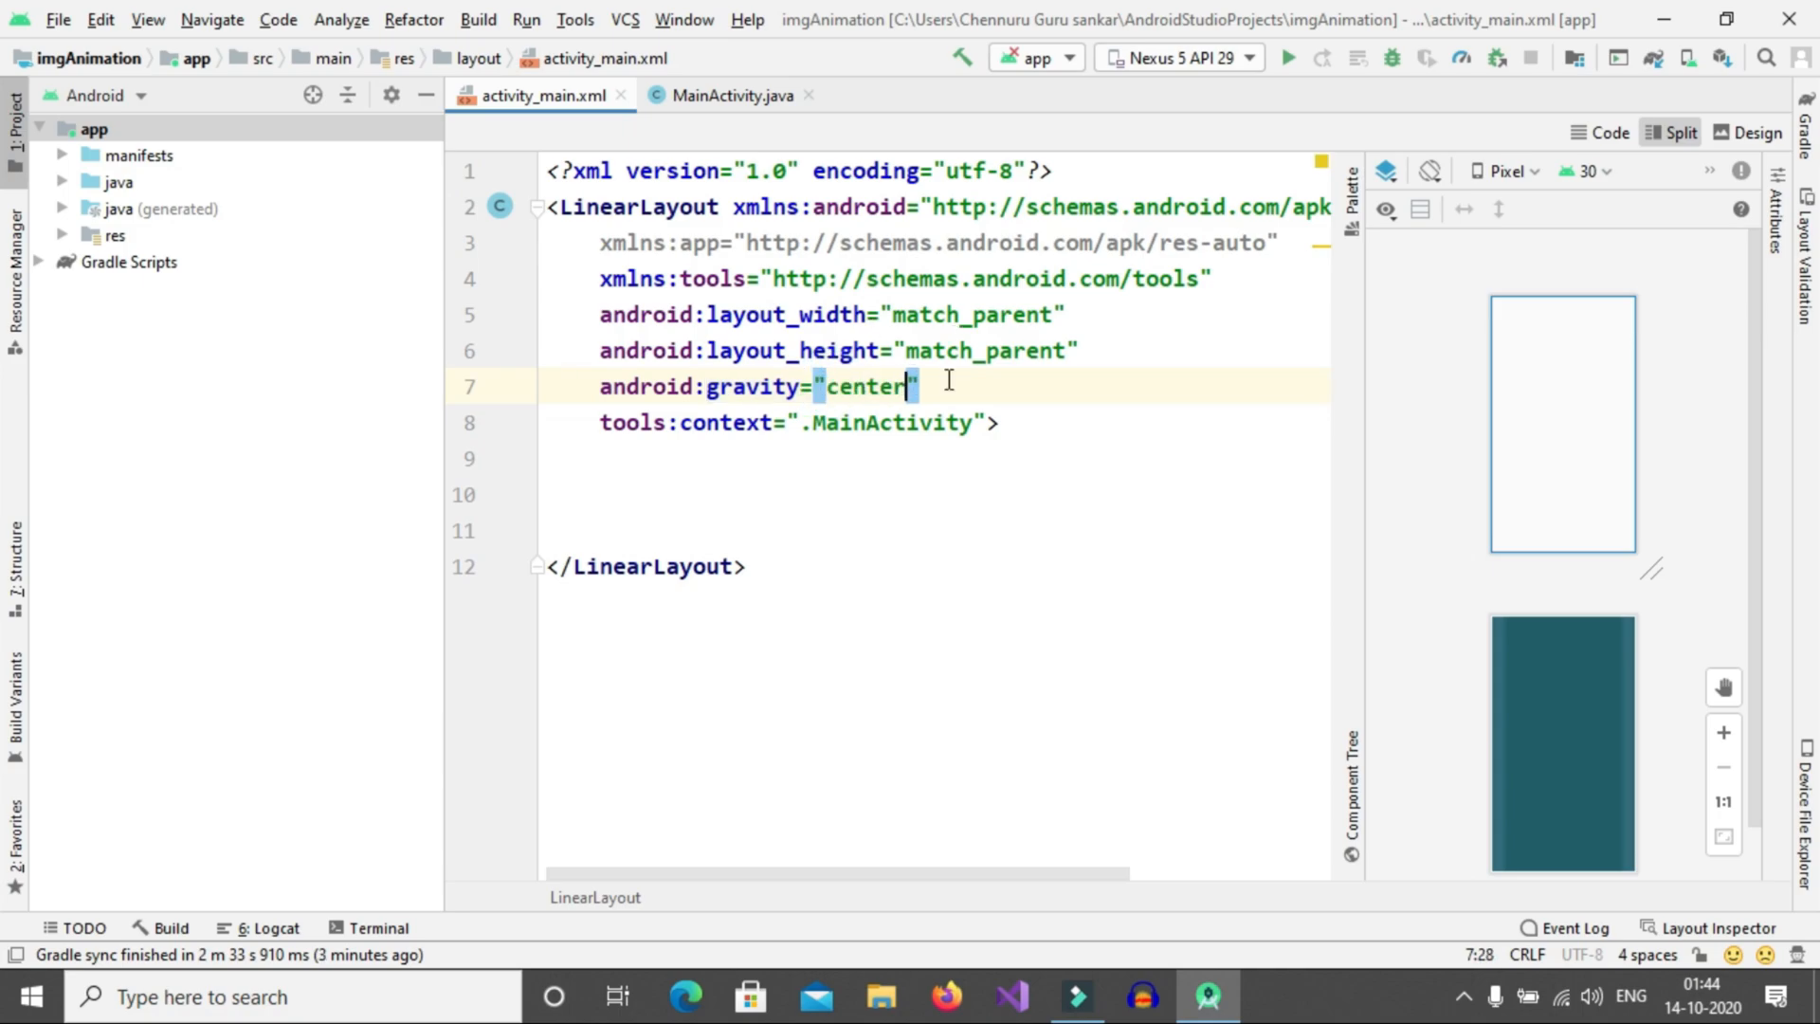
{"action": "type", "text": "orientation=\"vertical"}
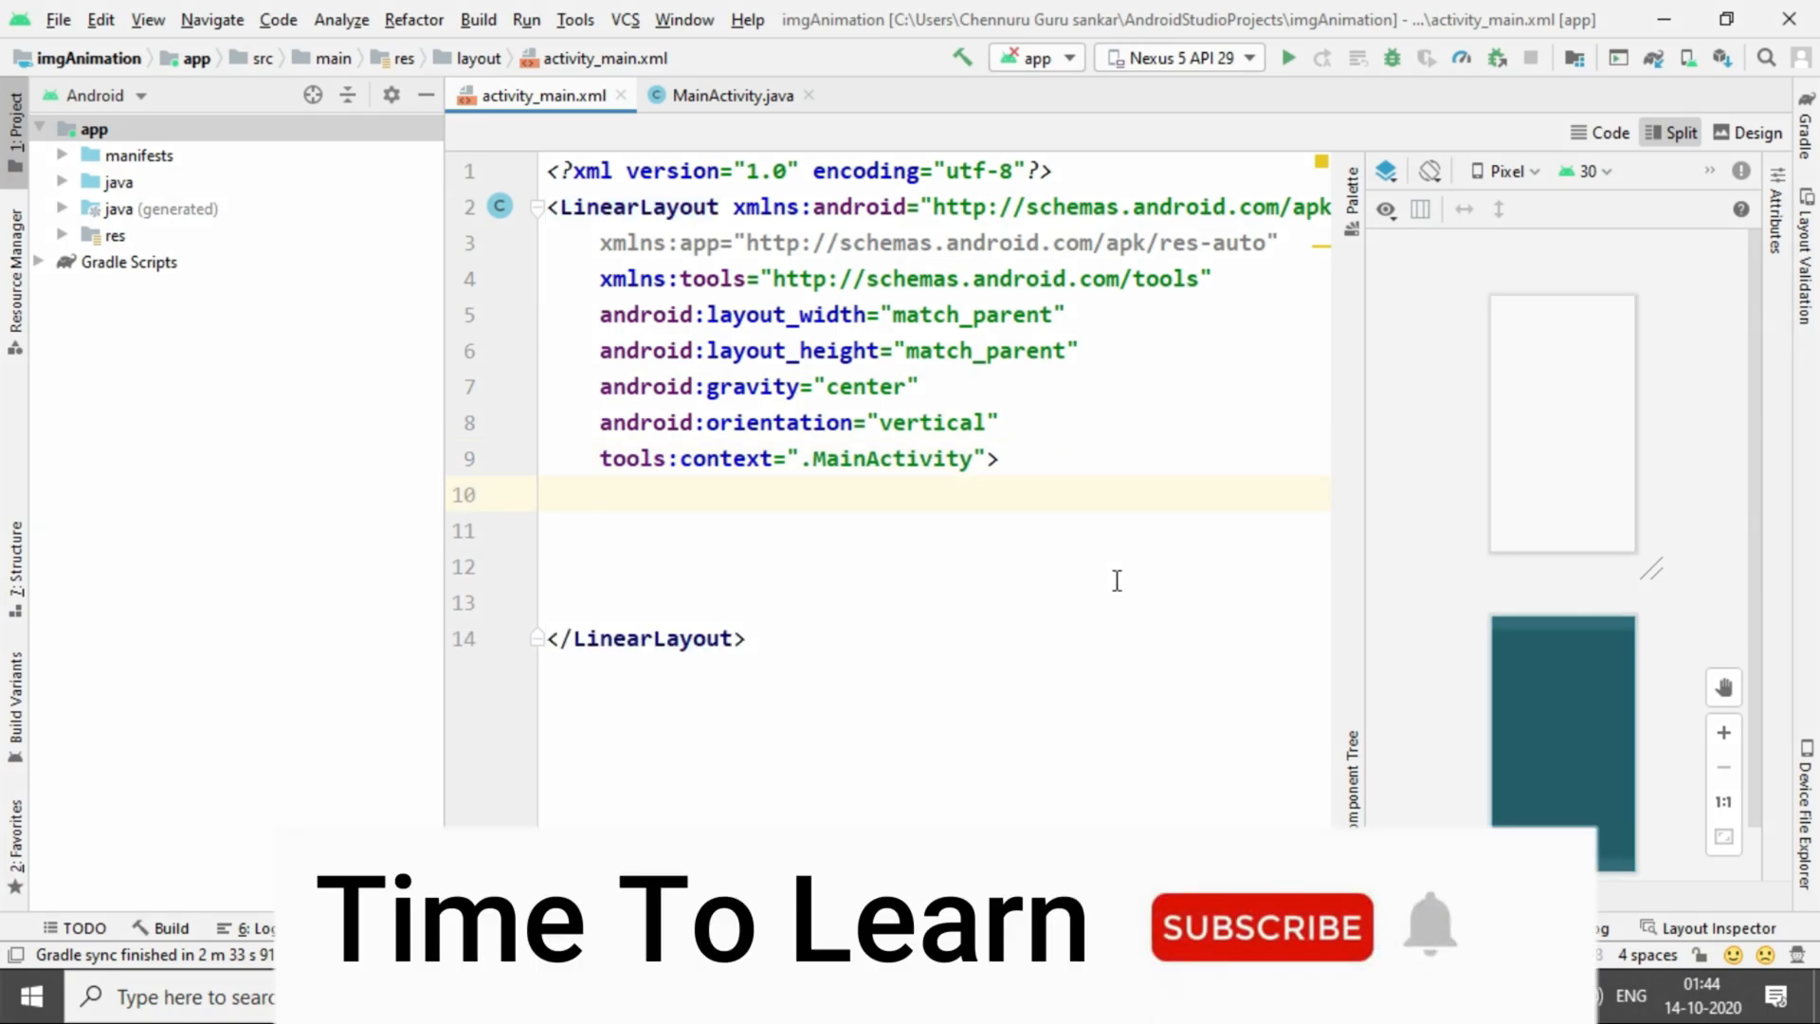
Step: Add an ImageView with layout_width and layout_height of 100dp
{"action": "type", "text": "<"}
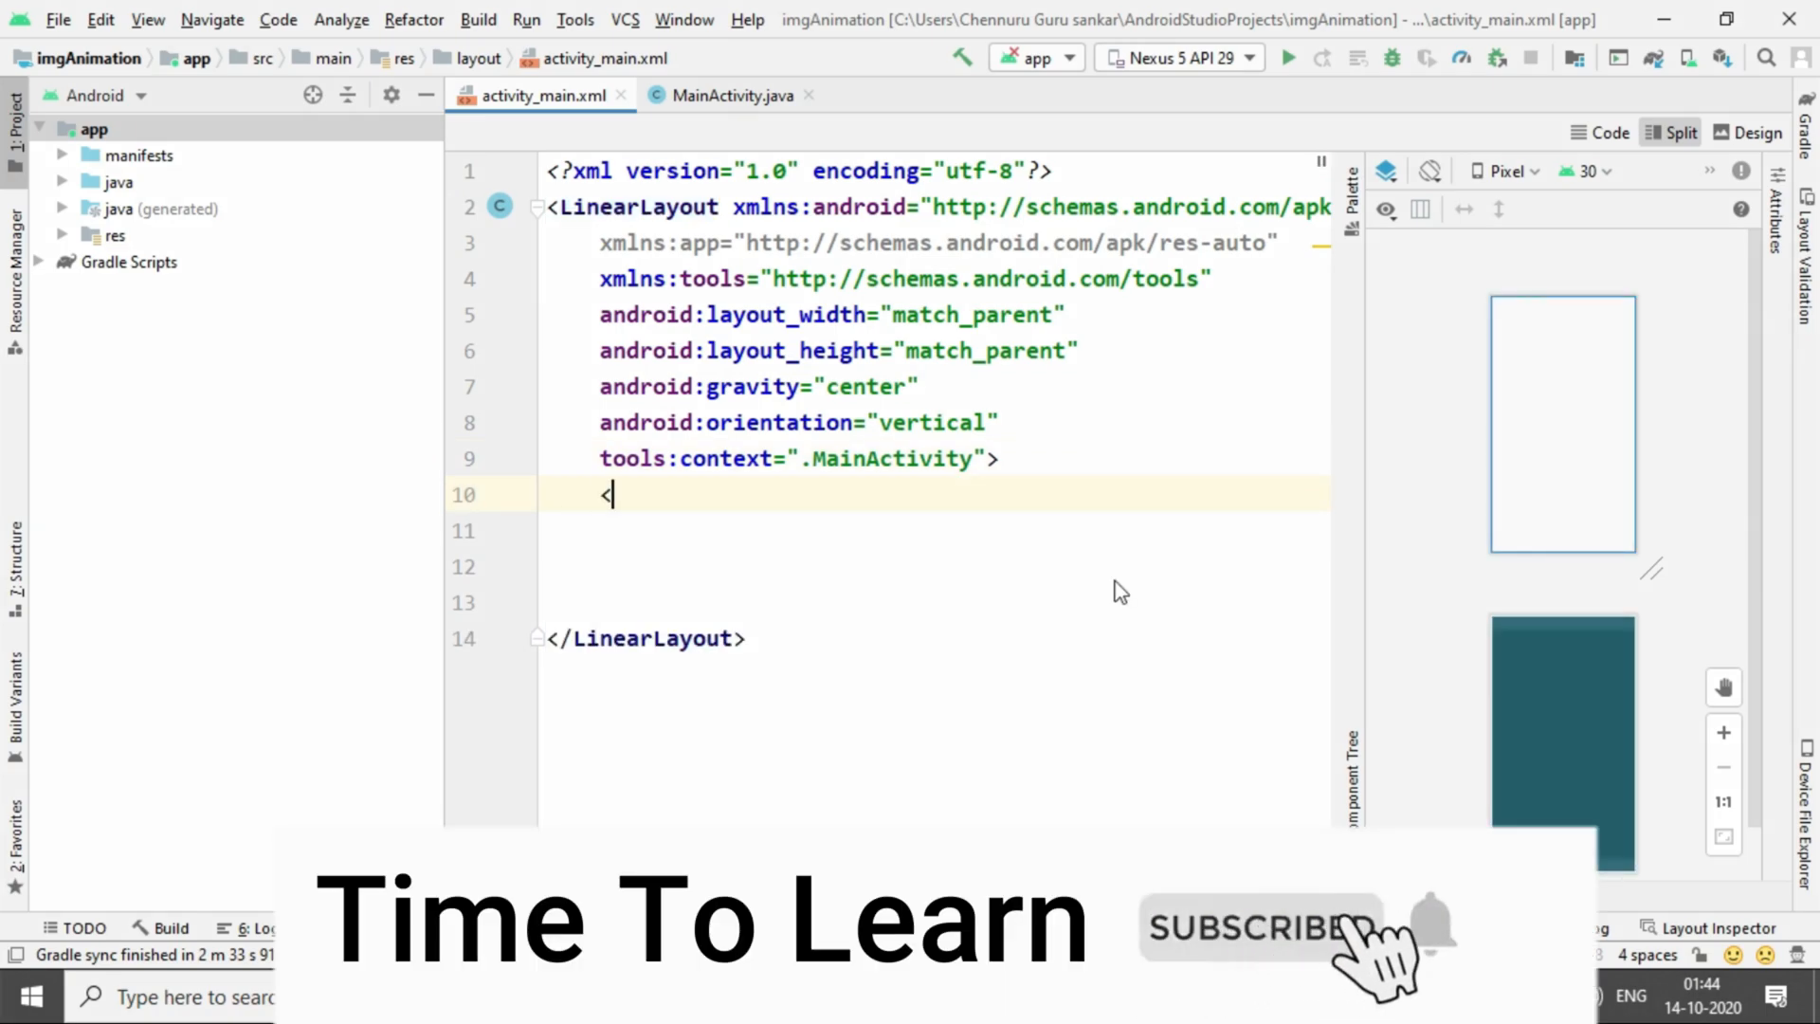
{"action": "type", "text": "ImageView"}
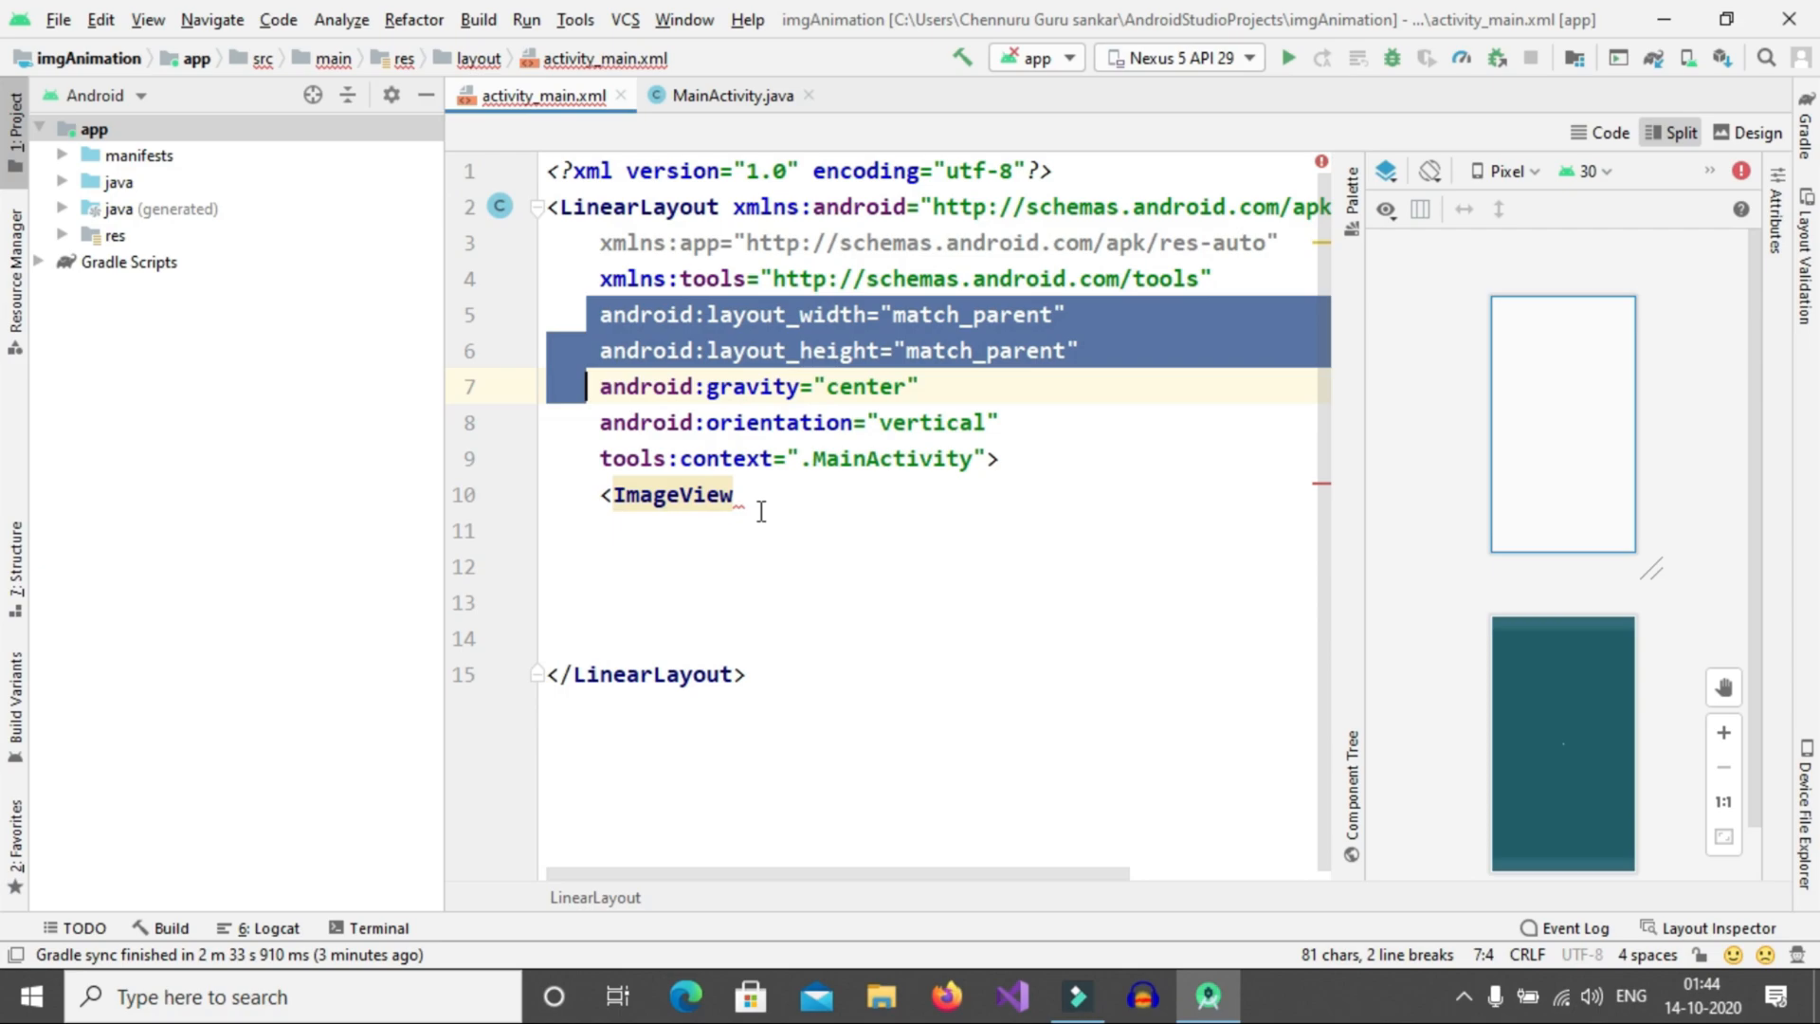
{"action": "key", "text": "Enter"}
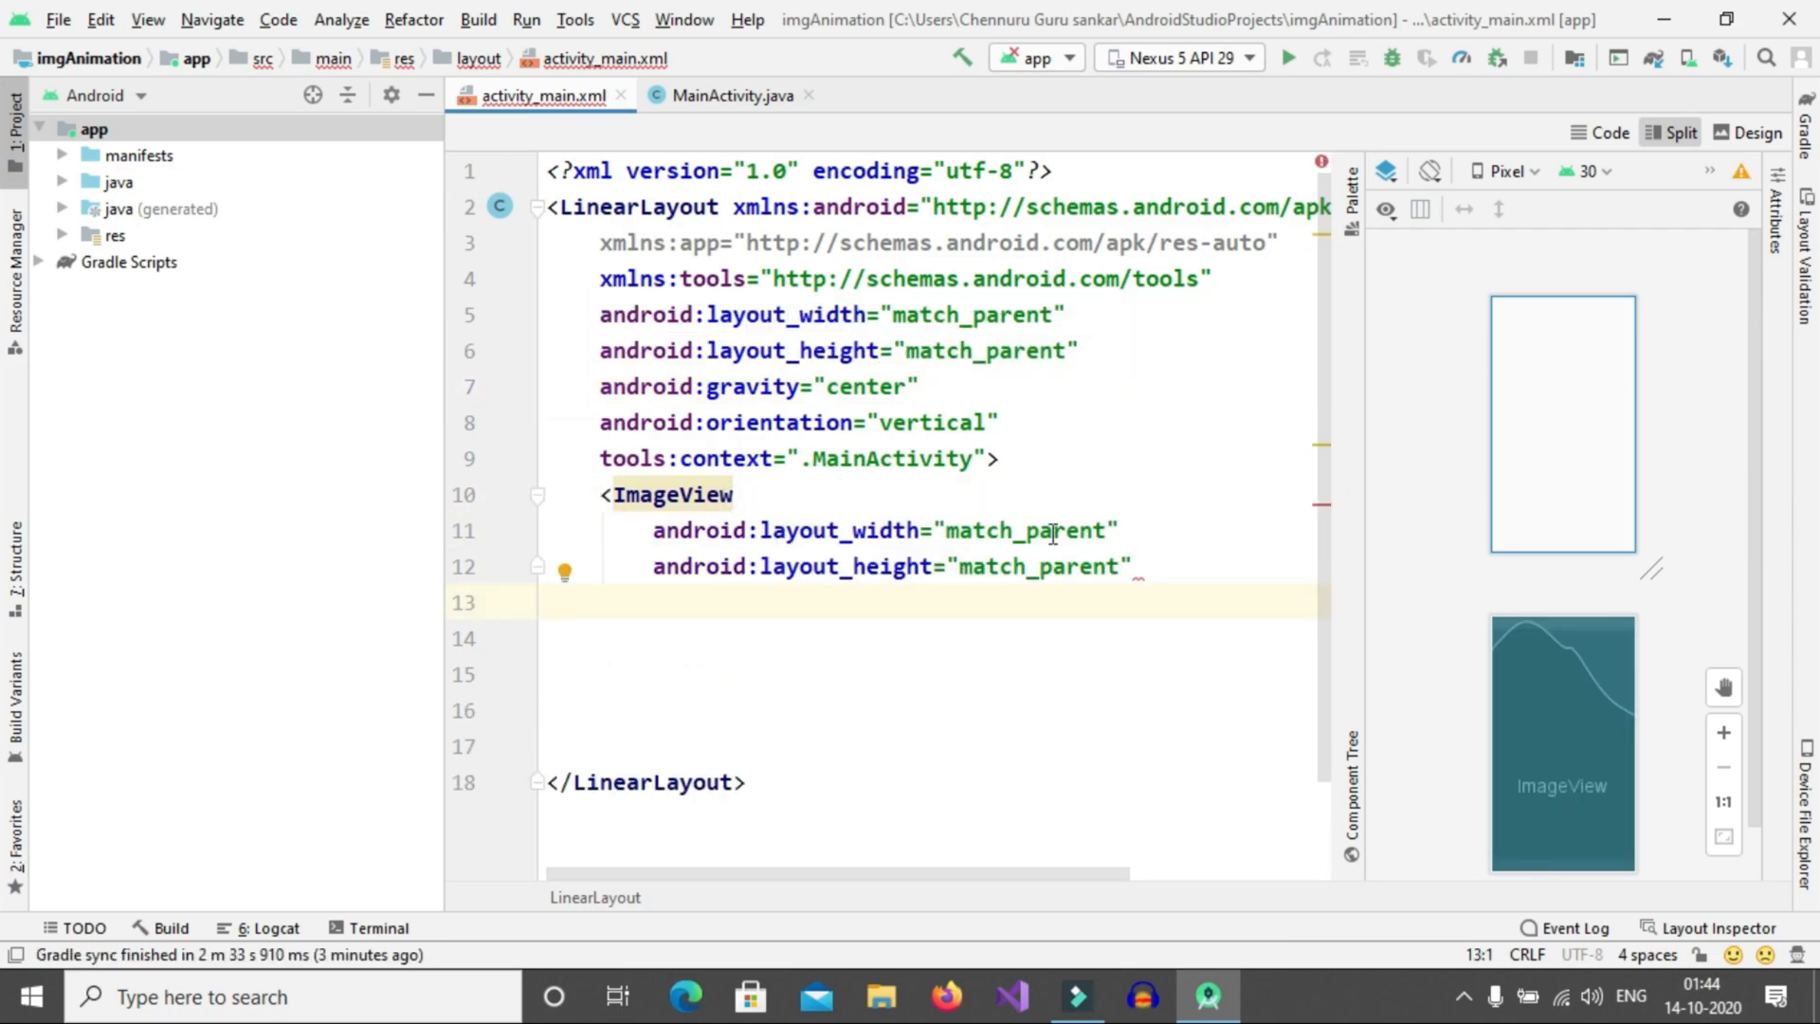
{"action": "double_click", "coordinate": [1026, 529]}
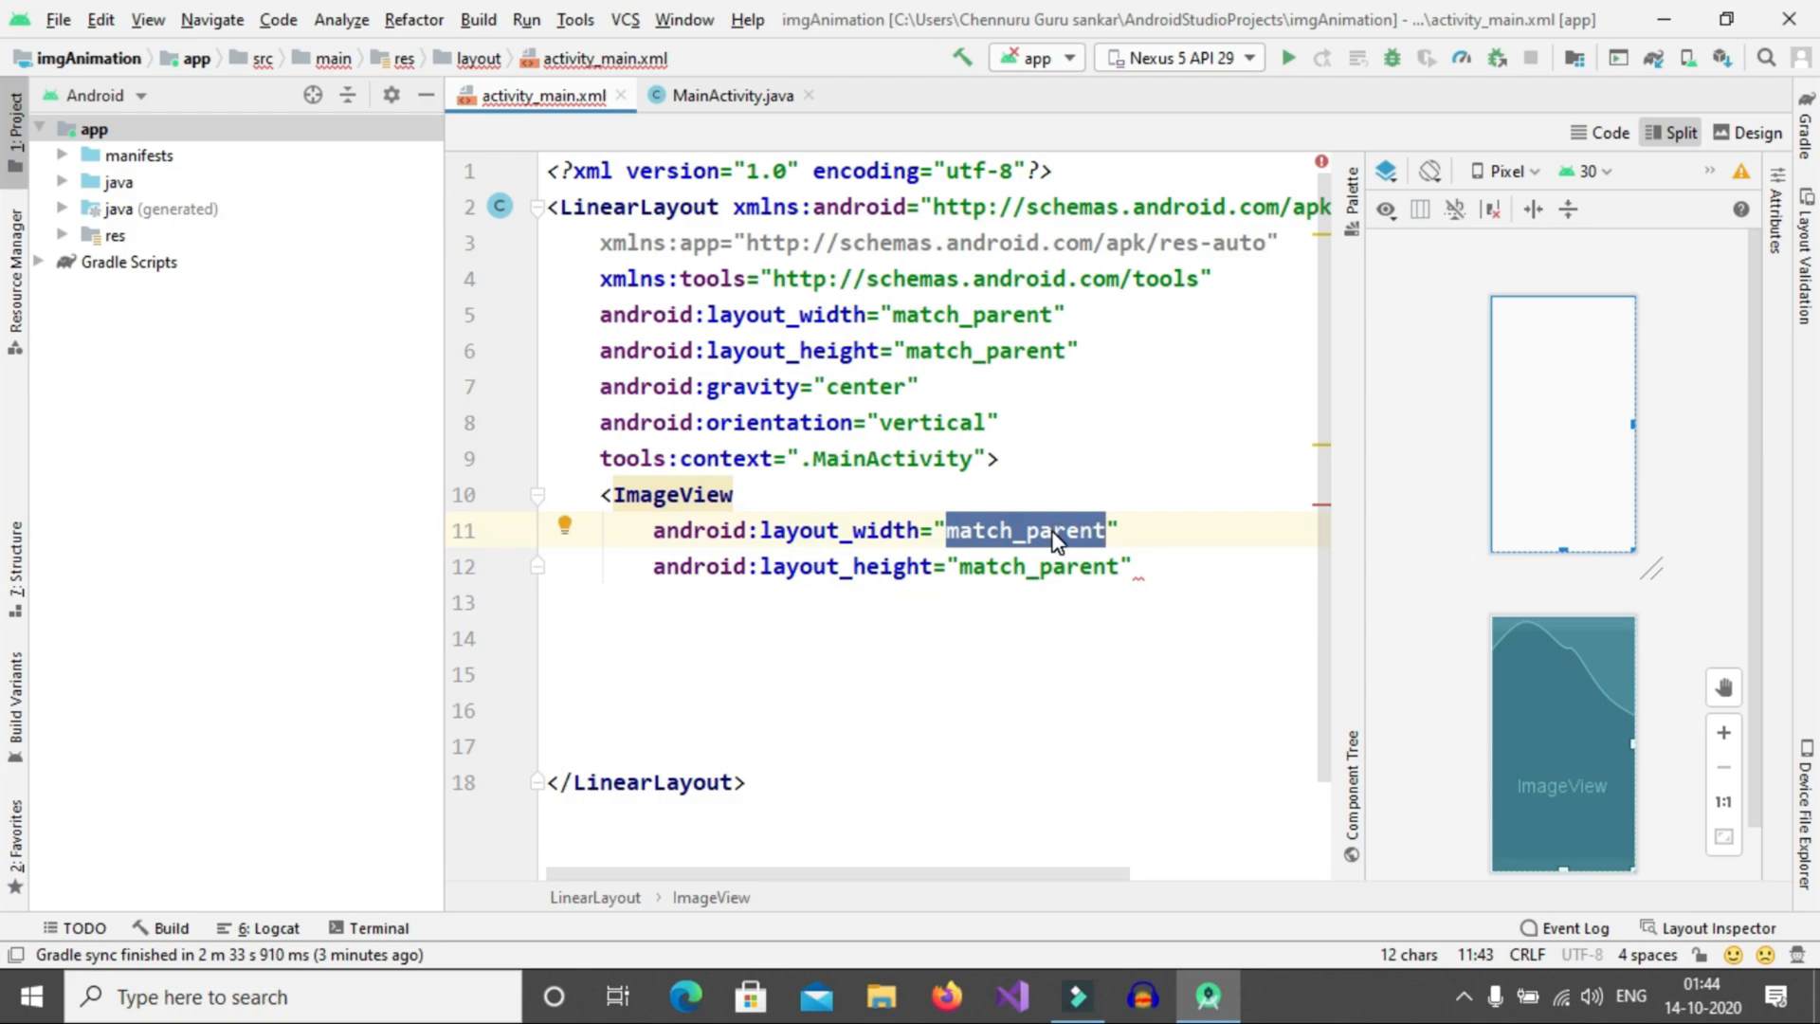
{"action": "type", "text": "100"}
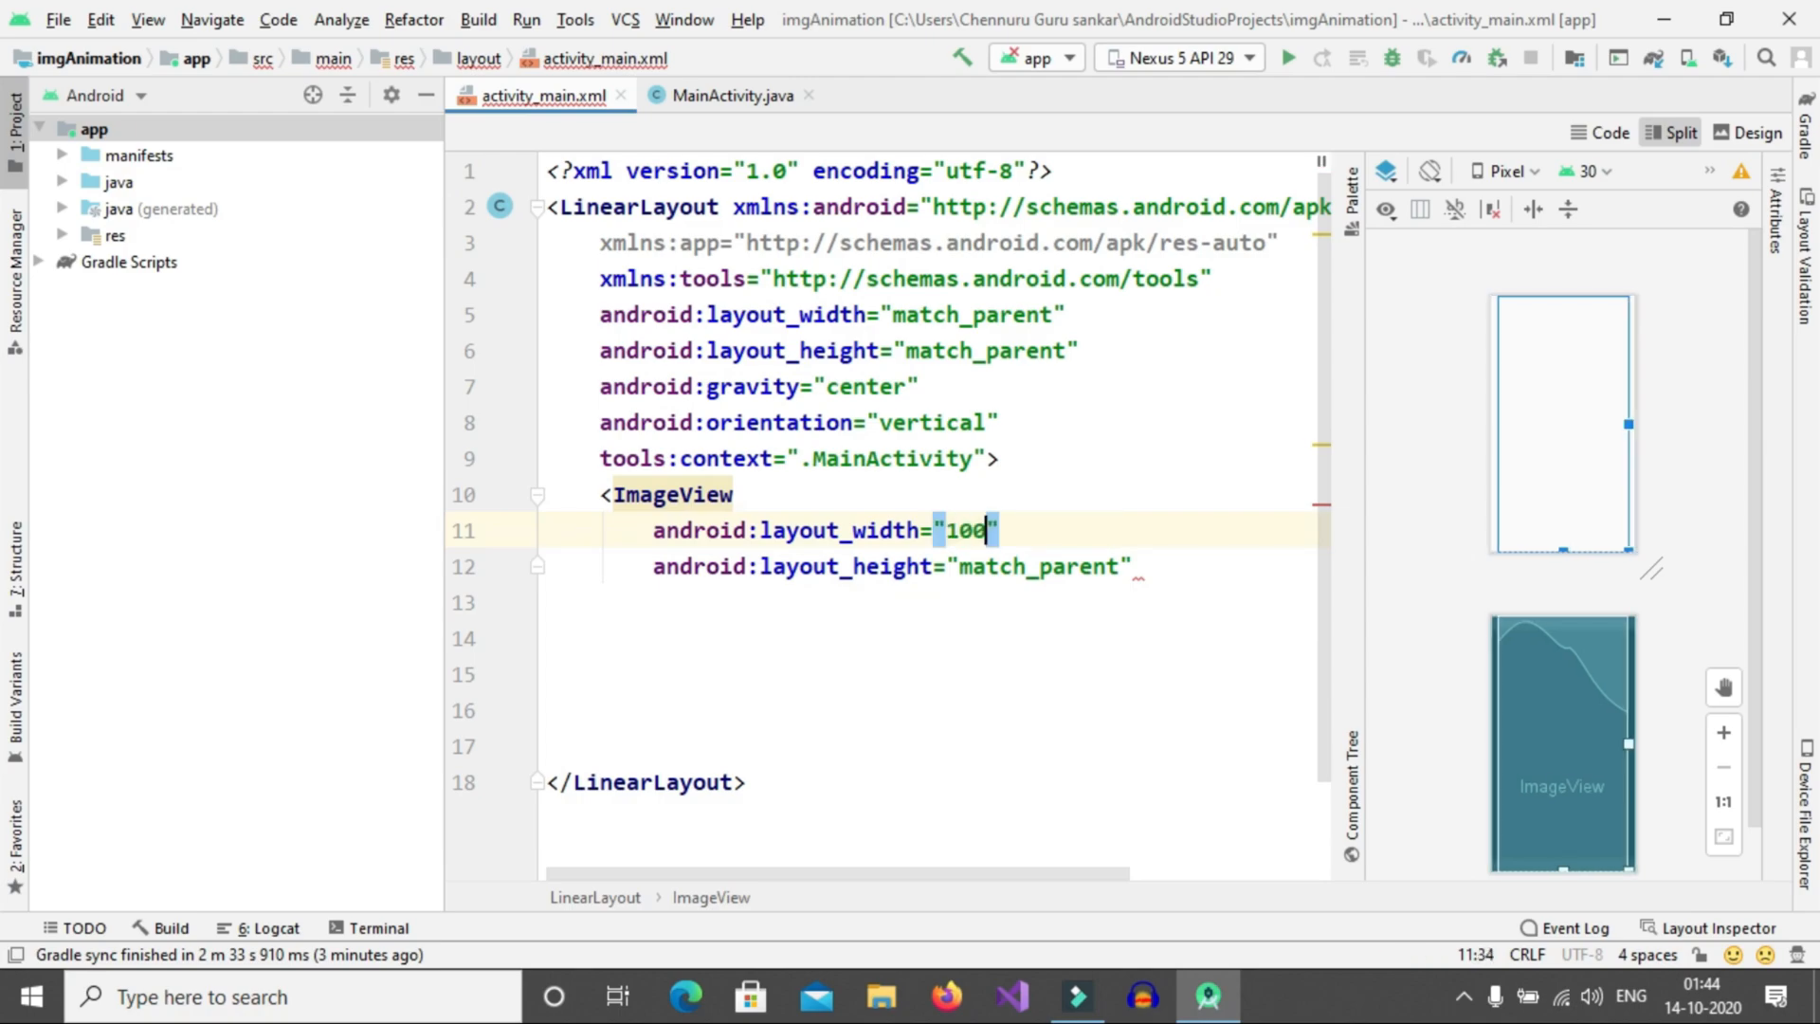
{"action": "type", "text": "dp"}
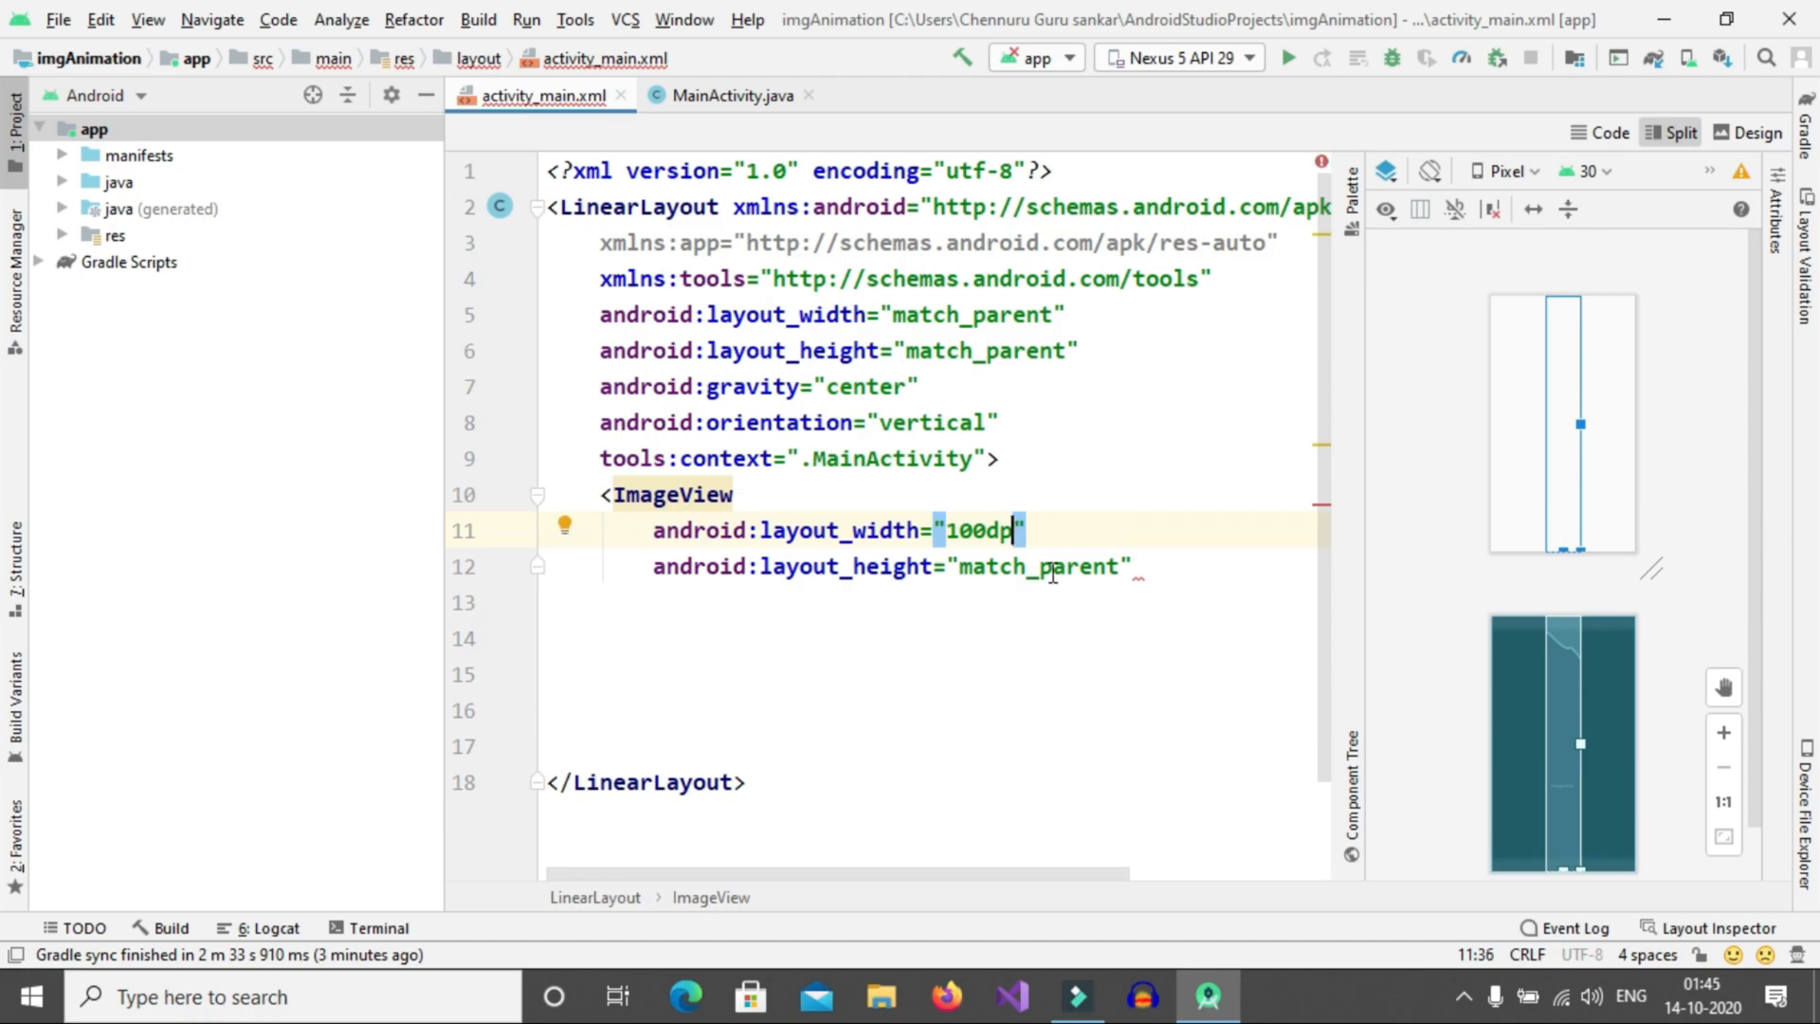
{"action": "type", "text": "100"}
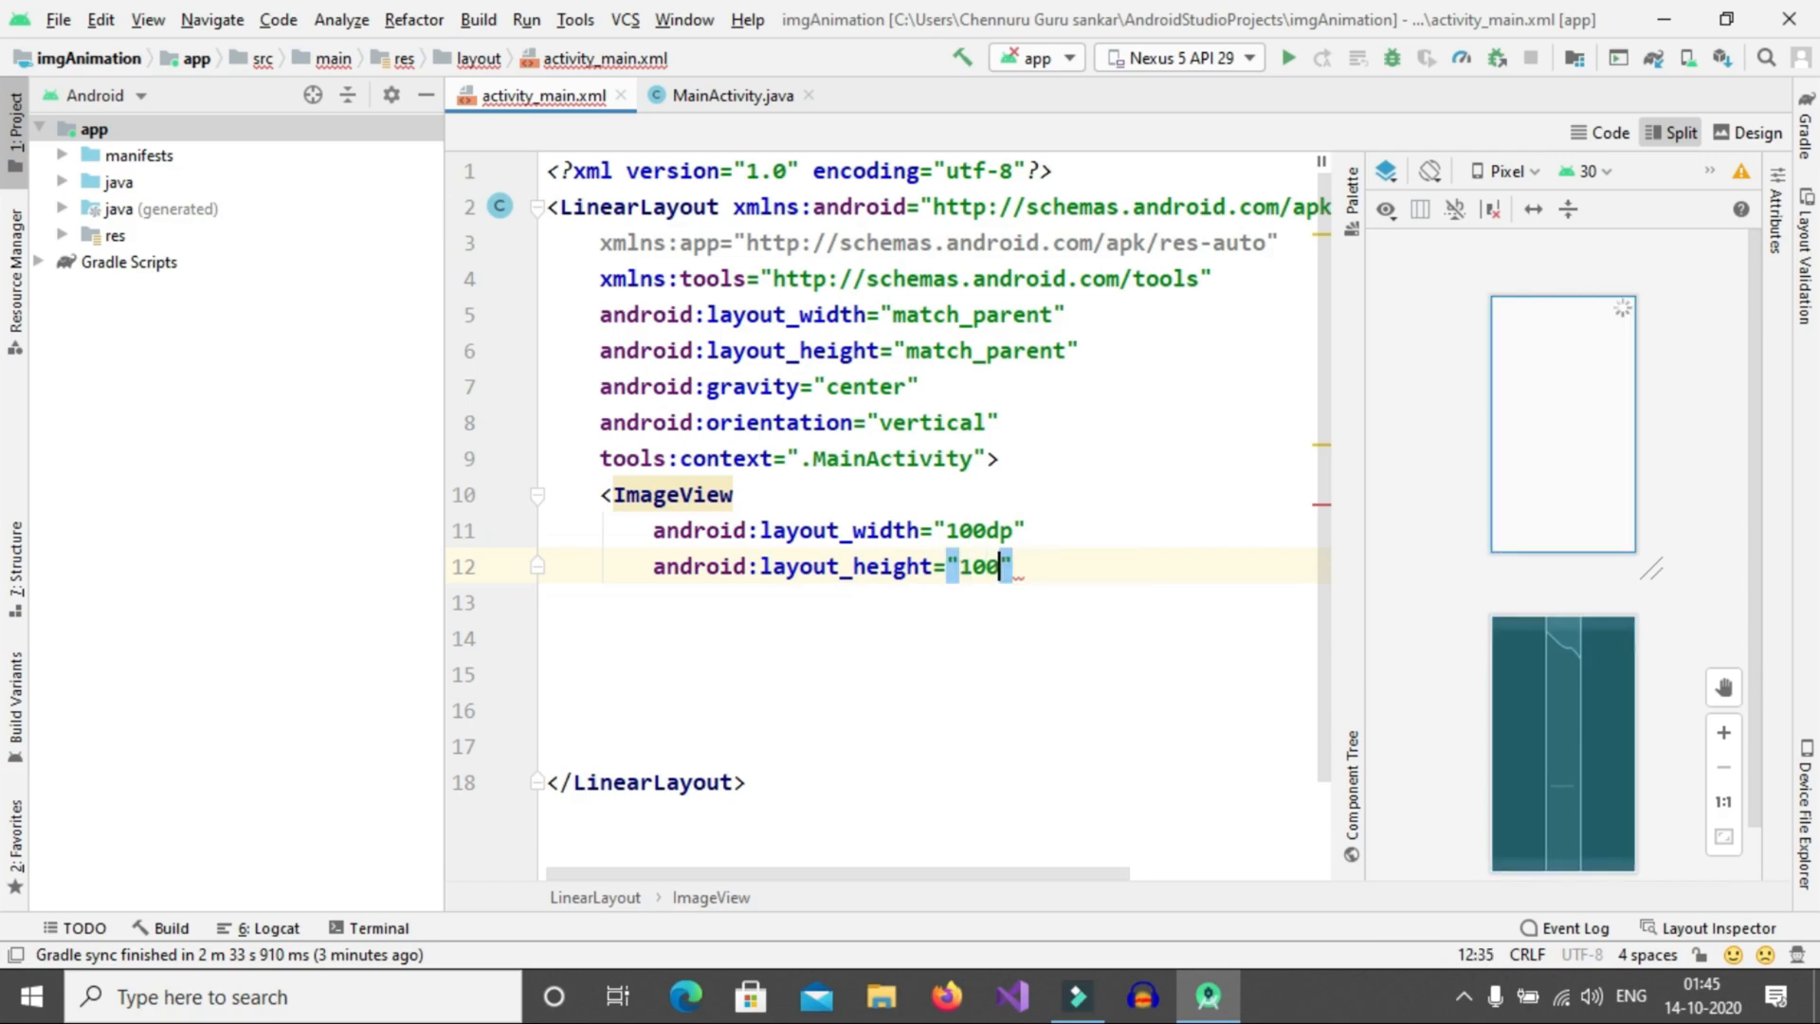
{"action": "type", "text": "dp"}
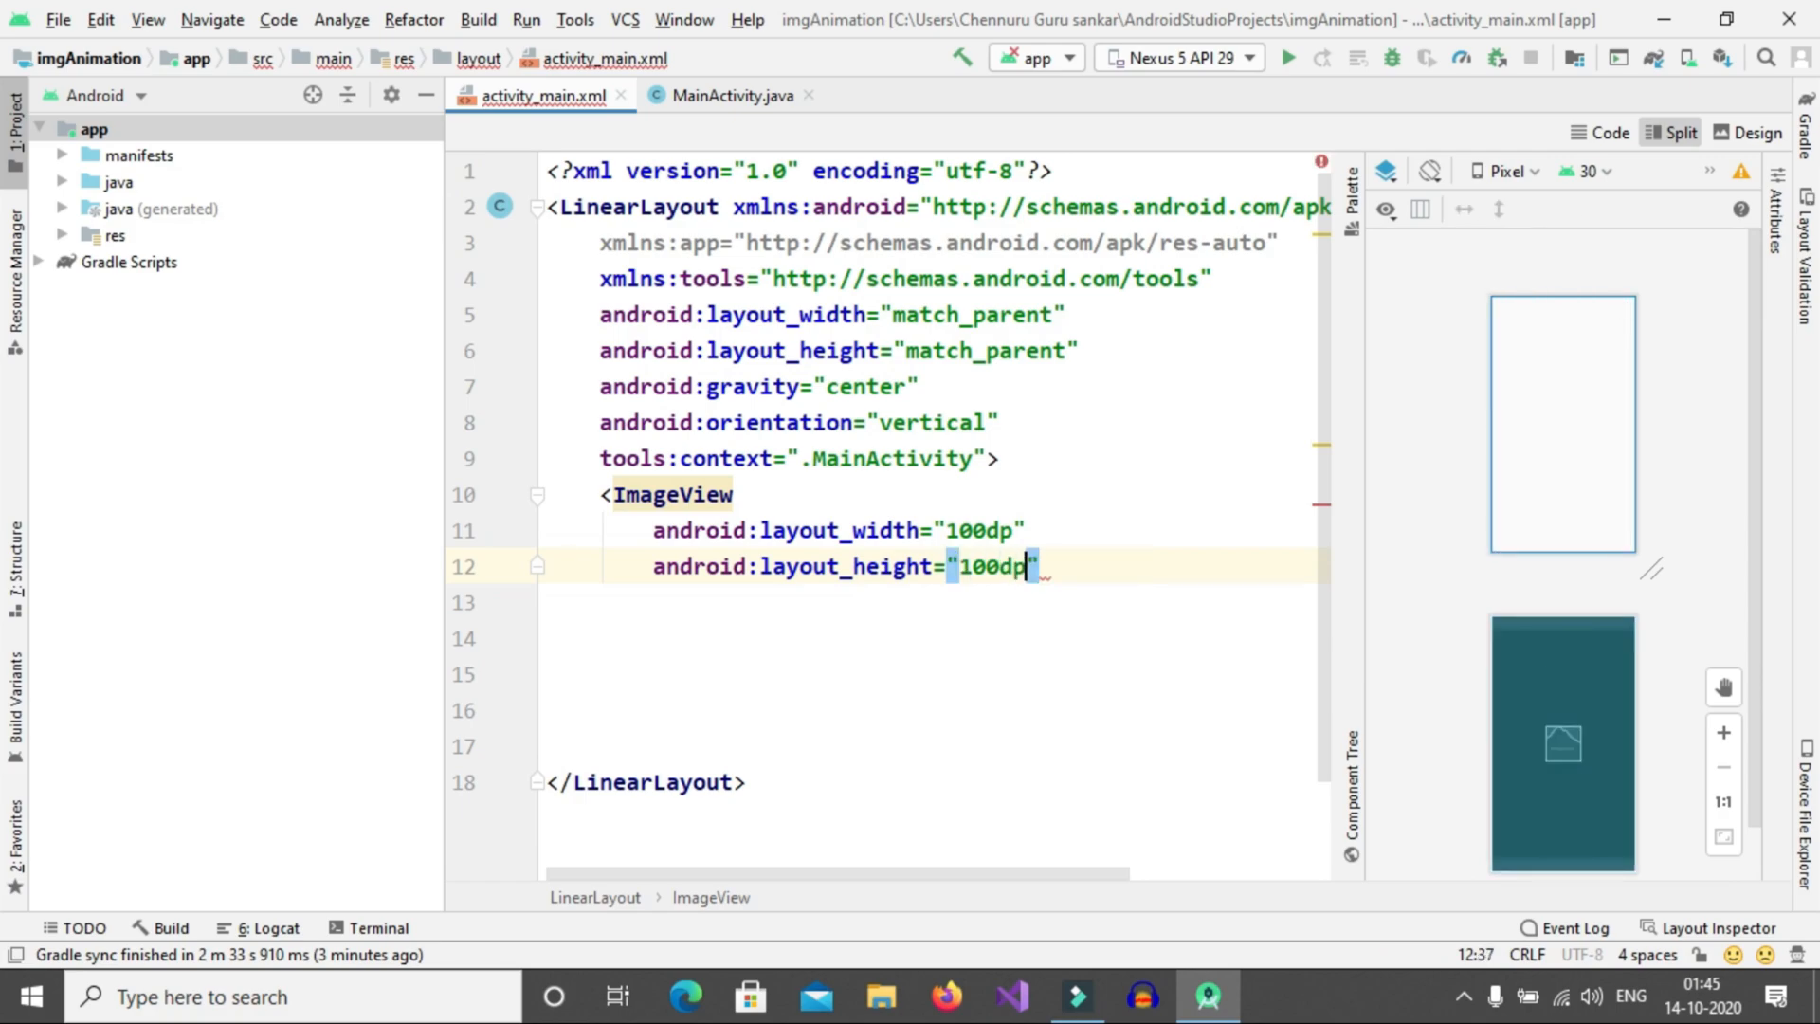
{"action": "type", "text": "a"}
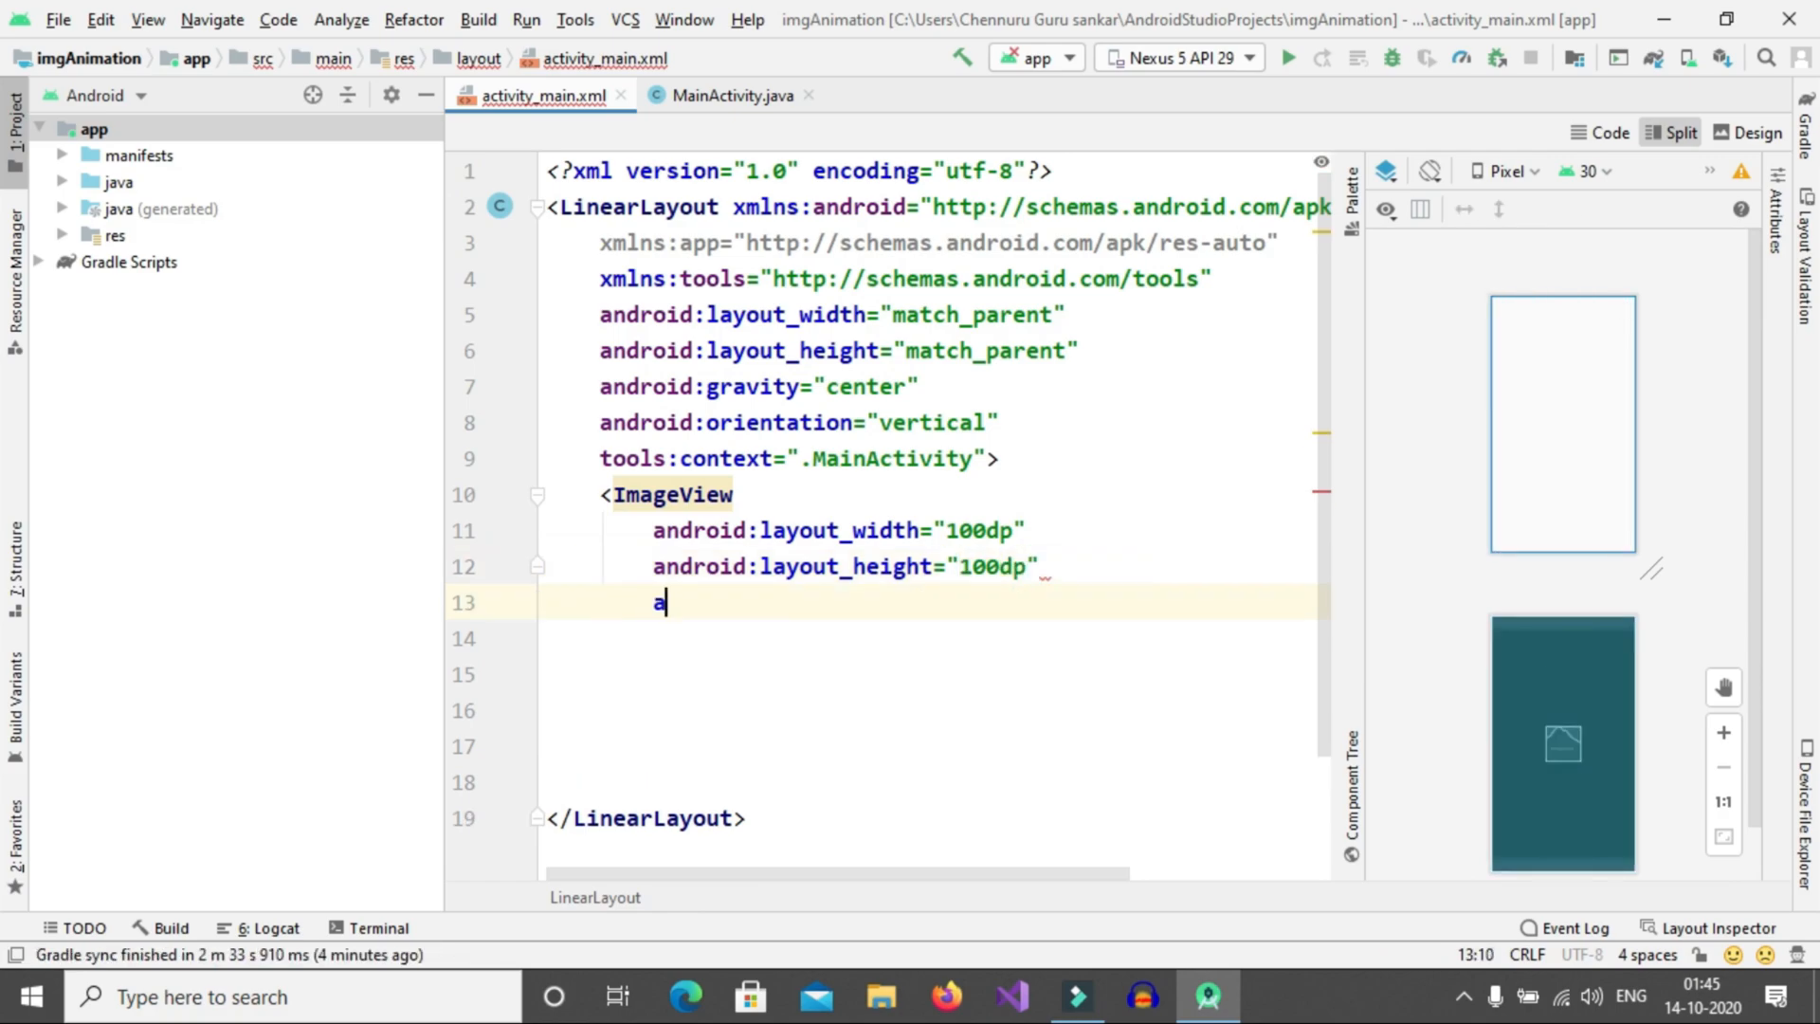
Step: Add android:id="@+id/imgview" to the ImageView
{"action": "type", "text": "ndroid:"}
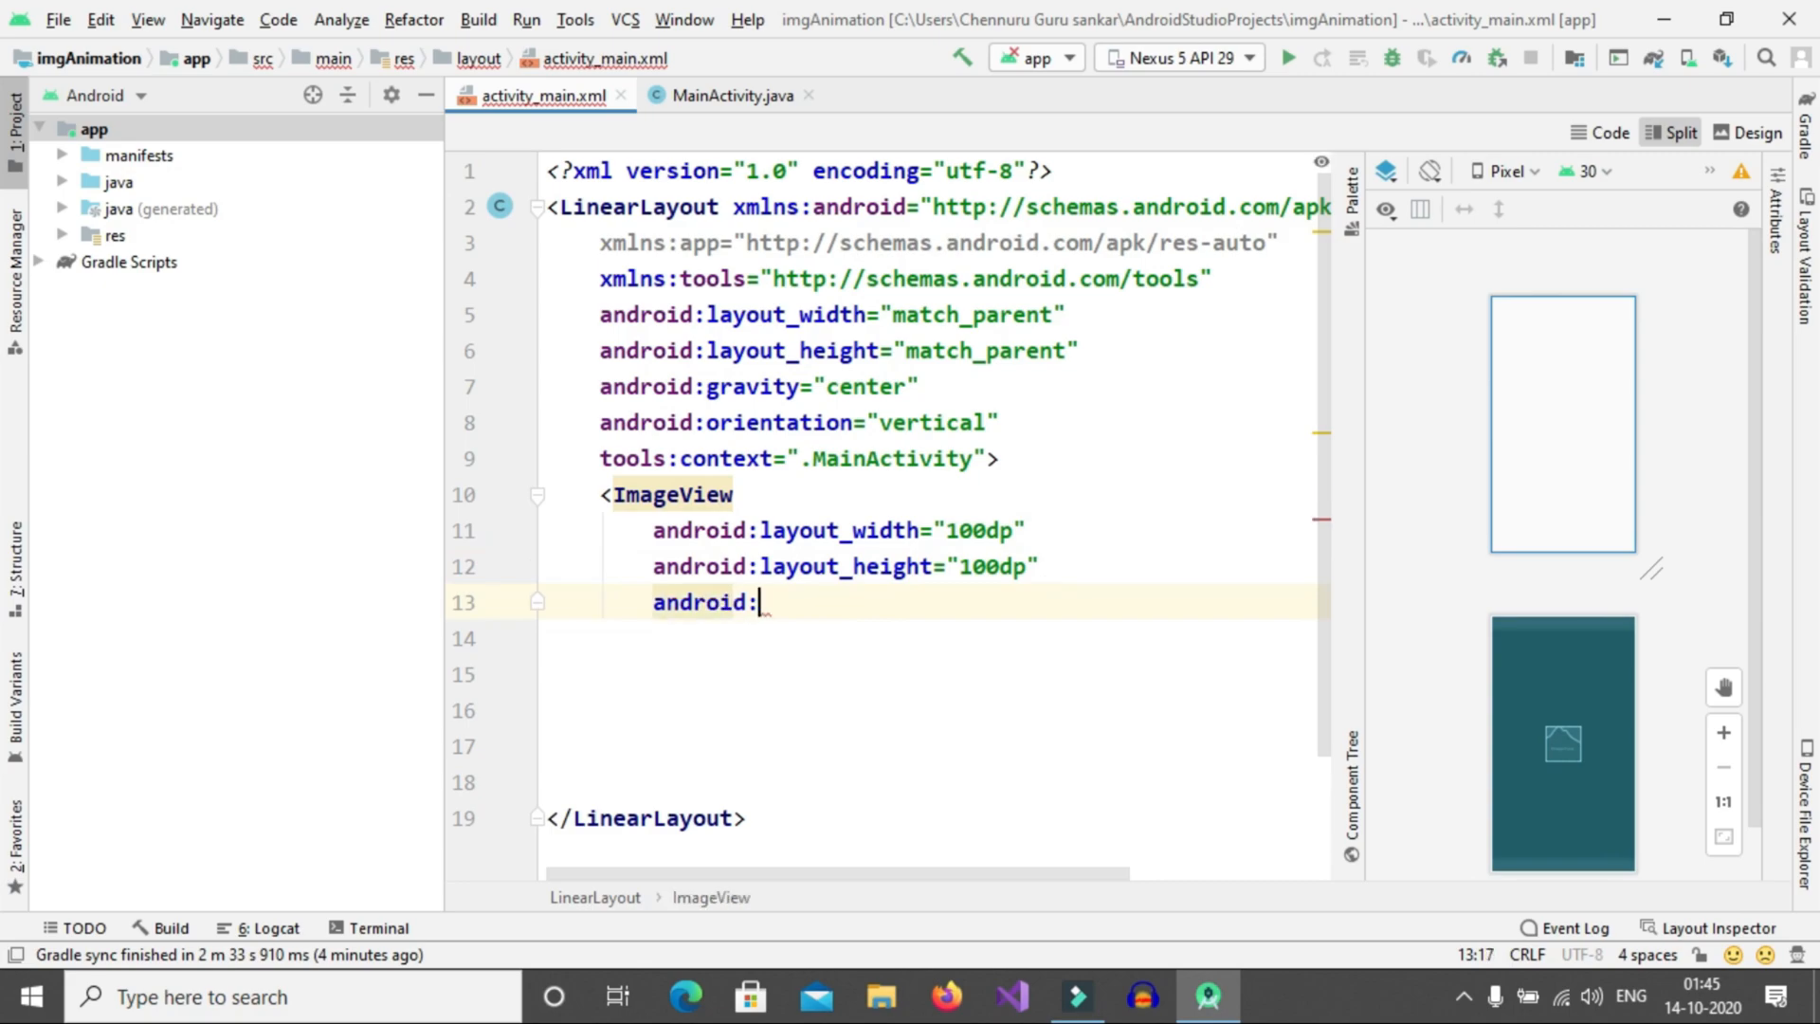
{"action": "type", "text": "id"}
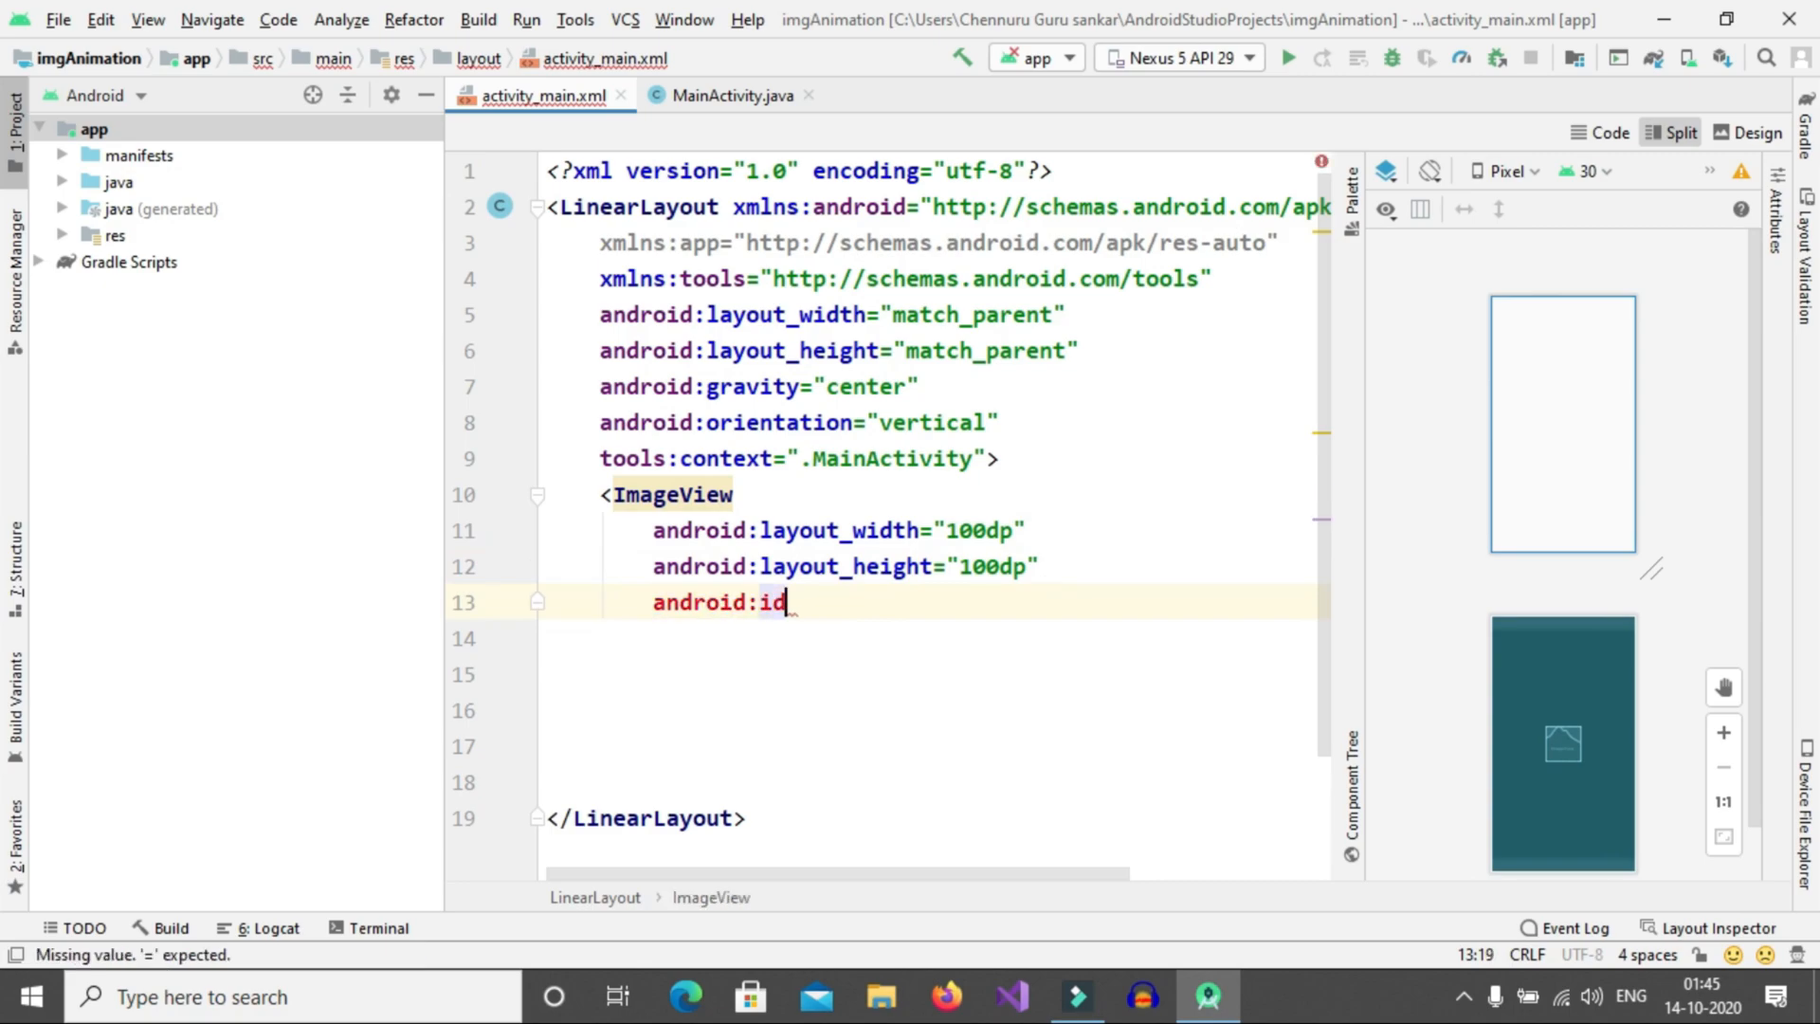
{"action": "type", "text": "=\""}
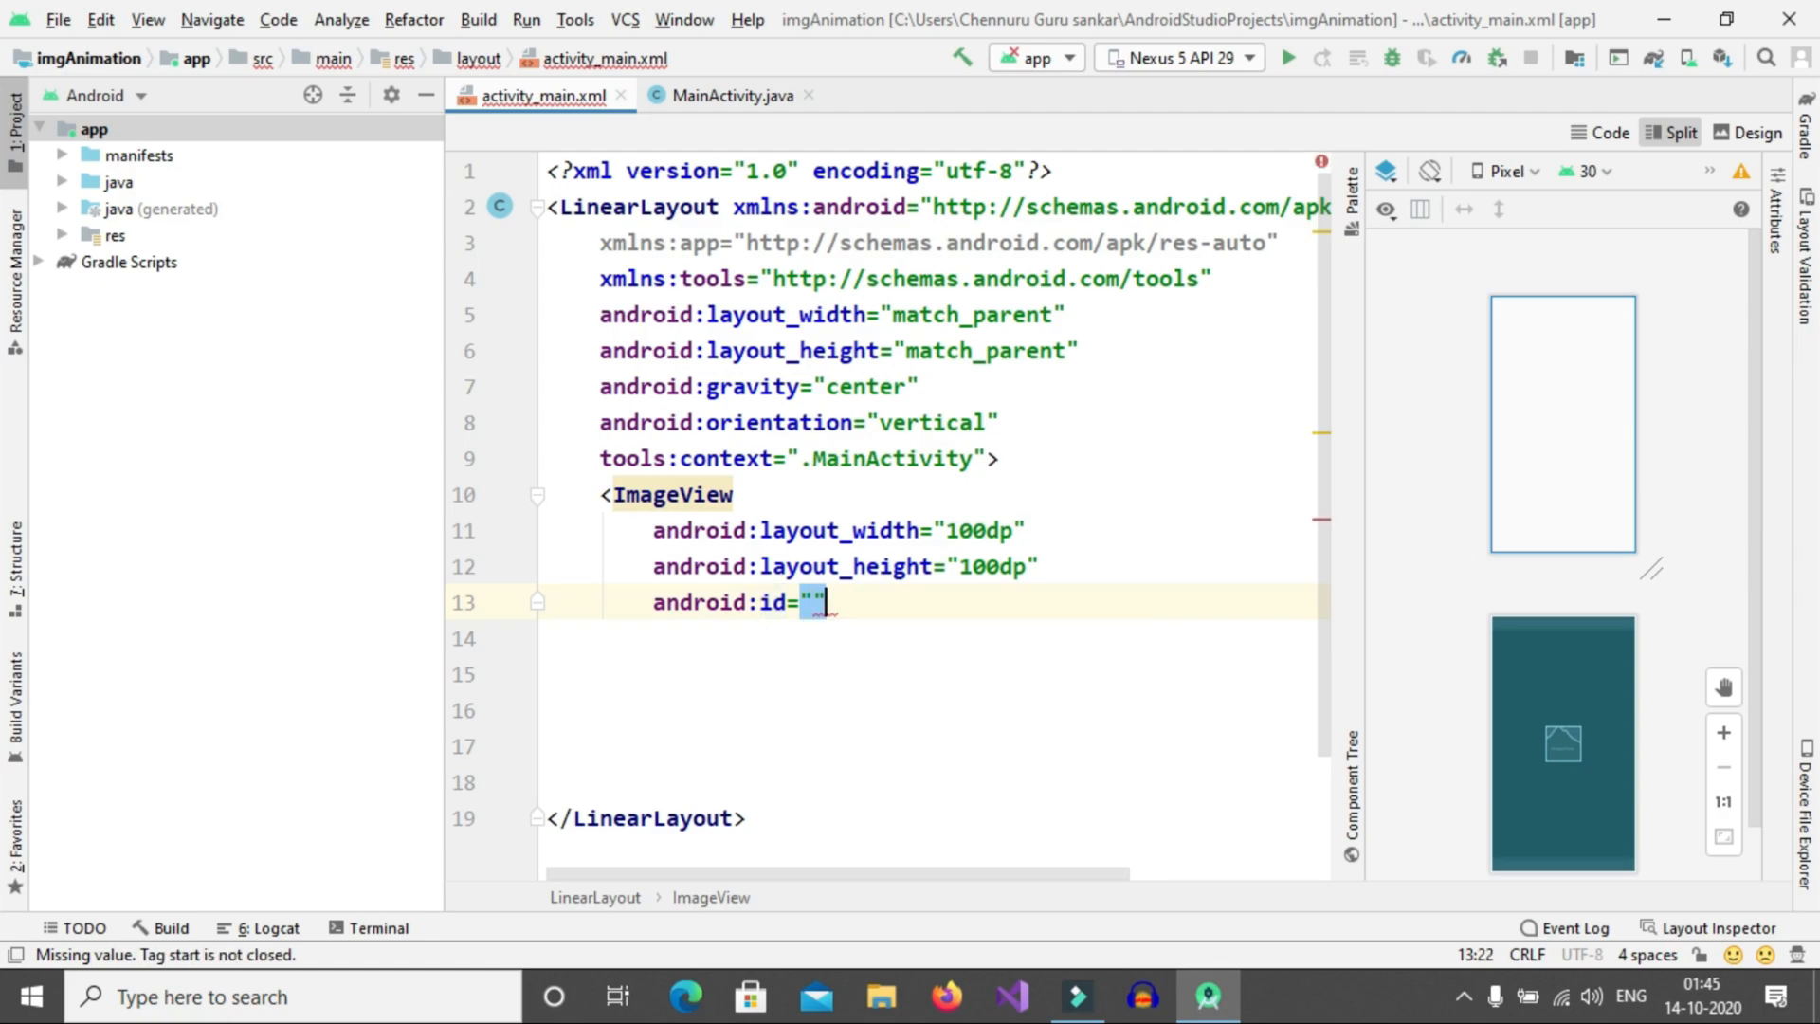
{"action": "type", "text": "@"}
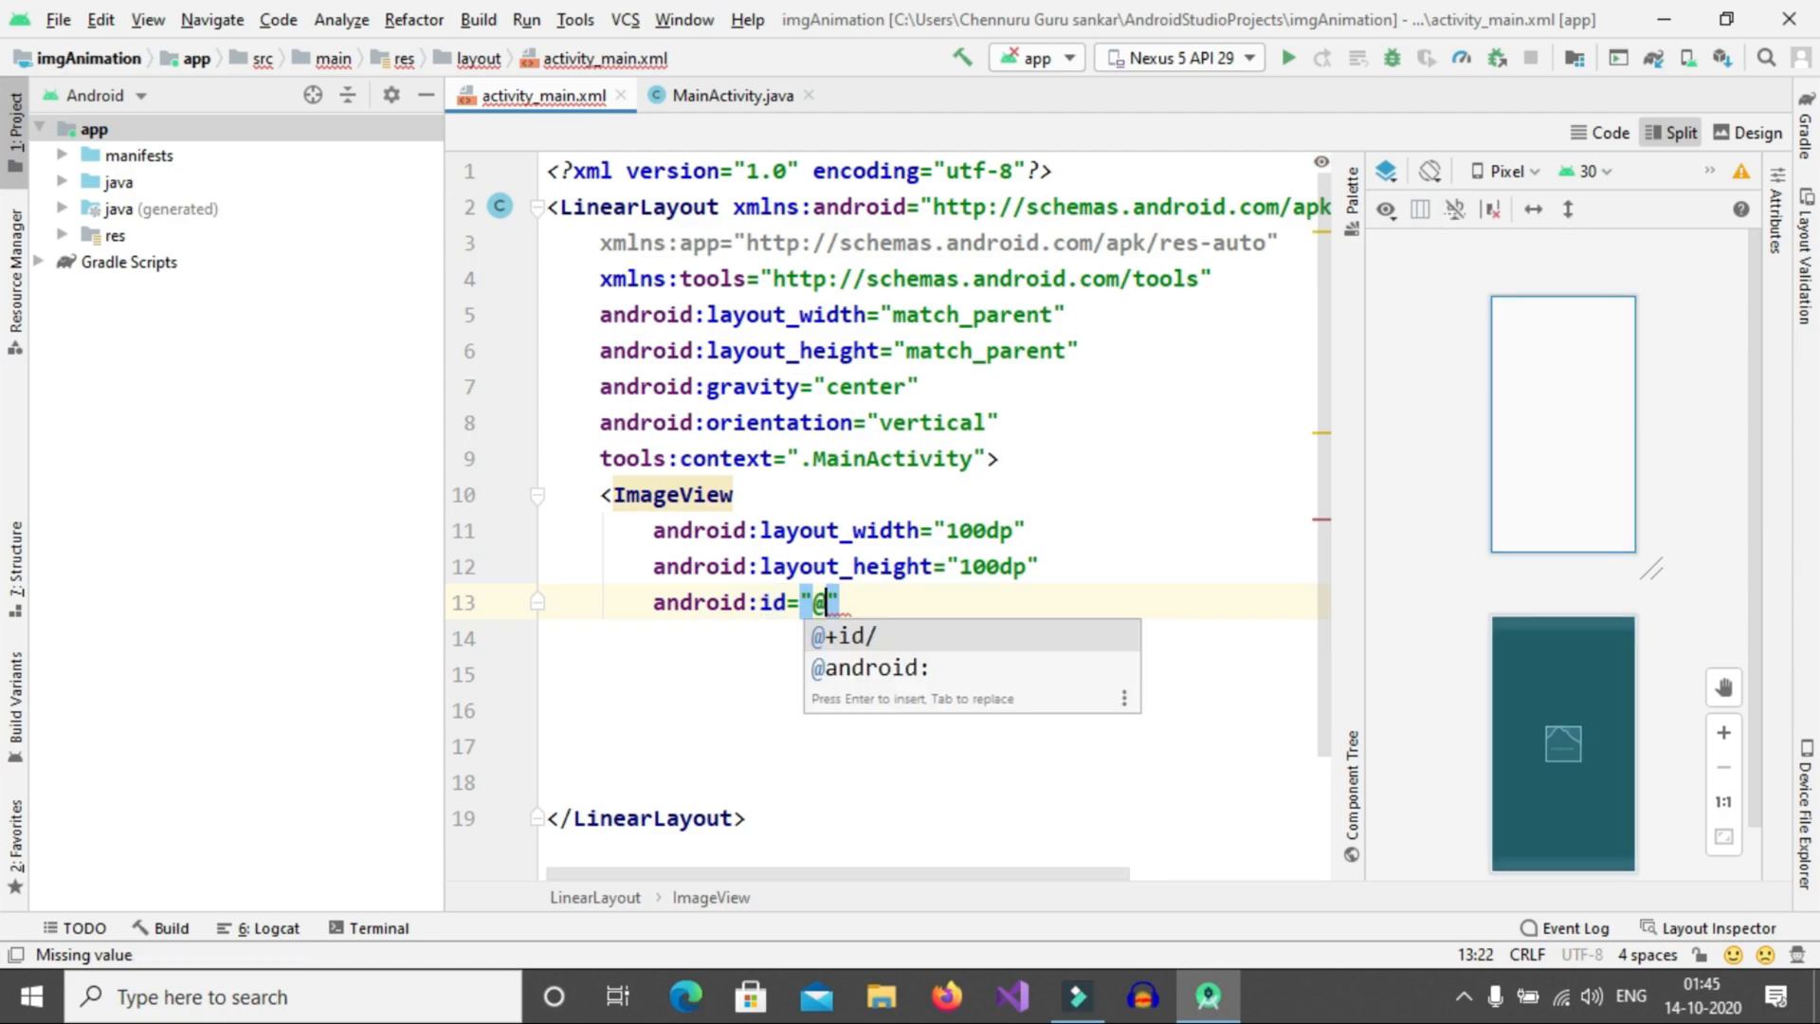
{"action": "left_click", "coordinate": [839, 636]}
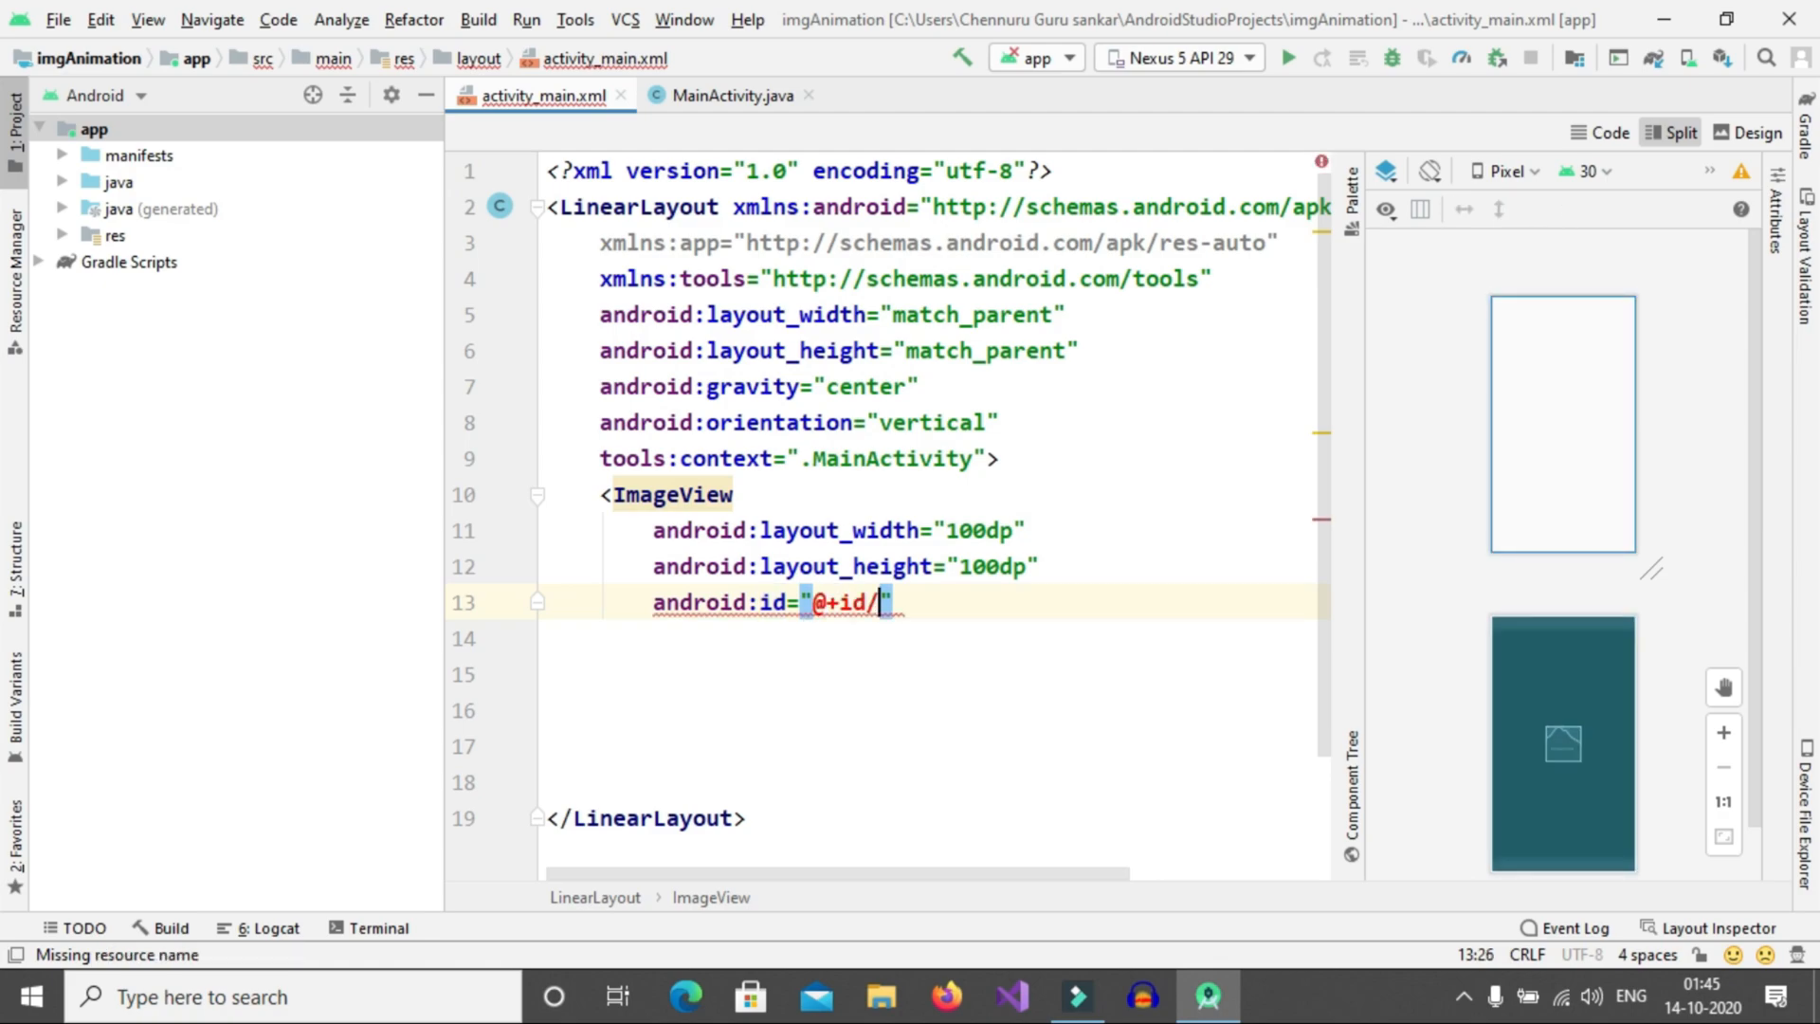
{"action": "type", "text": "imgview"}
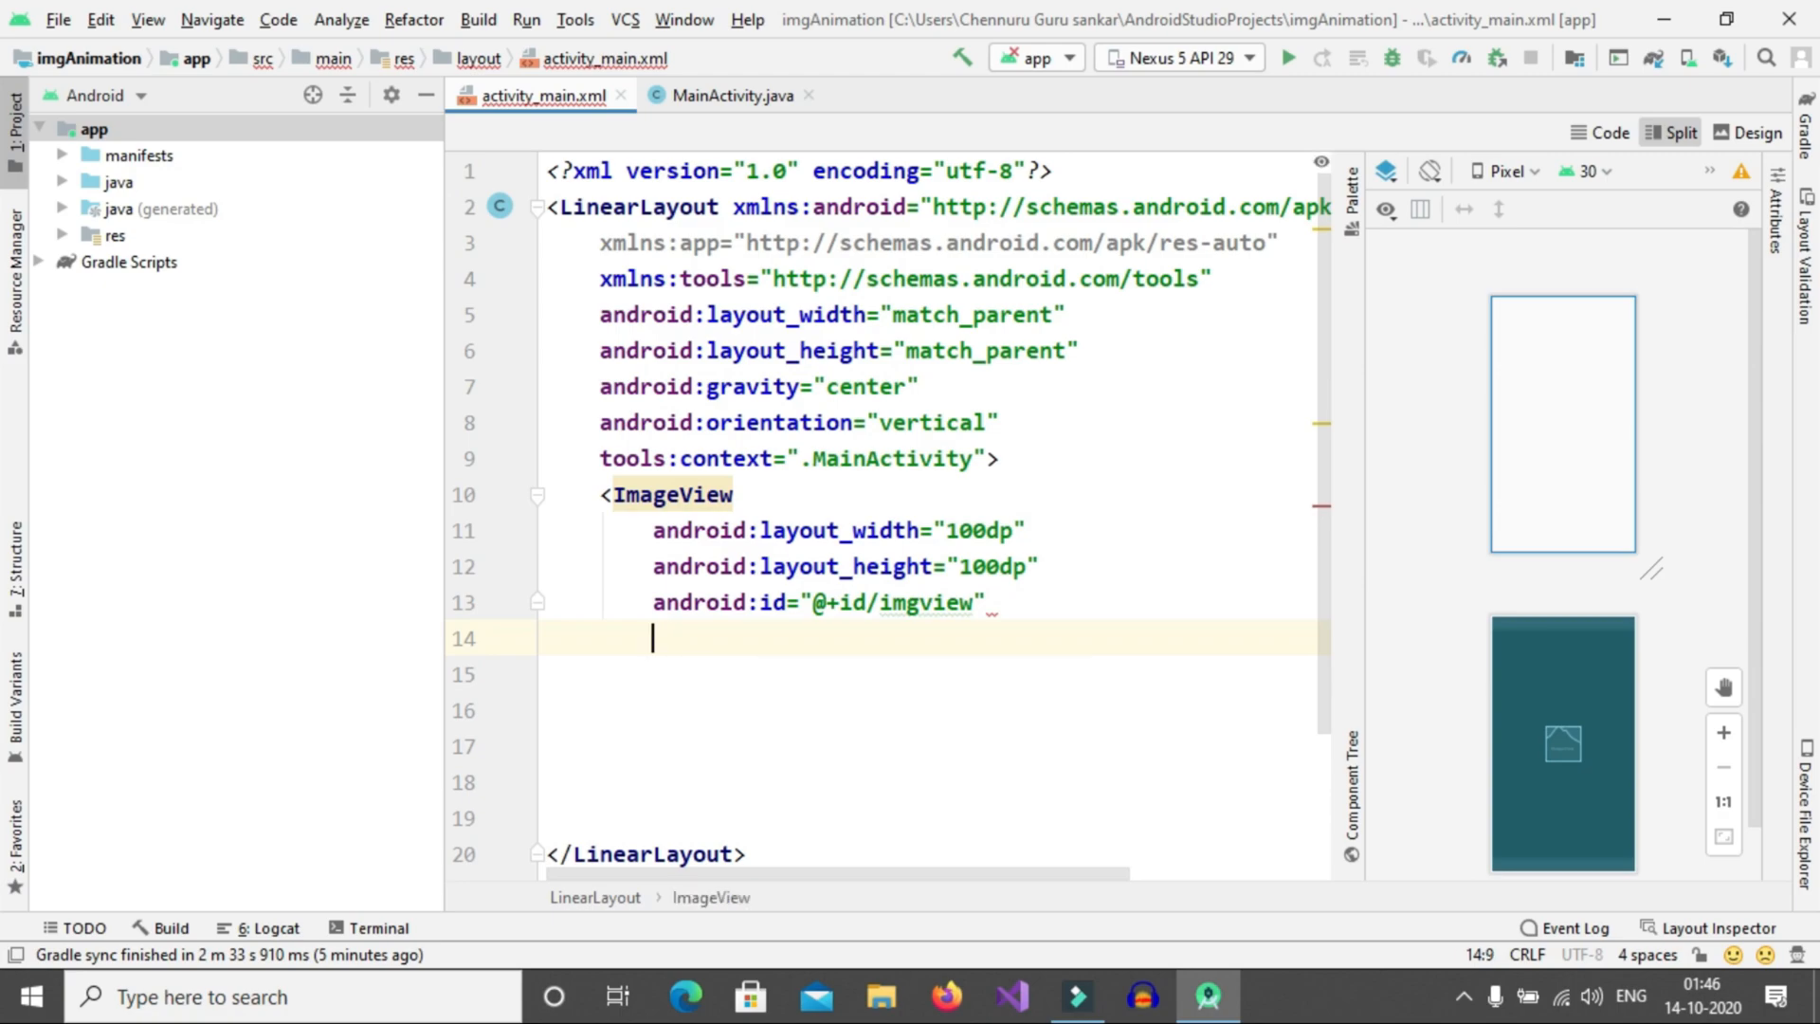
{"action": "type", "text": "android:"}
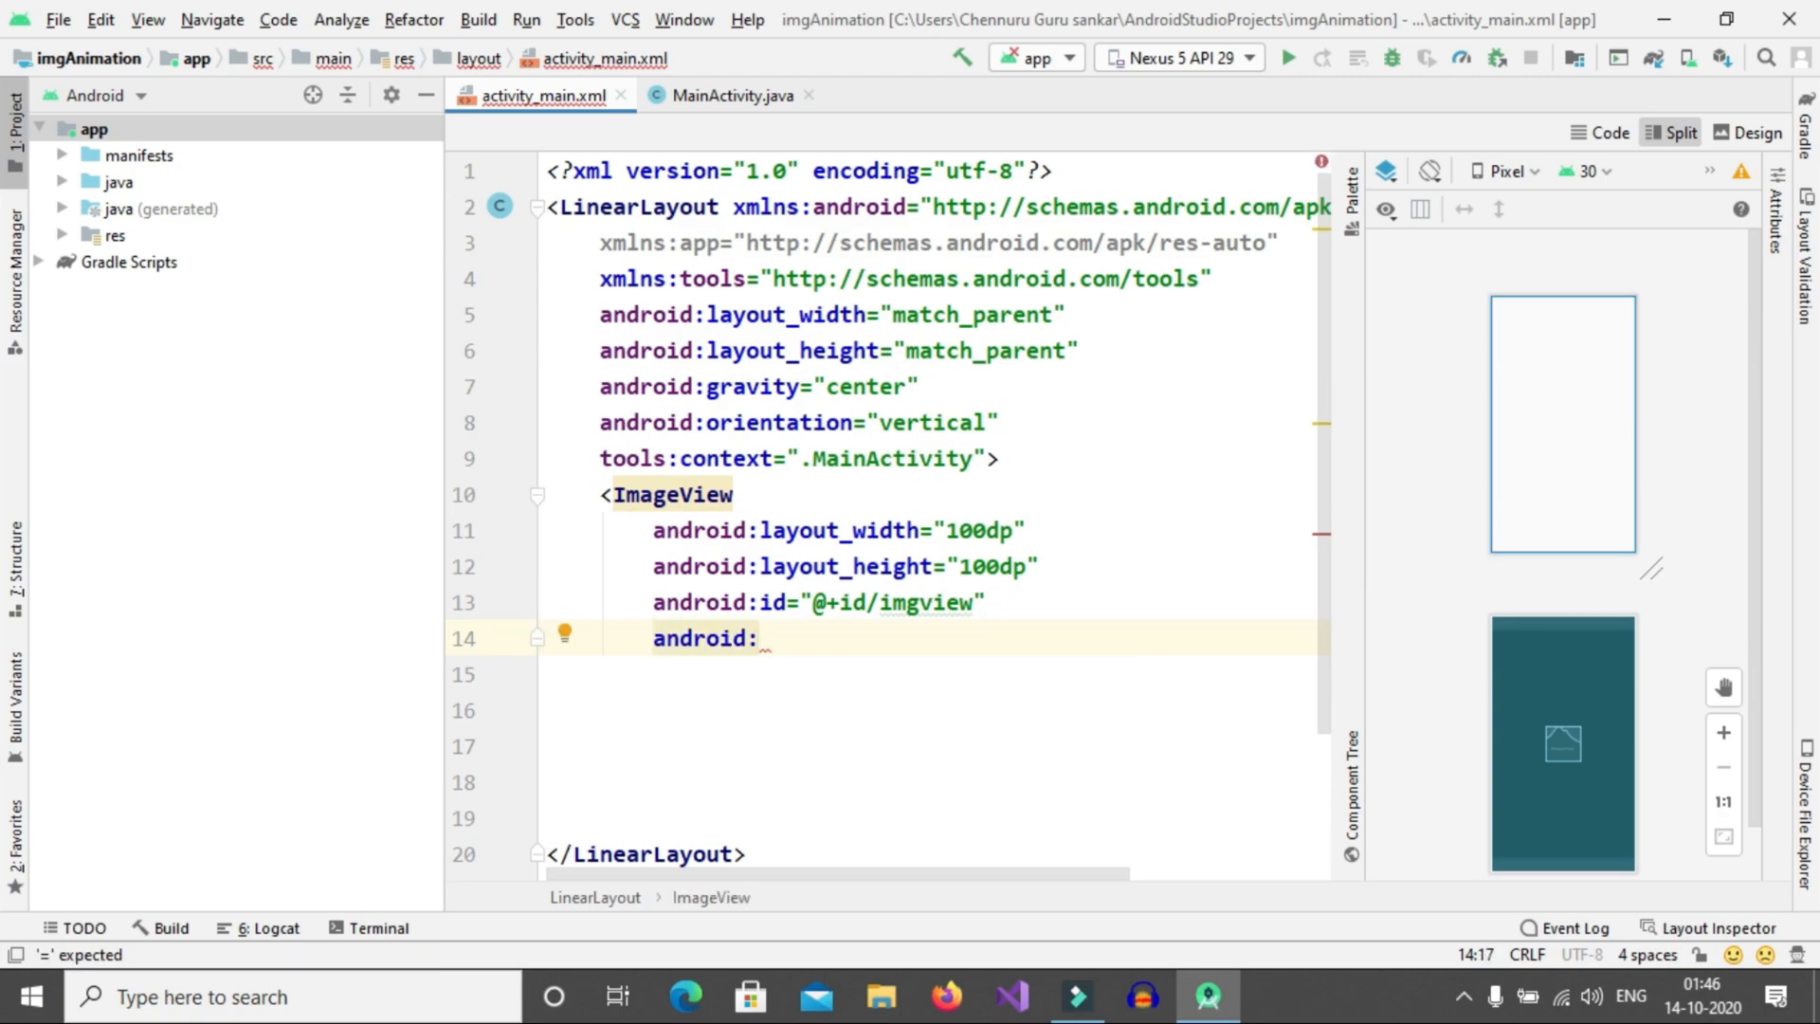
{"action": "type", "text": "src=\""}
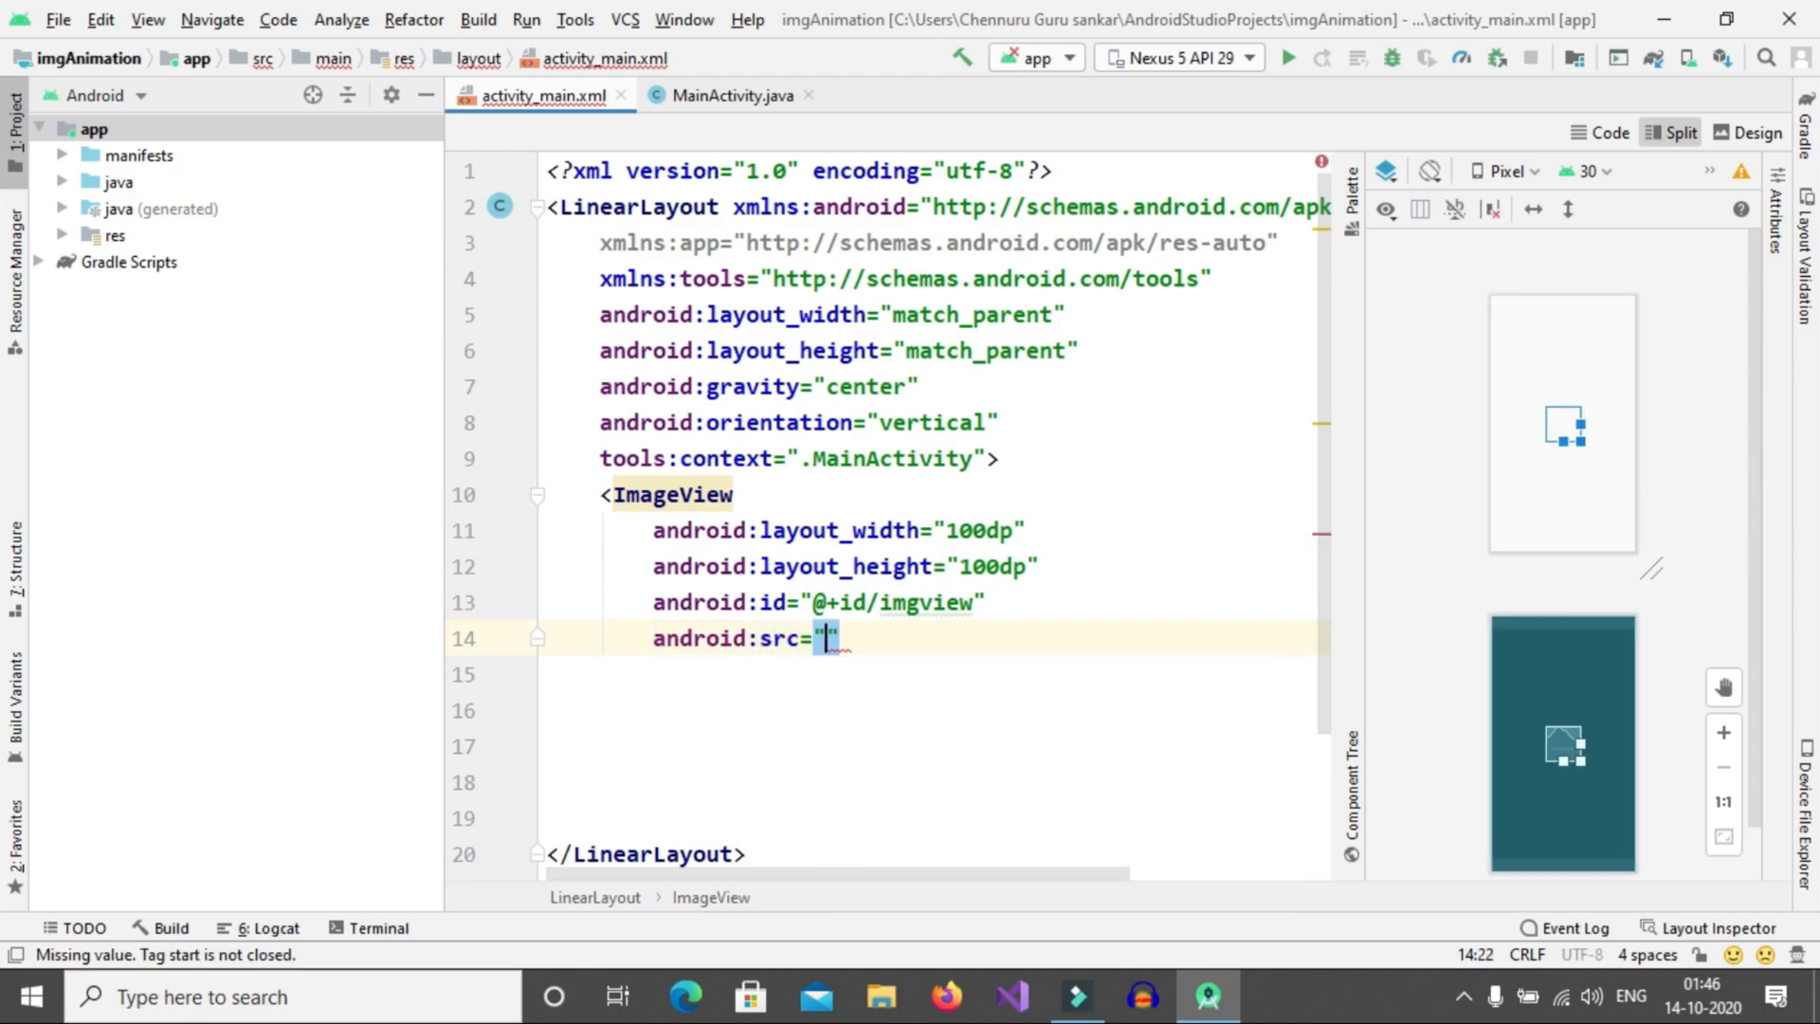
{"action": "type", "text": "@"}
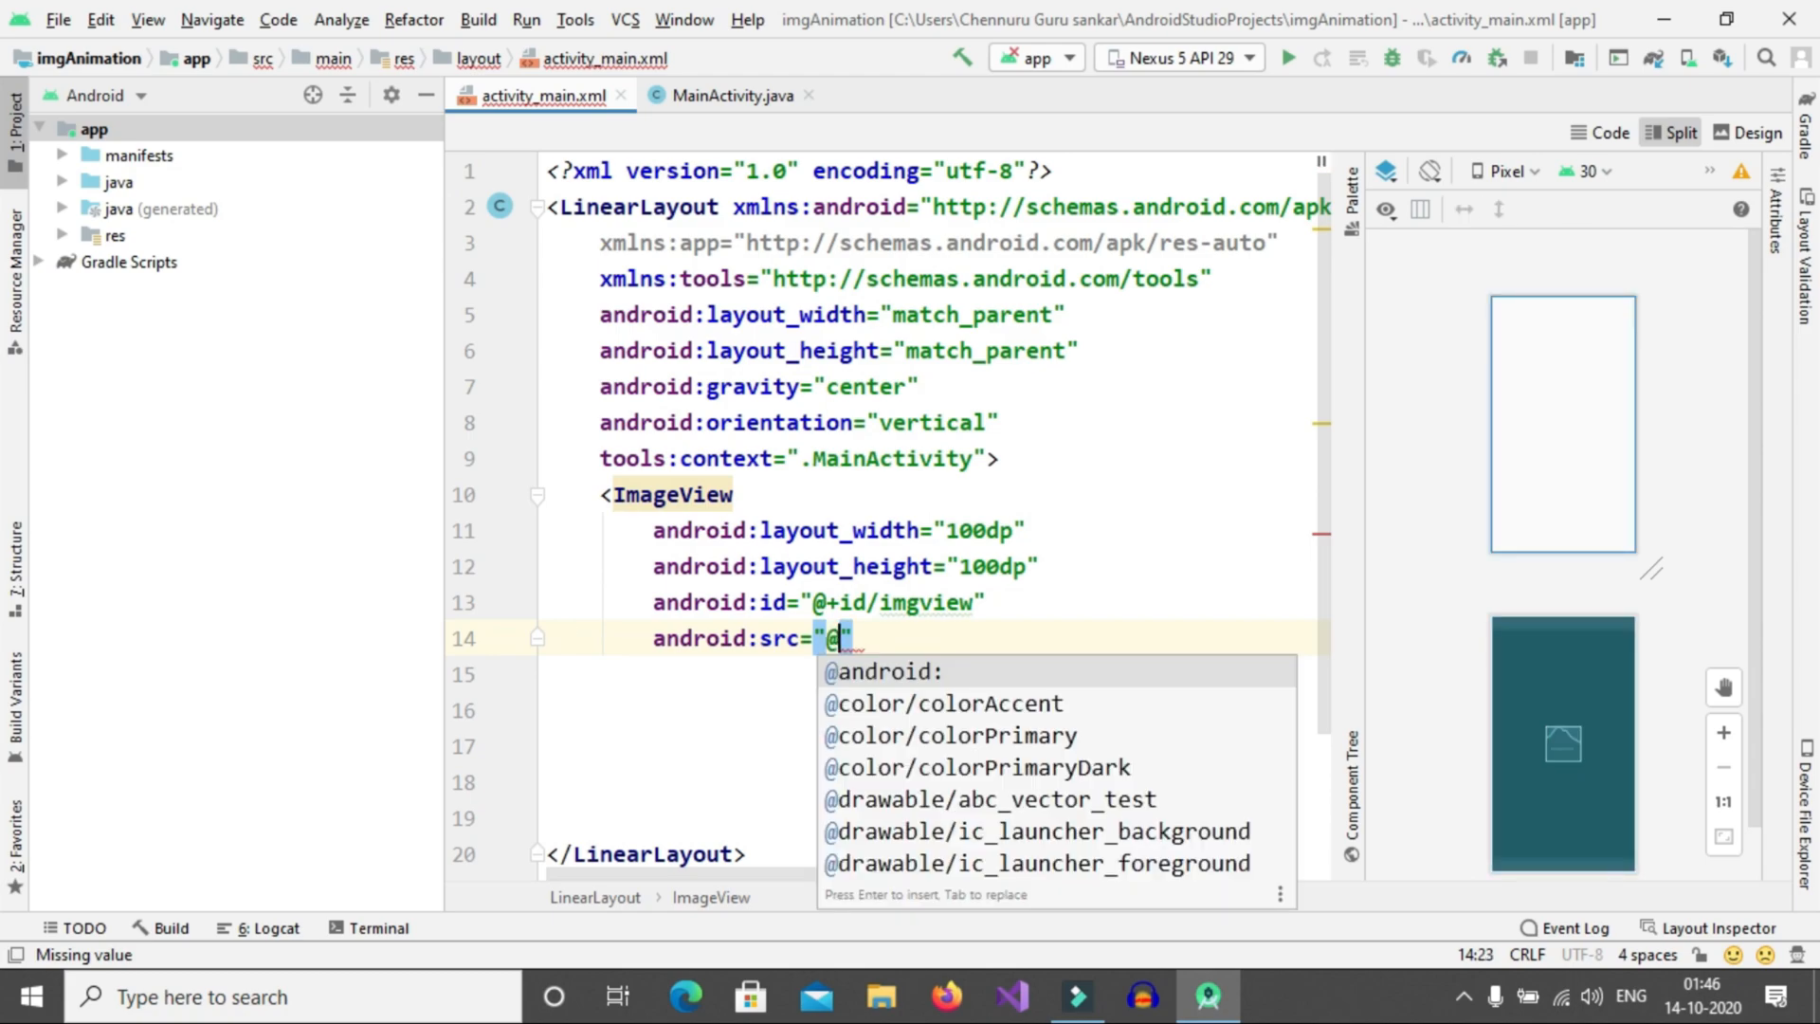
{"action": "type", "text": "m"}
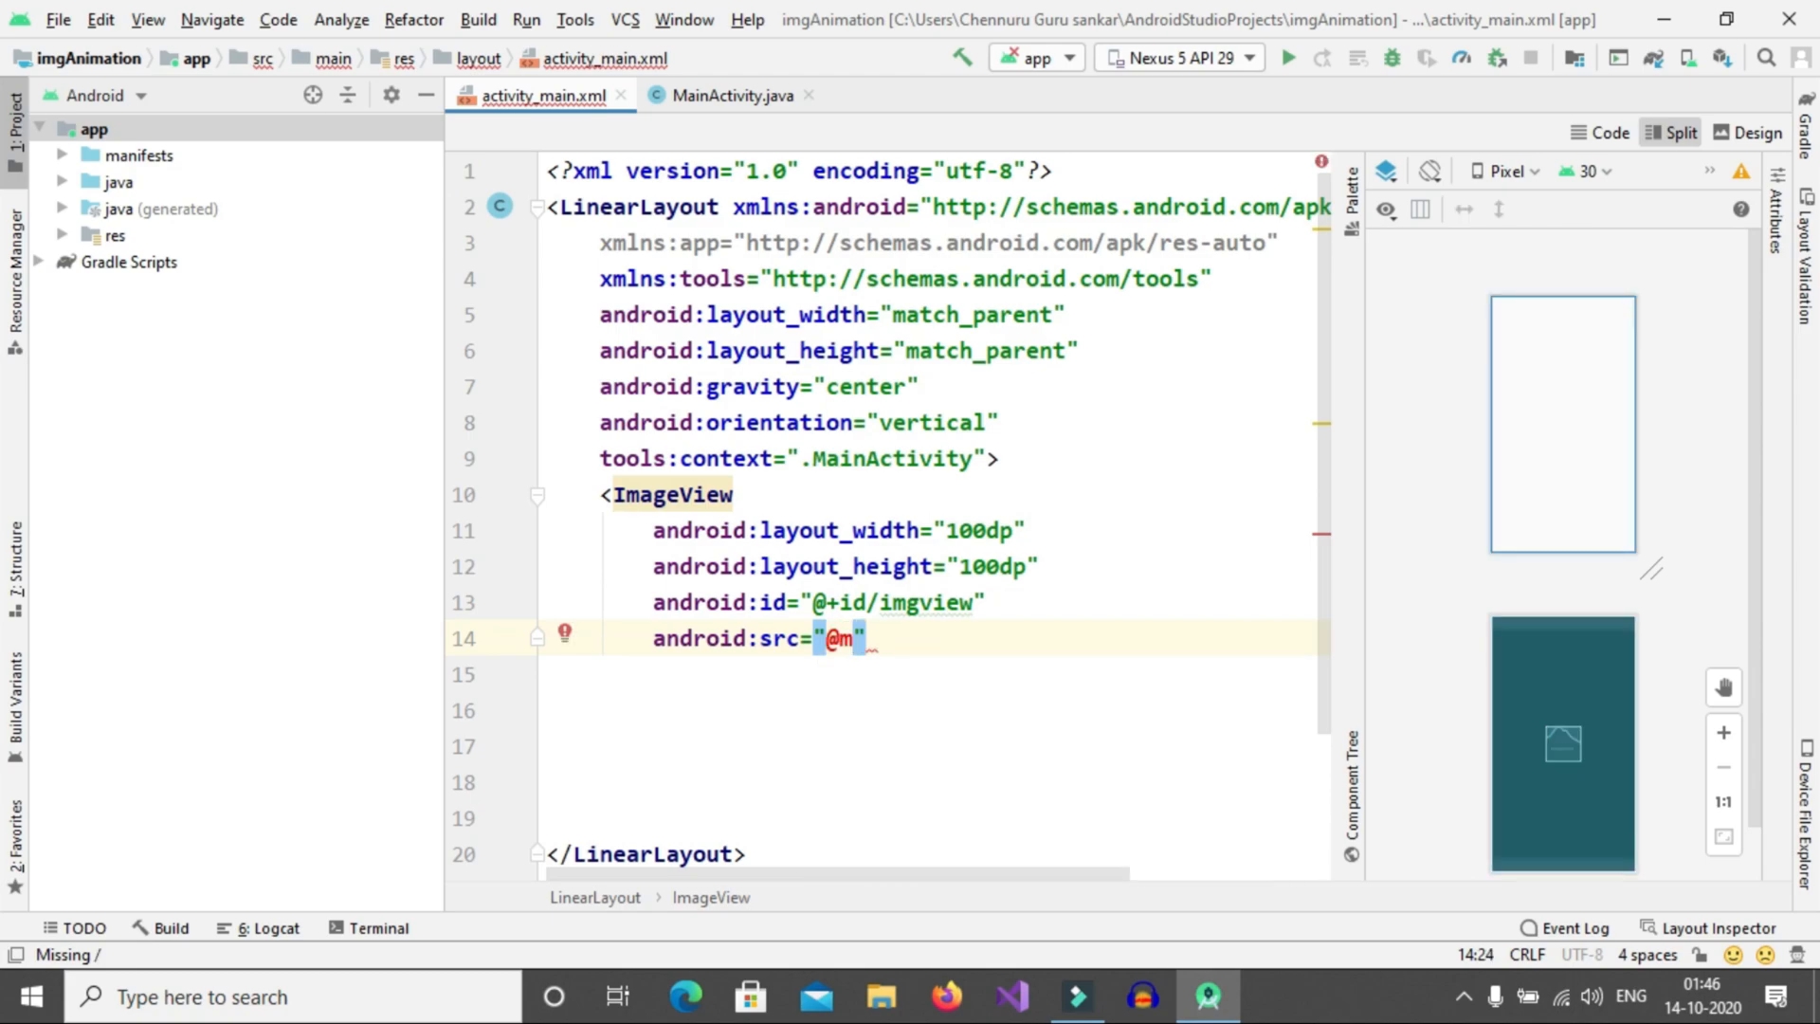
{"action": "type", "text": "ipma"}
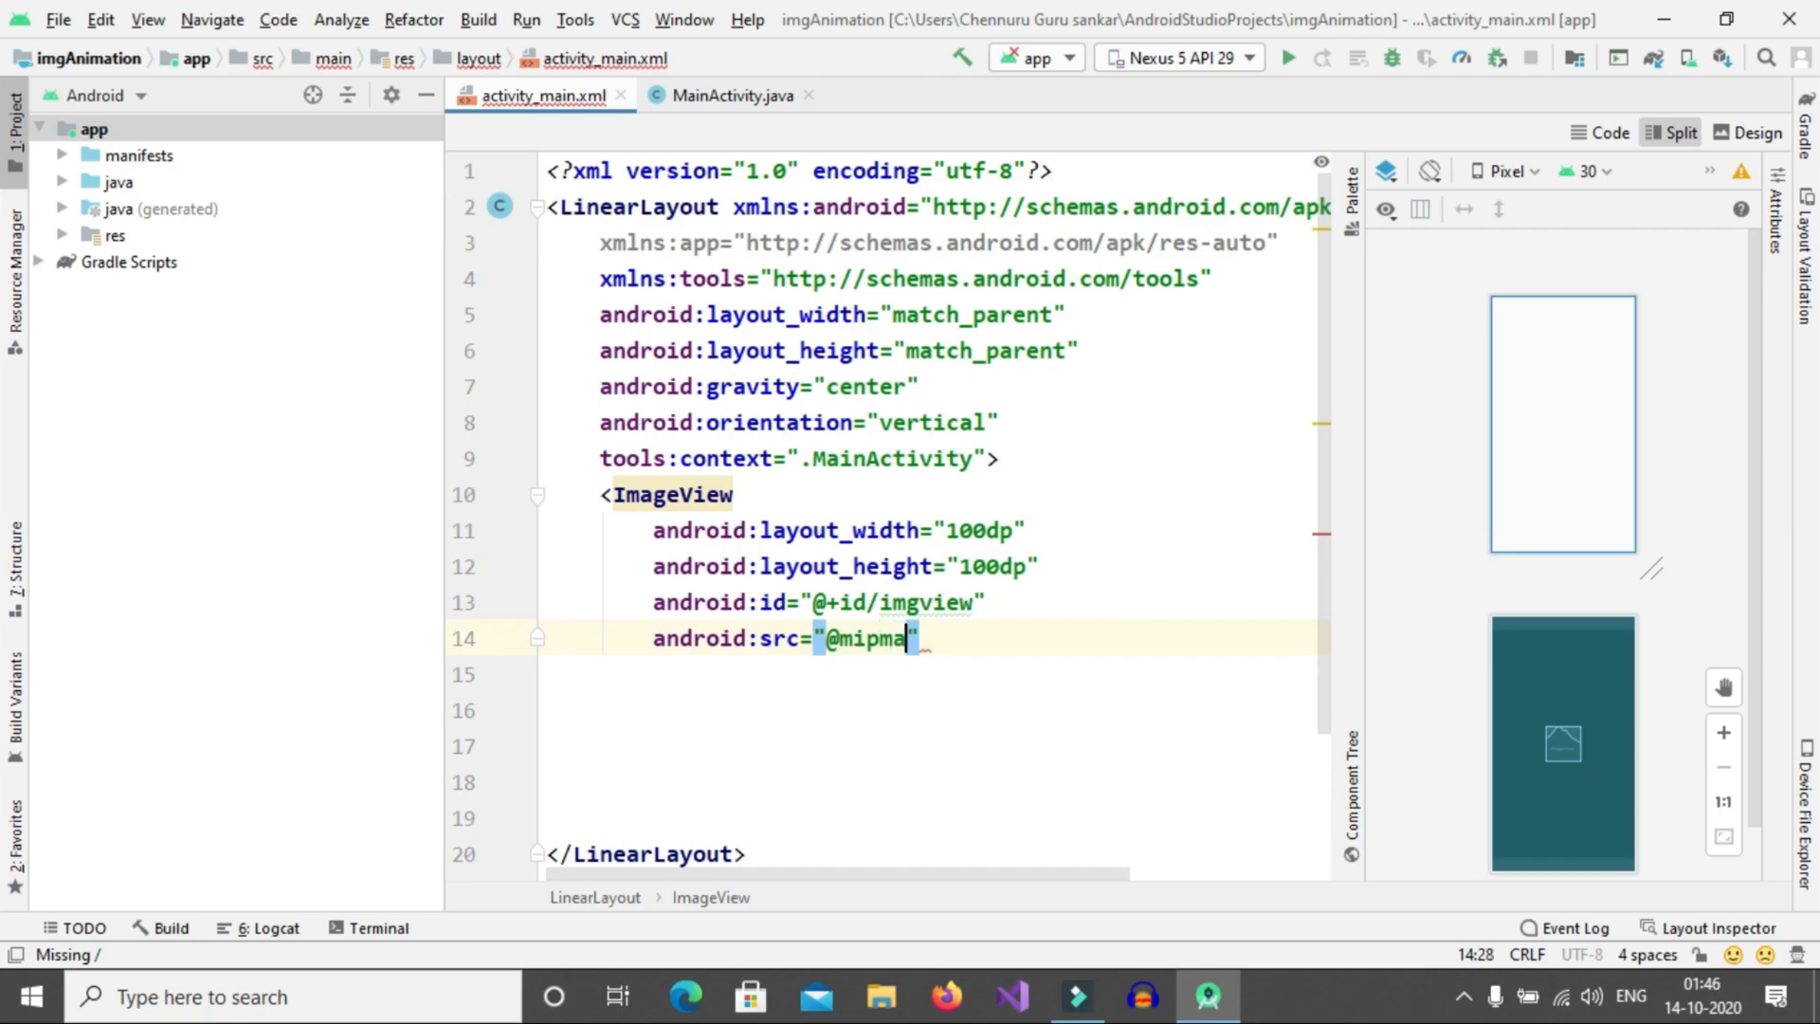
{"action": "type", "text": "/"}
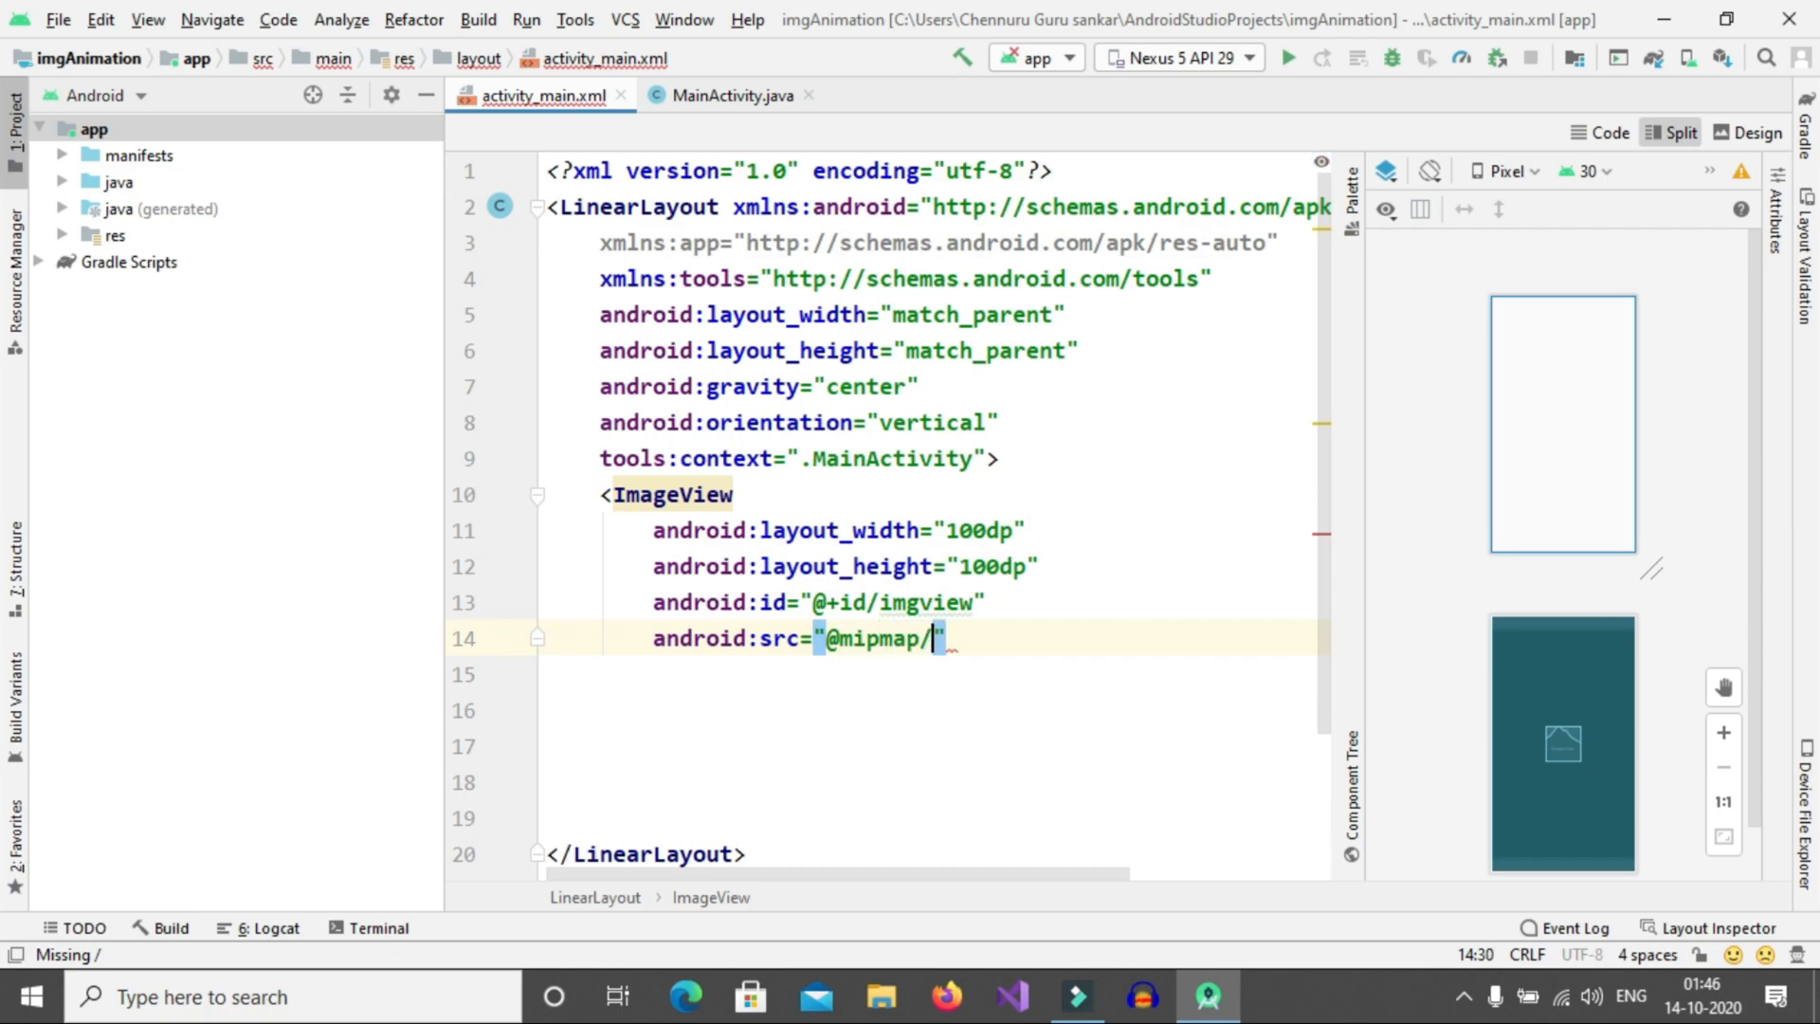
{"action": "type", "text": "ic"}
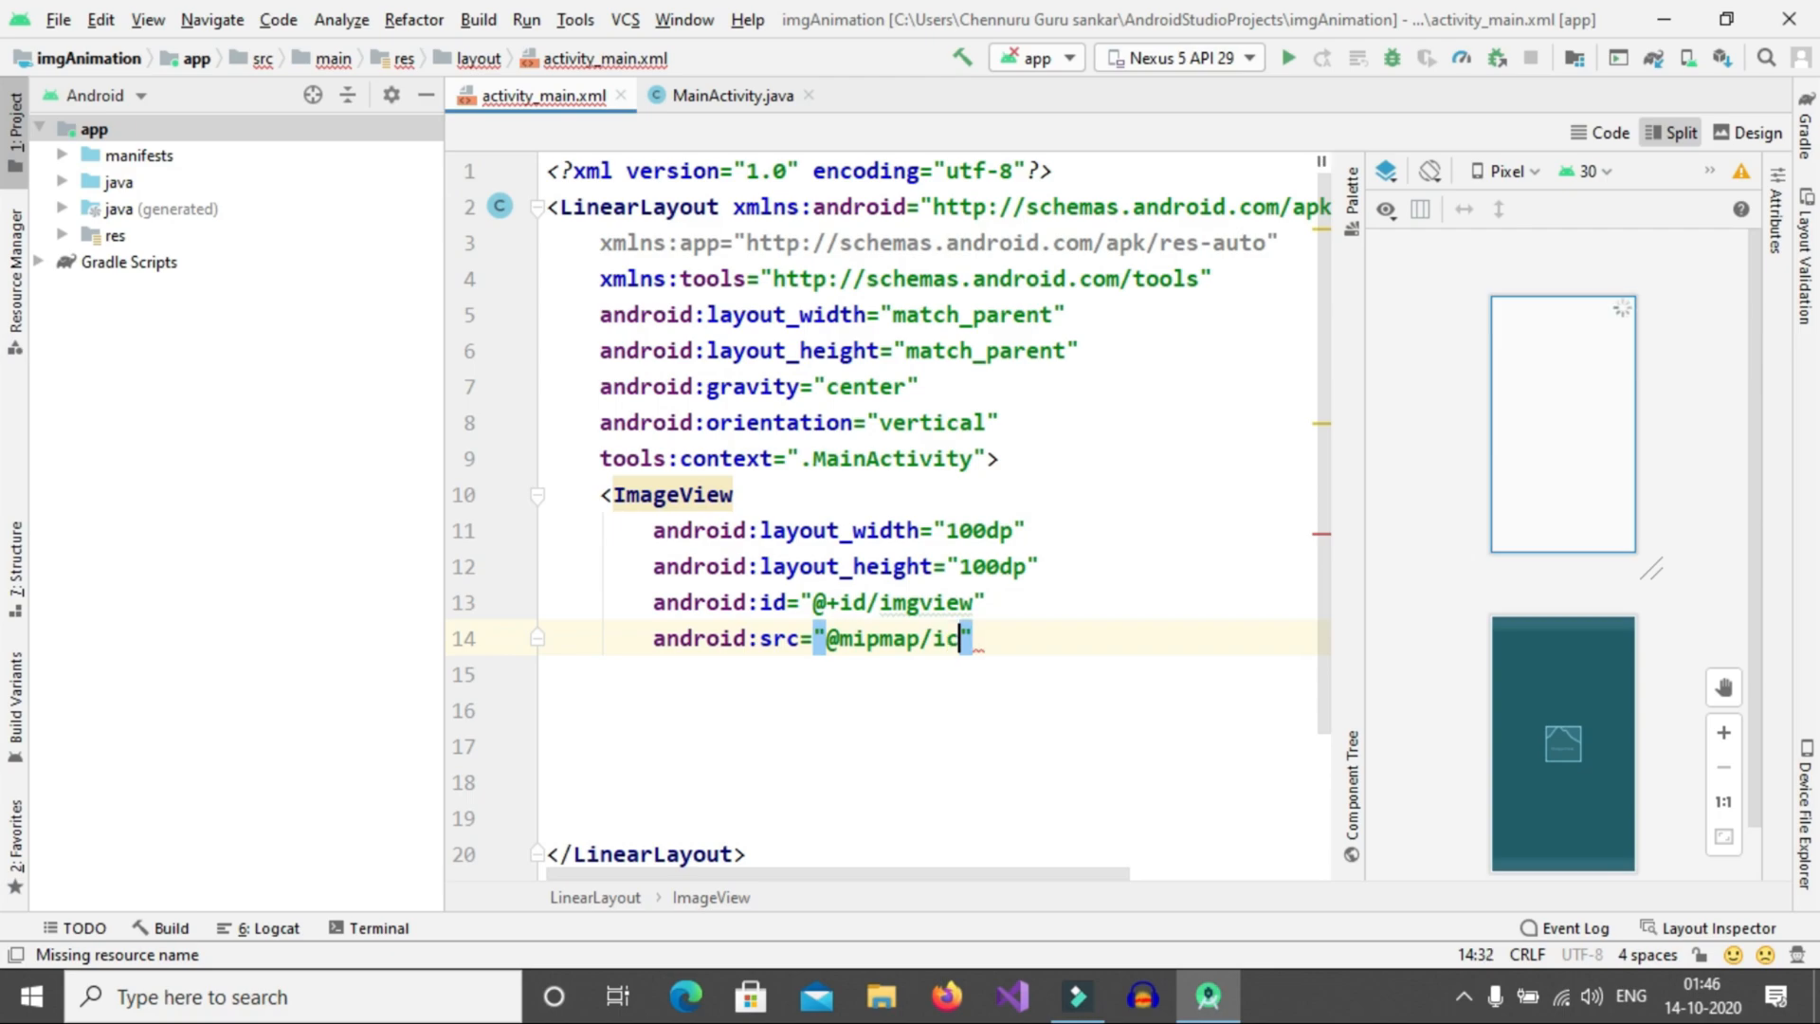
{"action": "type", "text": "_"}
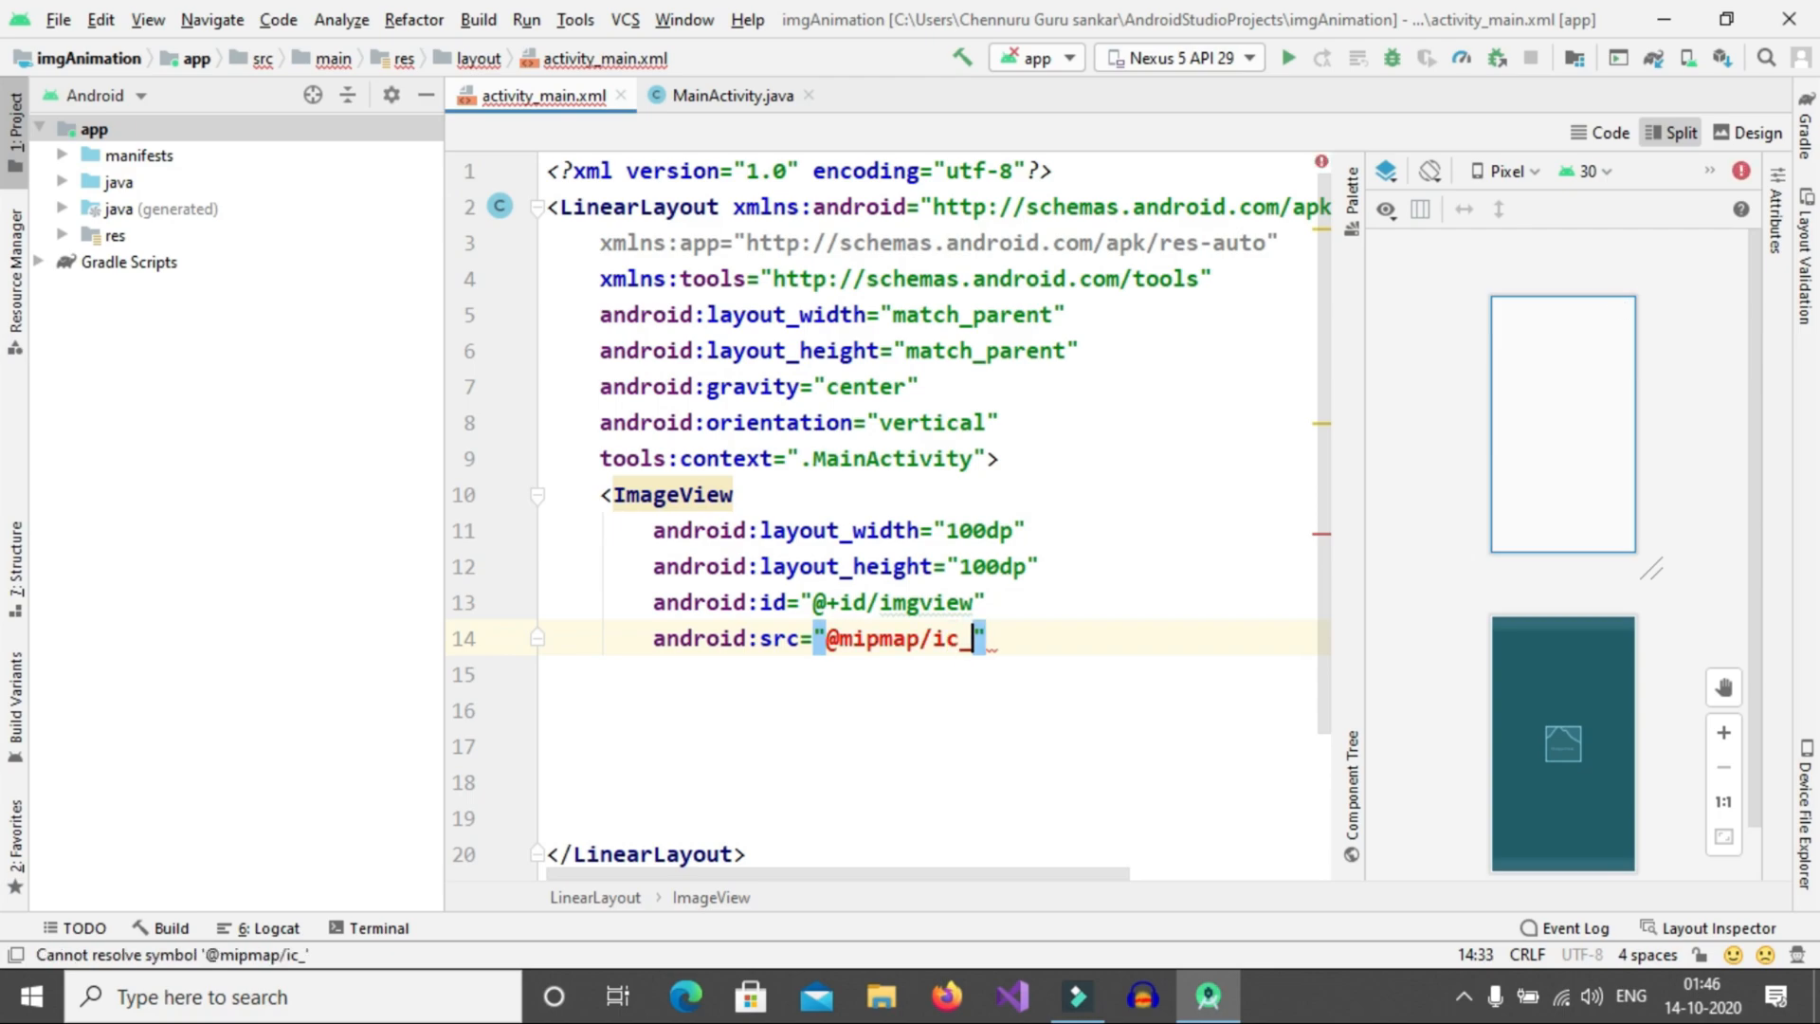
{"action": "type", "text": "launc"}
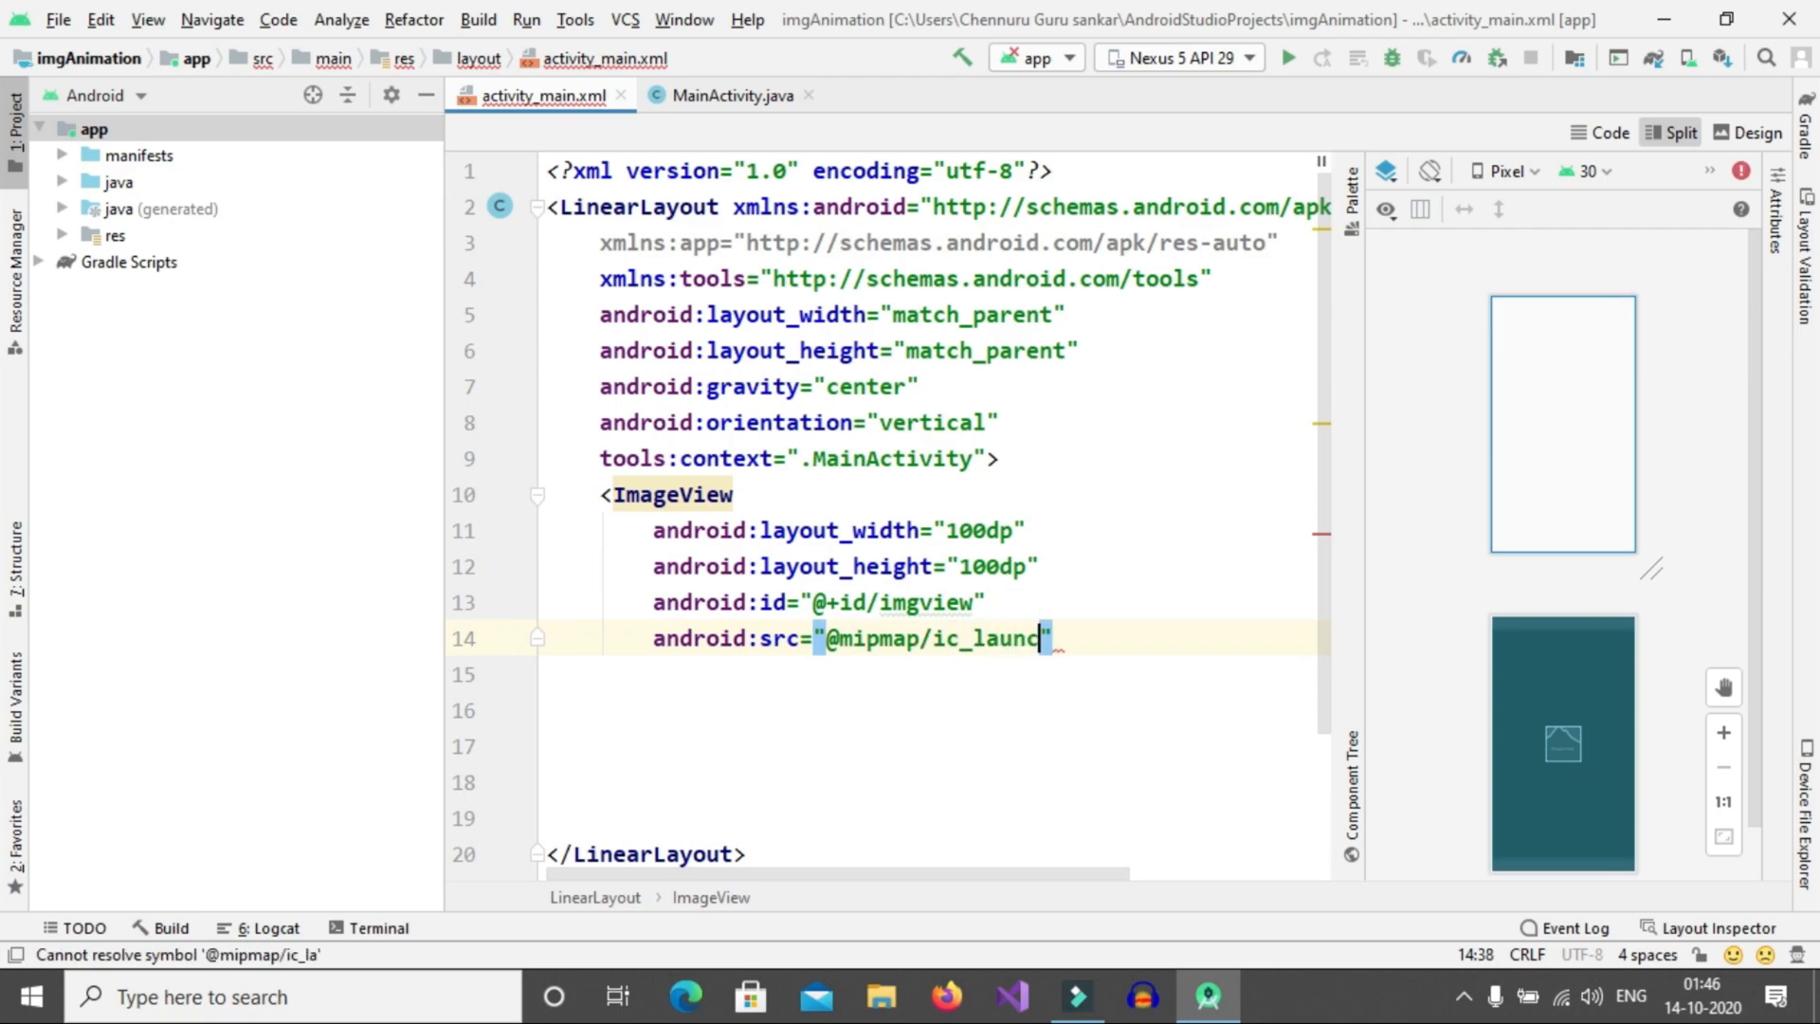
{"action": "type", "text": "her"}
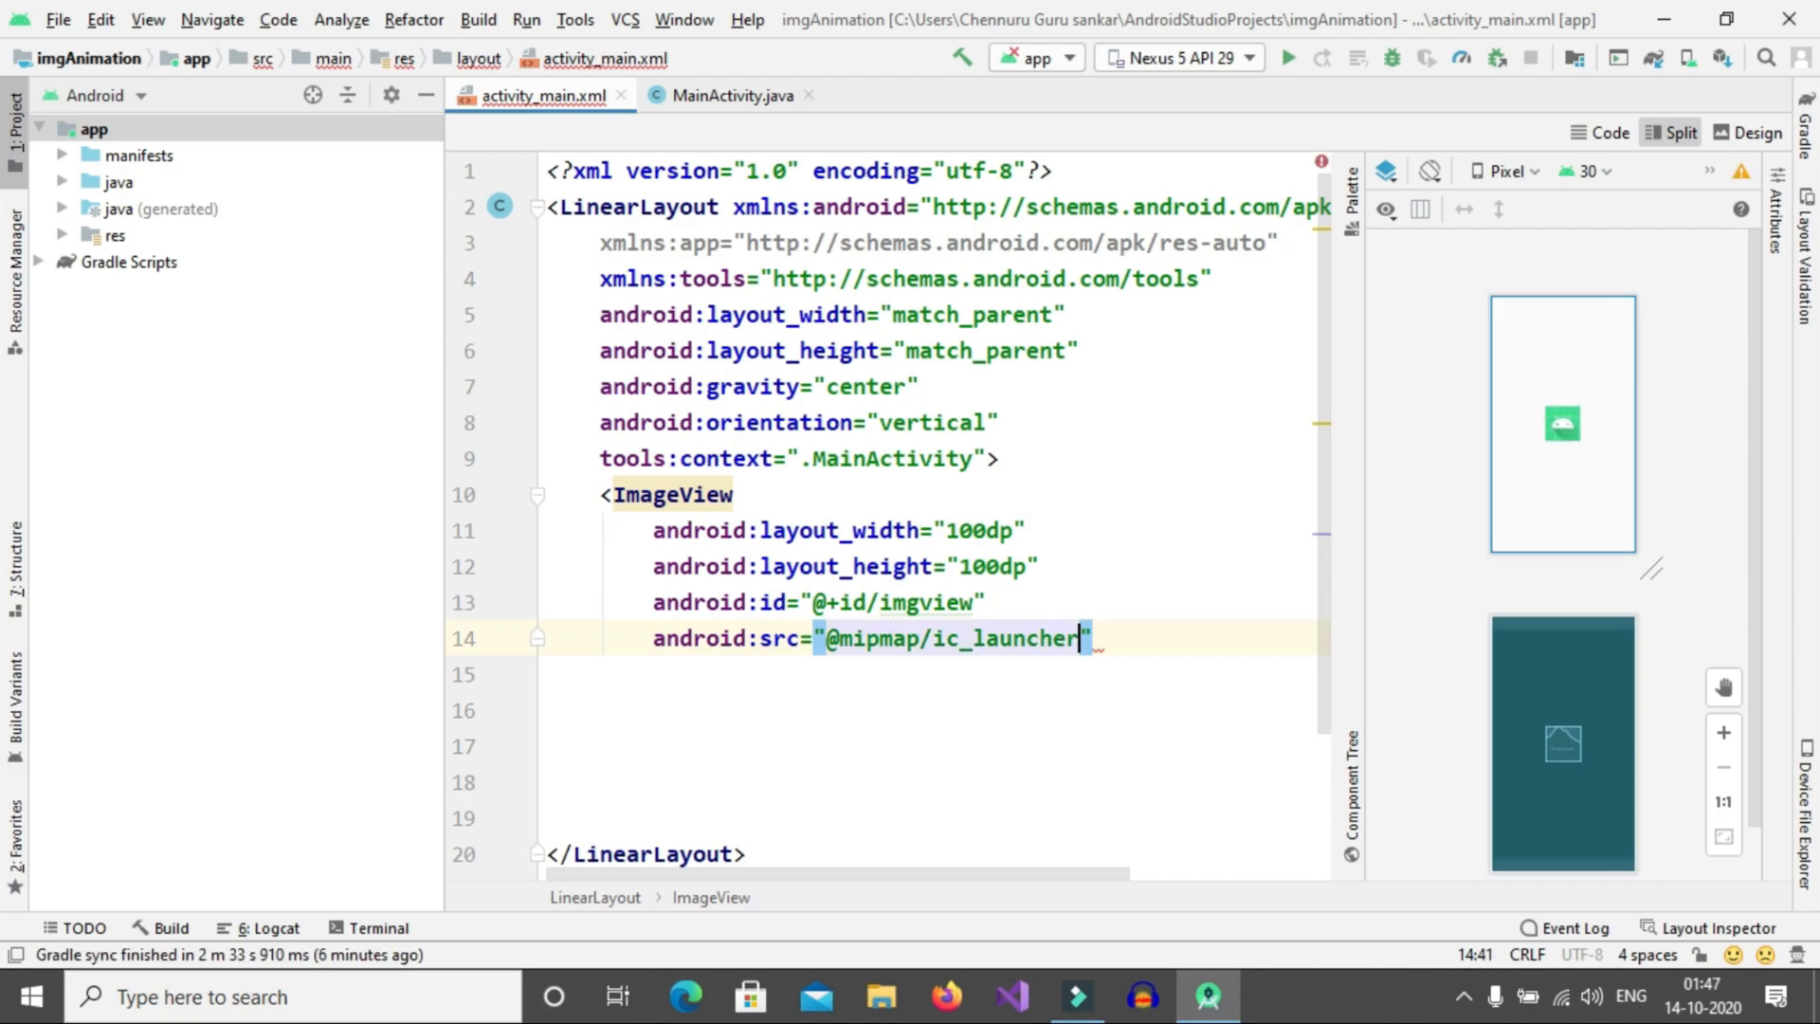
{"action": "mouse_move", "coordinate": [1561, 440]}
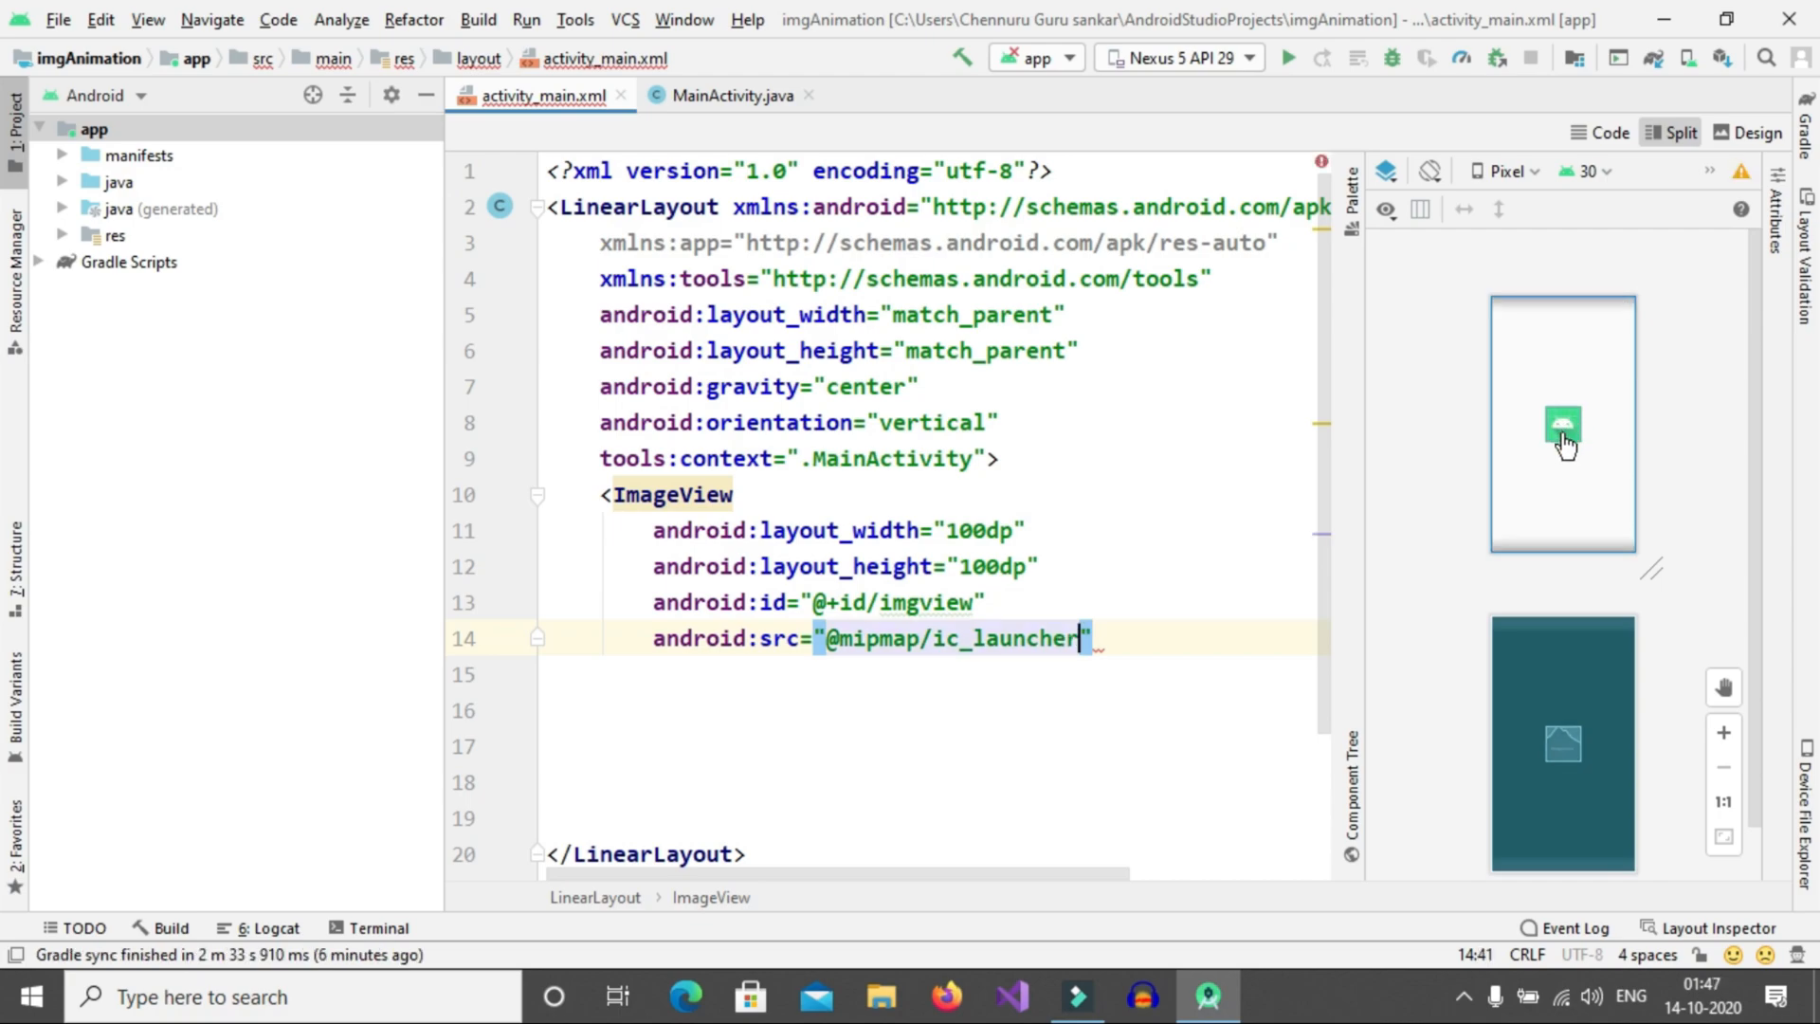
{"action": "mouse_move", "coordinate": [1556, 452]}
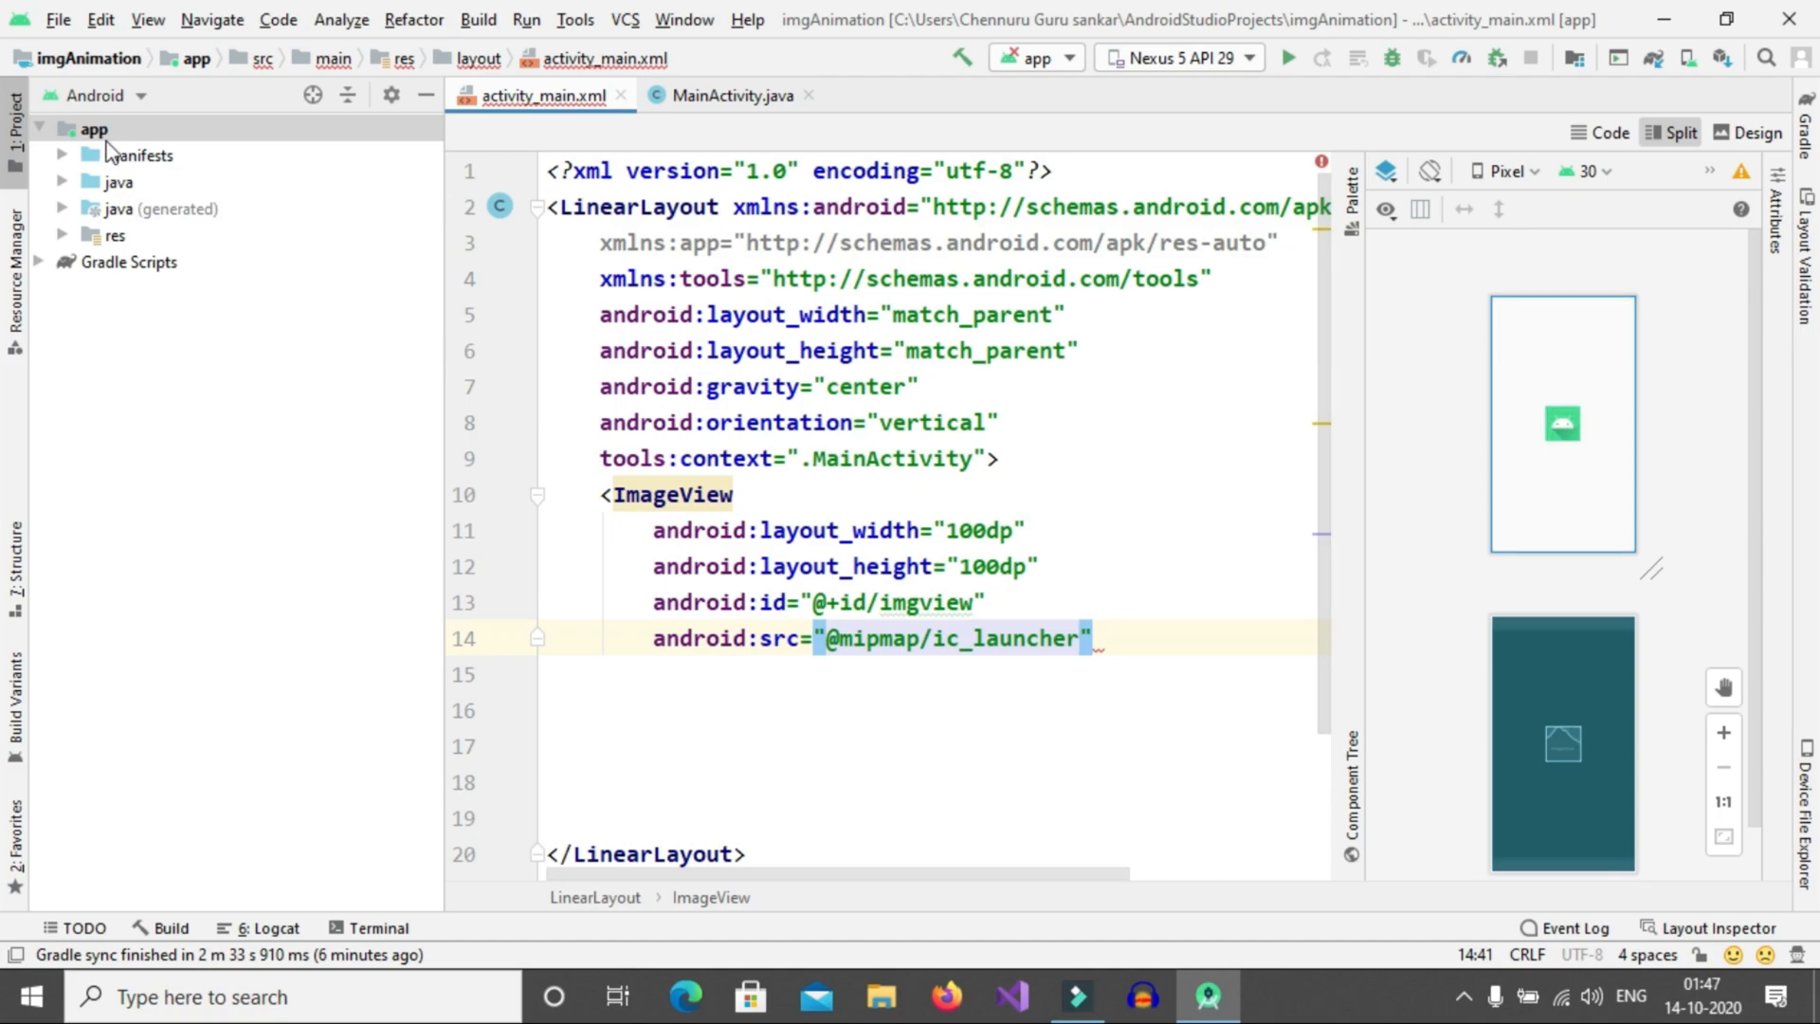
Step: Add a new Image Asset from the app folder's context menu
{"action": "right_click", "coordinate": [92, 128]}
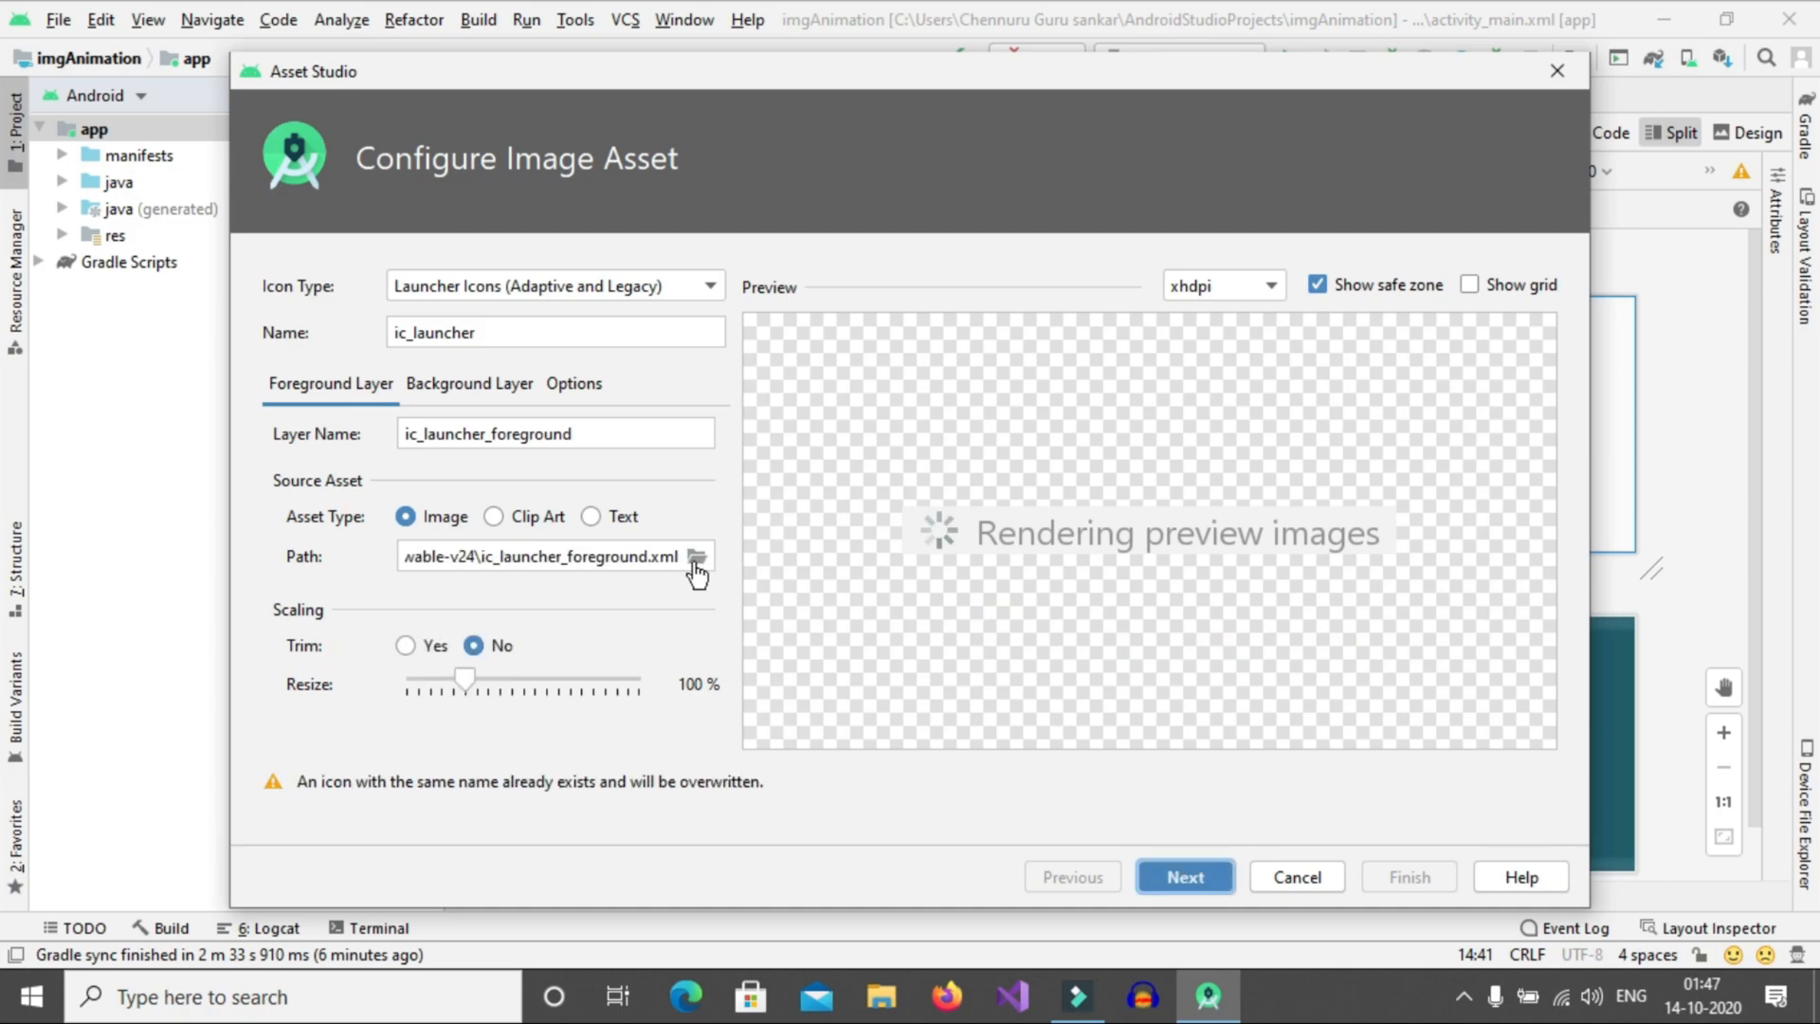
Step: Pick logo.png from Desktop\Desktop as the icon's foreground image
{"action": "left_click", "coordinate": [698, 556]}
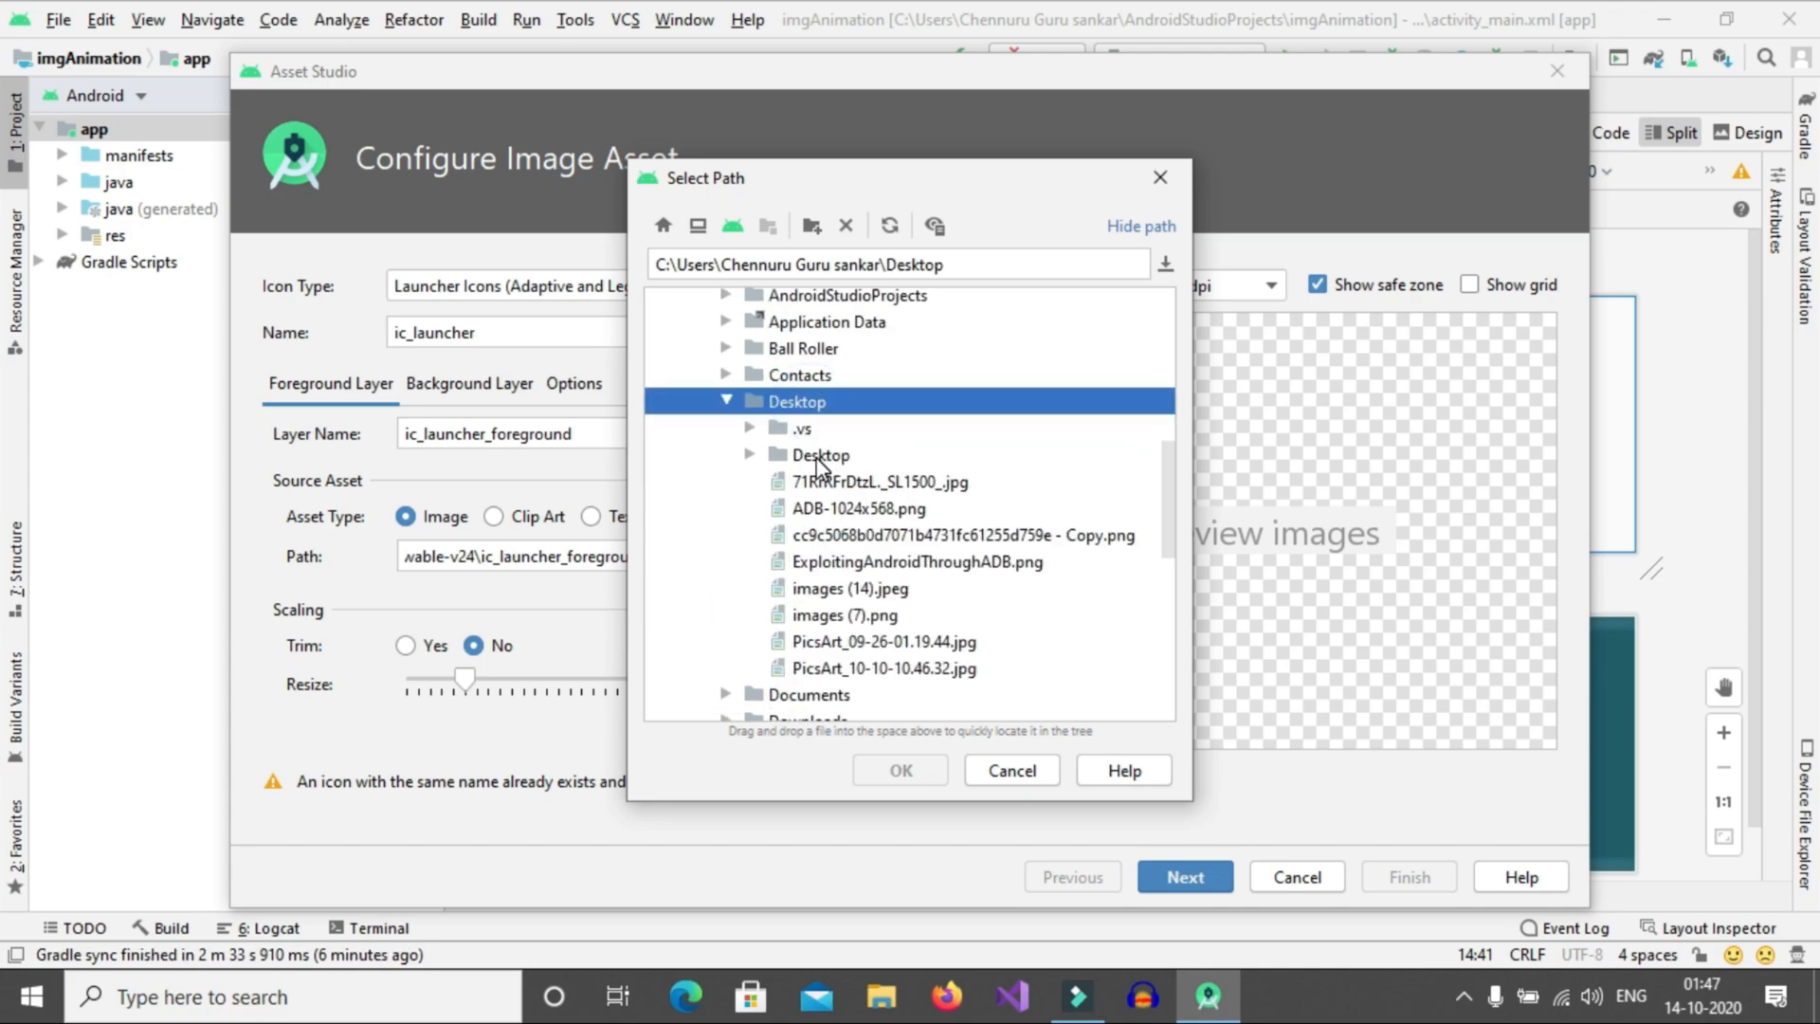
{"action": "double_click", "coordinate": [819, 454]}
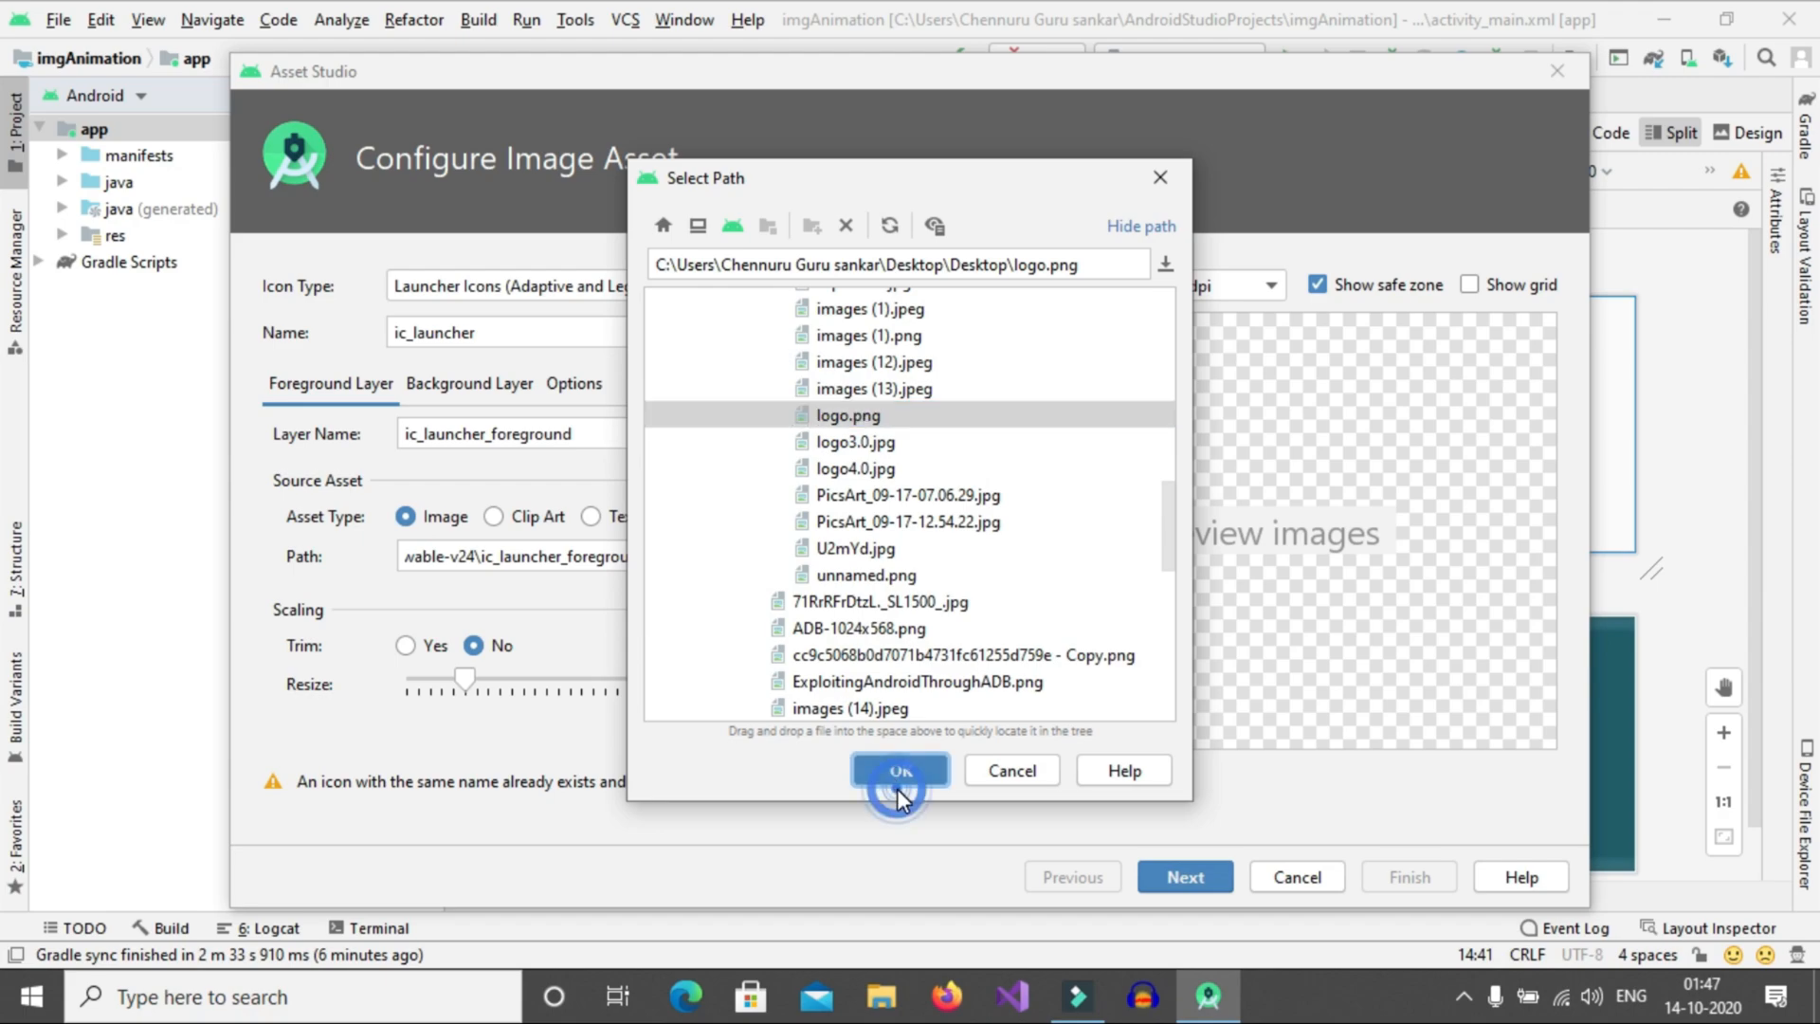
{"action": "left_click", "coordinate": [899, 770]}
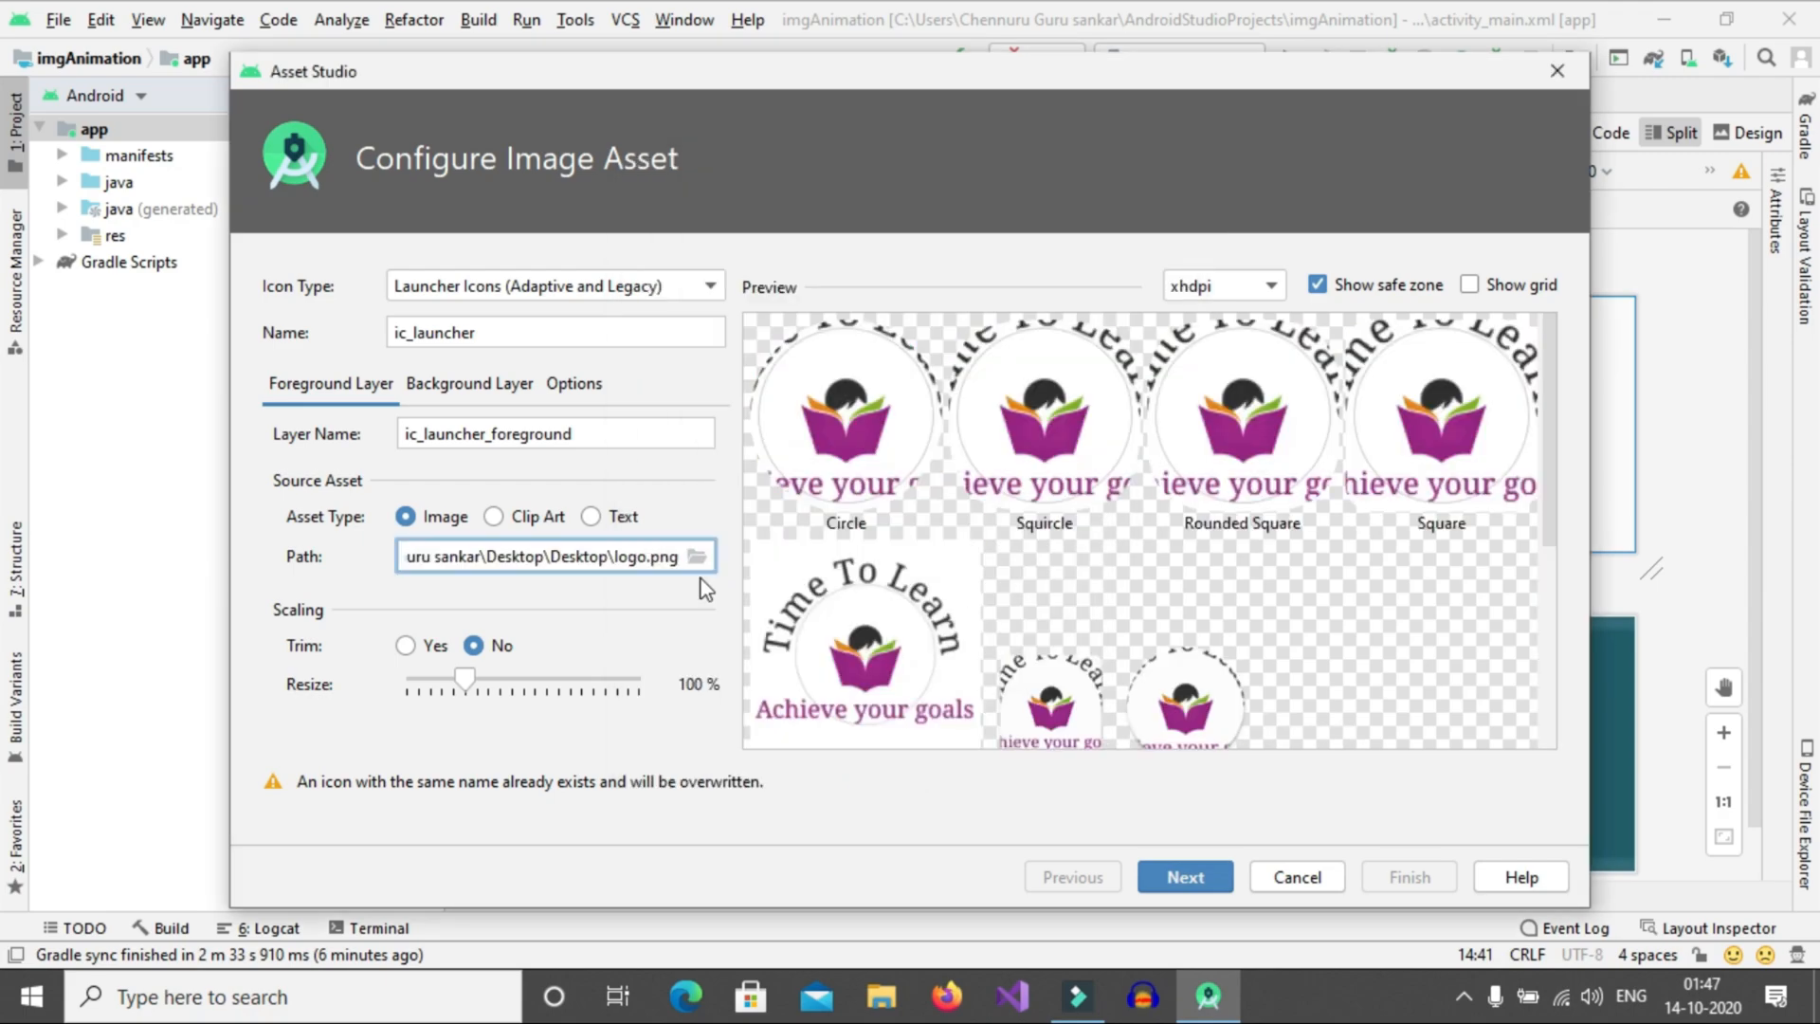
Step: Generate a trimmed launcher icon resized to 126% with a white FFFFFF background, replacing ic_launcher
{"action": "left_click", "coordinate": [405, 646]}
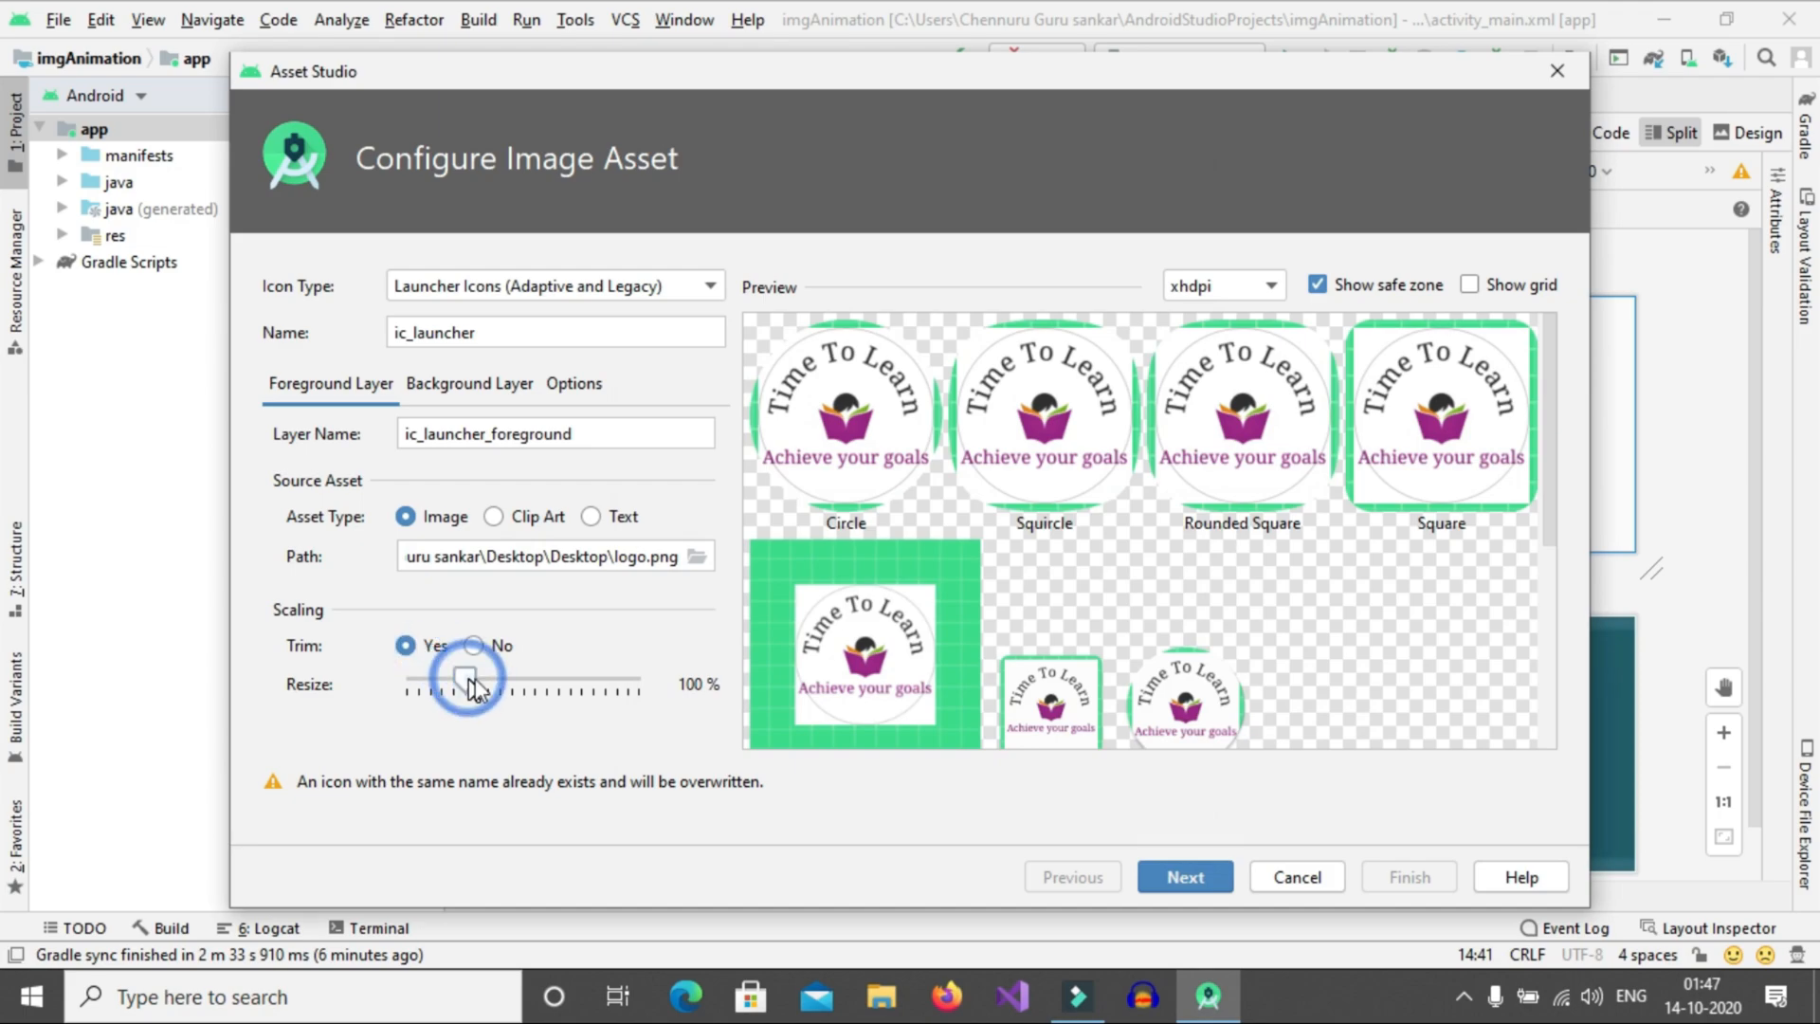
{"action": "left_click_drag", "start_coordinate": [467, 678], "coordinate": [480, 679]}
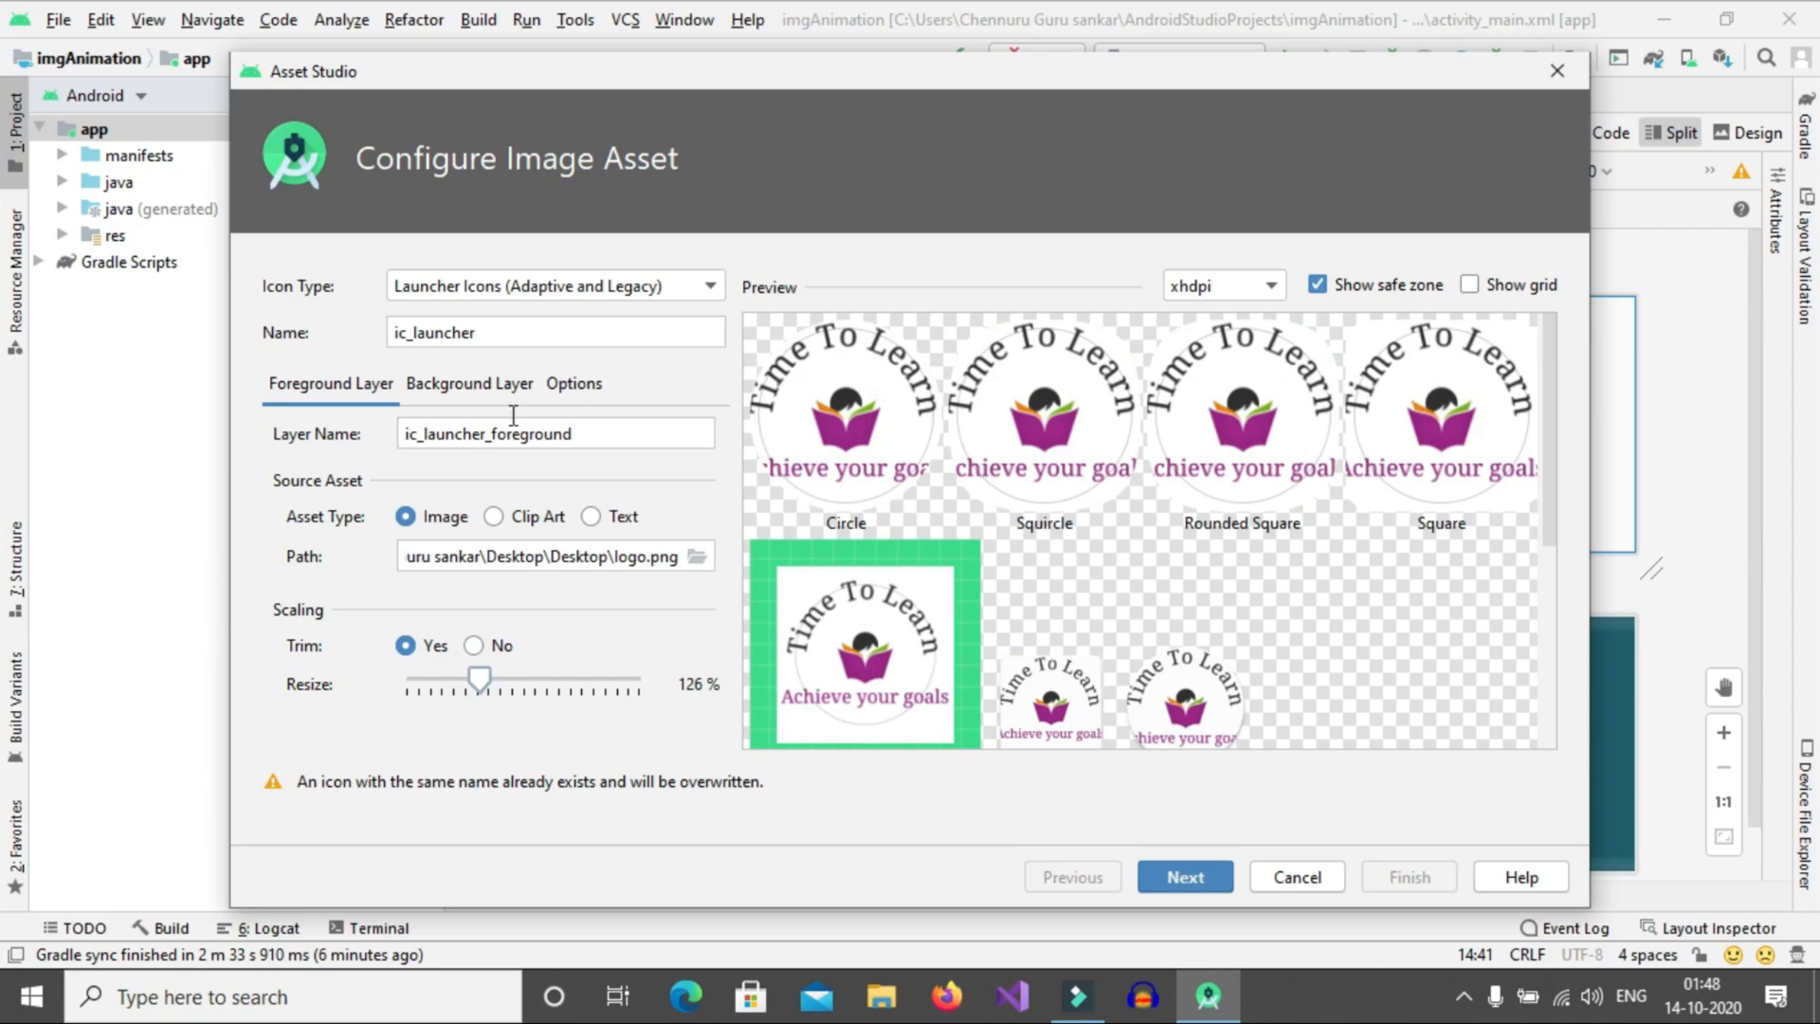
{"action": "left_click", "coordinate": [470, 384]}
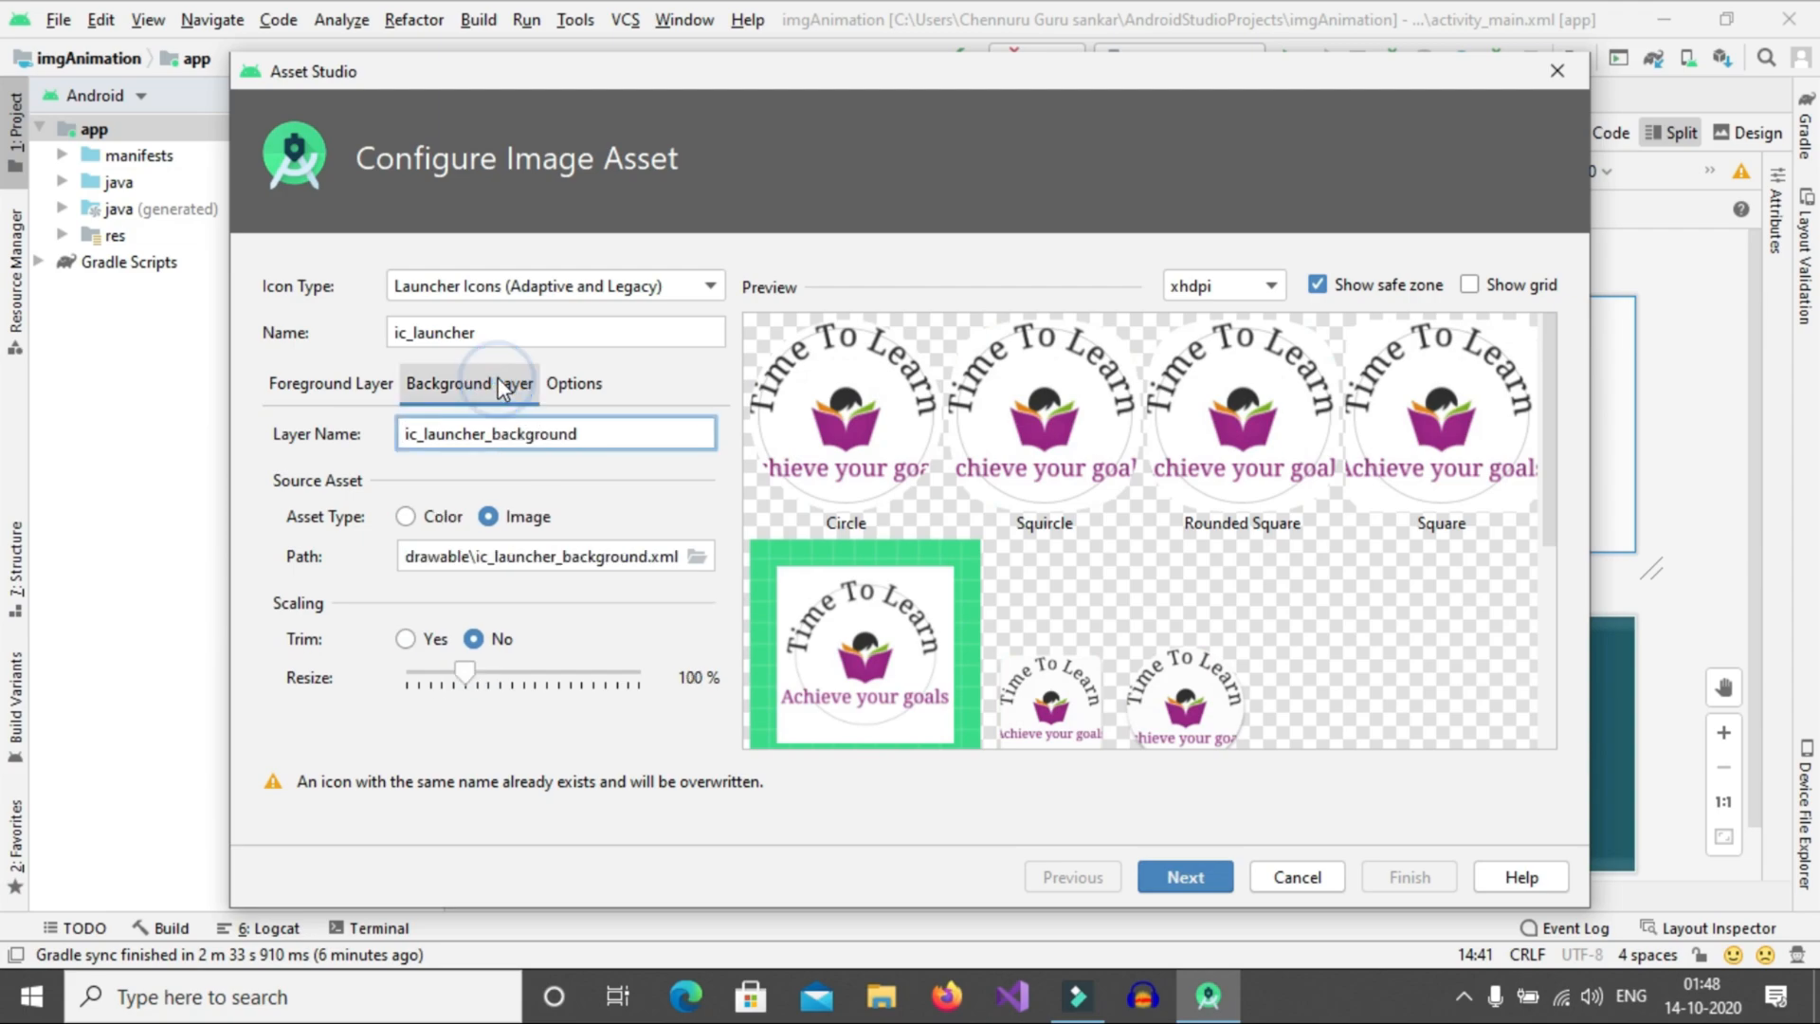
{"action": "left_click", "coordinate": [404, 517]}
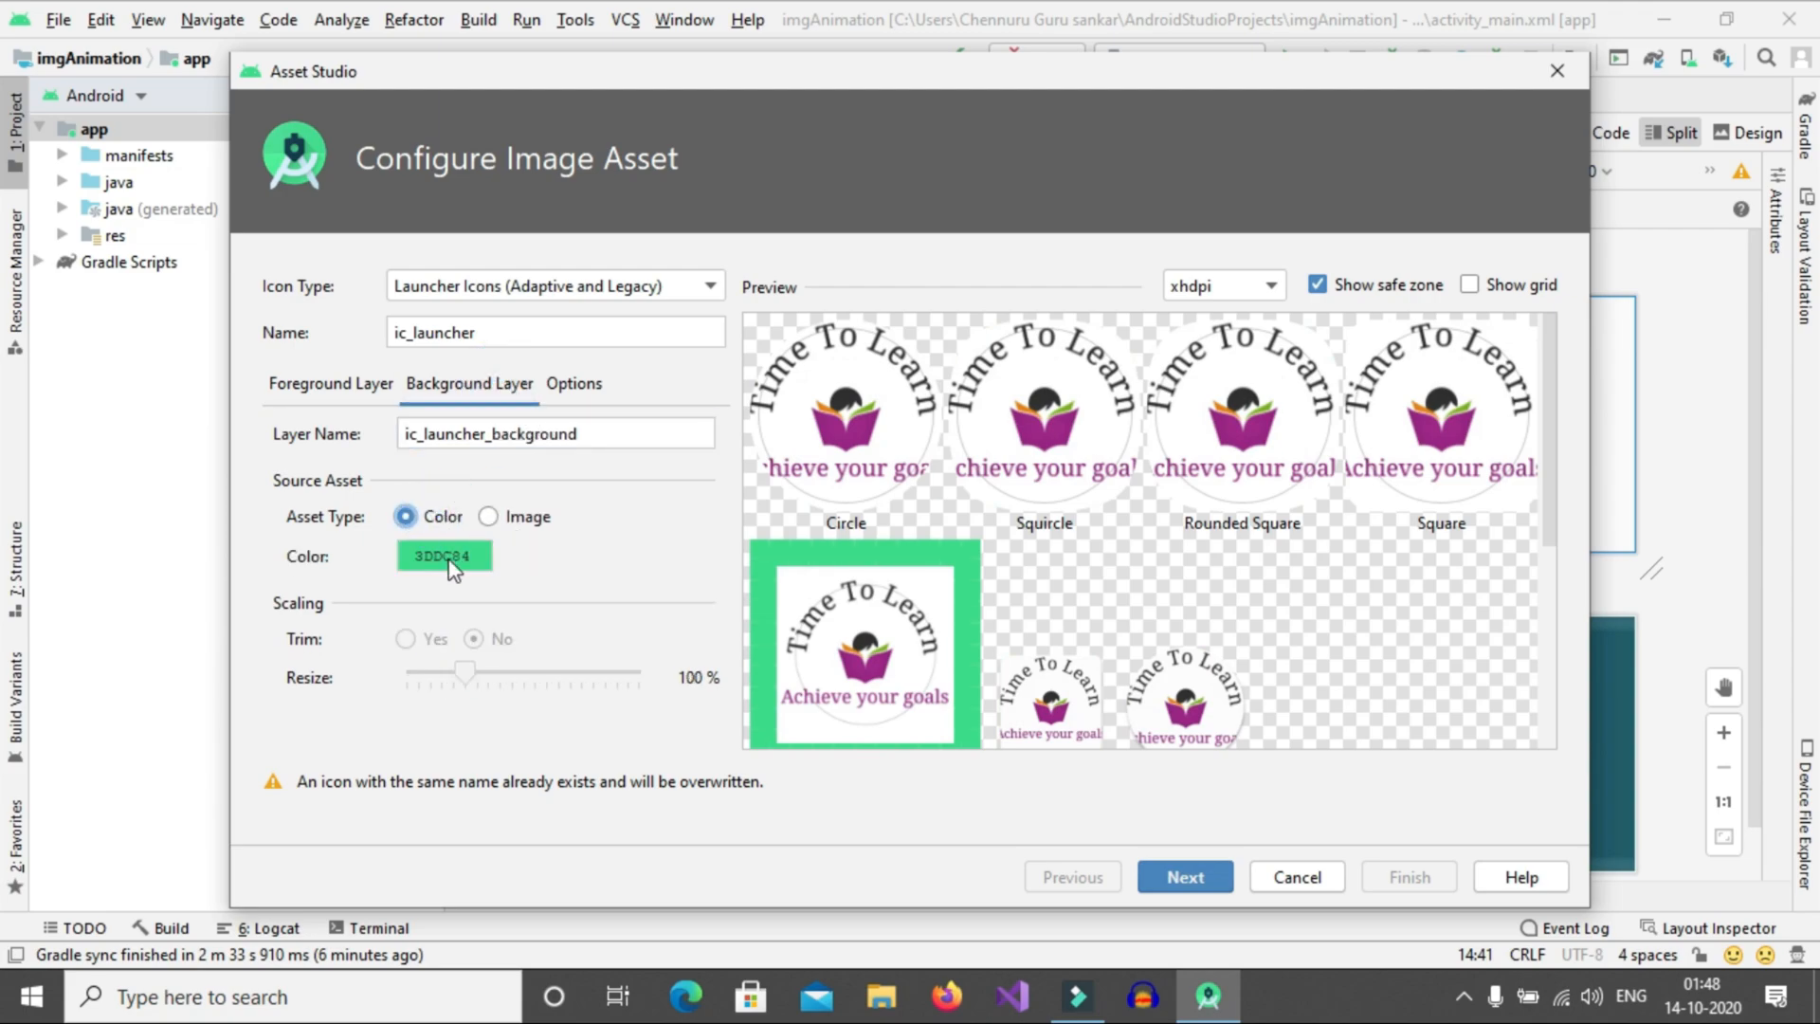
{"action": "left_click", "coordinate": [445, 557]}
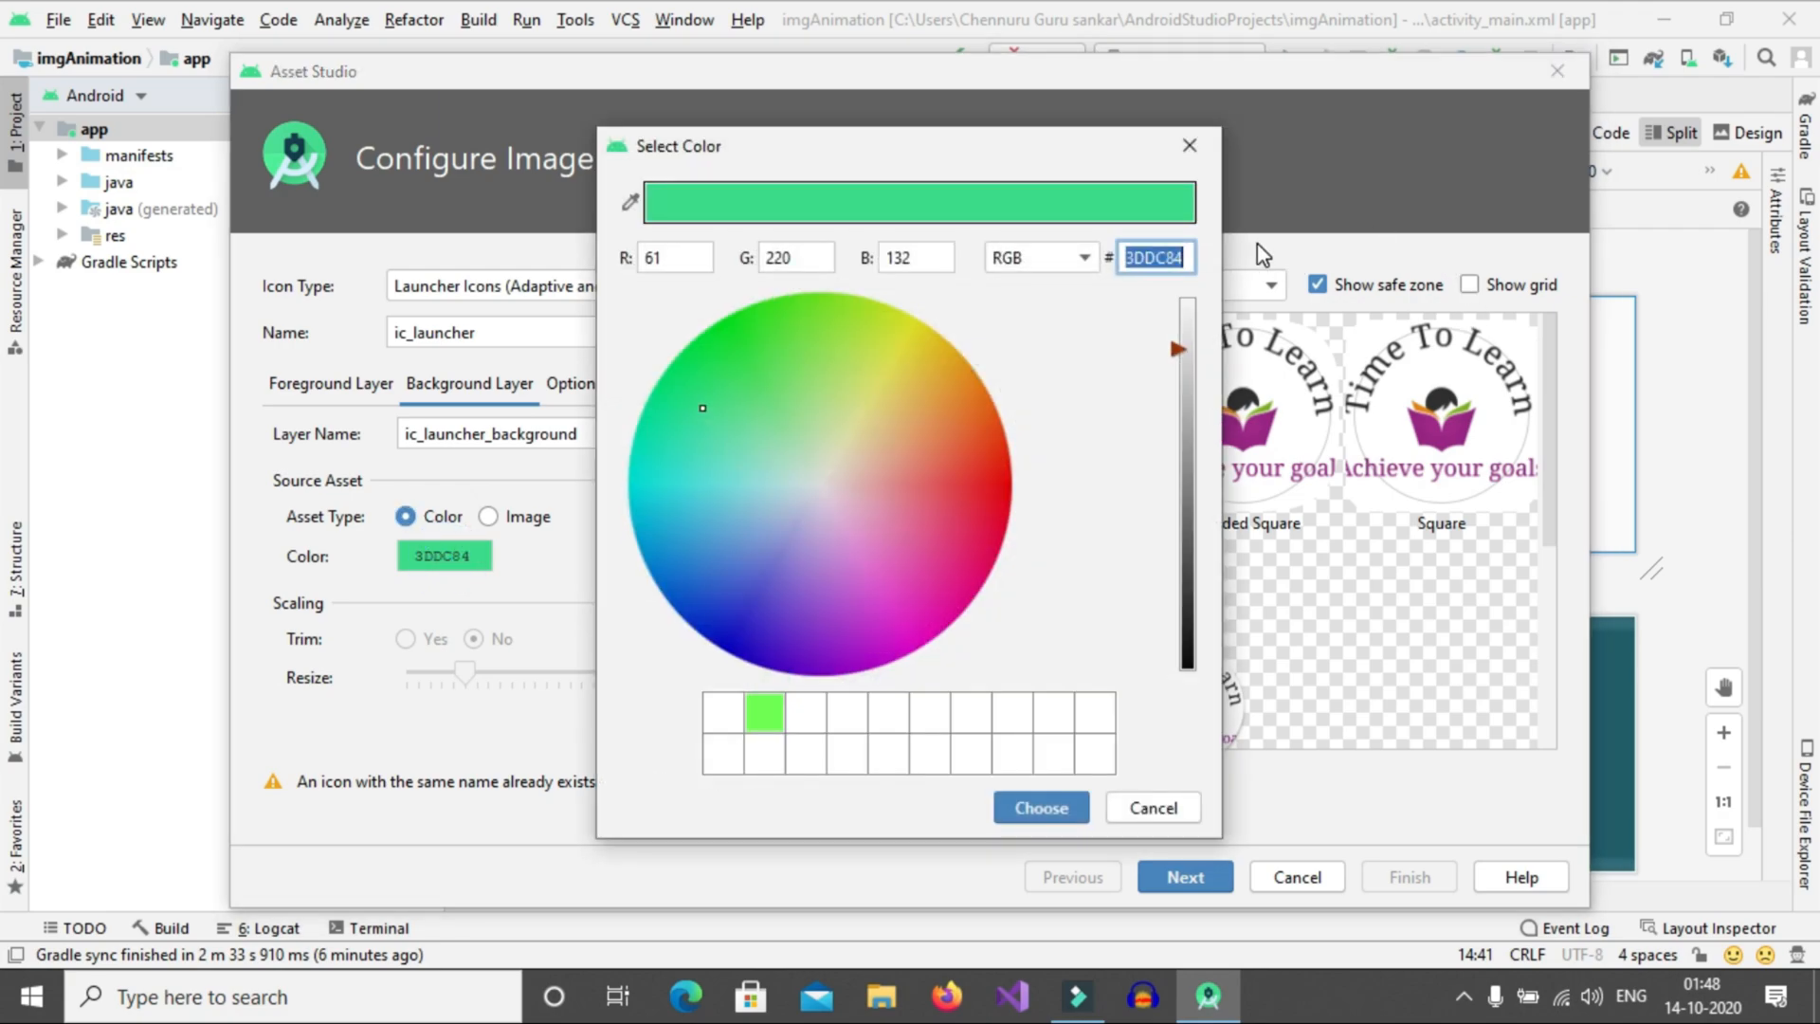
{"action": "type", "text": "FFFFFF"}
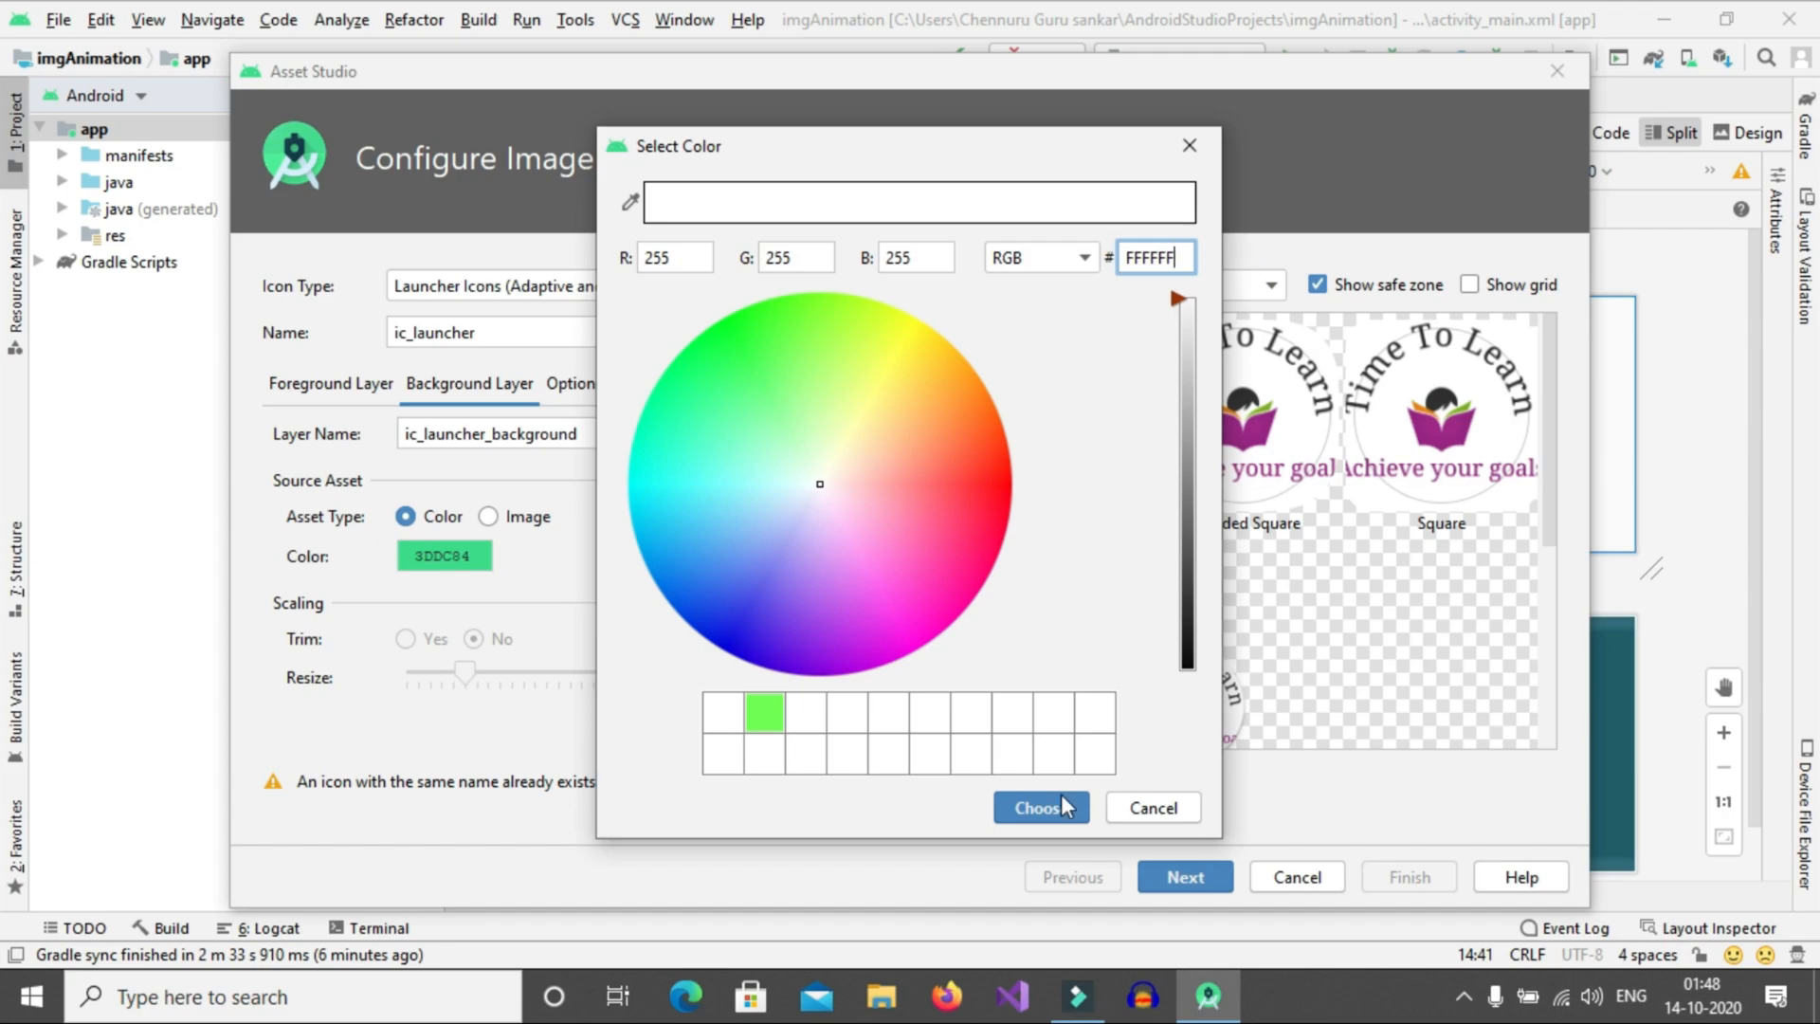
{"action": "left_click", "coordinate": [1041, 808]}
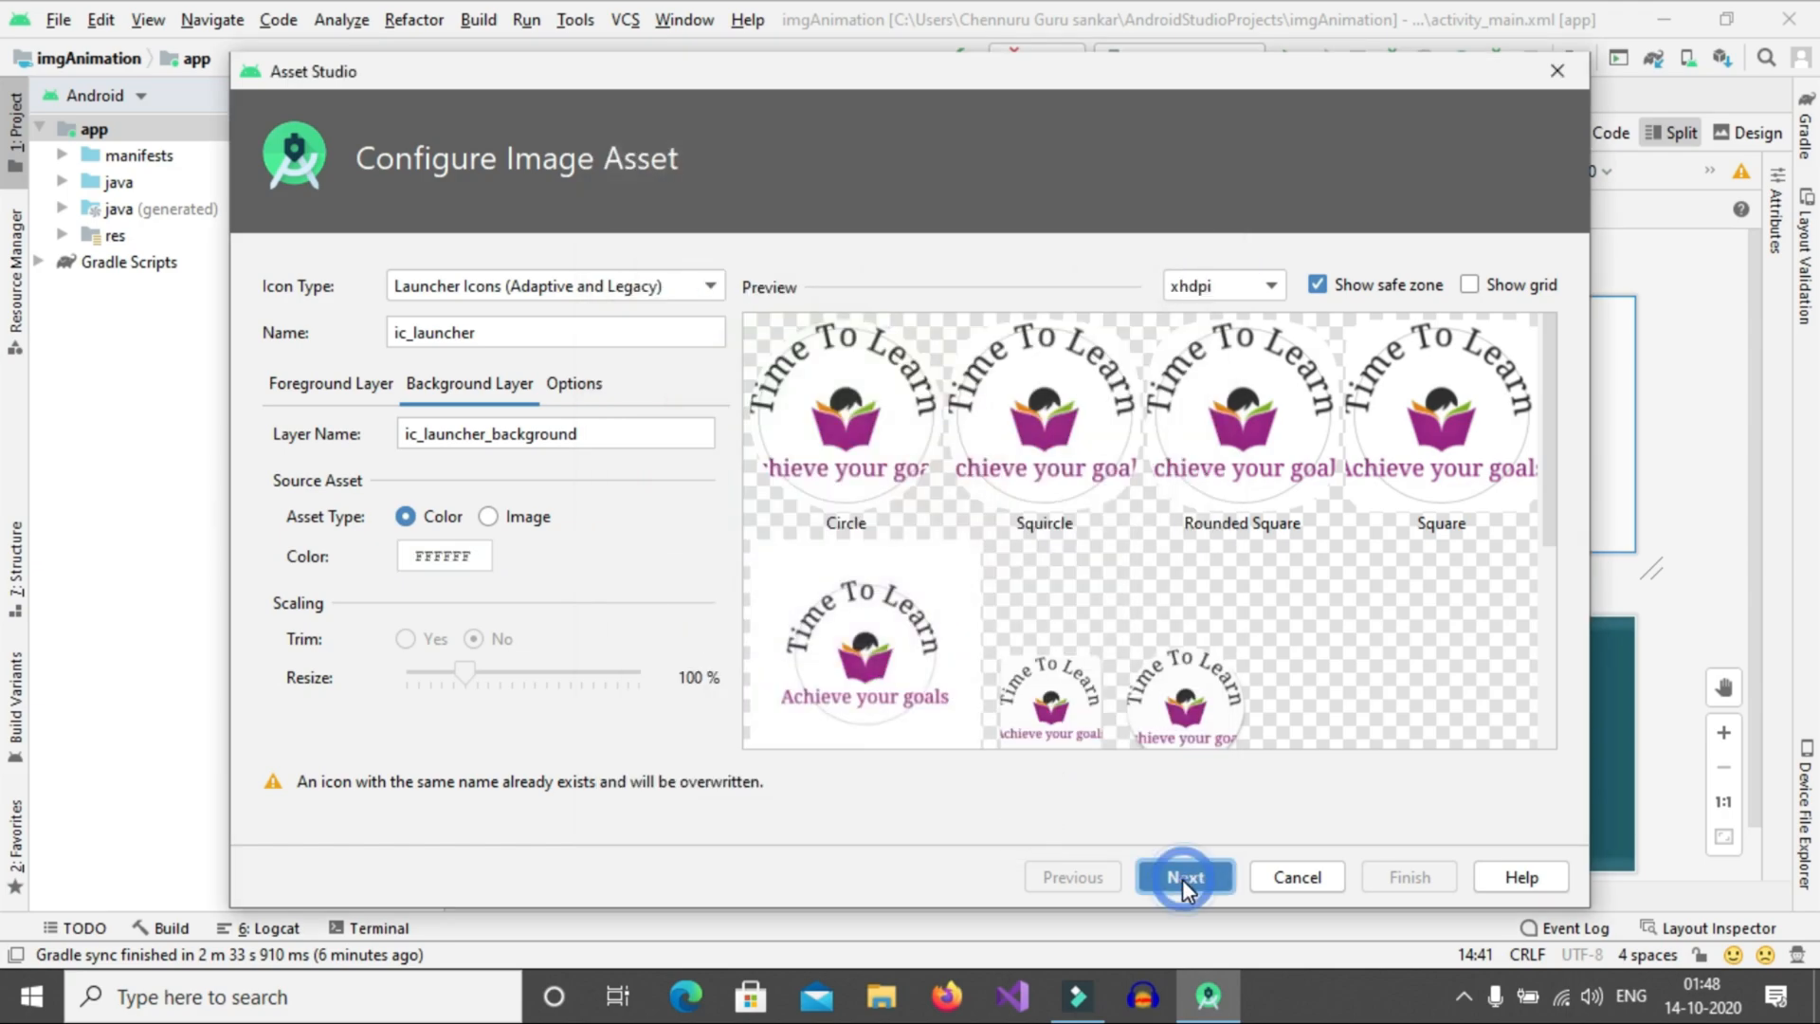
{"action": "left_click", "coordinate": [1185, 877]}
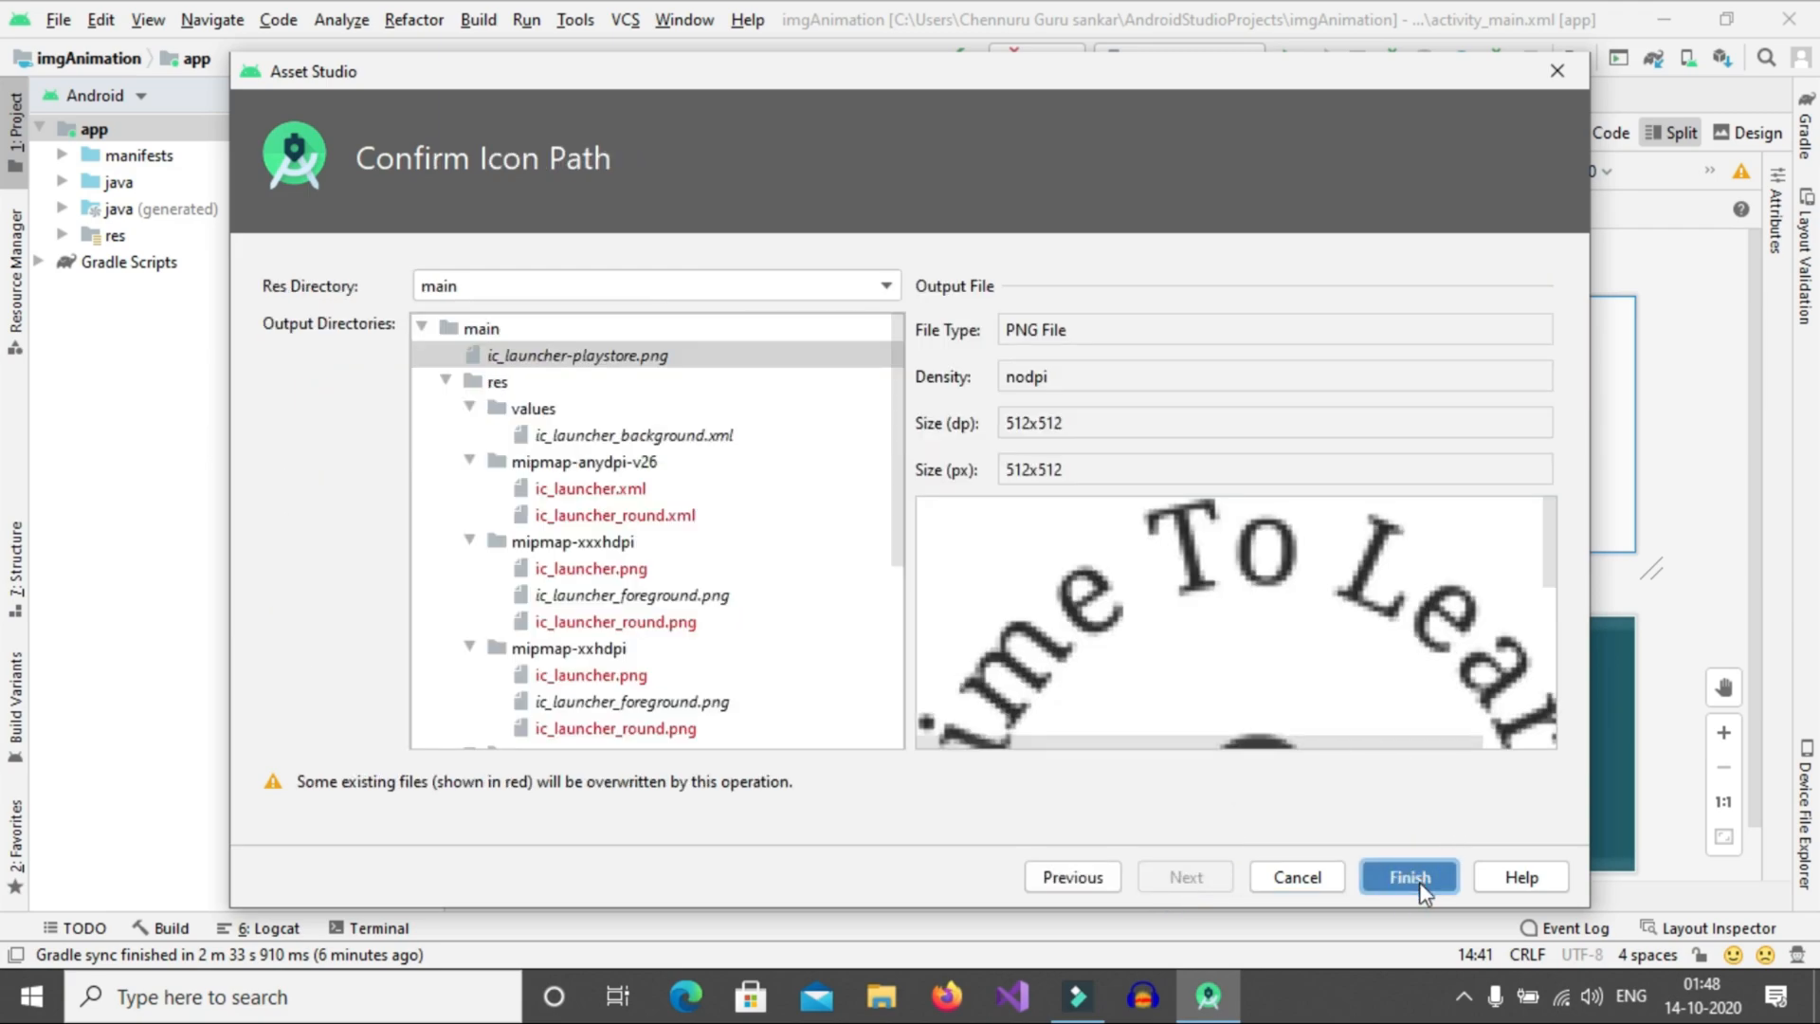
{"action": "left_click", "coordinate": [1408, 875]}
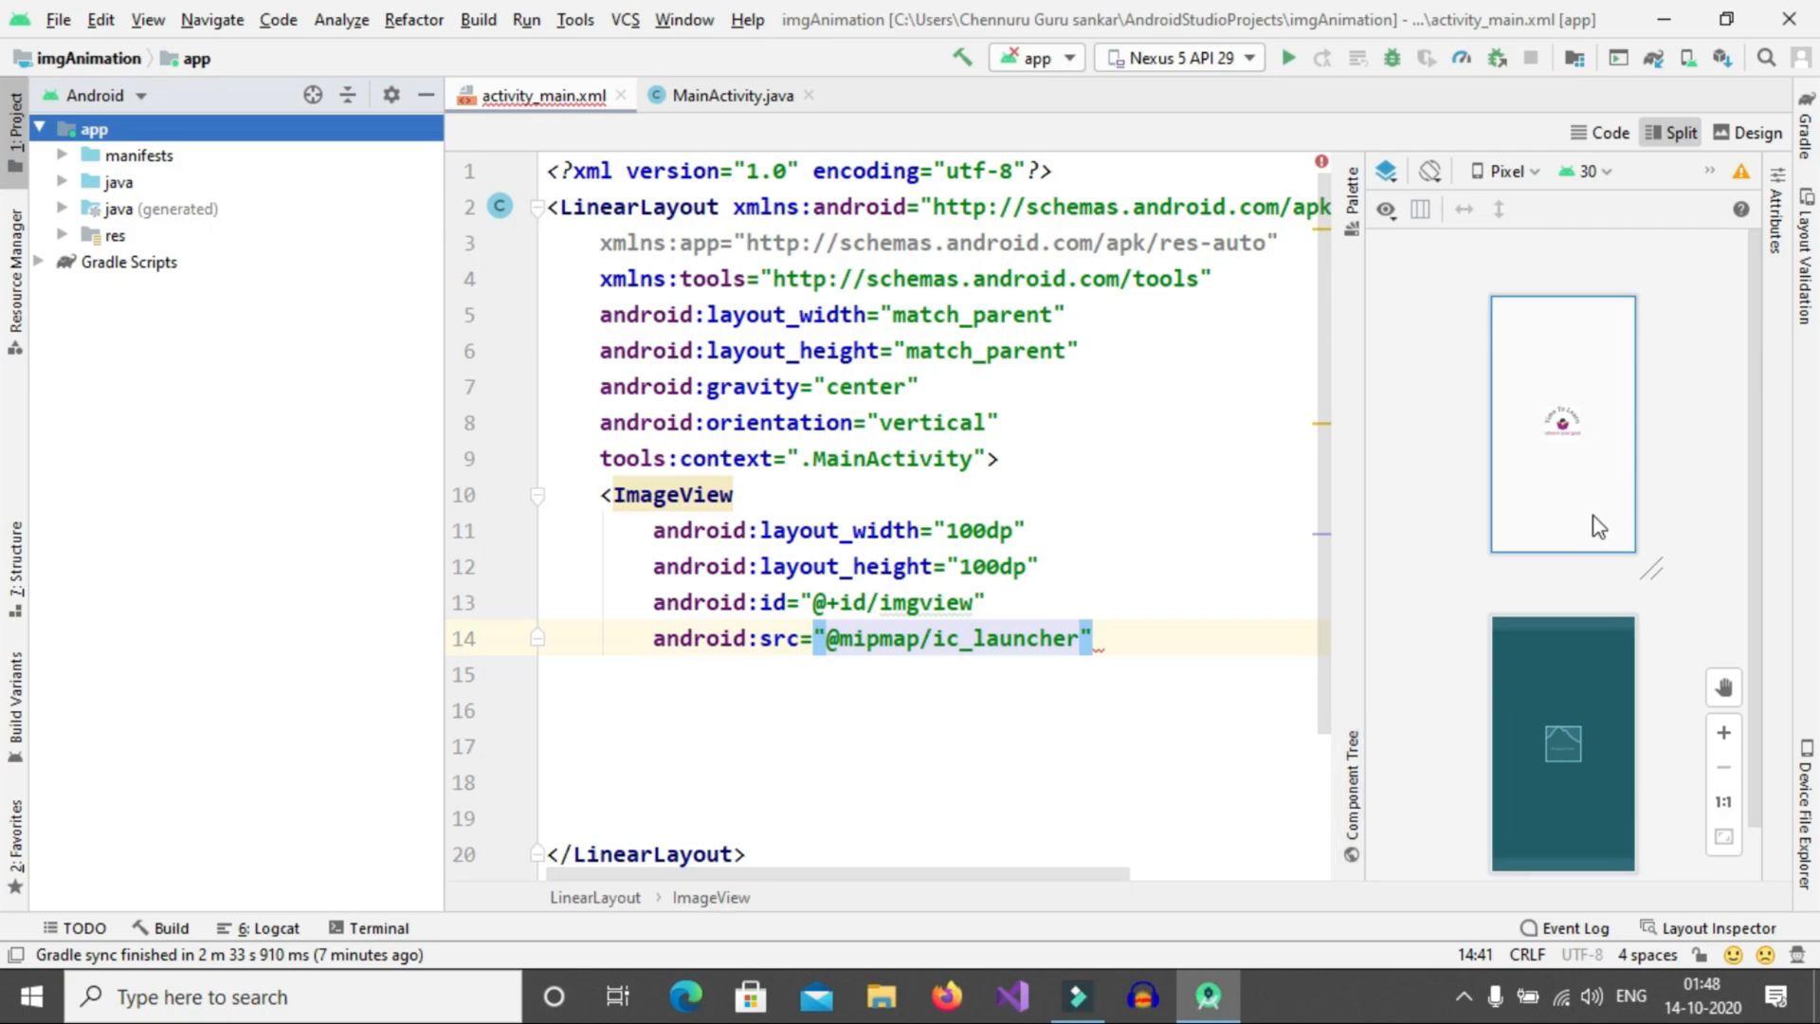
{"action": "mouse_move", "coordinate": [1562, 425]}
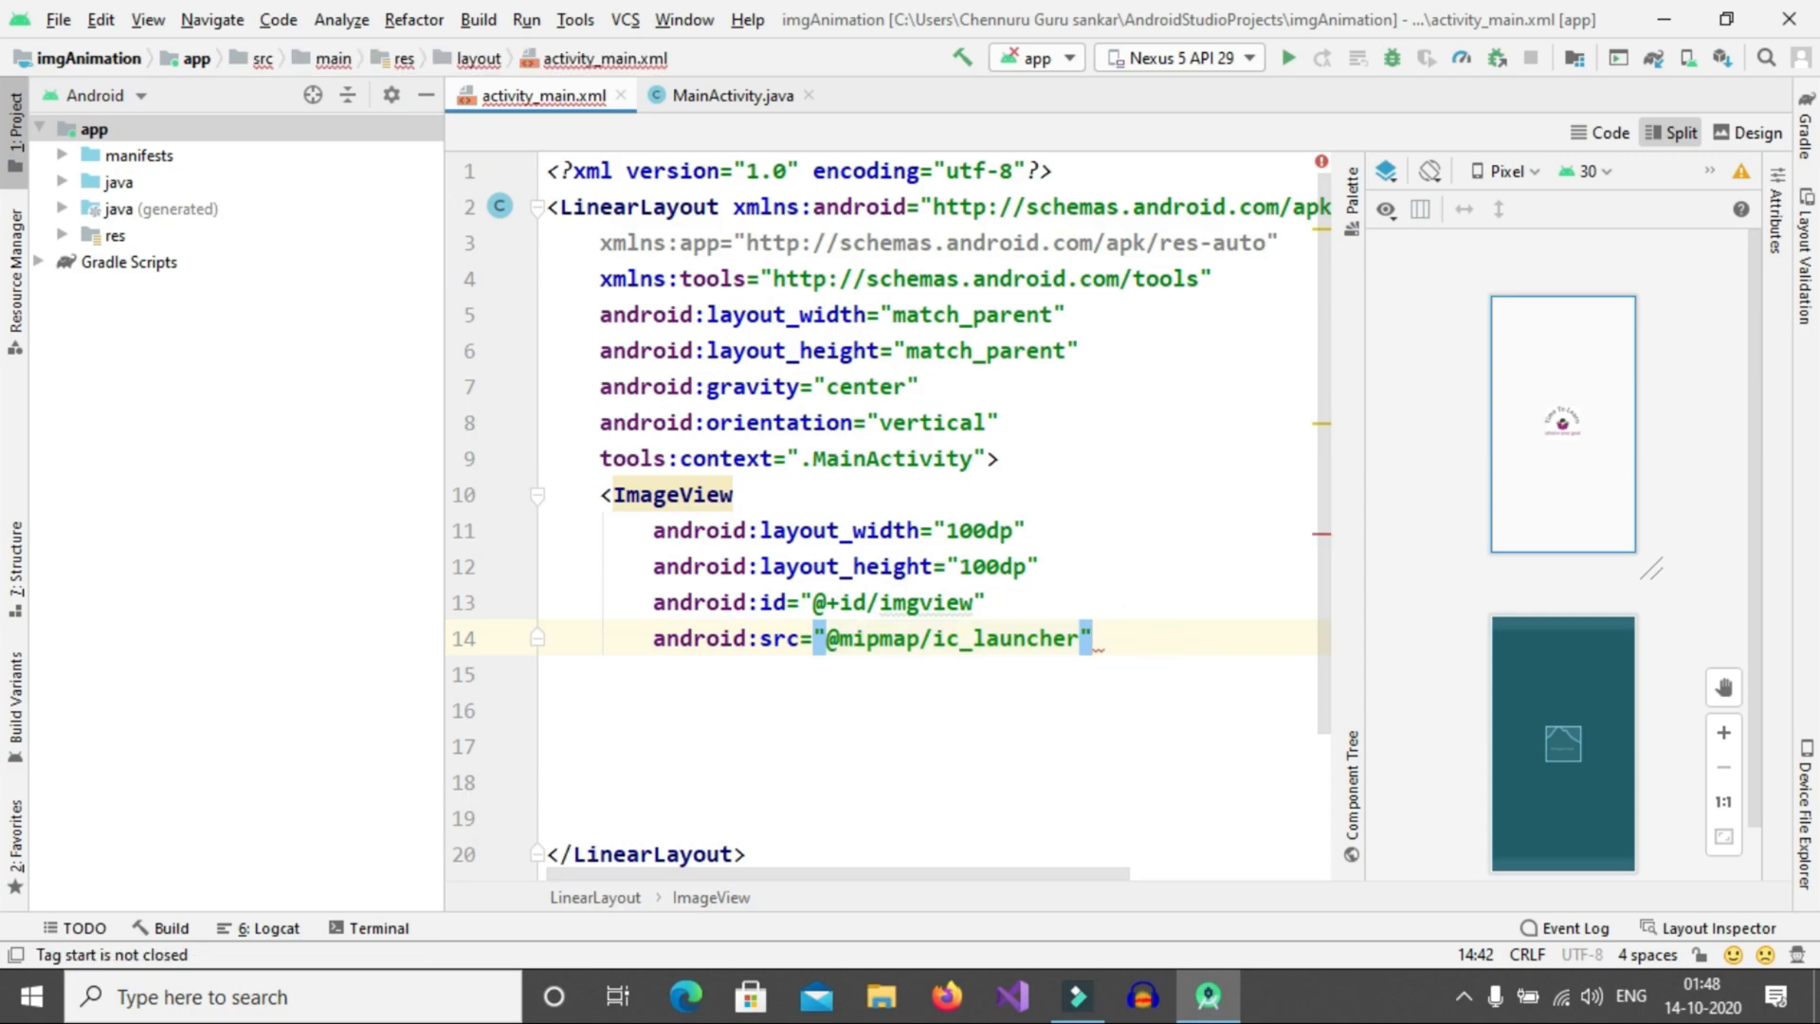
Step: Start a Button tag with wrap_content layout_width and layout_height
{"action": "type", "text": "/>"}
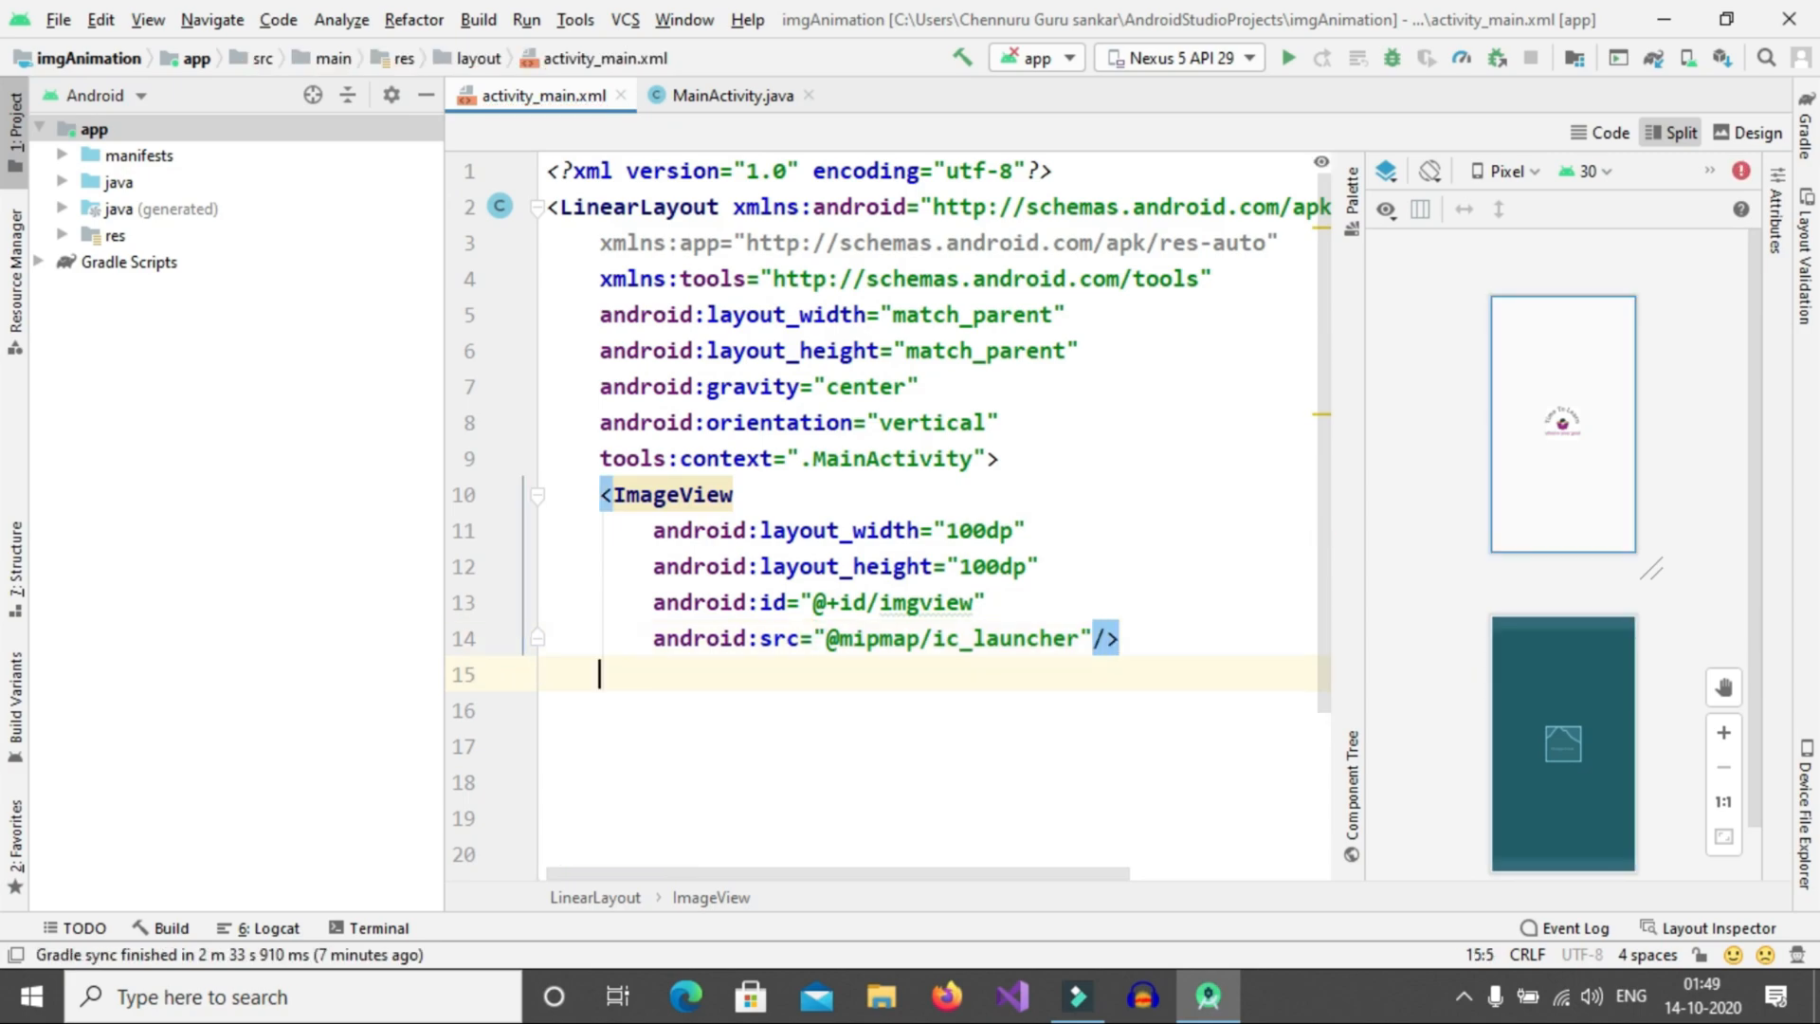
{"action": "type", "text": "<"}
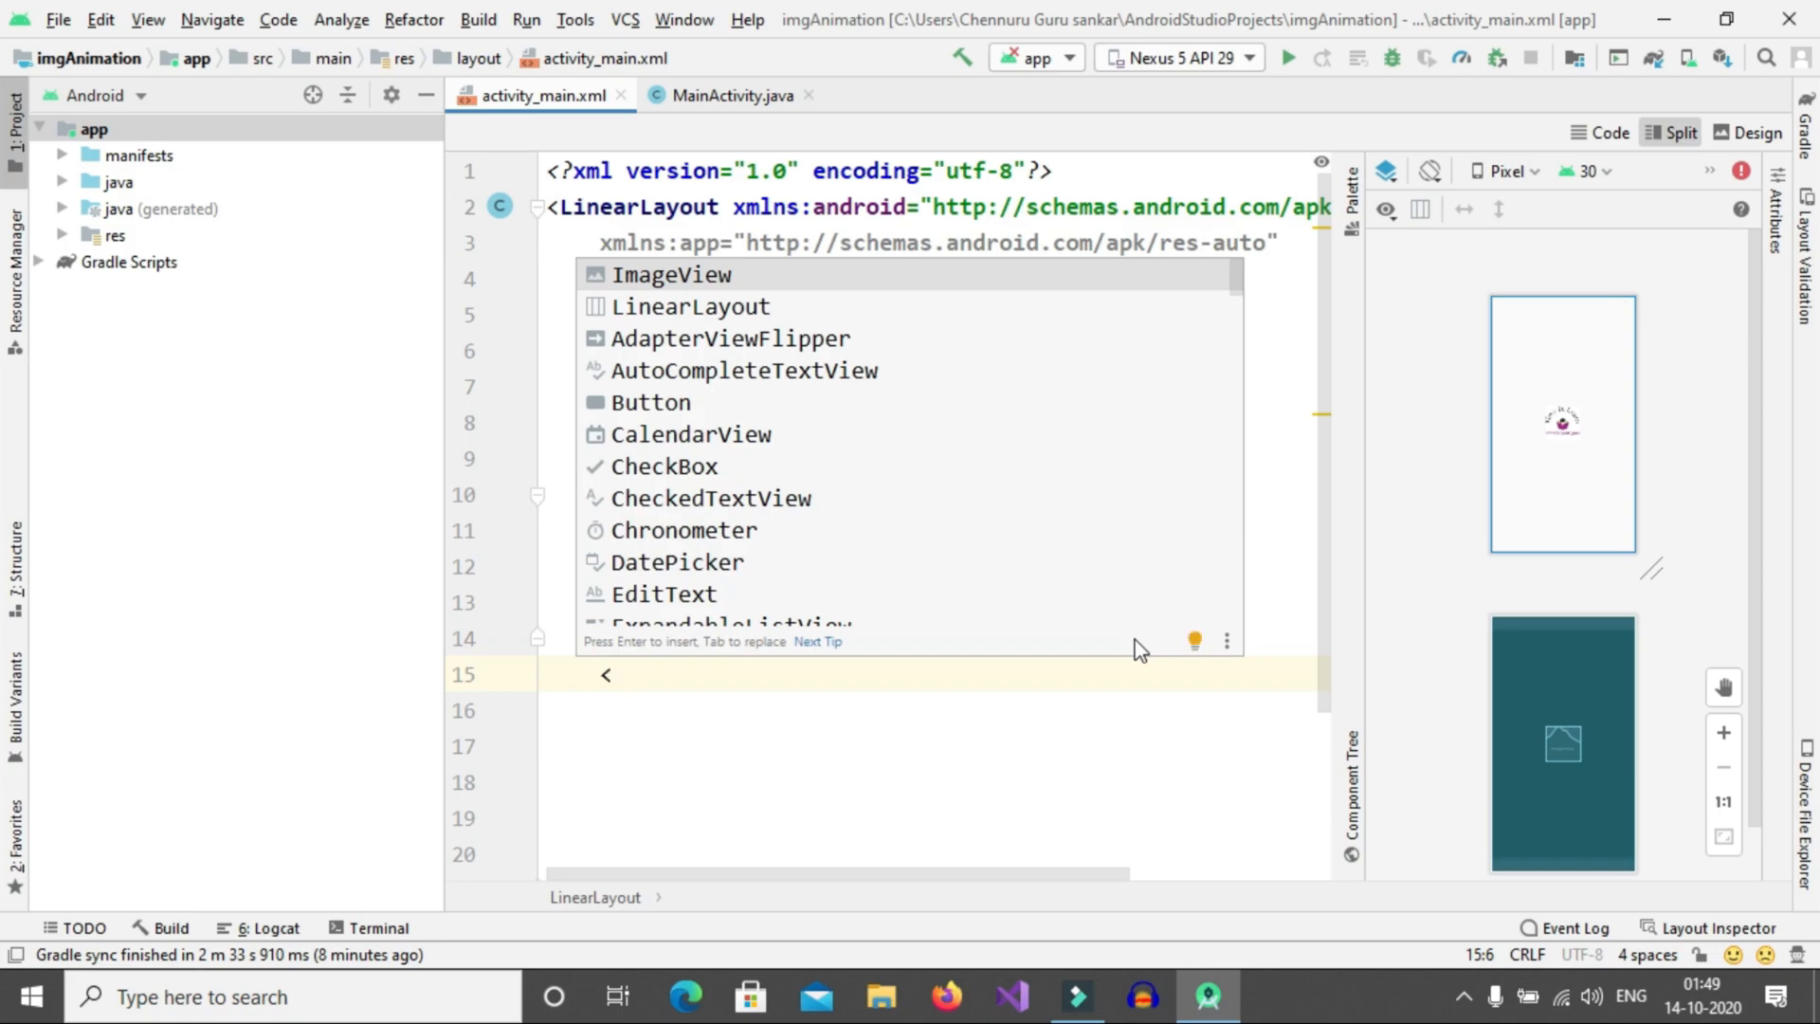
{"action": "type", "text": "Button"}
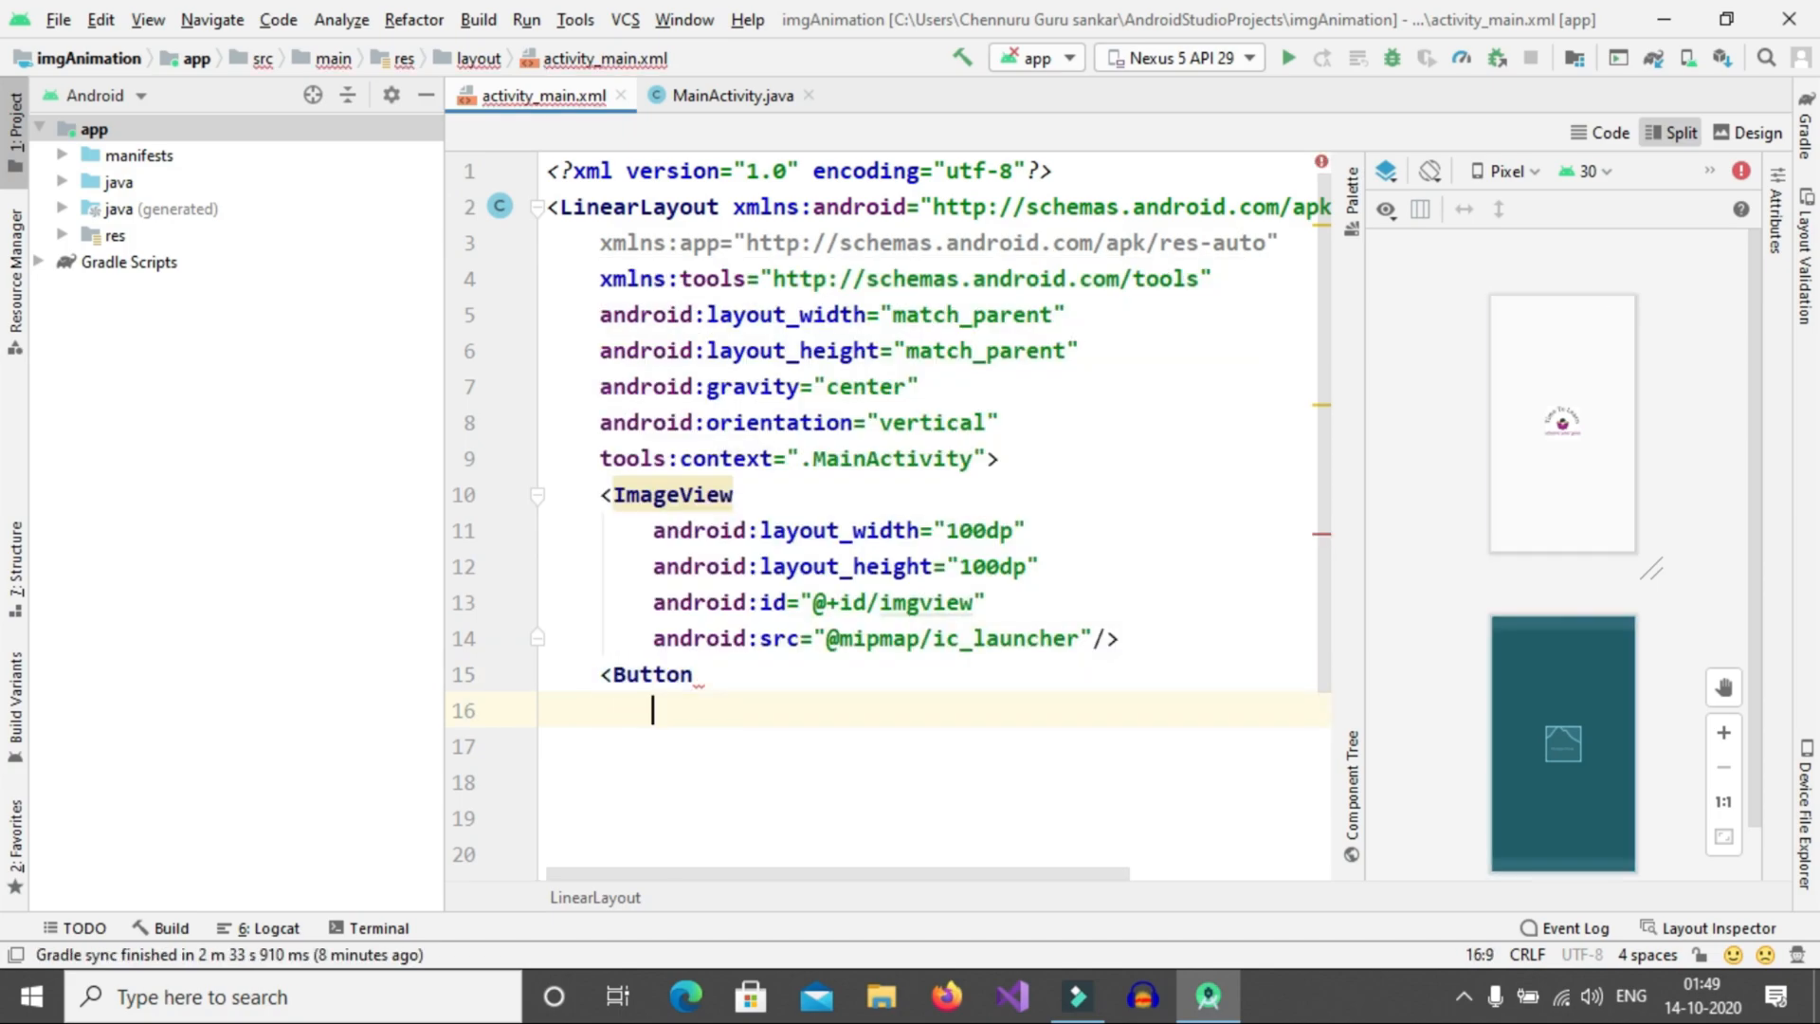
{"action": "type", "text": "android"}
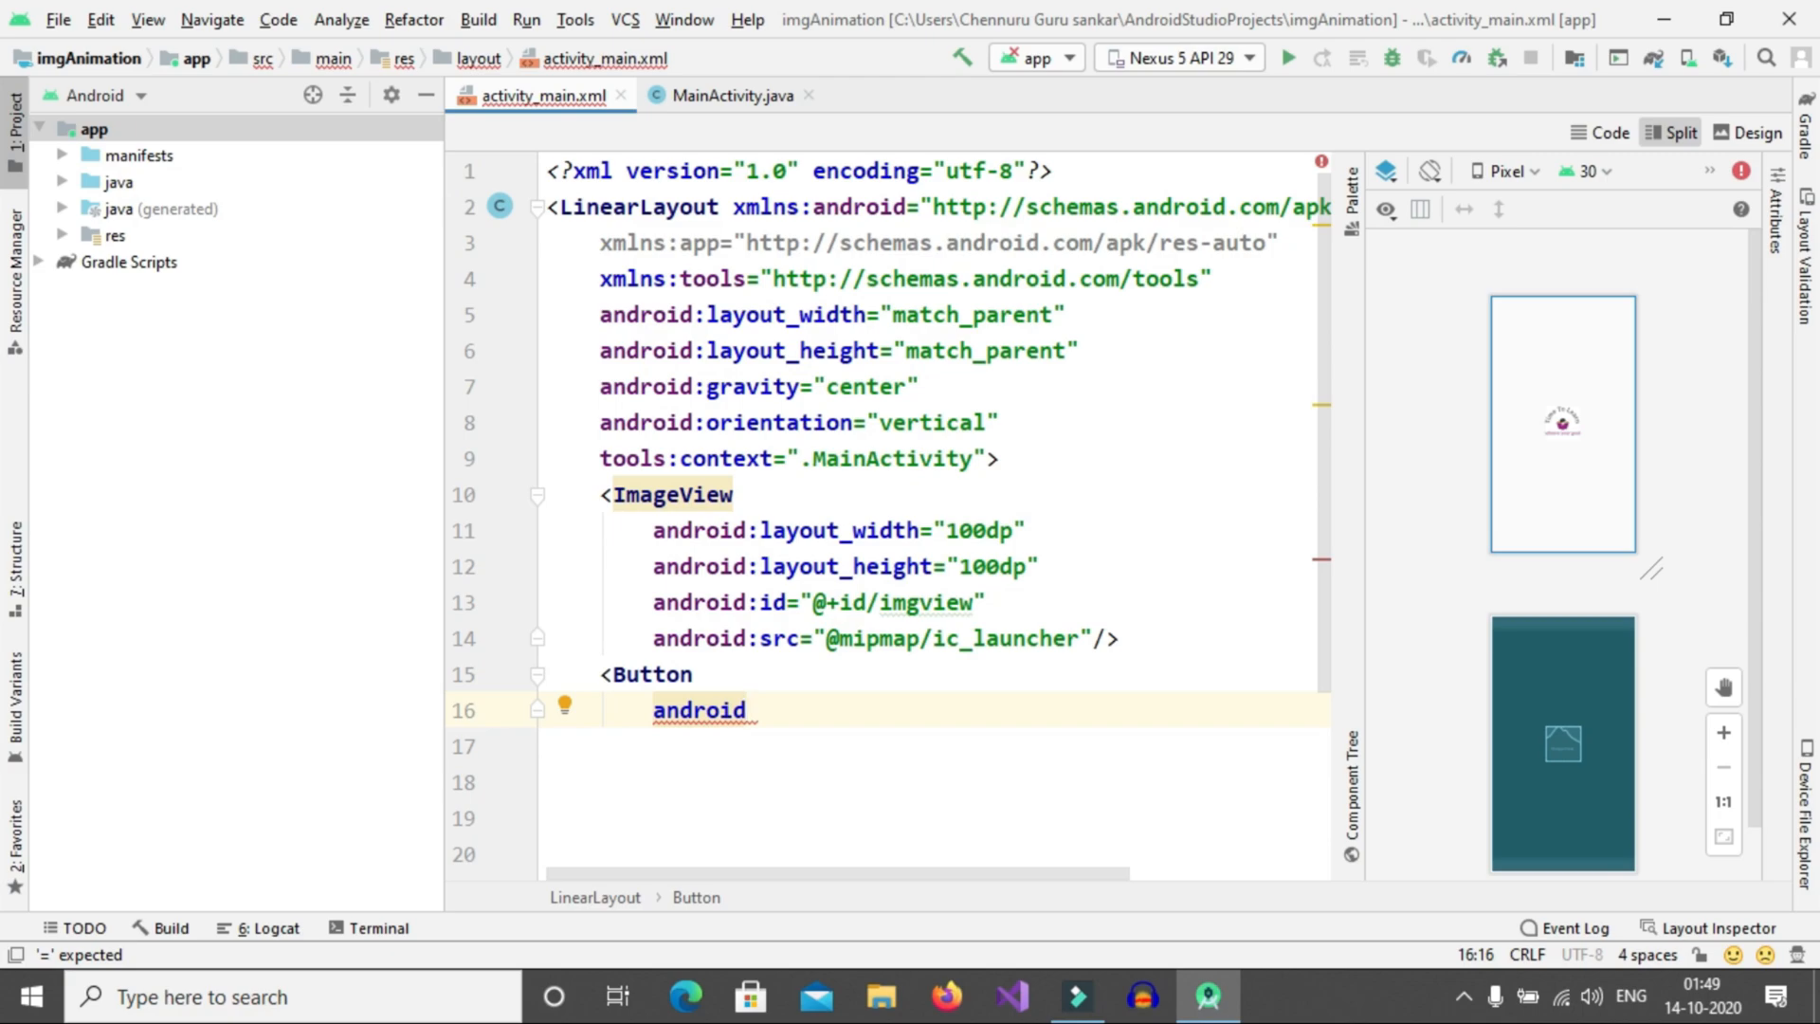
{"action": "type", "text": ":"}
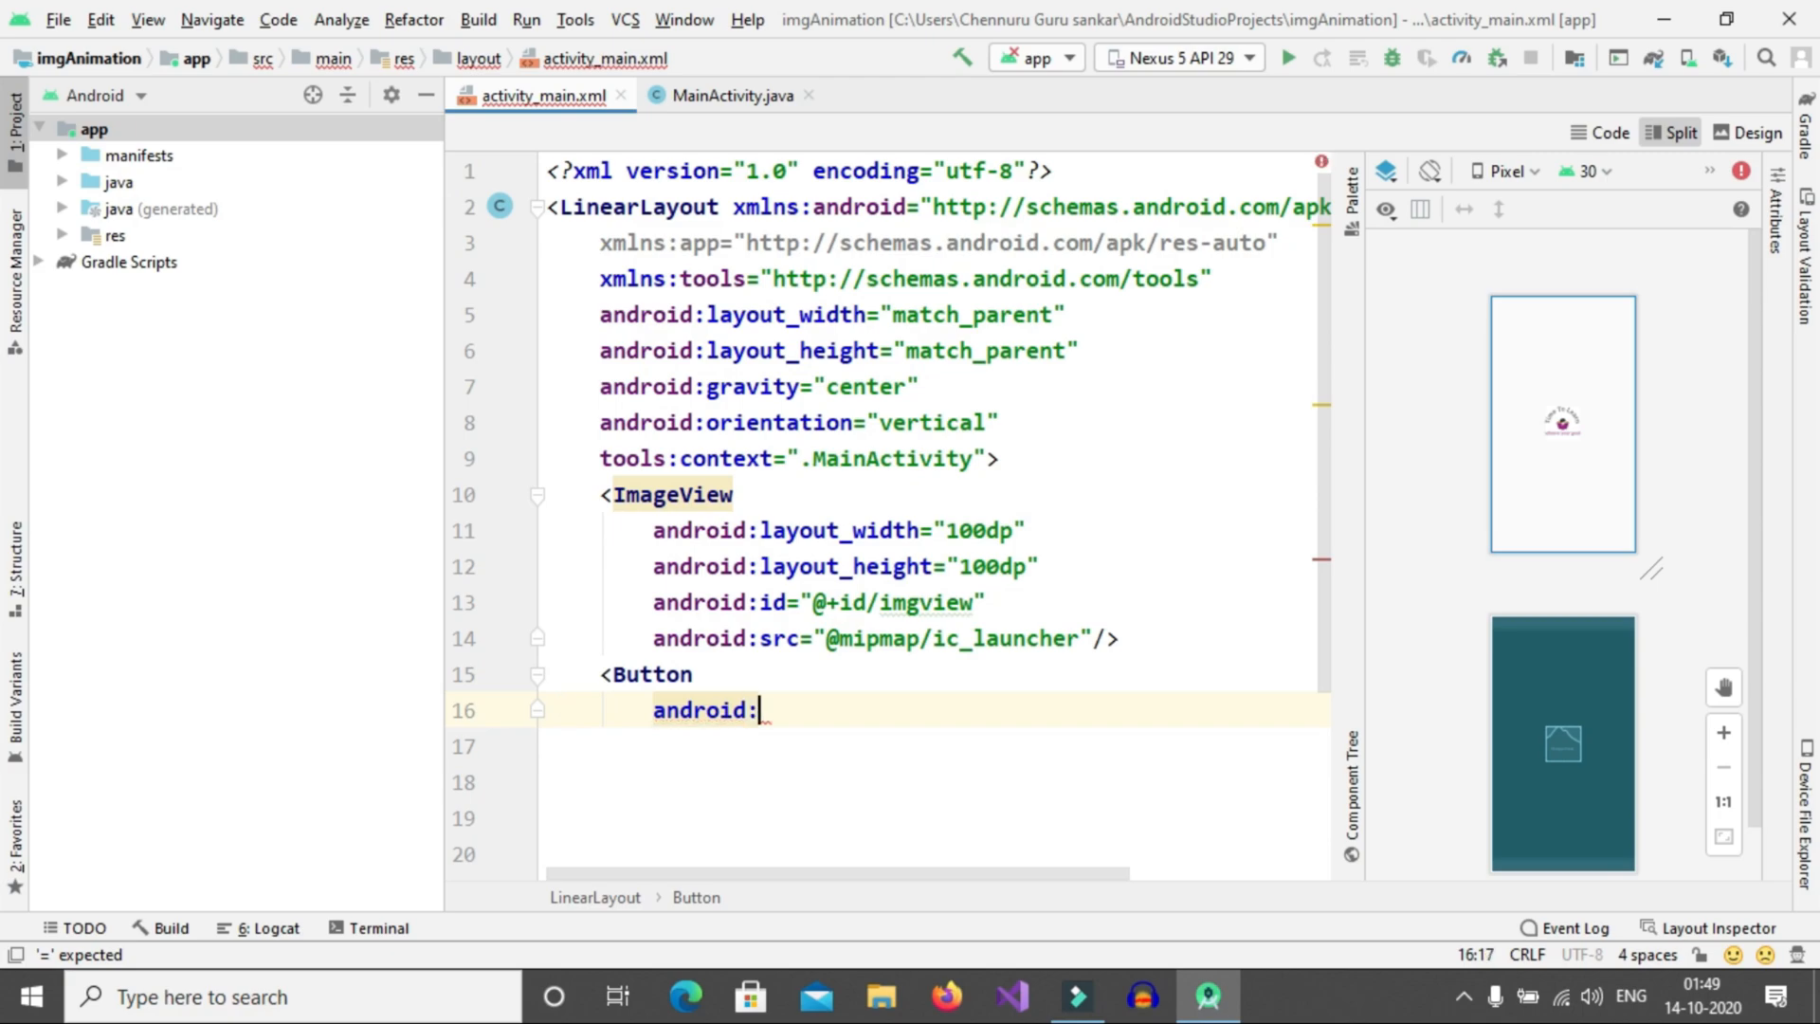
{"action": "type", "text": "layout"}
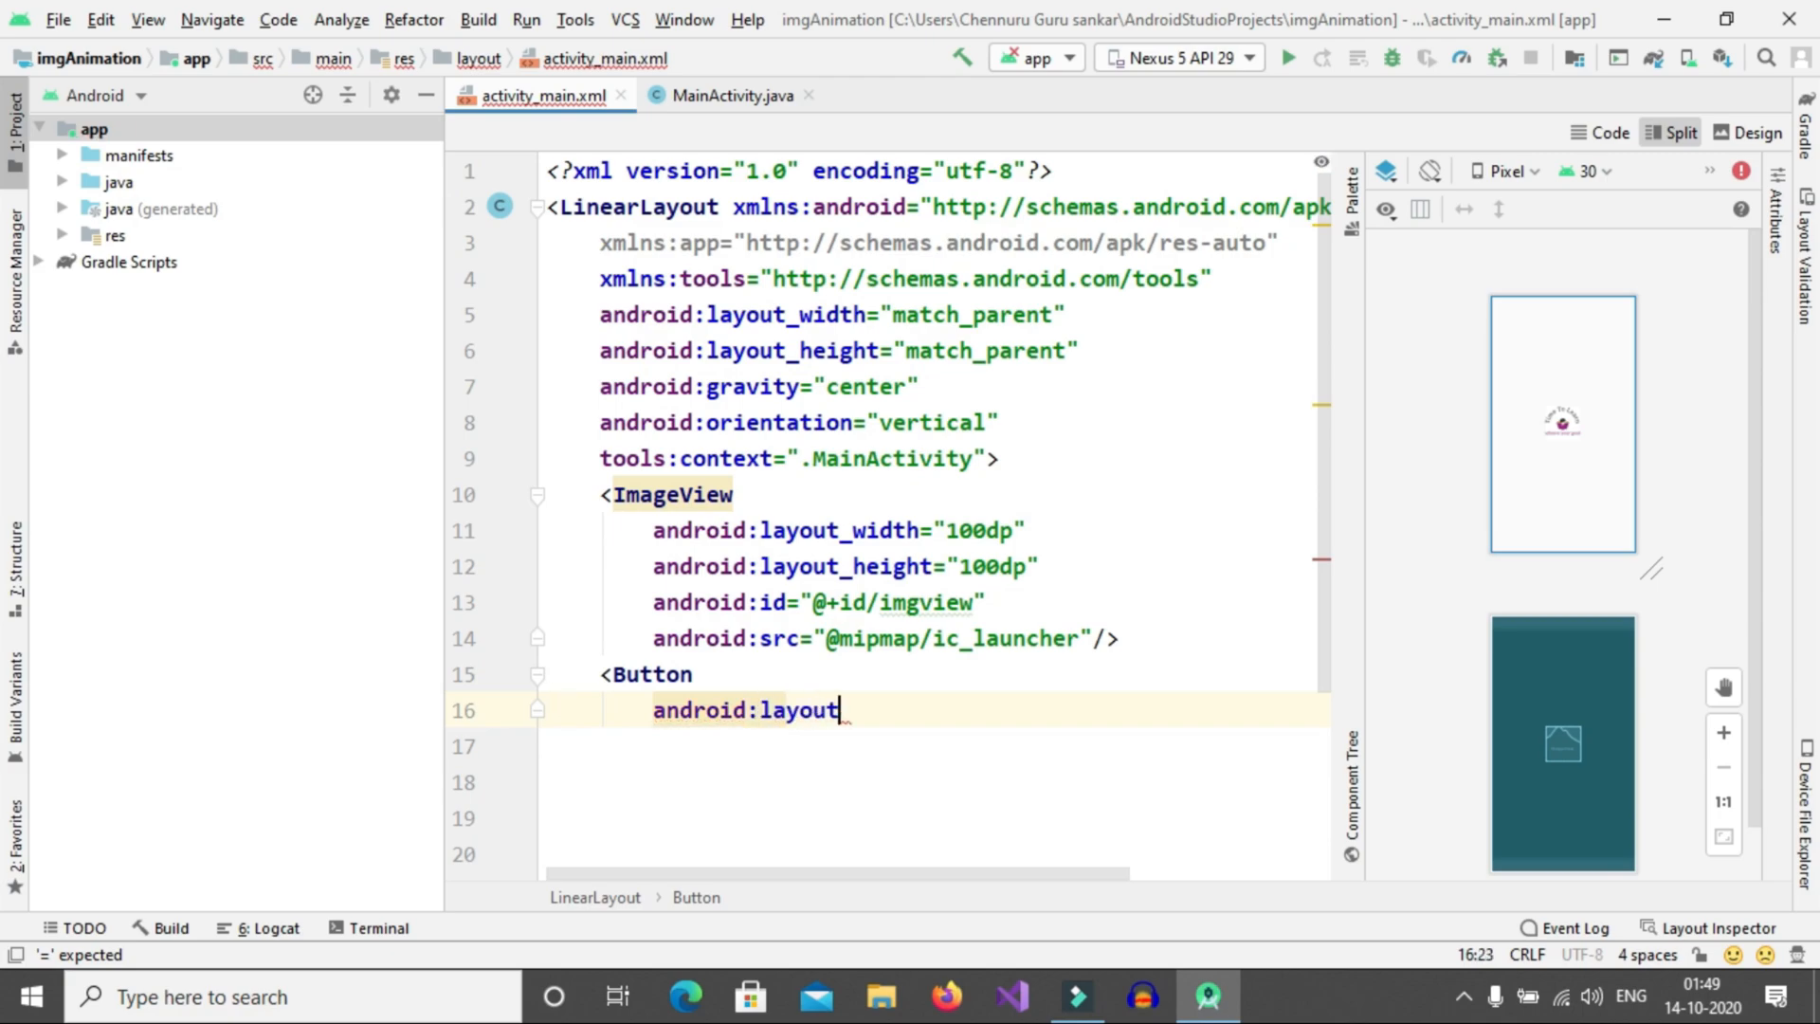
{"action": "type", "text": "_w"}
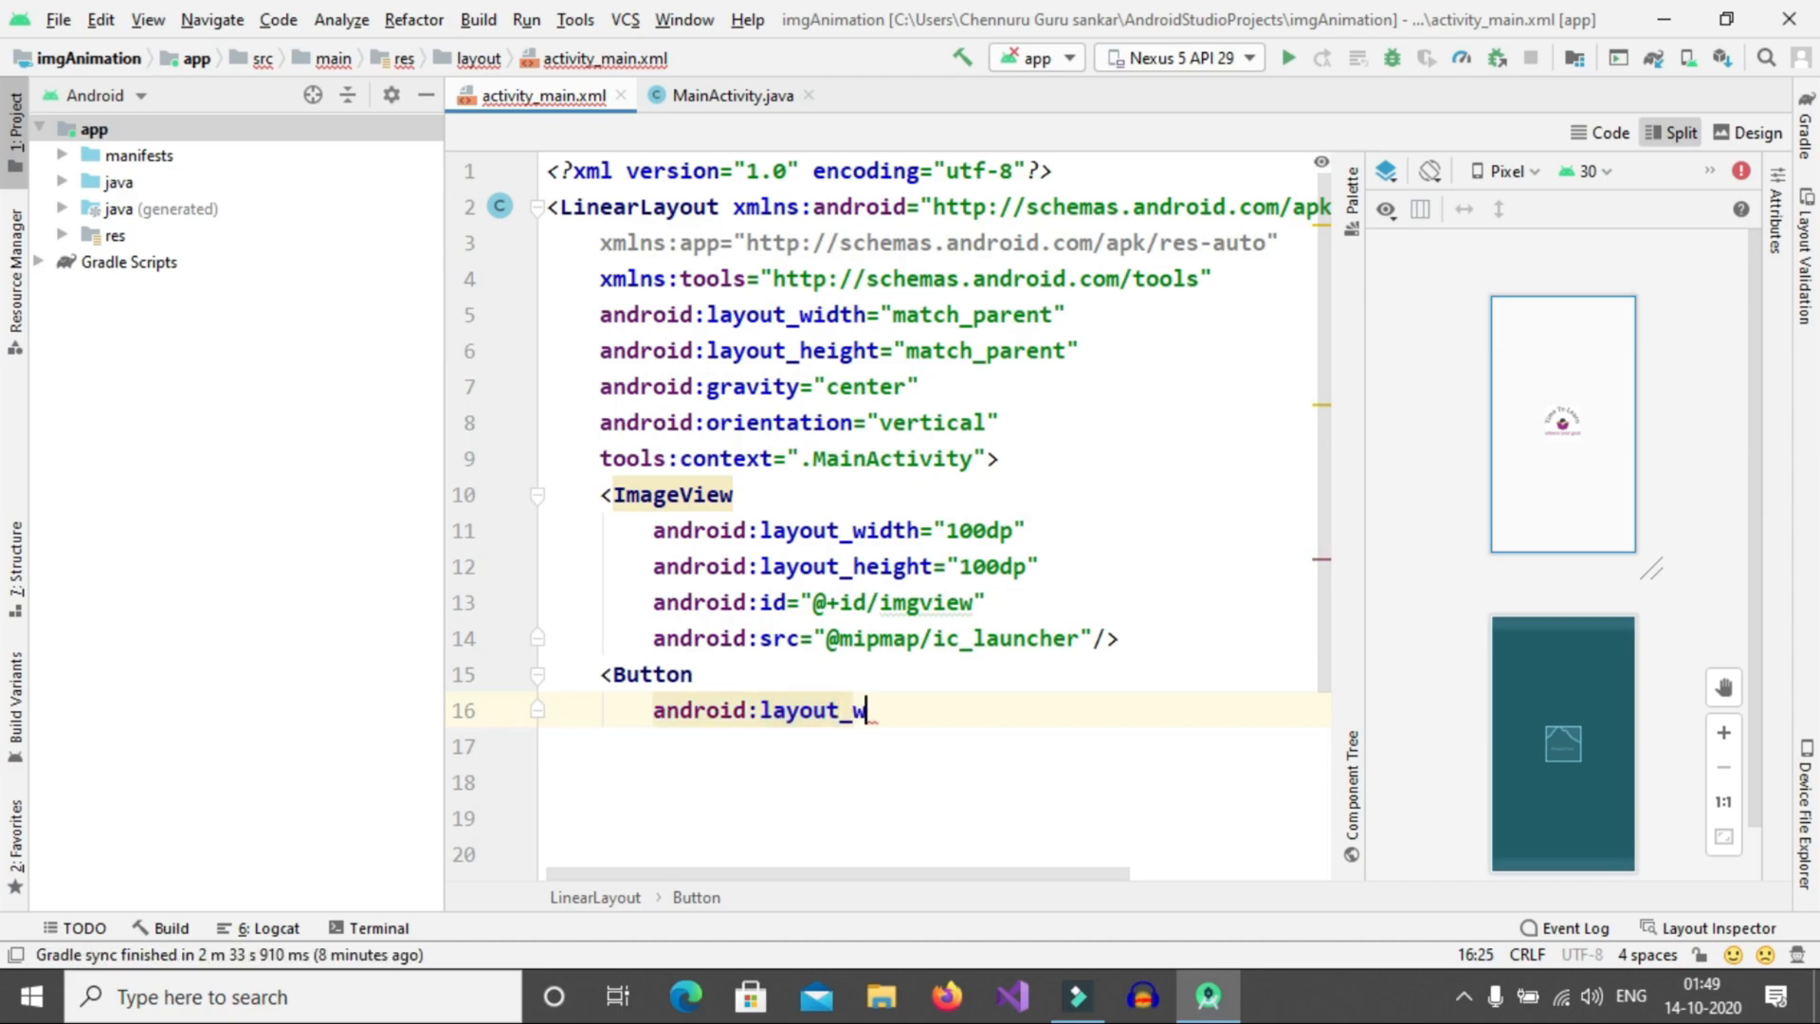
{"action": "type", "text": "idth"}
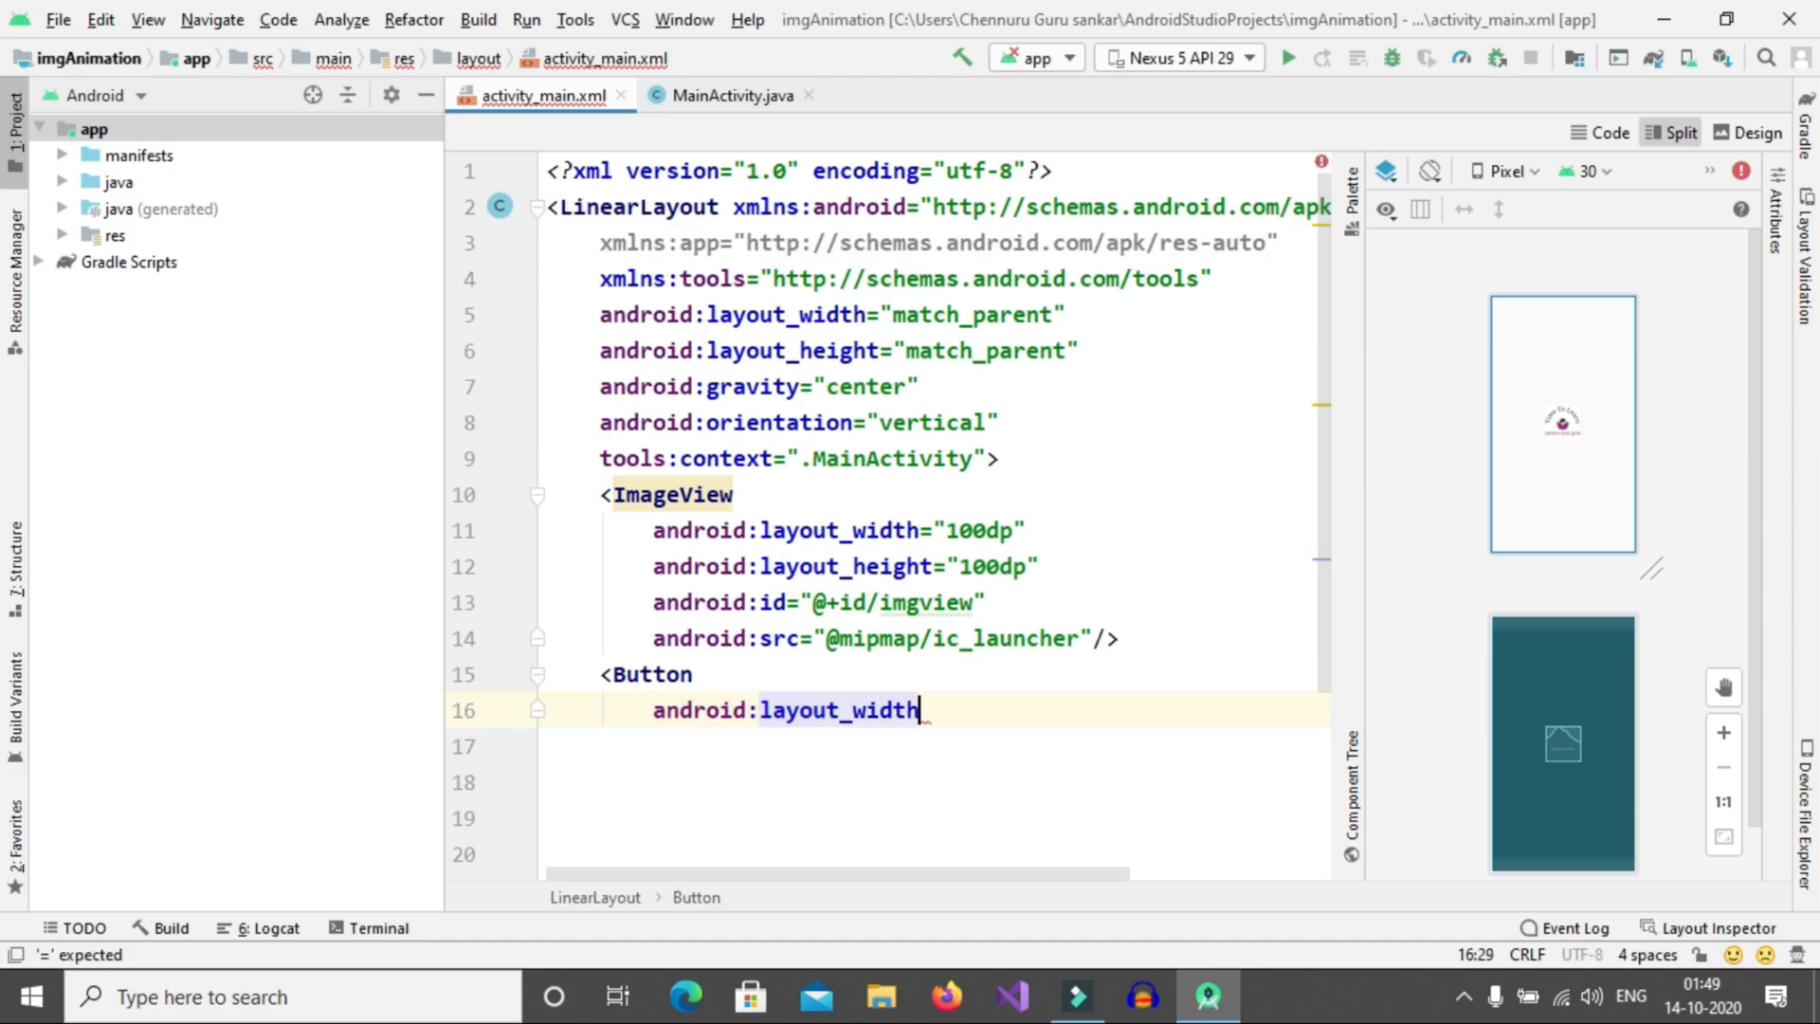
{"action": "type", "text": "=\""}
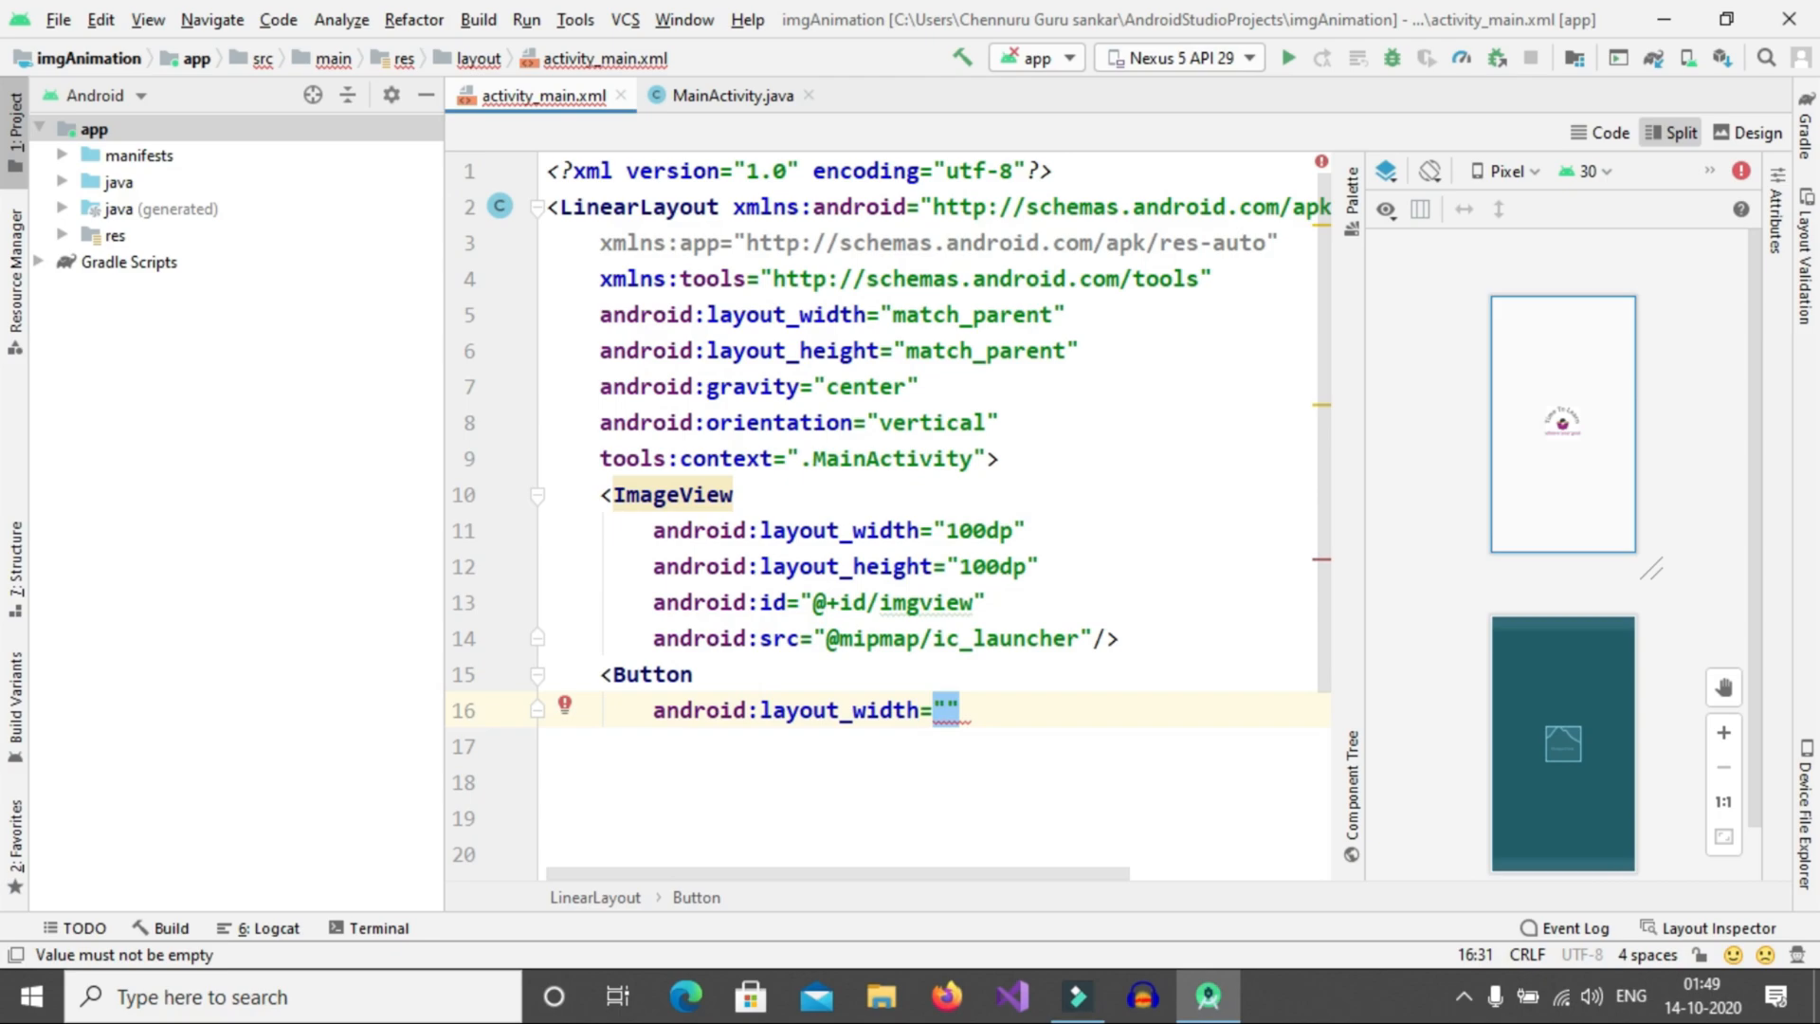
{"action": "type", "text": "wrap_"}
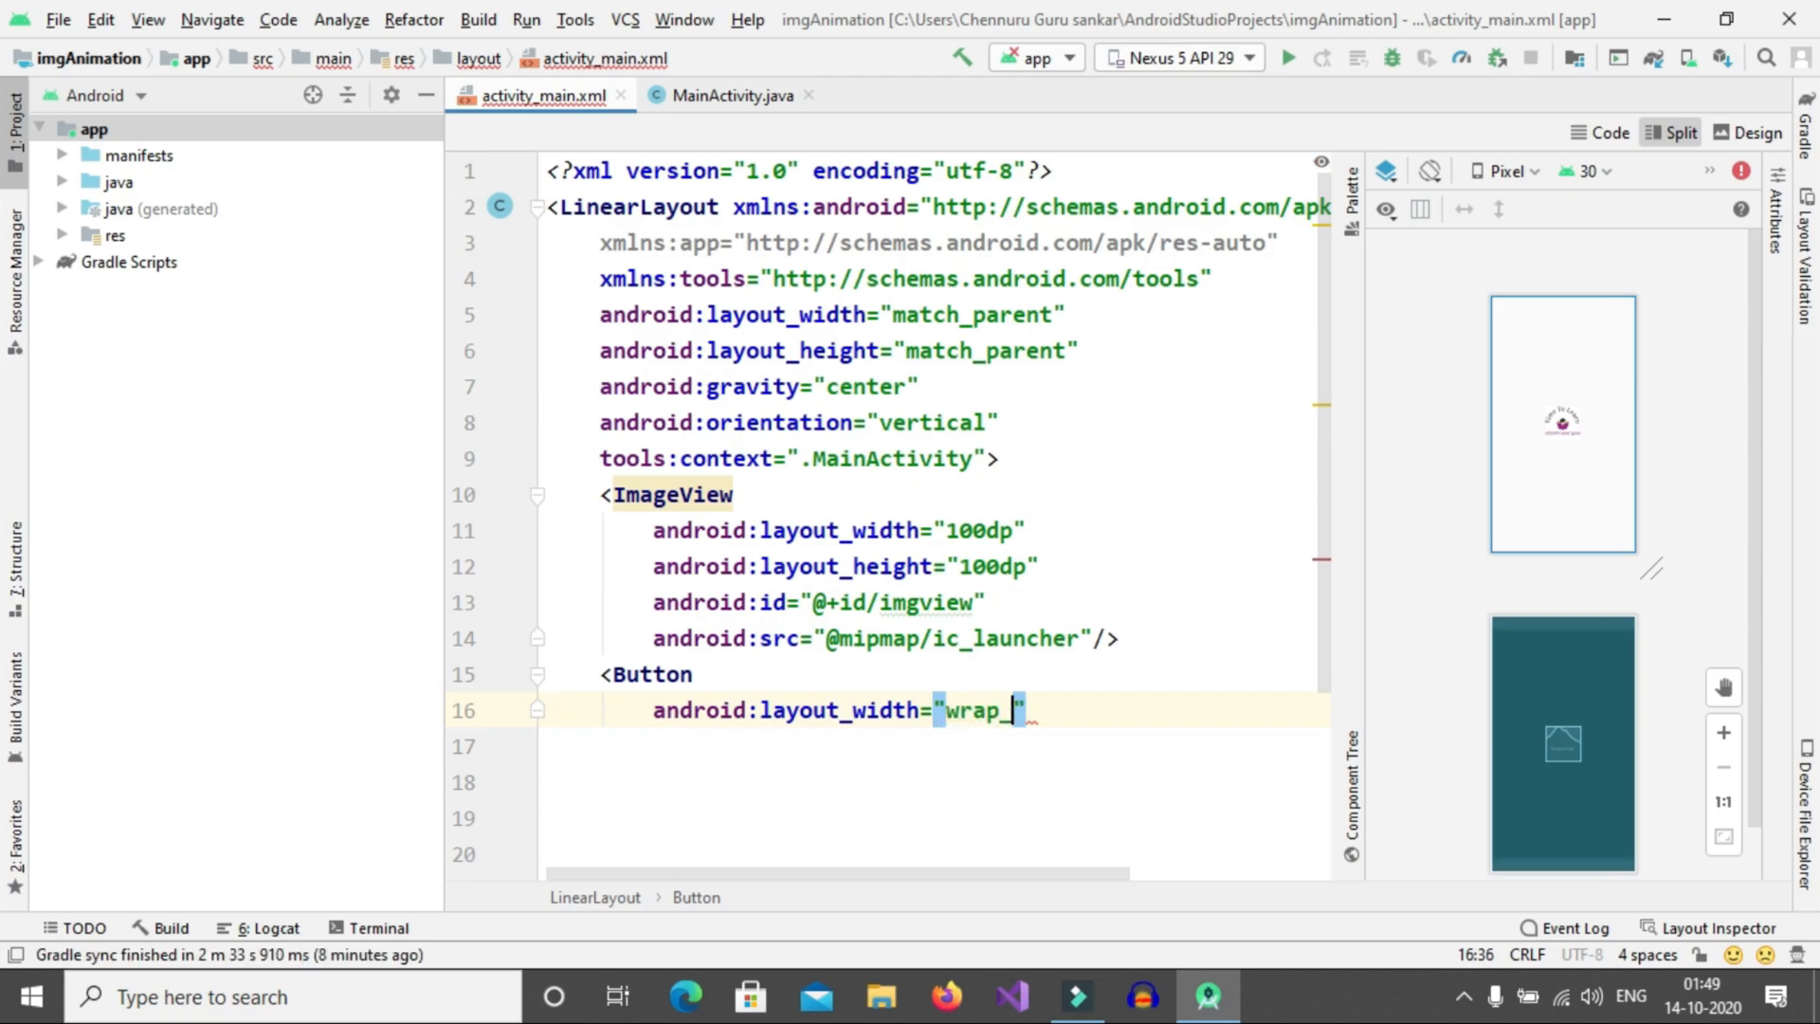
{"action": "type", "text": "content"}
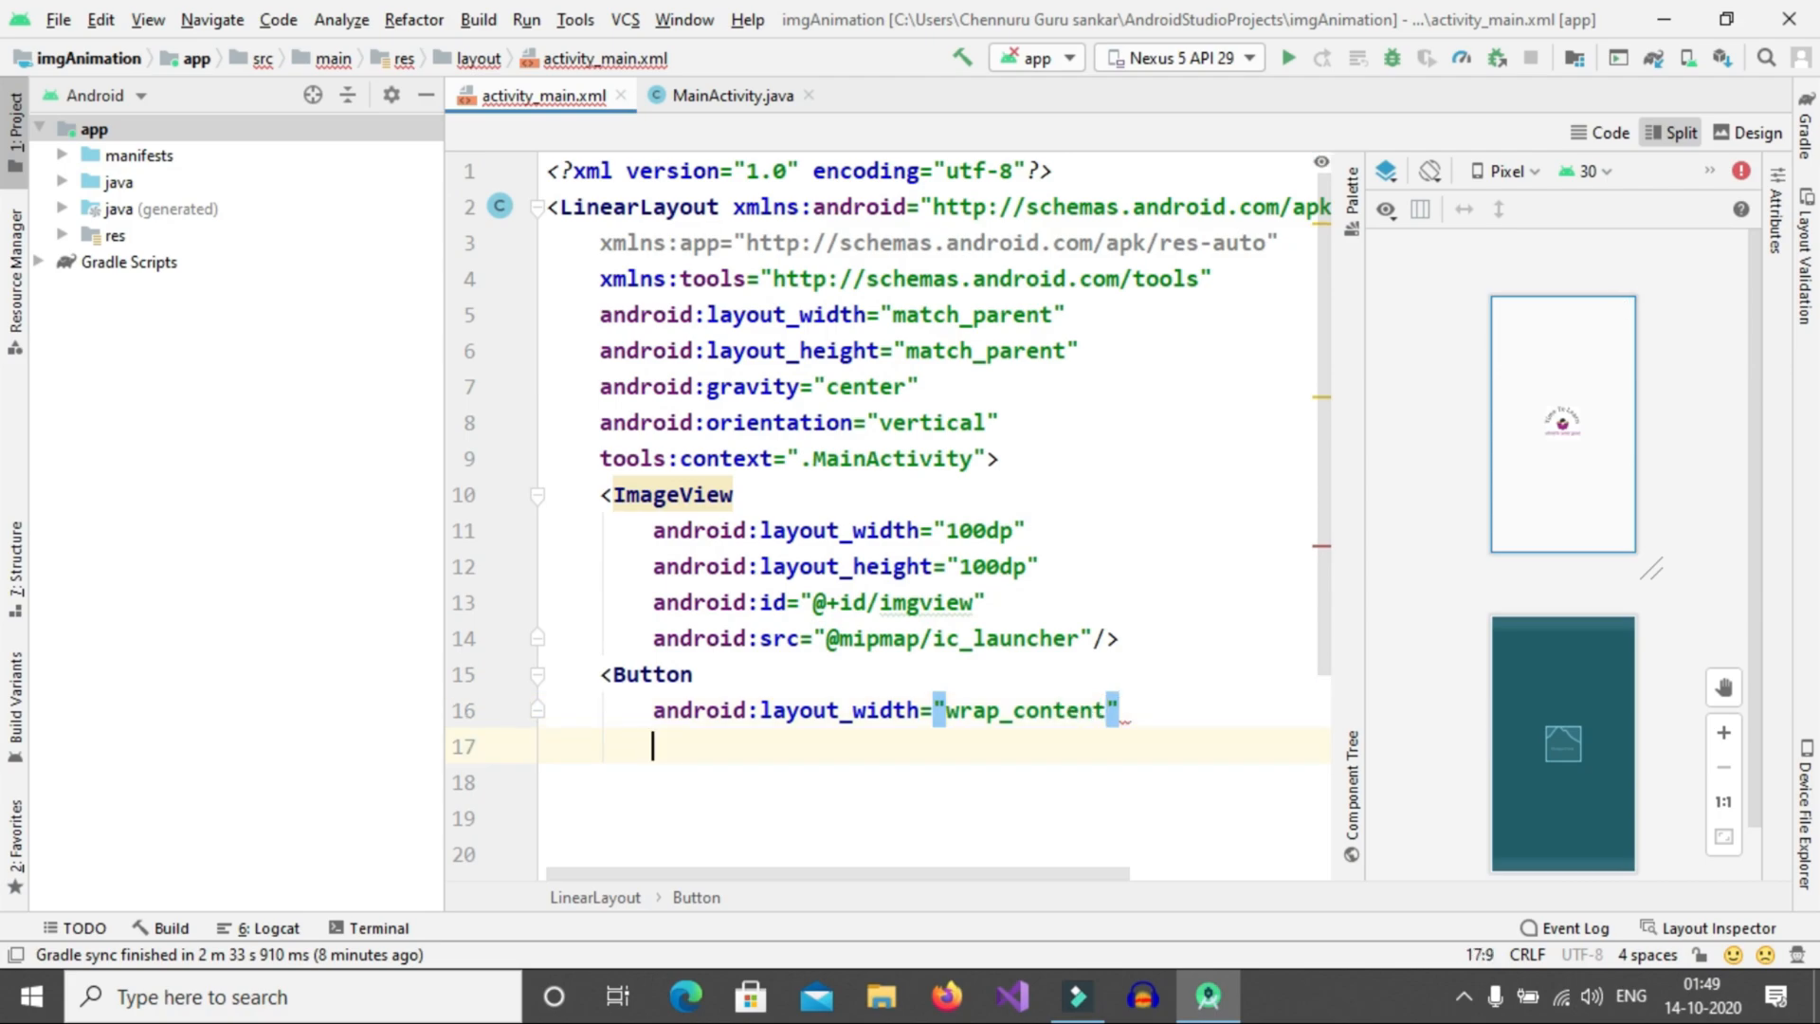
{"action": "type", "text": "android:la"}
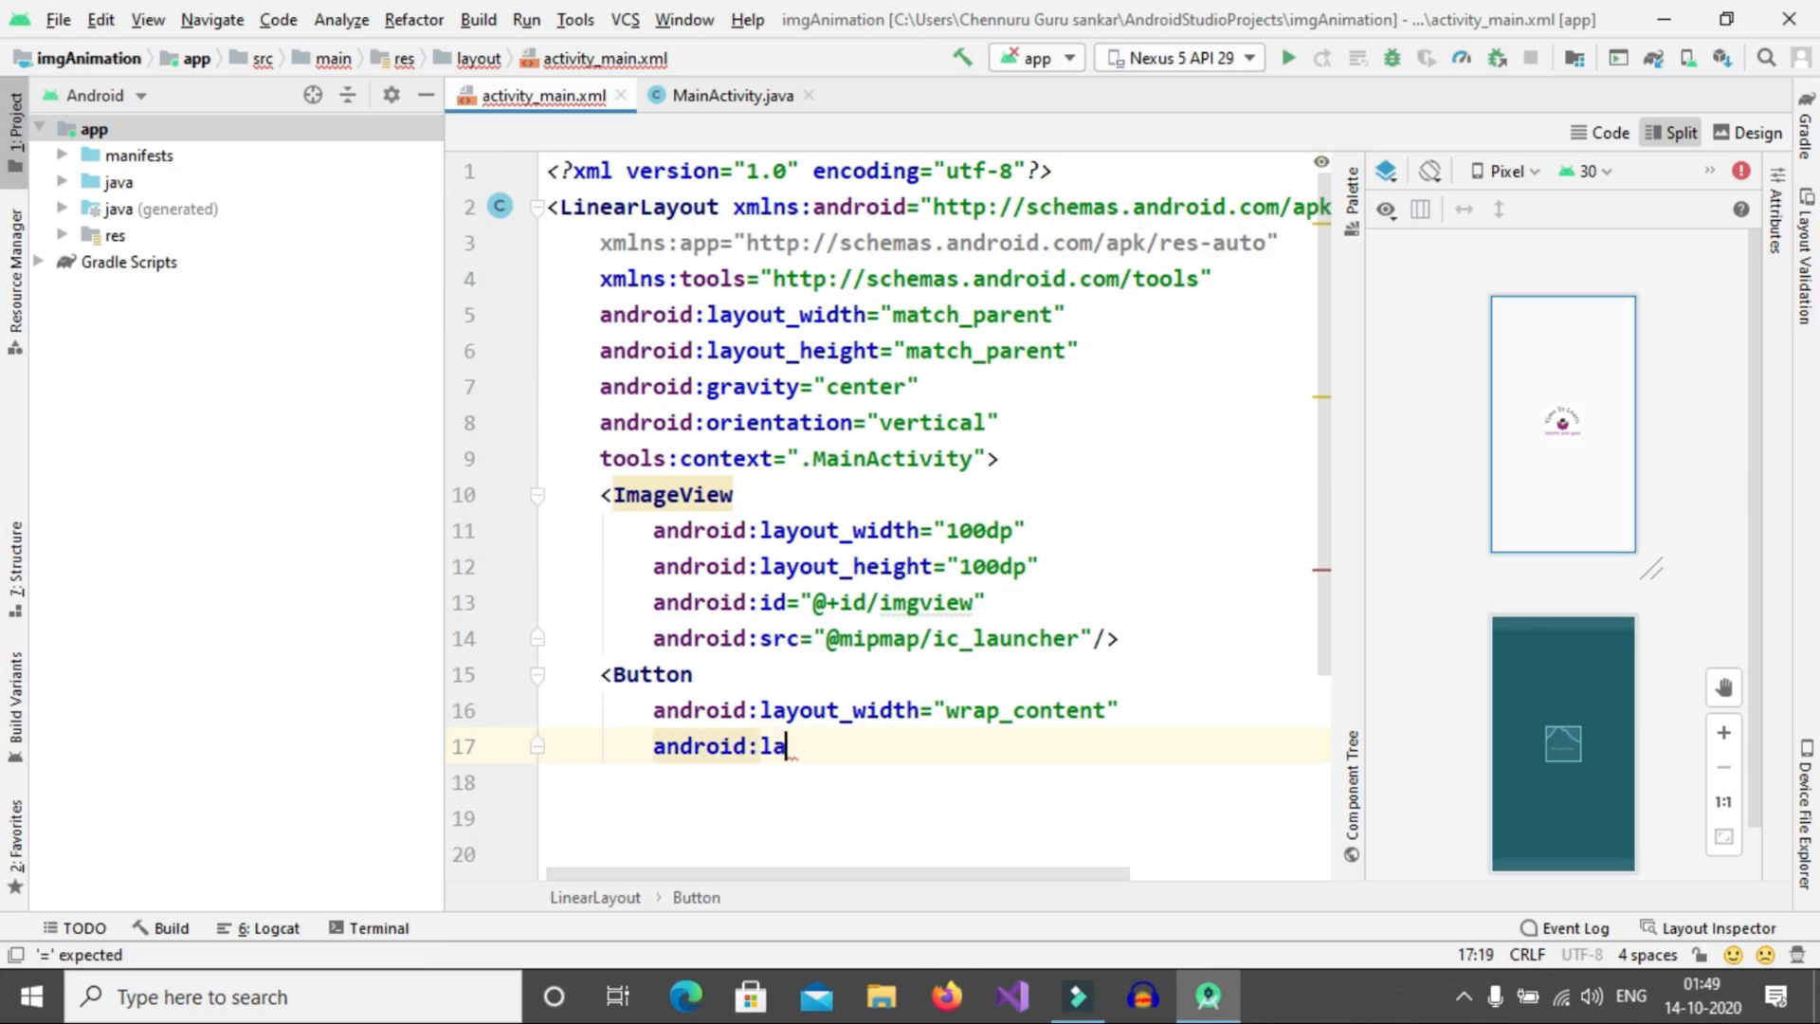
{"action": "type", "text": "yout"}
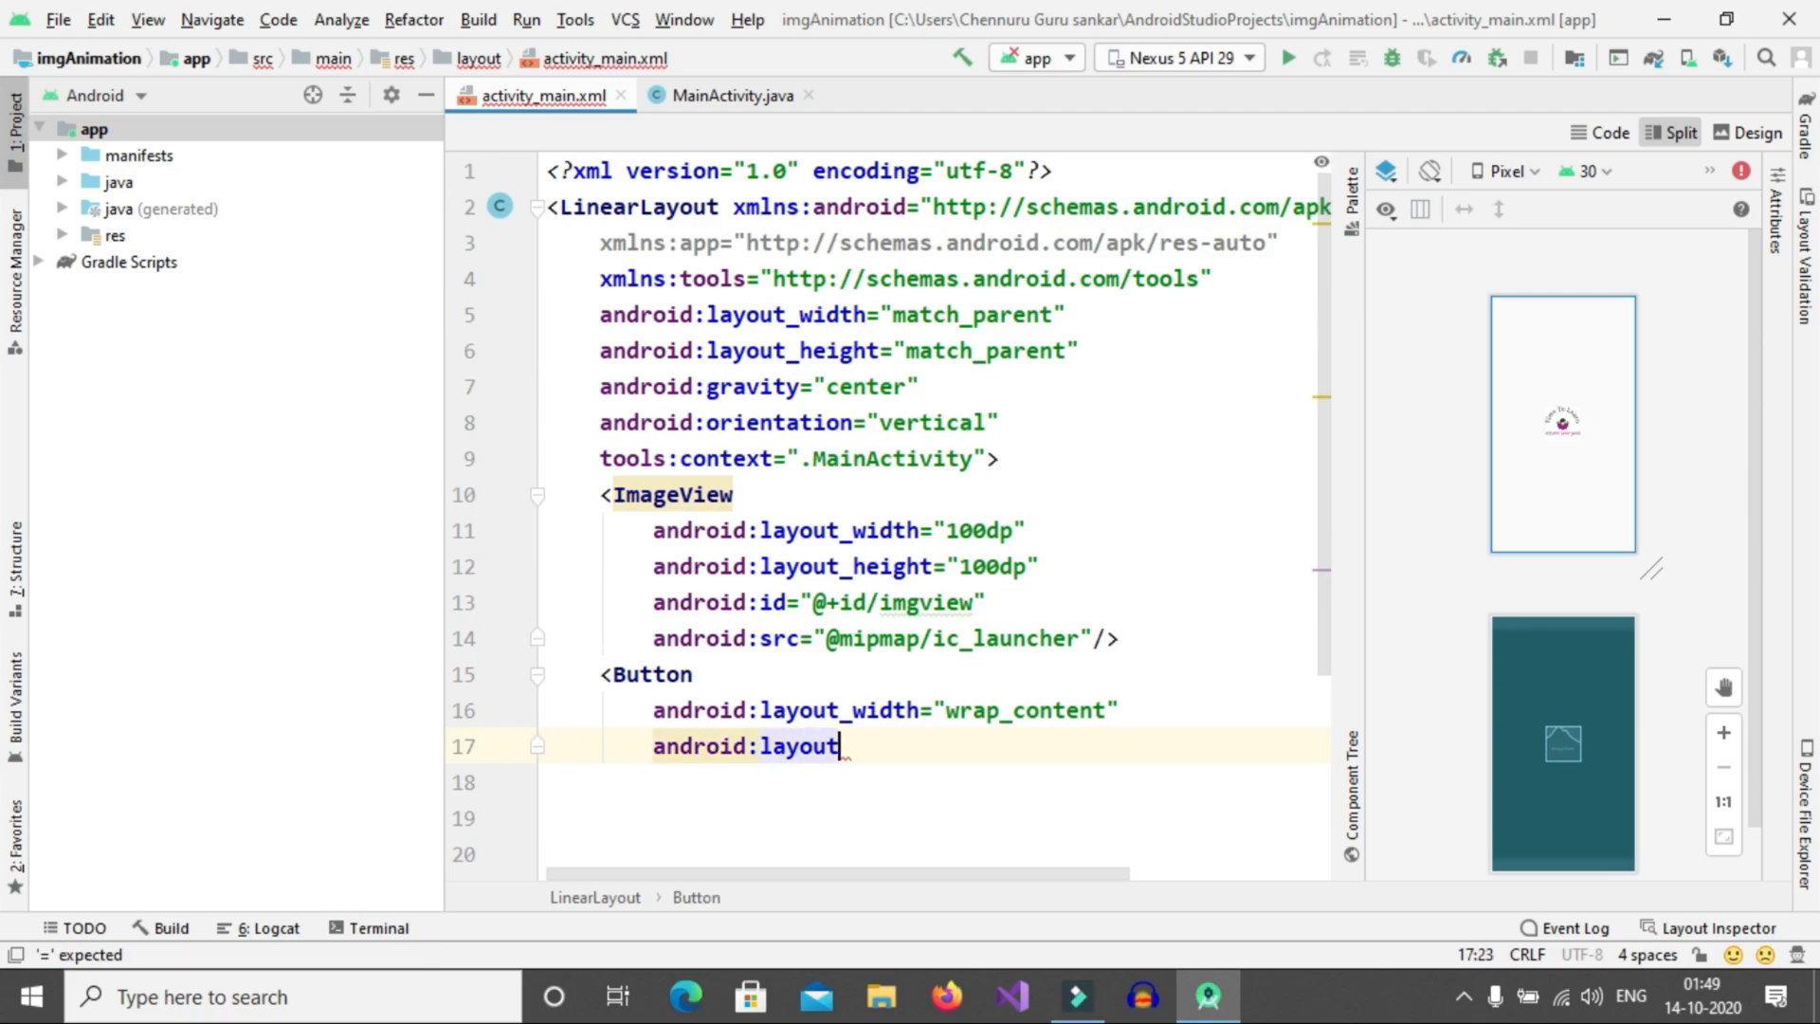
{"action": "type", "text": "_he"}
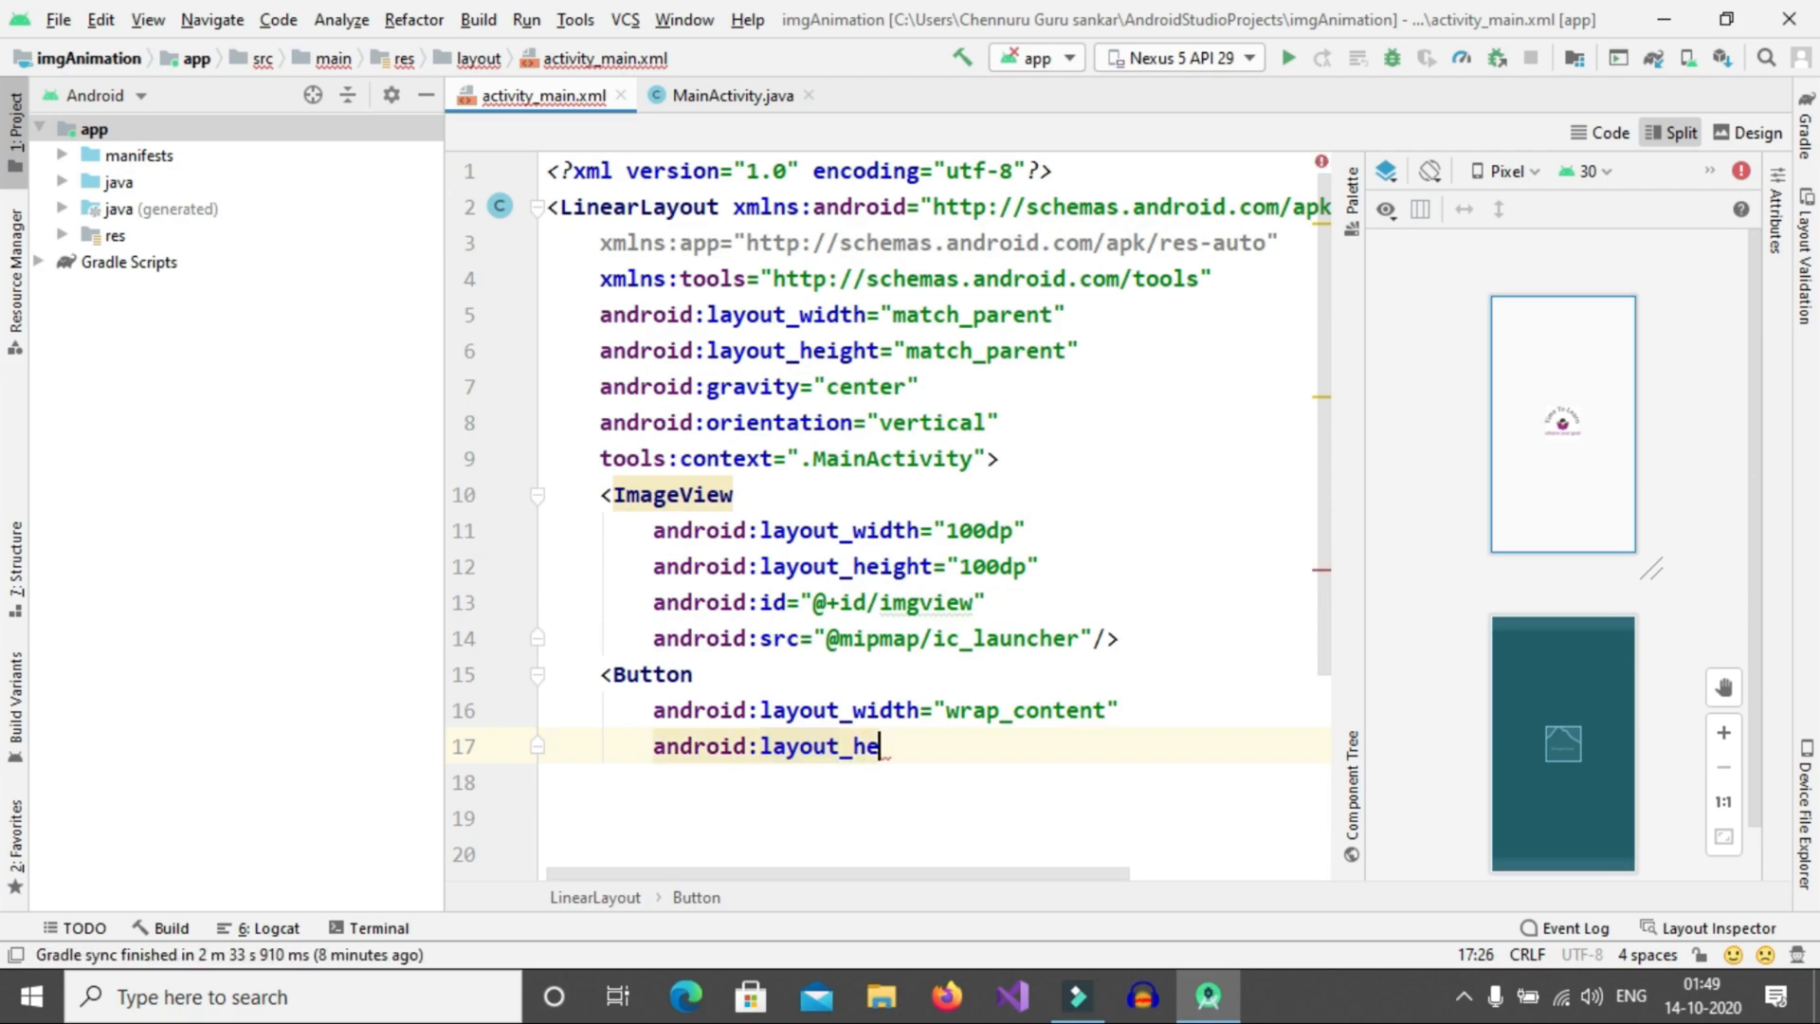
{"action": "type", "text": "ight=\"\""}
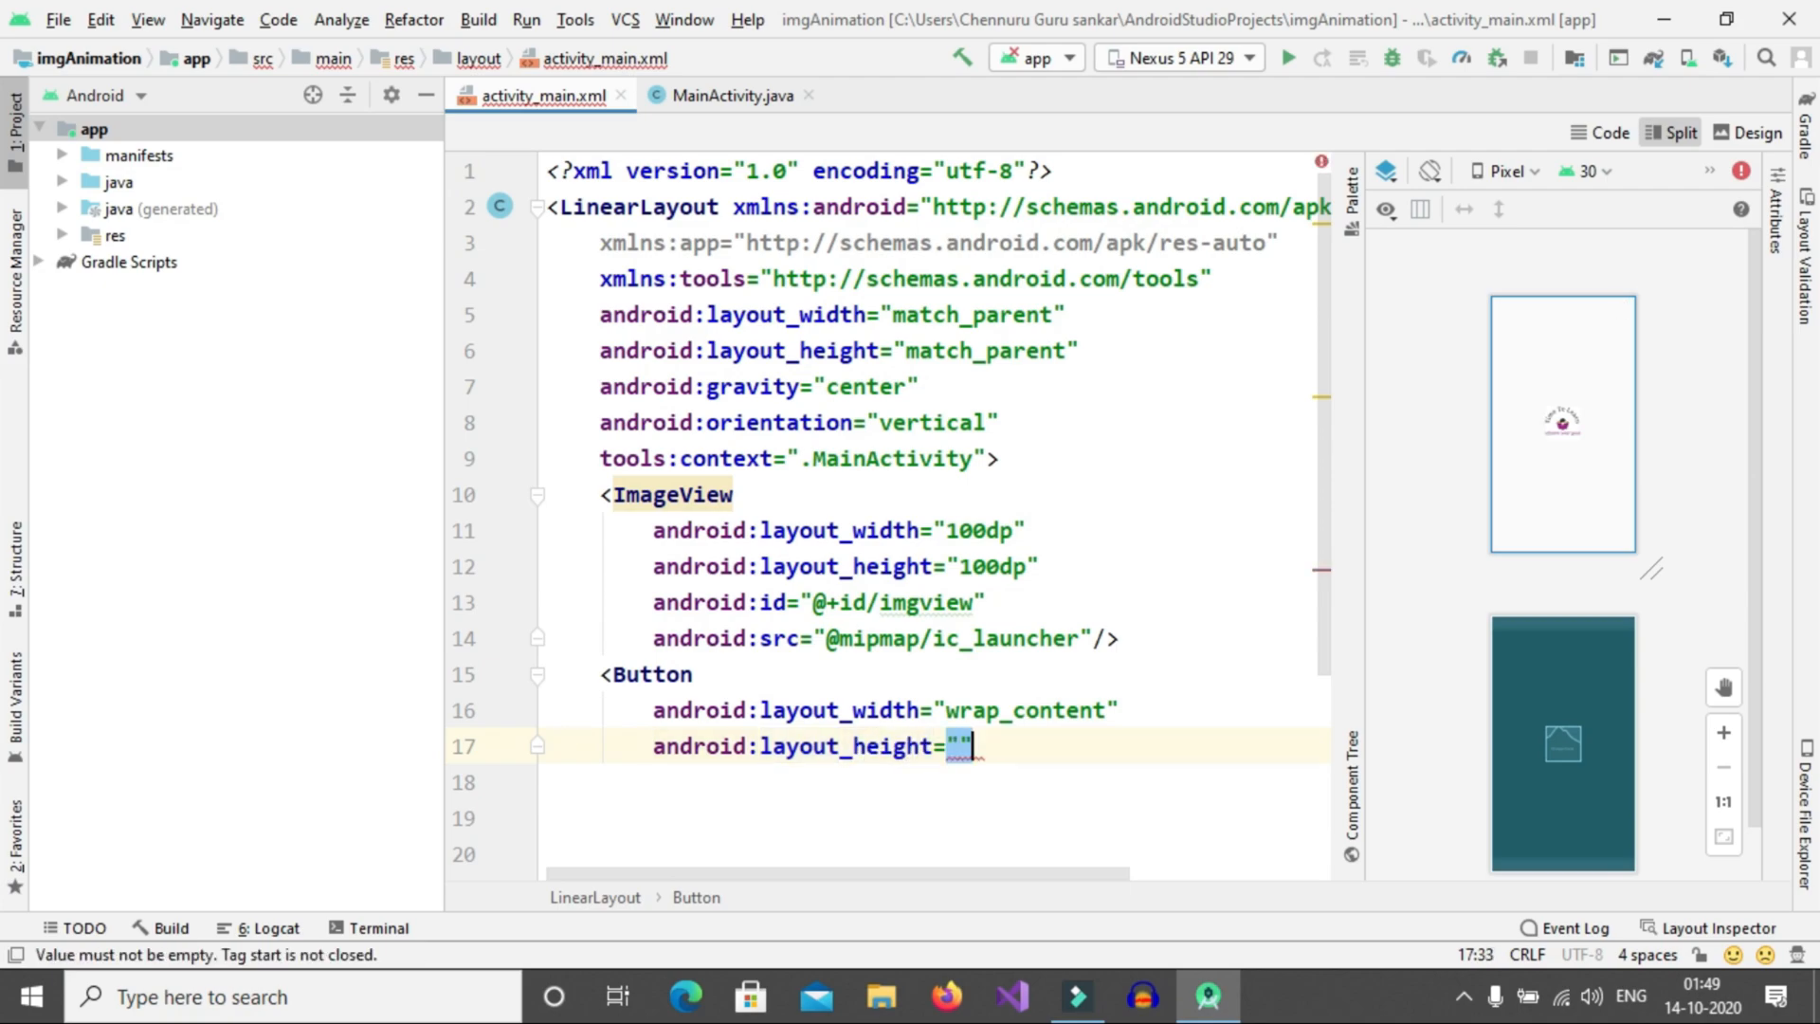
{"action": "type", "text": "wrap_c"}
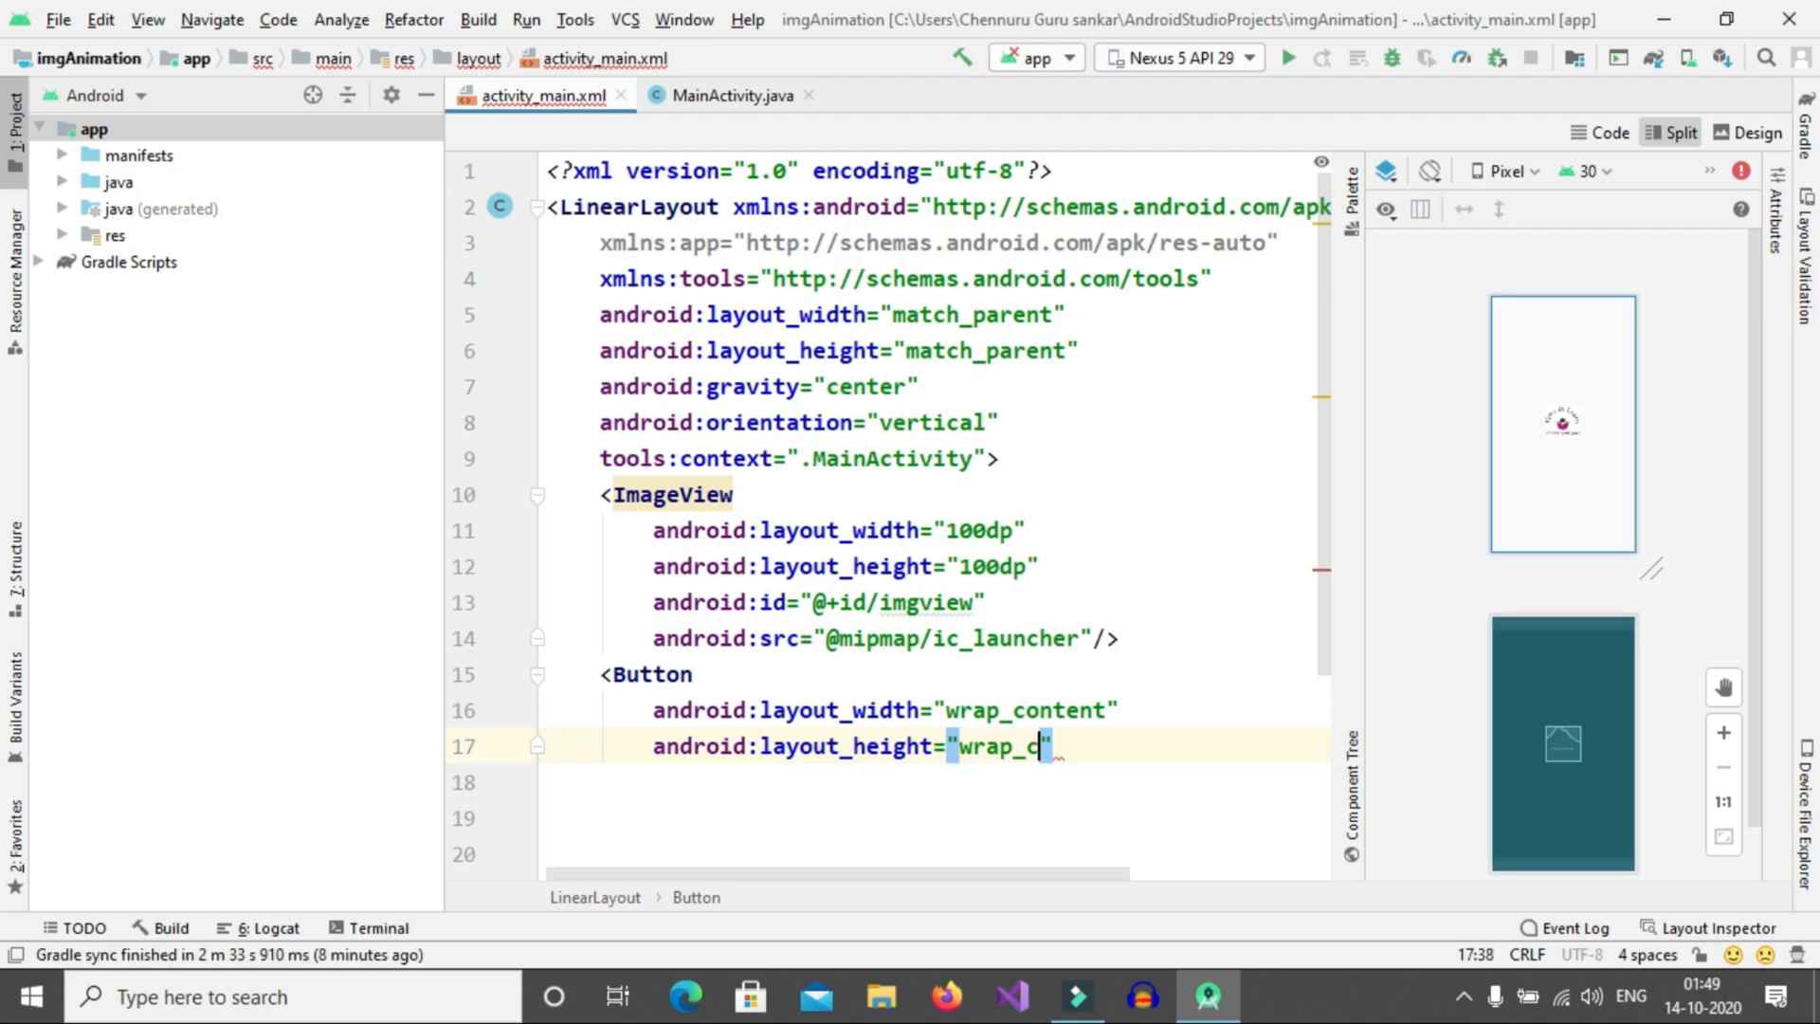
{"action": "type", "text": "ontent"}
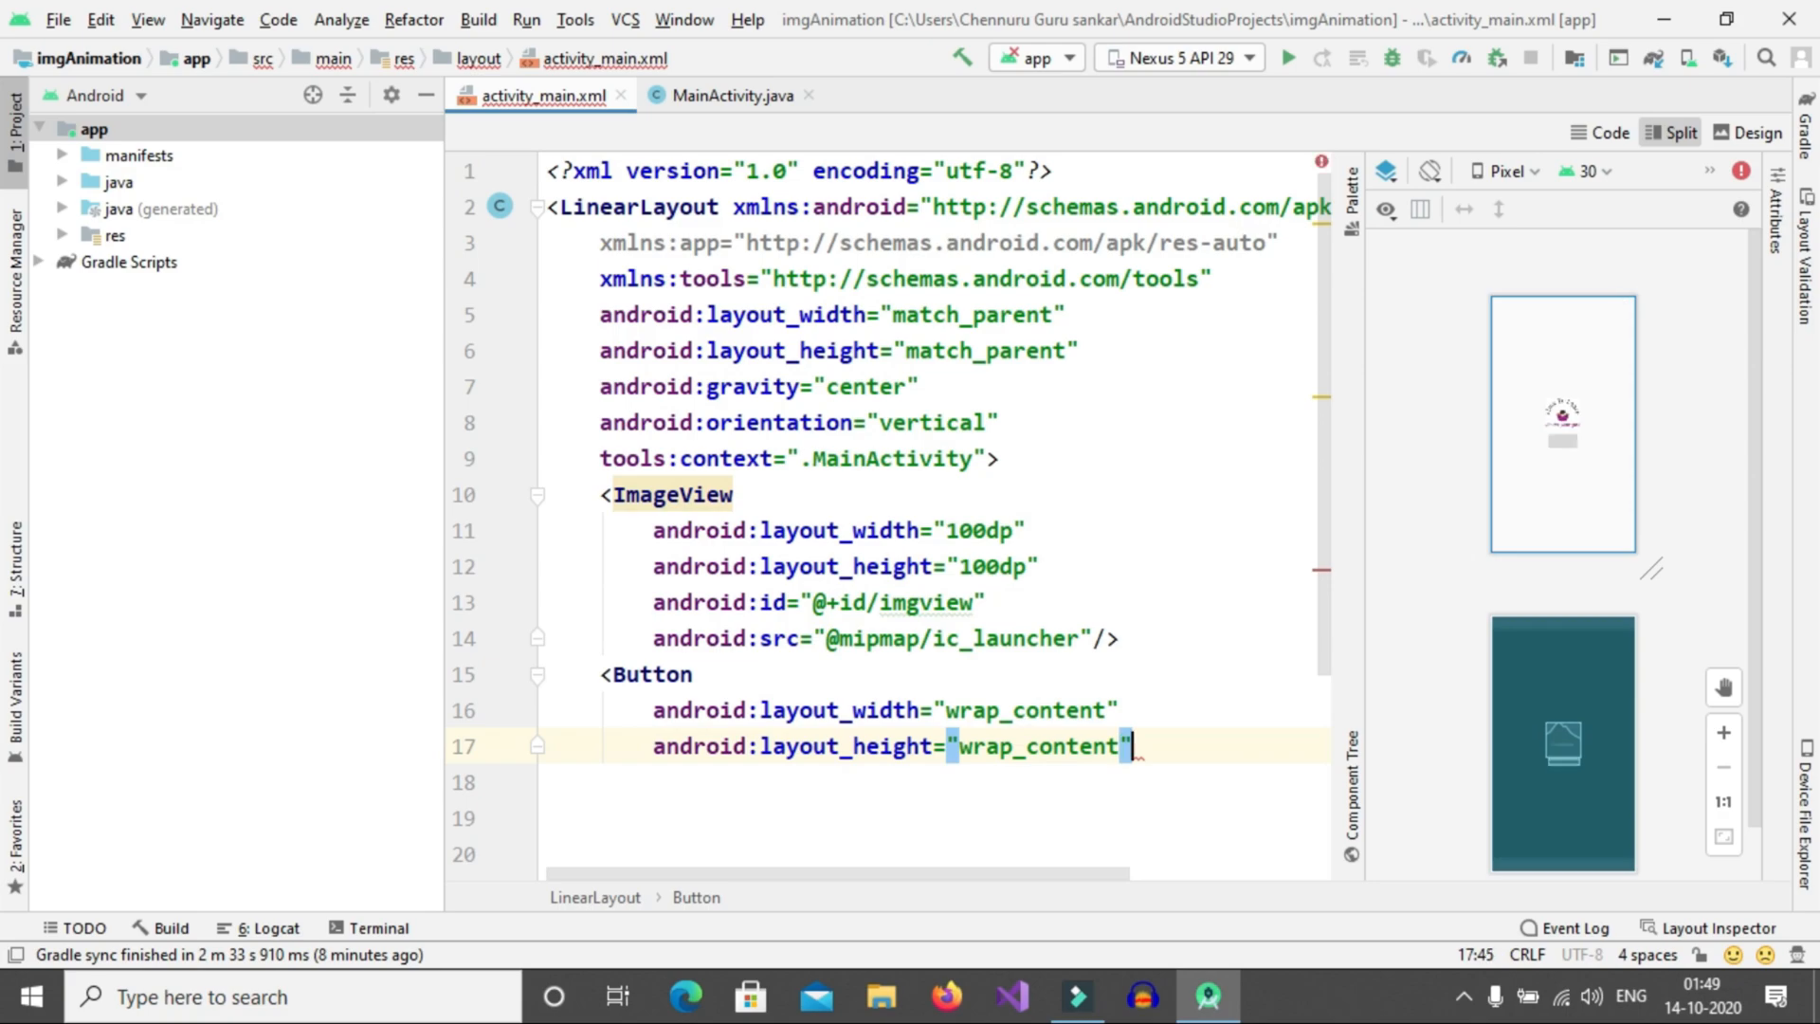
Step: Give the Button id @+id/button and text Blink, and close the tag
{"action": "type", "text": "android"}
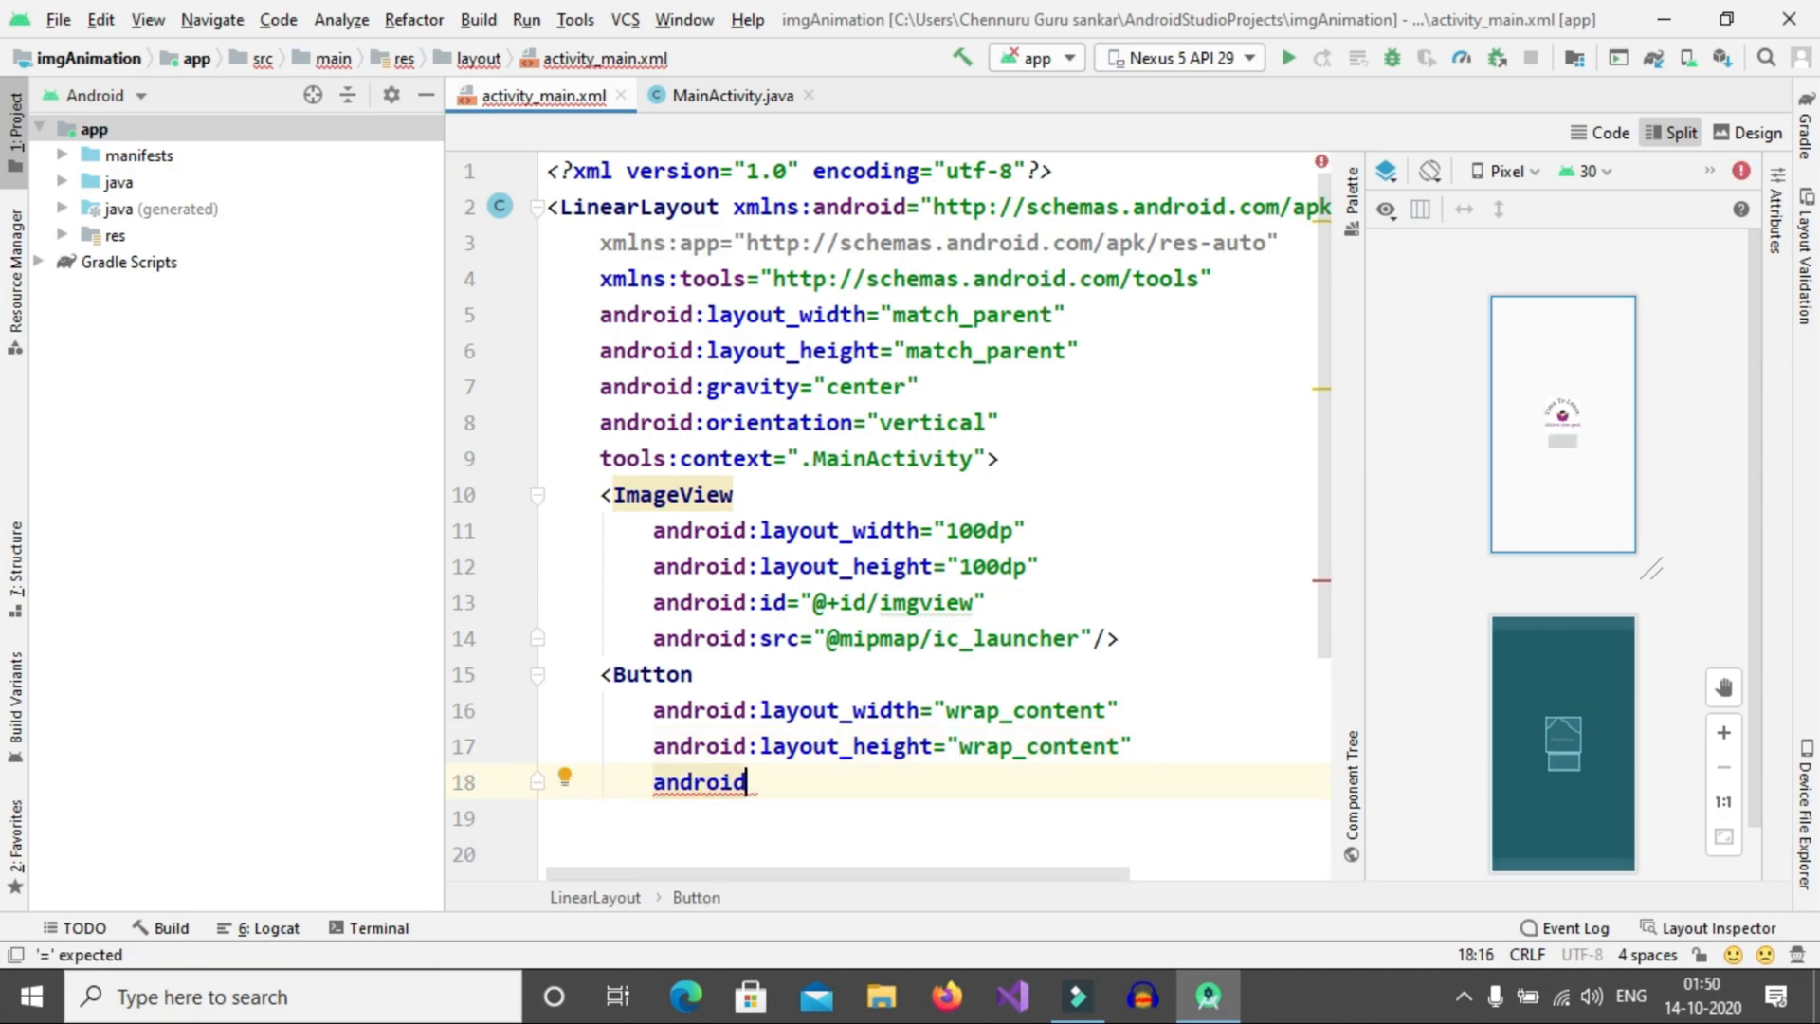
{"action": "type", "text": ":id=\"\""}
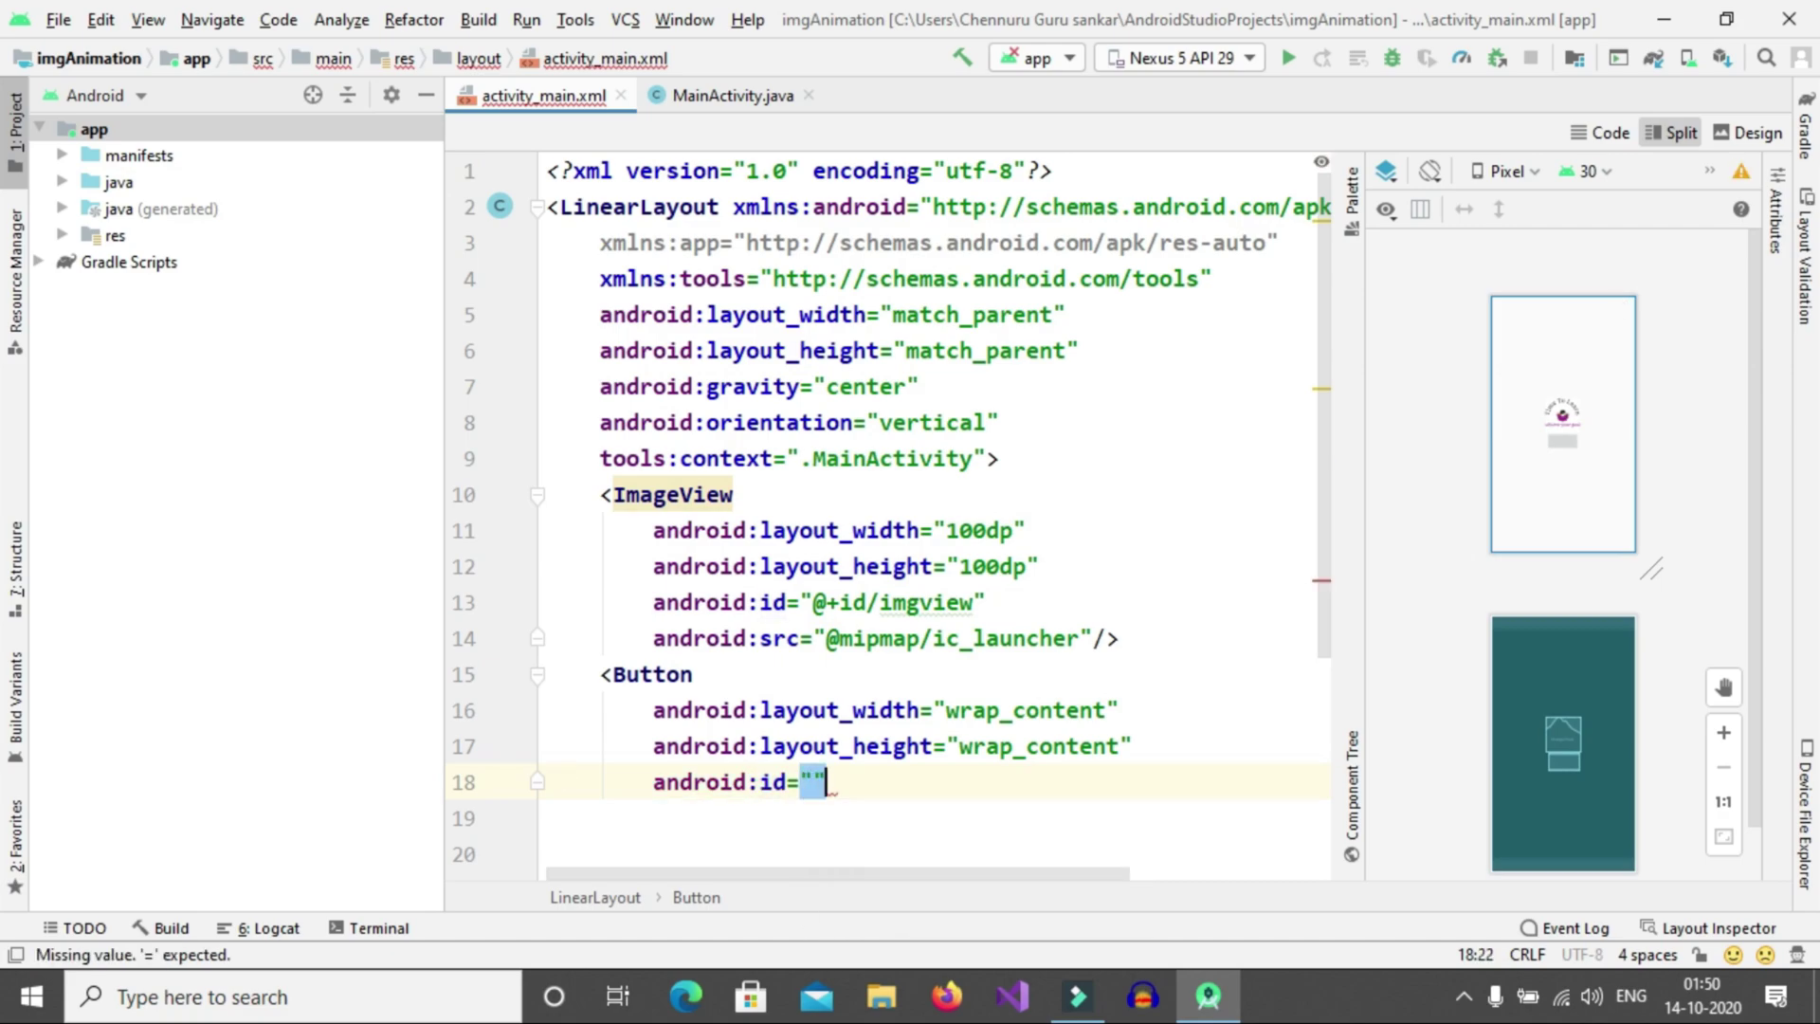
{"action": "type", "text": "@+id/"}
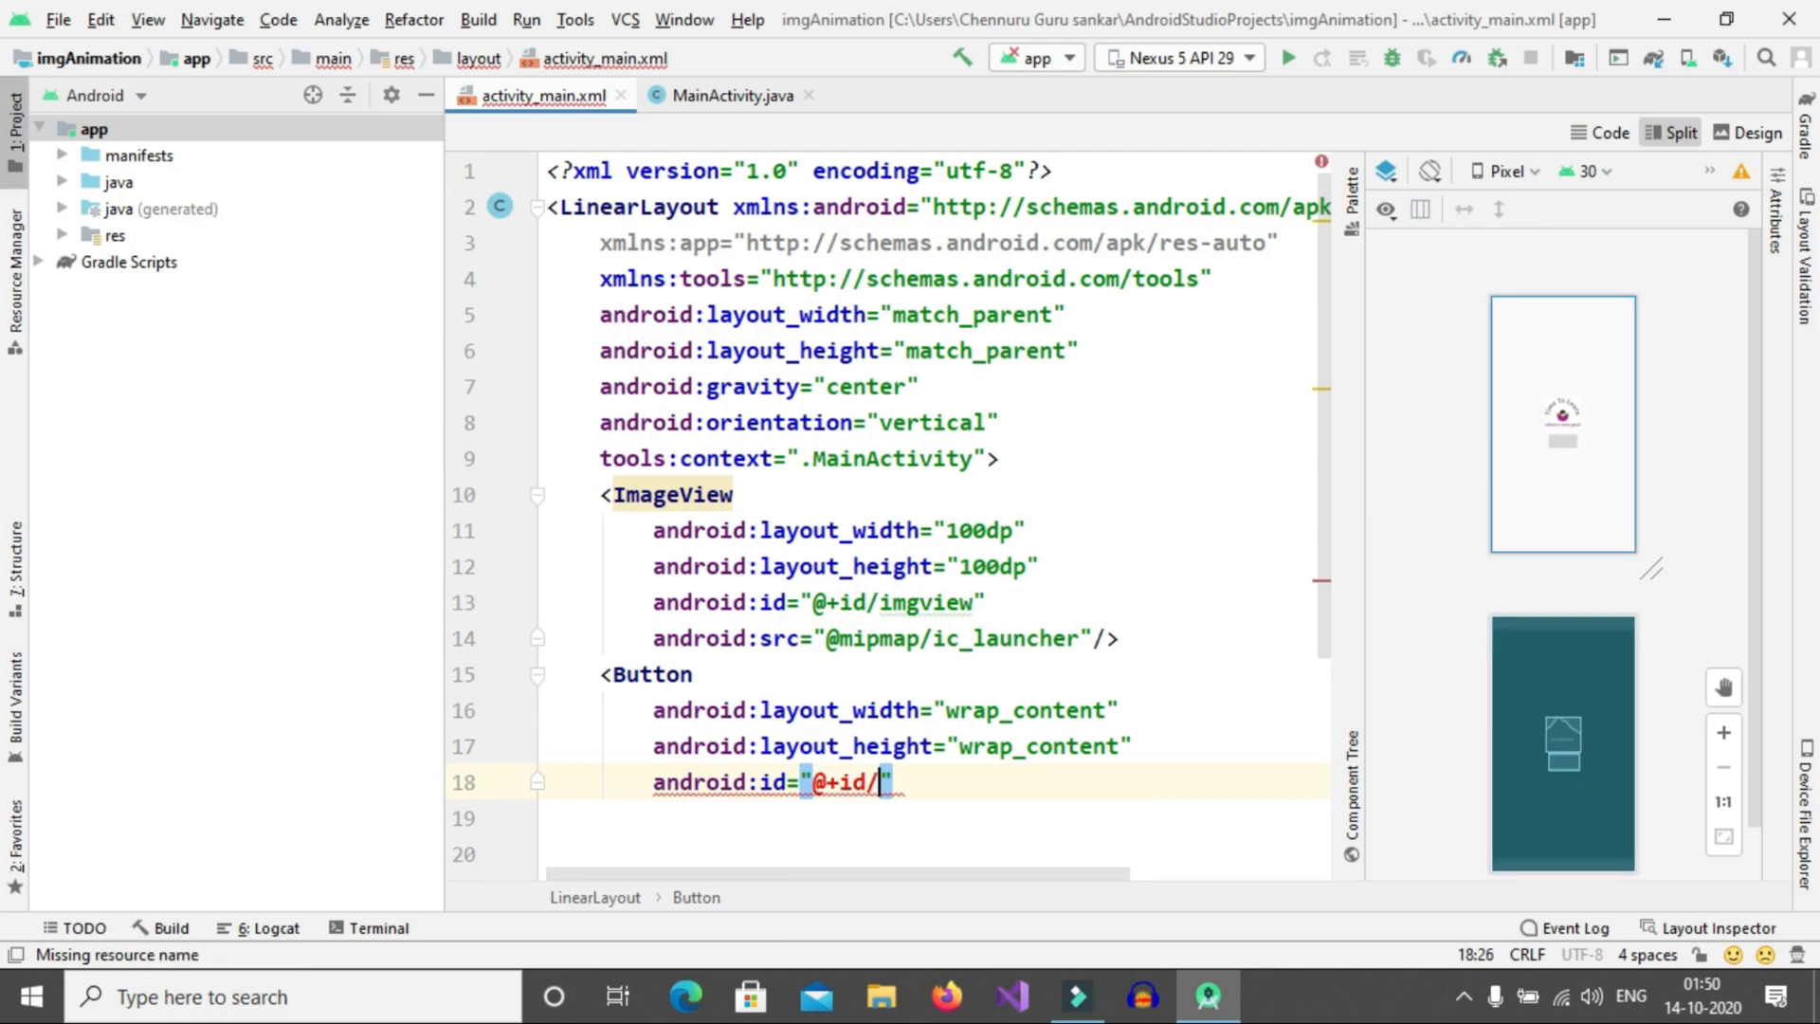
{"action": "type", "text": "button"}
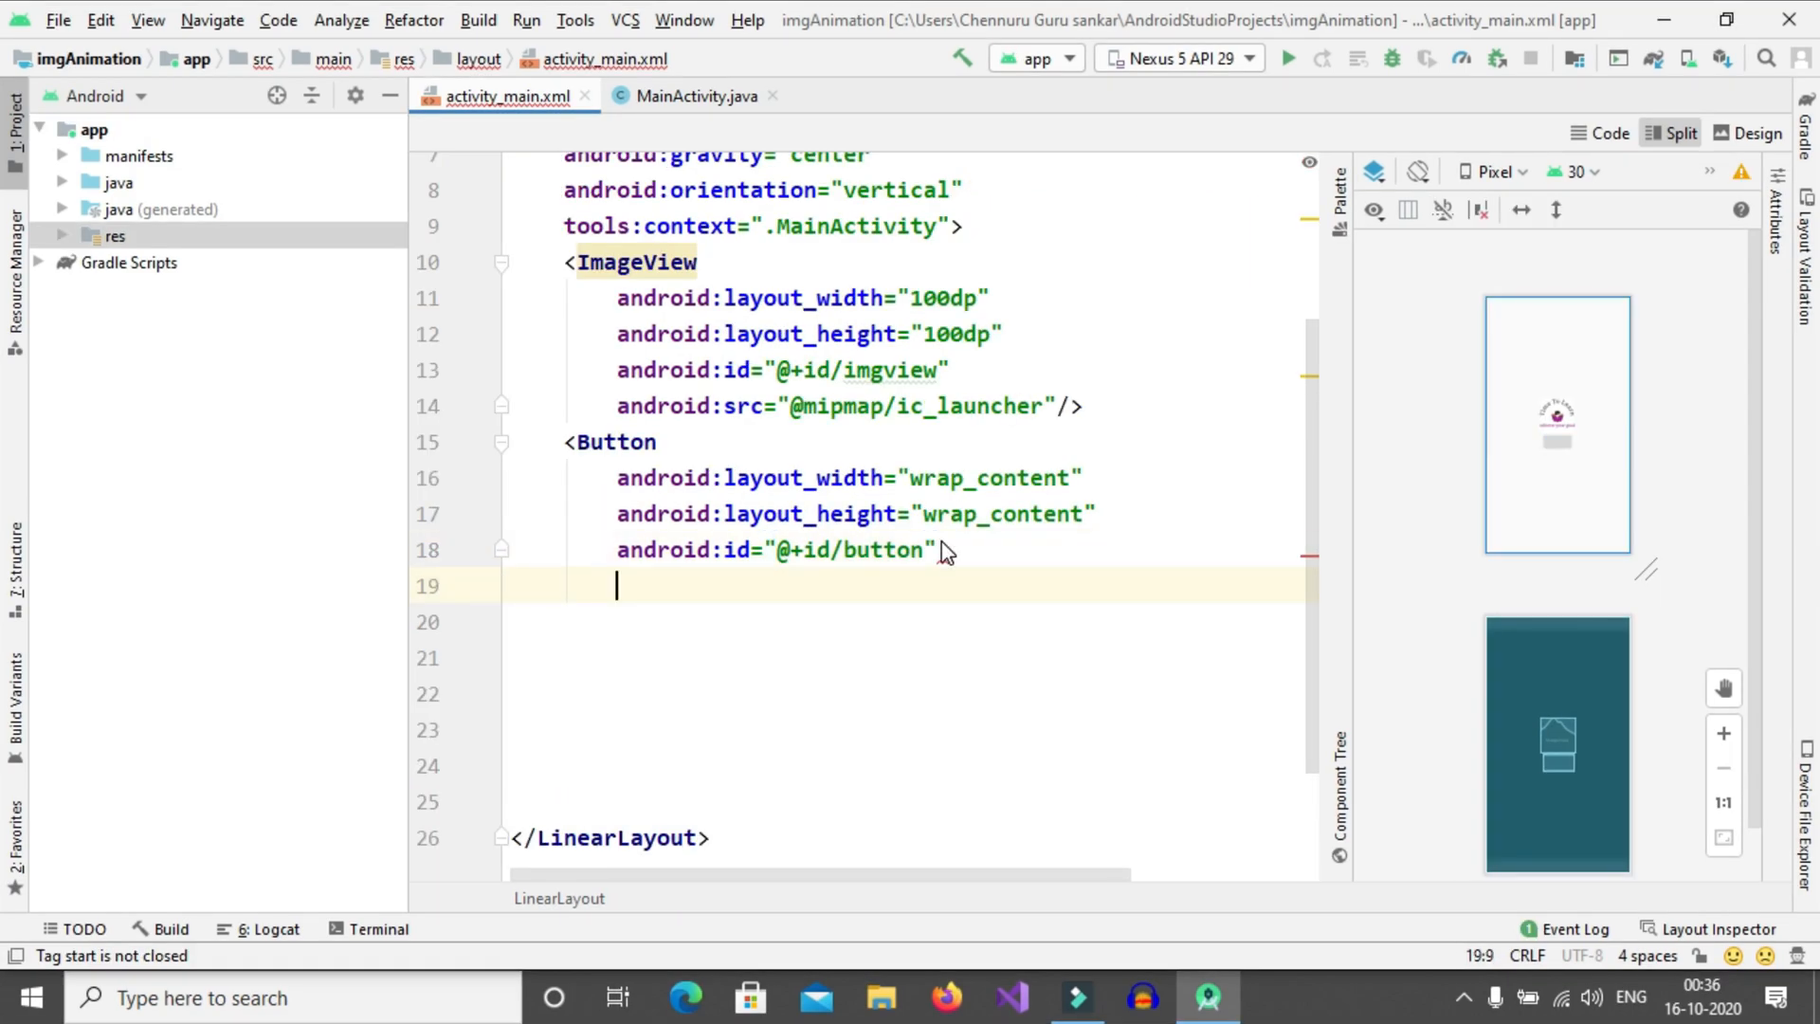
{"action": "type", "text": "android:text=\"\""}
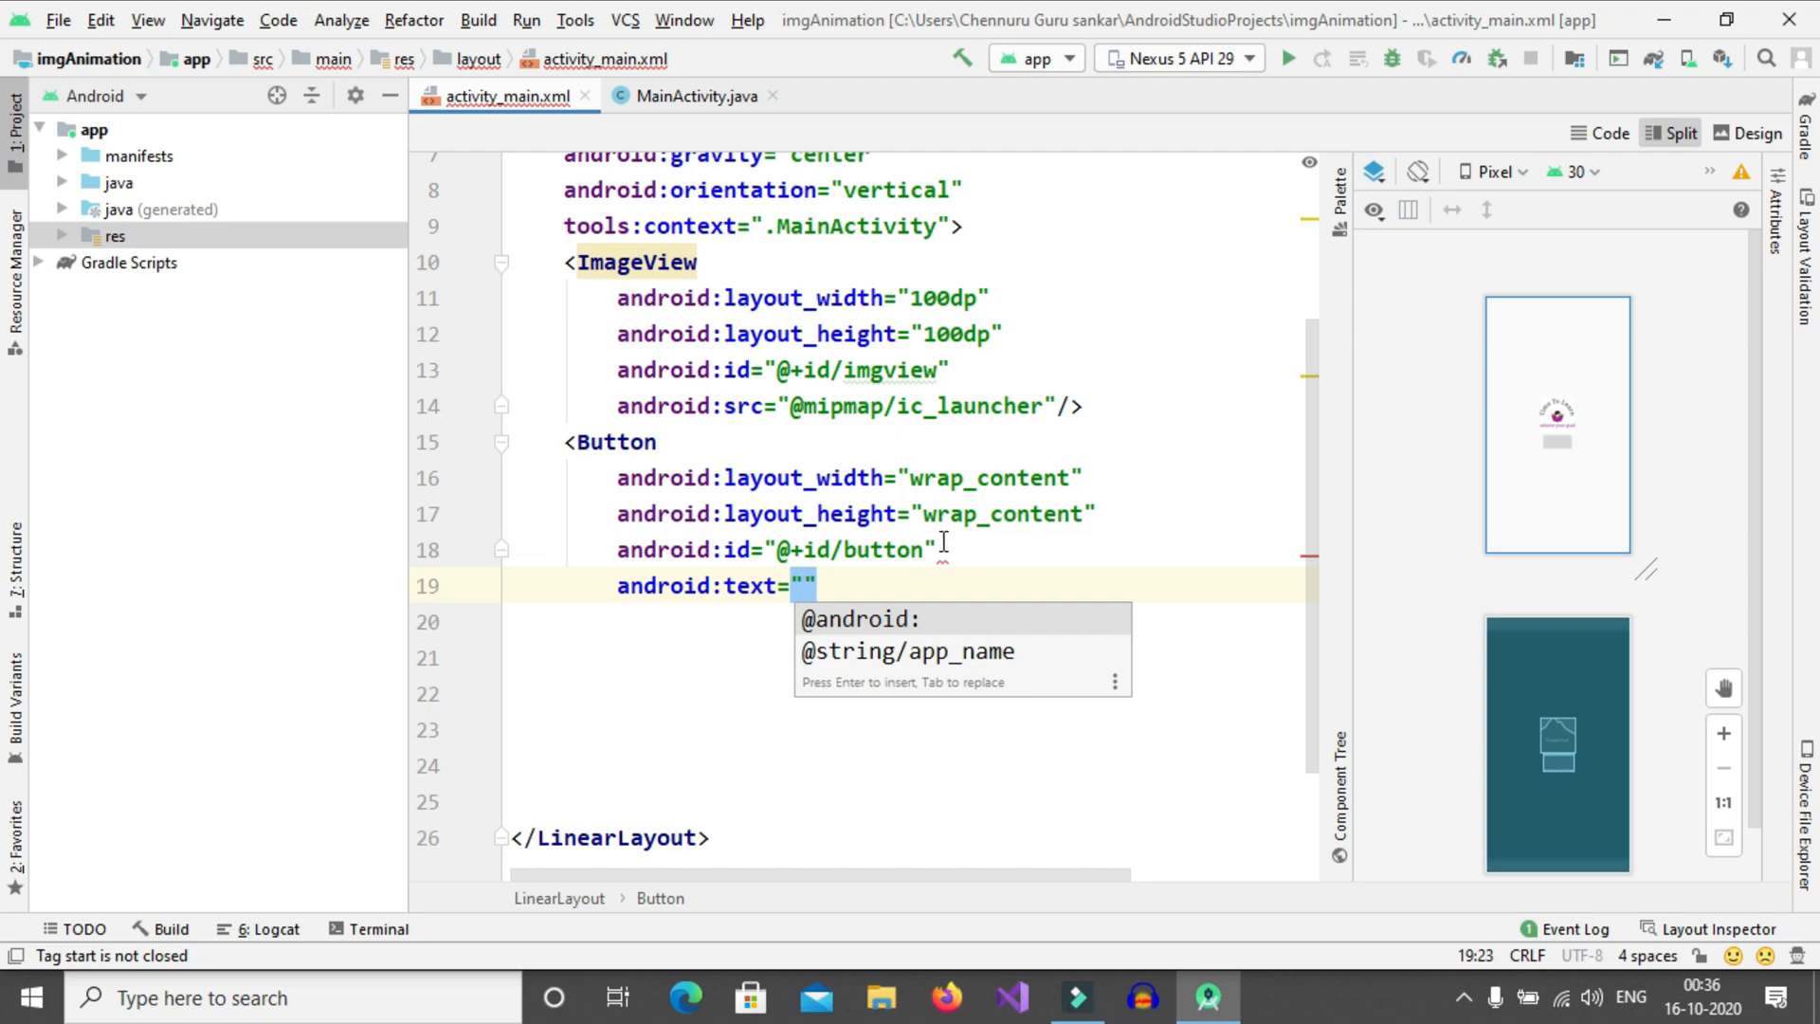
{"action": "type", "text": "Blink"}
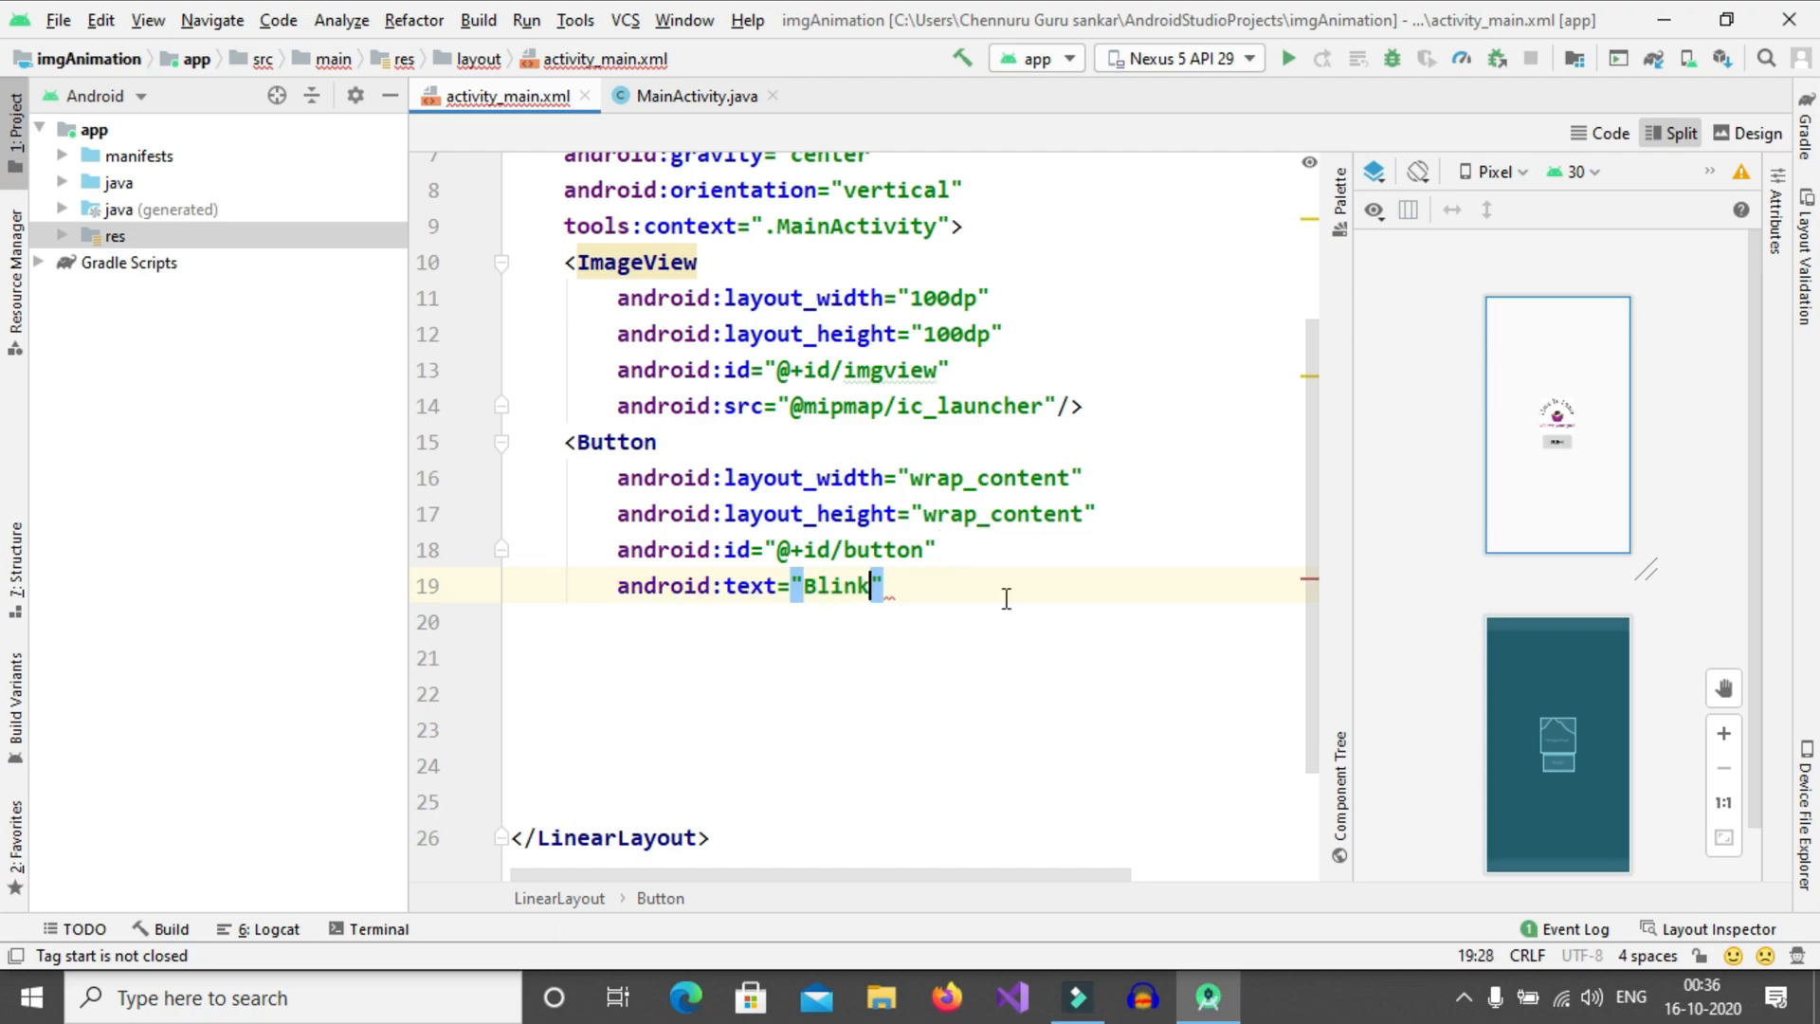
{"action": "type", "text": "/>"}
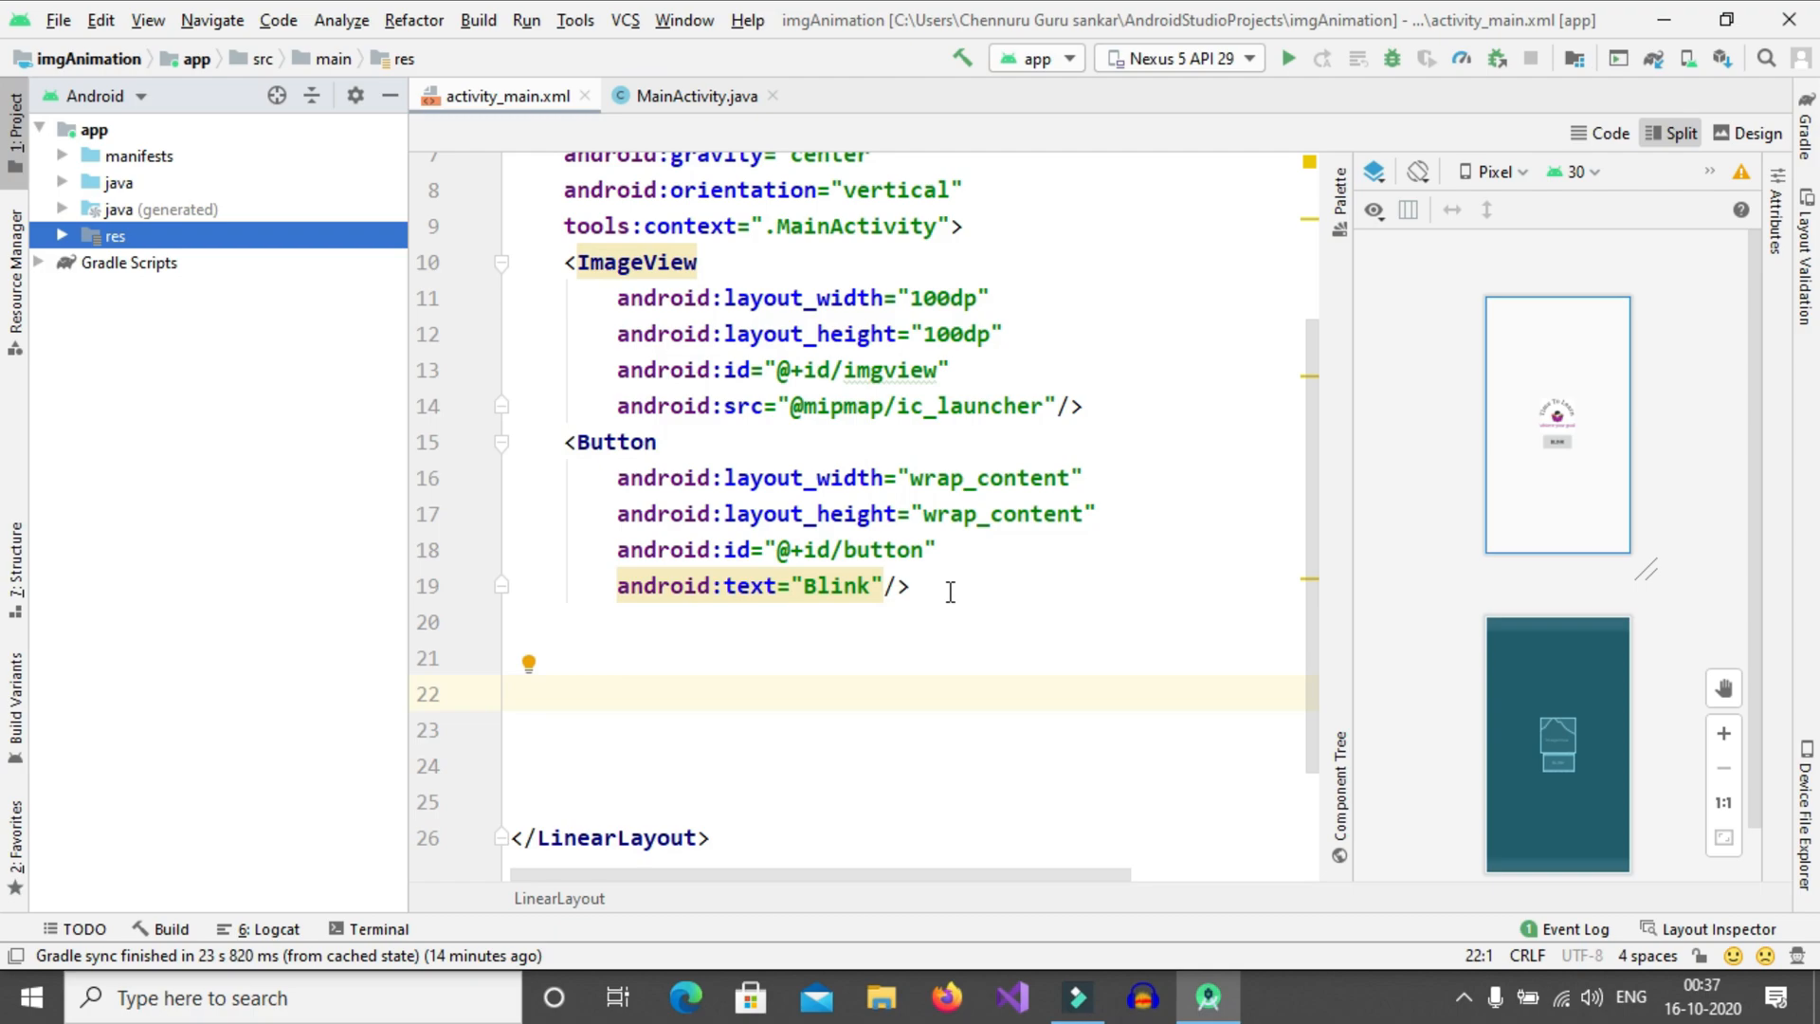
{"action": "left_click", "coordinate": [121, 235]}
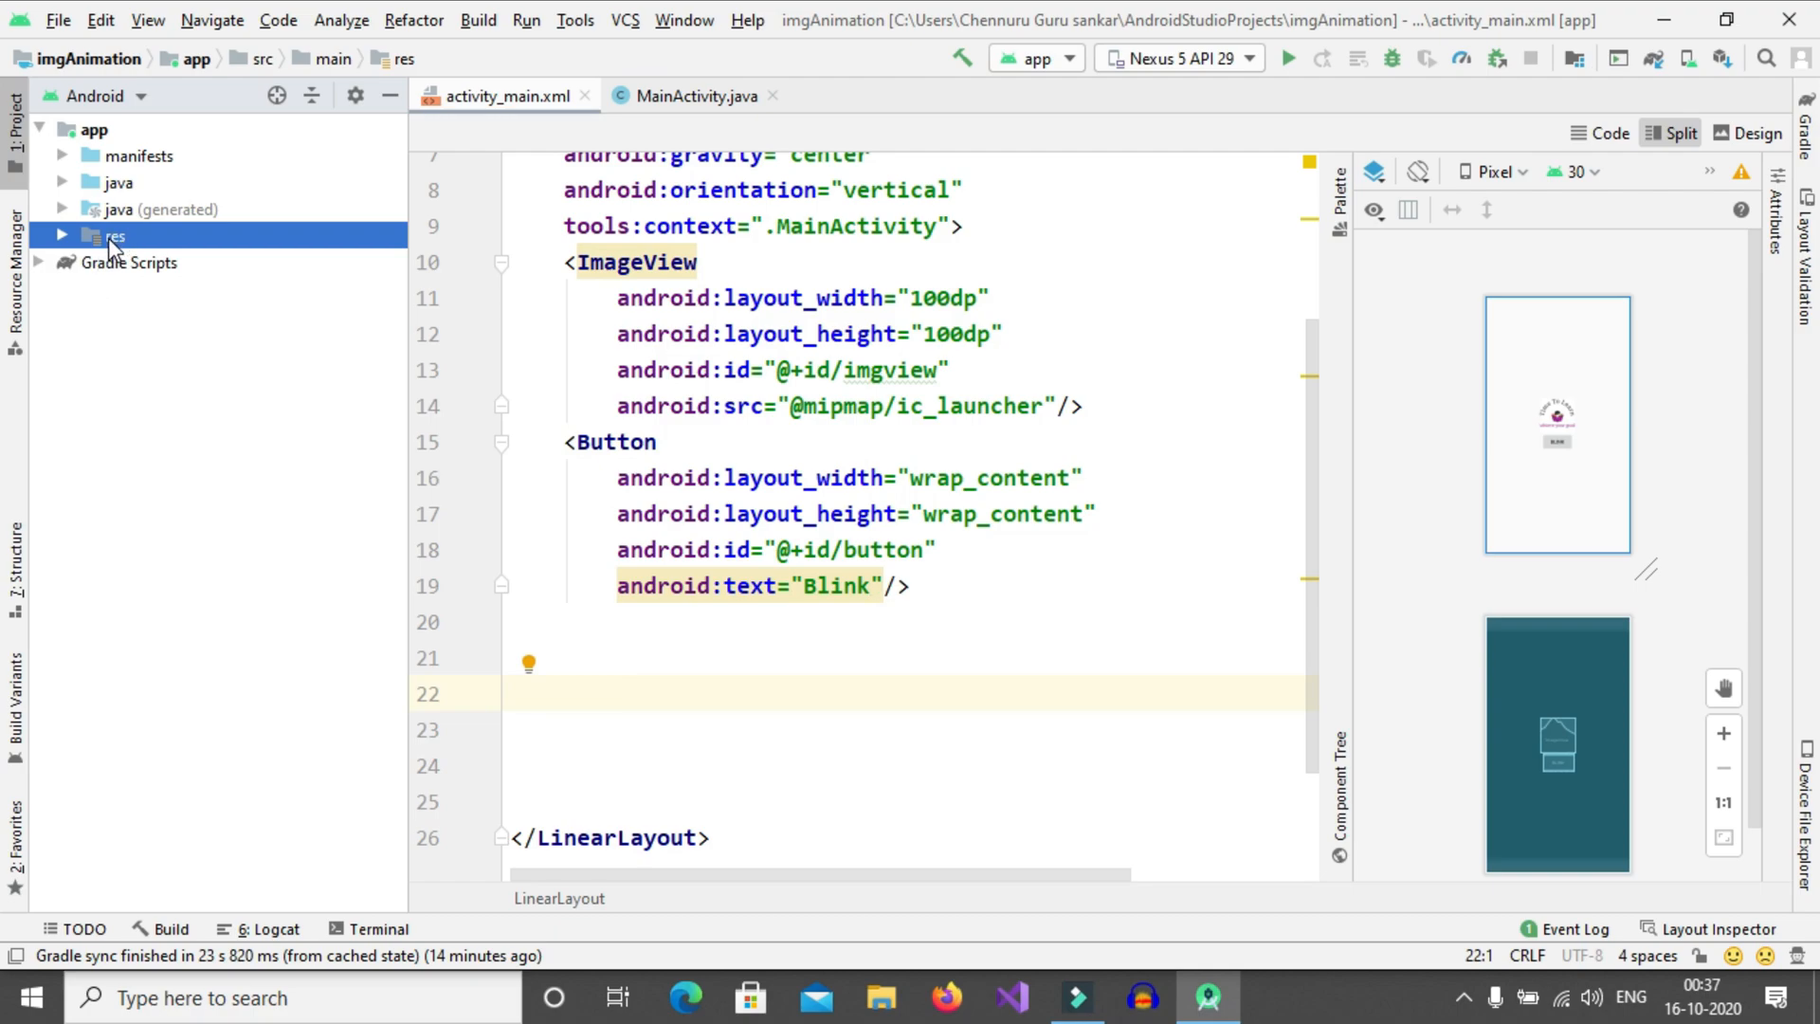
Step: Create a new anim folder under res, then expand res and select anim
{"action": "right_click", "coordinate": [121, 234]}
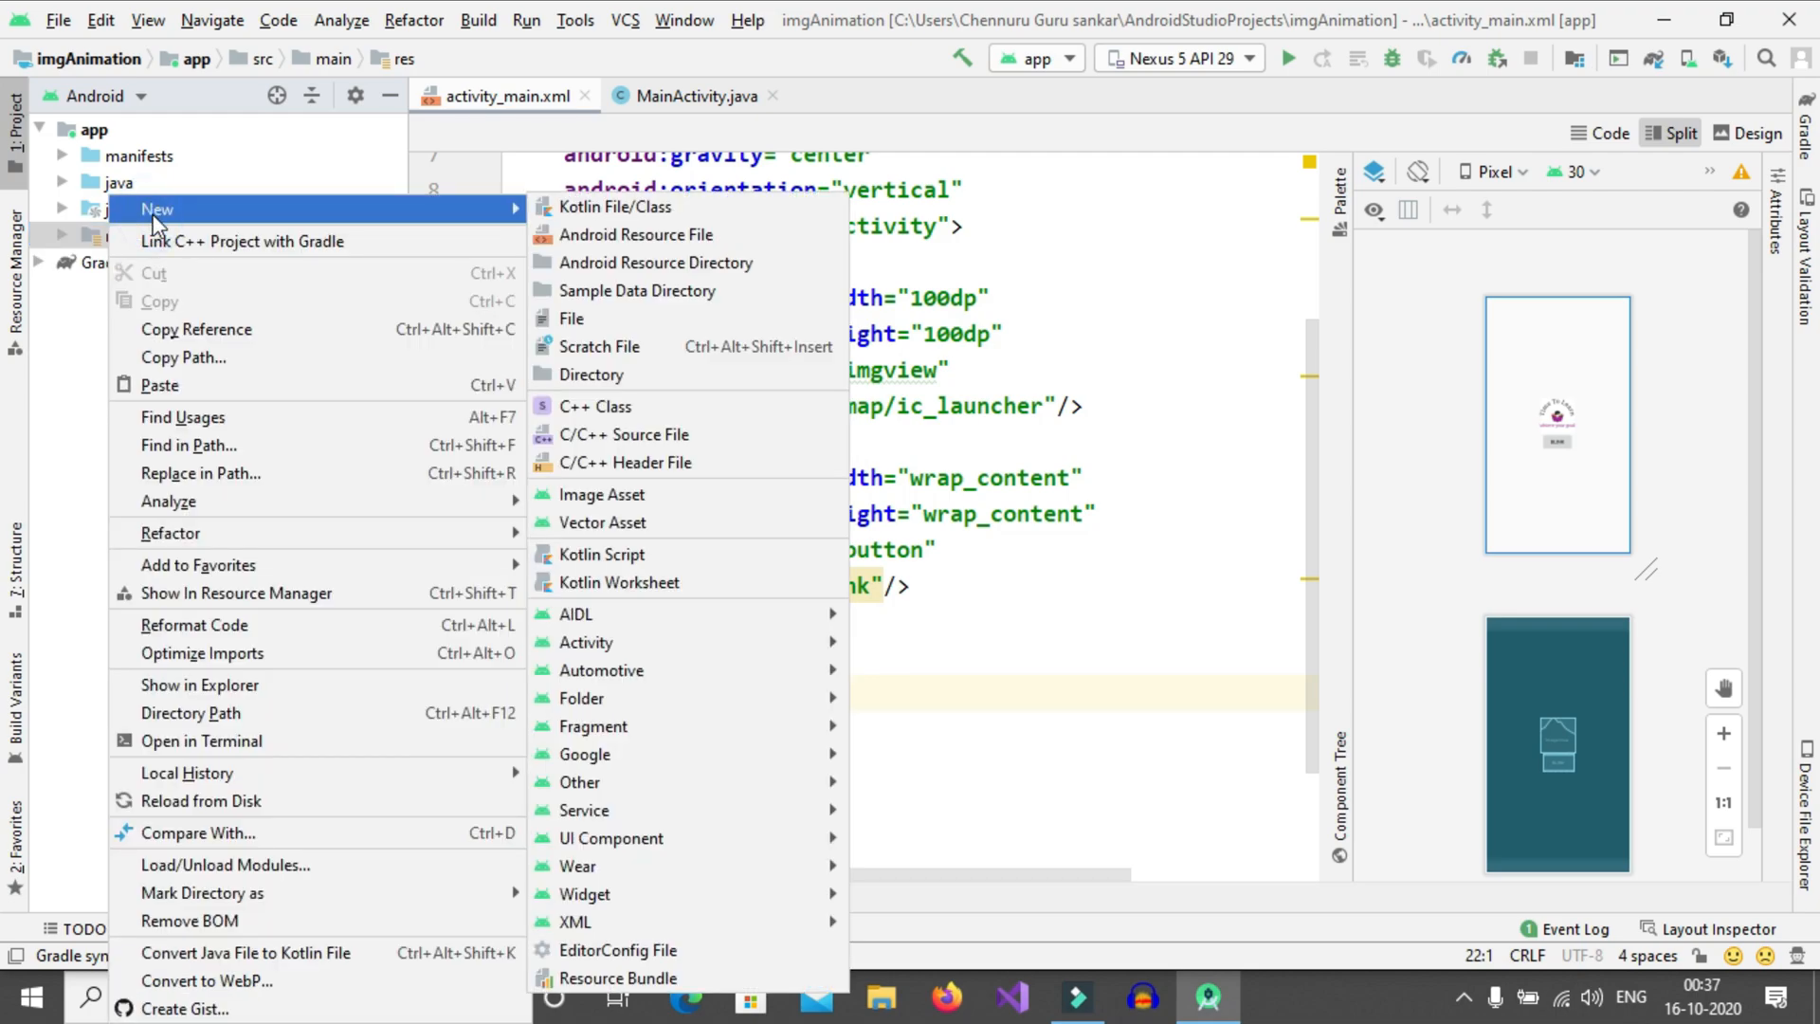
{"action": "mouse_move", "coordinate": [619, 383]}
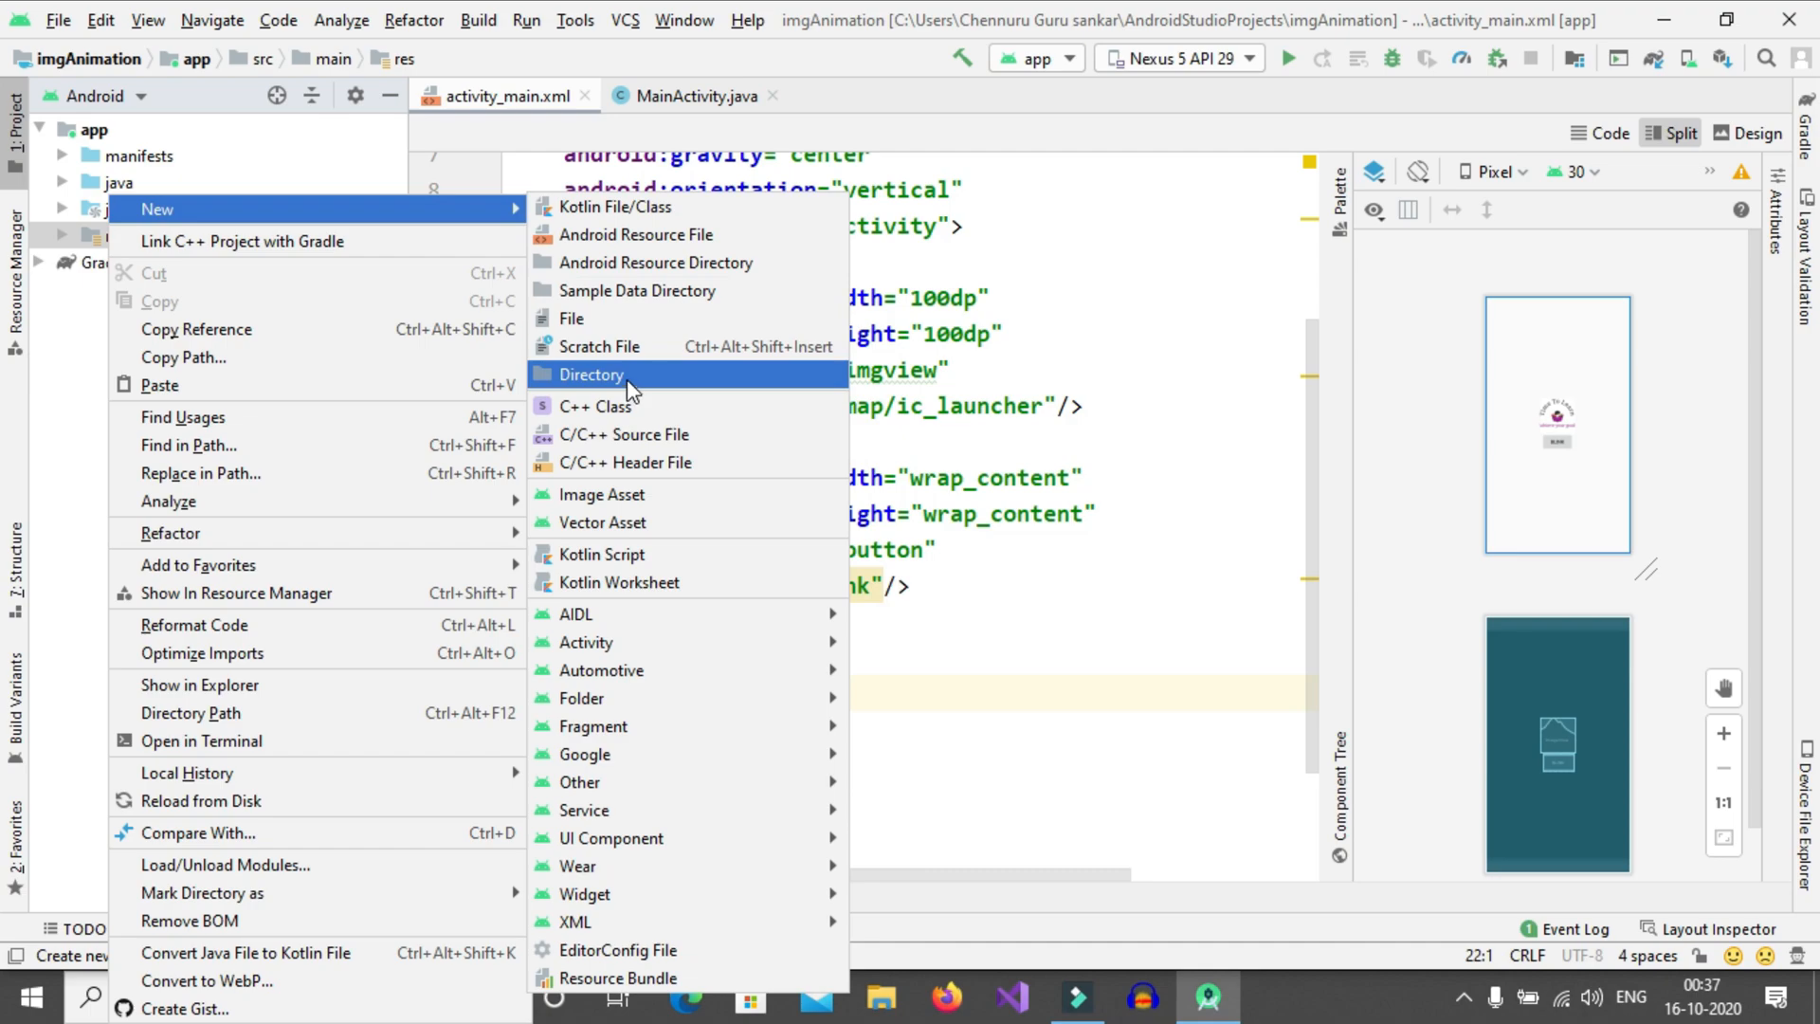
{"action": "left_click", "coordinate": [596, 374]}
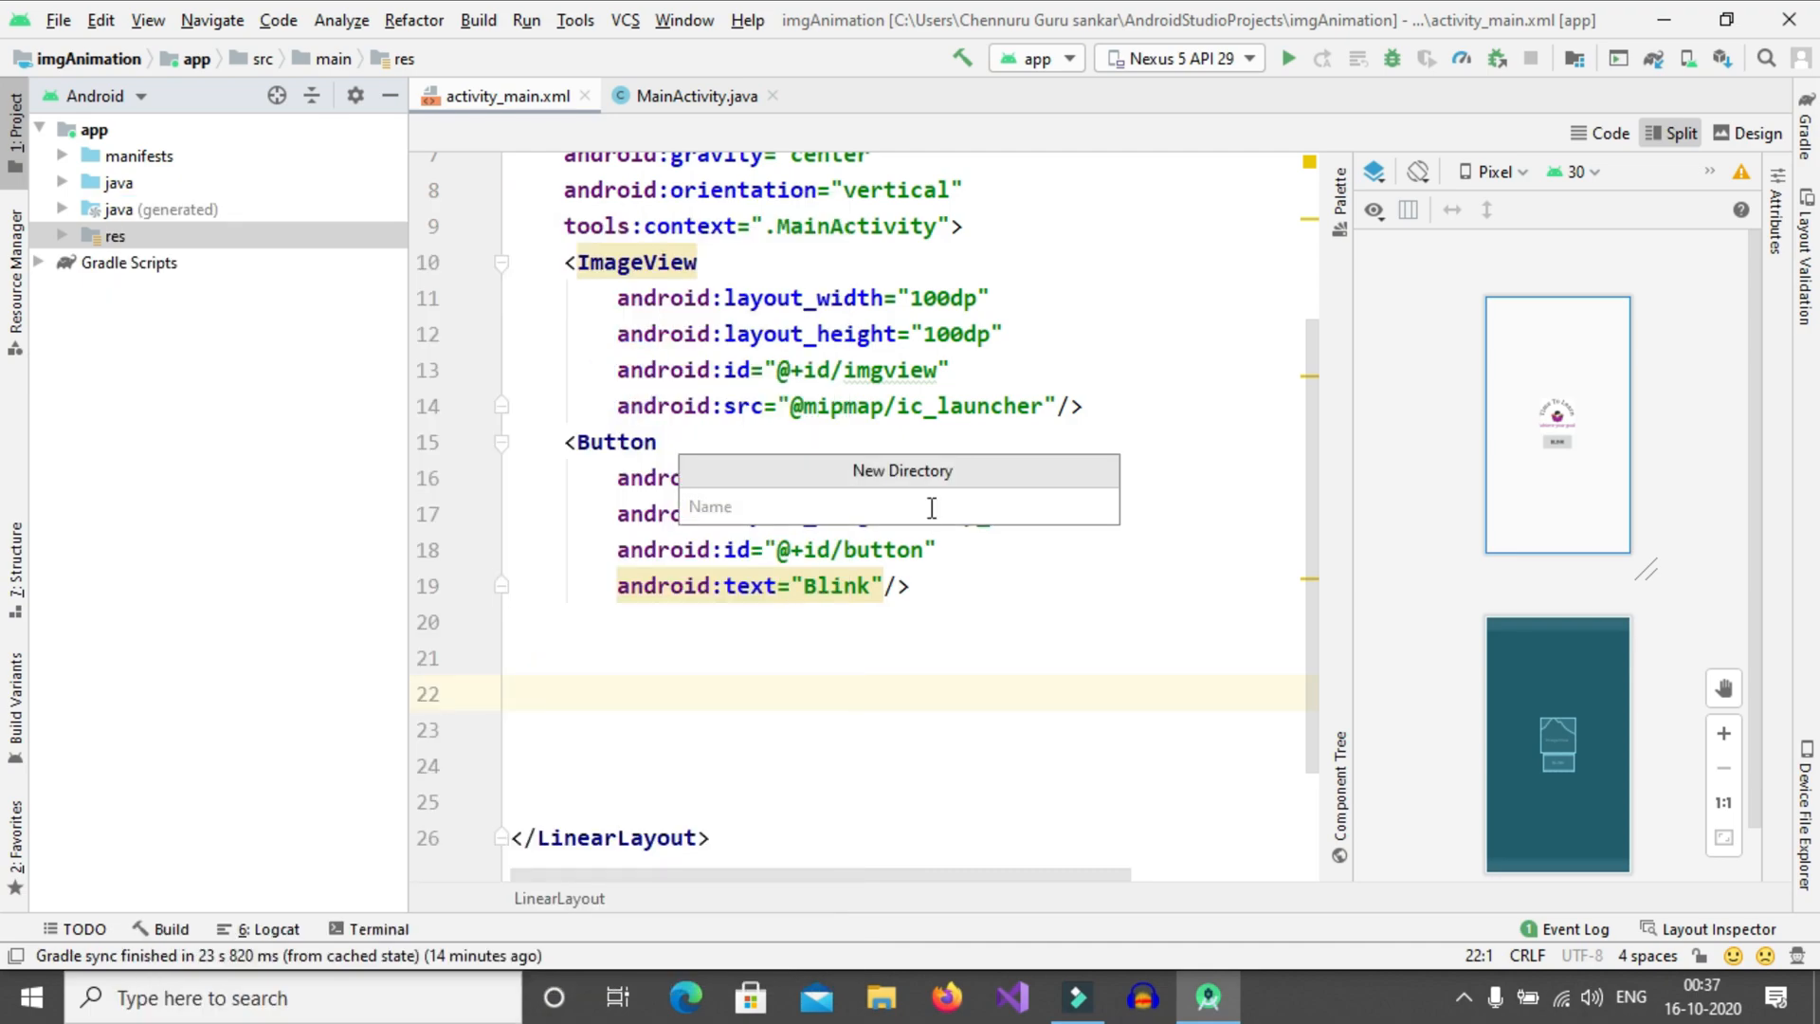
{"action": "type", "text": "anim"}
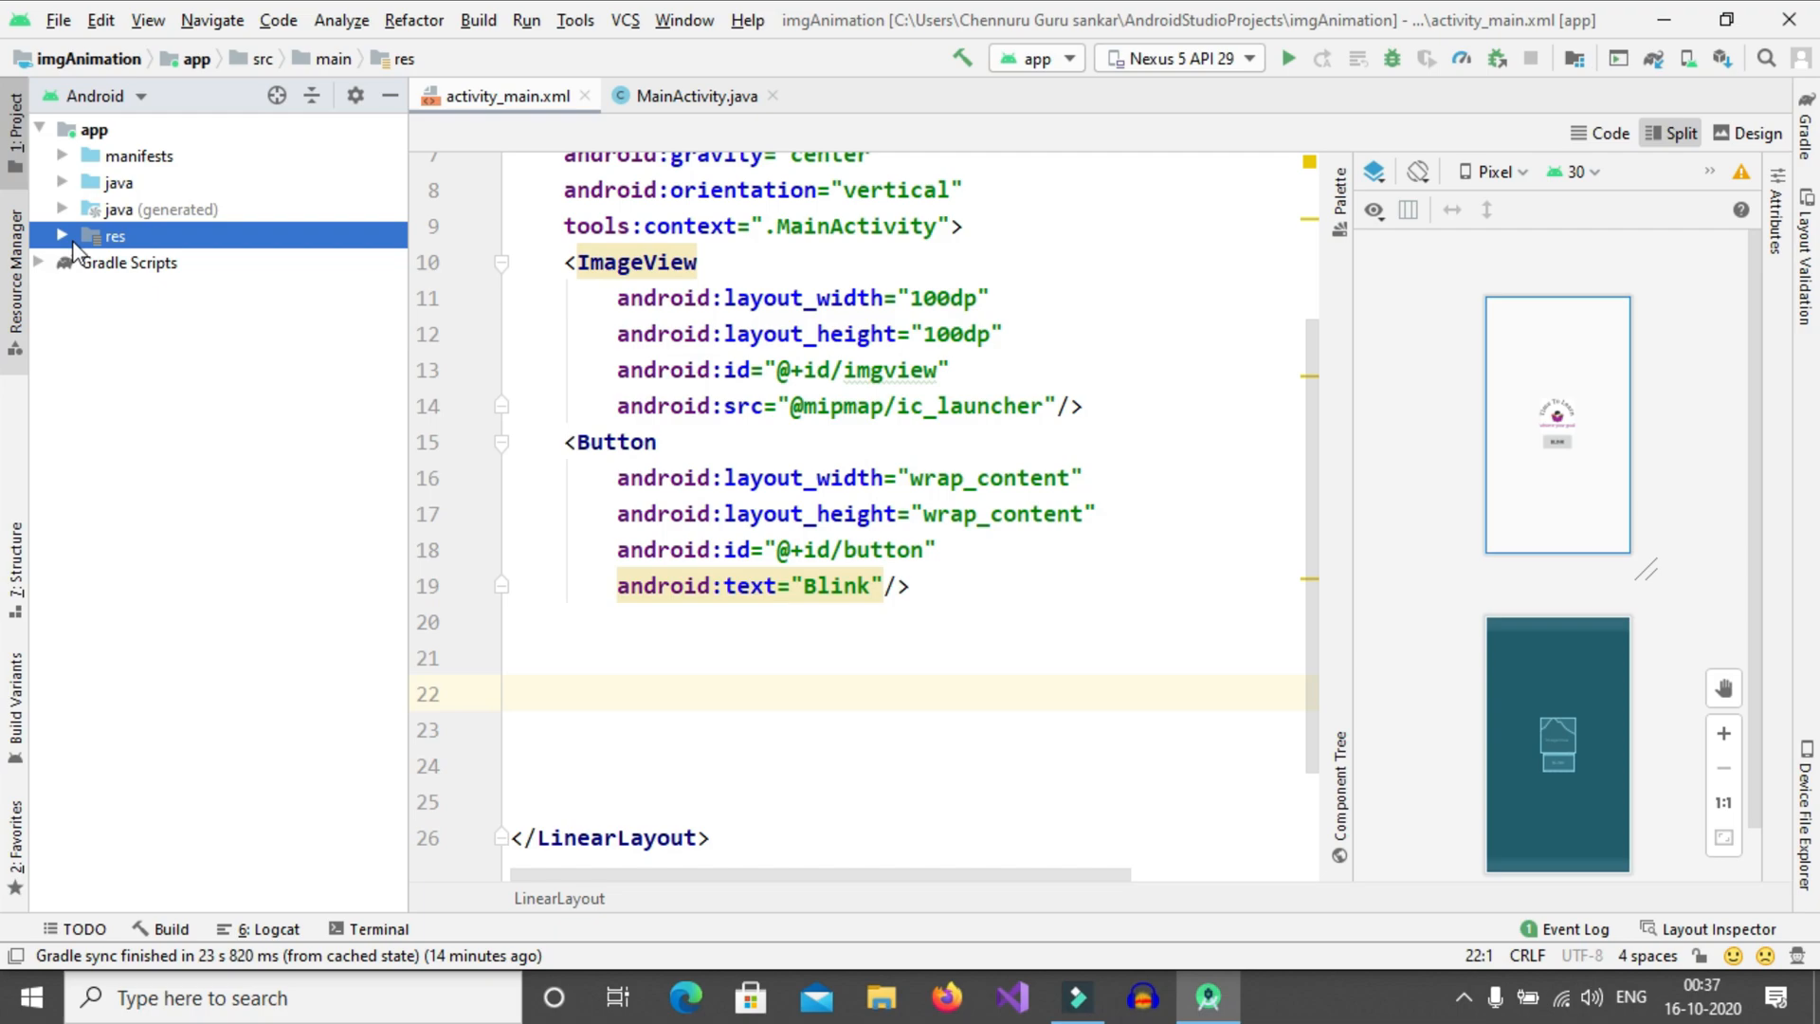
{"action": "left_click", "coordinate": [62, 235]}
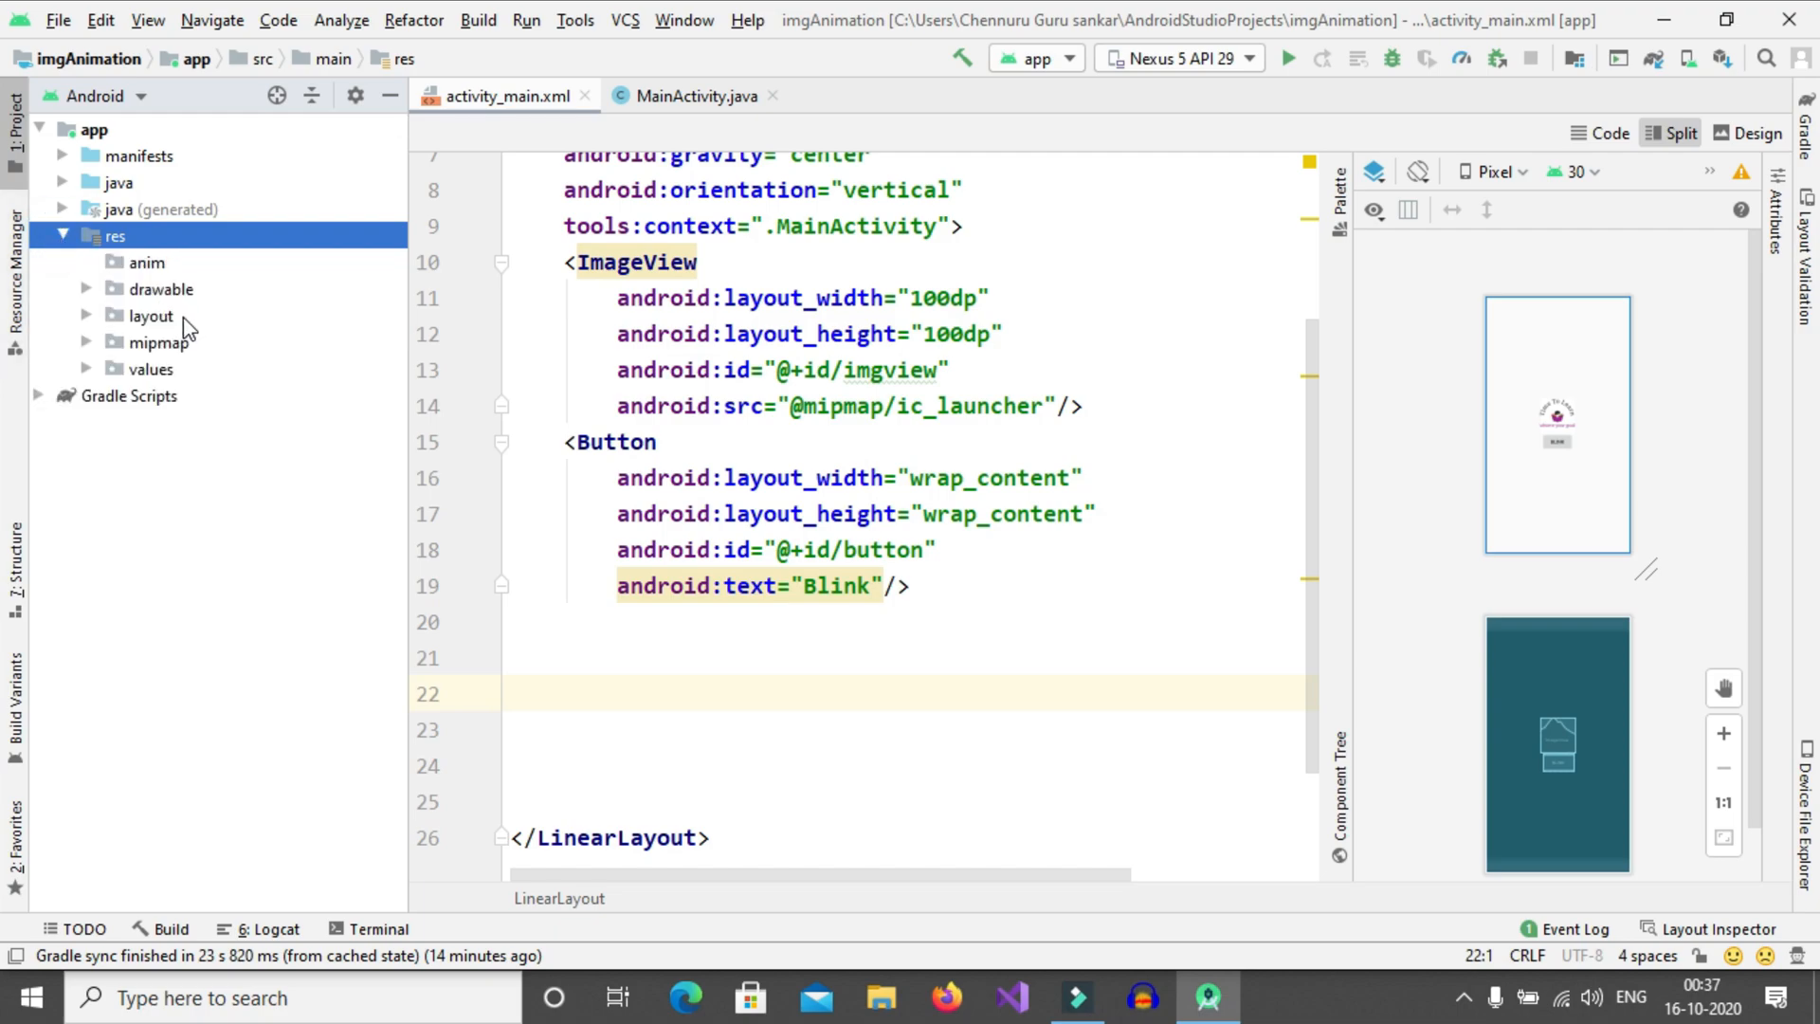
{"action": "left_click", "coordinate": [143, 262]}
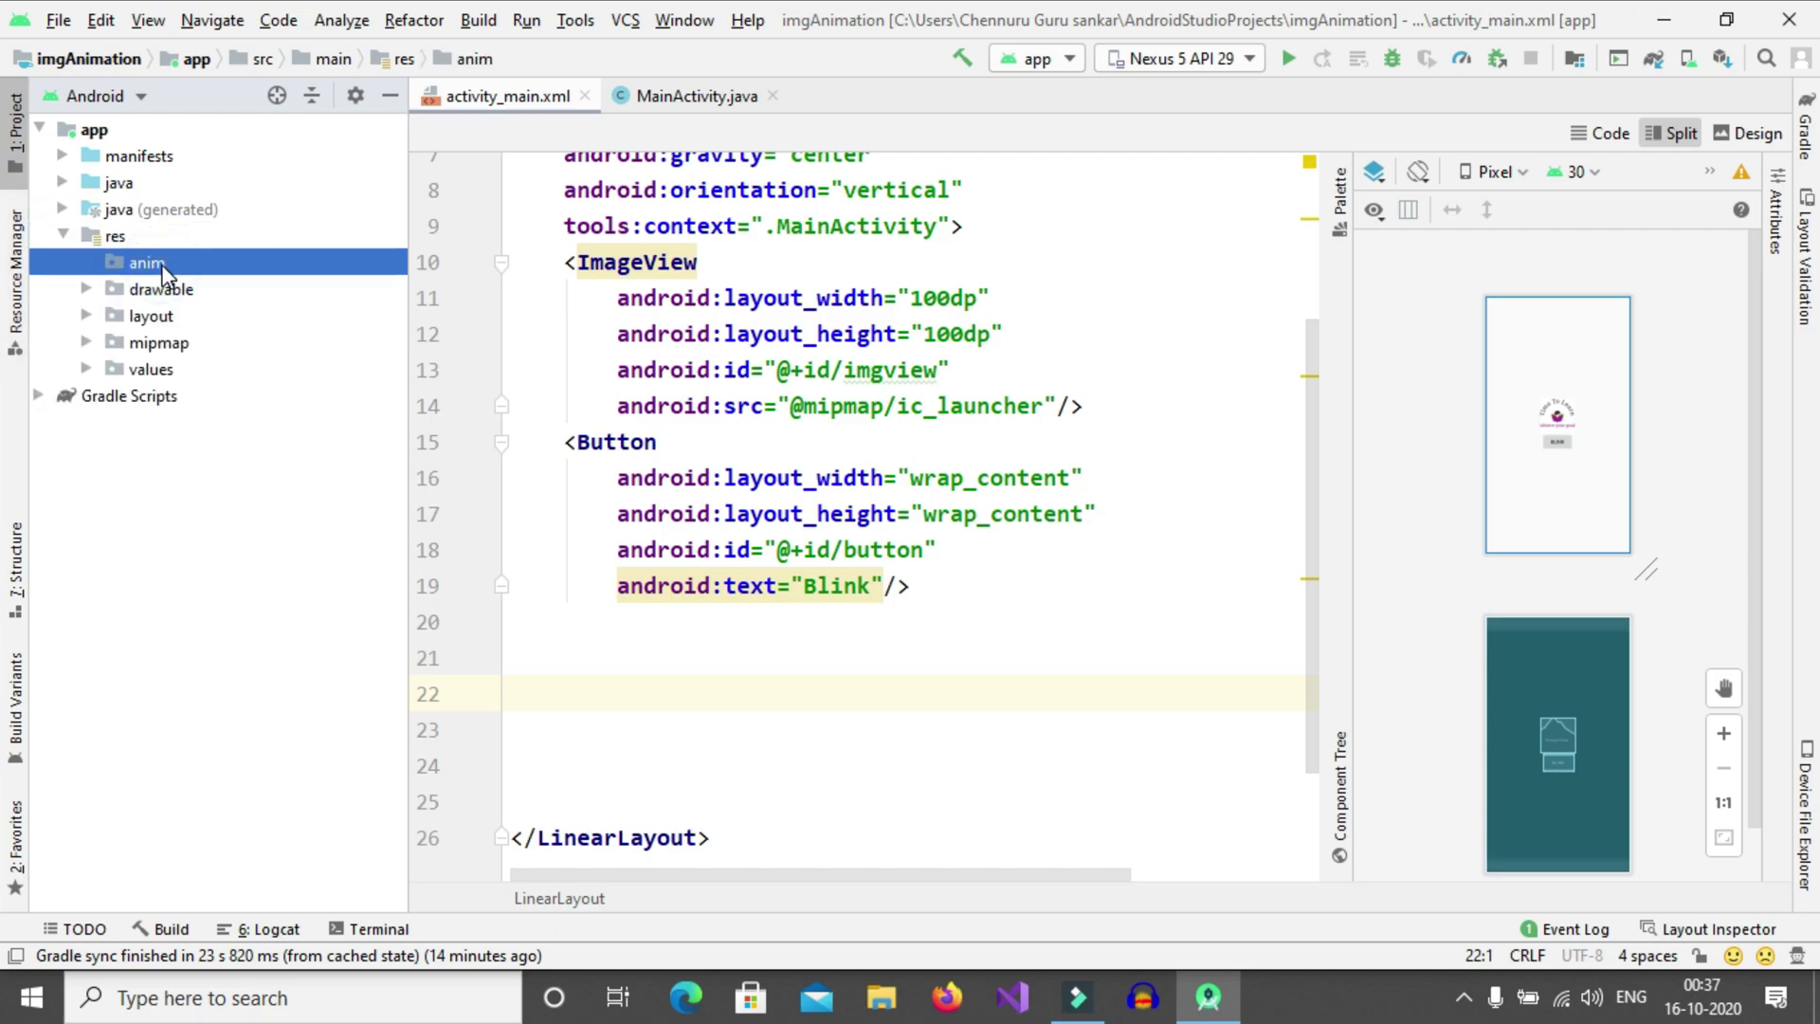
Step: Create an animation resource file named blink in the anim folder
{"action": "right_click", "coordinate": [144, 263]}
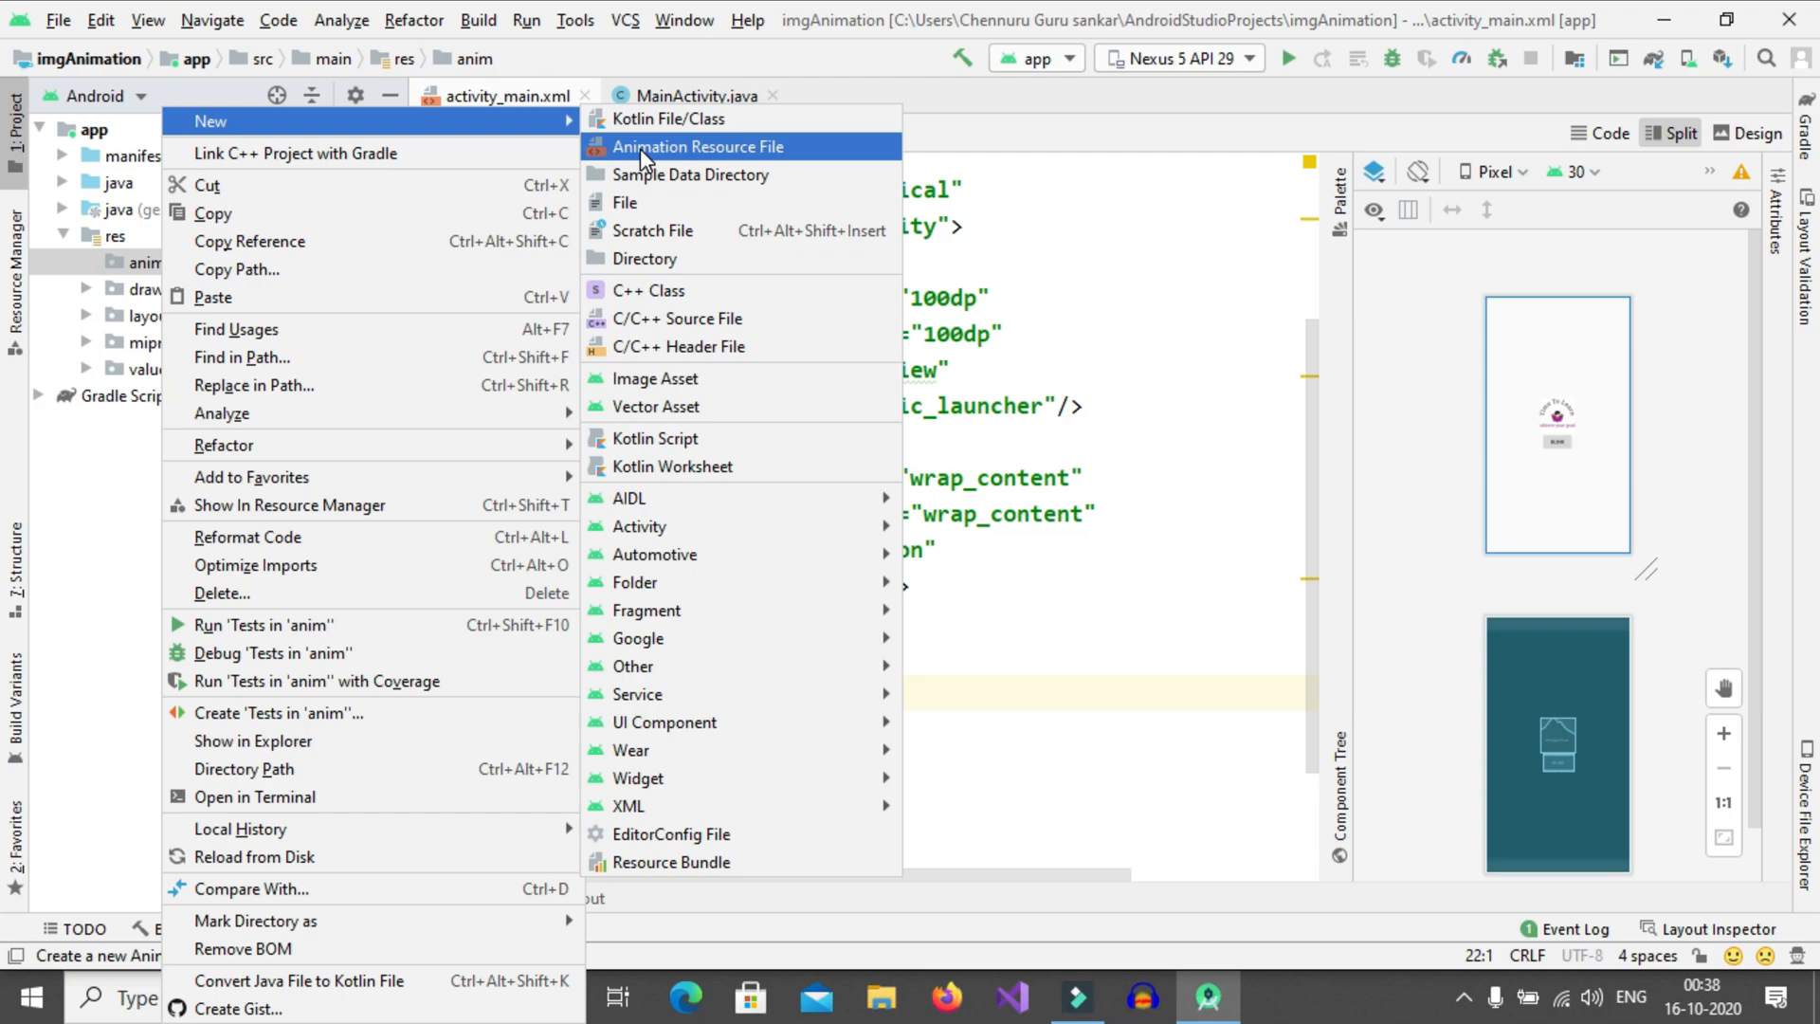
{"action": "left_click", "coordinate": [696, 147]}
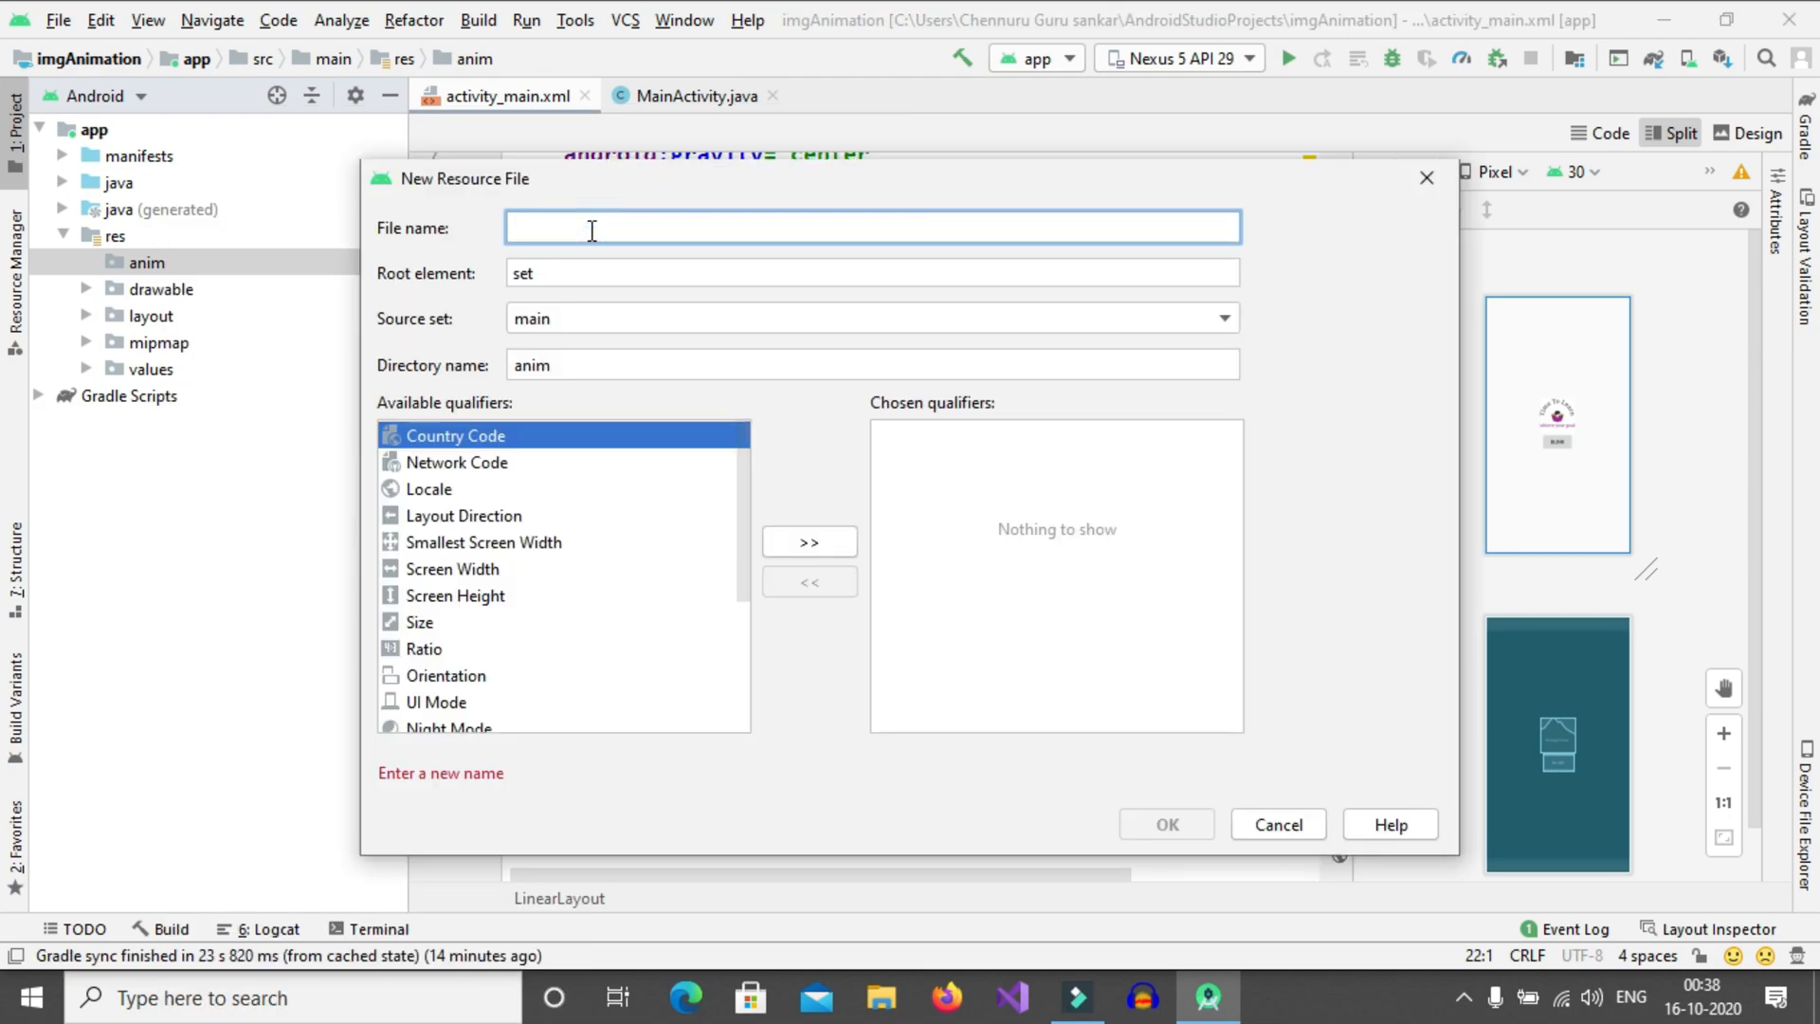
{"action": "type", "text": "bli"}
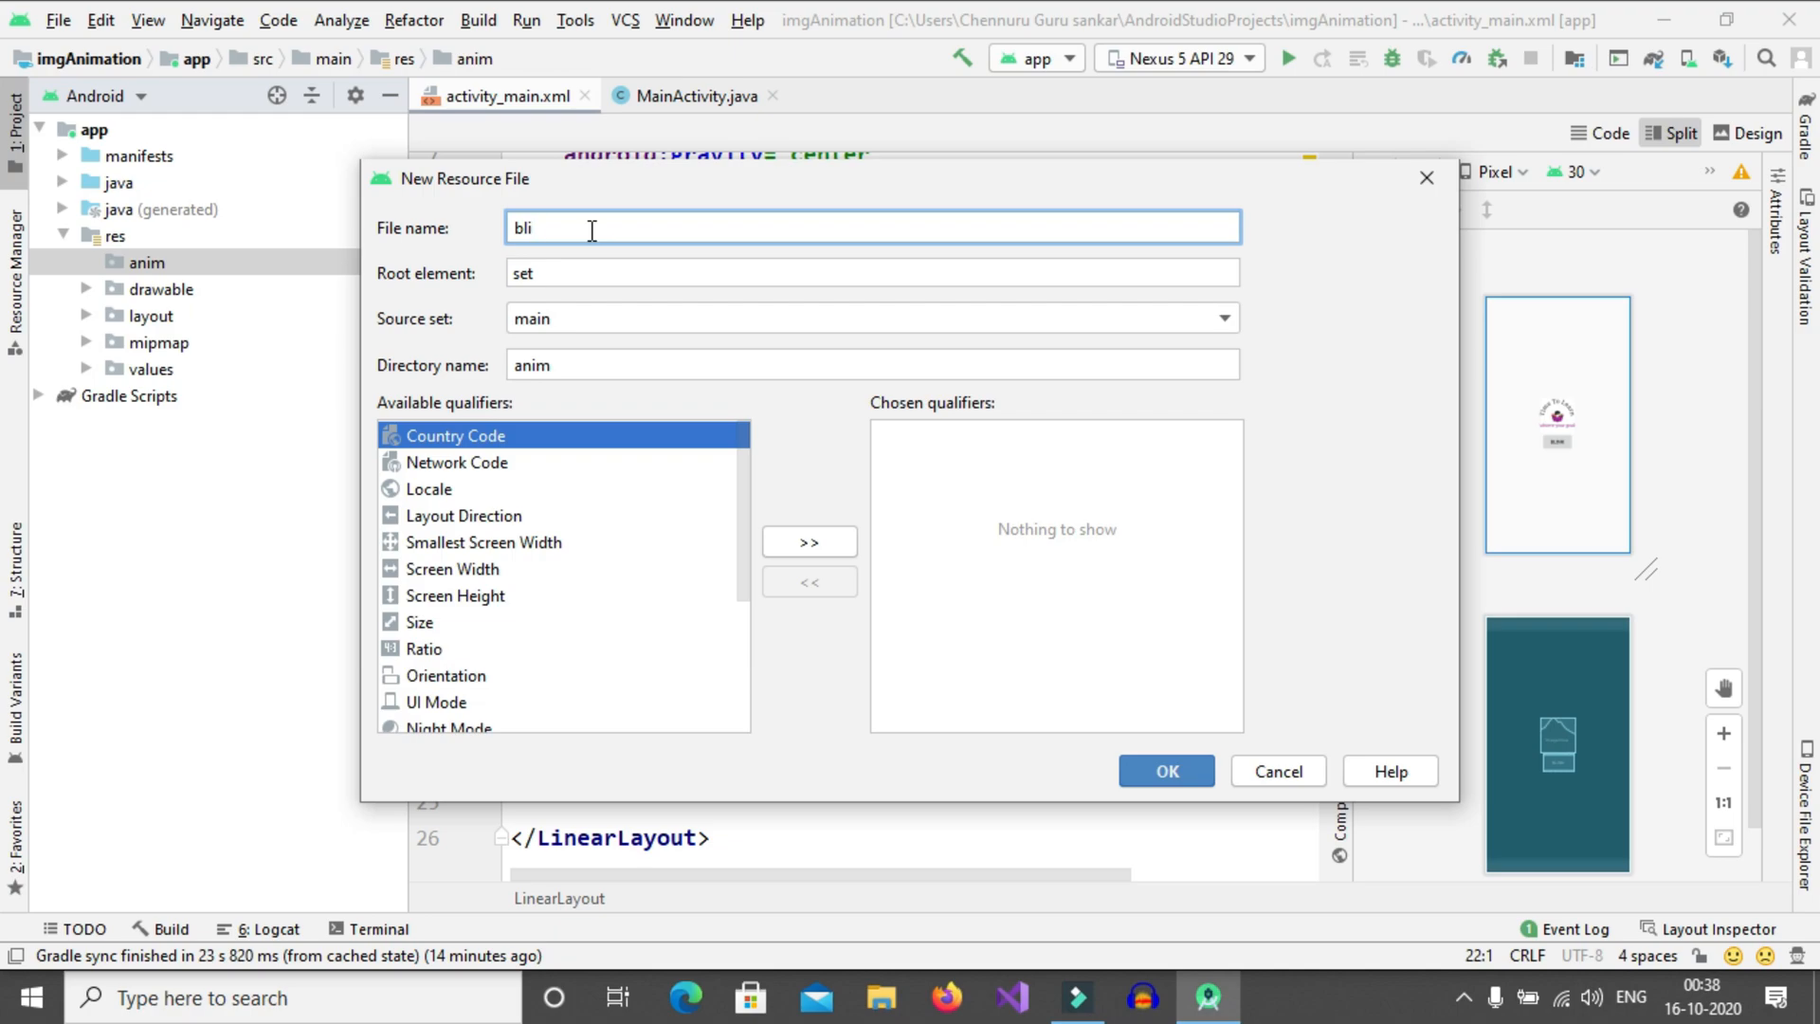
{"action": "type", "text": "nk"}
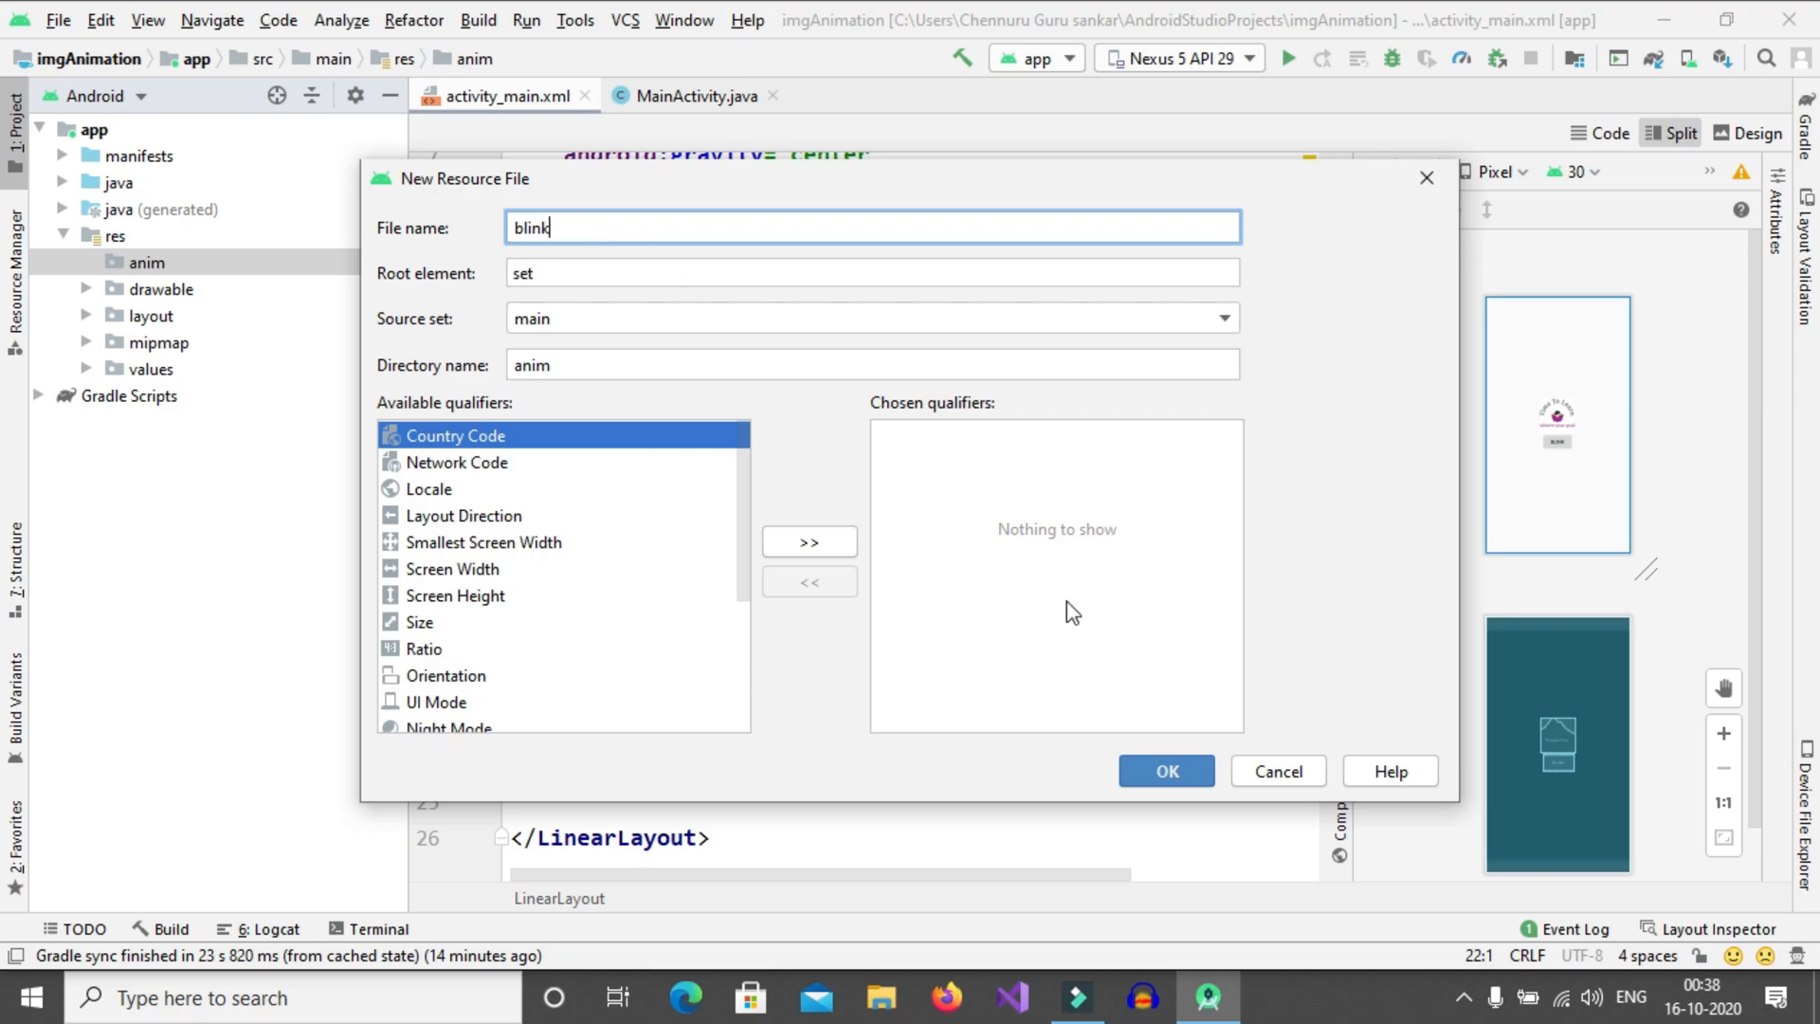
{"action": "left_click", "coordinate": [1167, 770]}
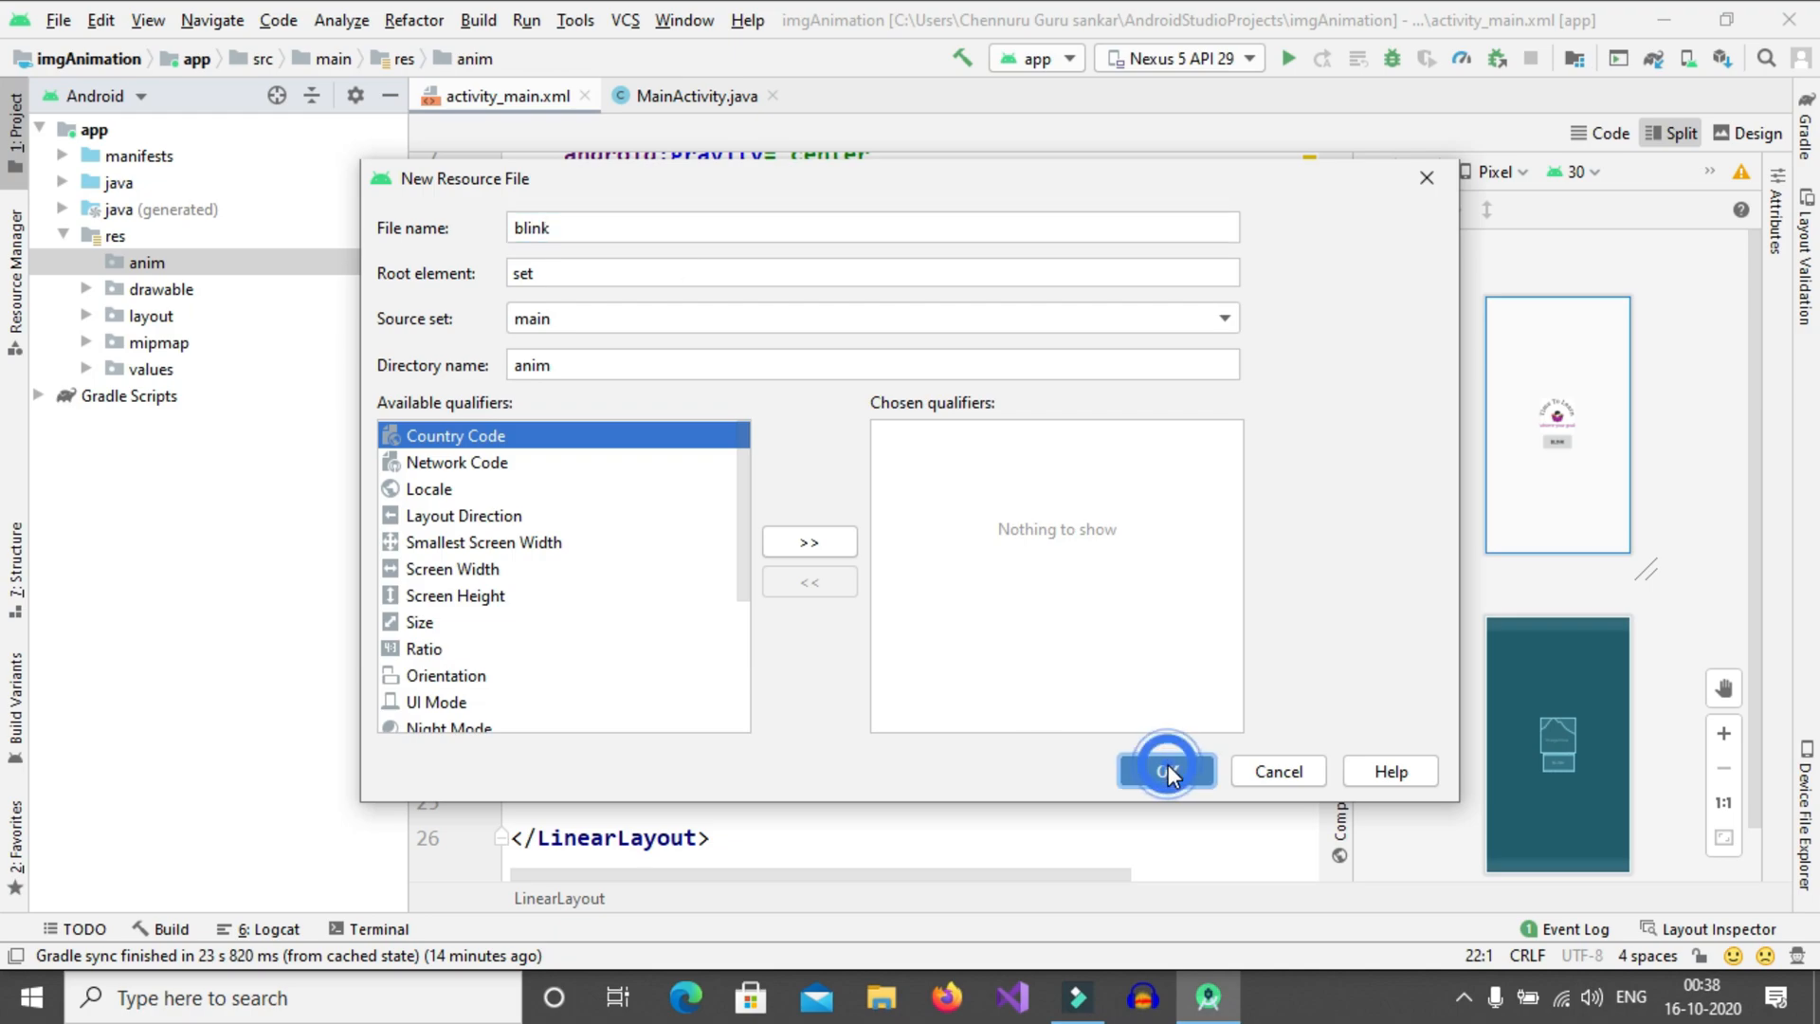
{"action": "left_click", "coordinate": [1166, 771]}
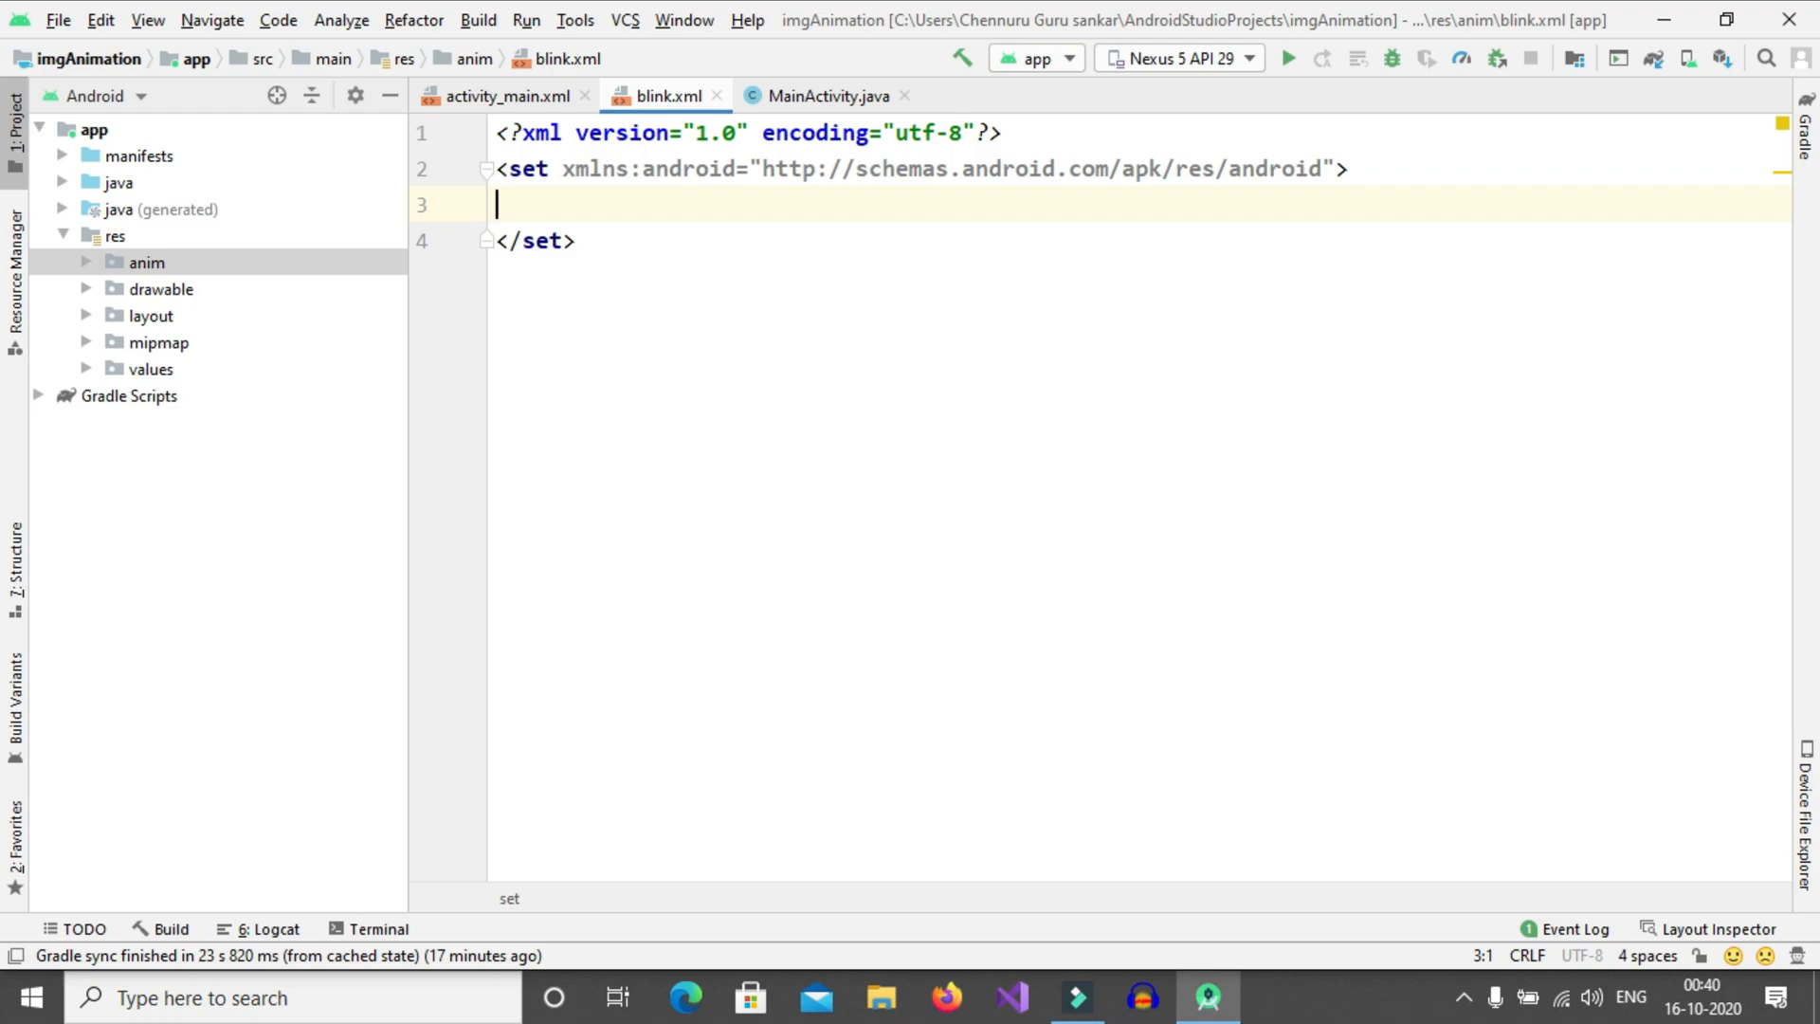
Step: Add an alpha element with fromAlpha 0.0 and toAlpha 1.0
{"action": "type", "text": "<alpha"}
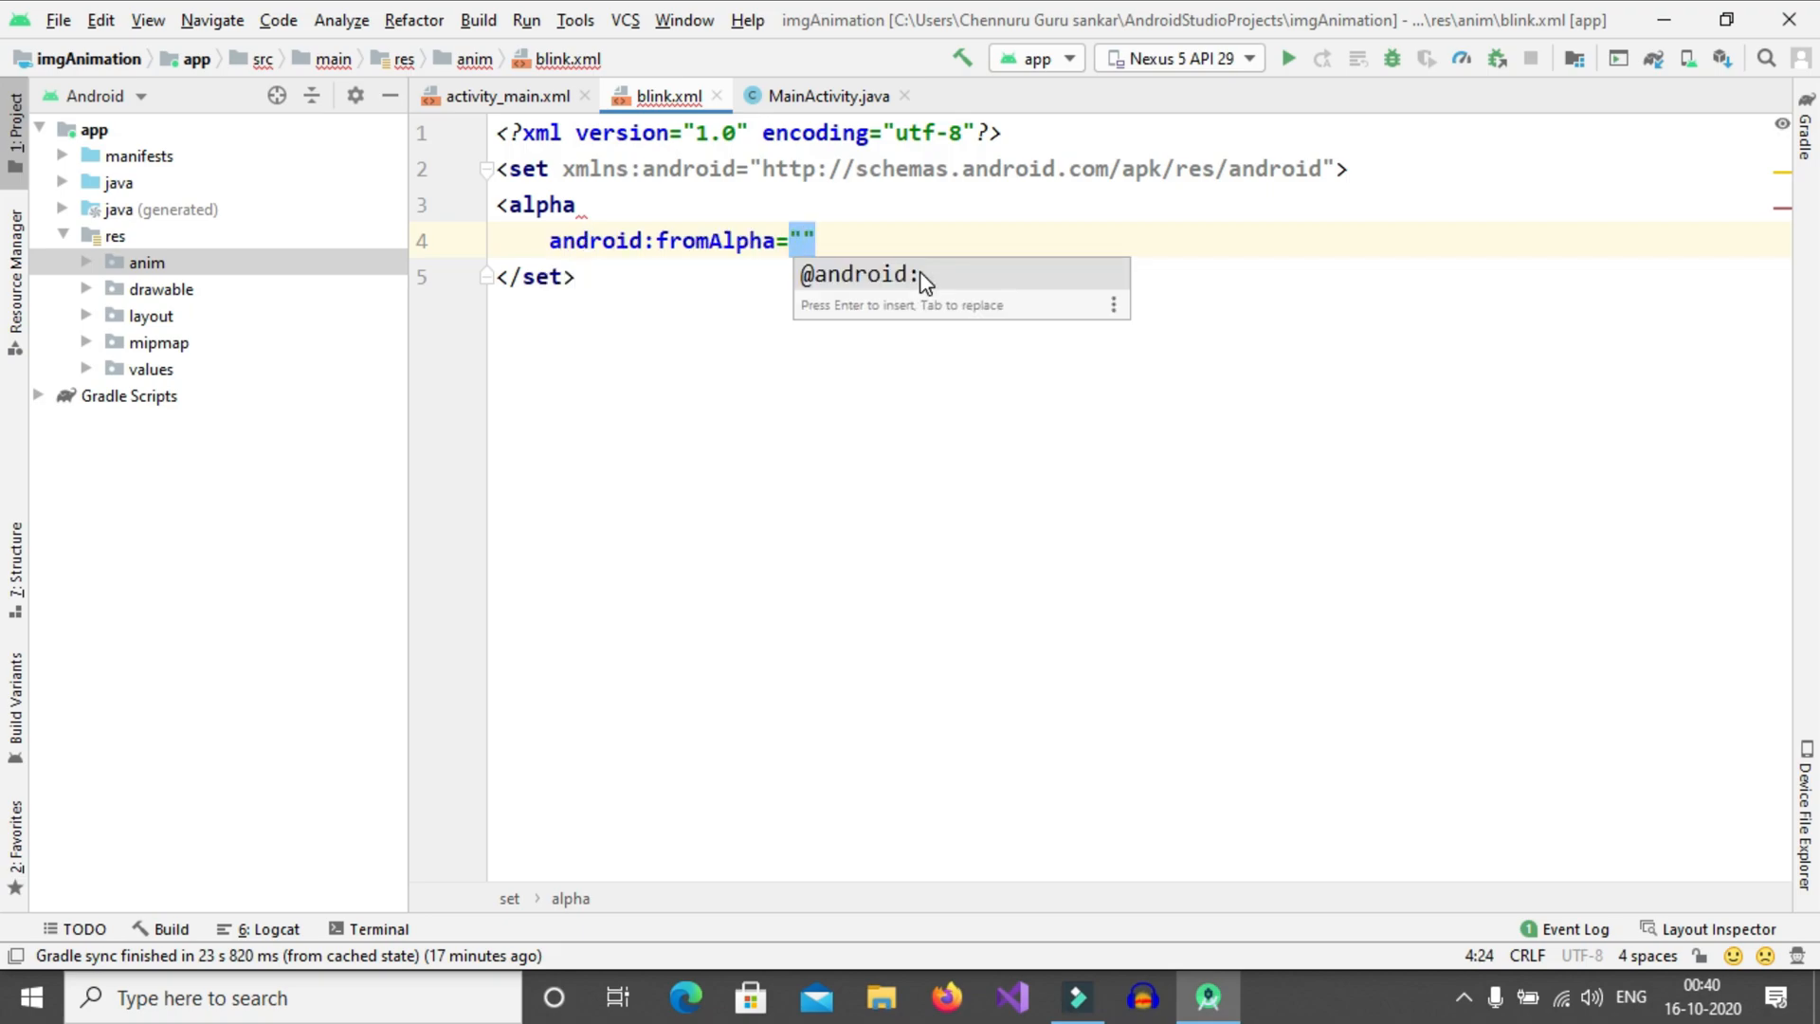
{"action": "type", "text": "0.0"}
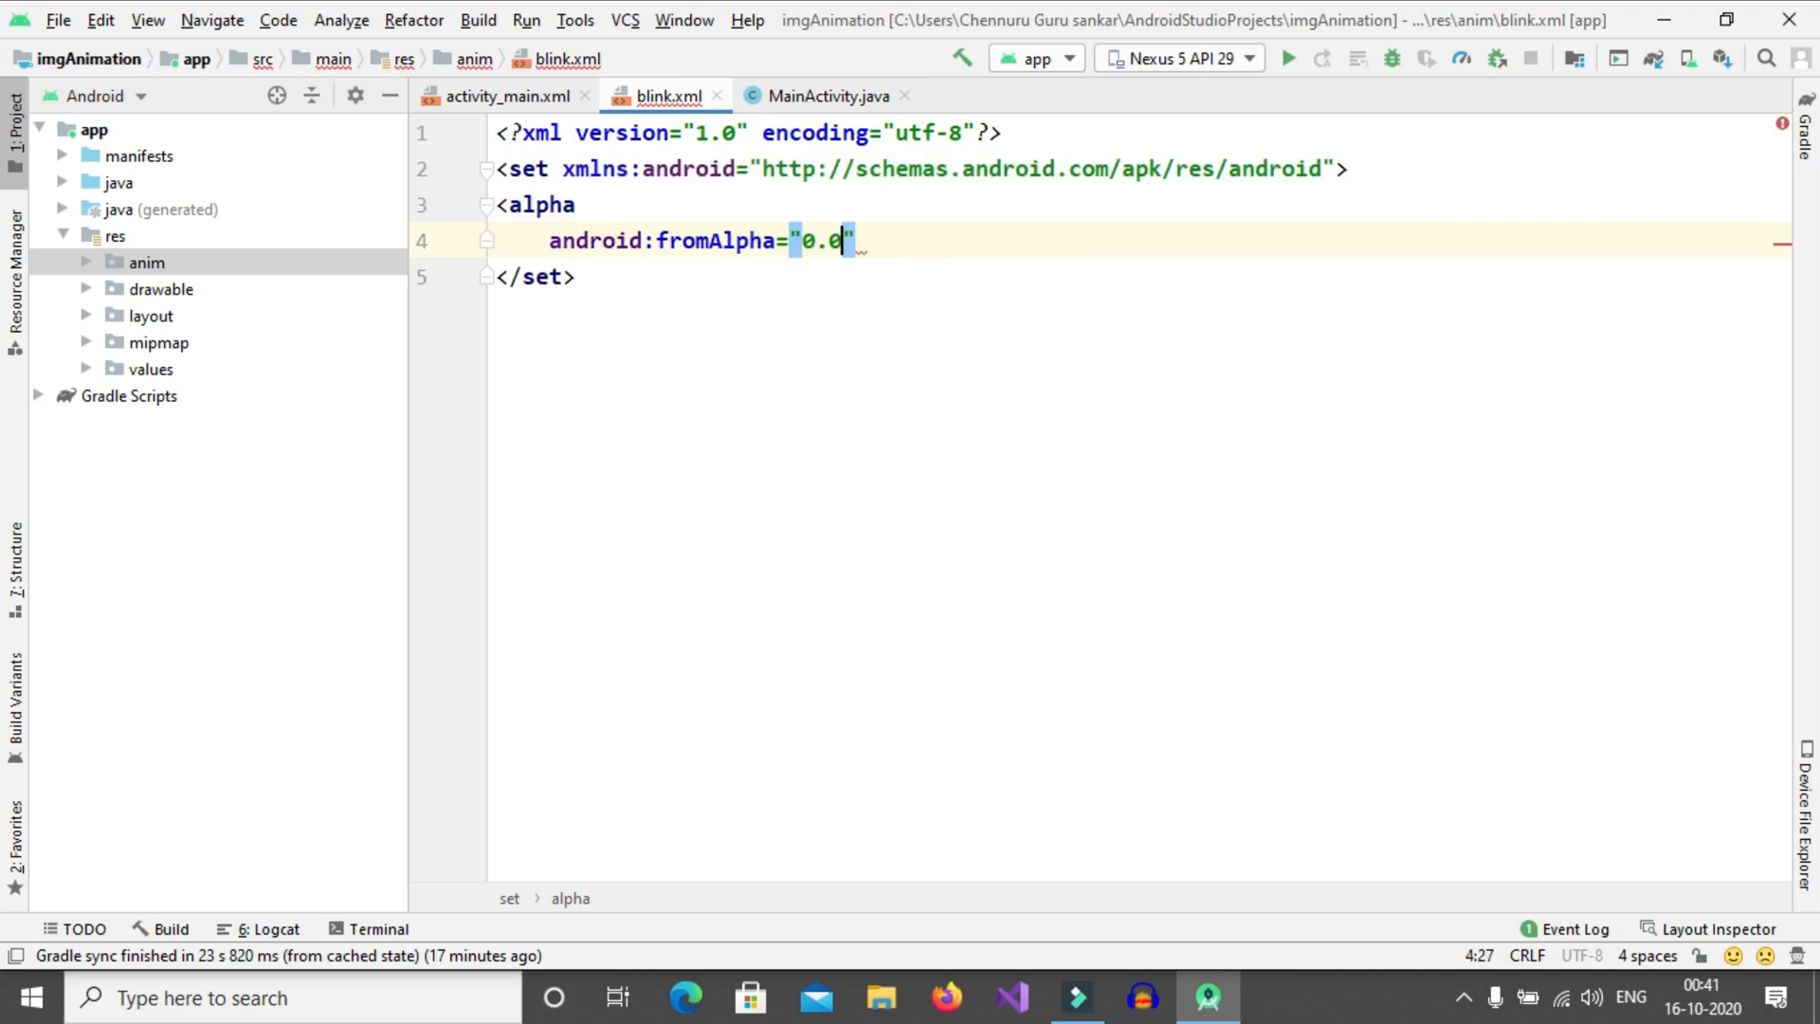
{"action": "key", "text": "Enter"}
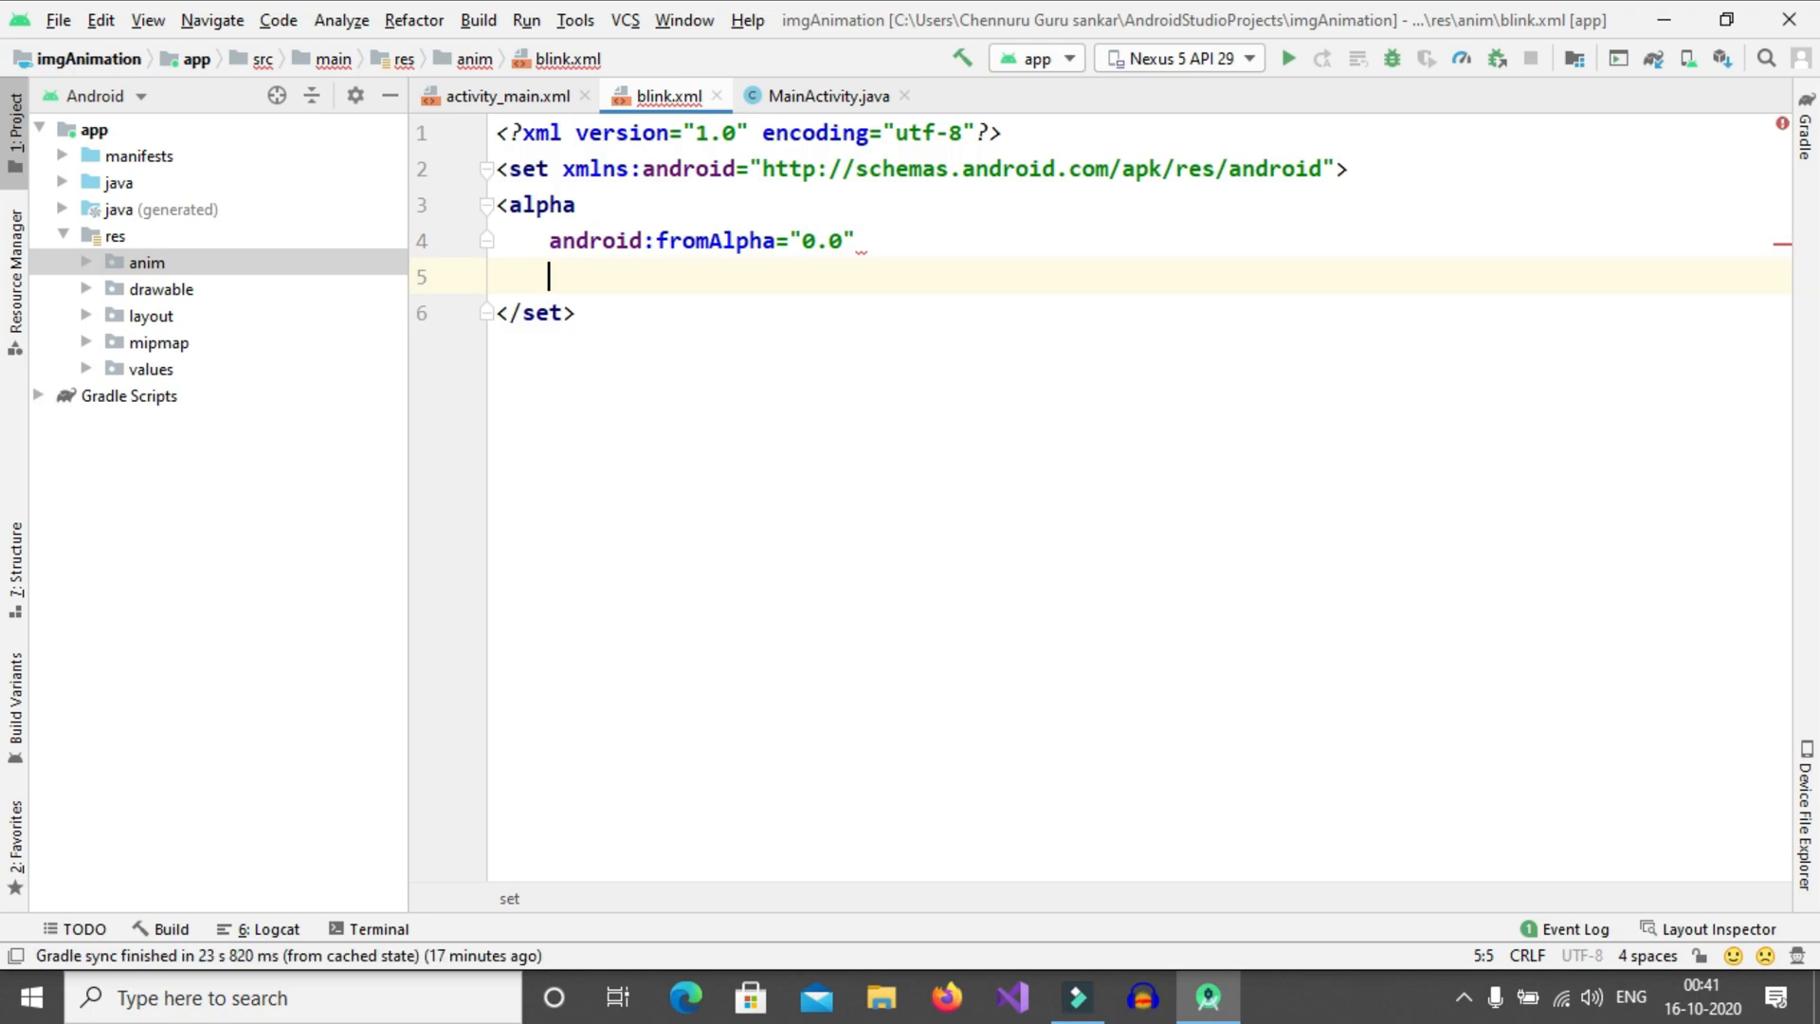
{"action": "type", "text": "android:toAlpha=\"1\""}
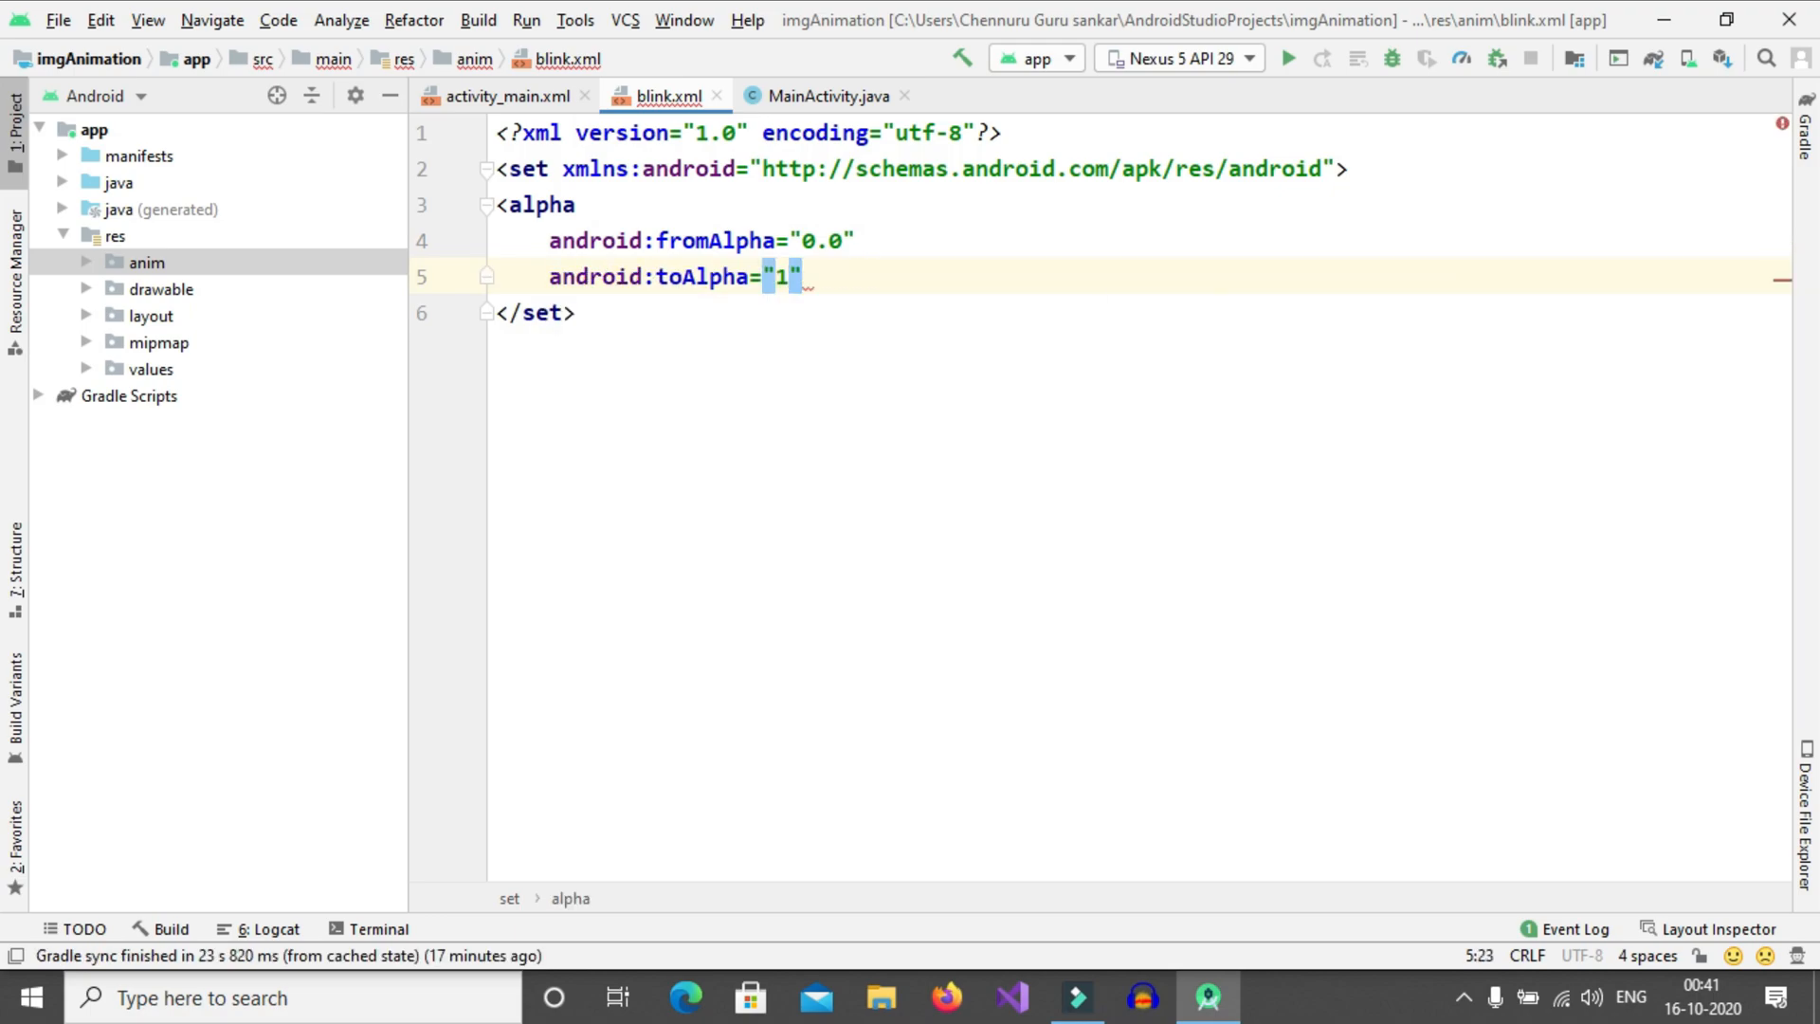
{"action": "type", "text": ".0"}
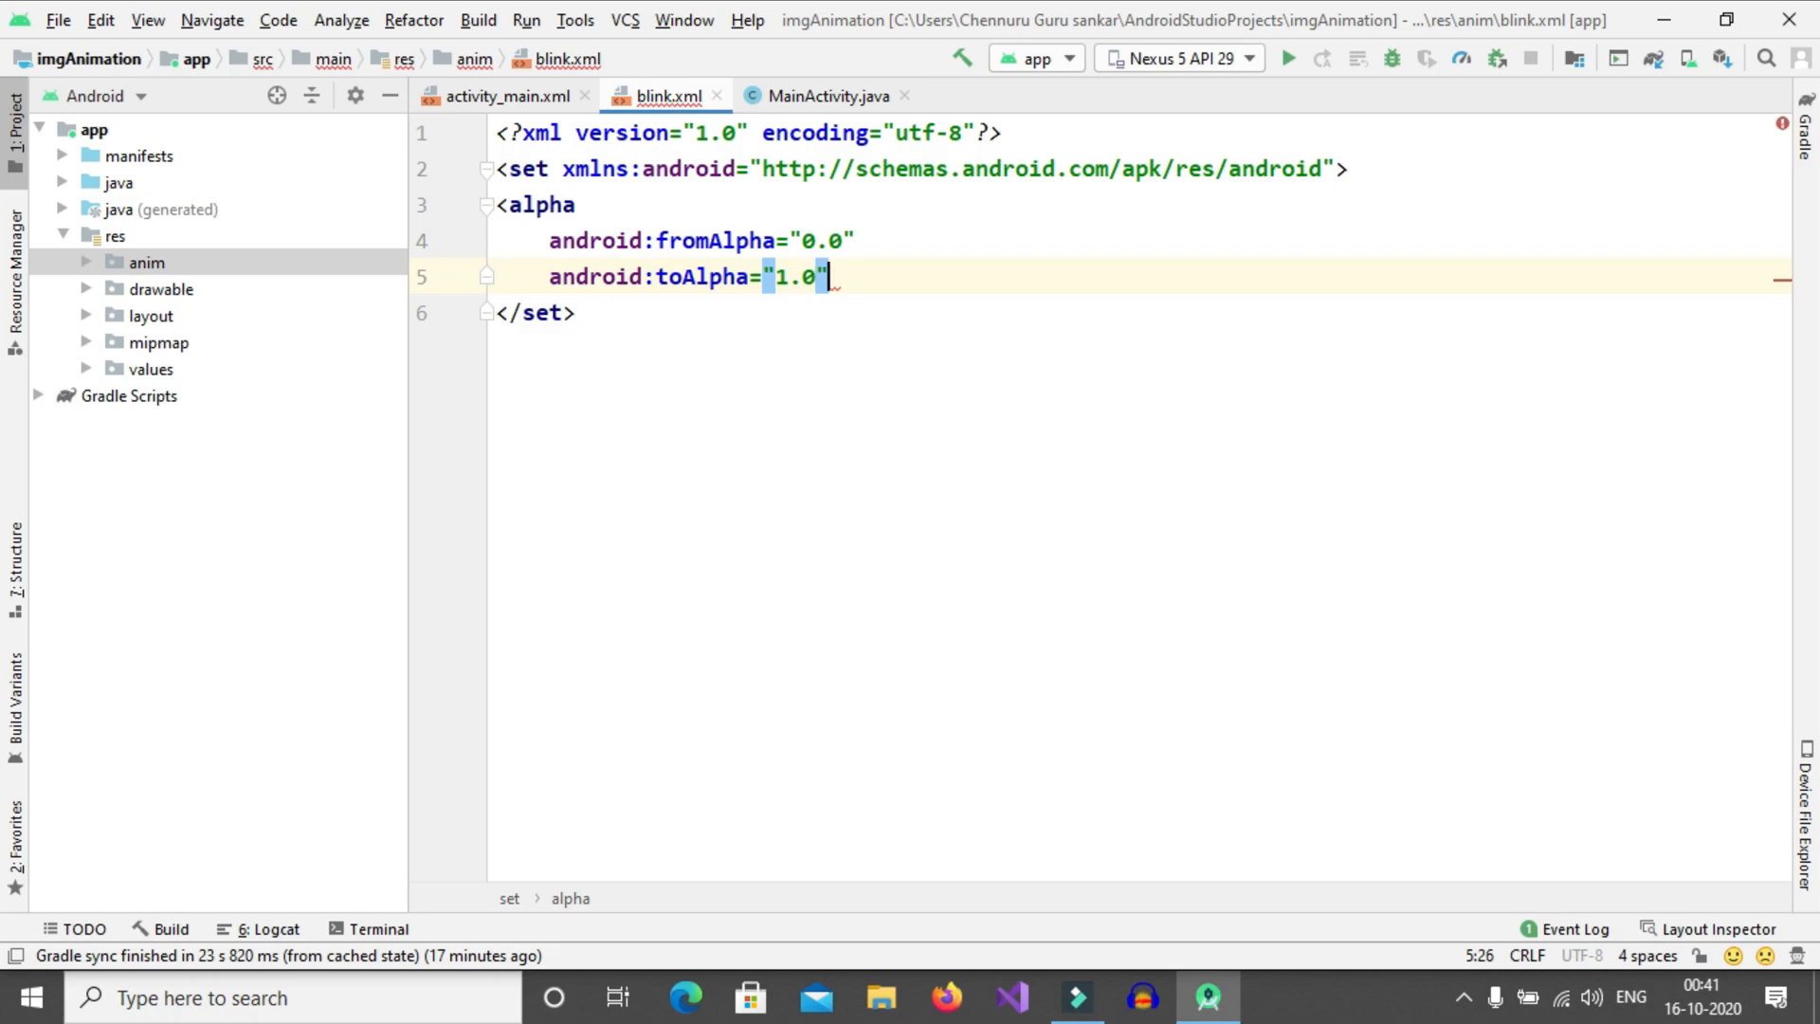
{"action": "key", "text": "Enter"}
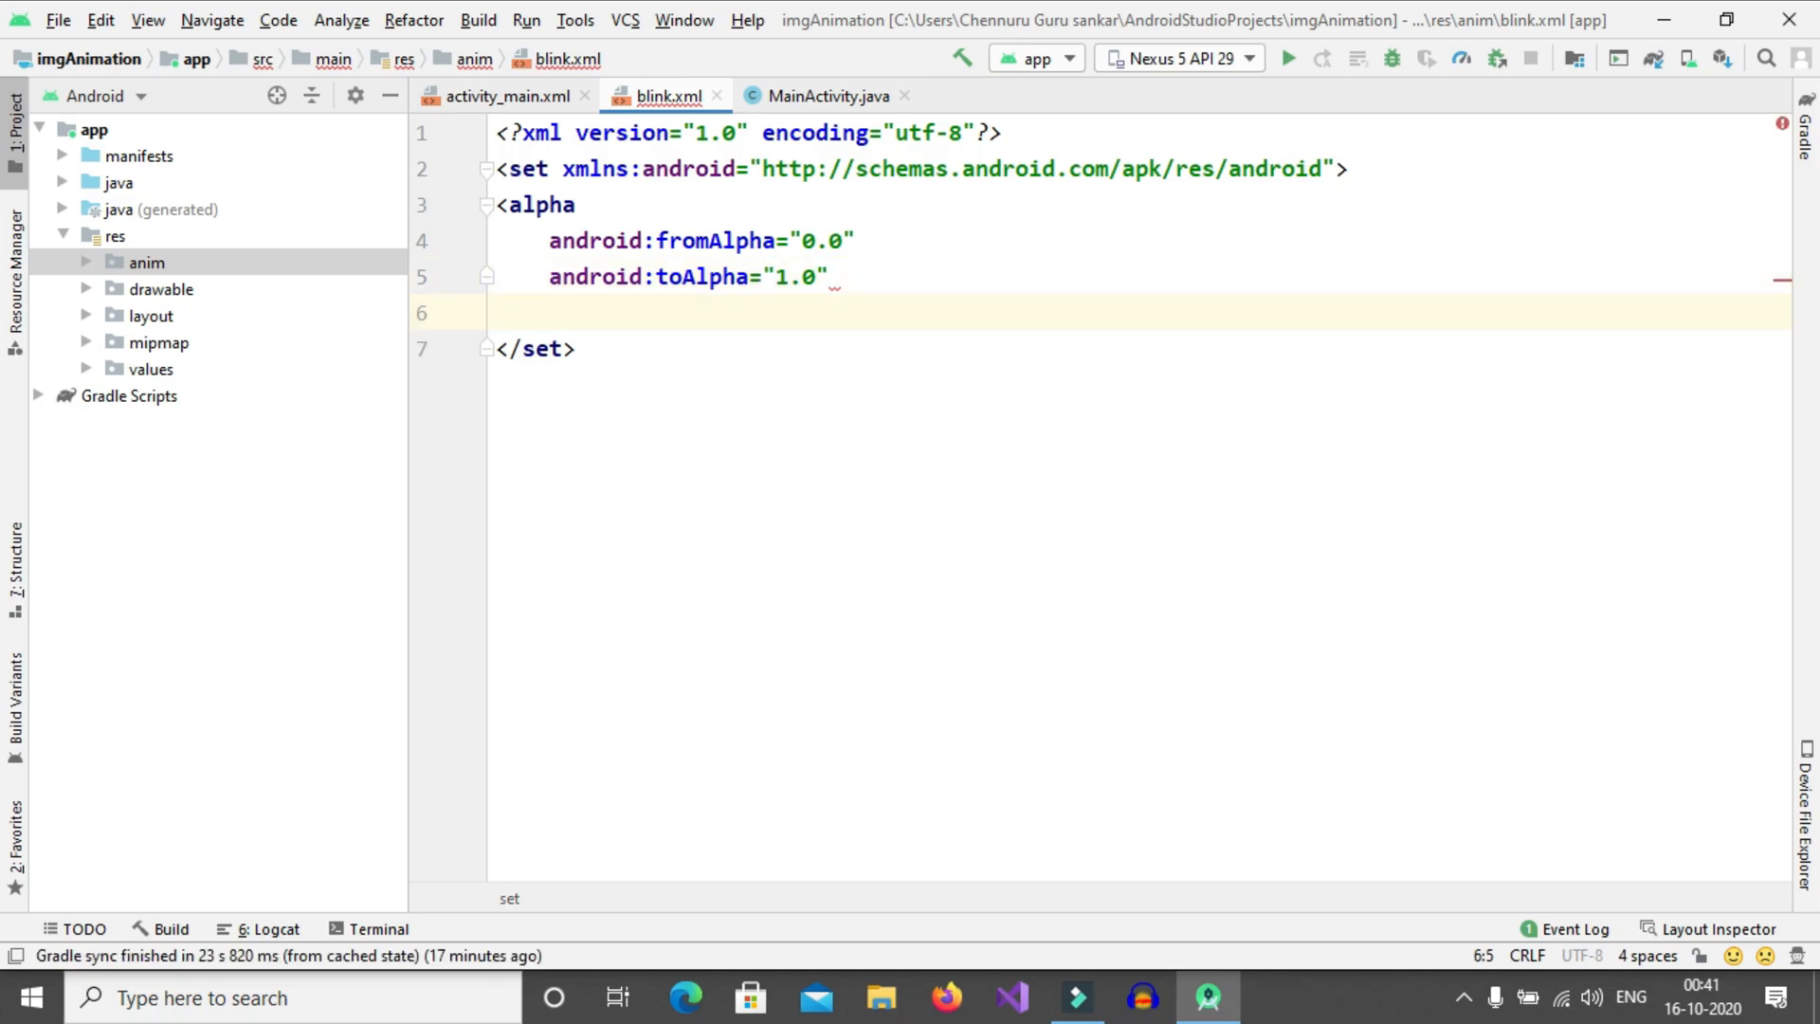
{"action": "type", "text": "androi"}
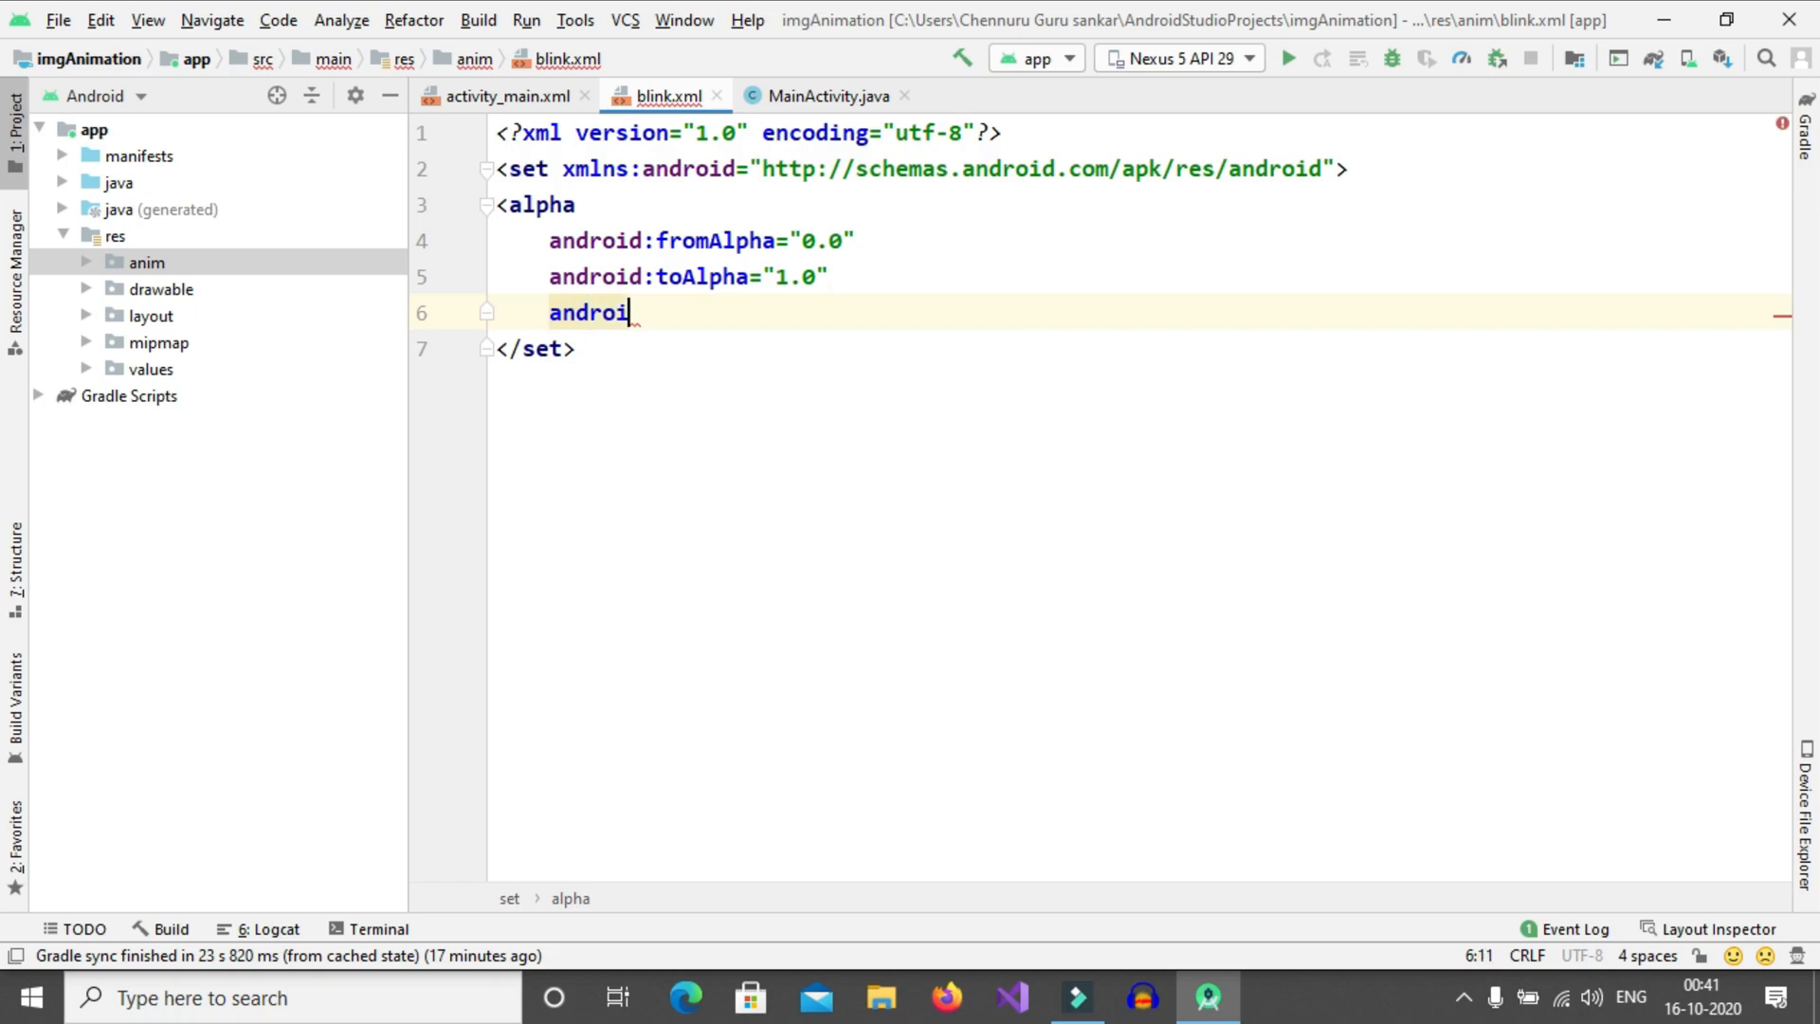
{"action": "type", "text": "d:interpol"}
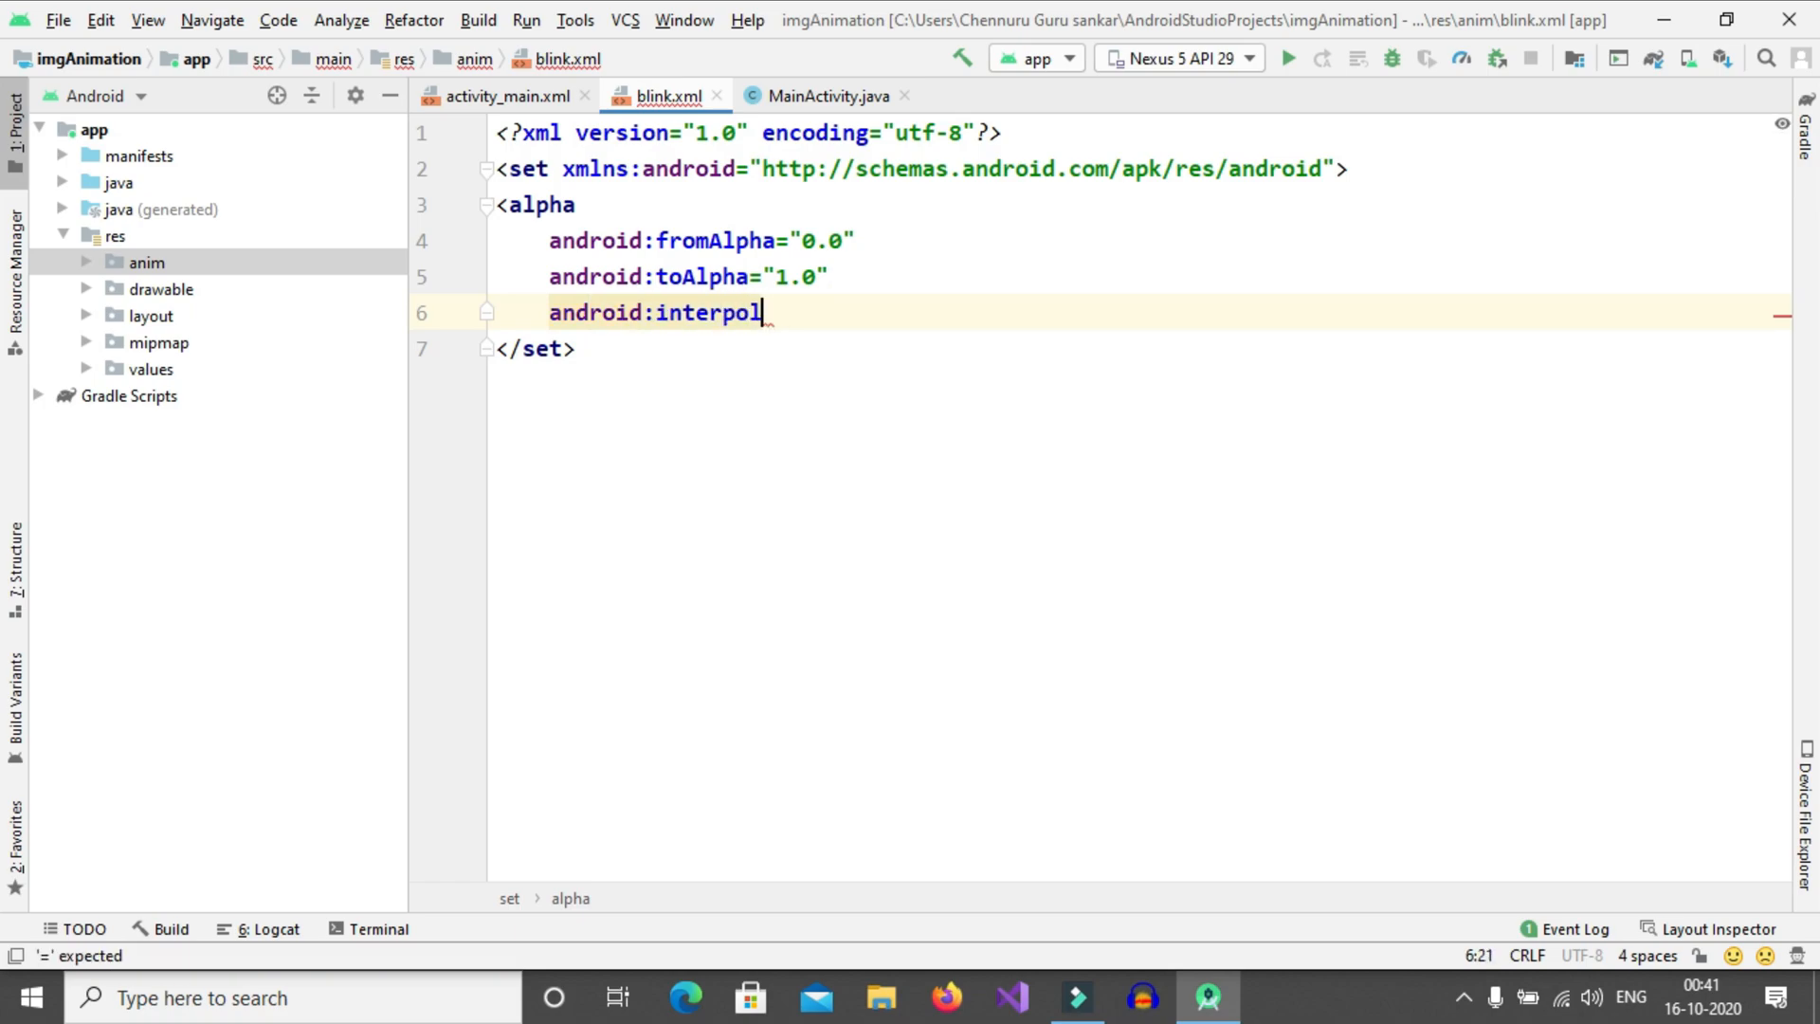
{"action": "type", "text": "ator"}
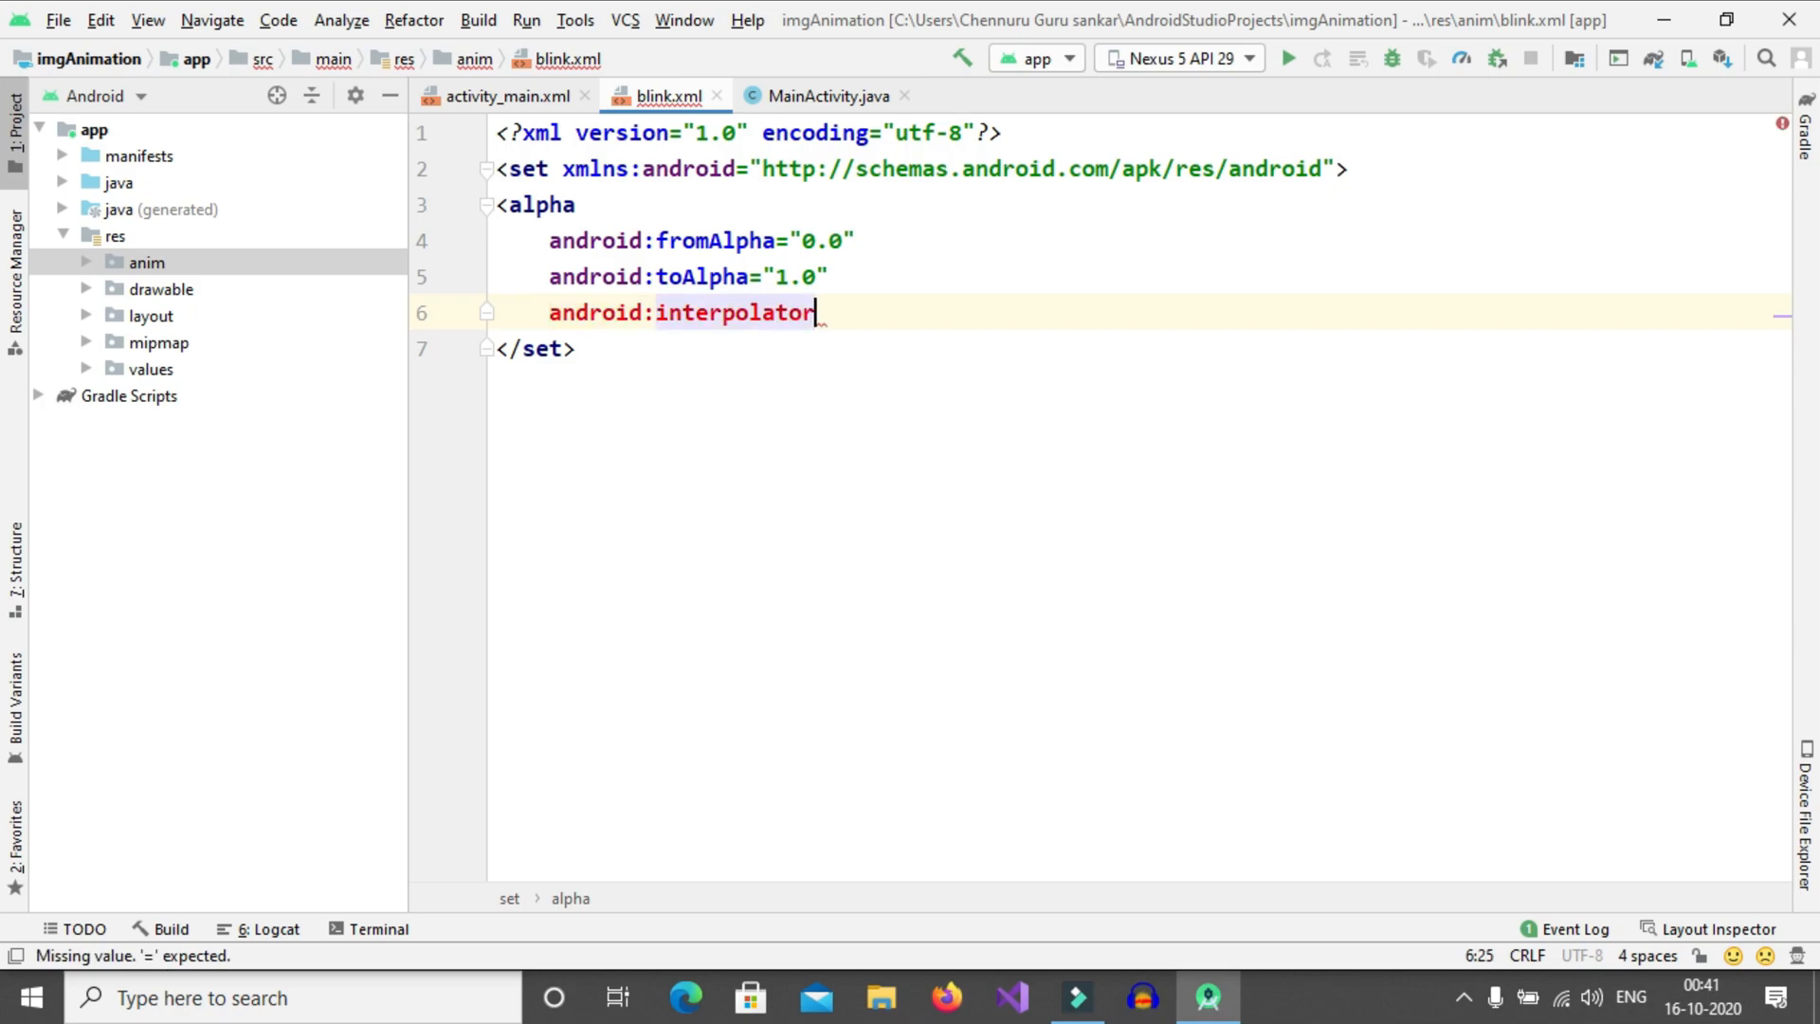
{"action": "type", "text": "=\""}
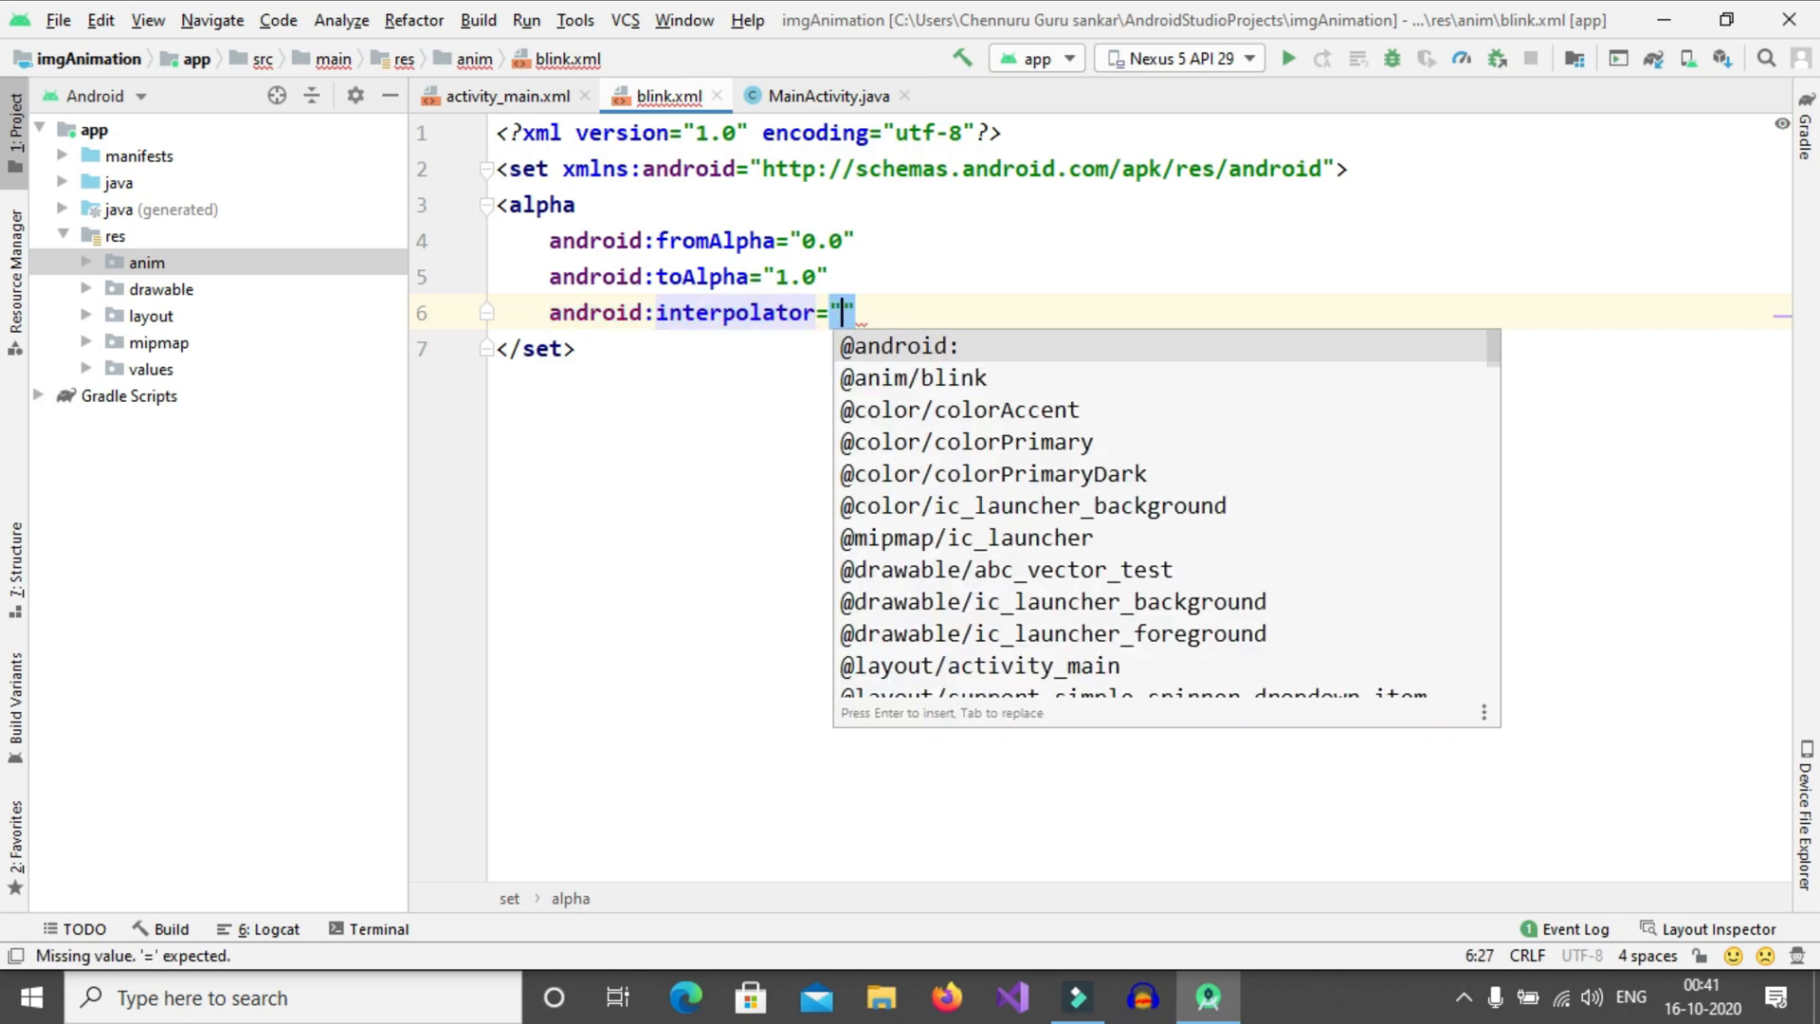
{"action": "type", "text": "@"}
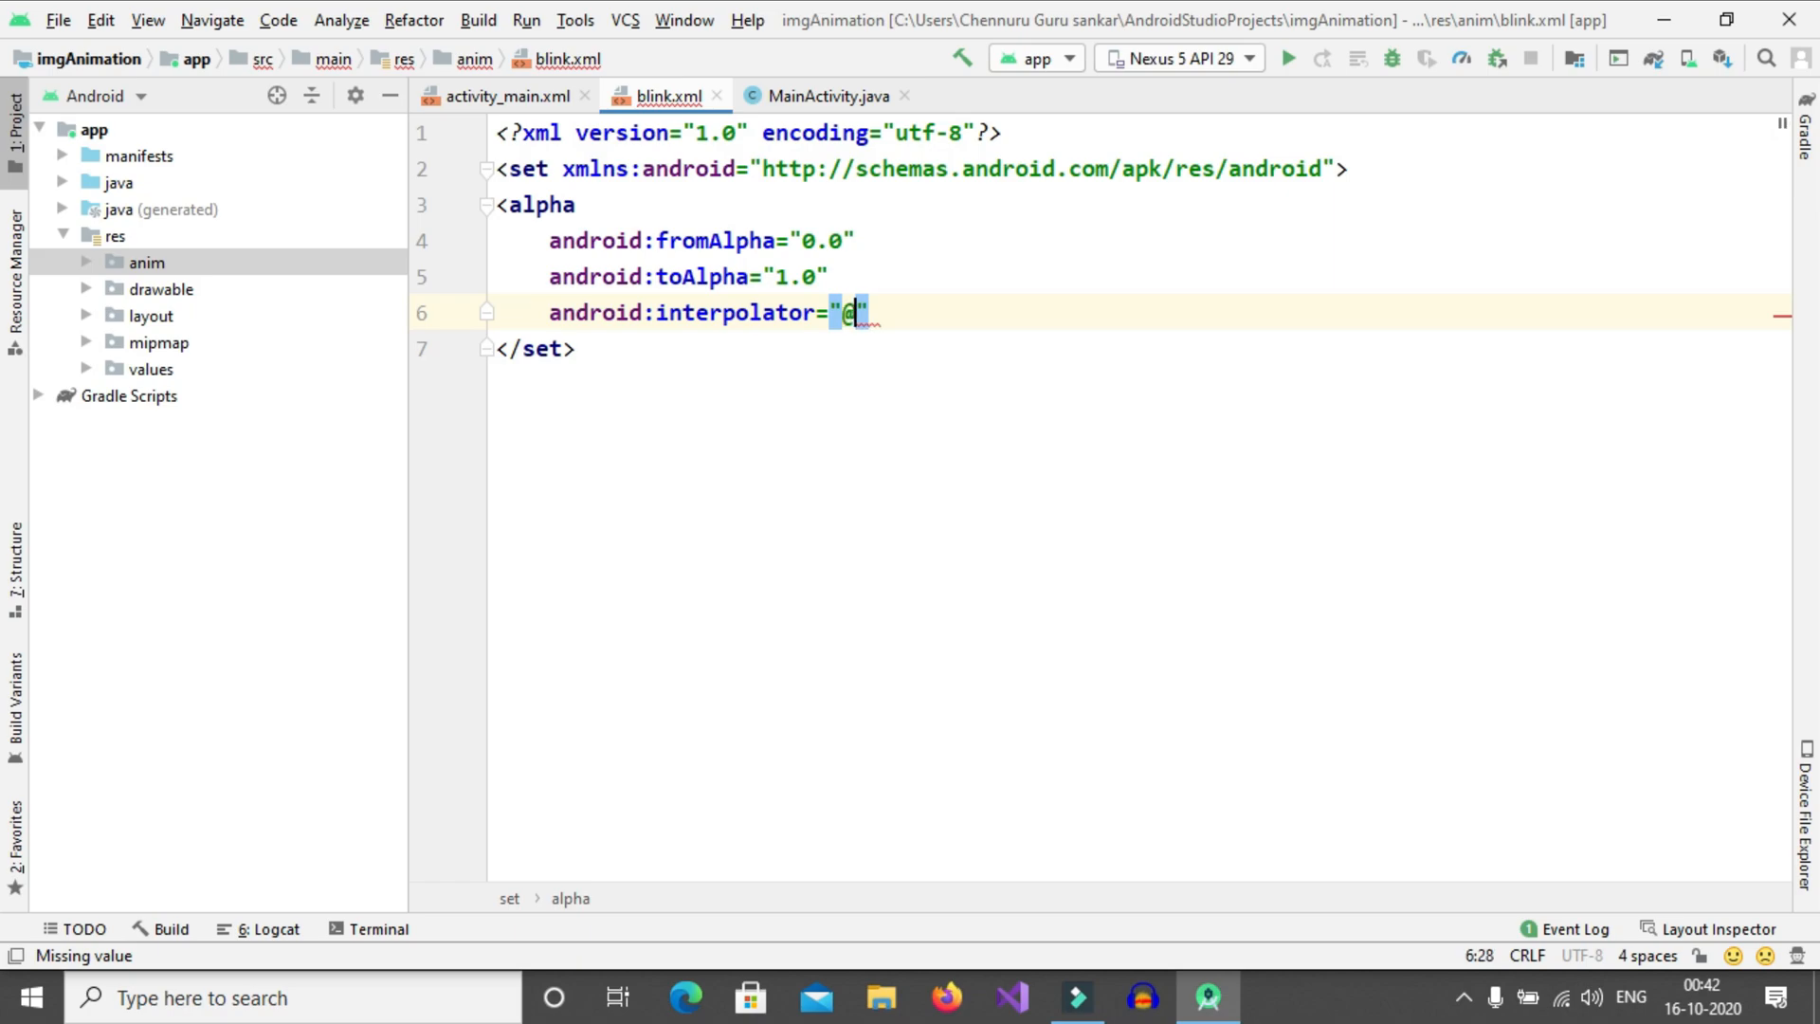
{"action": "type", "text": "android:"}
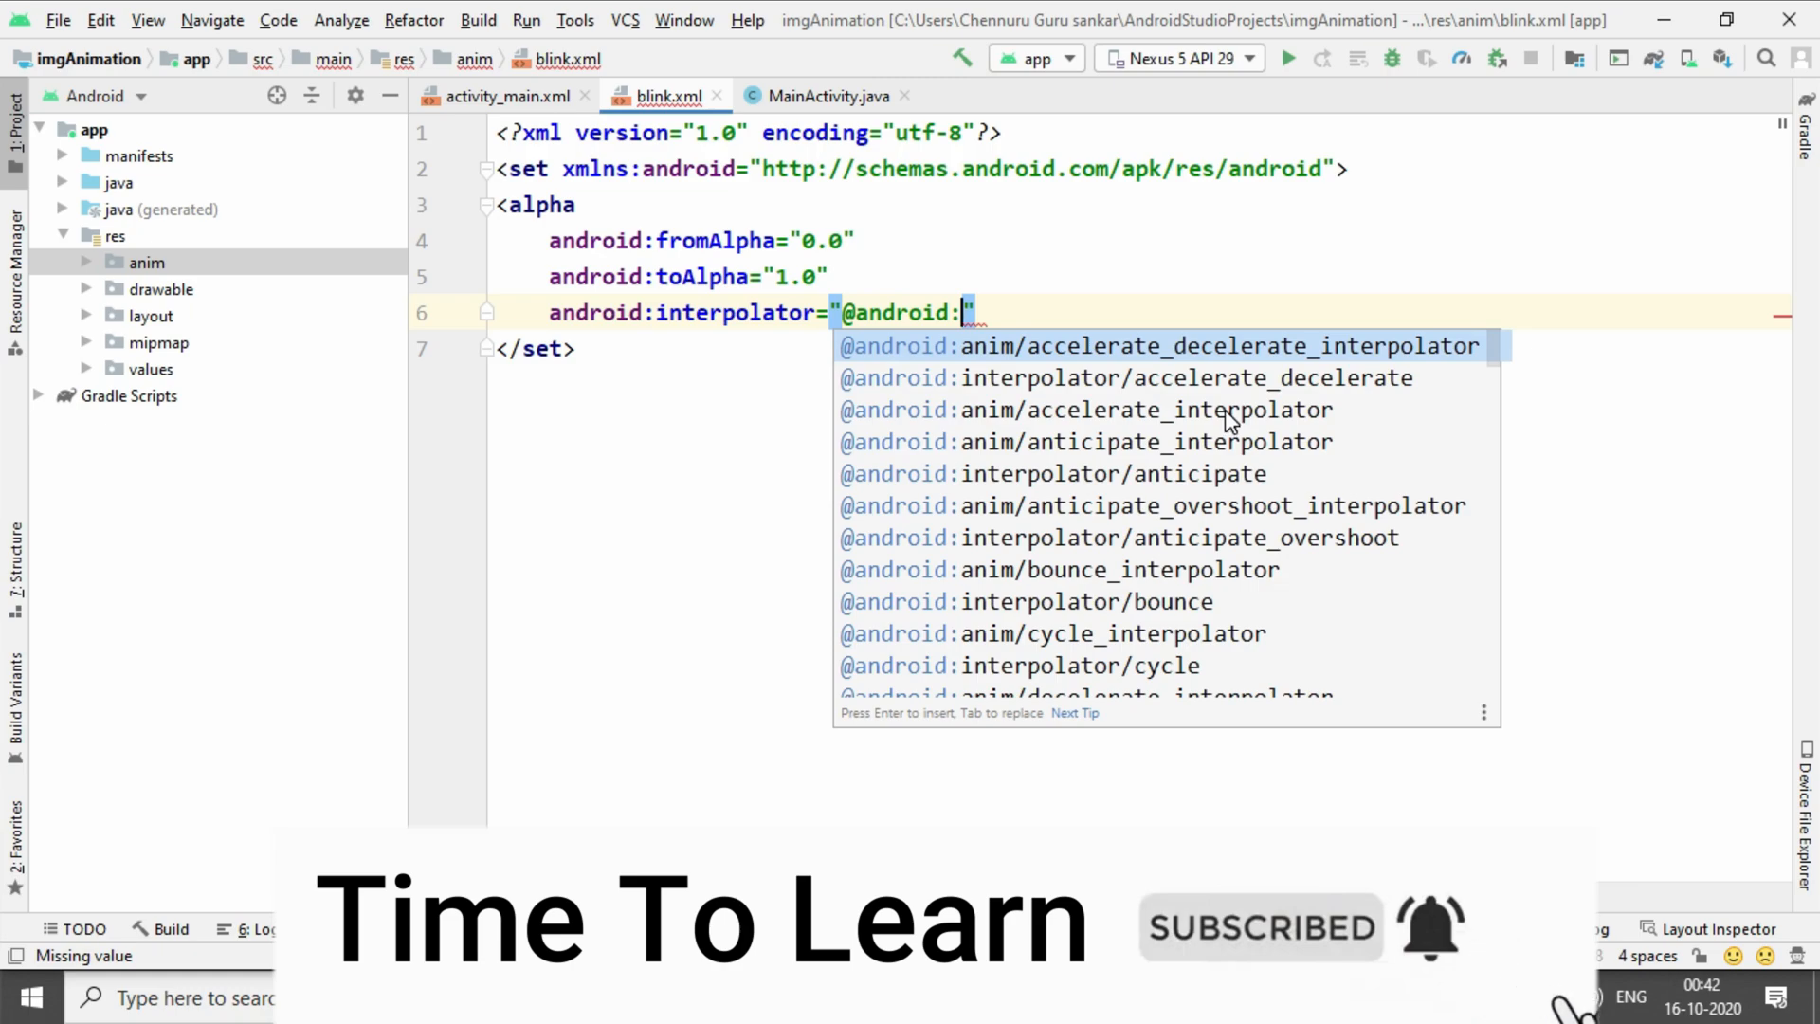
{"action": "left_click", "coordinate": [1148, 410]}
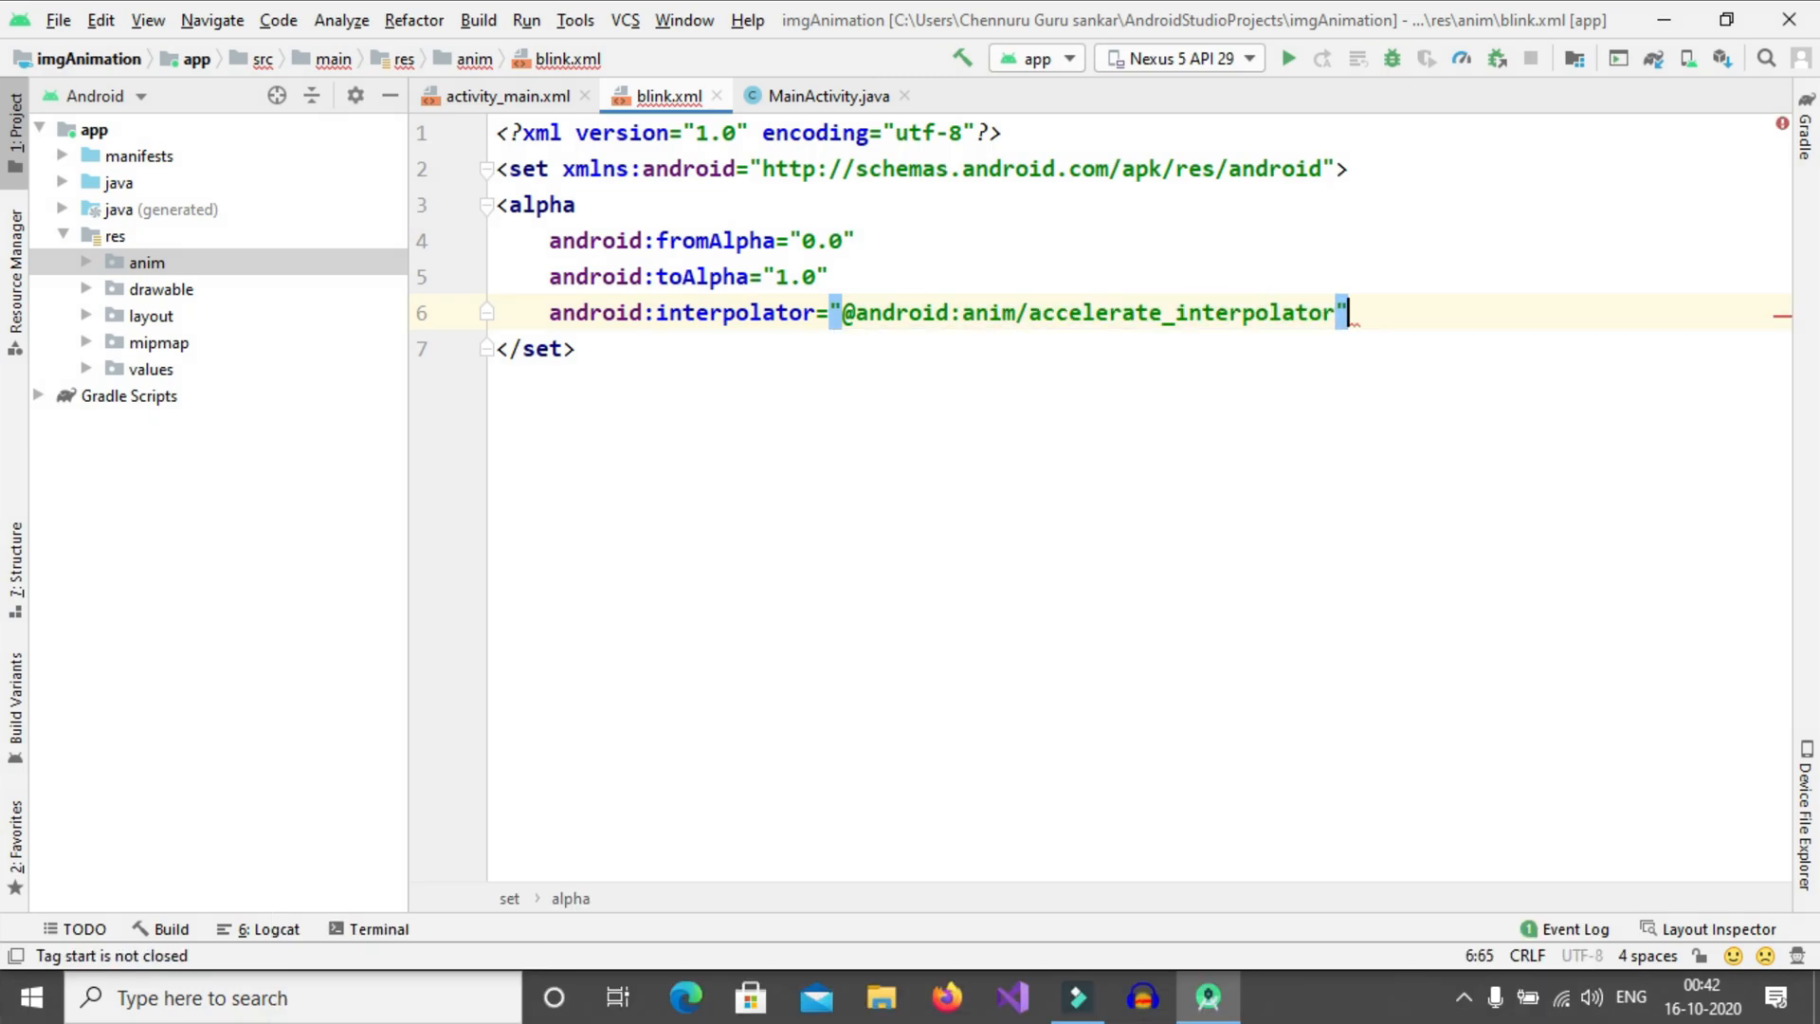
Step: Give the alpha animation a 600 ms duration and repeatMode reverse
{"action": "type", "text": "a"}
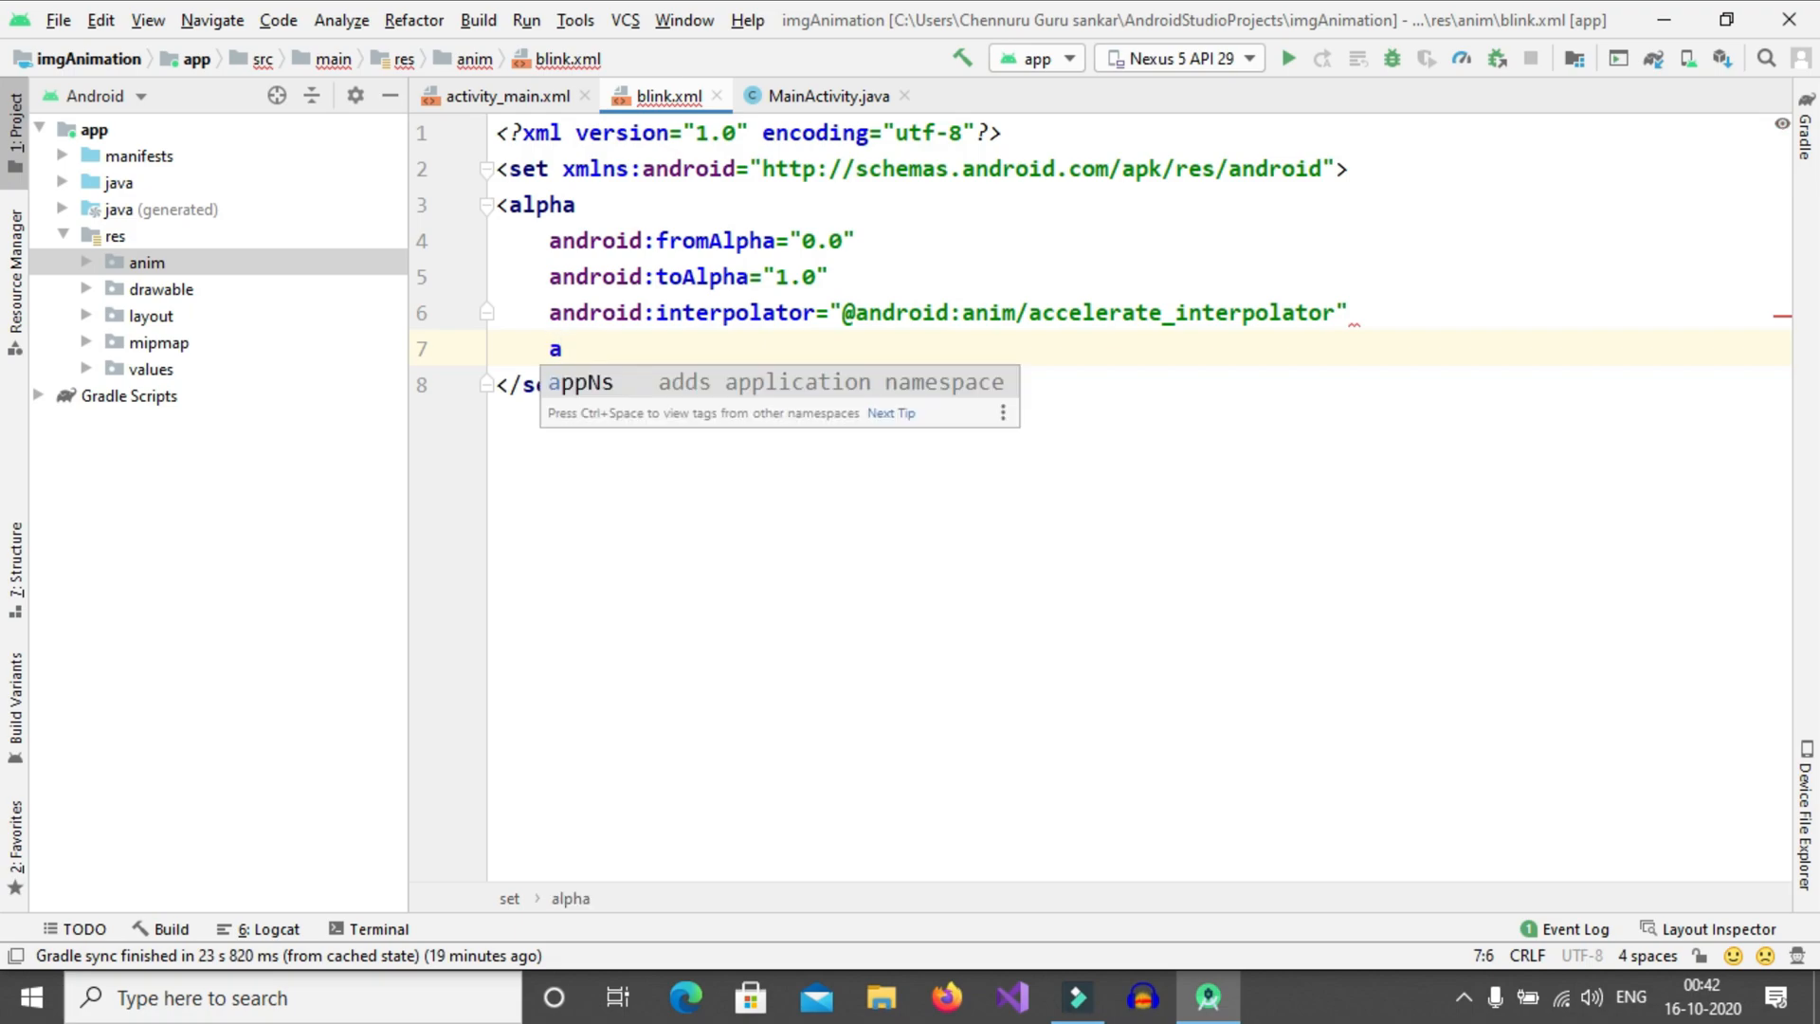
{"action": "type", "text": "ndroid:"}
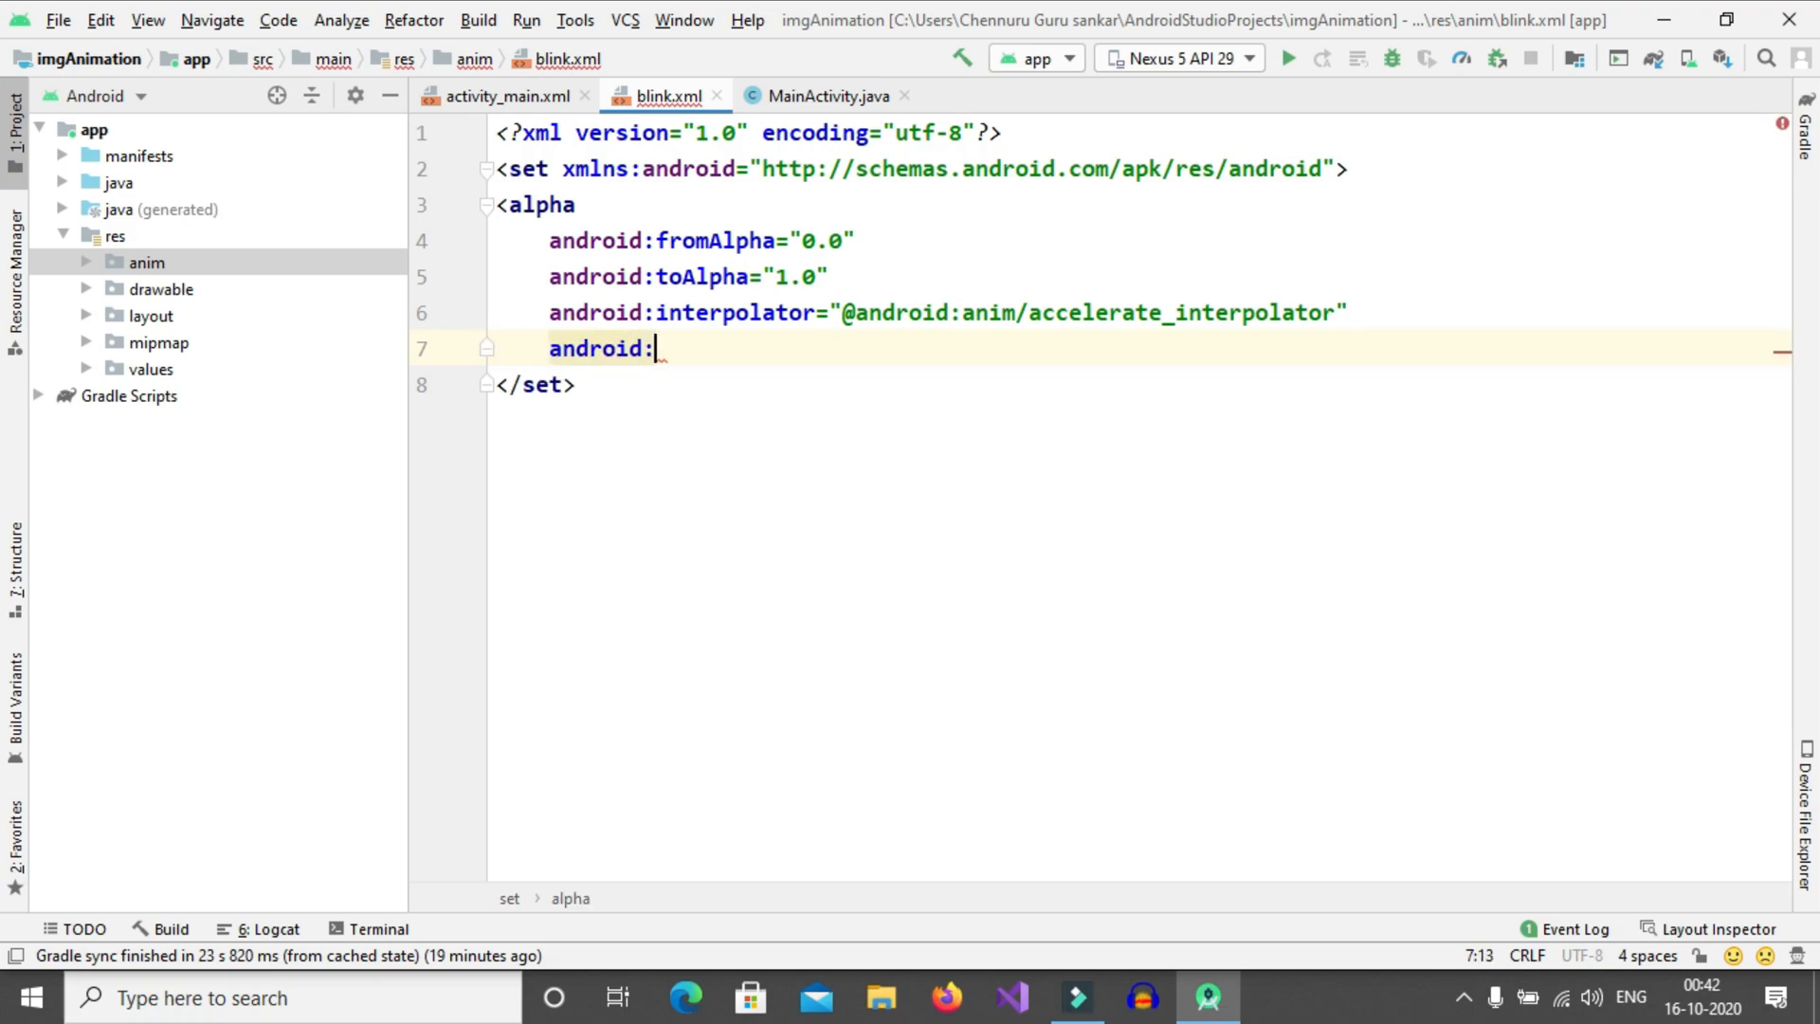
{"action": "type", "text": "duration=\""}
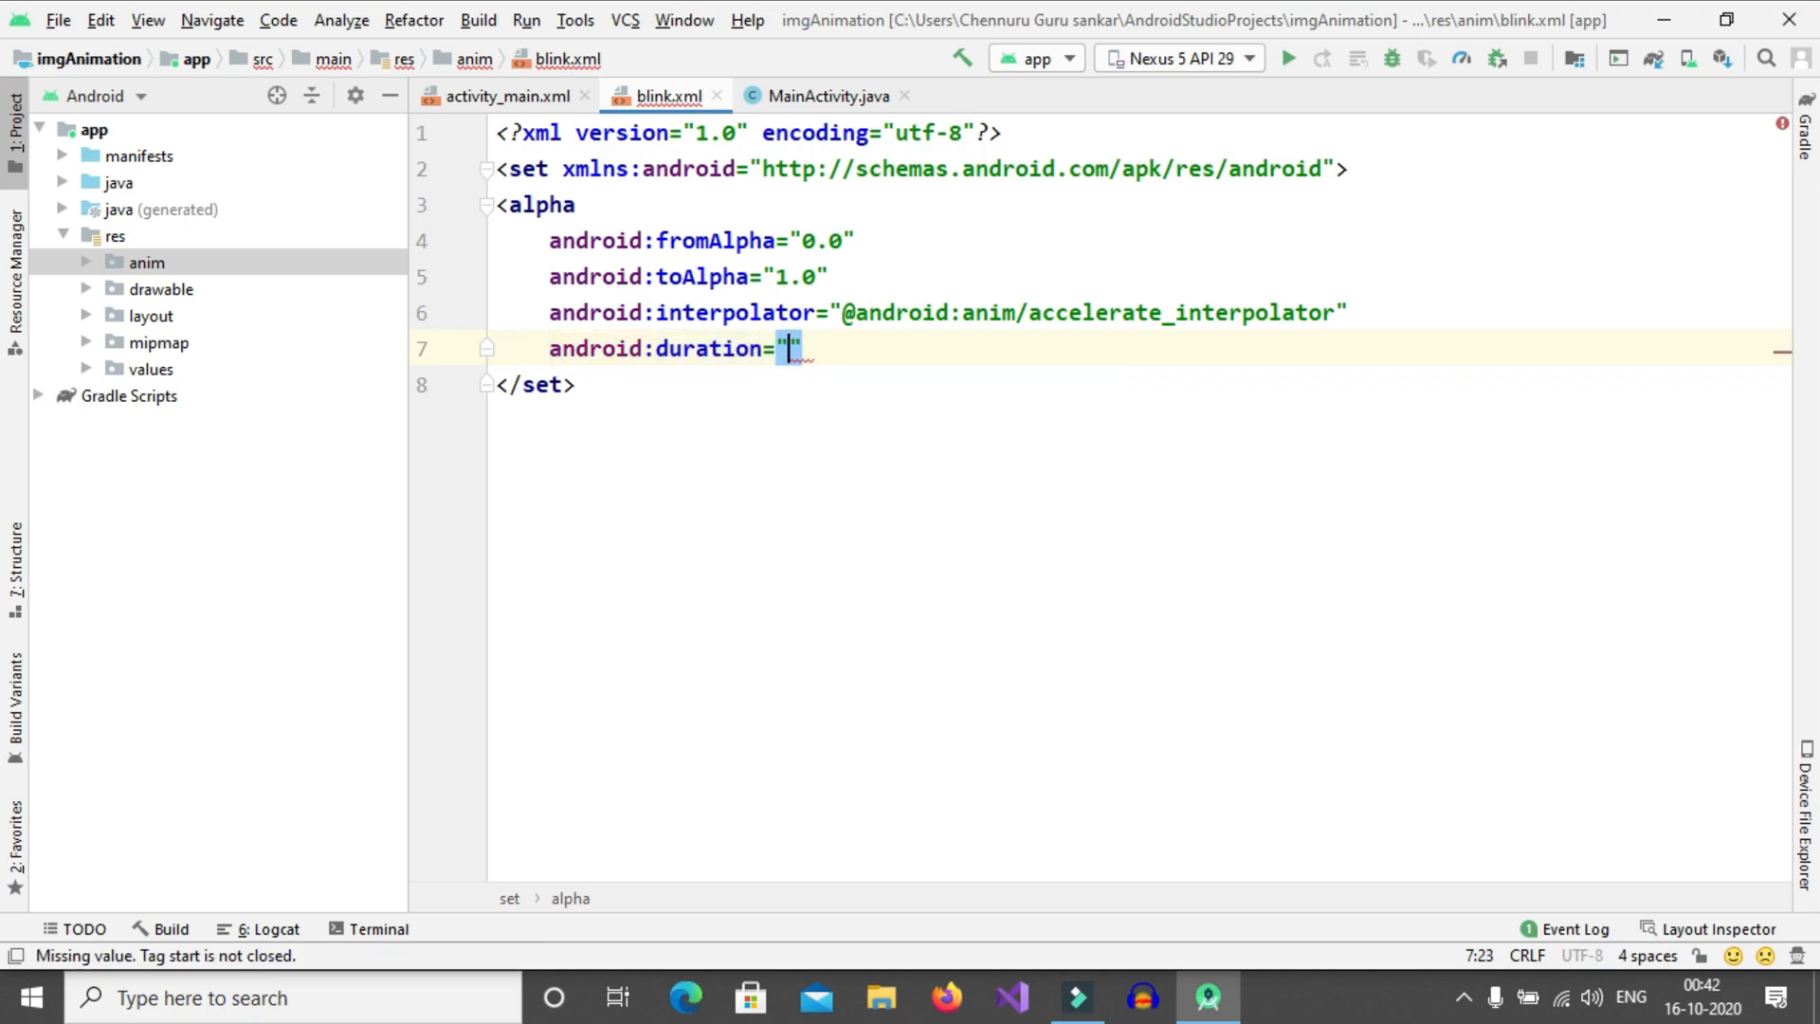
{"action": "type", "text": "600"}
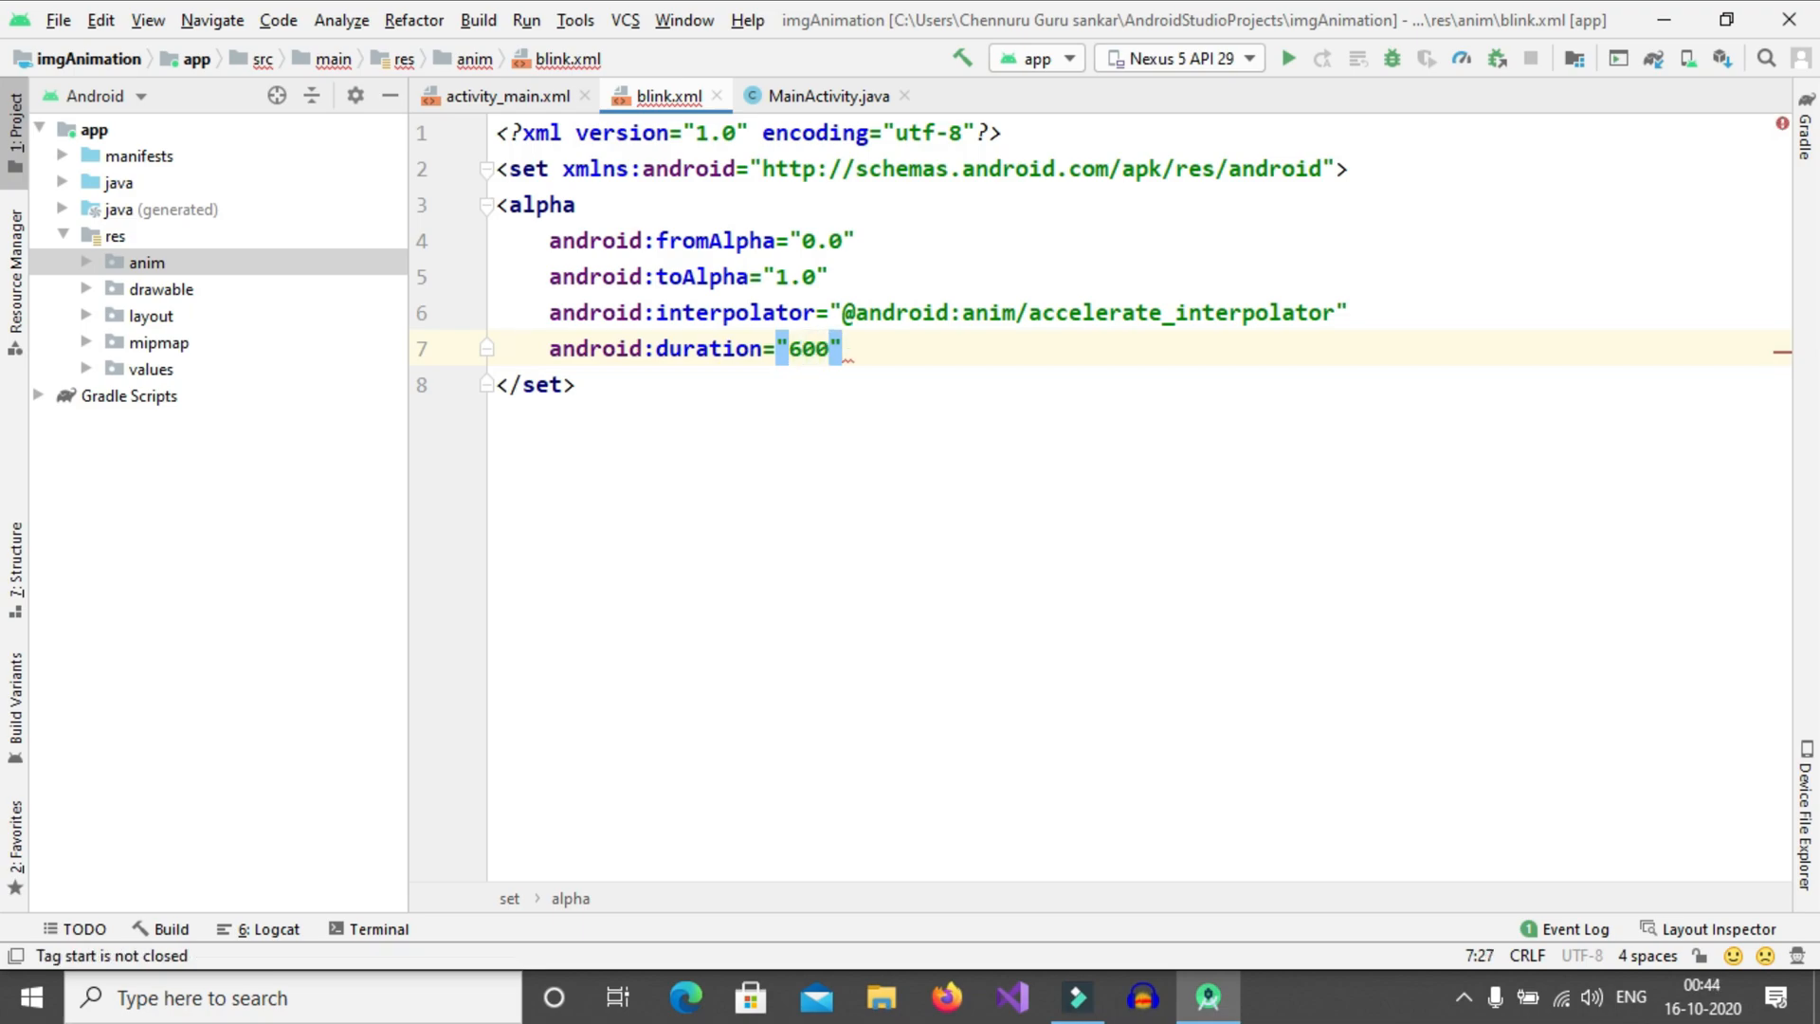
{"action": "type", "text": "a"}
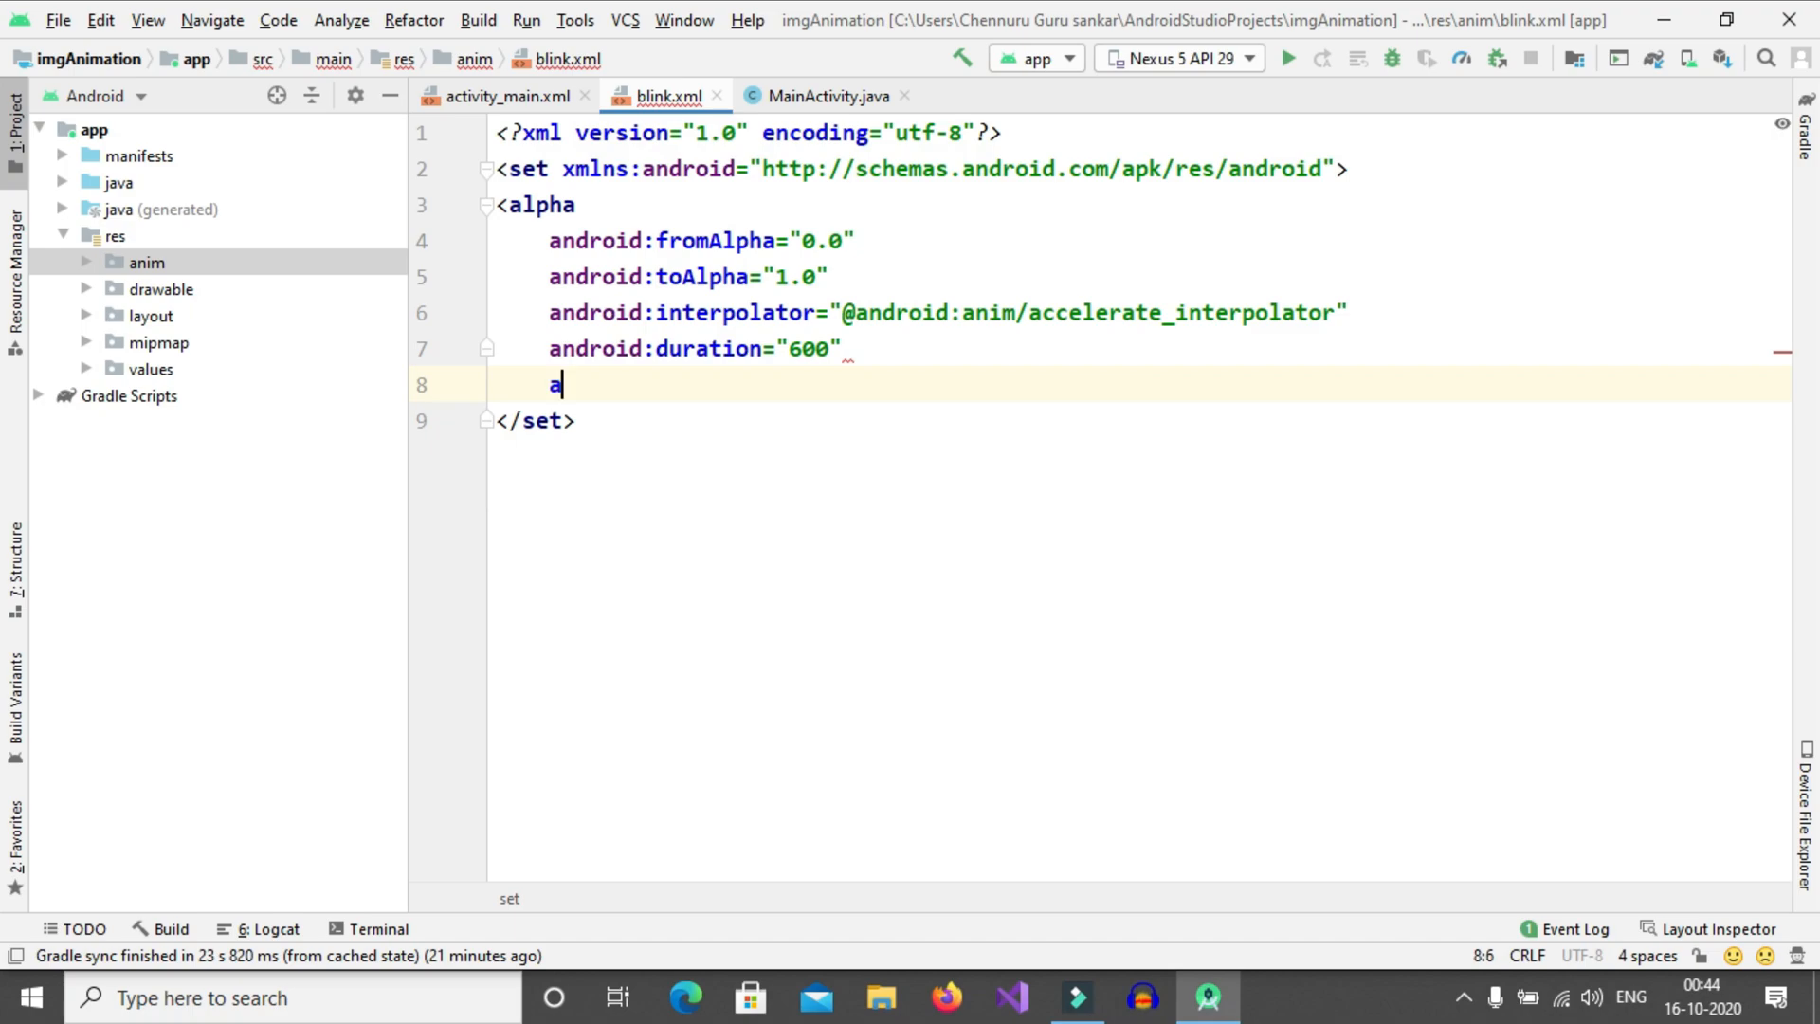
{"action": "type", "text": "ndroid:"}
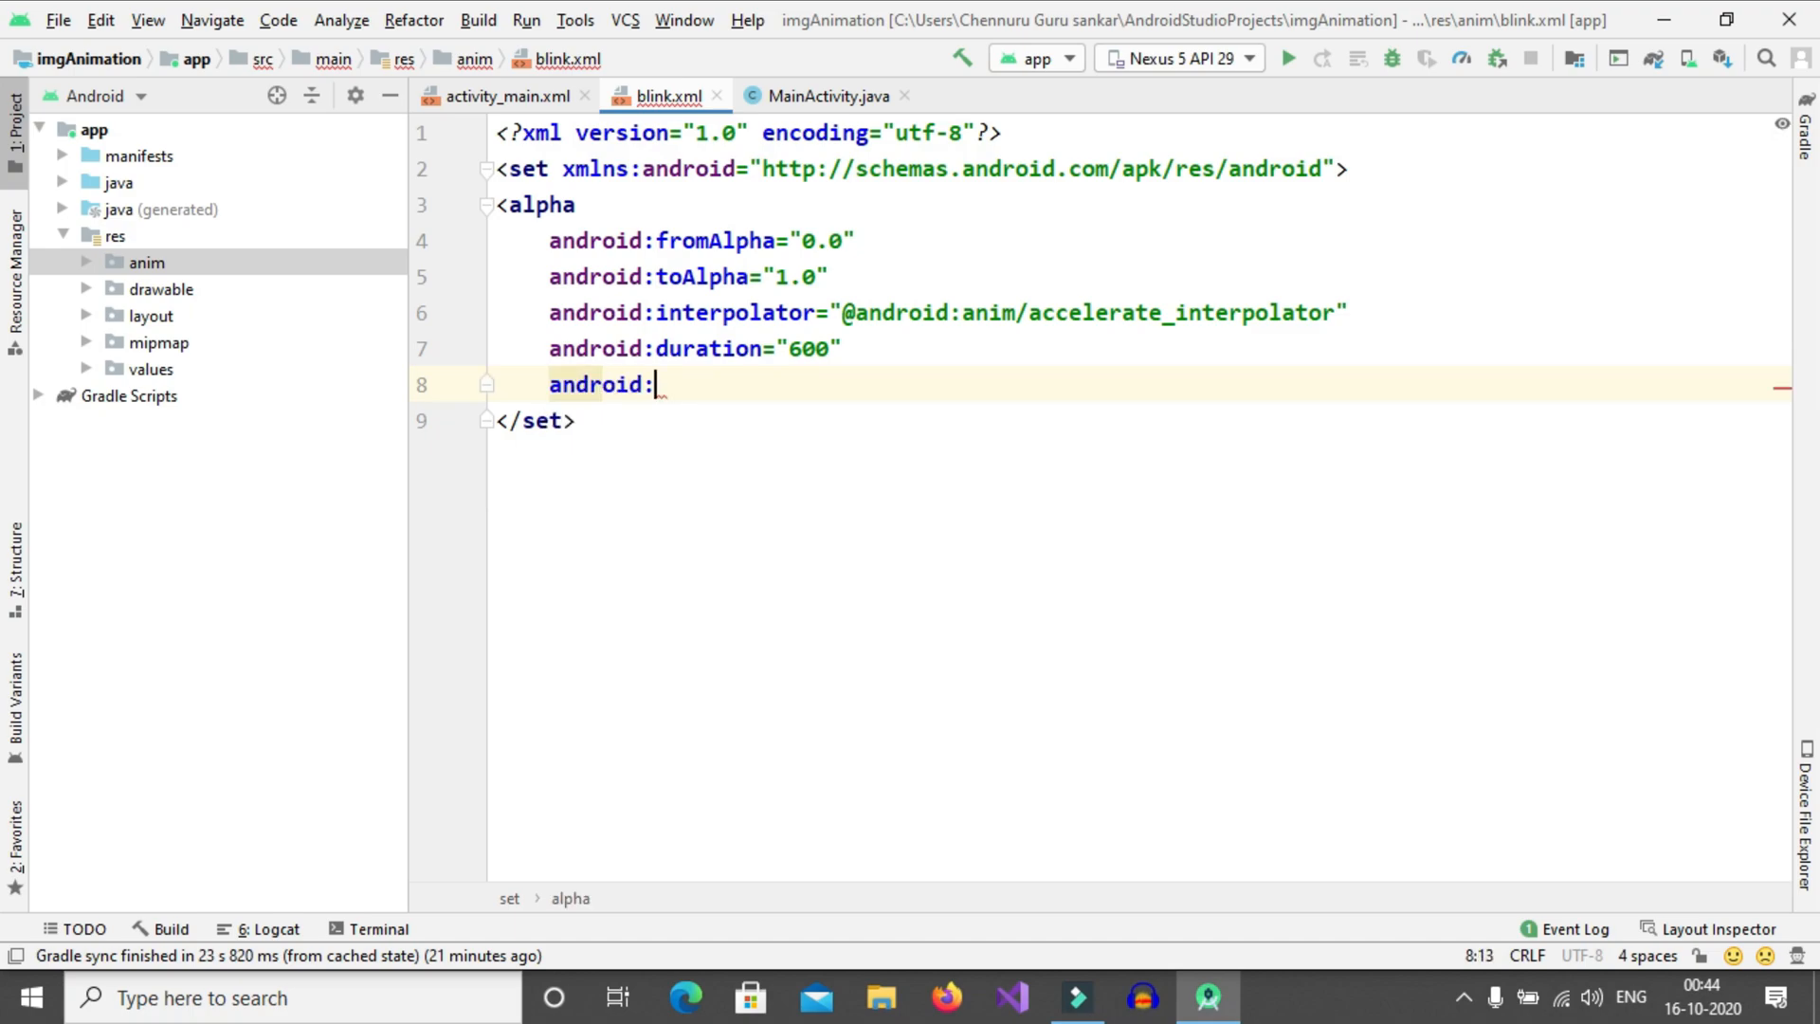
{"action": "type", "text": "repeat"}
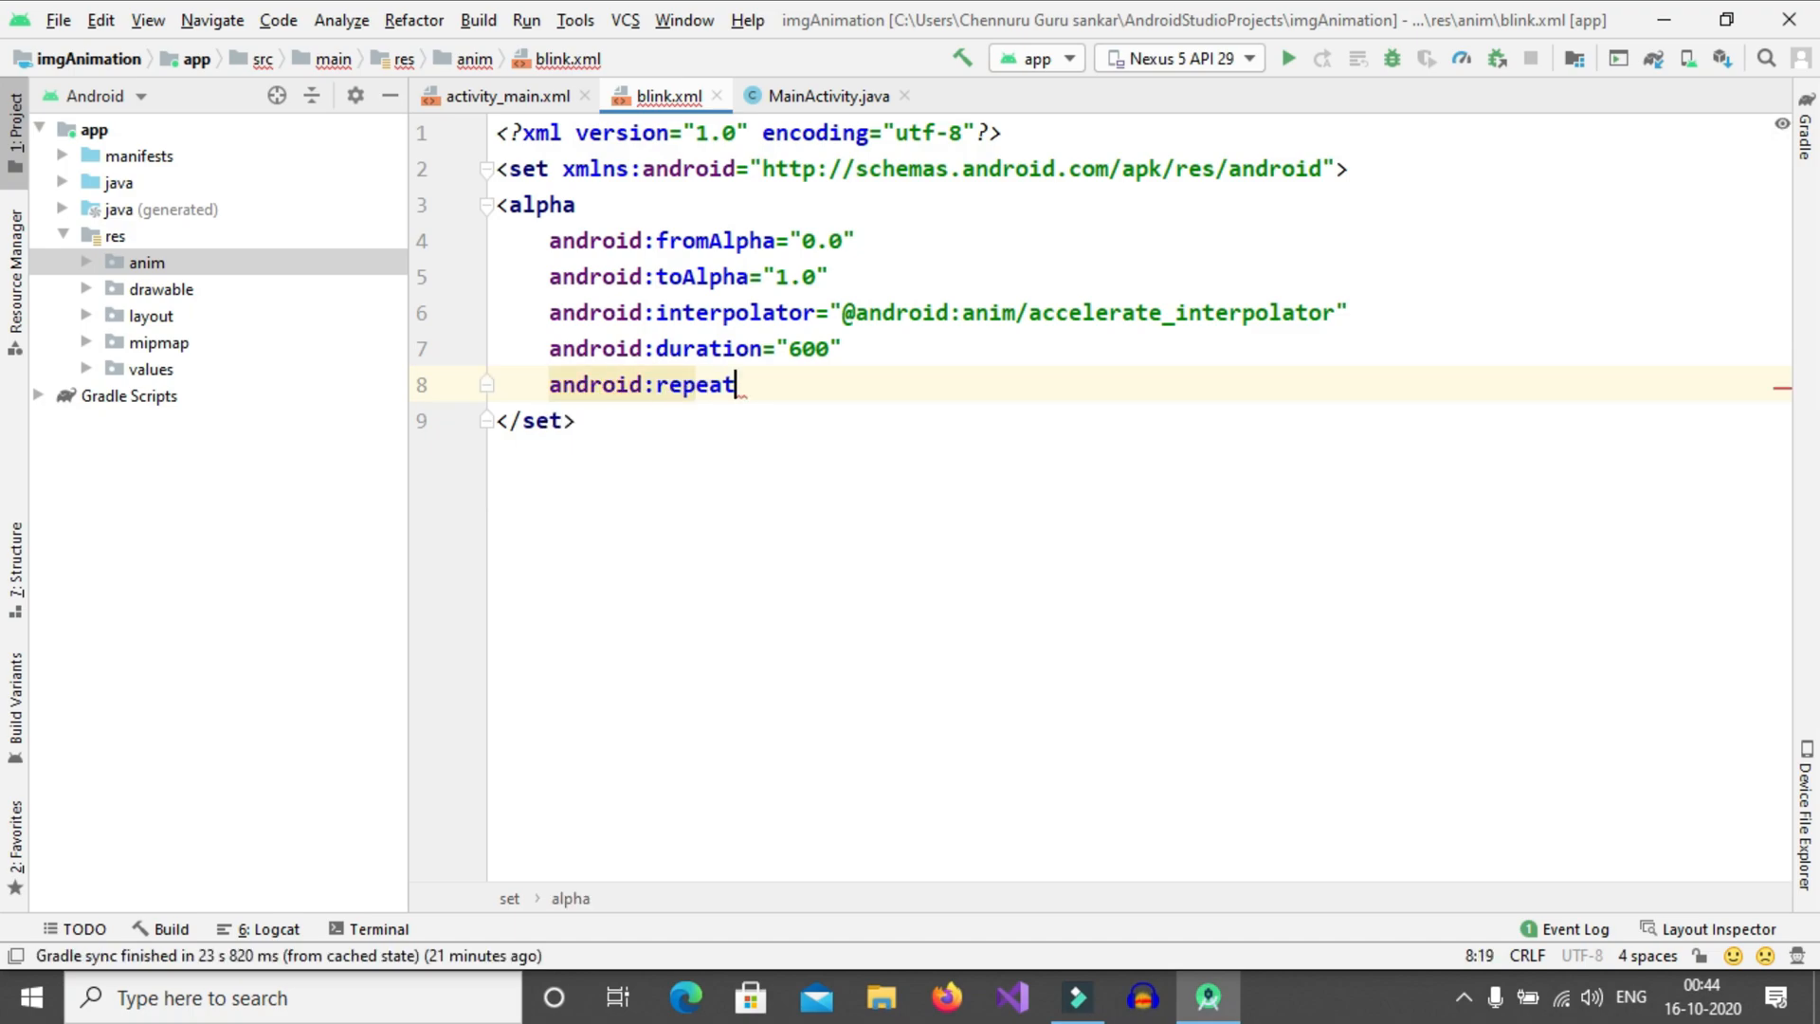
{"action": "type", "text": "Mode=\""}
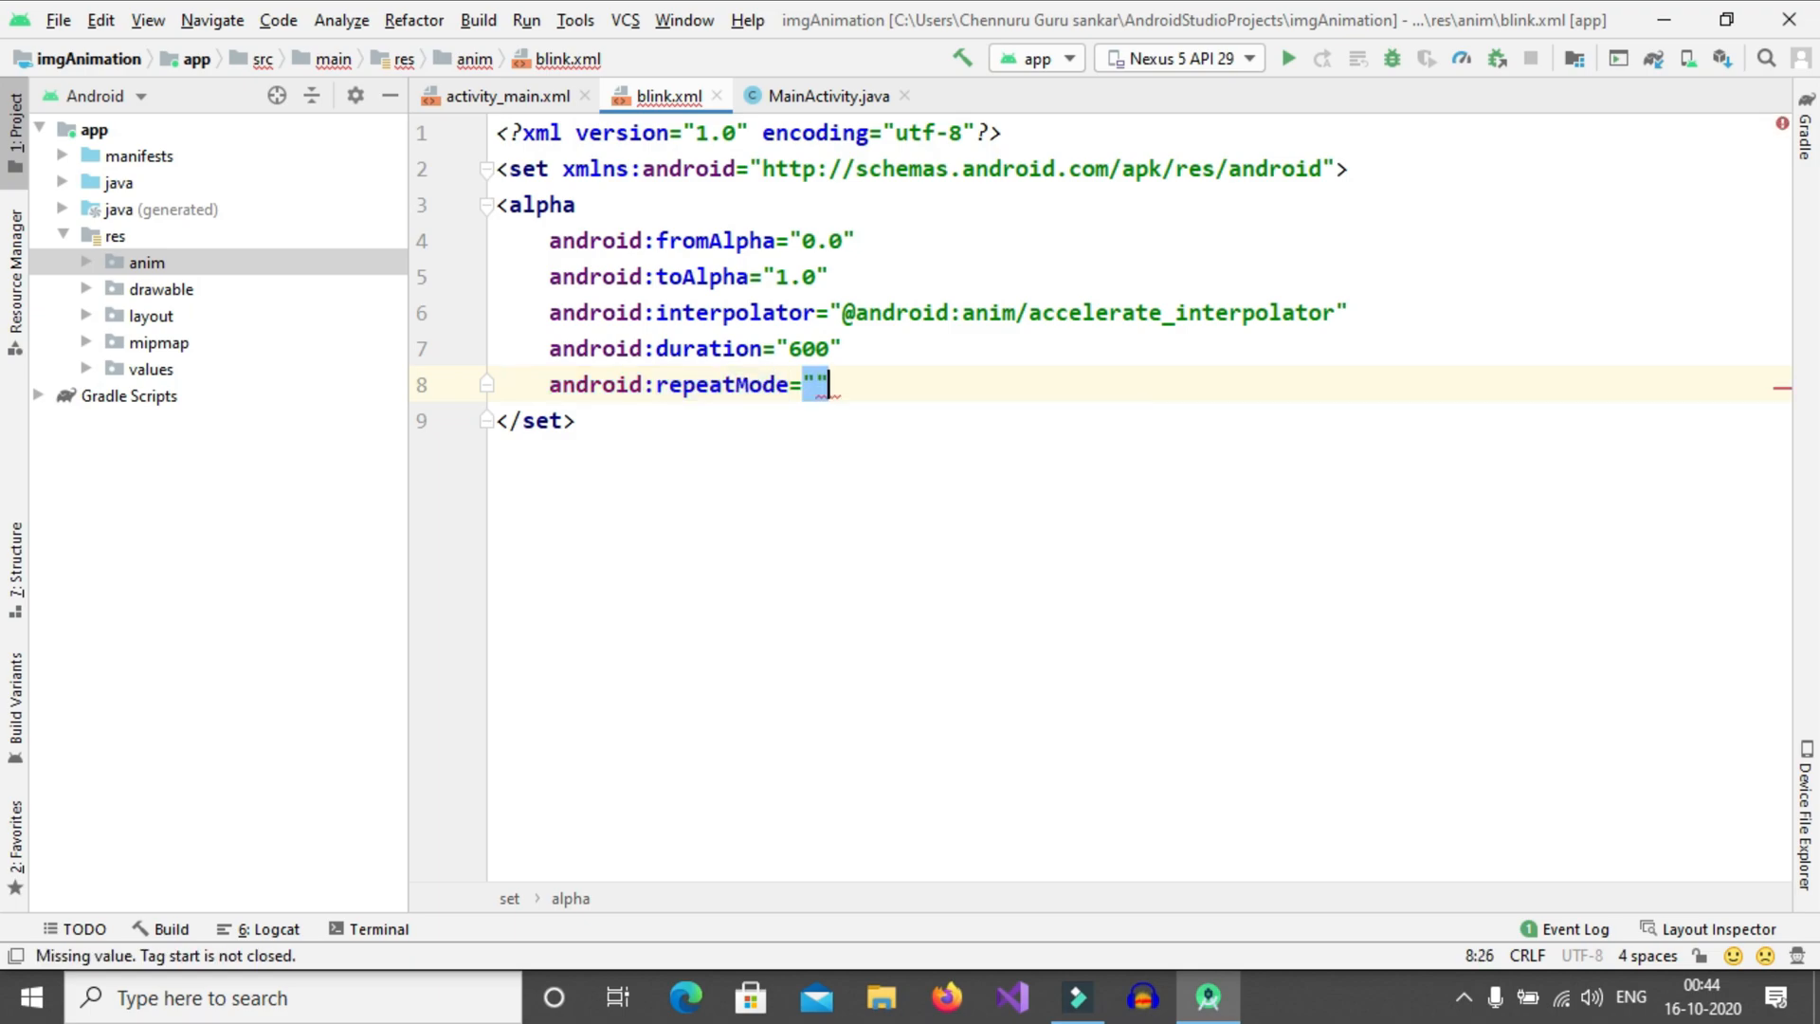
{"action": "type", "text": "re"}
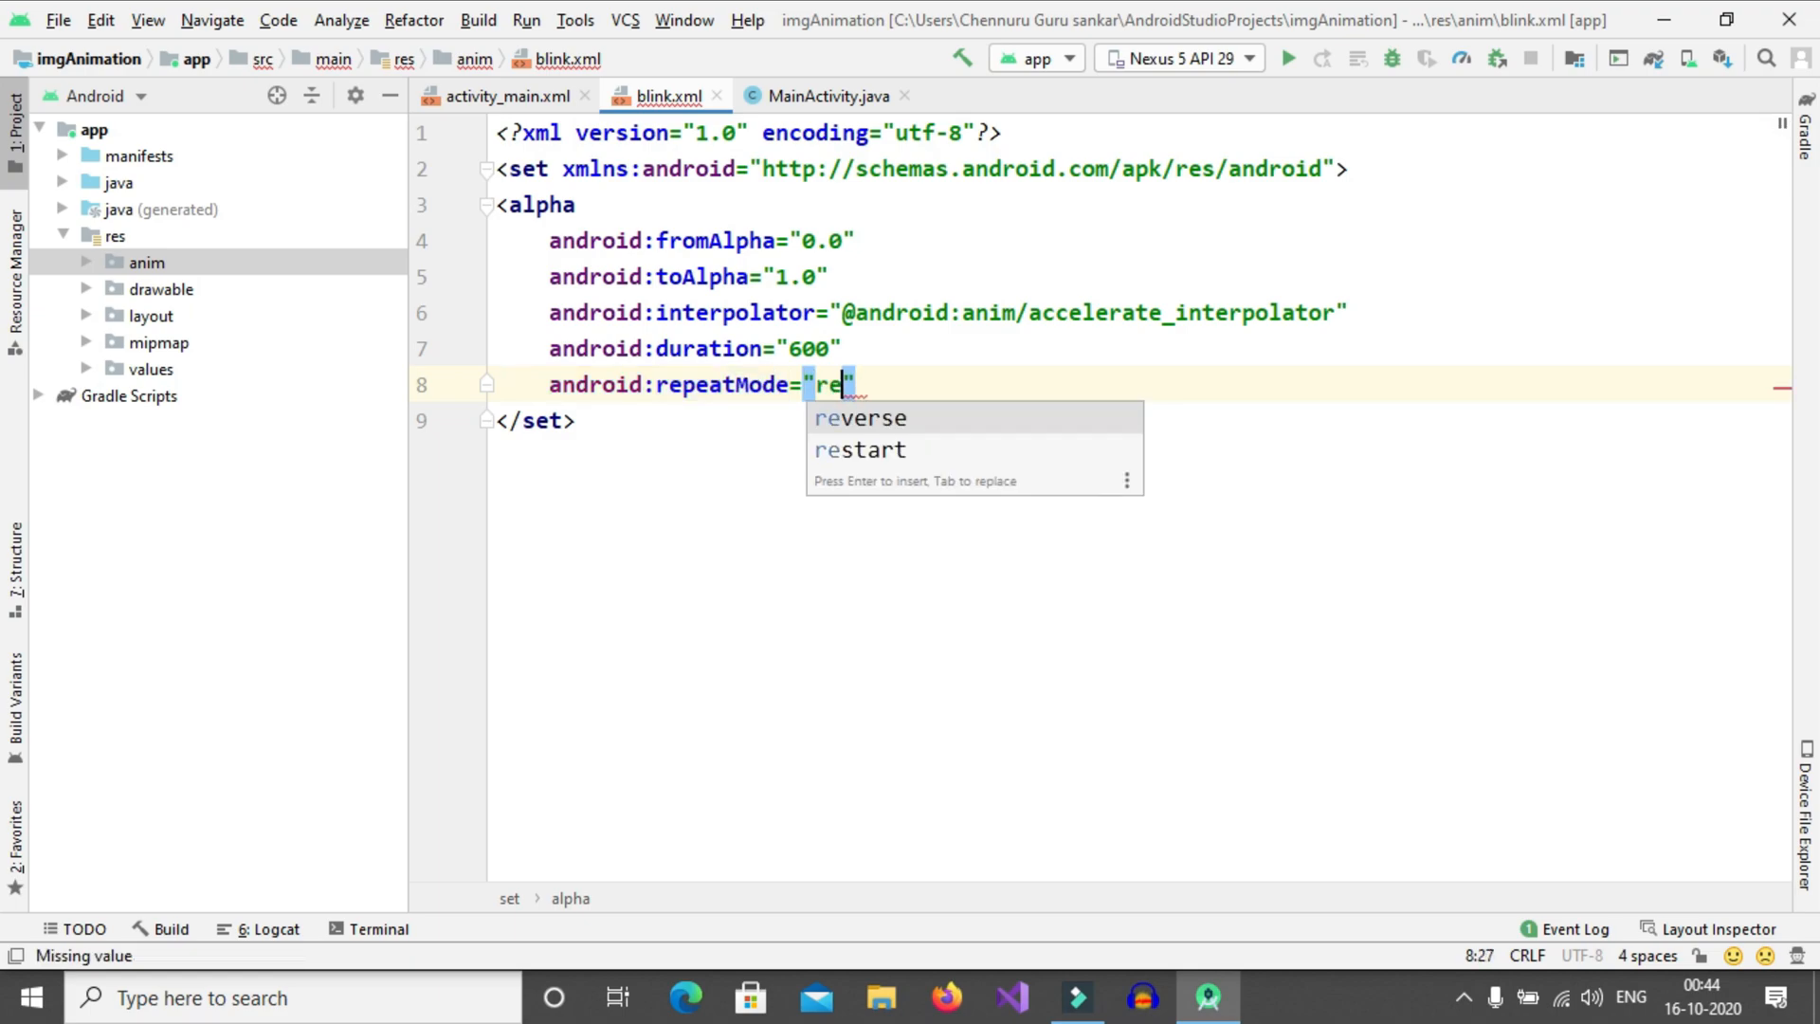
{"action": "key", "text": "Enter"}
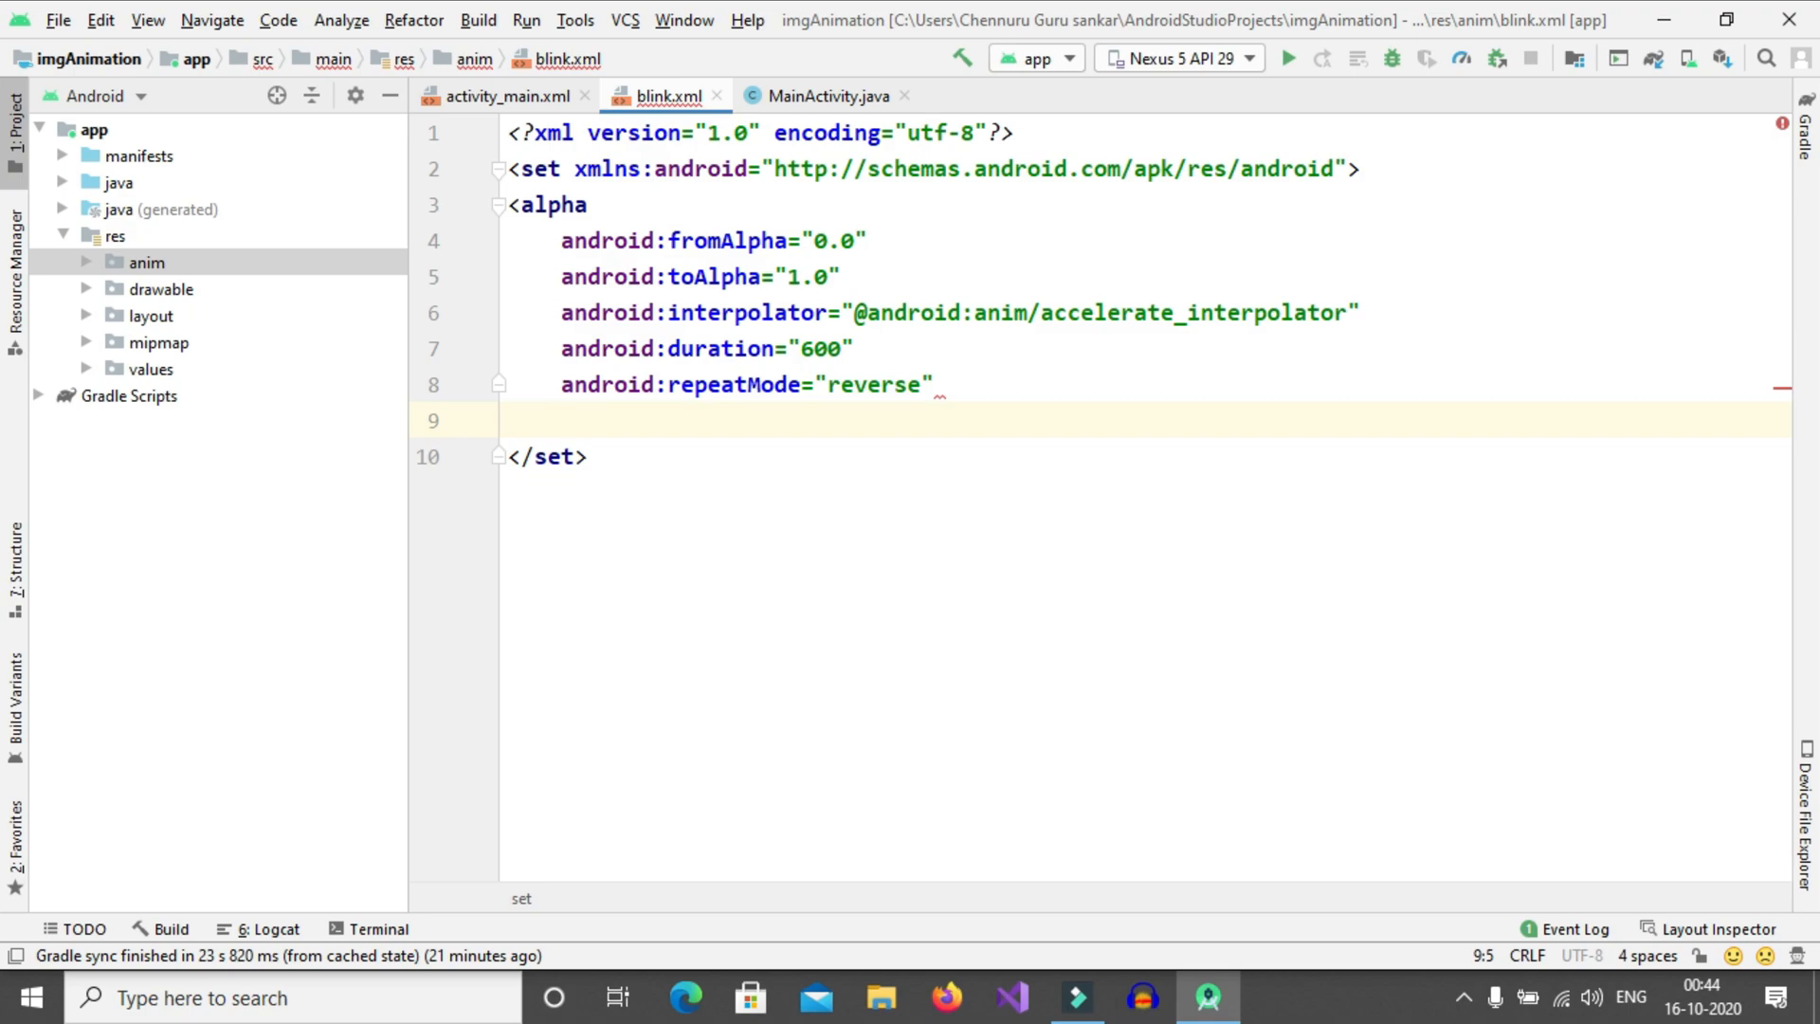
Step: Set repeatCount to infinite and close the alpha tag with />
{"action": "type", "text": "n"}
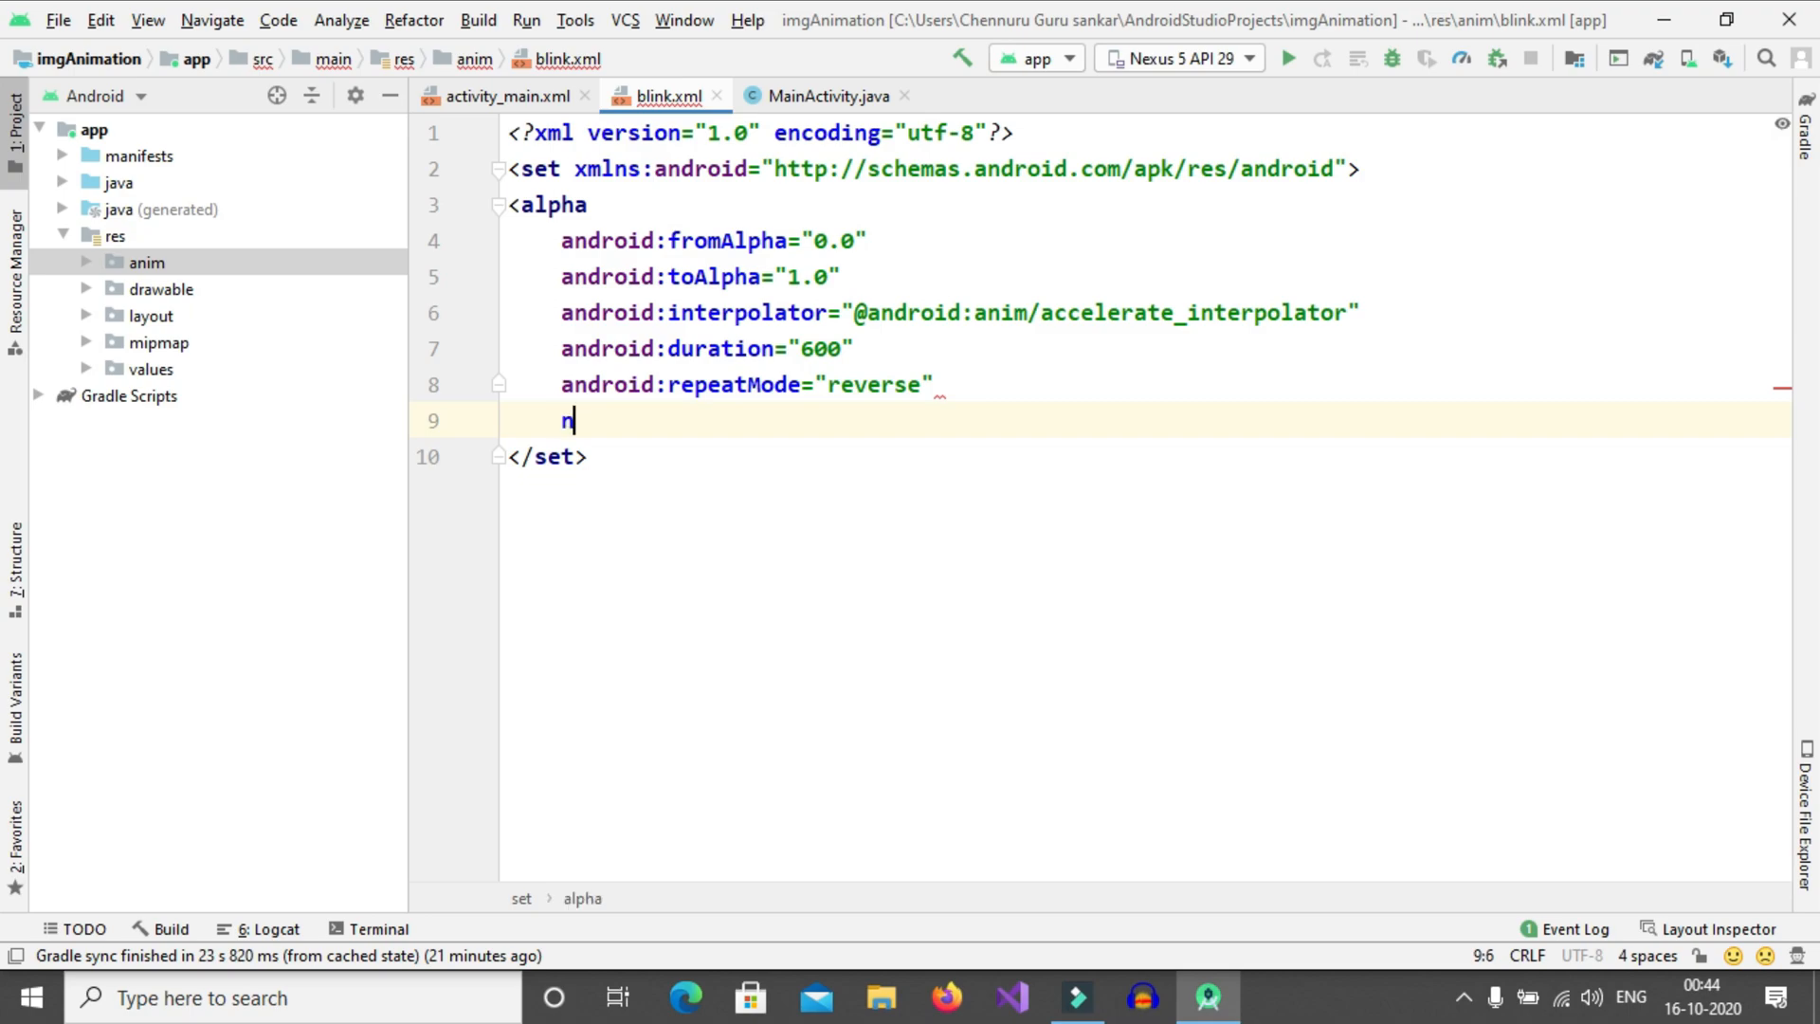
{"action": "key", "text": "Backspace"}
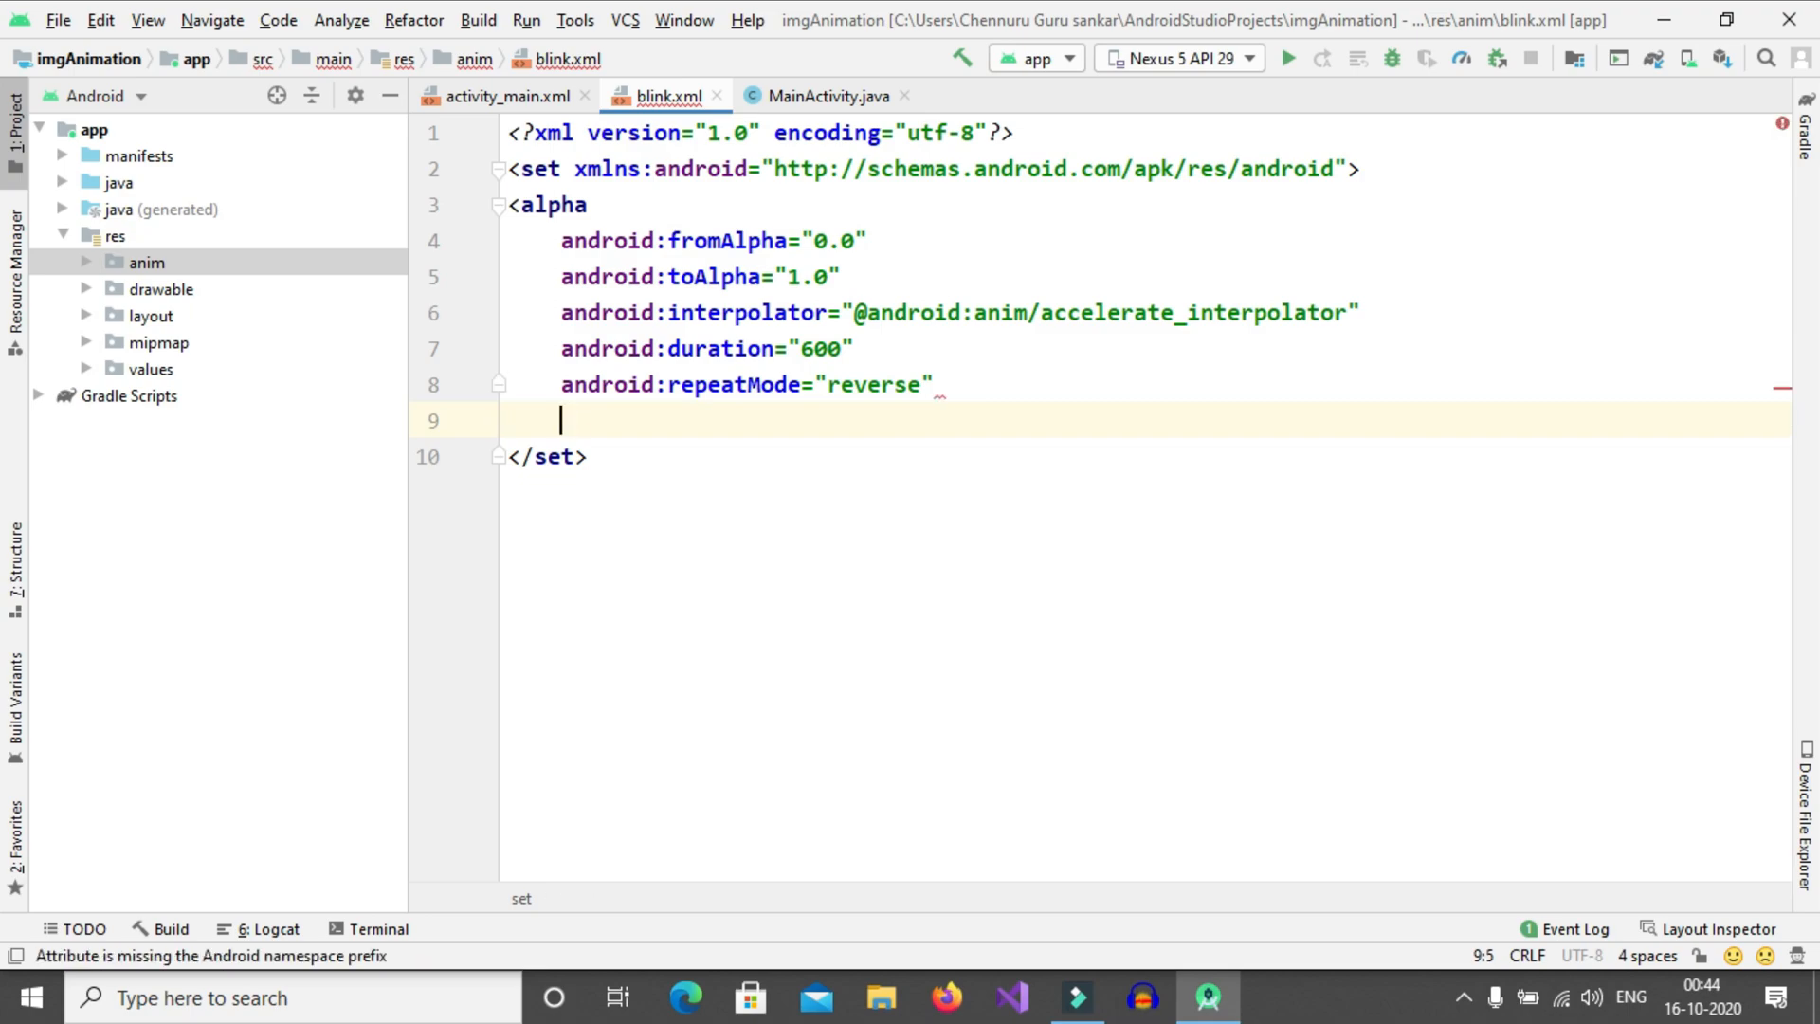
{"action": "type", "text": "androi"}
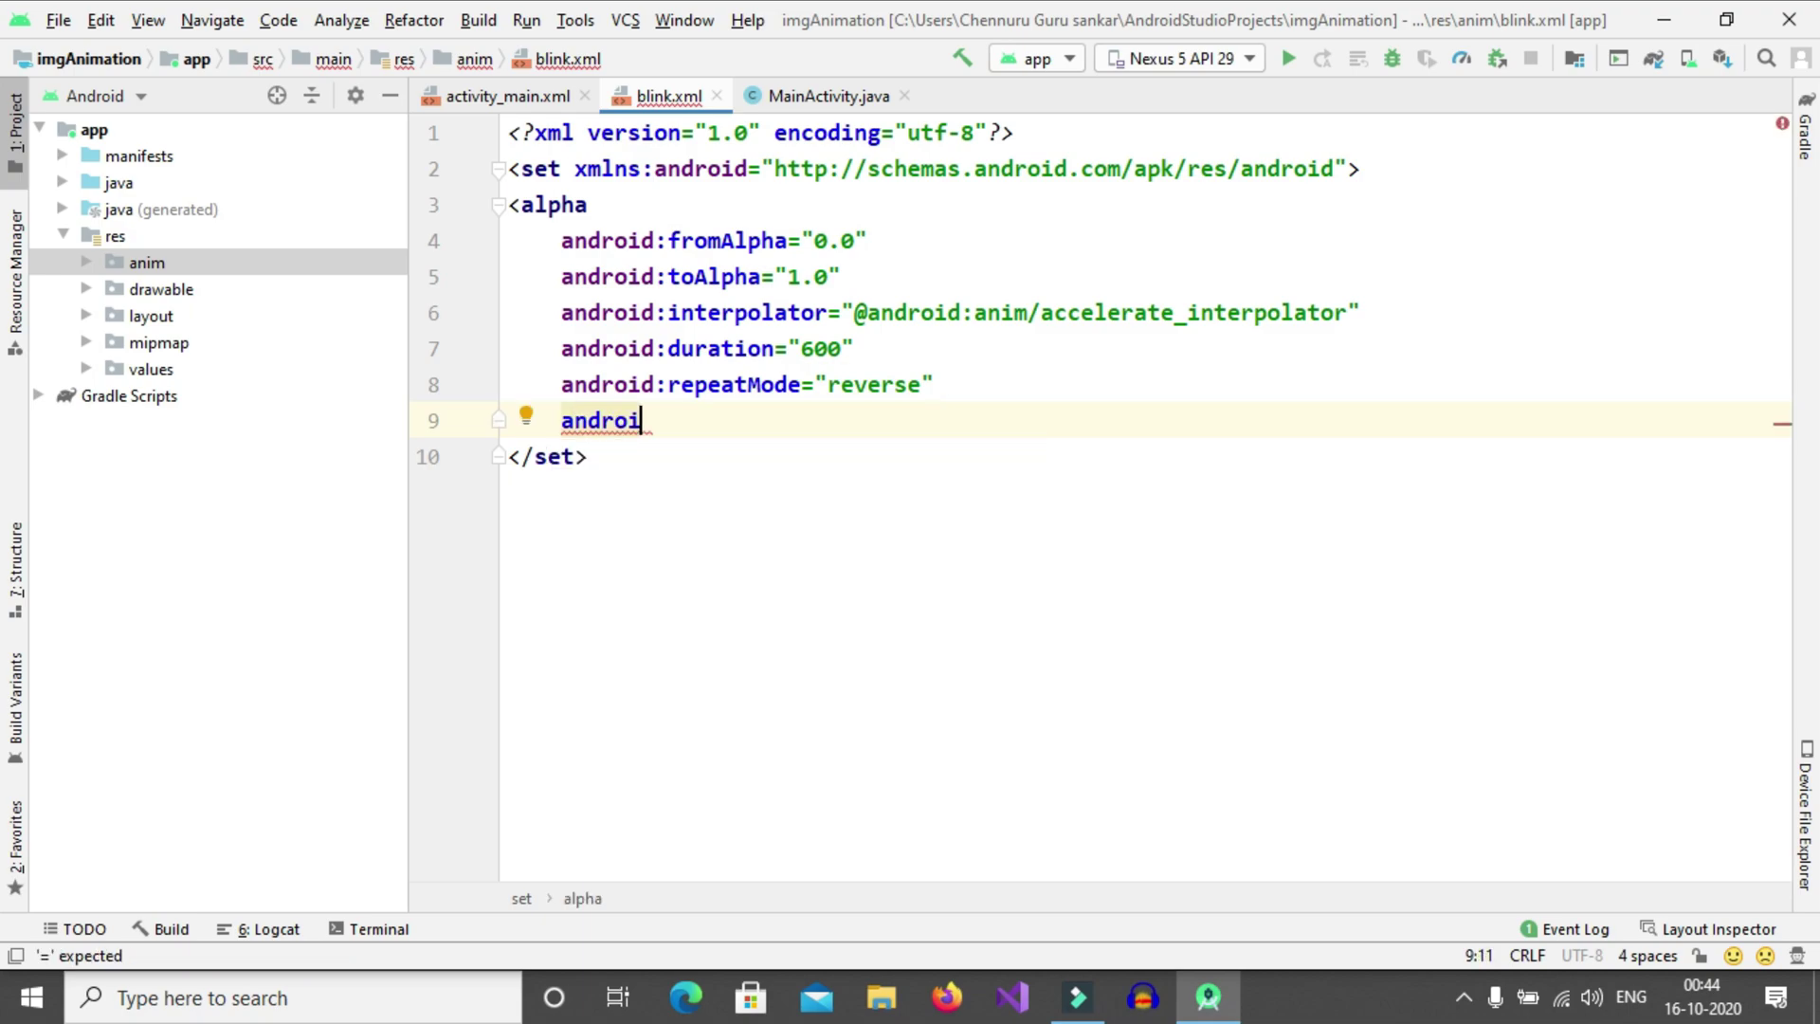
{"action": "type", "text": "d:"}
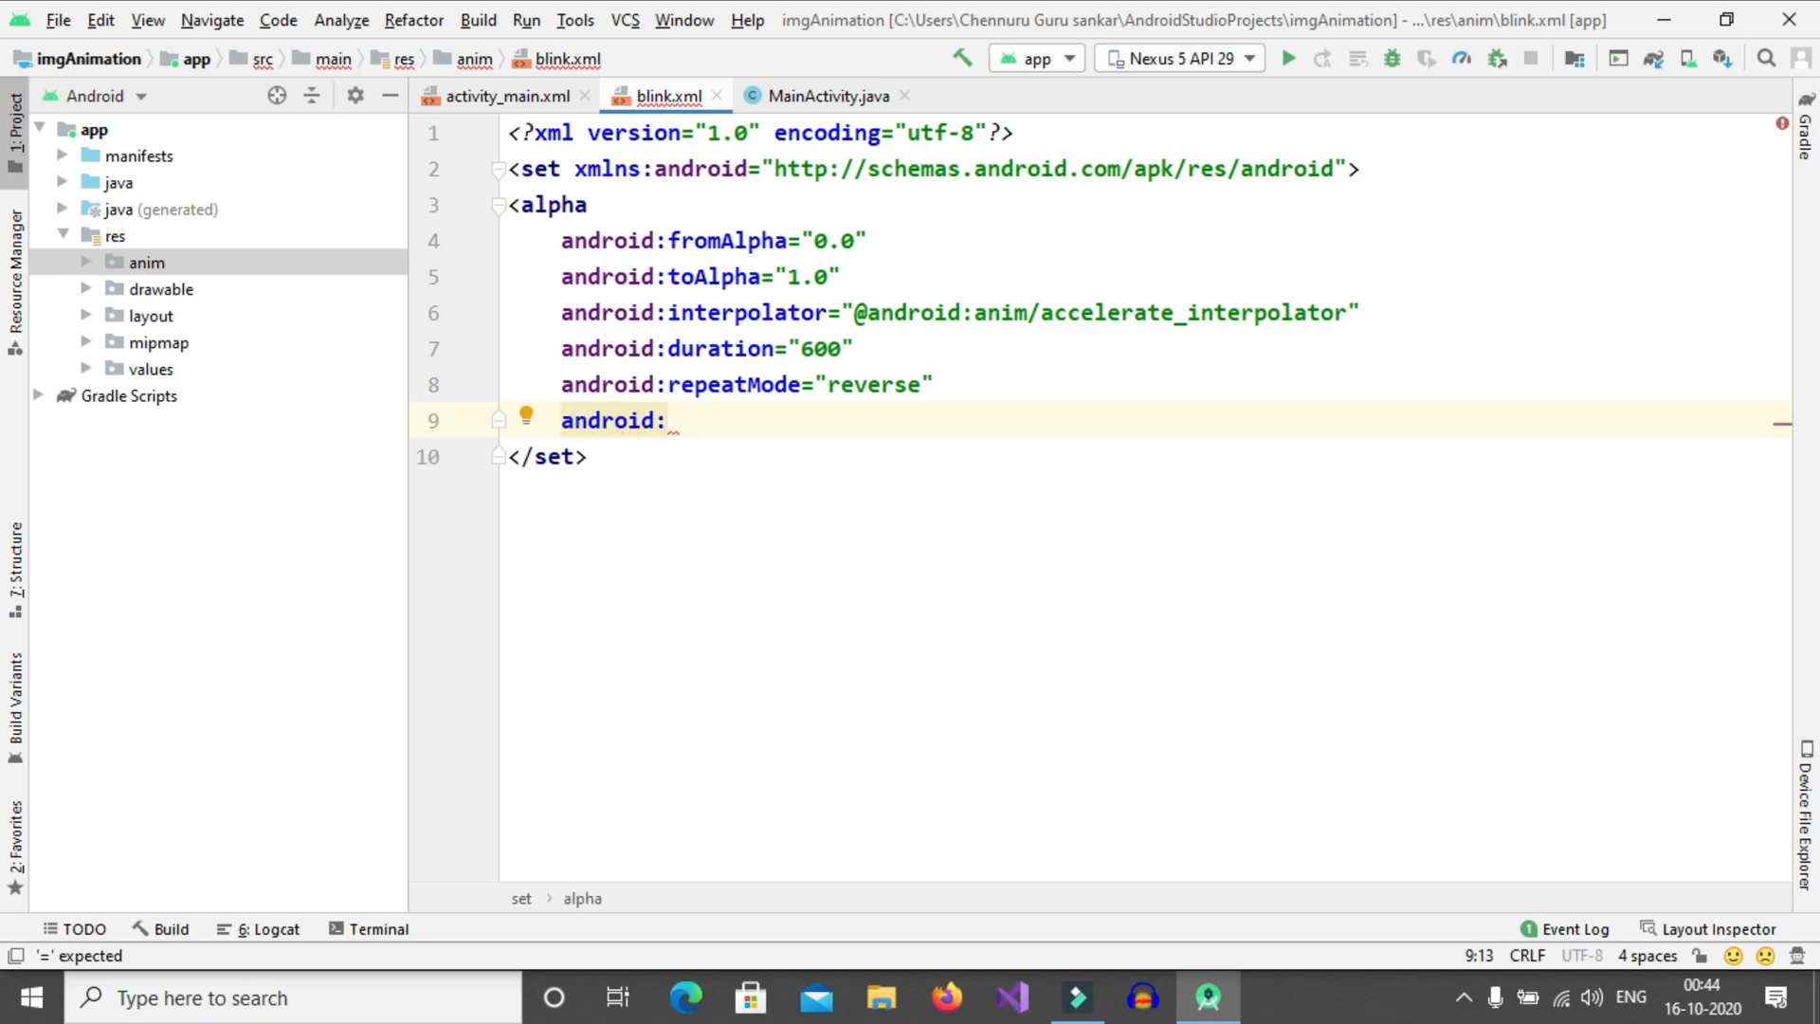
{"action": "type", "text": "repe"}
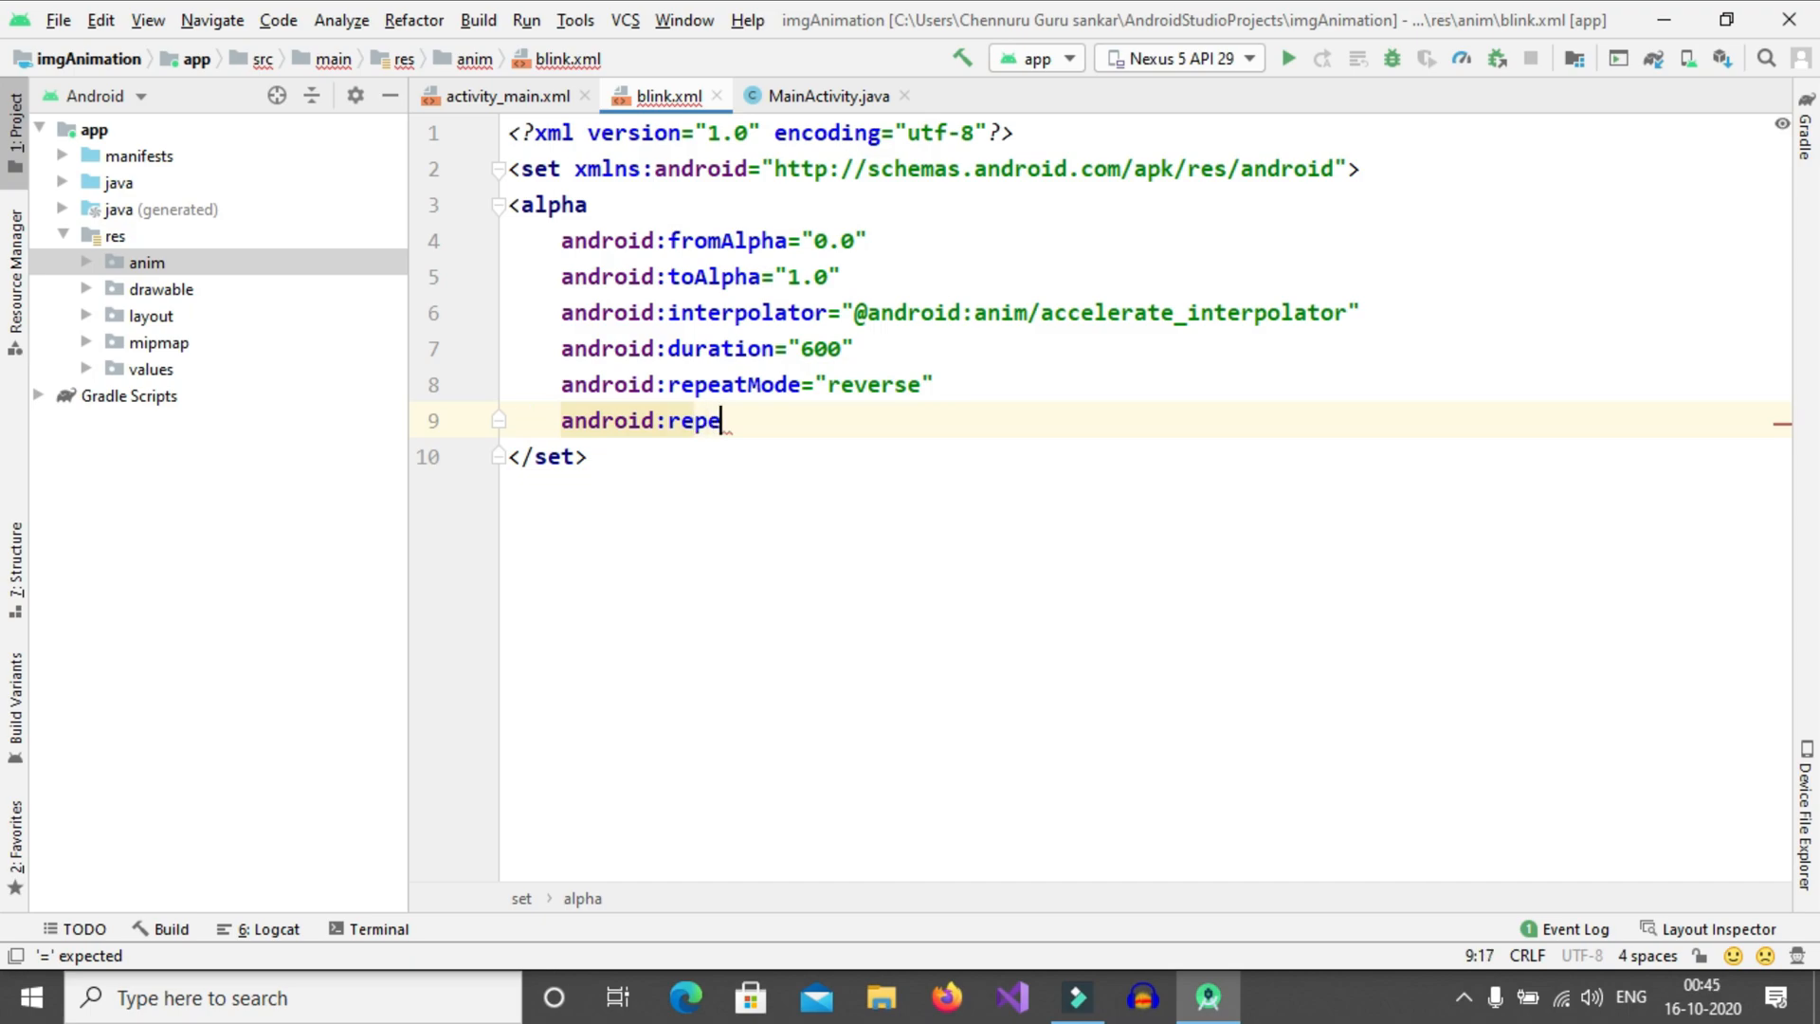
{"action": "type", "text": "atC"}
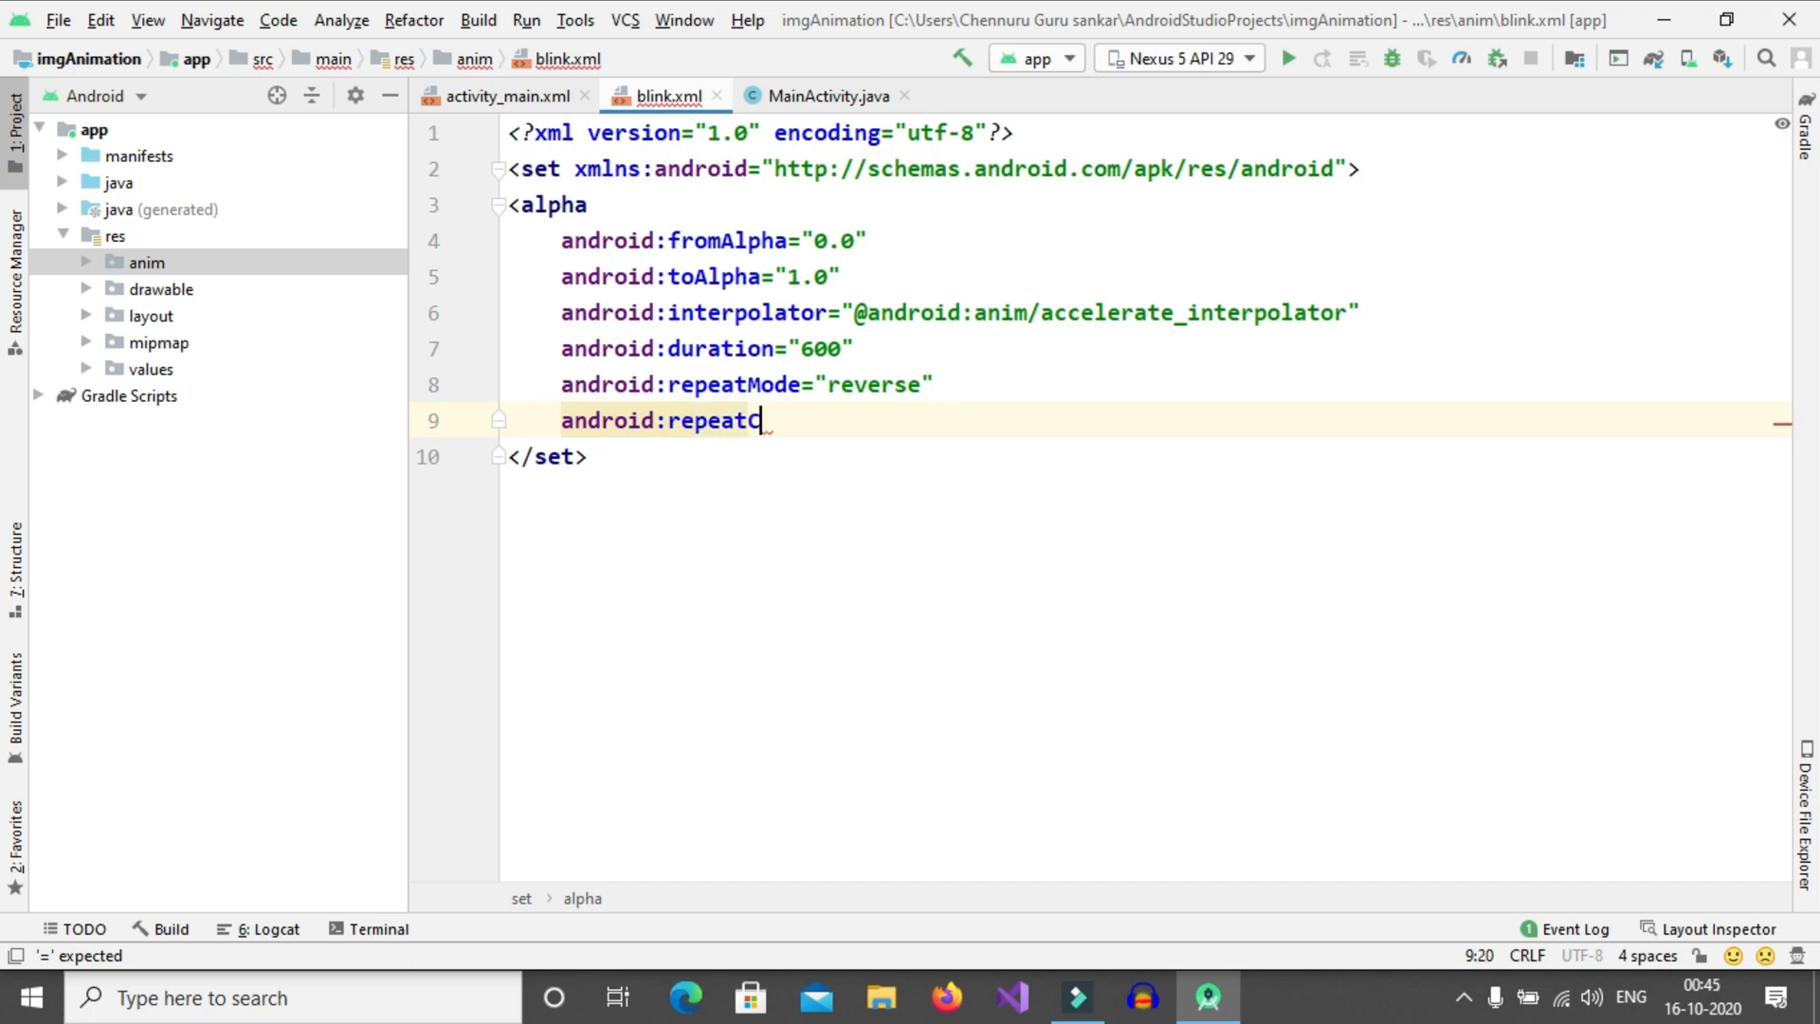
{"action": "type", "text": "ount"}
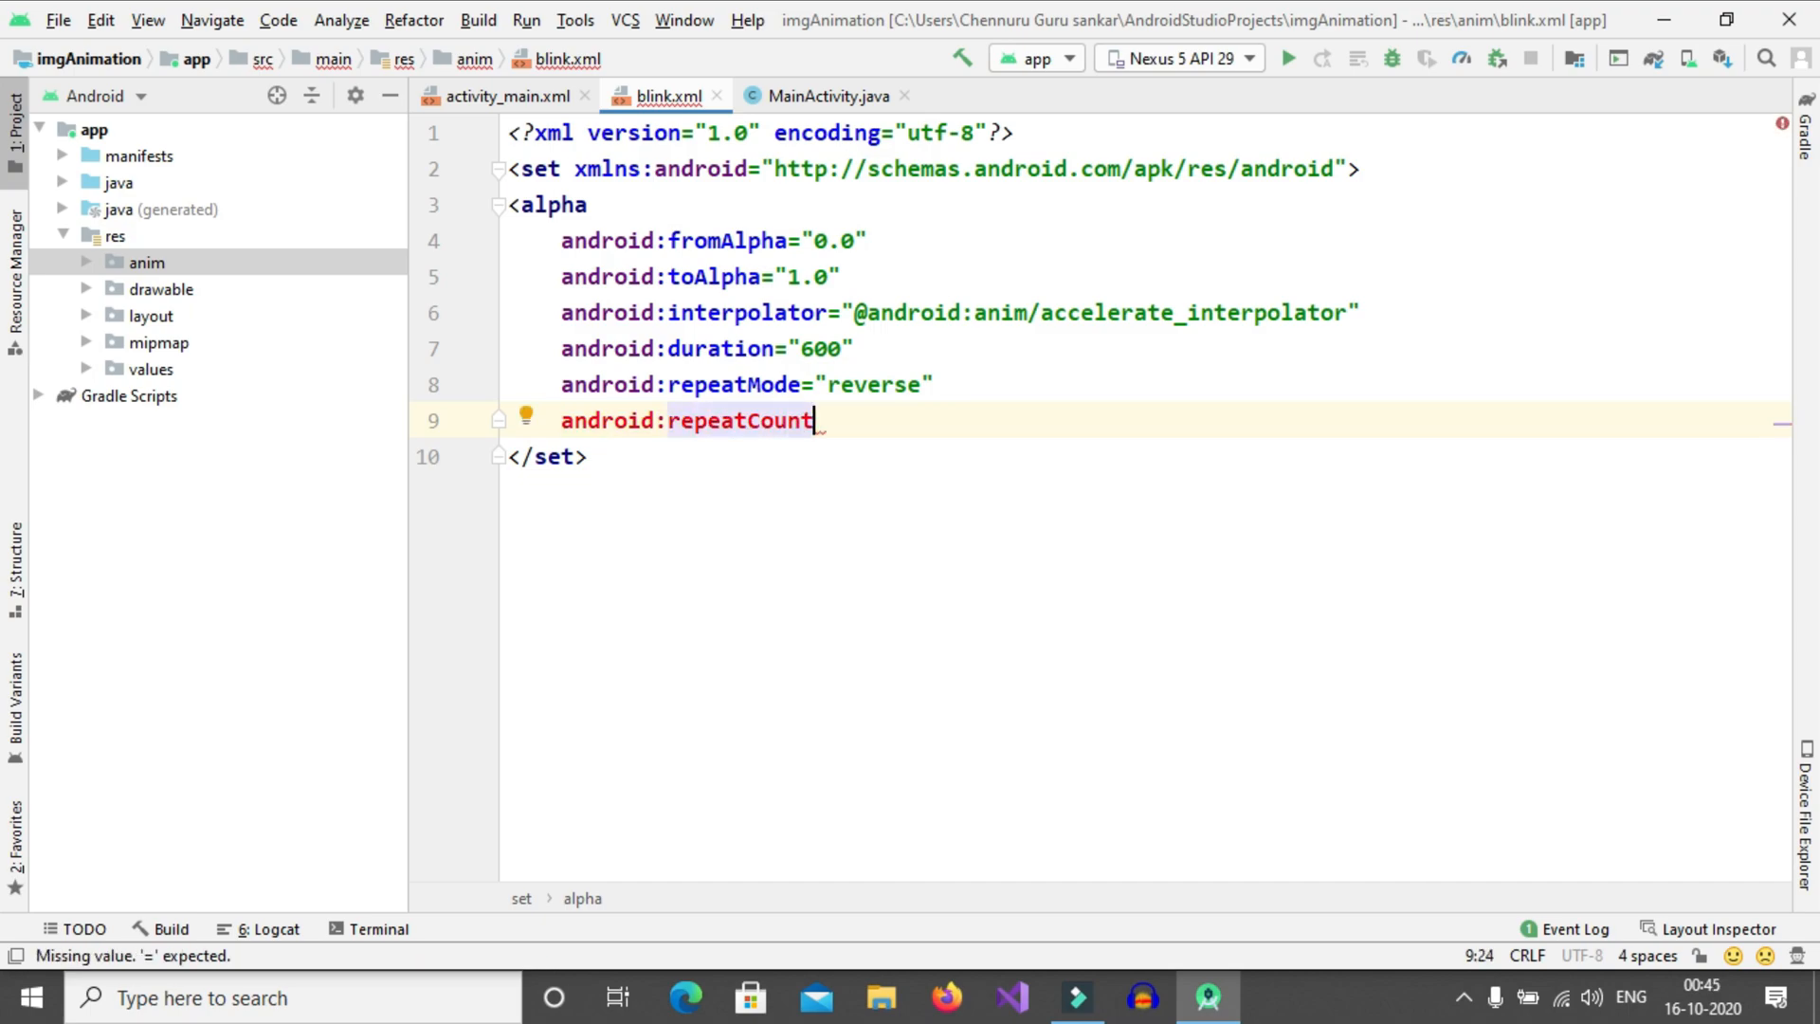
{"action": "type", "text": "=\""}
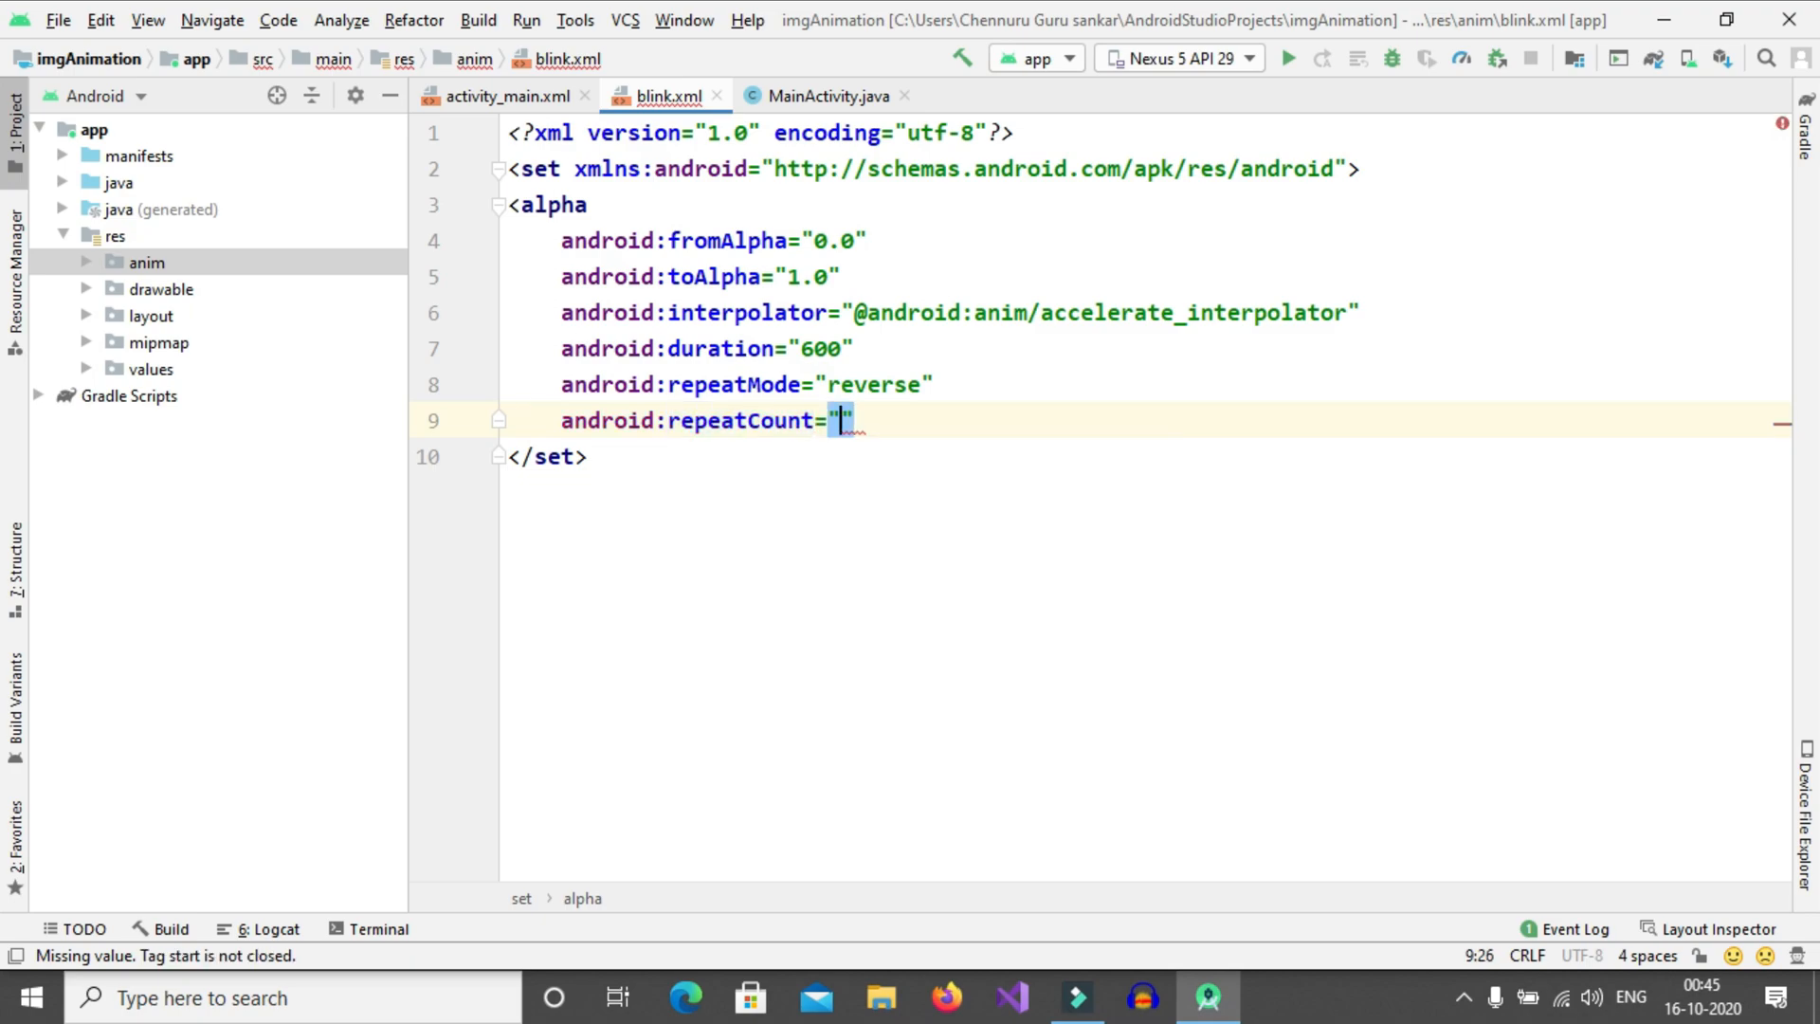
{"action": "type", "text": "i"}
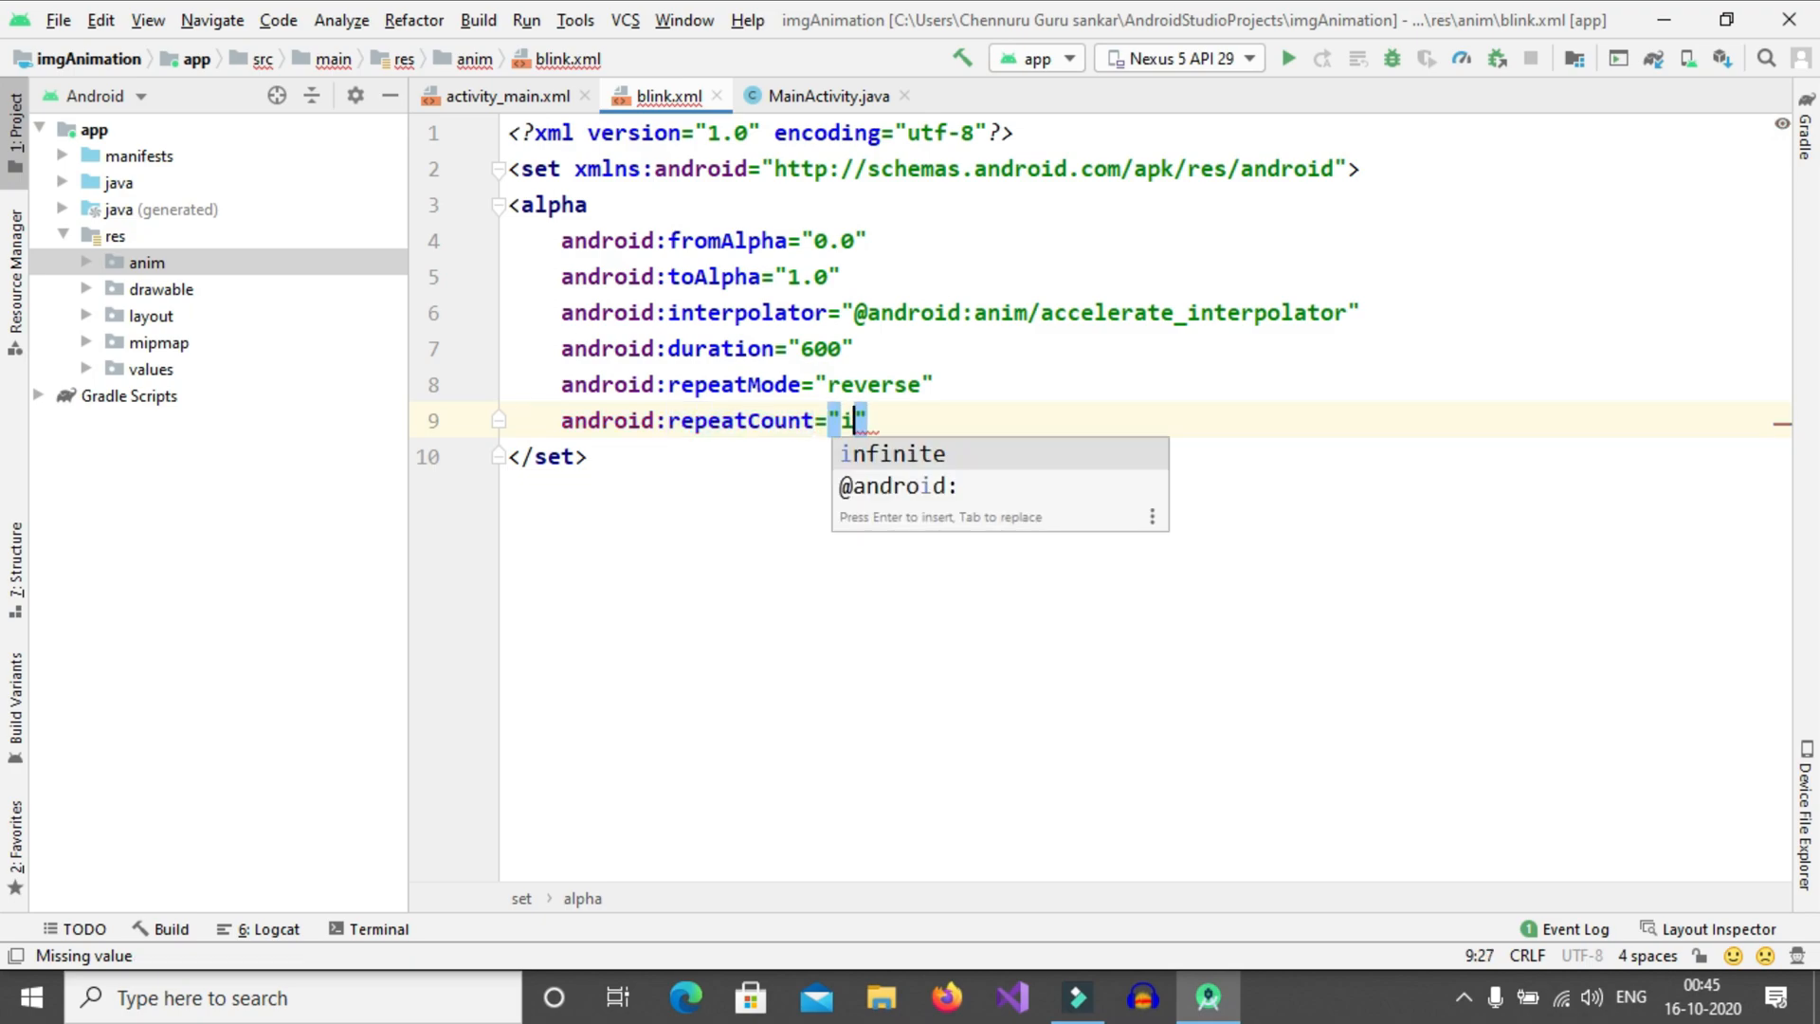
{"action": "key", "text": "Enter"}
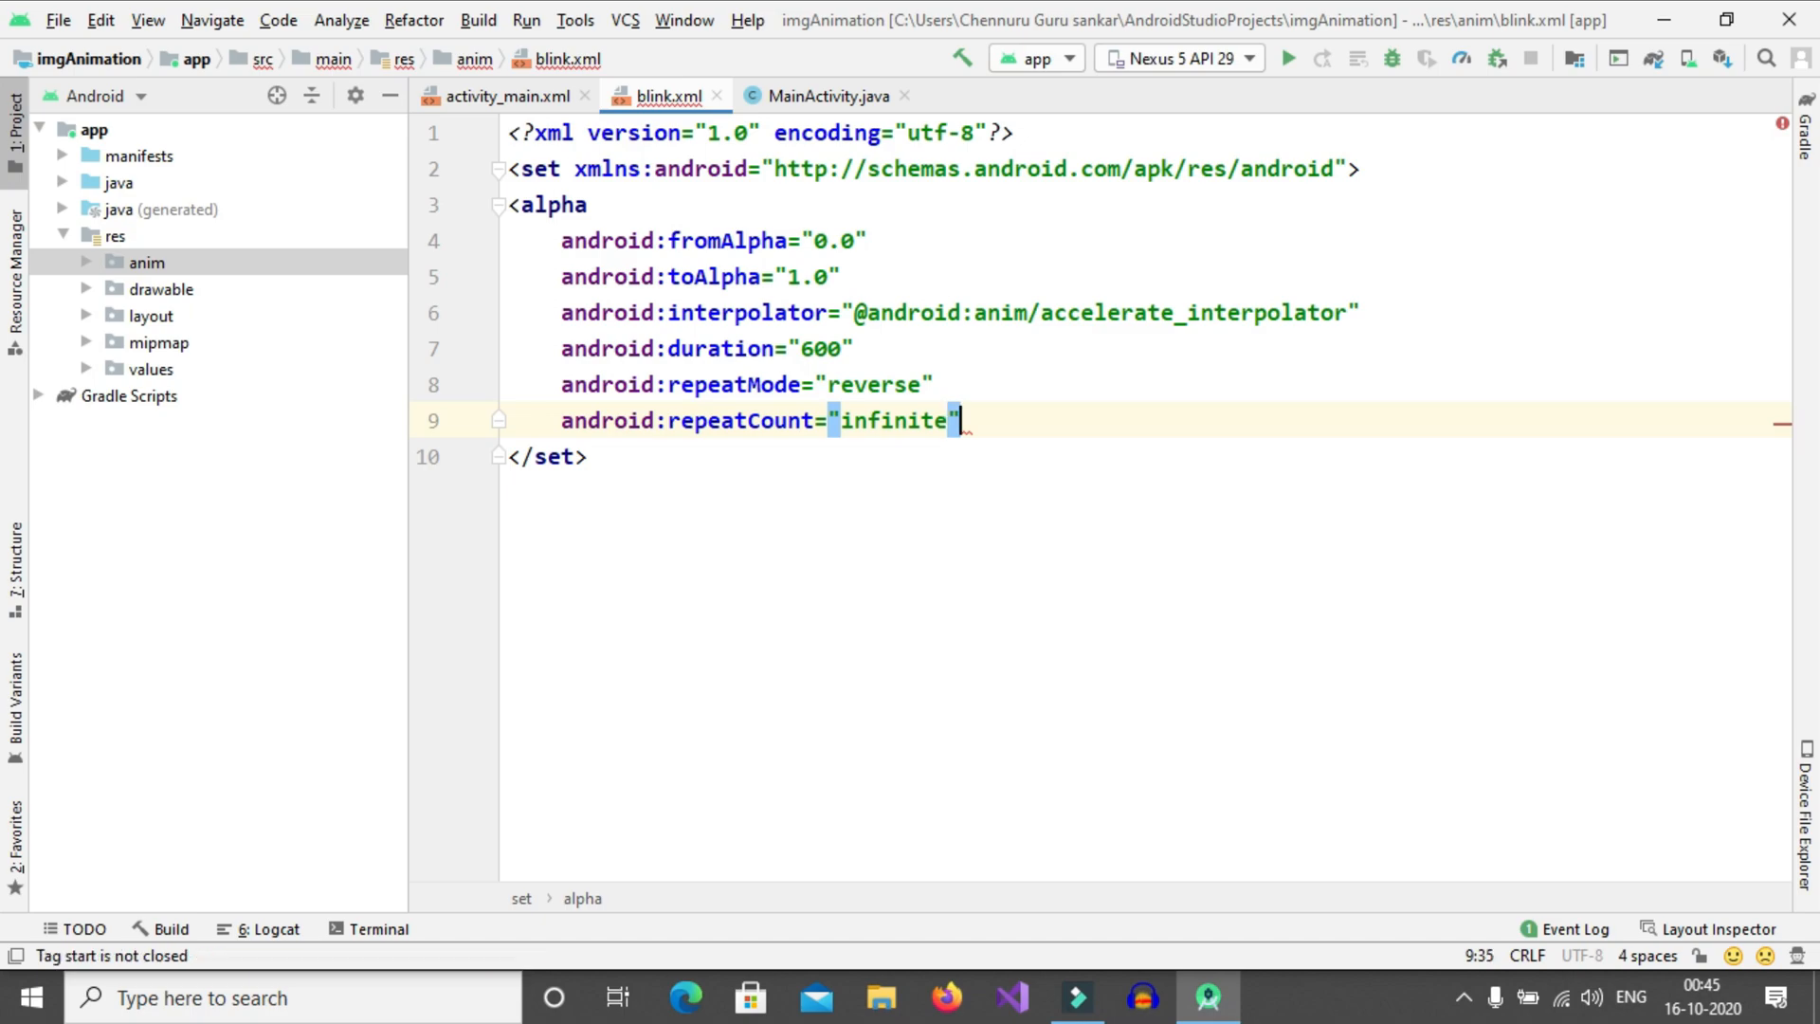
{"action": "type", "text": "/>"}
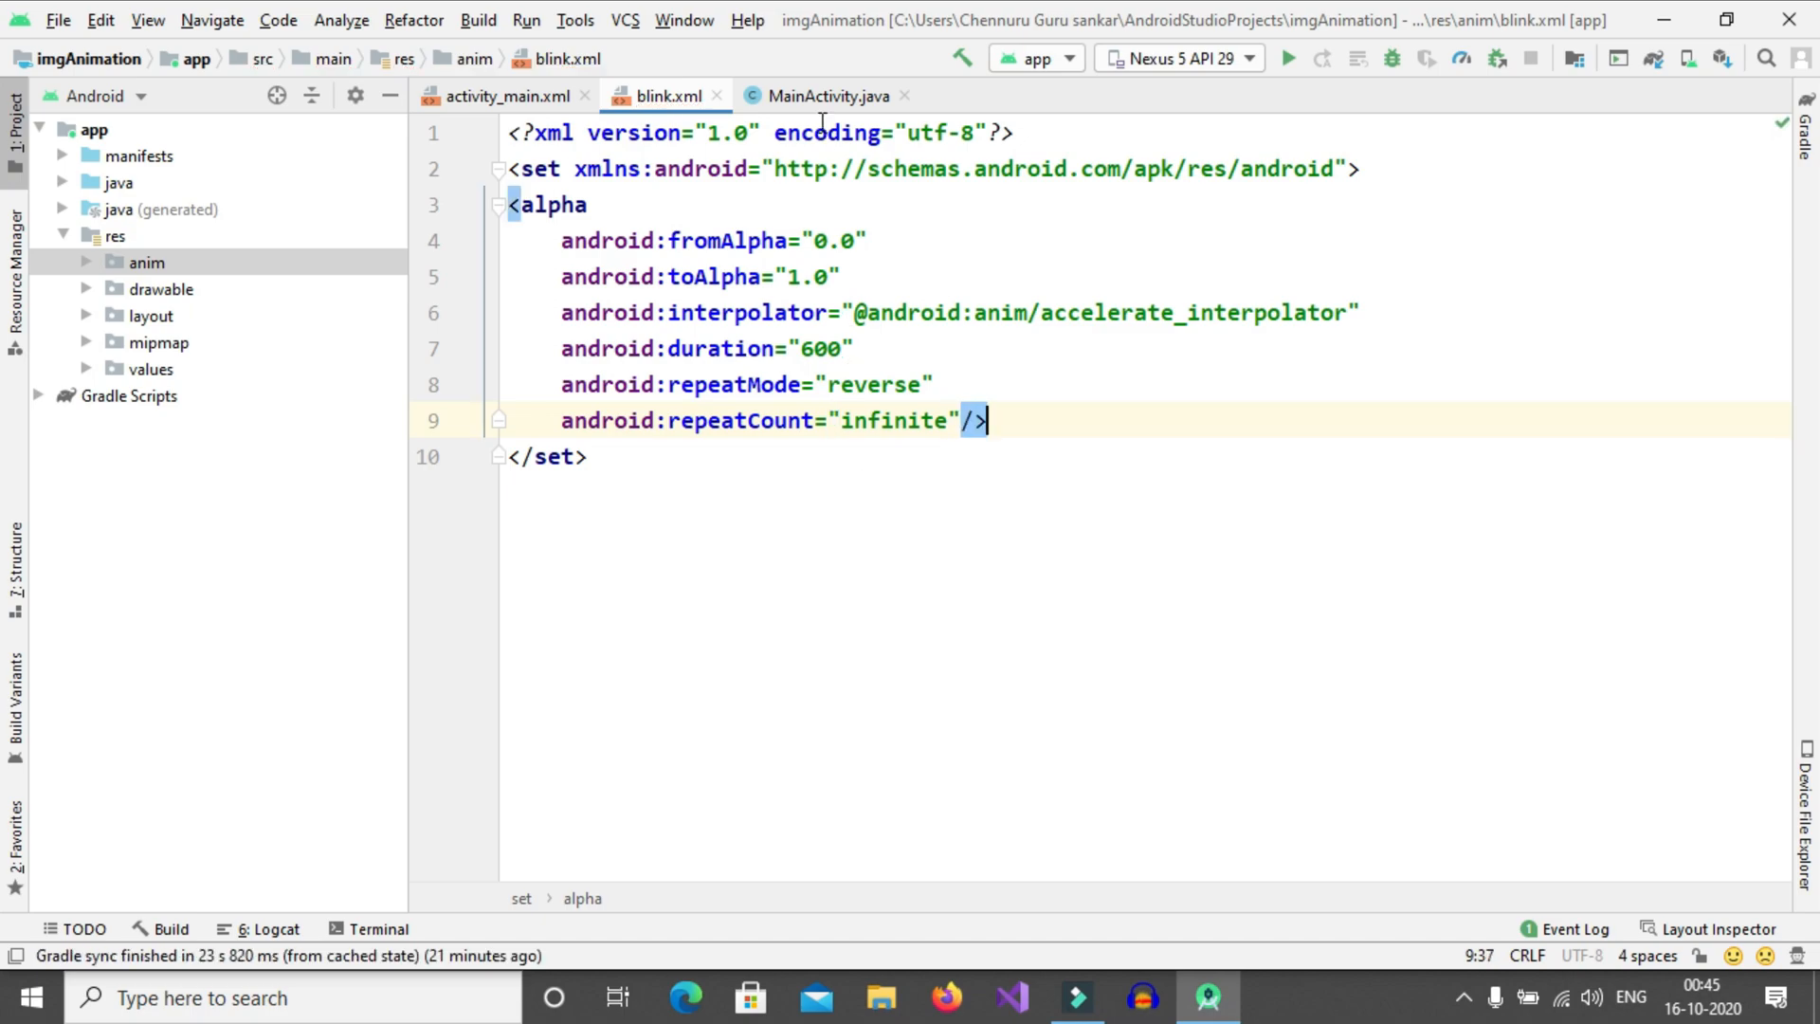
Step: Declare ImageView imgview, Button button and Animation animation as MainActivity fields
{"action": "left_click", "coordinate": [825, 96]}
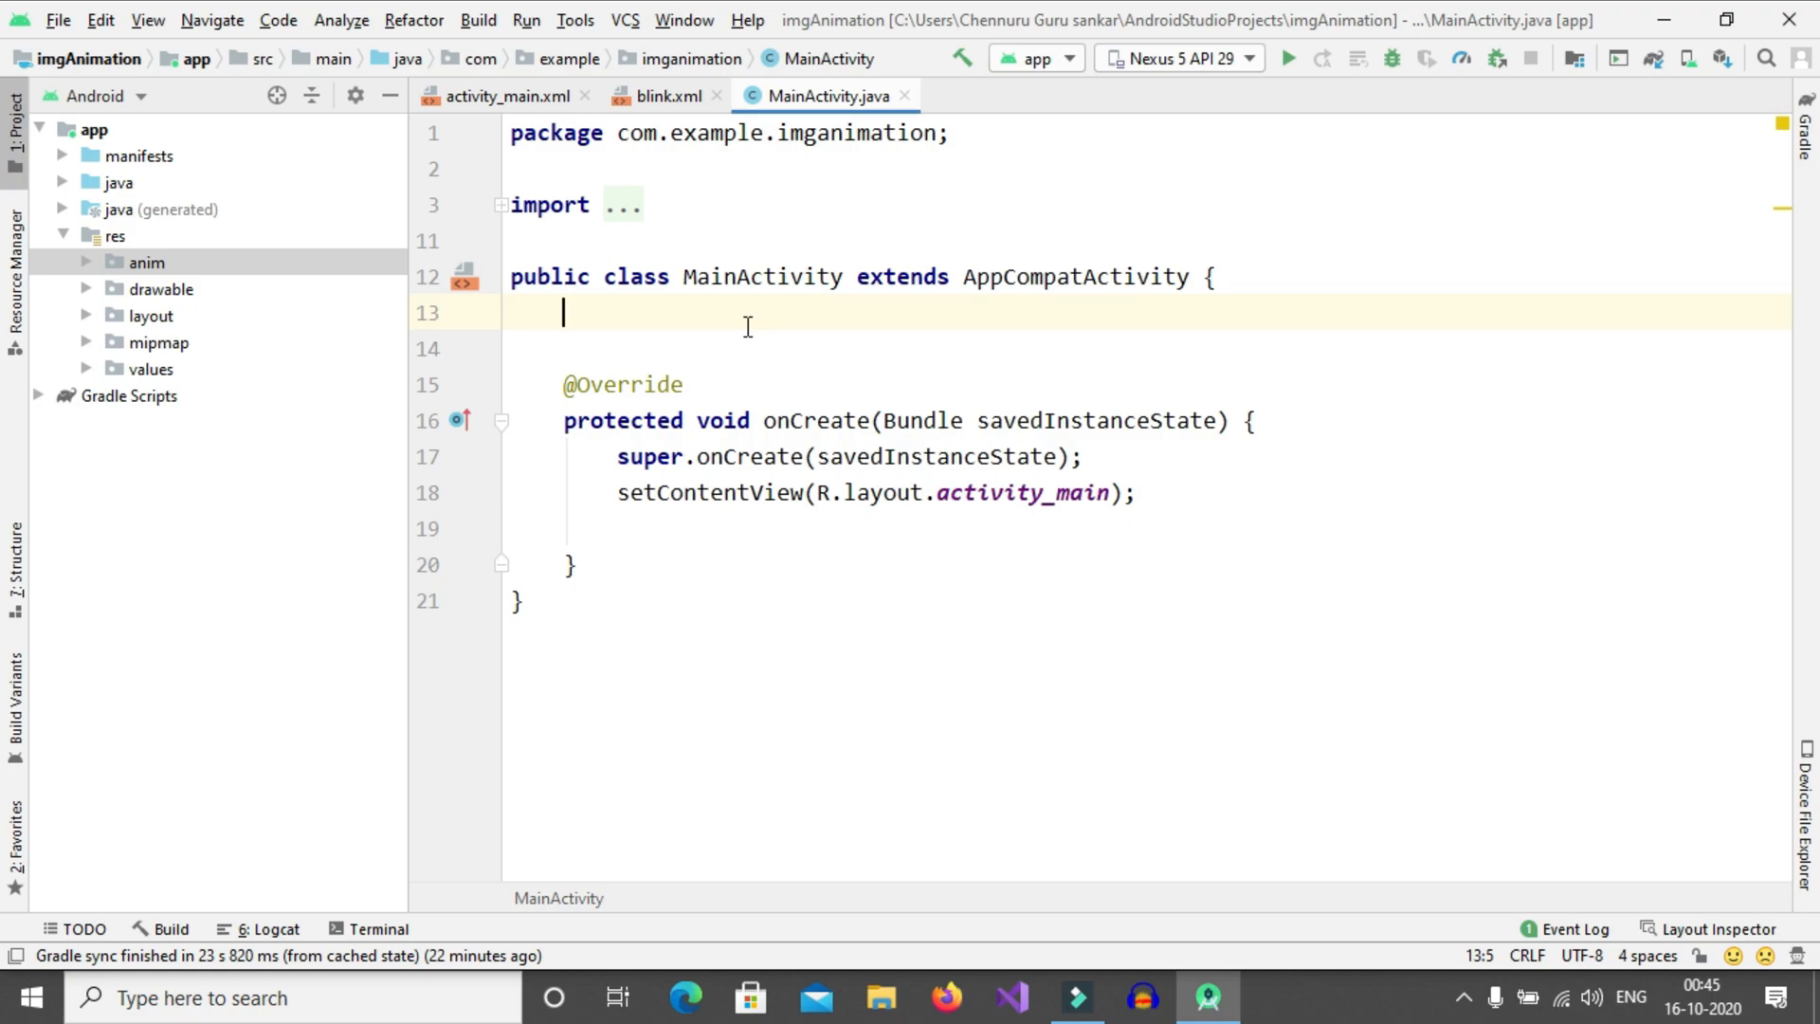
{"action": "type", "text": "I"}
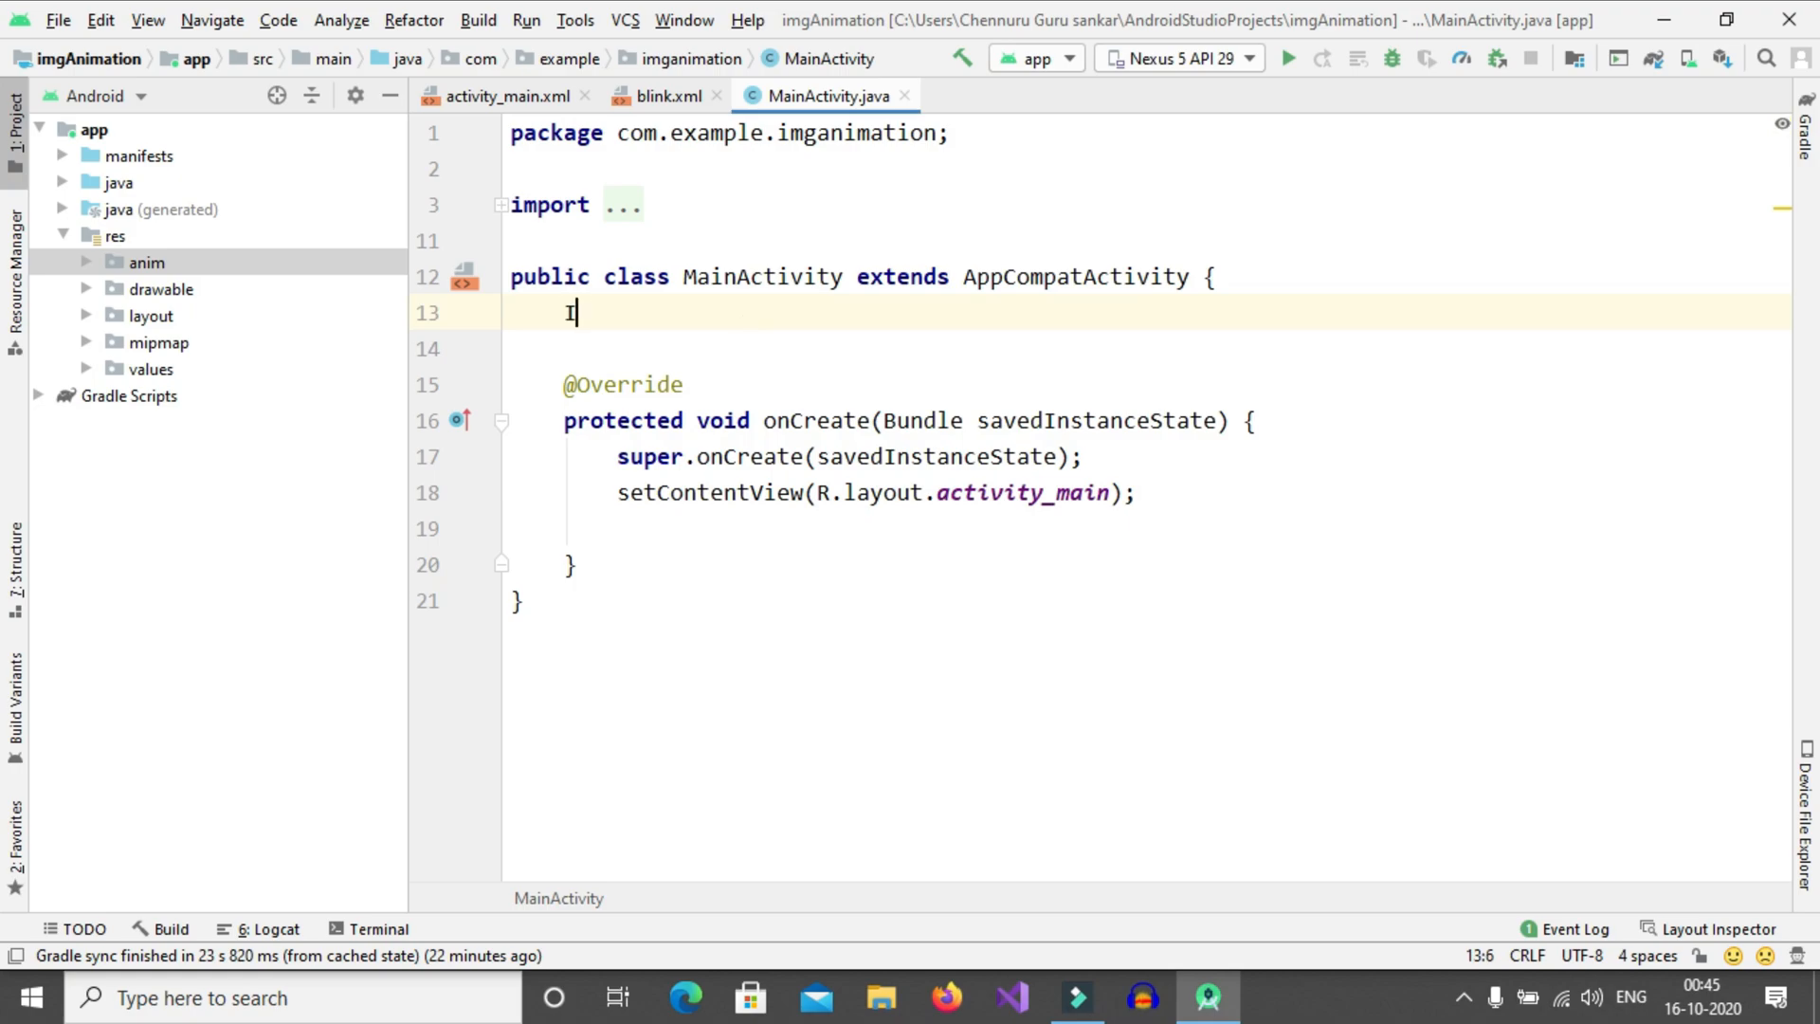
{"action": "type", "text": "V"}
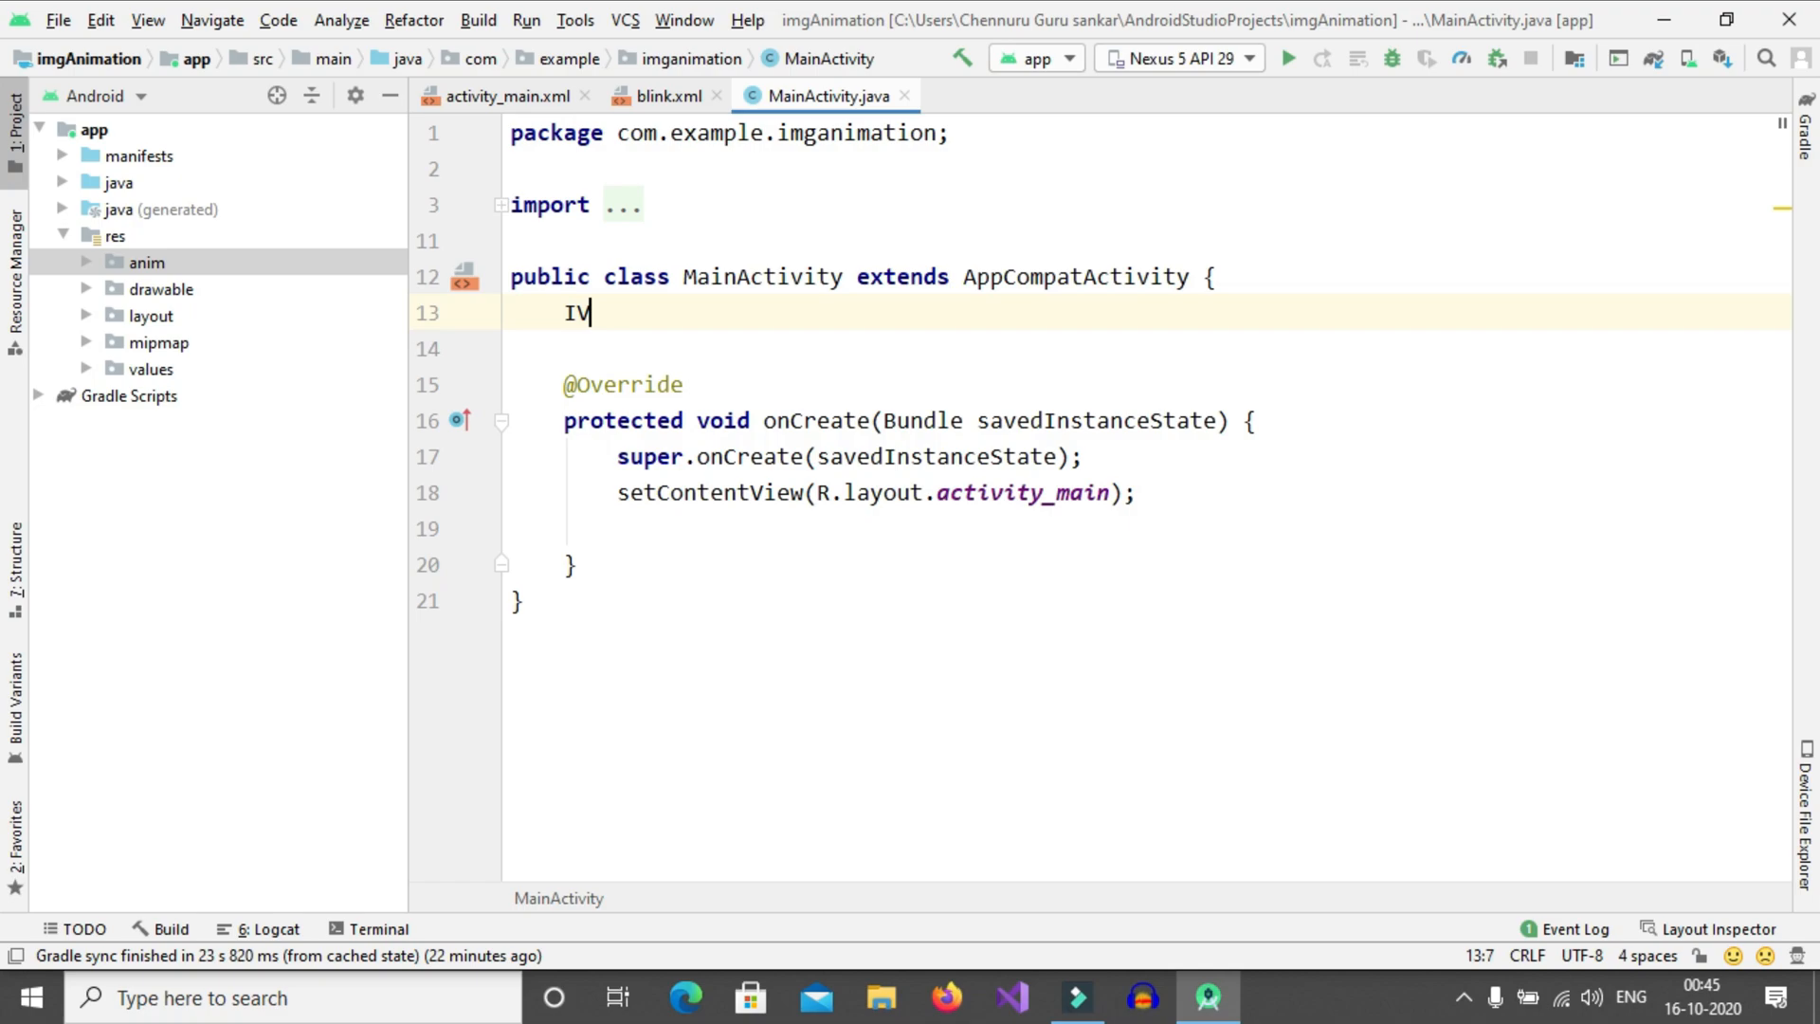
{"action": "type", "text": "ImageView"}
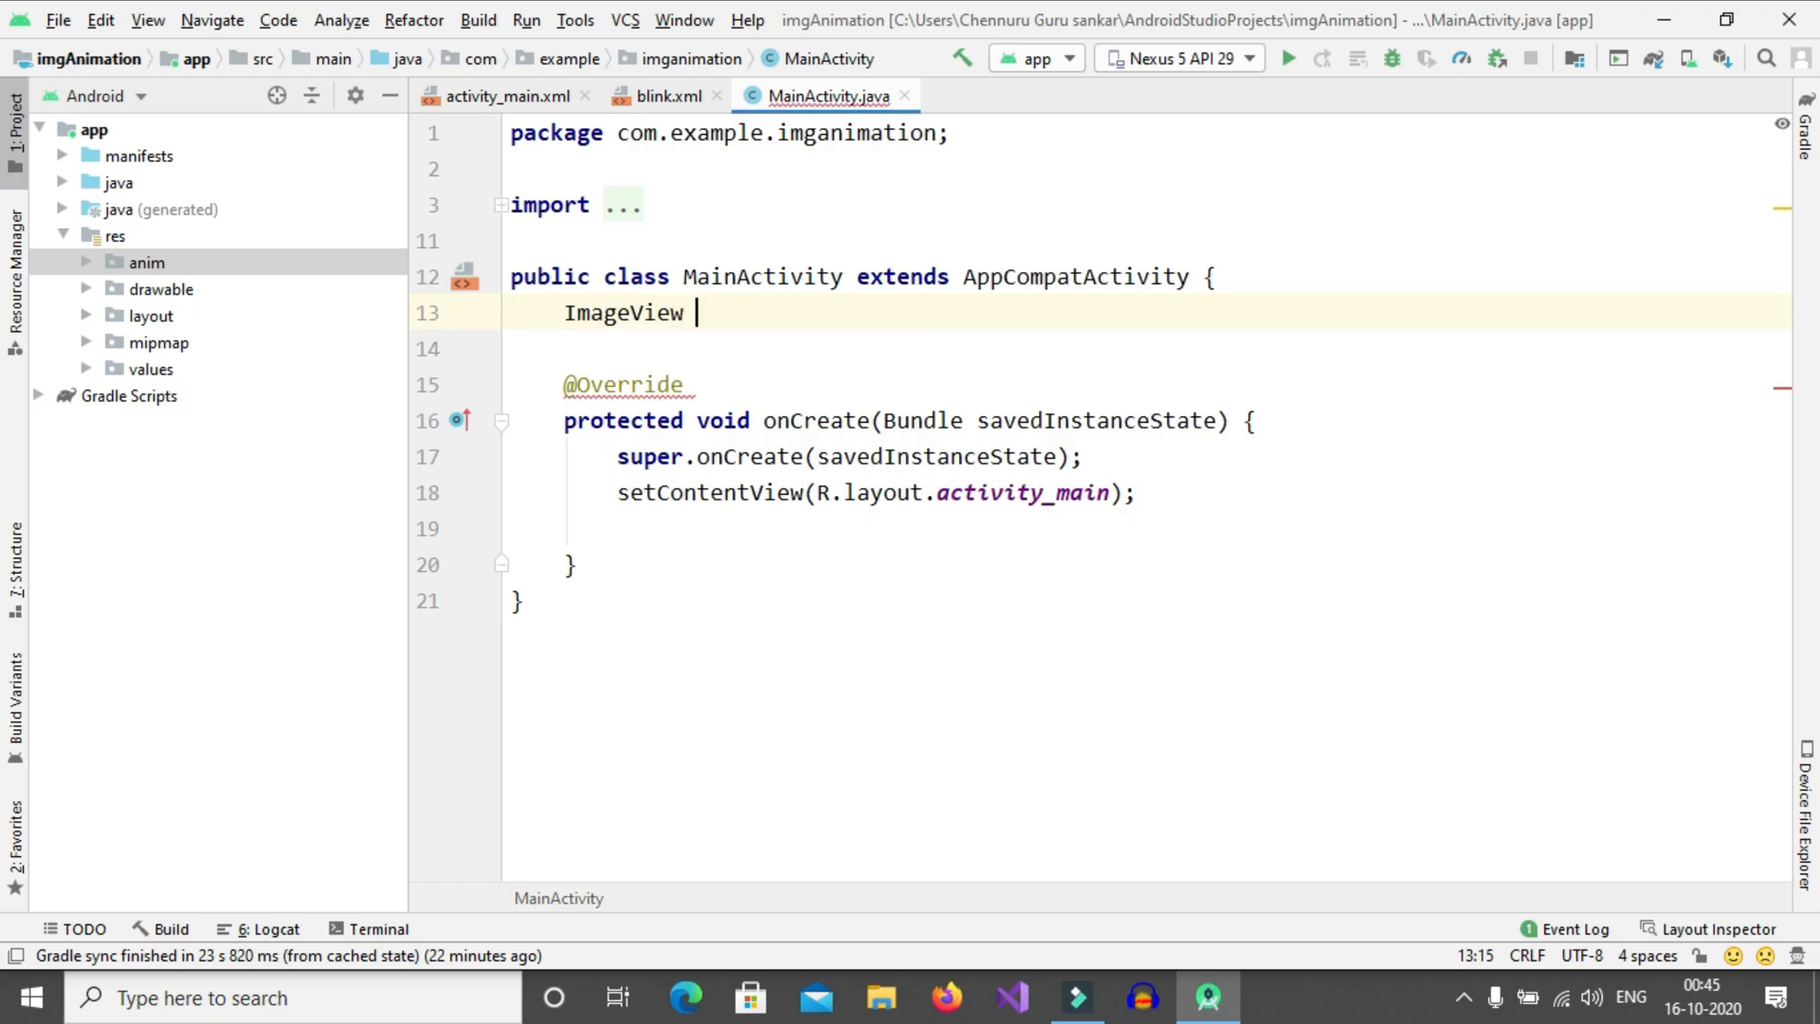
{"action": "type", "text": "i"}
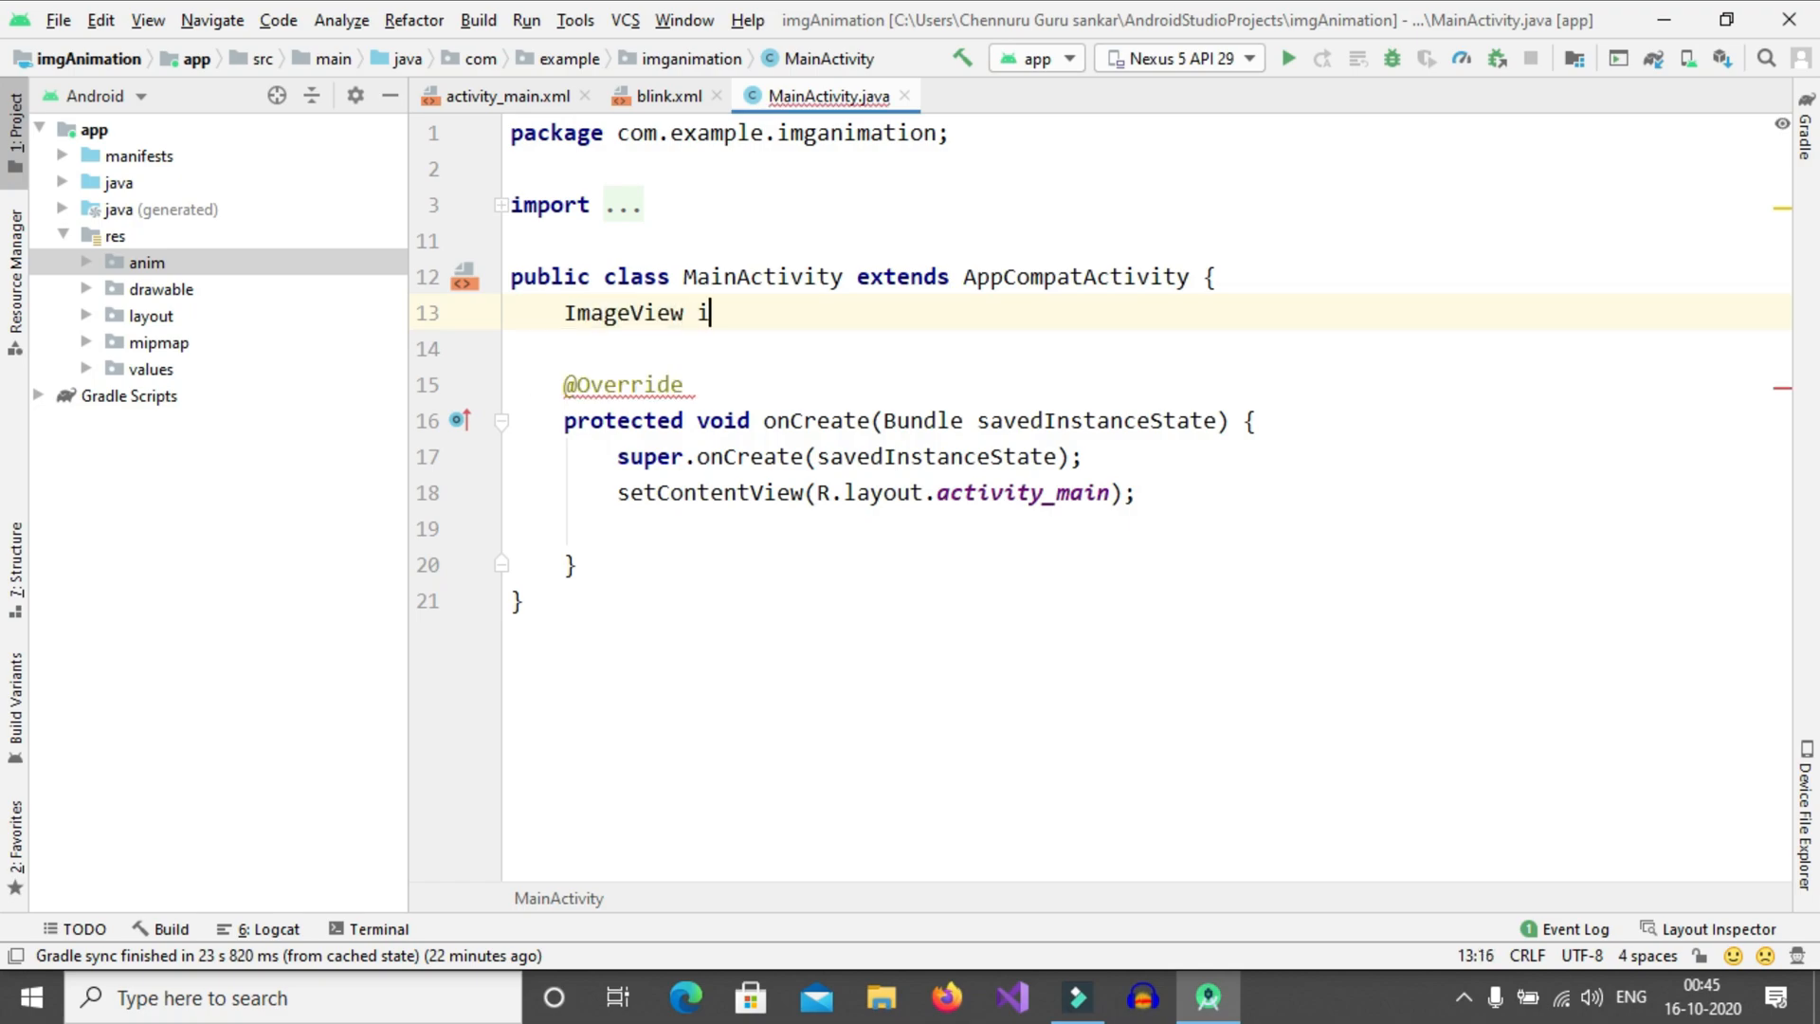
{"action": "type", "text": "mgview;"}
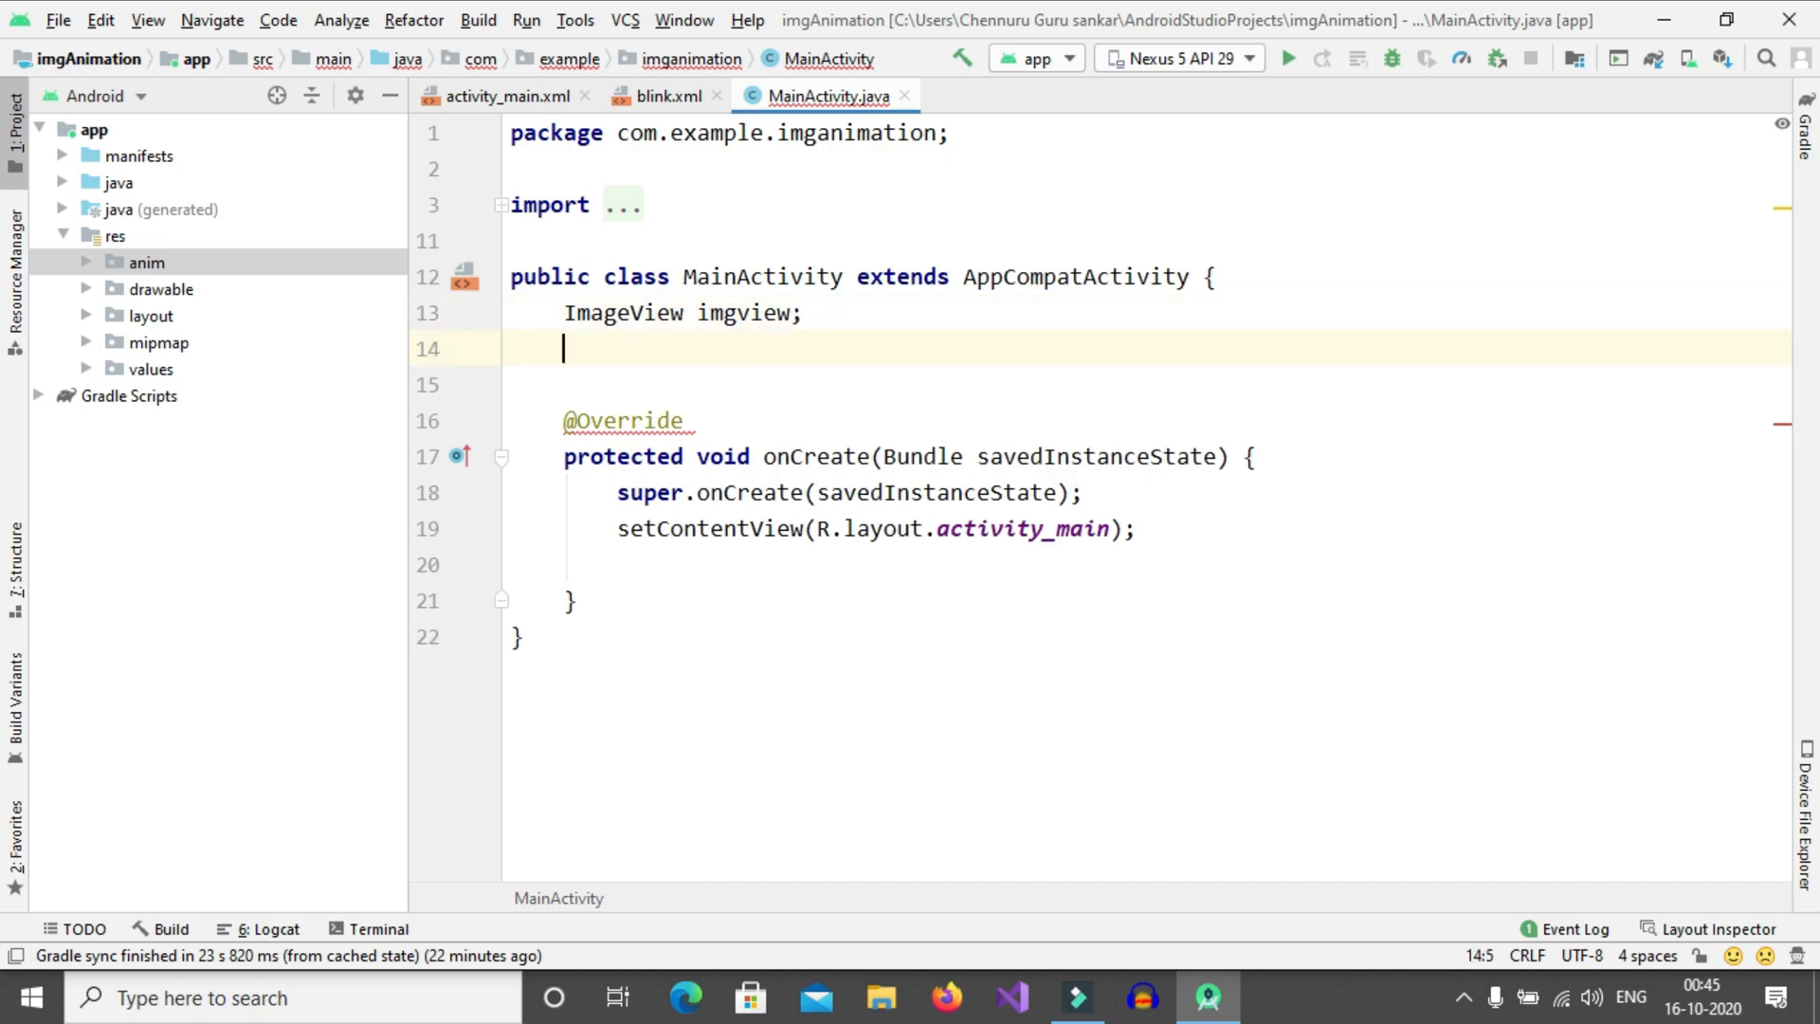
{"action": "type", "text": "Button button"}
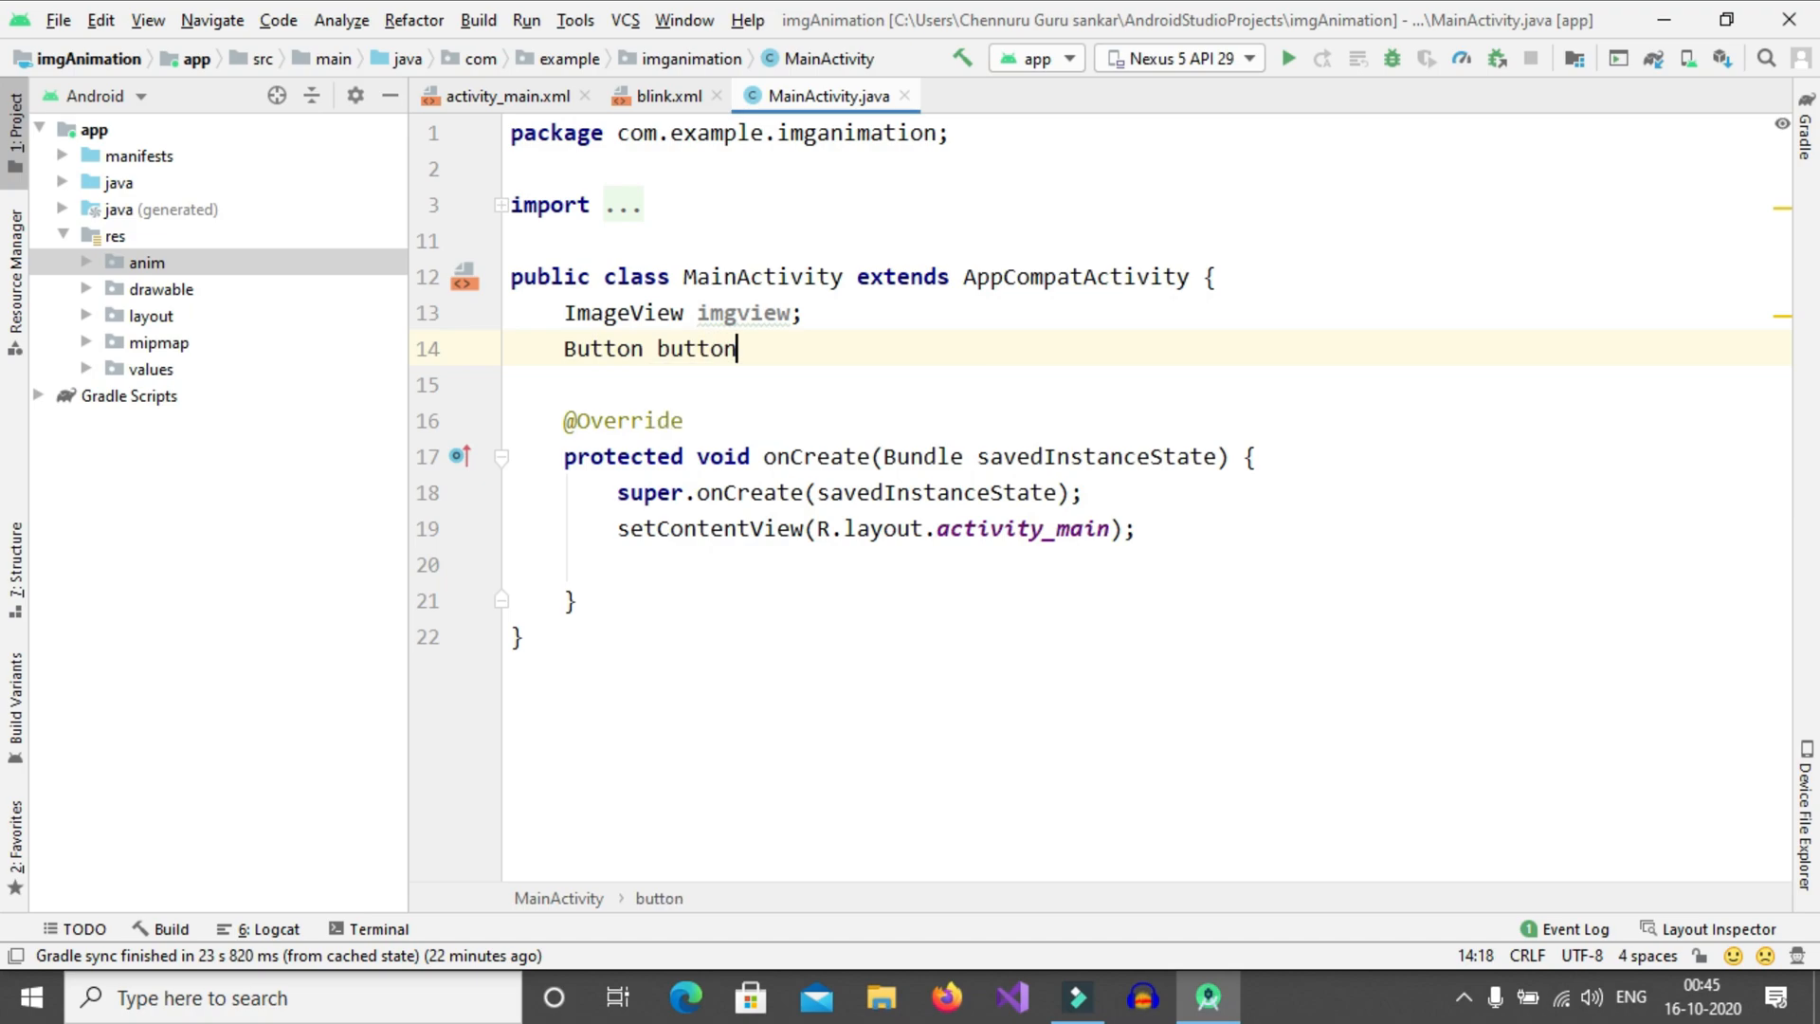
{"action": "type", "text": ";"}
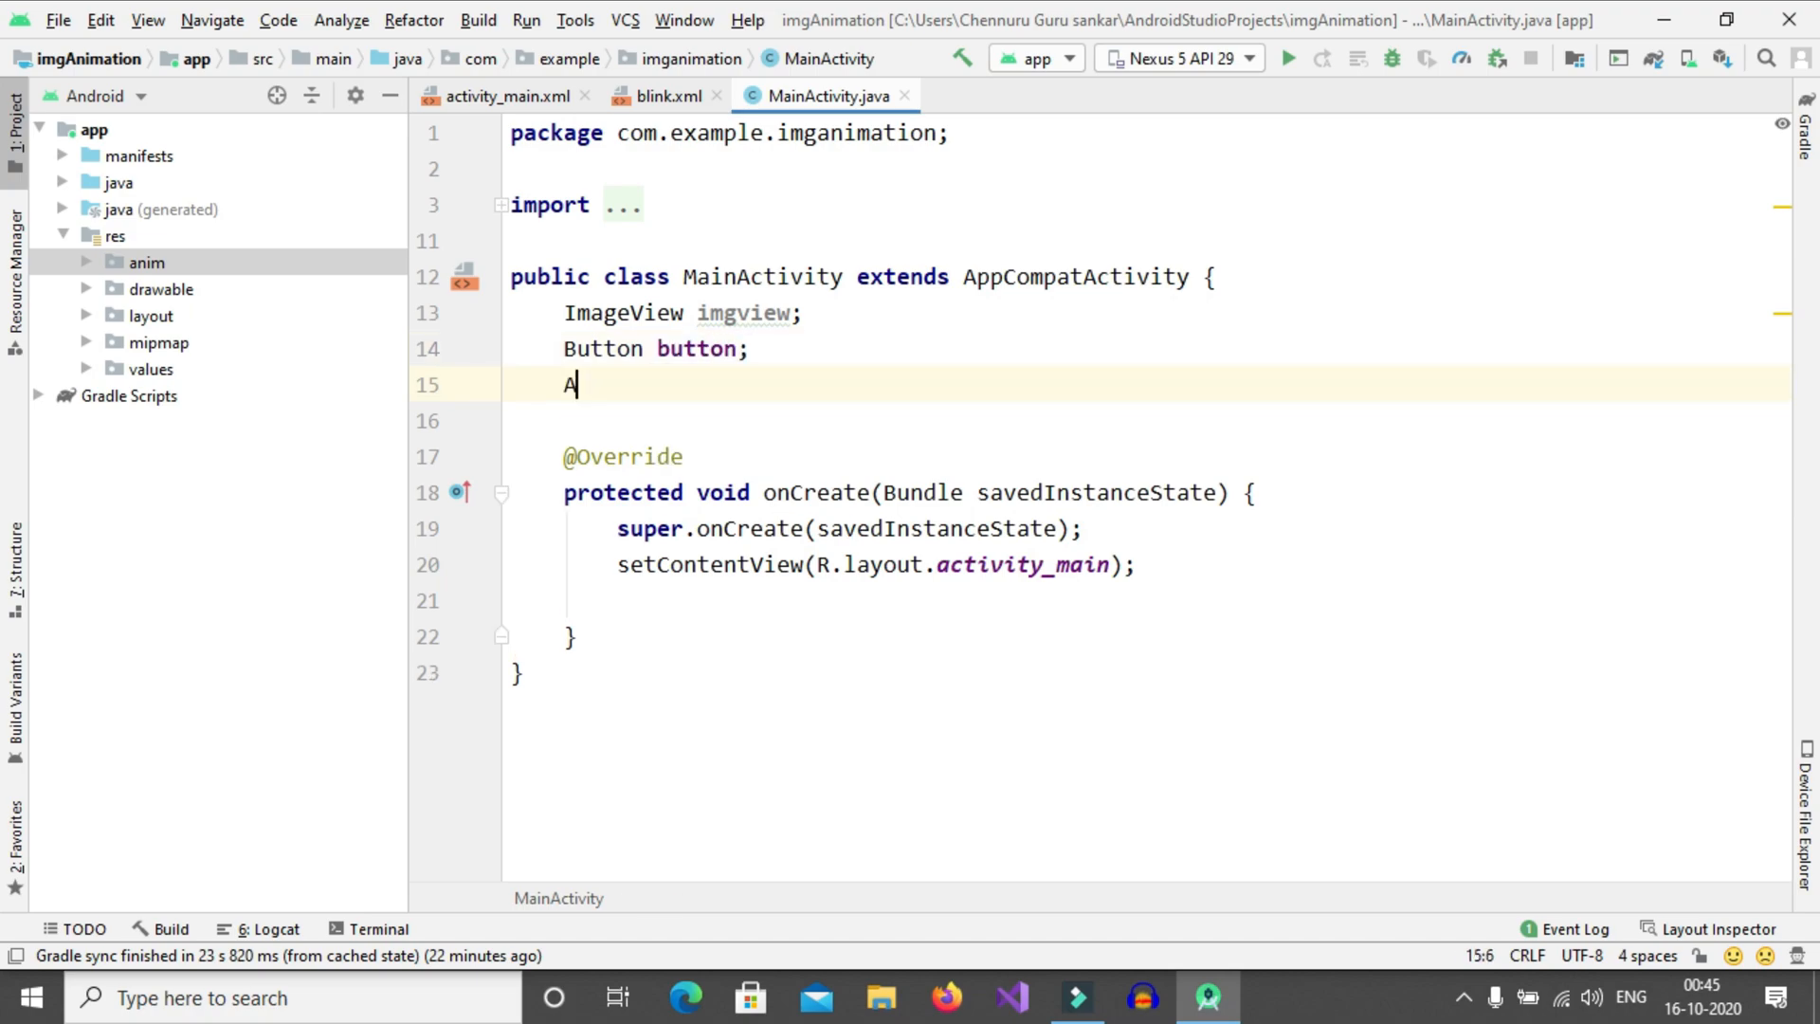
{"action": "type", "text": "nimation"}
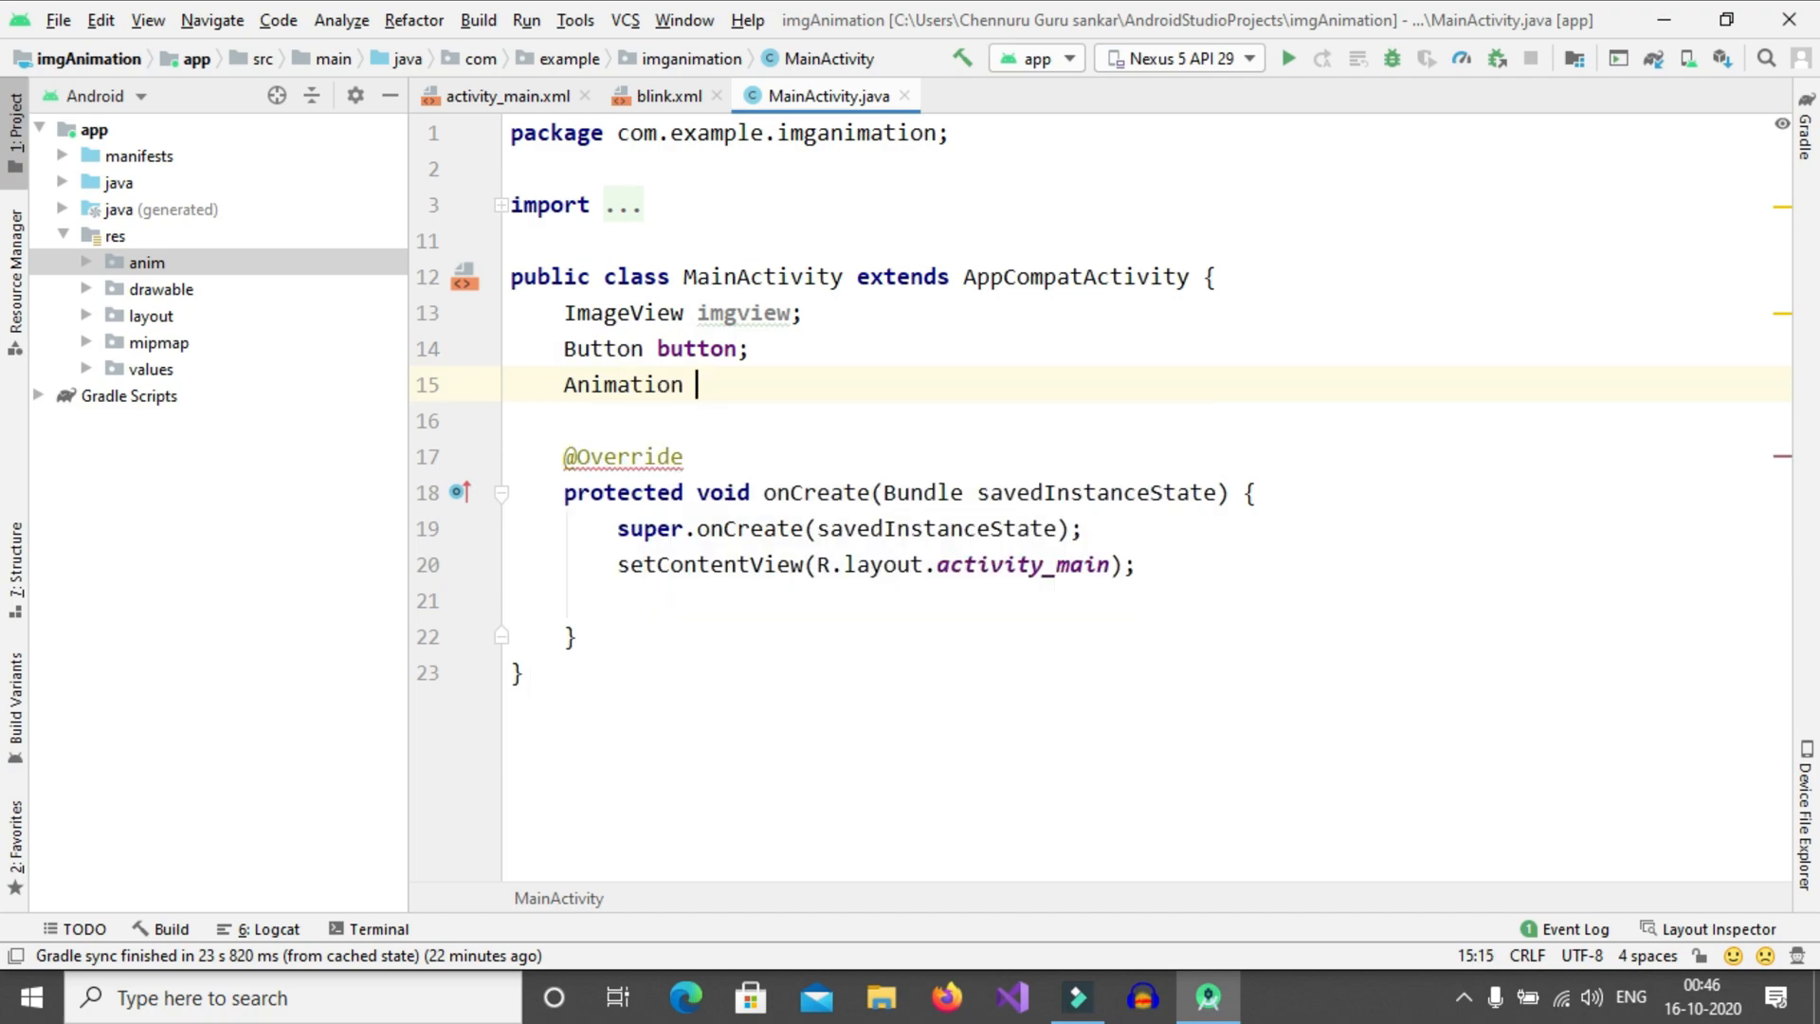
{"action": "type", "text": "anmation"}
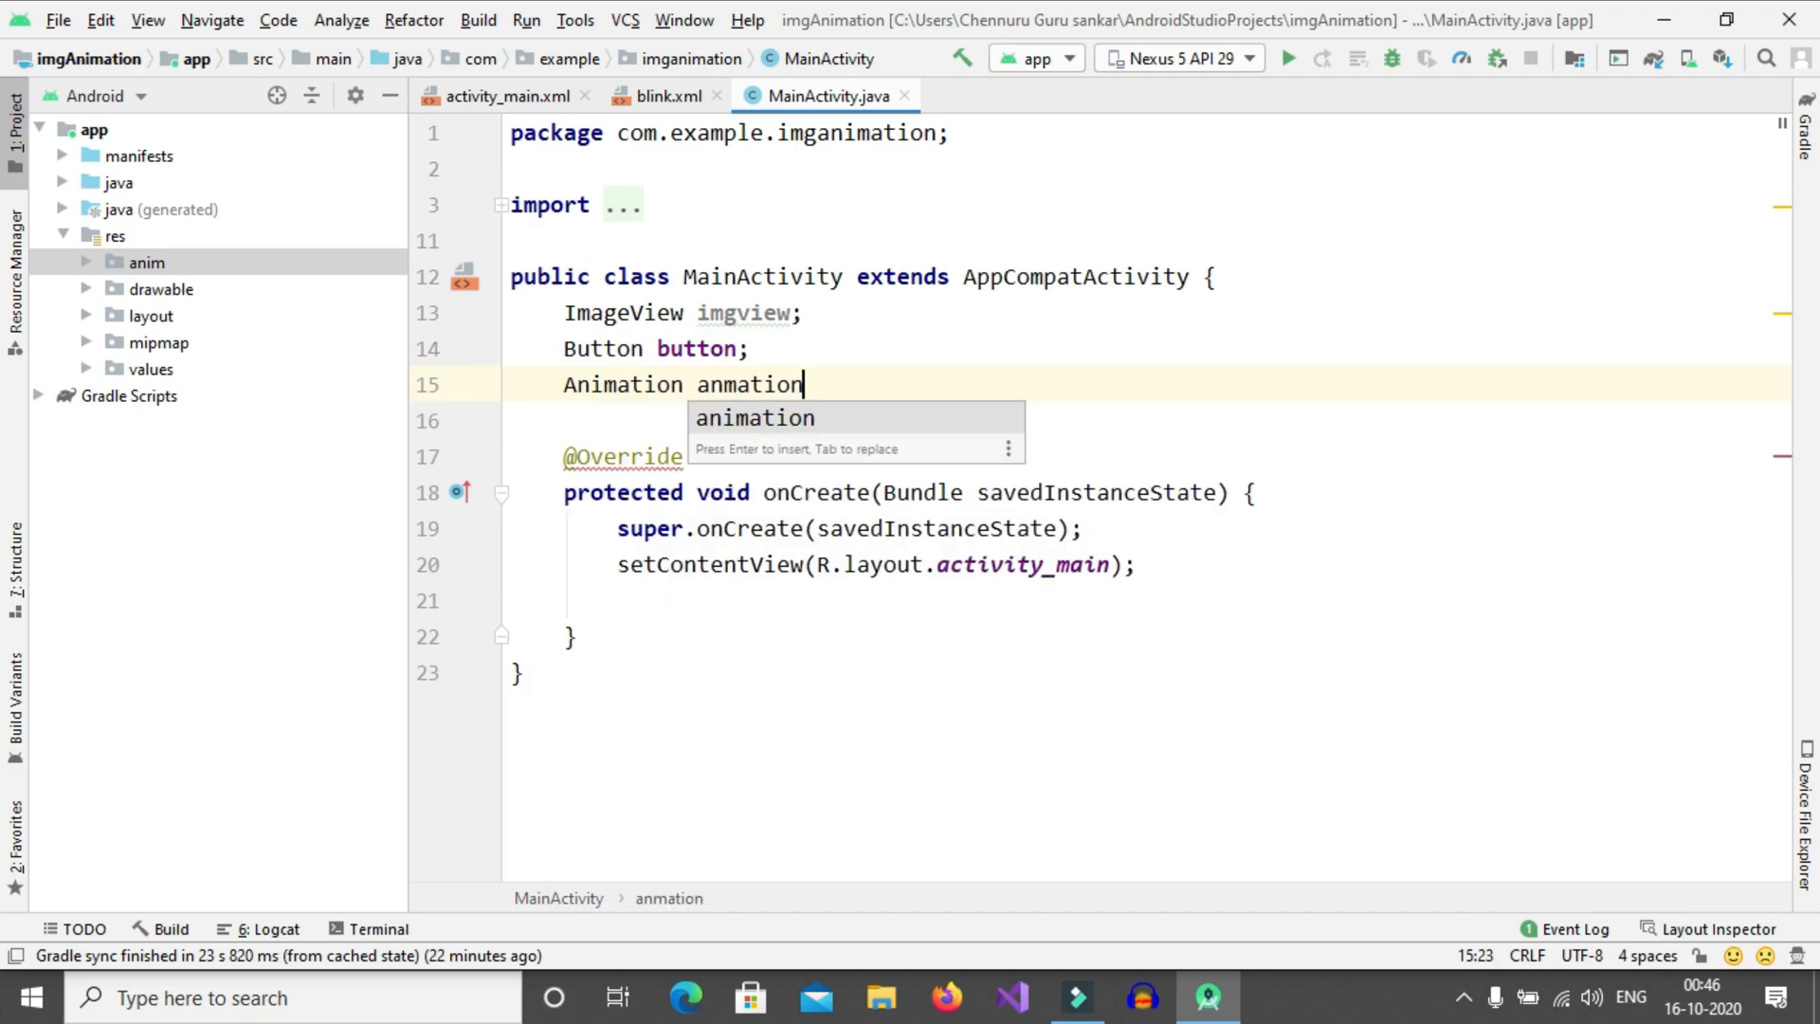
{"action": "key", "text": "Enter"}
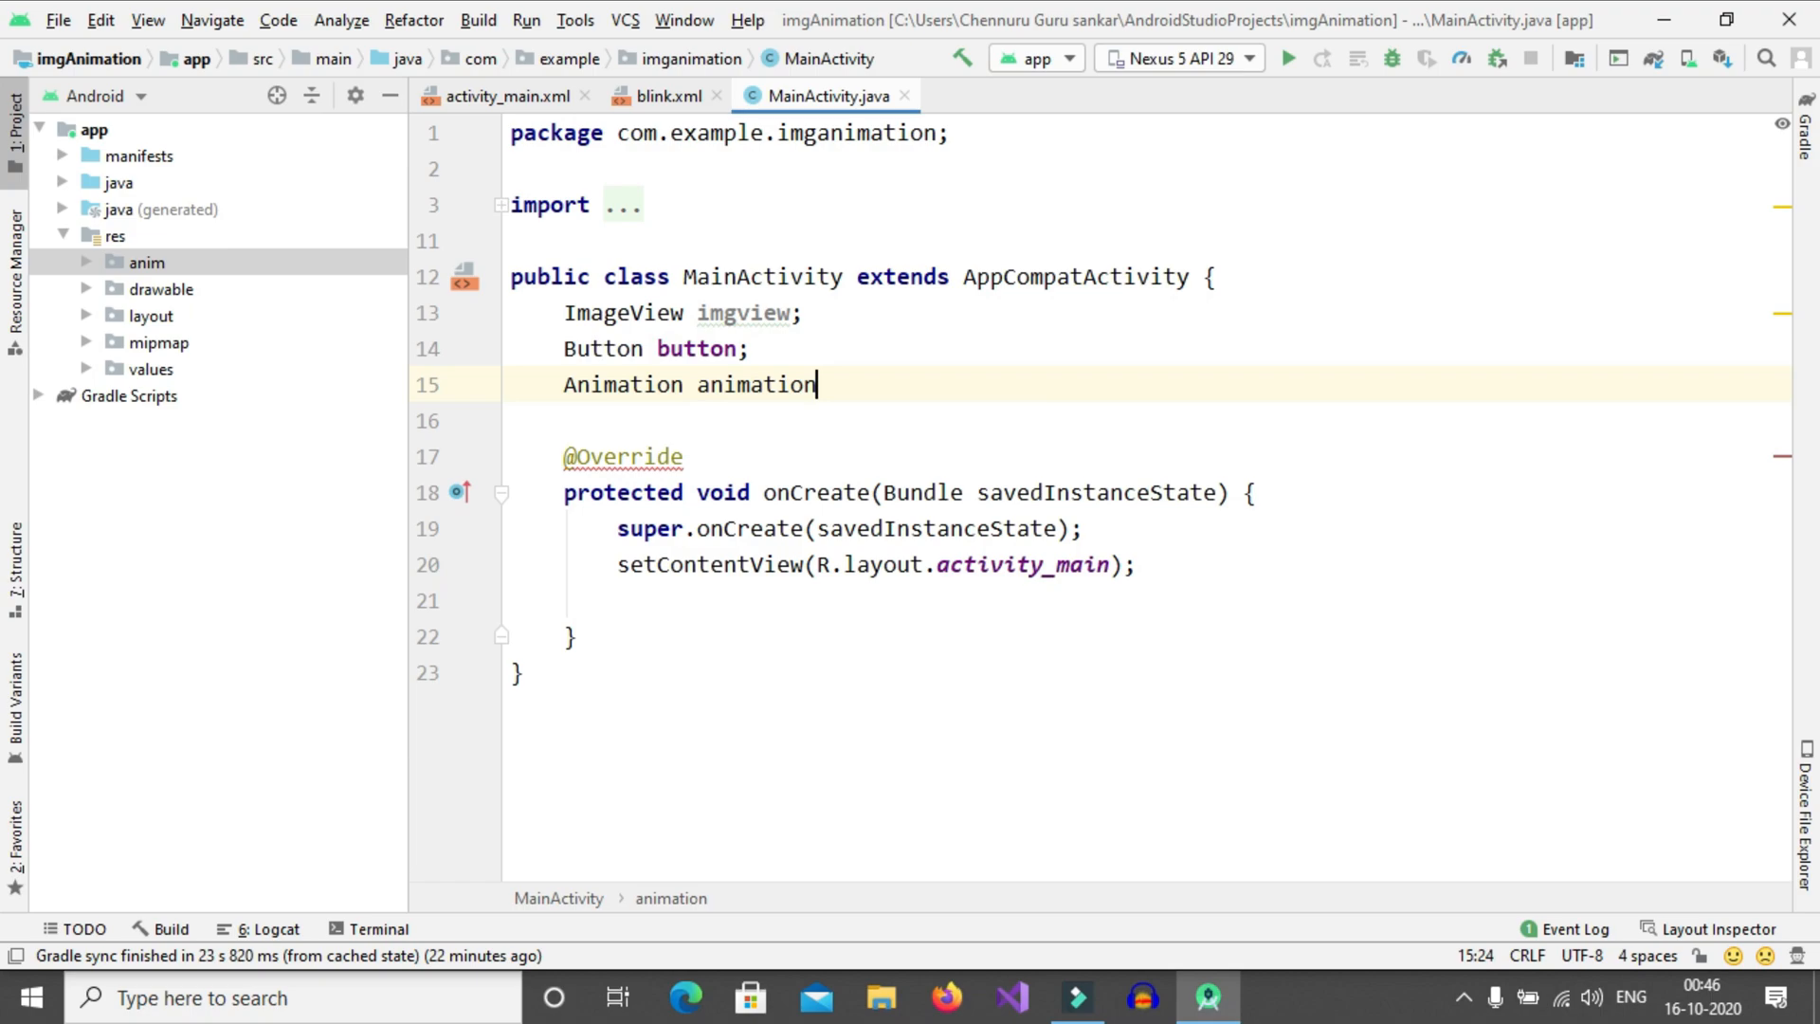
{"action": "type", "text": ";"}
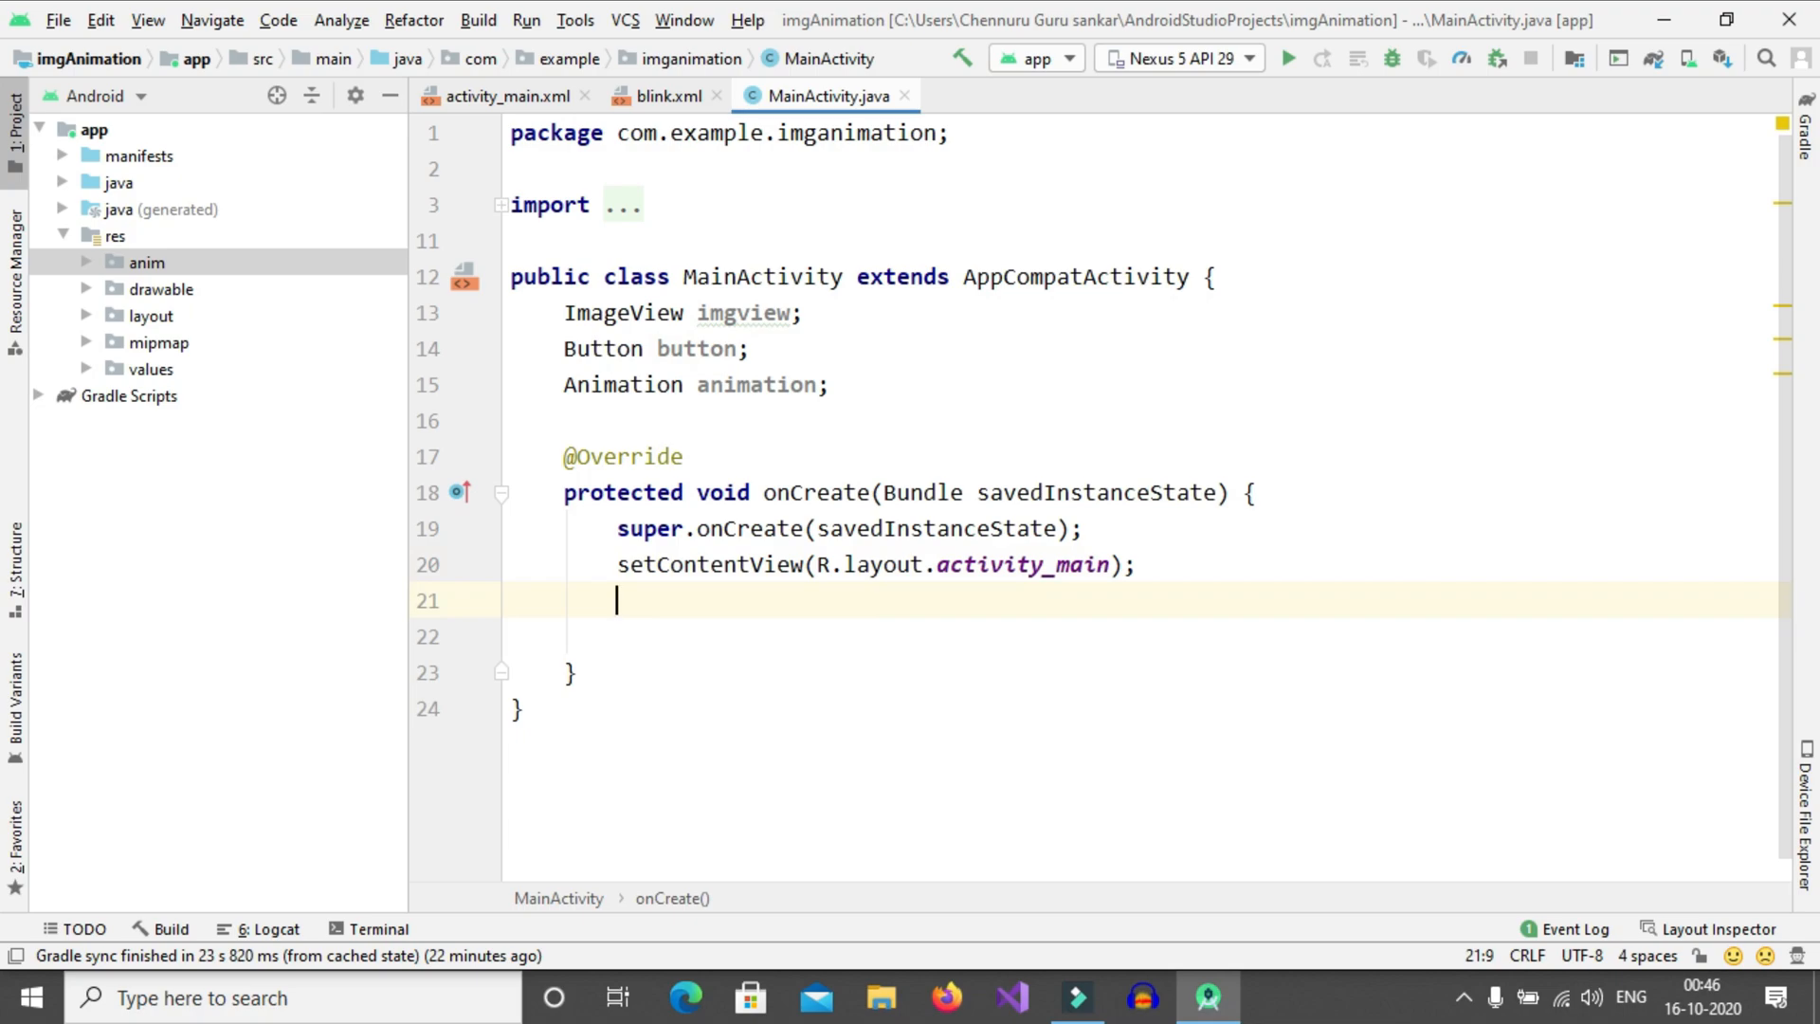
Step: Assign imgview in onCreate using findViewById with its layout id
{"action": "type", "text": "imgview="}
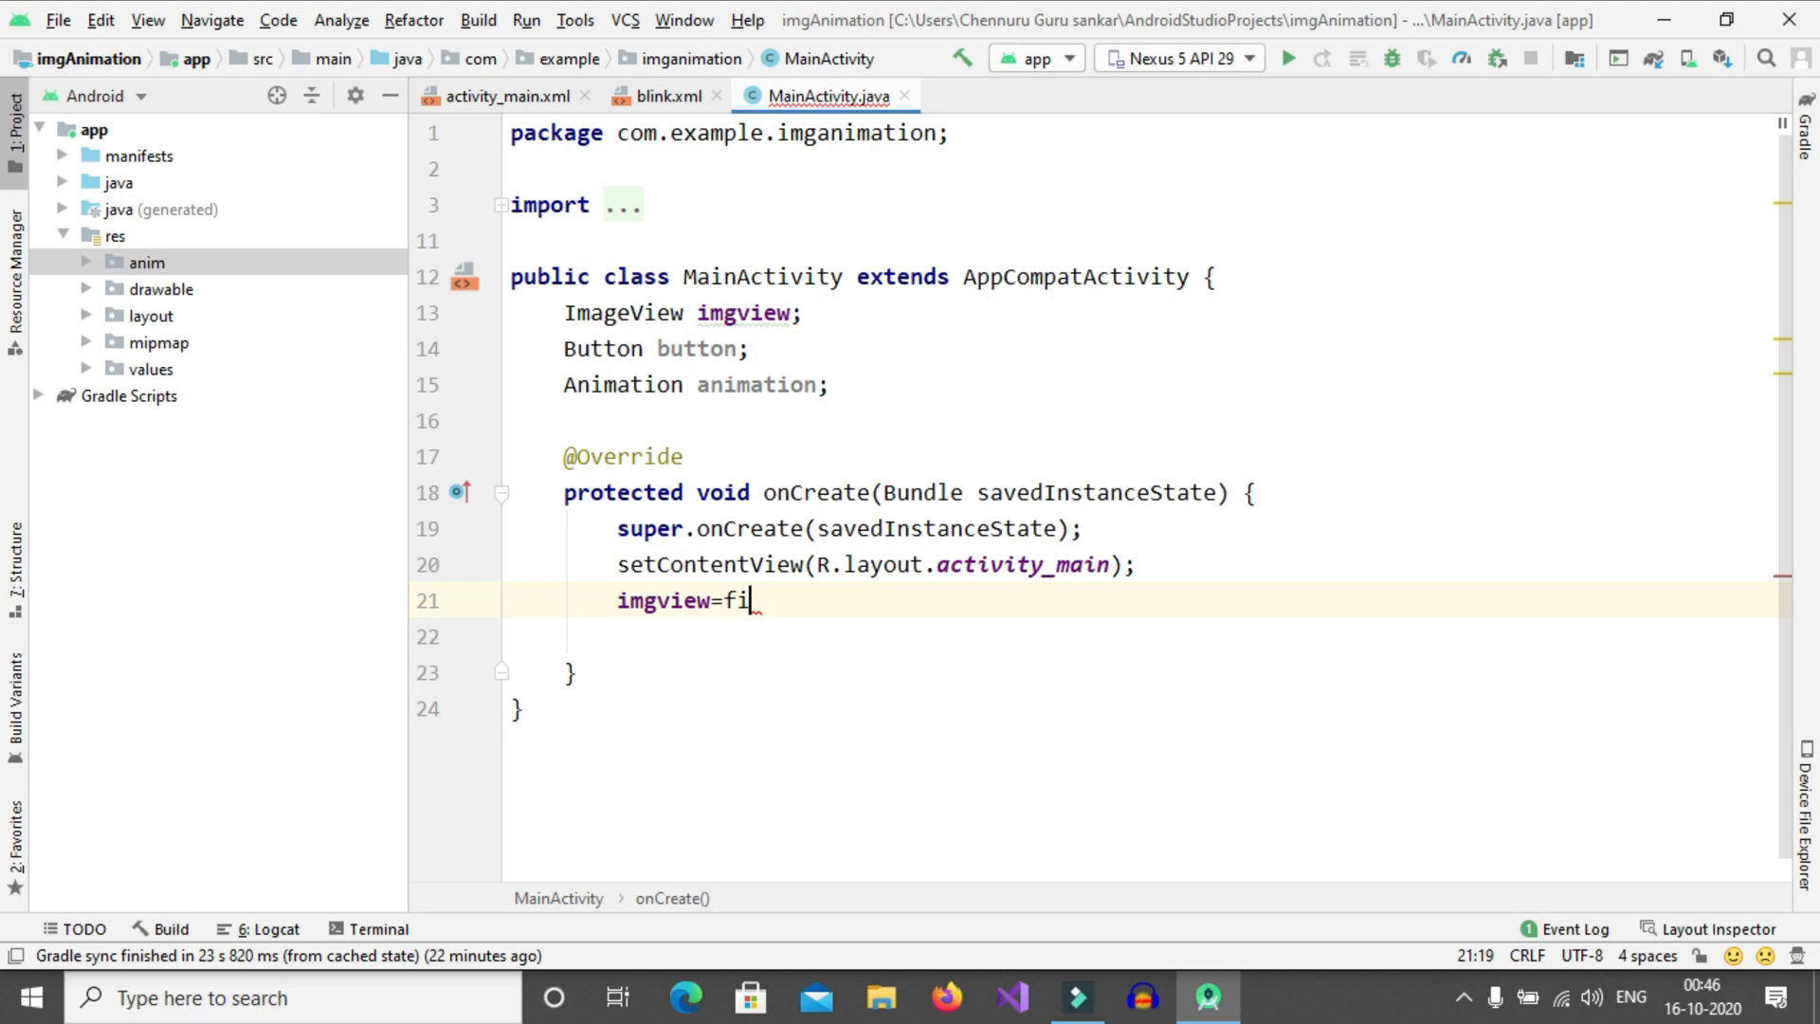
{"action": "type", "text": "findViewById("}
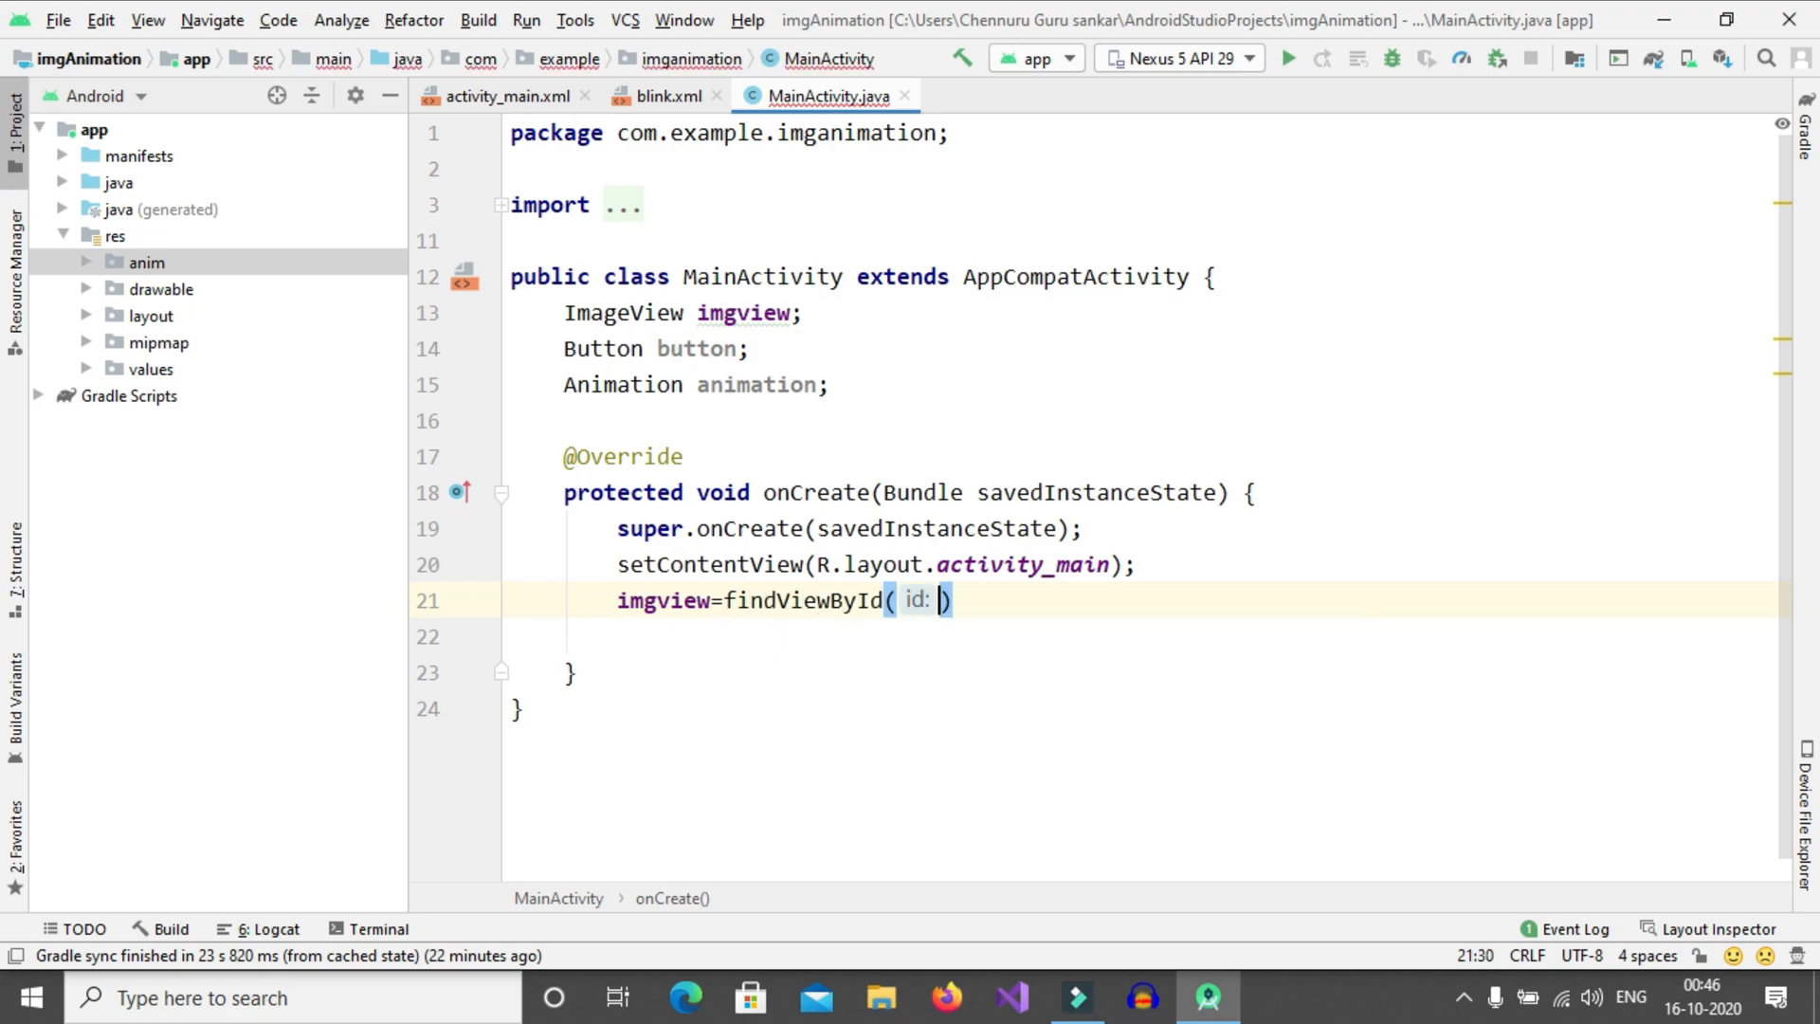
{"action": "type", "text": "R.id"}
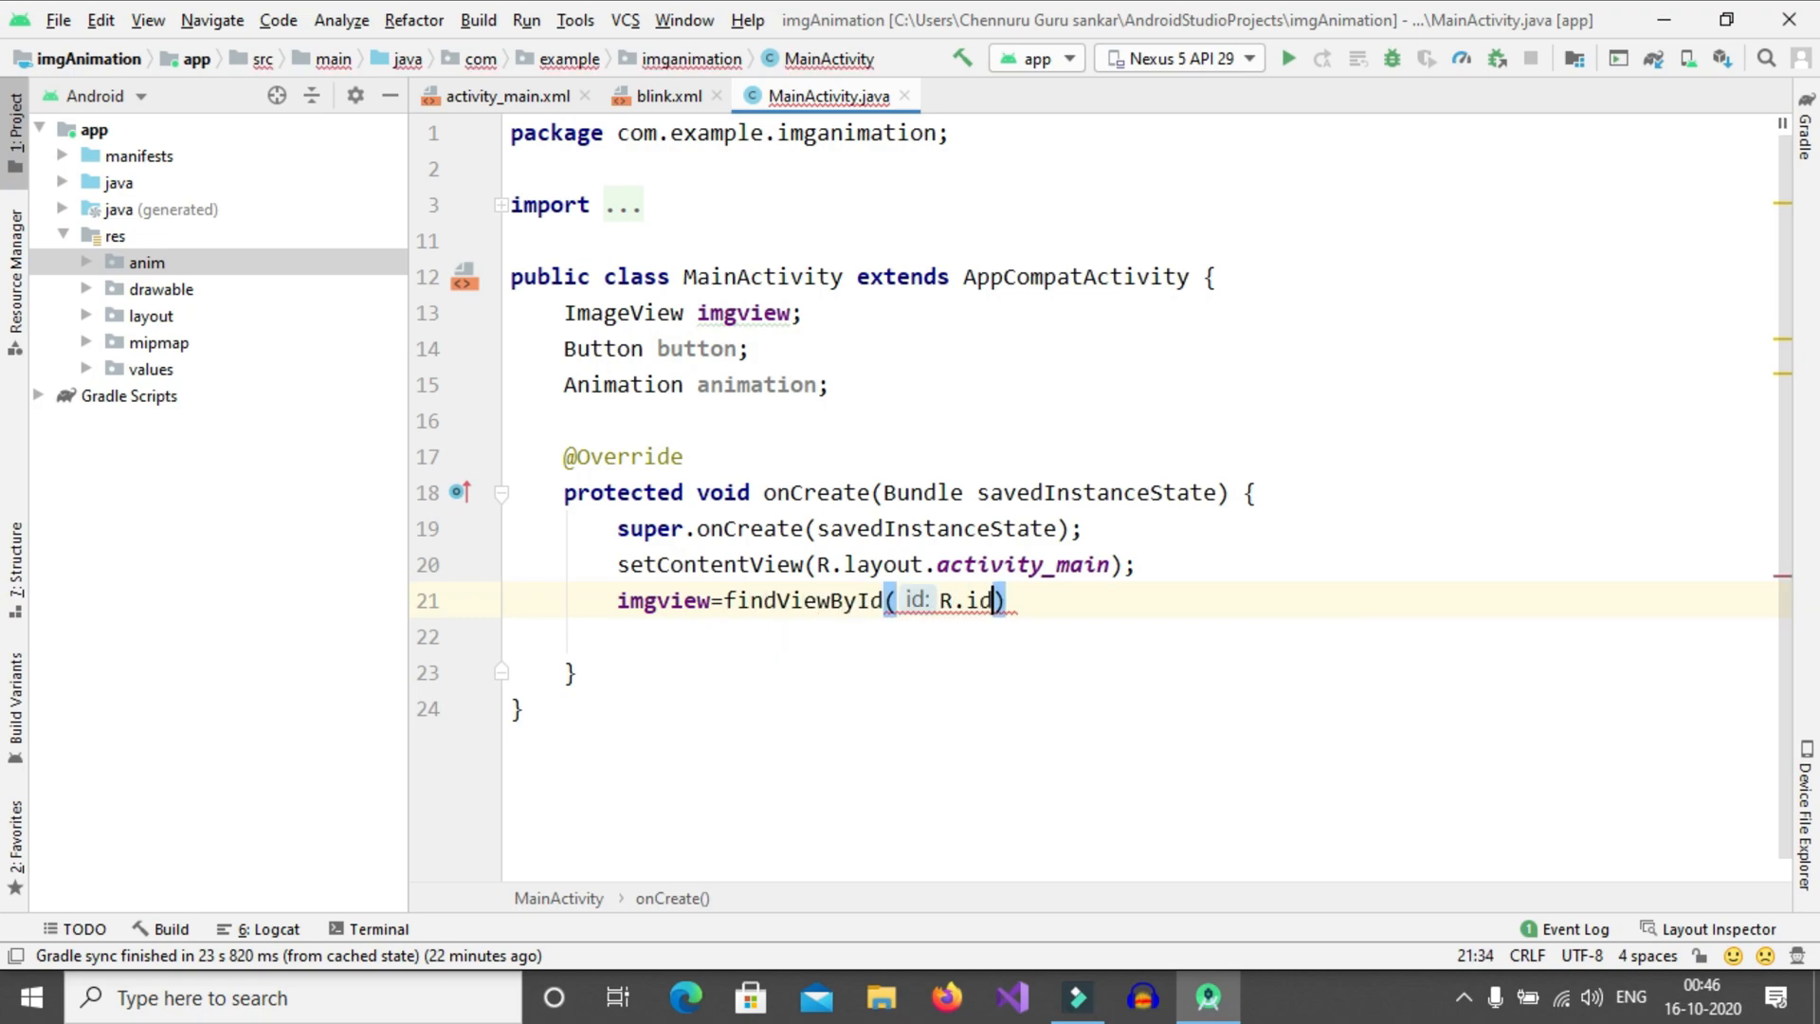
{"action": "type", "text": "imgview"}
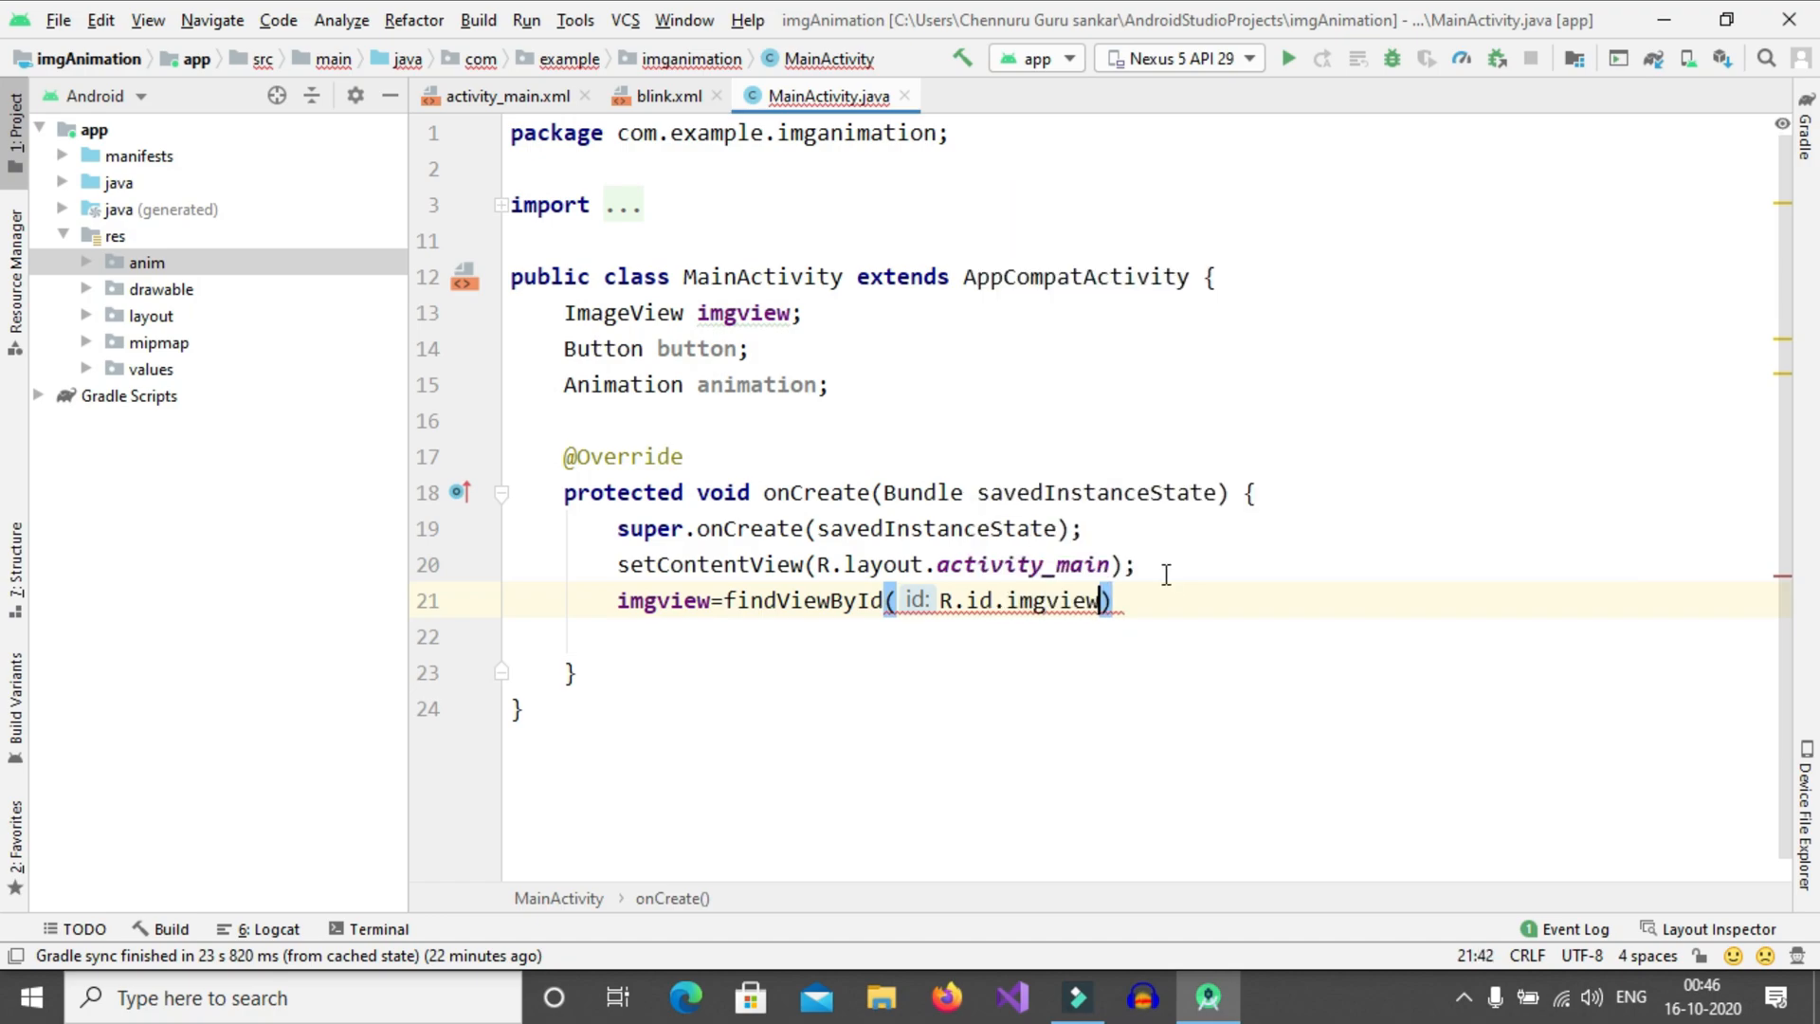
{"action": "key", "text": "Enter"}
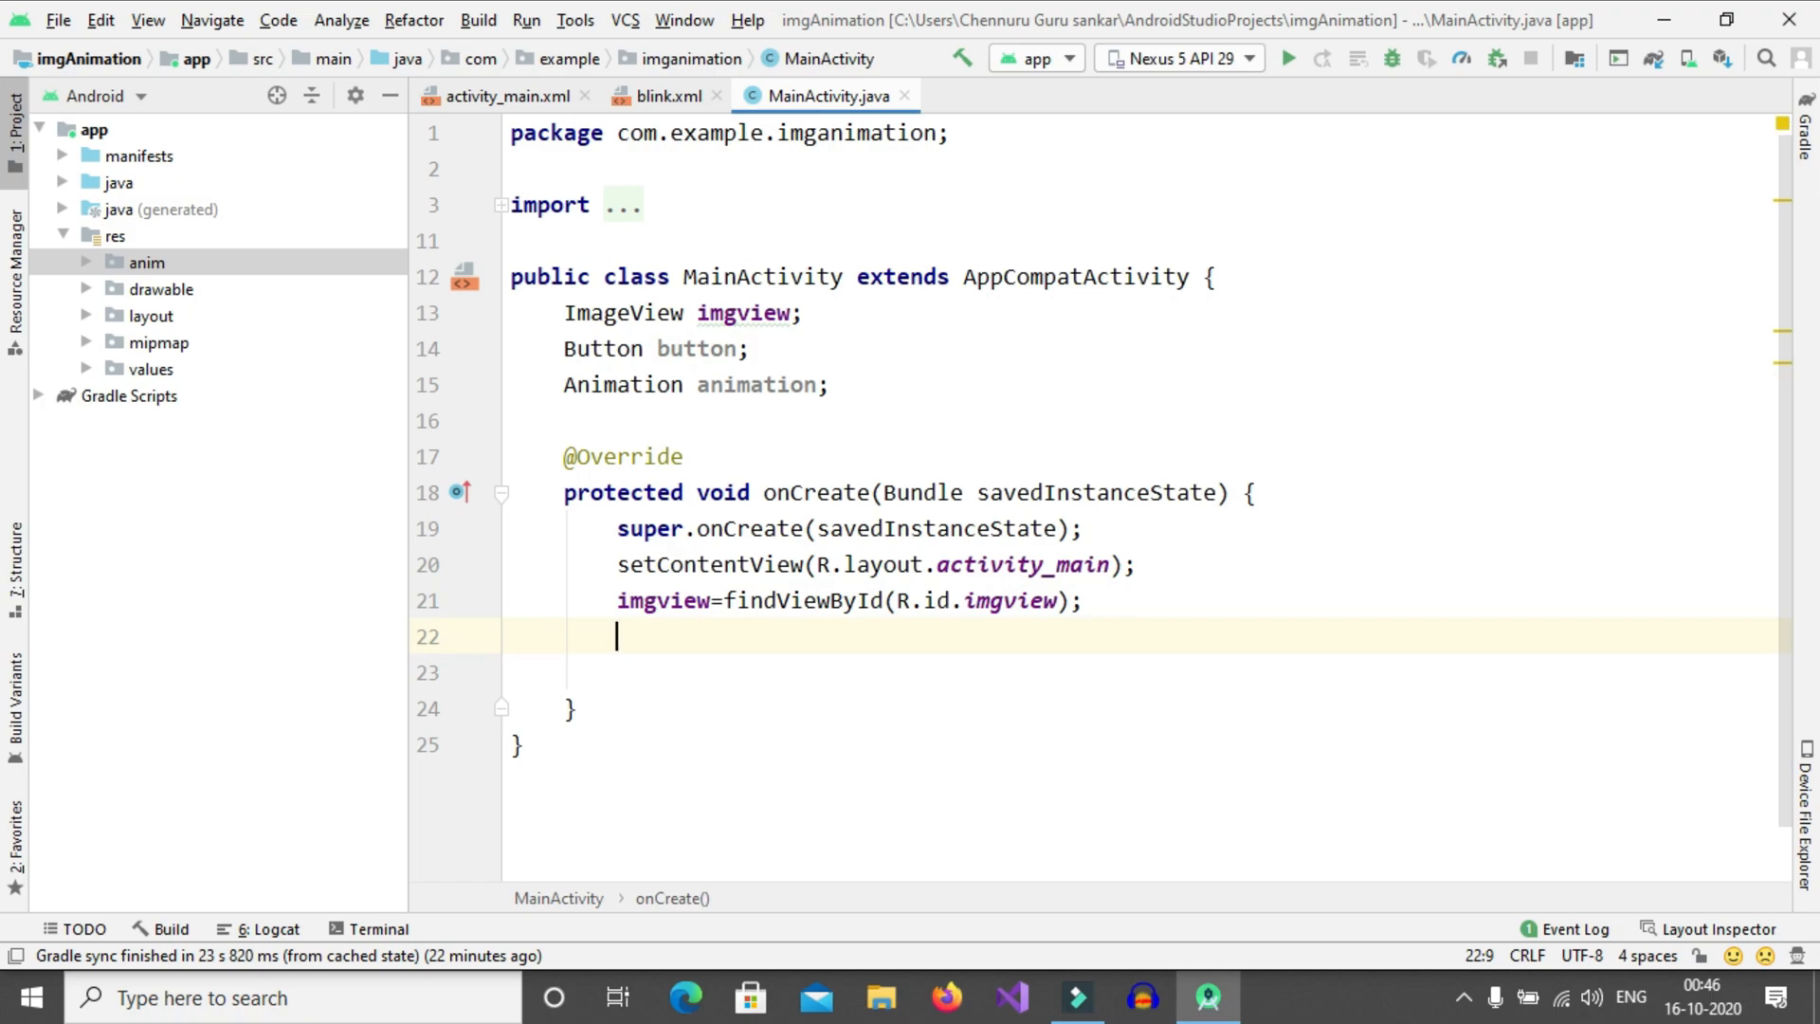
Step: Assign button with findViewById(R.id.button), after checking the id in activity_main.xml
{"action": "type", "text": "button="}
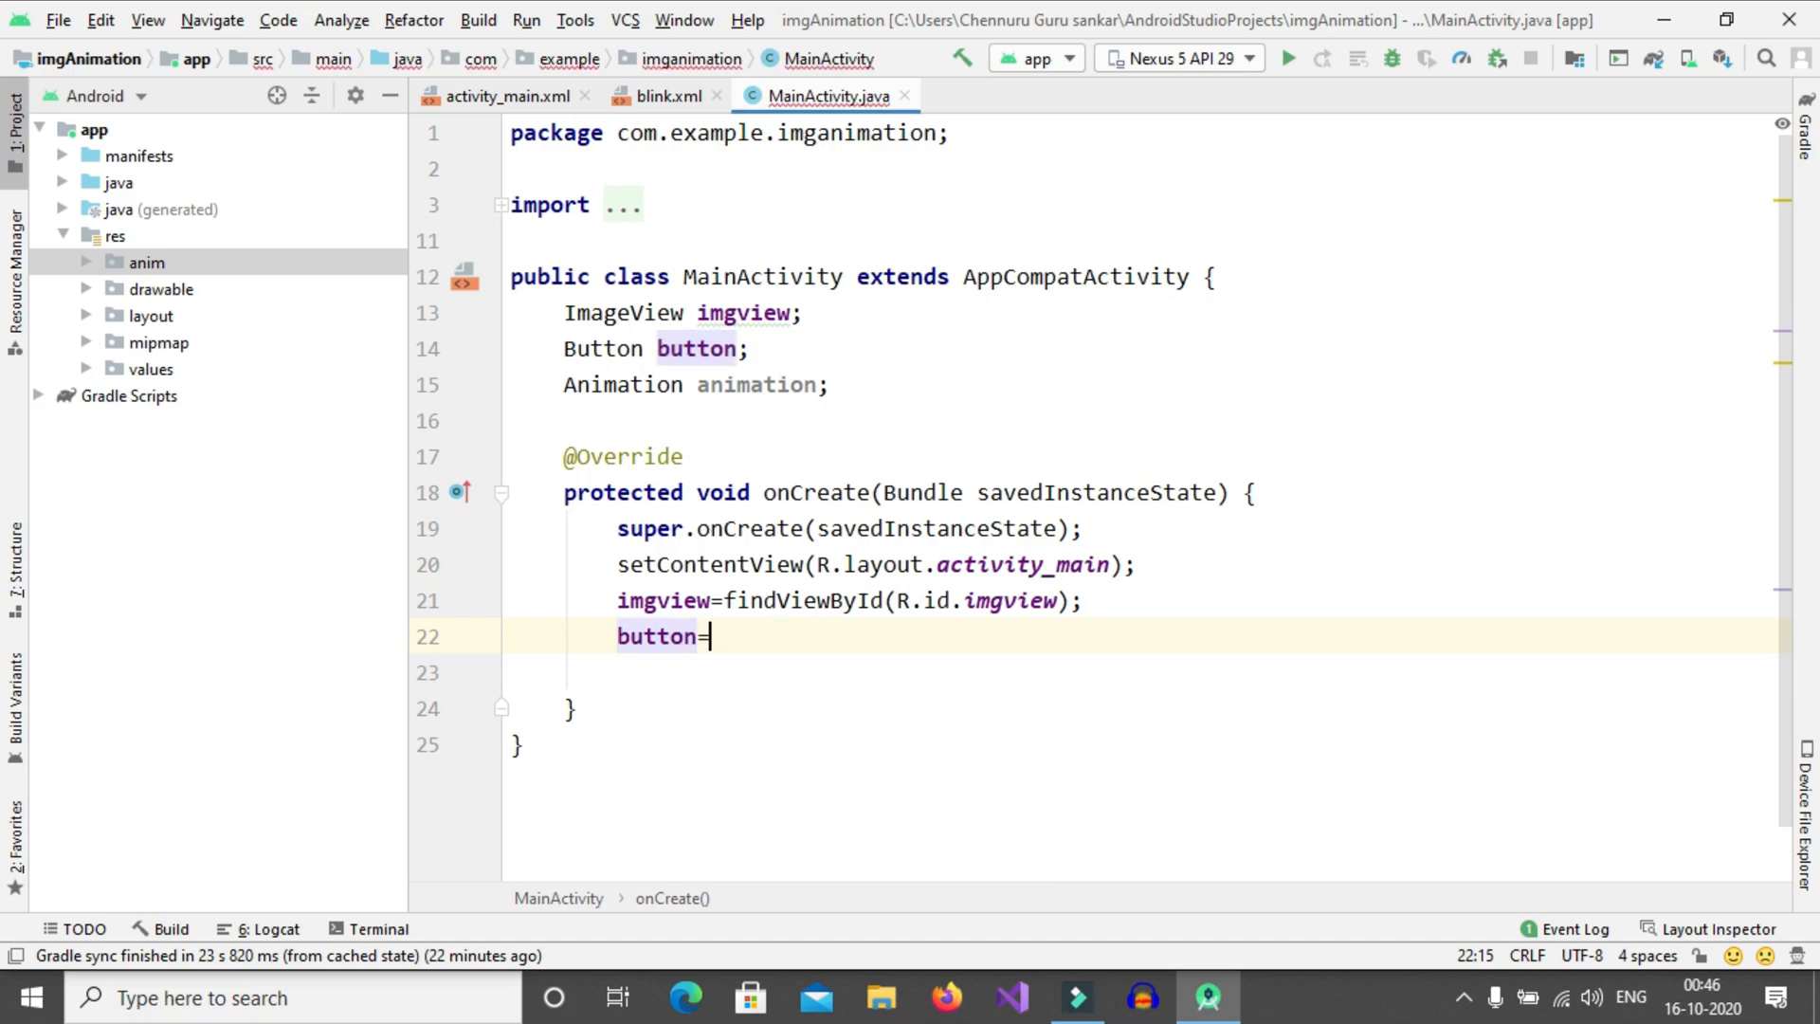
{"action": "type", "text": "finb"}
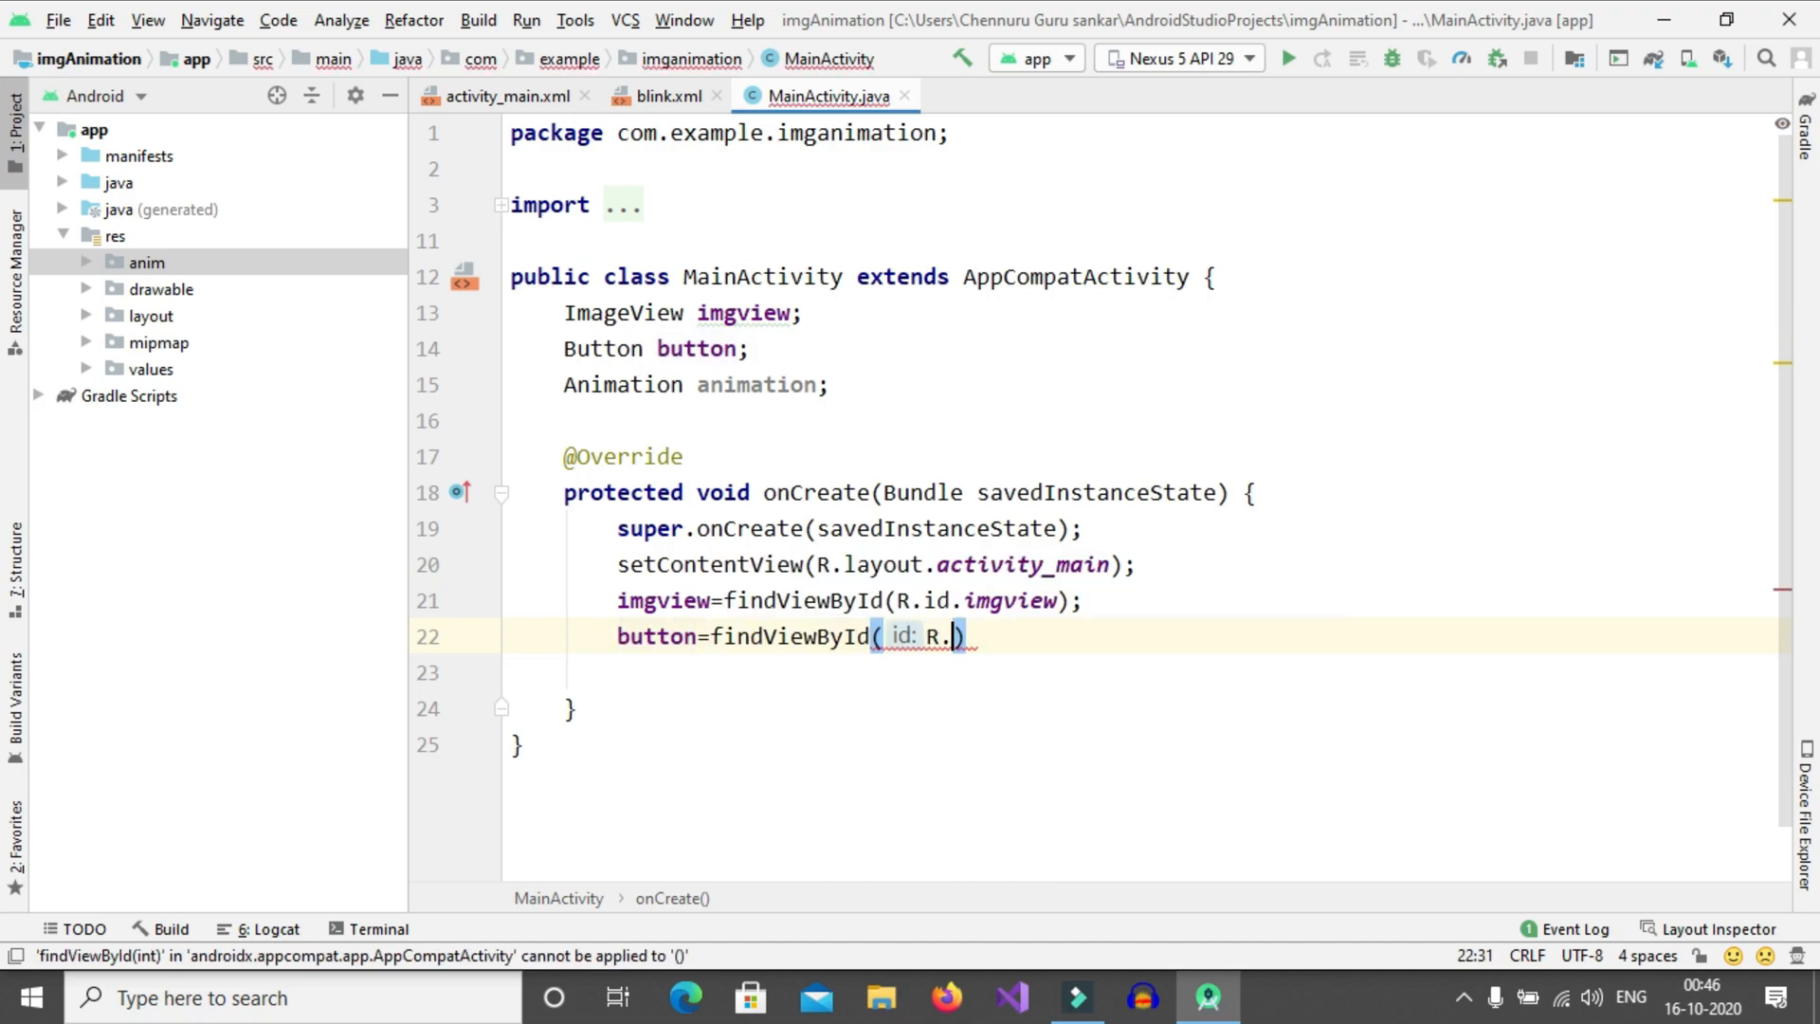
{"action": "type", "text": "id.button"}
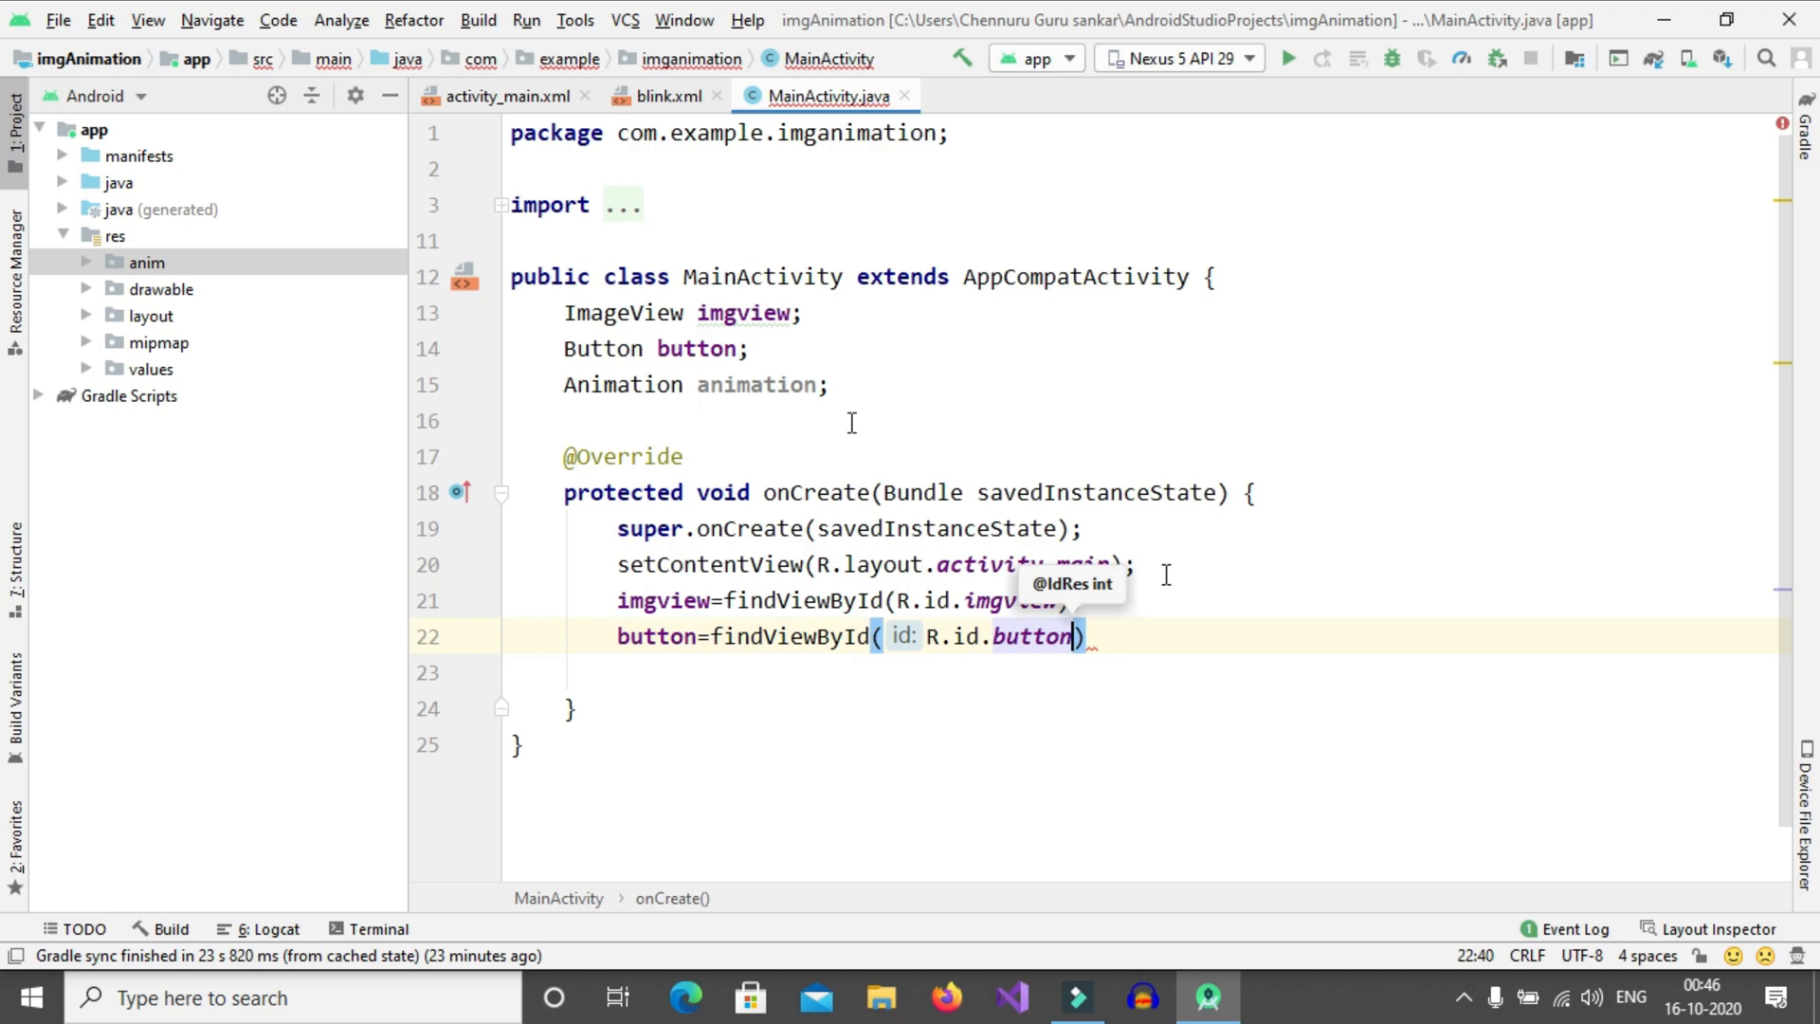
{"action": "left_click", "coordinate": [503, 96]}
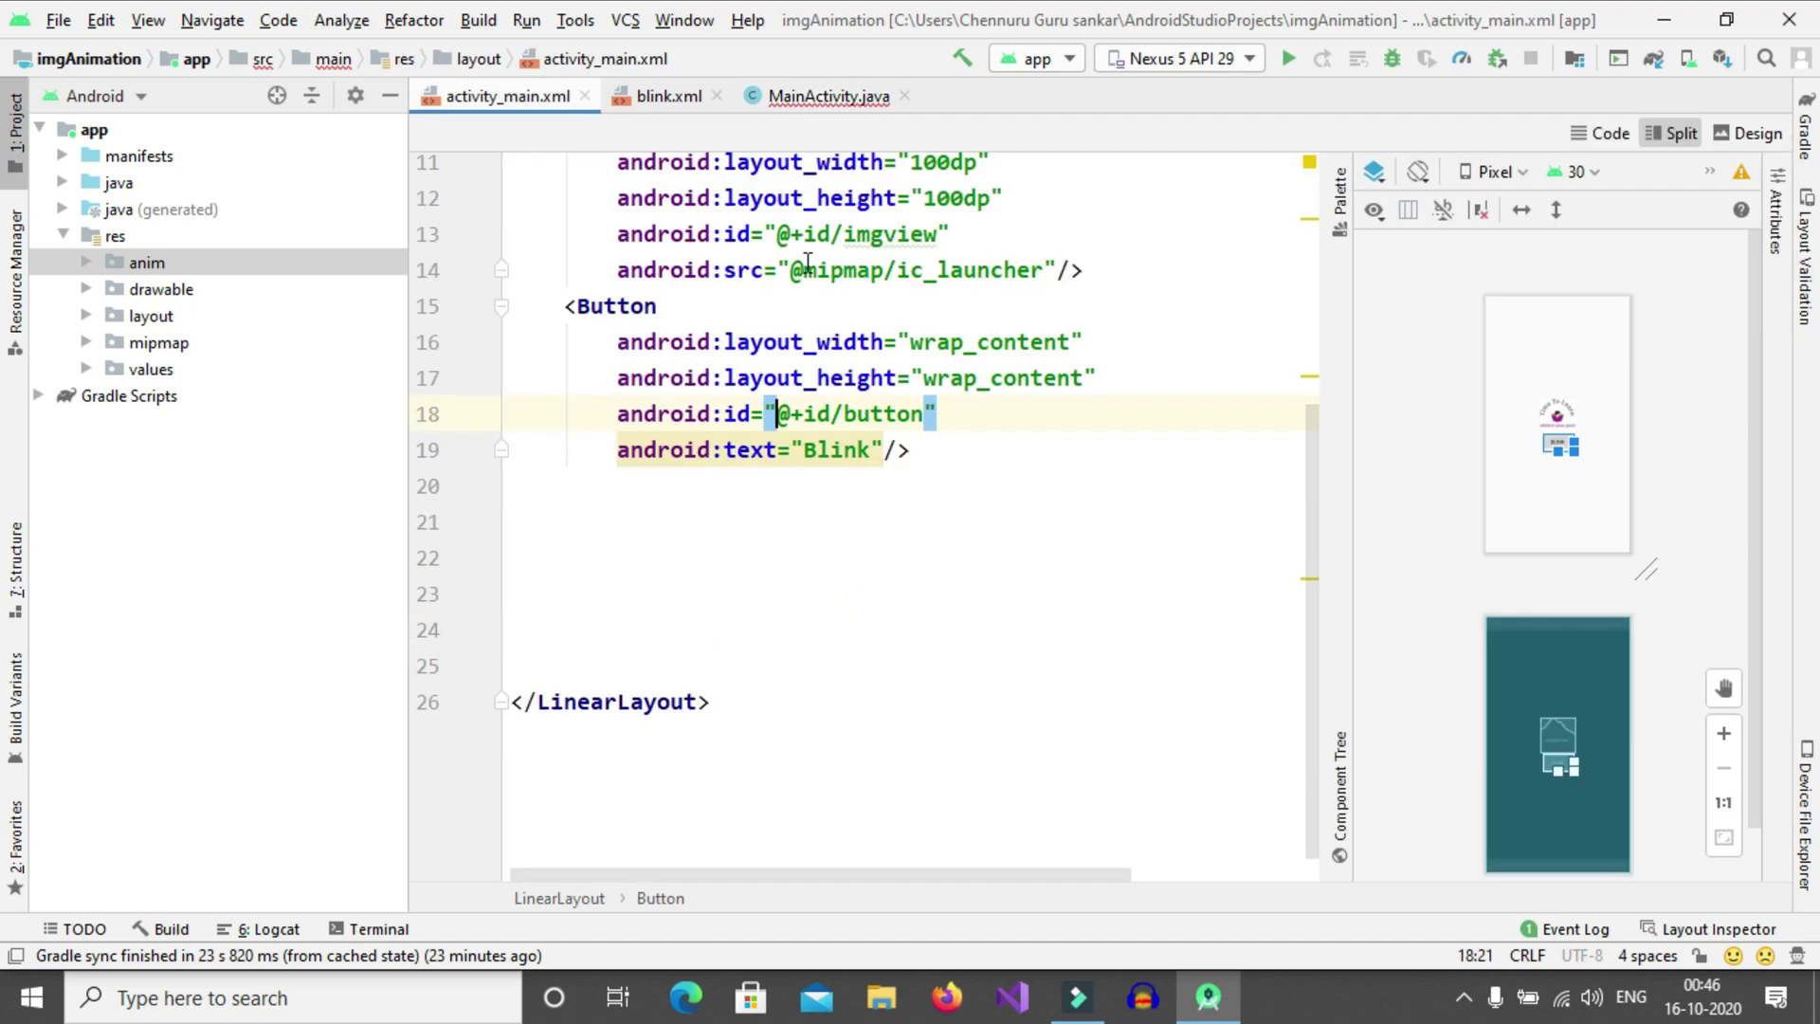
{"action": "left_click", "coordinate": [825, 95]}
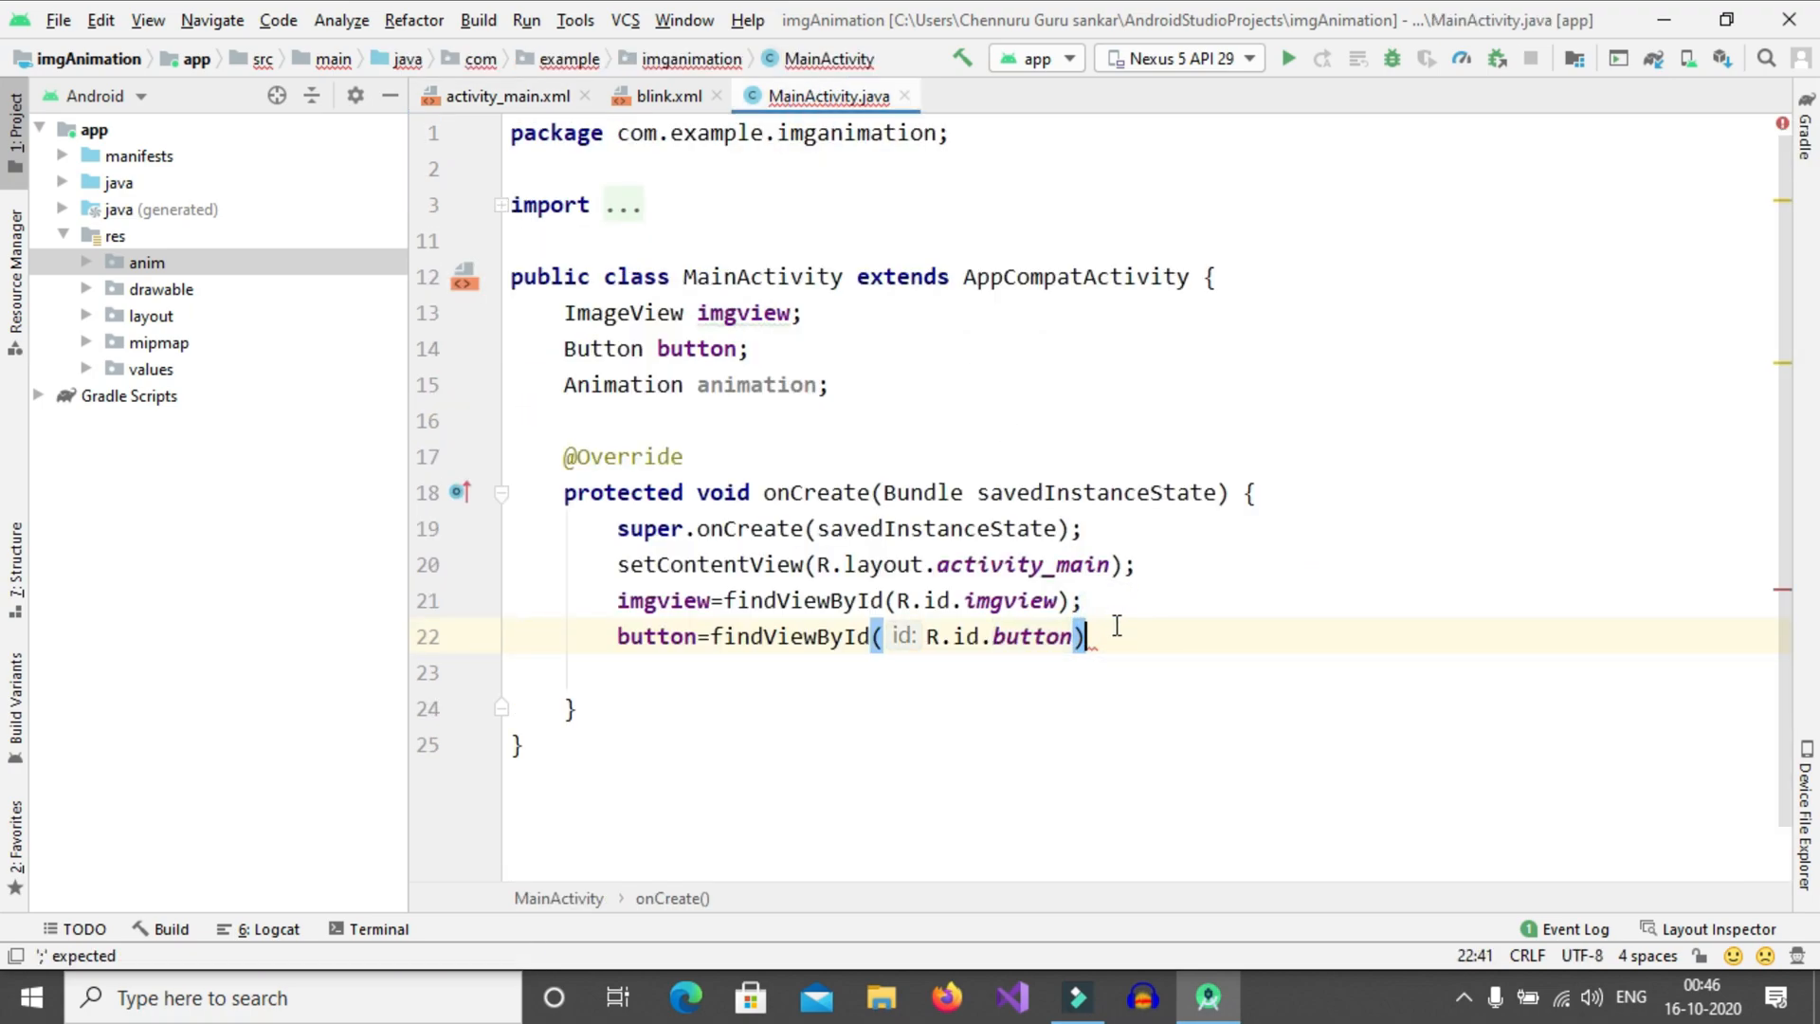
{"action": "key", "text": "Enter"}
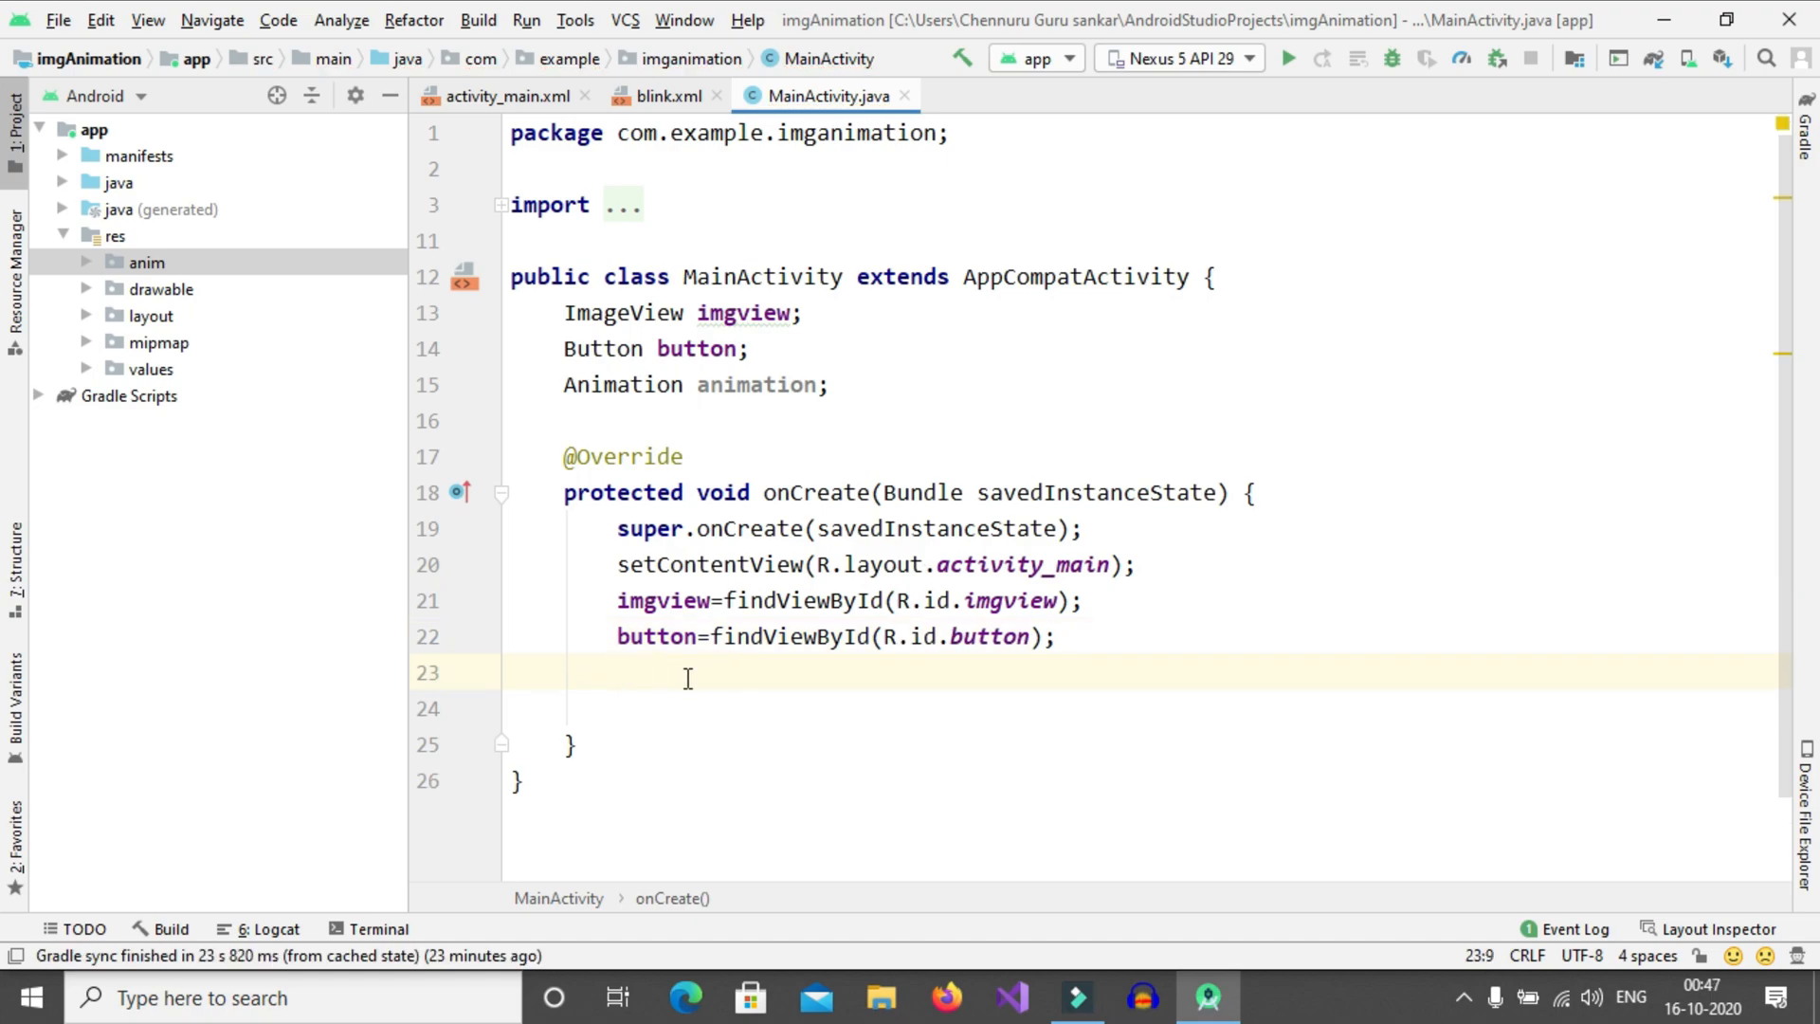
Step: Add a button click listener that loads R.anim.blink via AnimationUtils.loadAnimation
{"action": "type", "text": "button.s"}
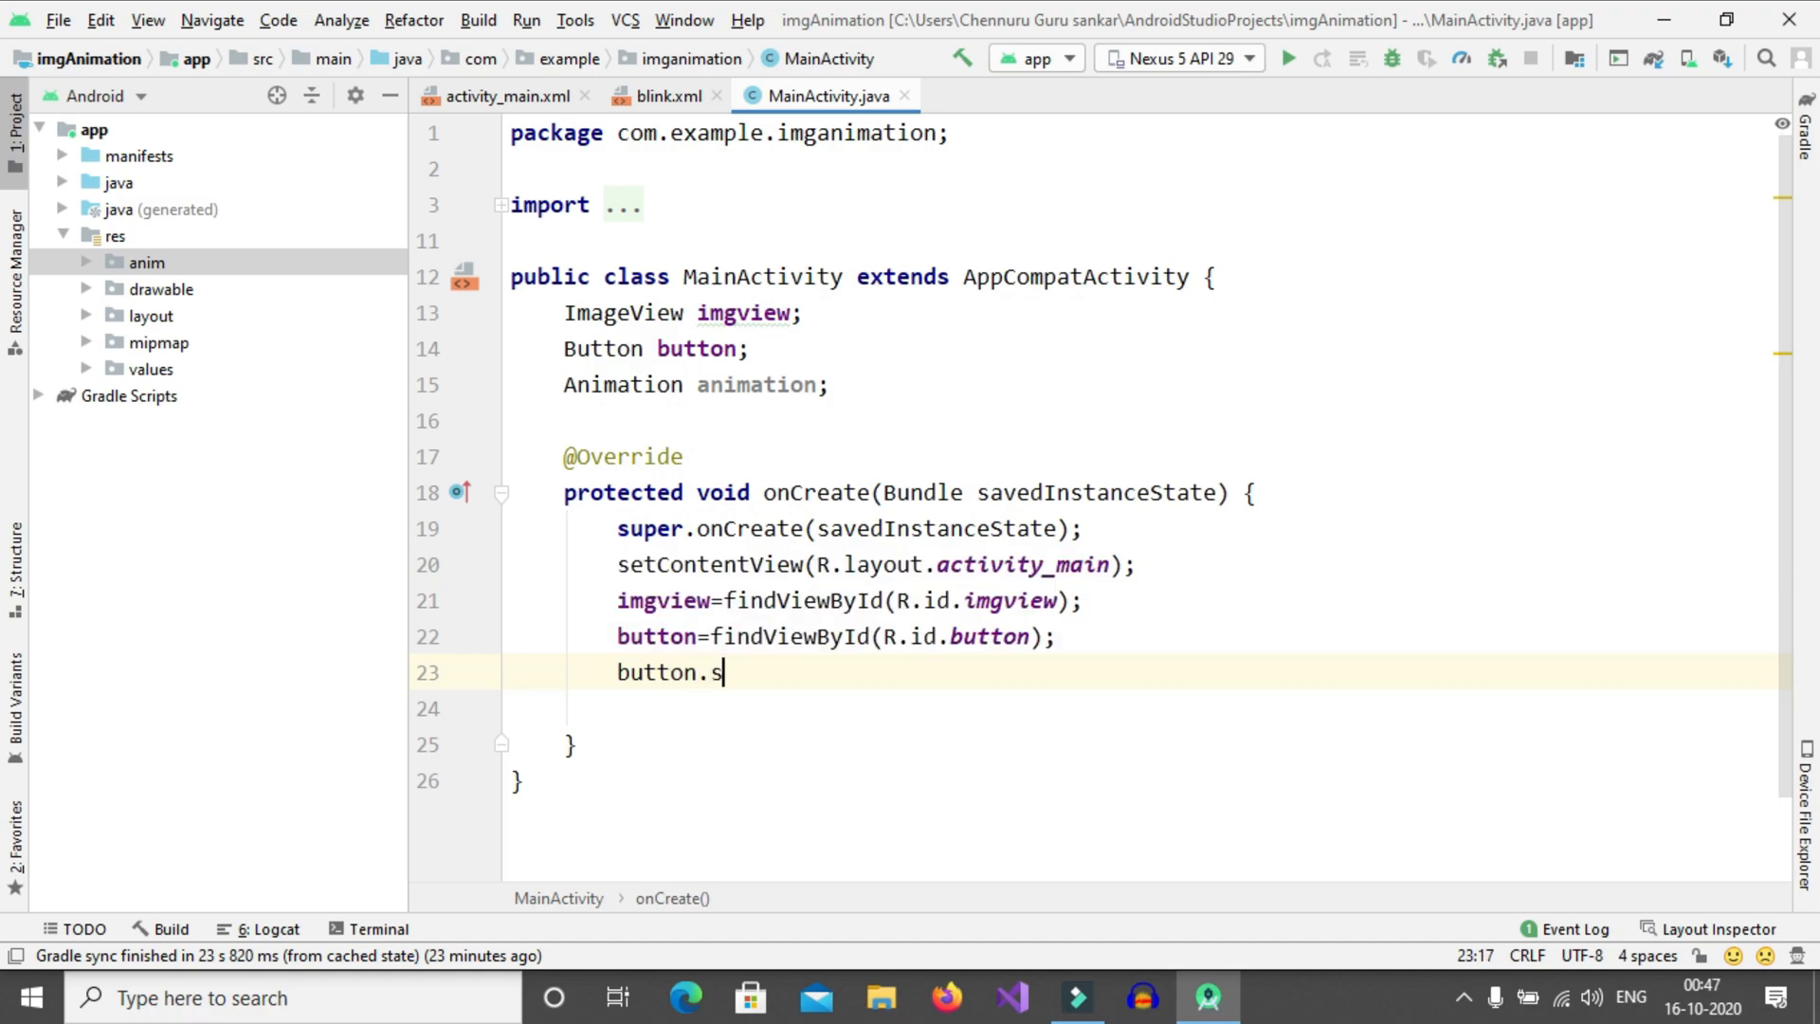
{"action": "type", "text": "etOnClickListener(new View.OnClickListener() {"}
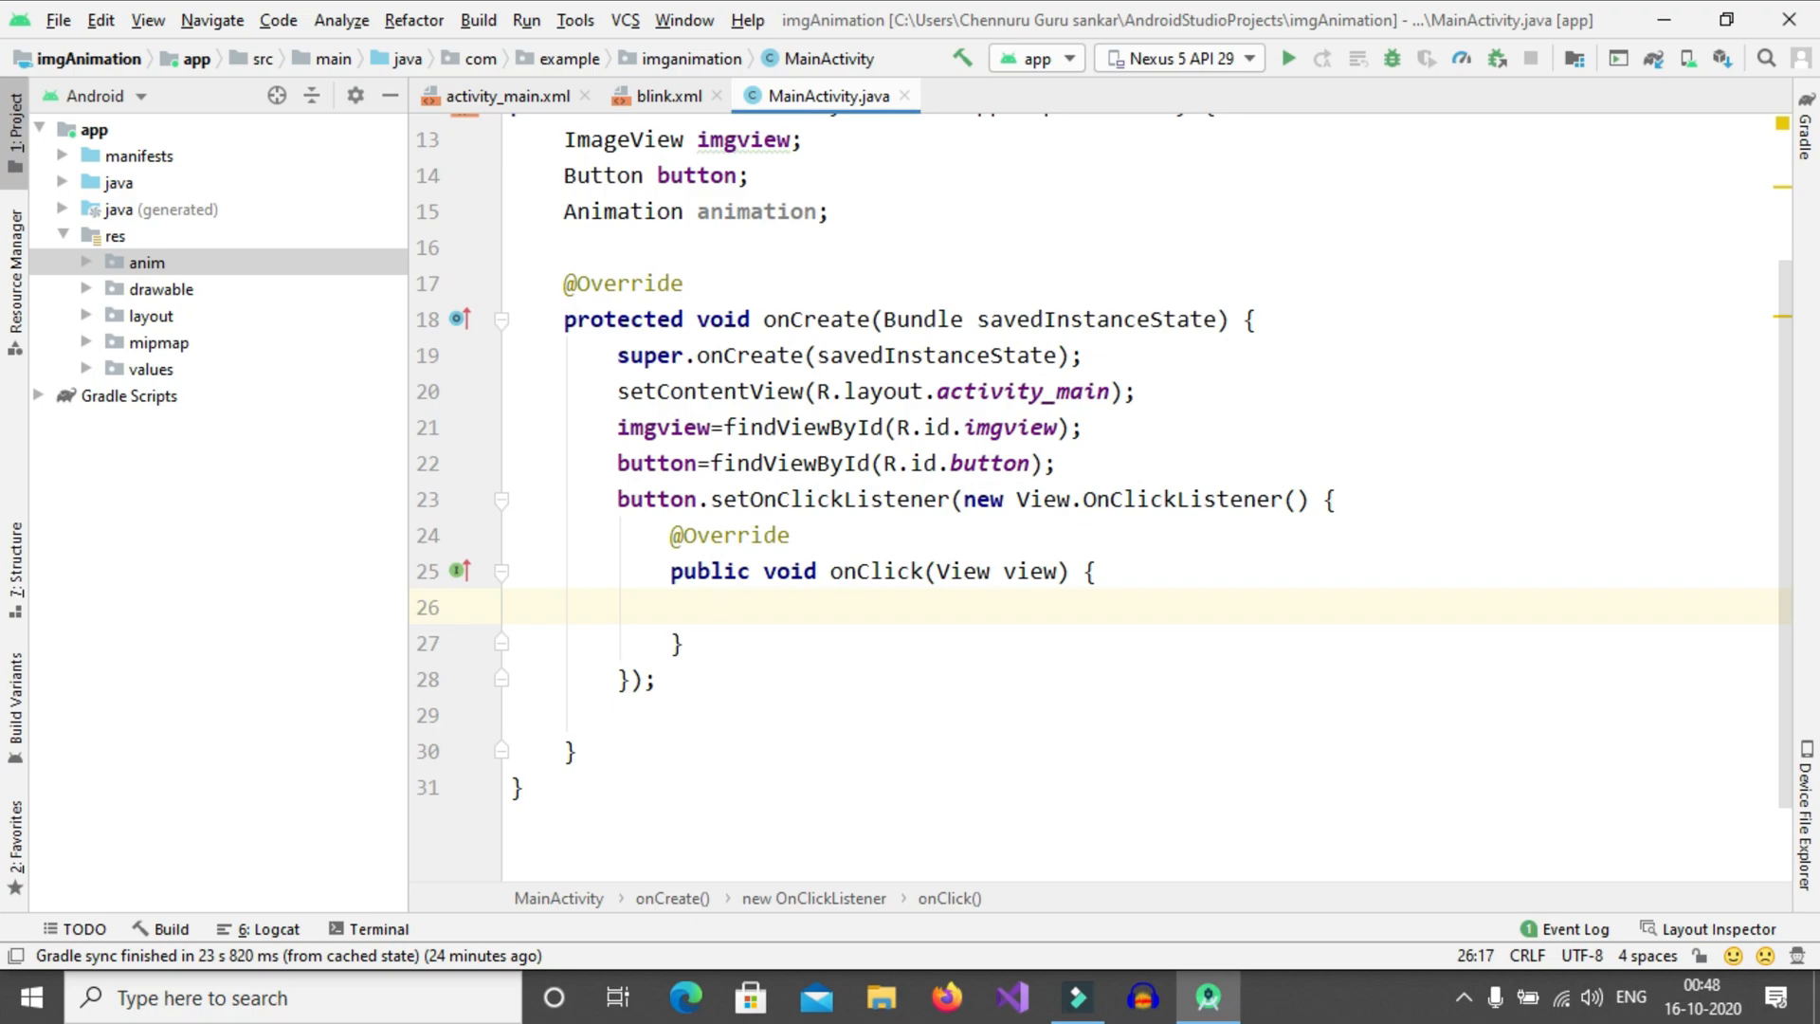
{"action": "type", "text": "animation"}
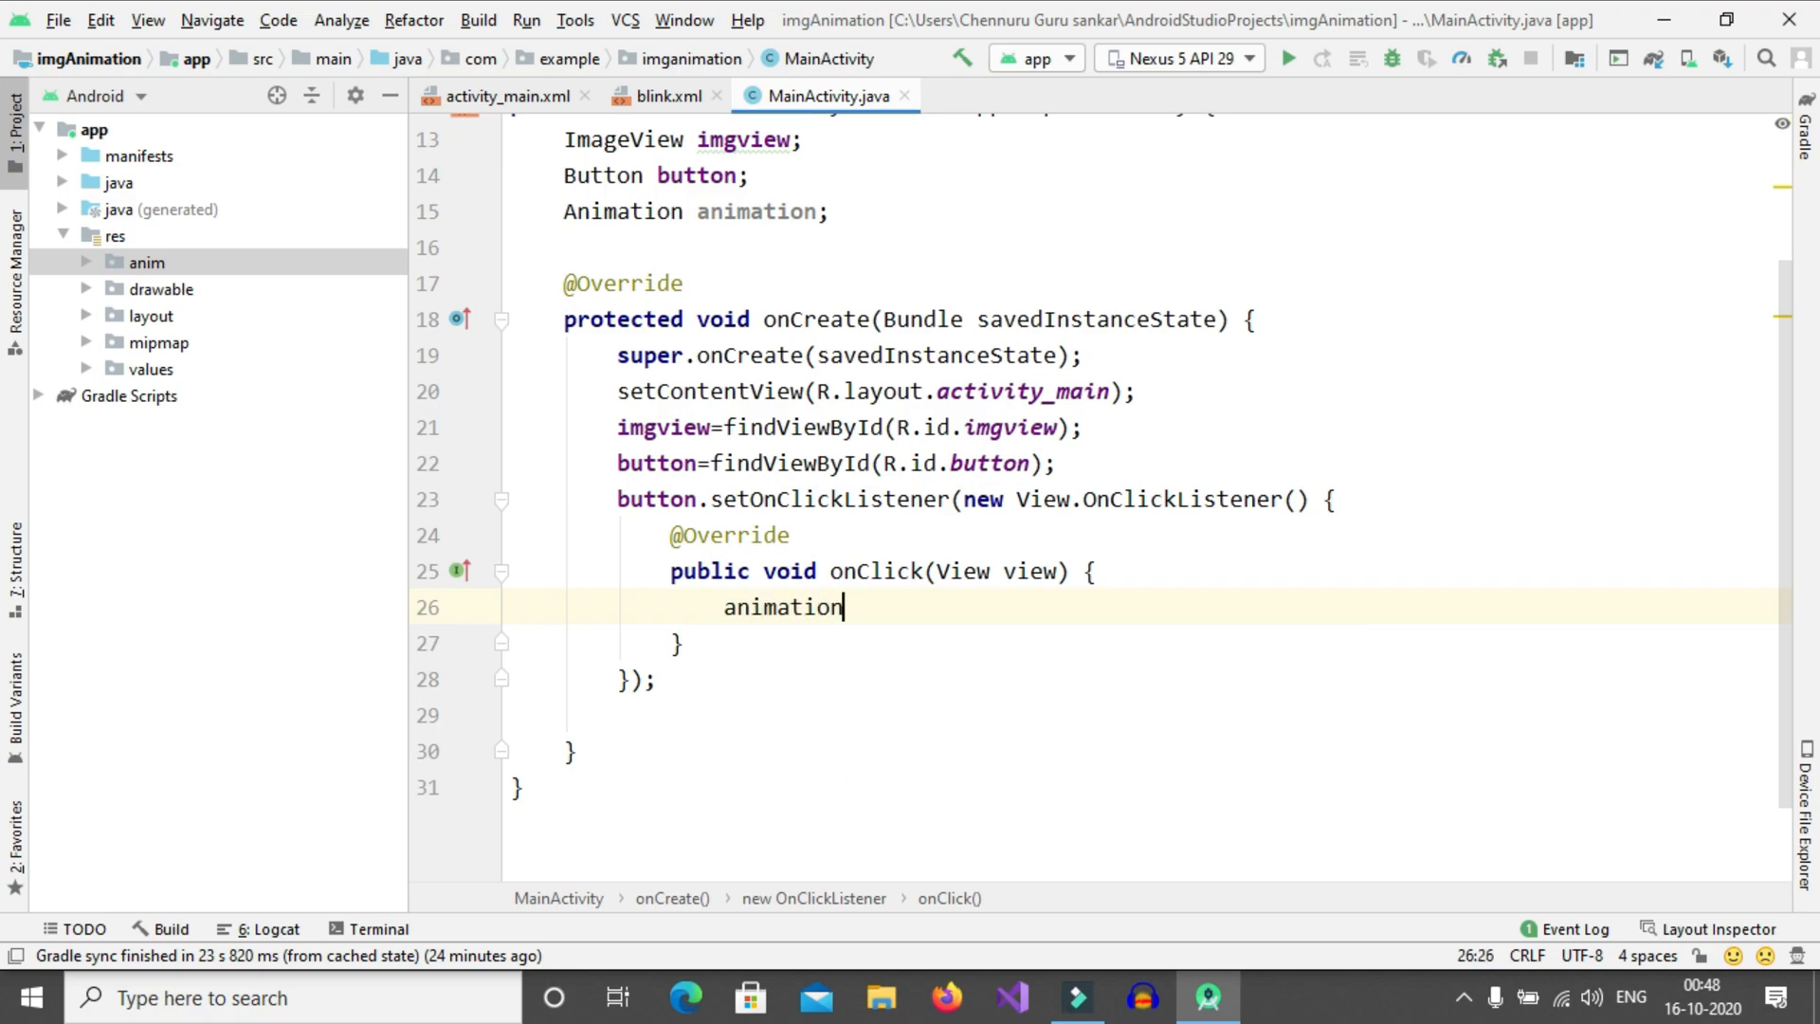
{"action": "type", "text": "=A"}
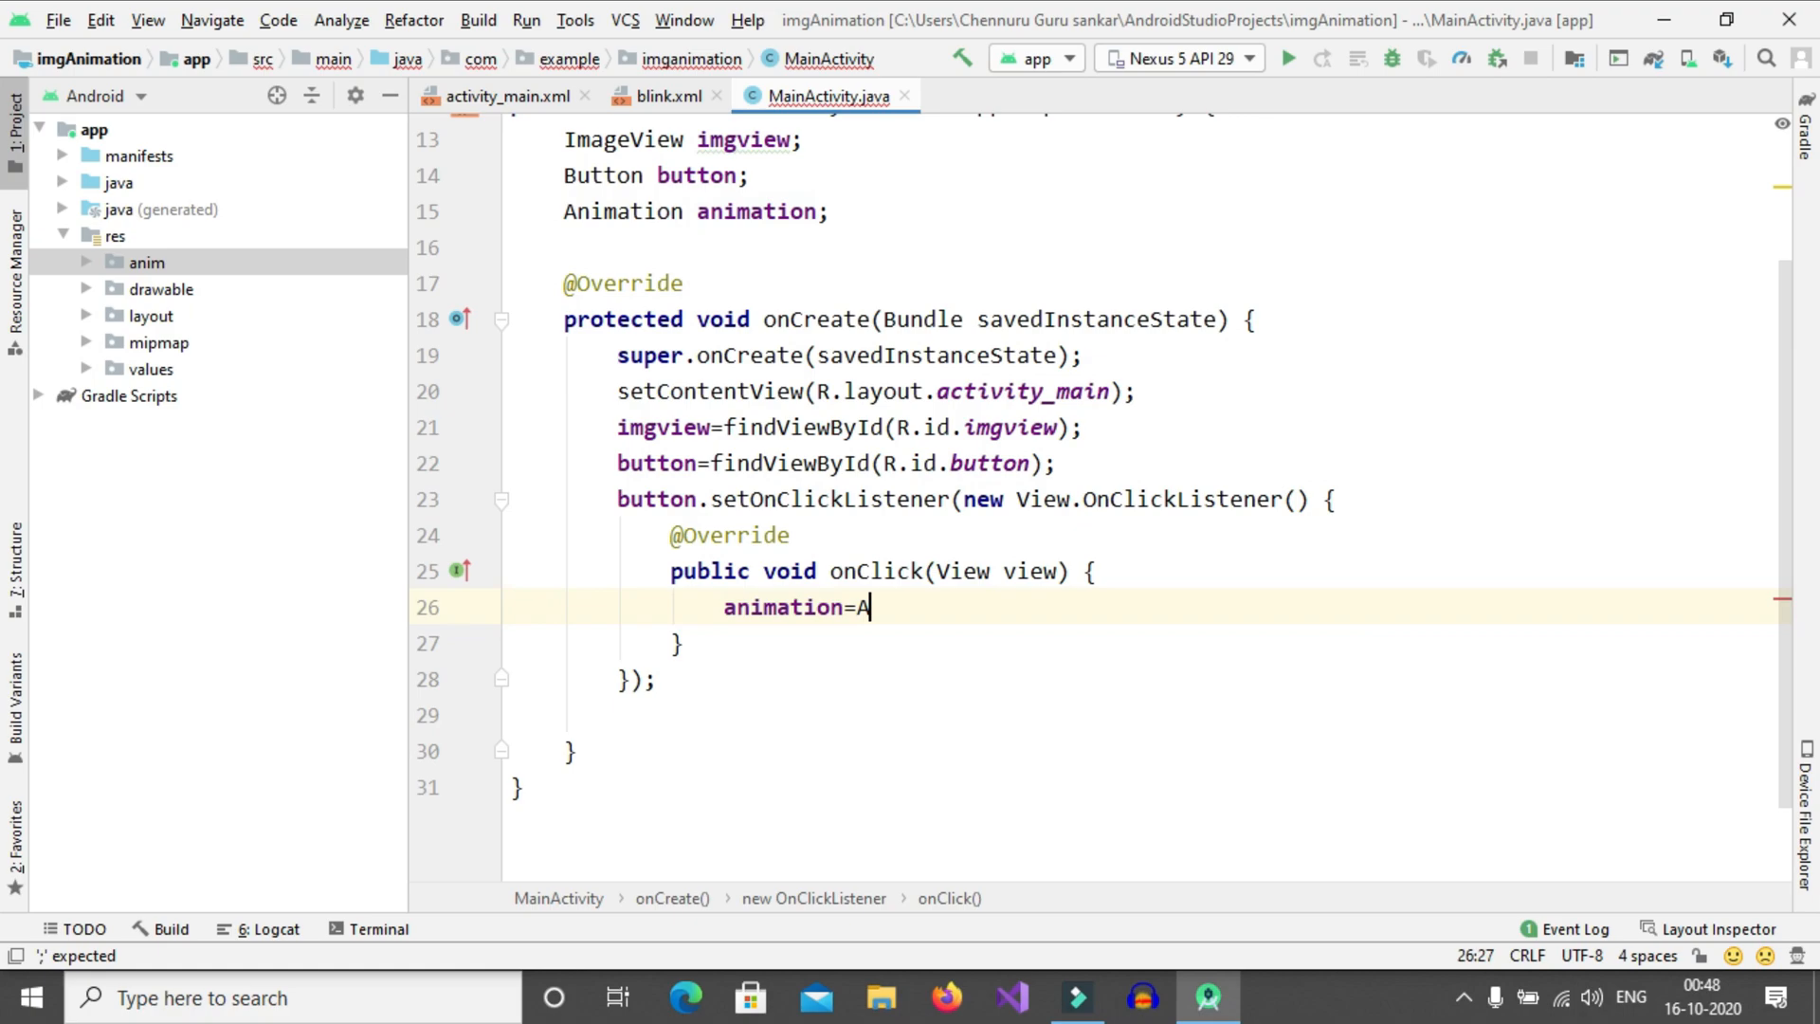
{"action": "type", "text": "nimationUtils"}
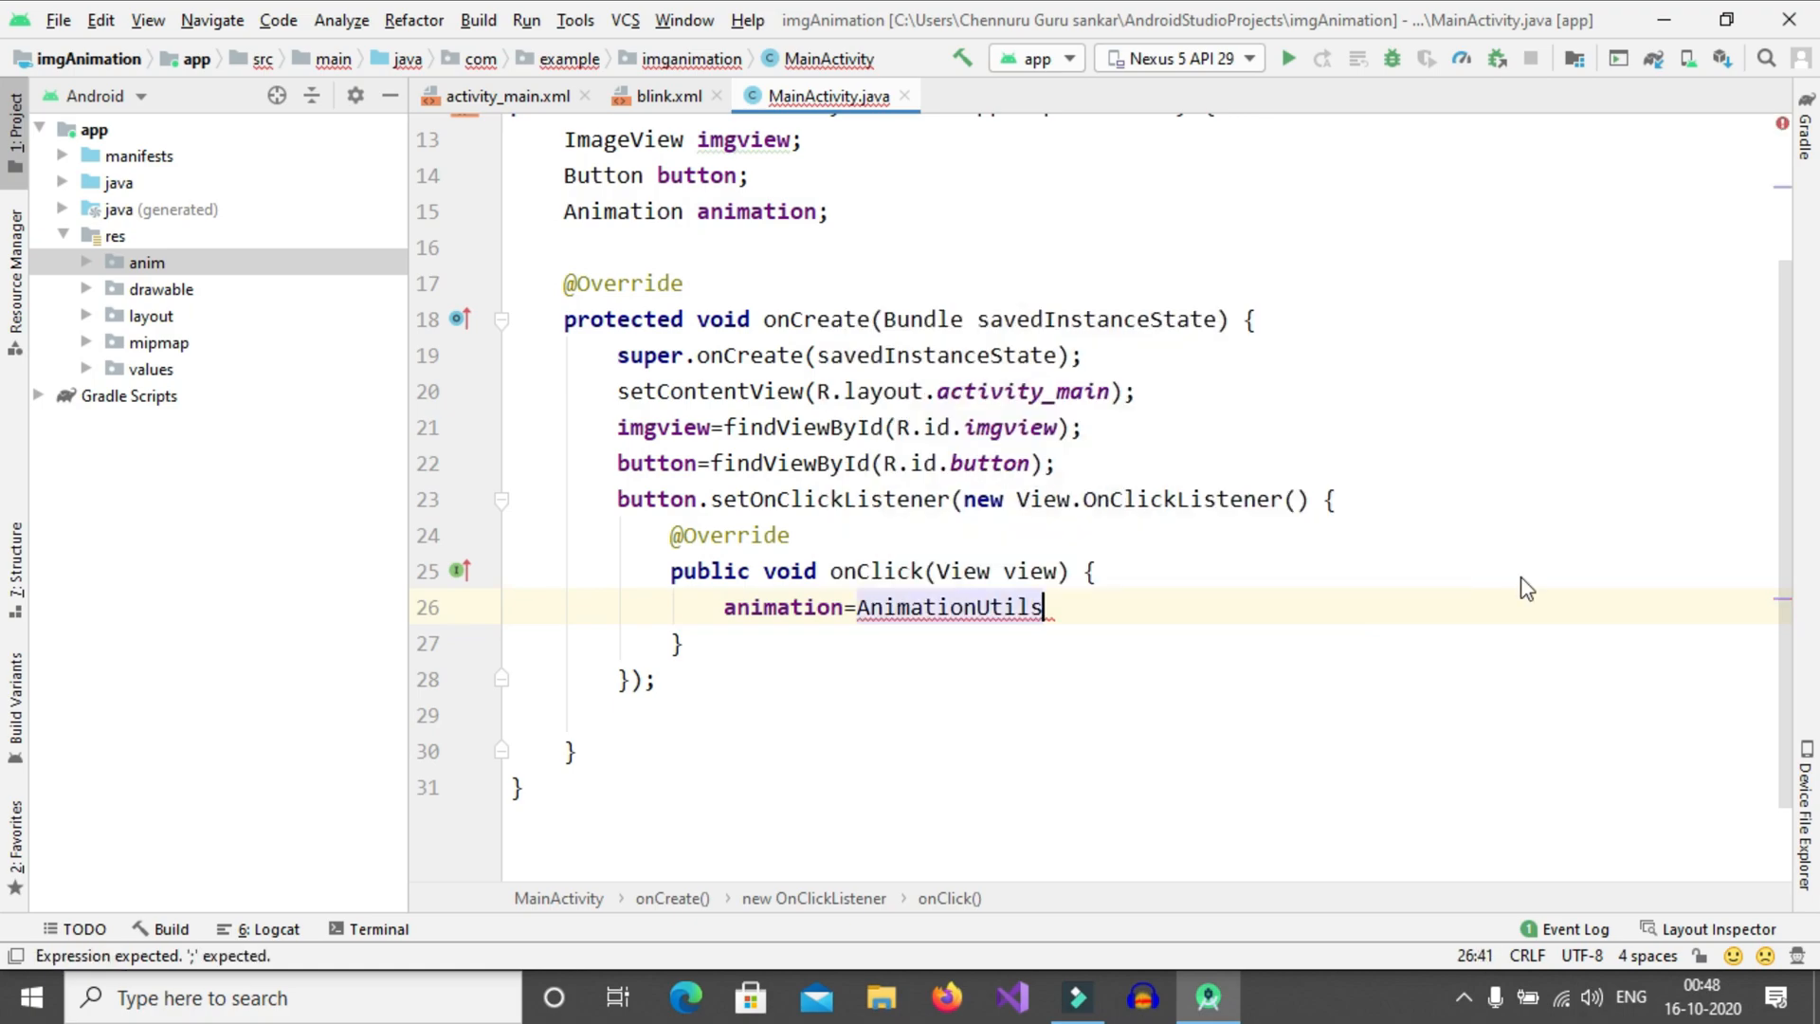
{"action": "type", "text": ".loadAnimation(,"}
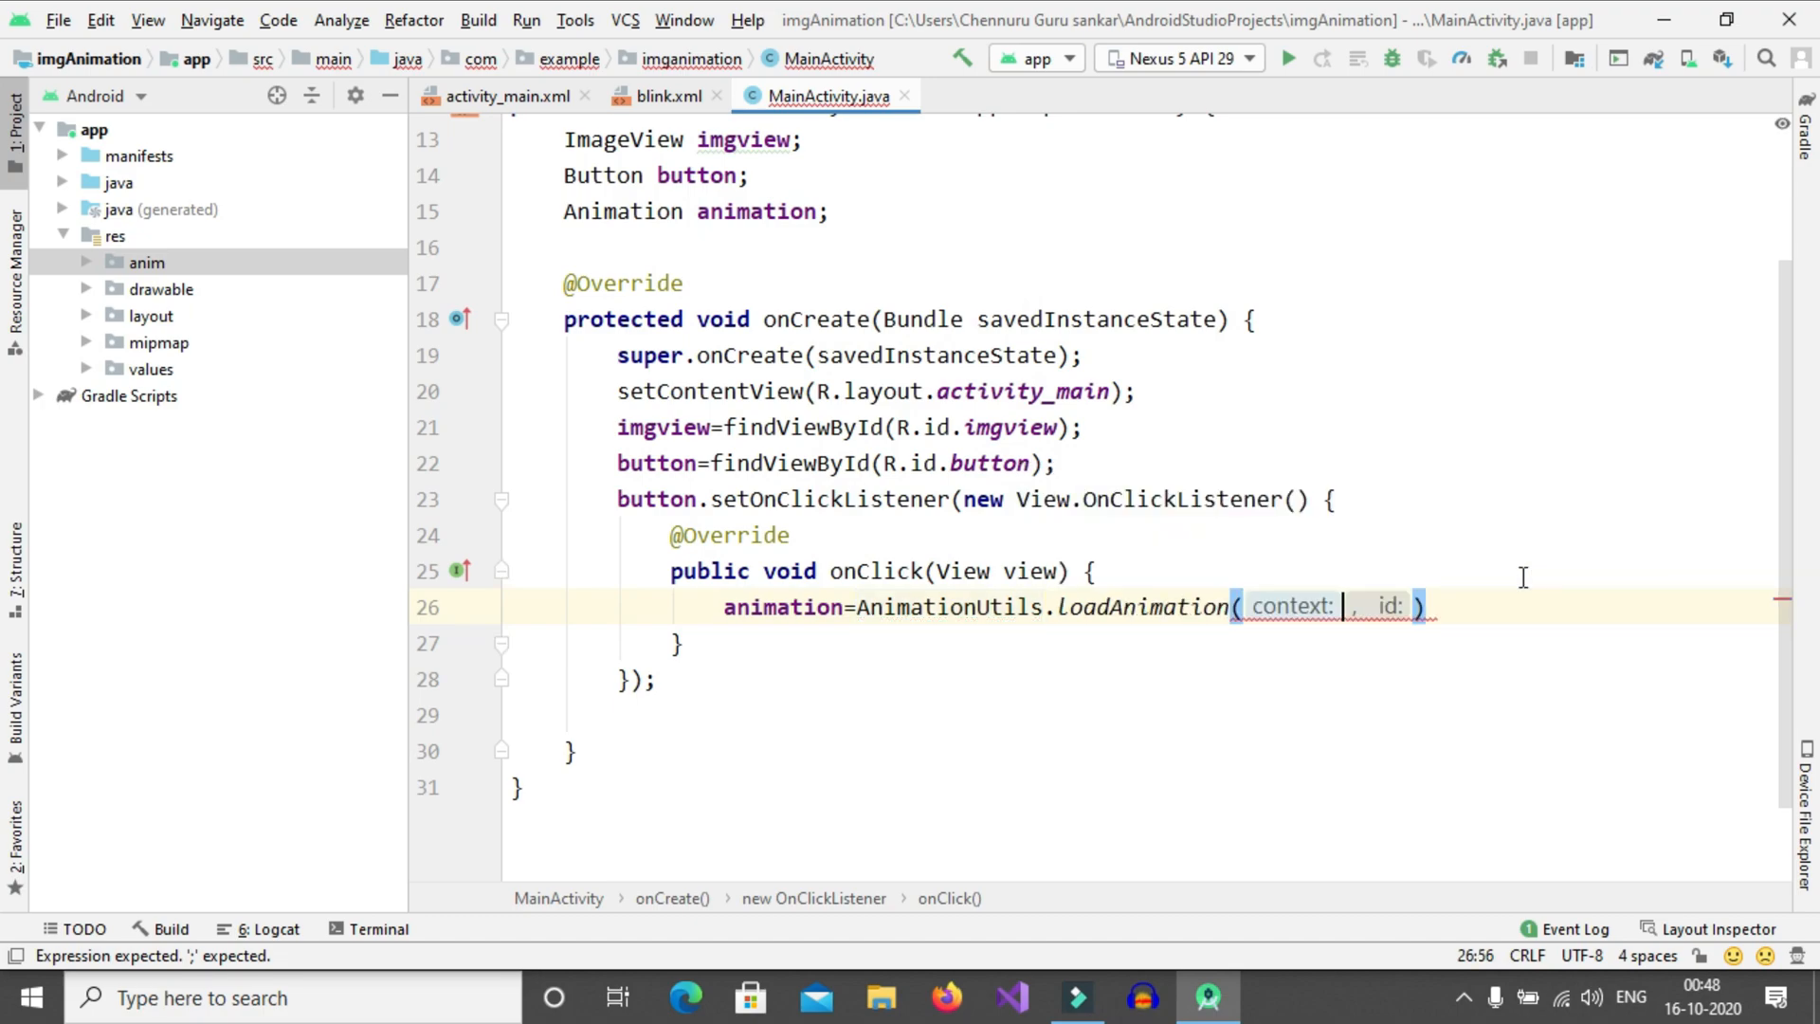
{"action": "type", "text": "getApplicationContext("}
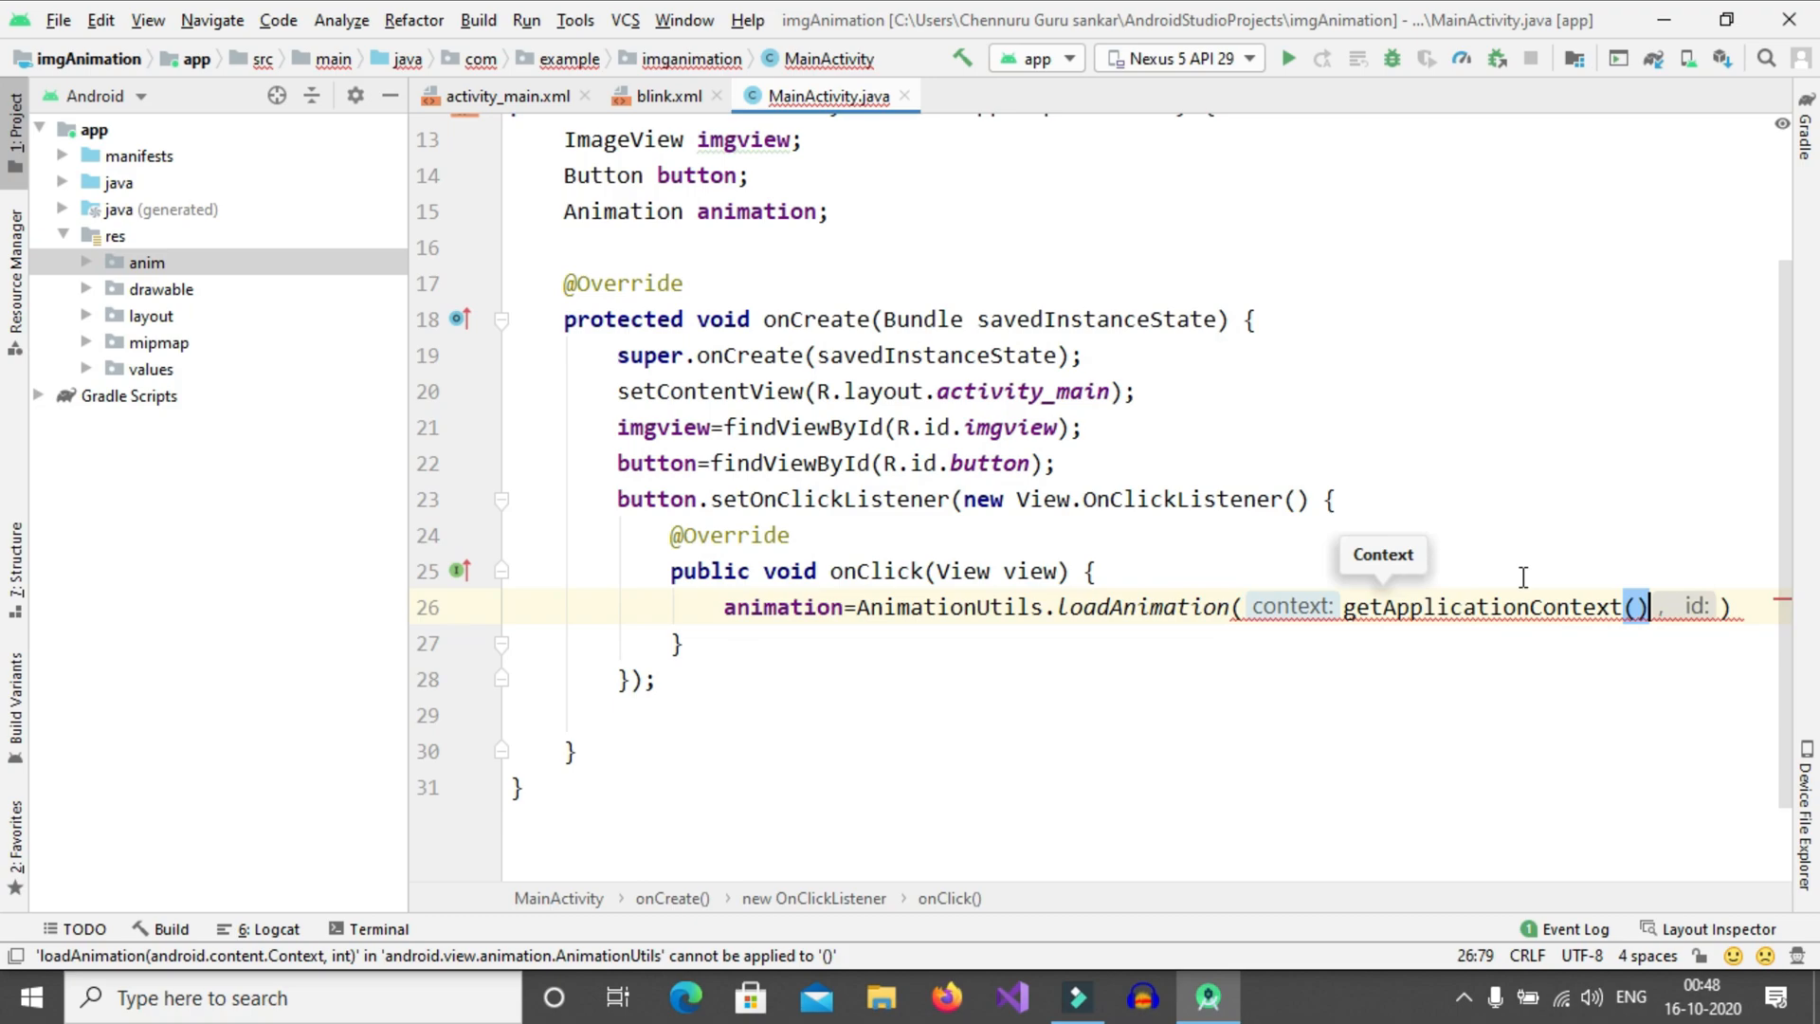
{"action": "type", "text": "R.anim.blink"}
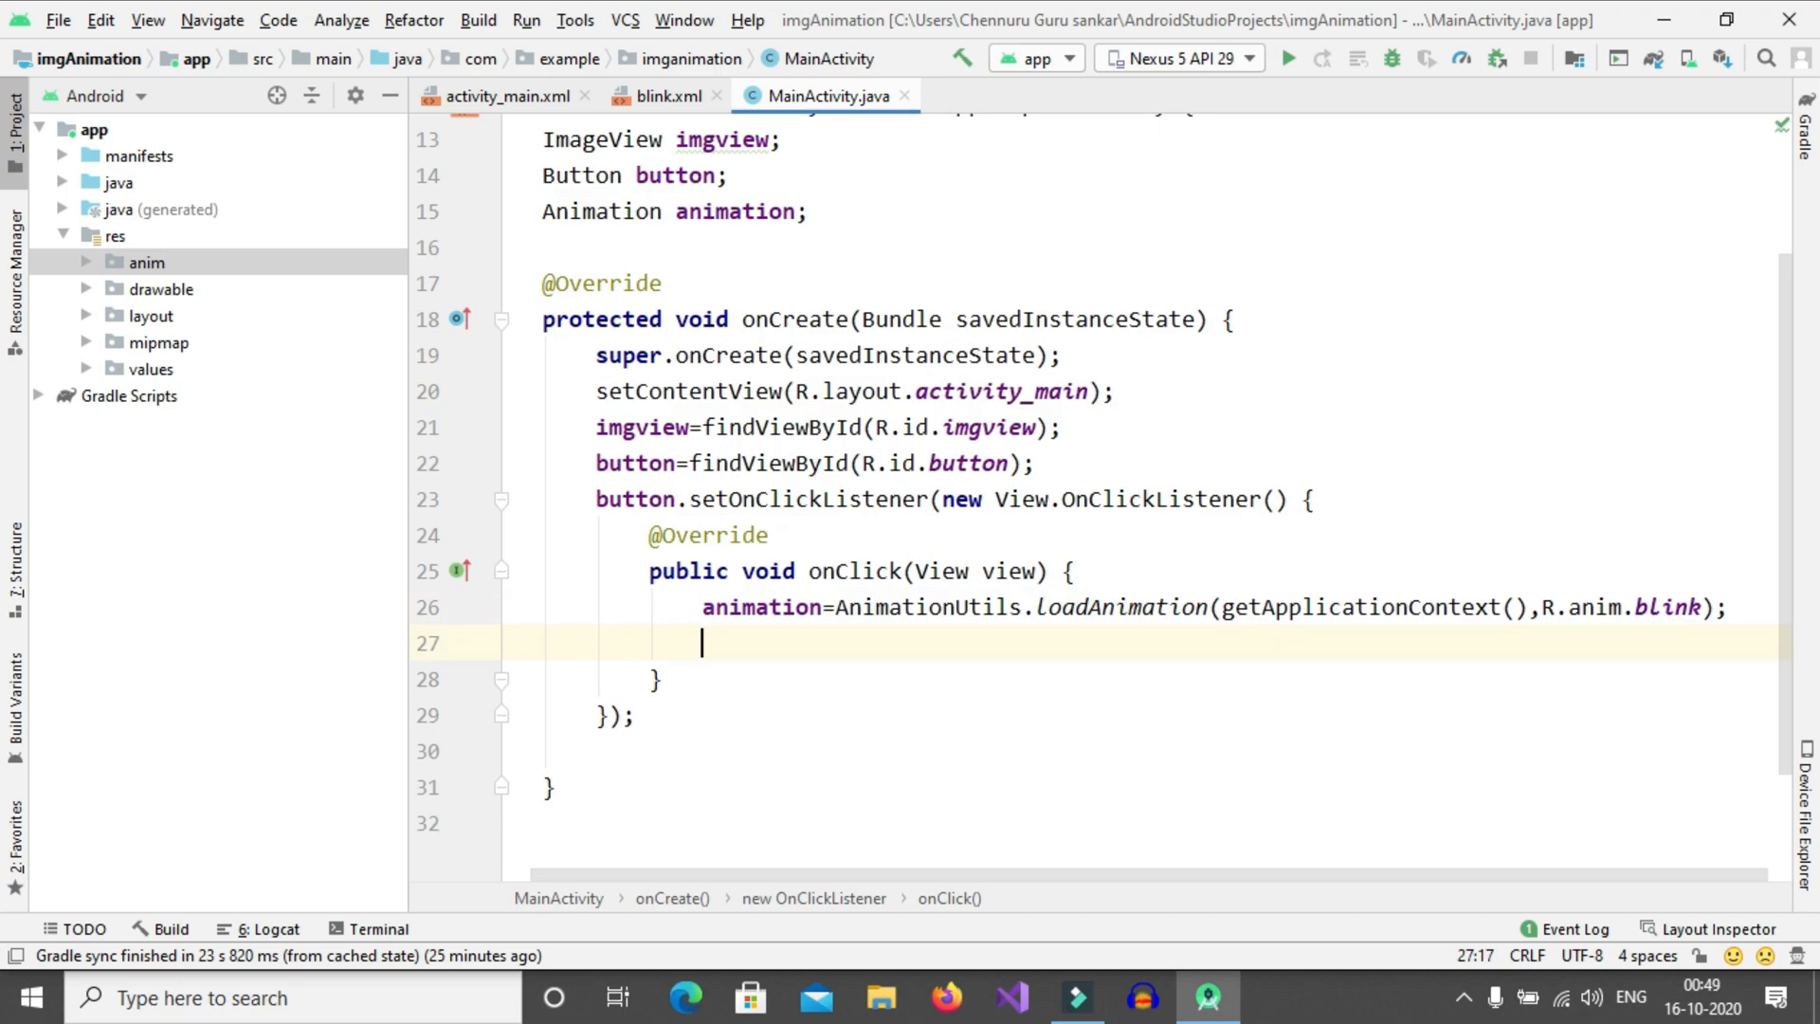
Step: Start the loaded animation on imgview with imgview.startAnimation(animation)
{"action": "type", "text": "i"}
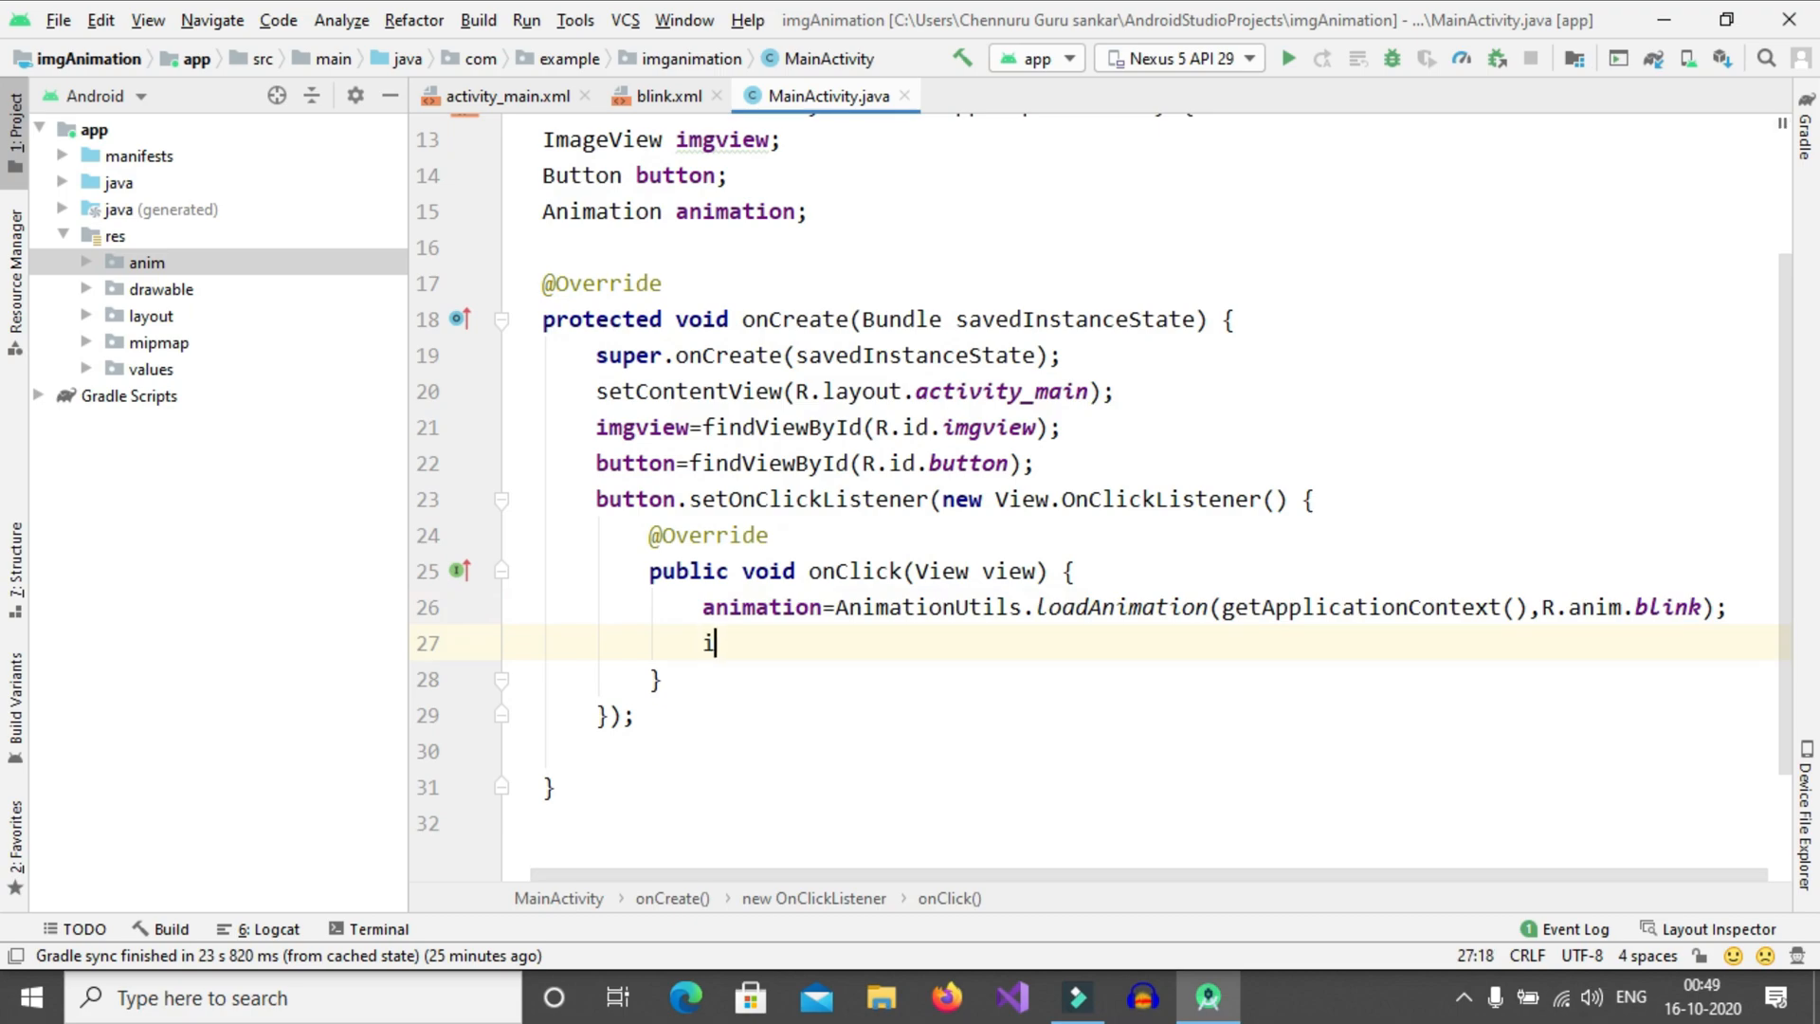
{"action": "type", "text": "mgview.startAnimation();"}
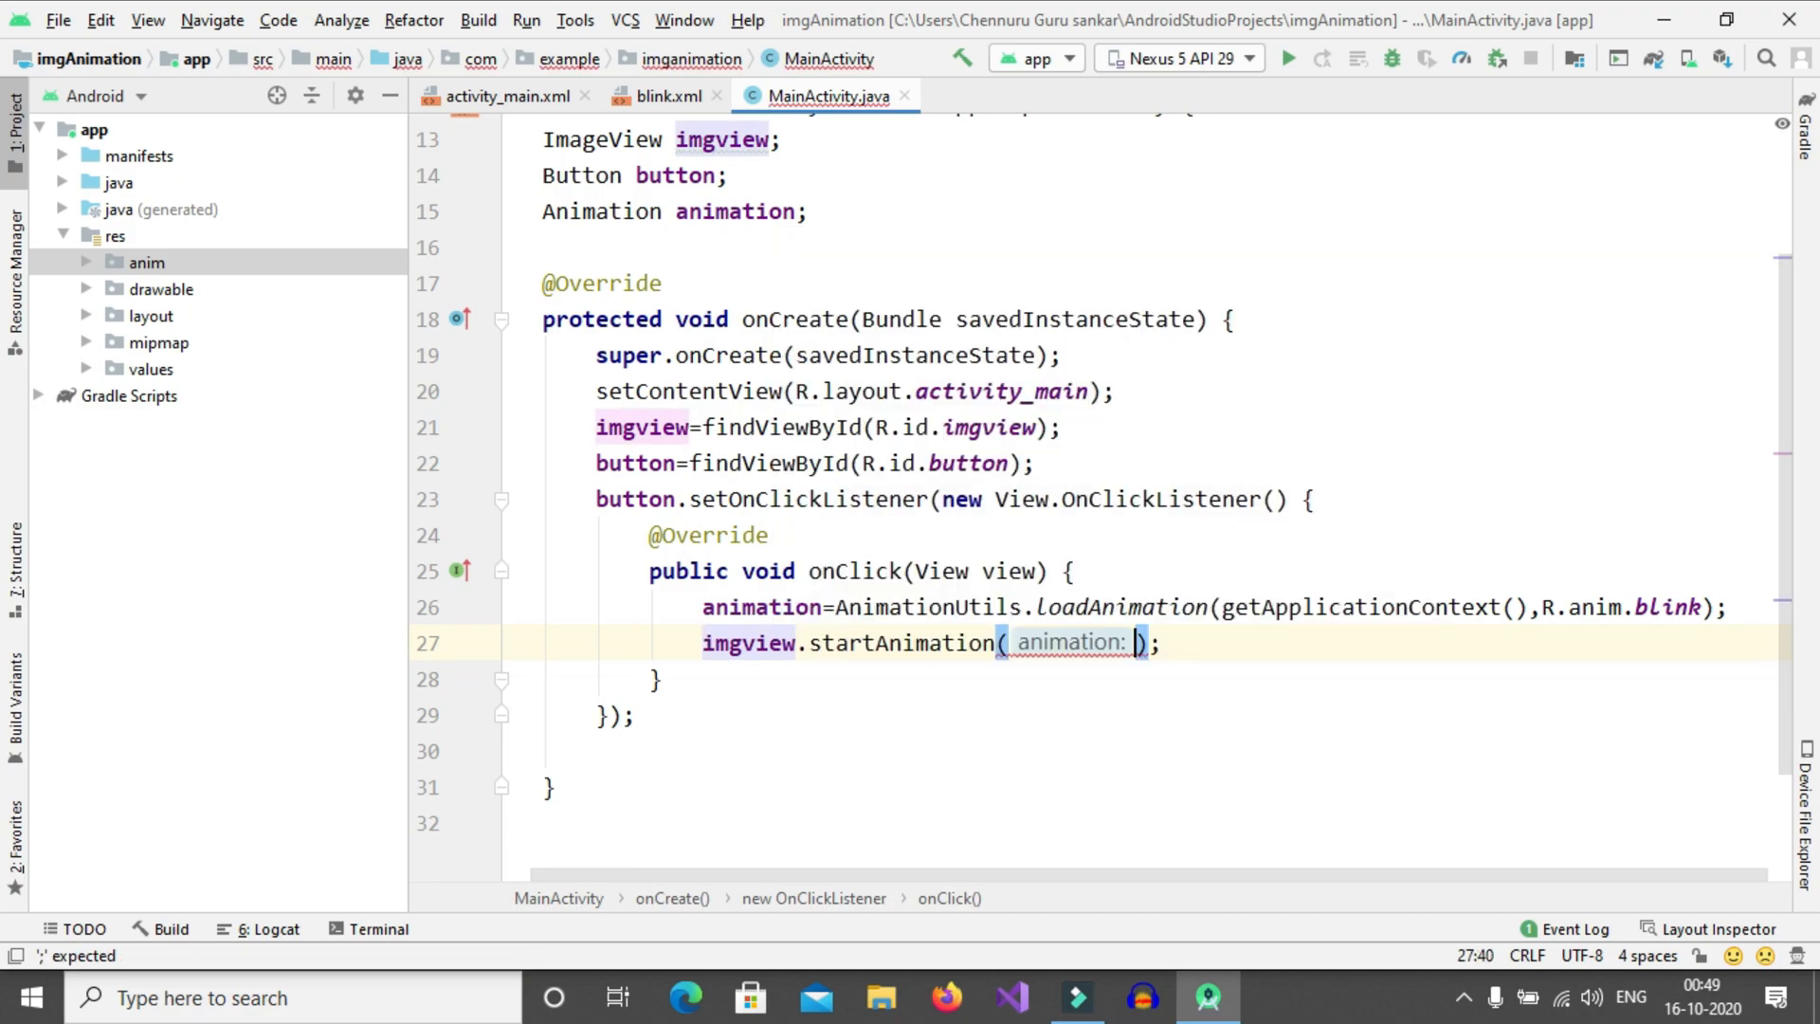
{"action": "type", "text": "animation"}
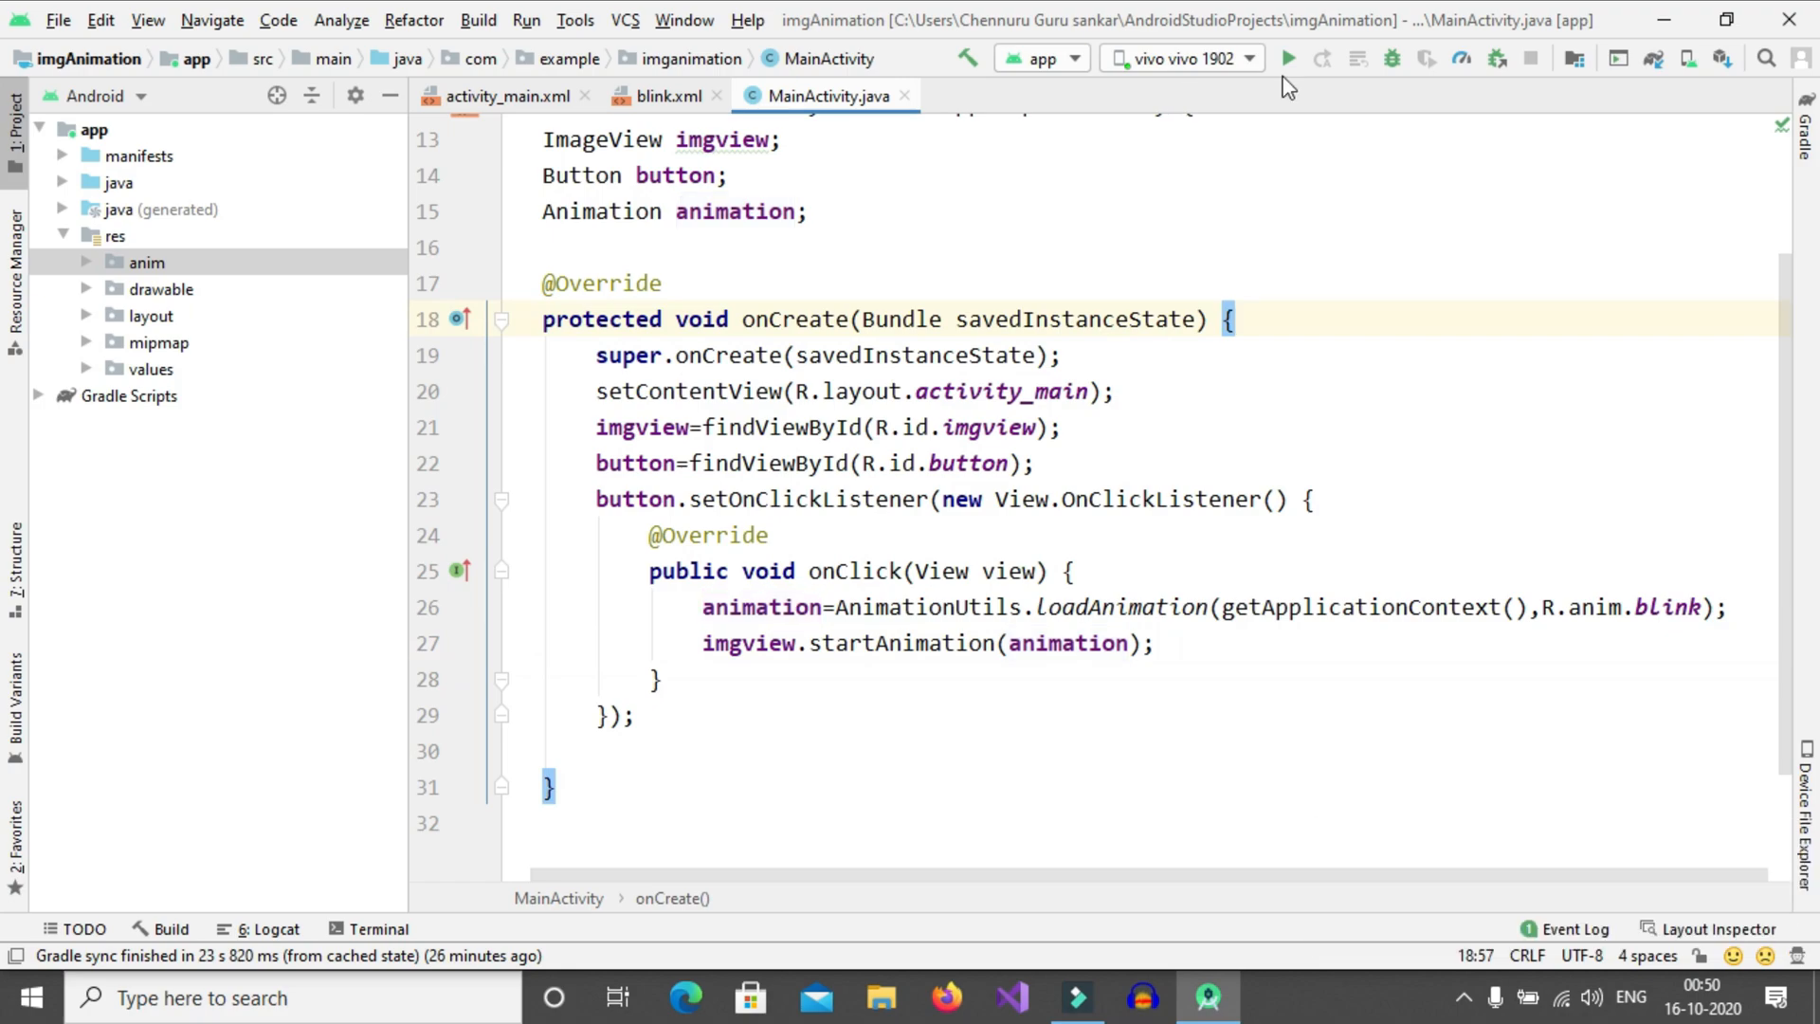
{"action": "mouse_move", "coordinate": [1288, 59]}
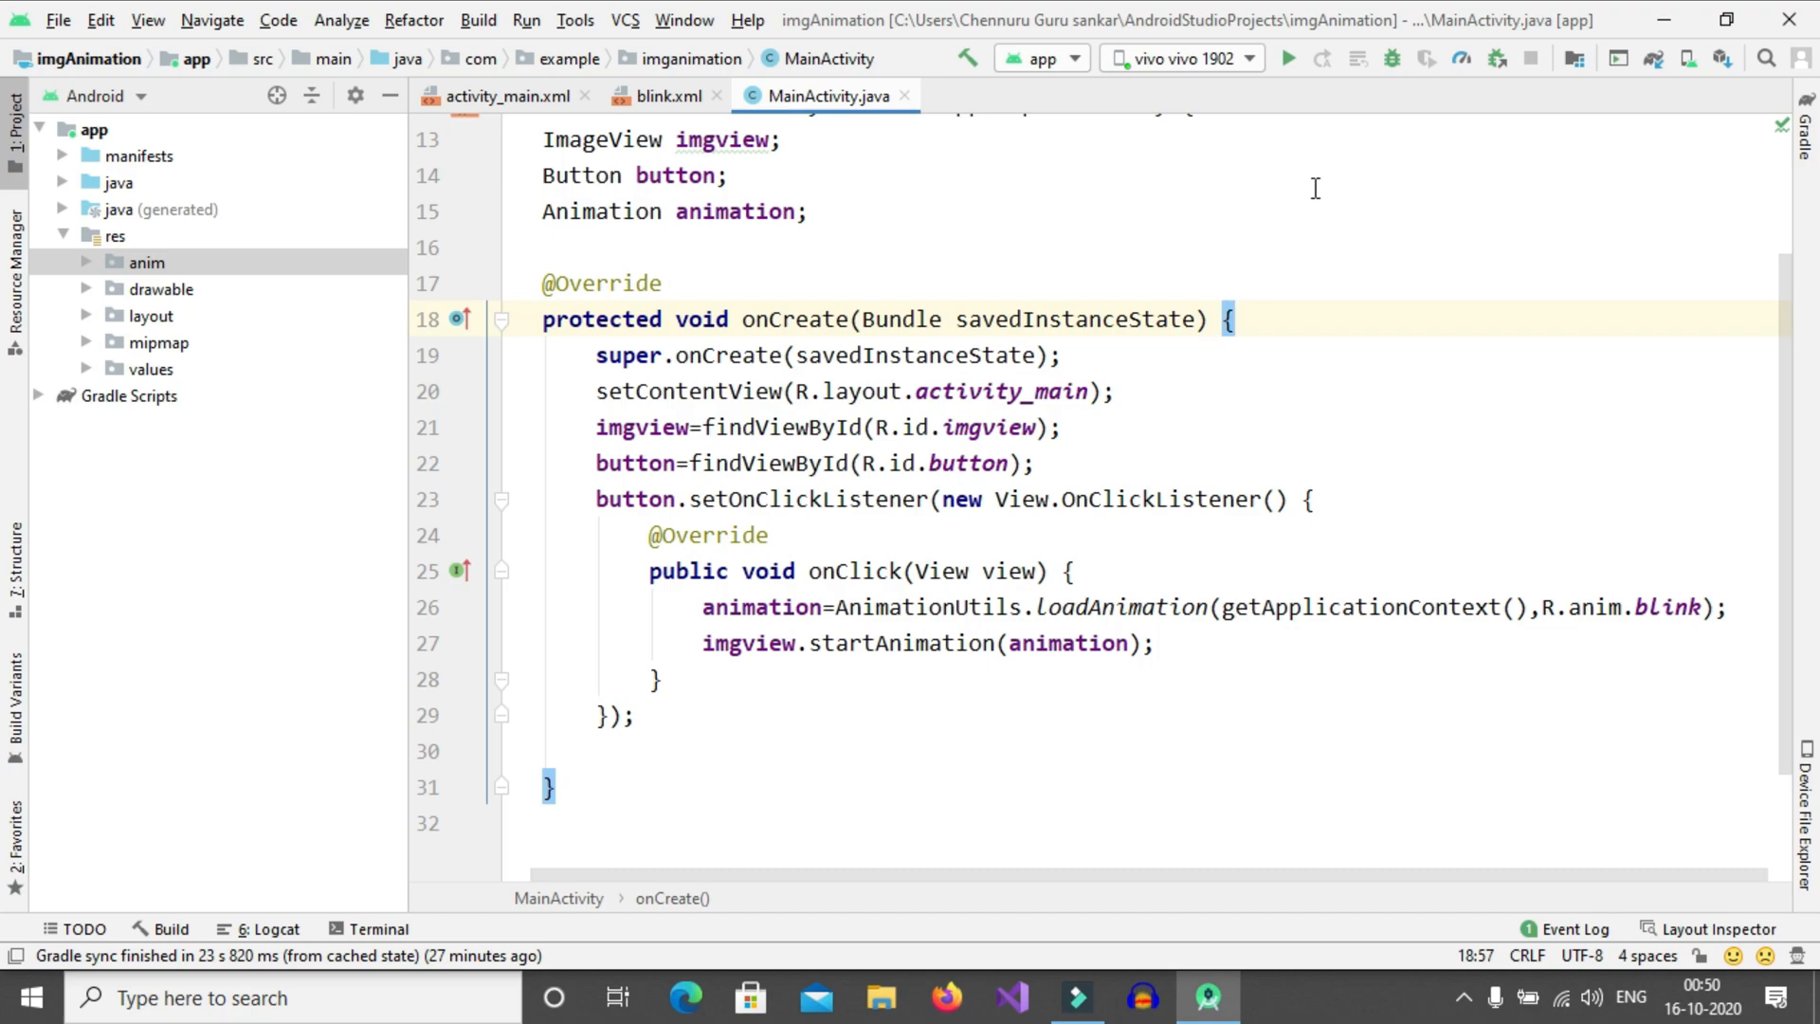
{"action": "mouse_move", "coordinate": [1255, 33]}
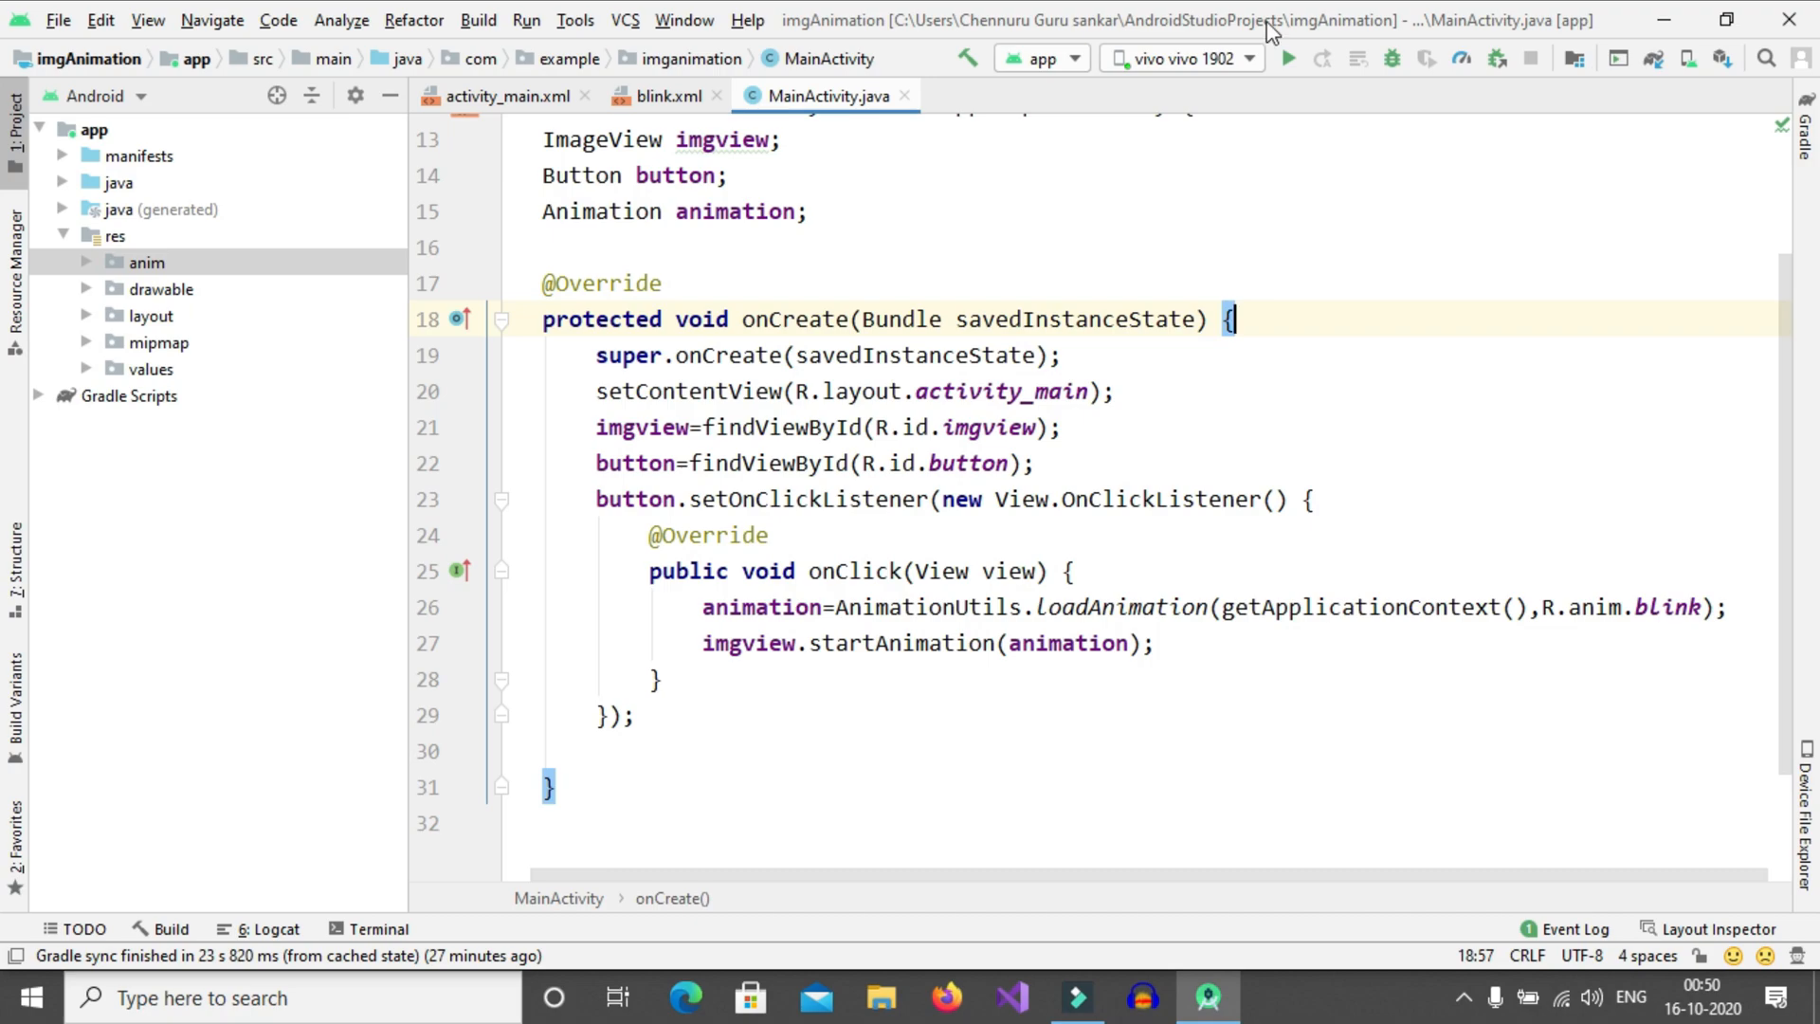
{"action": "mouse_move", "coordinate": [1288, 59]}
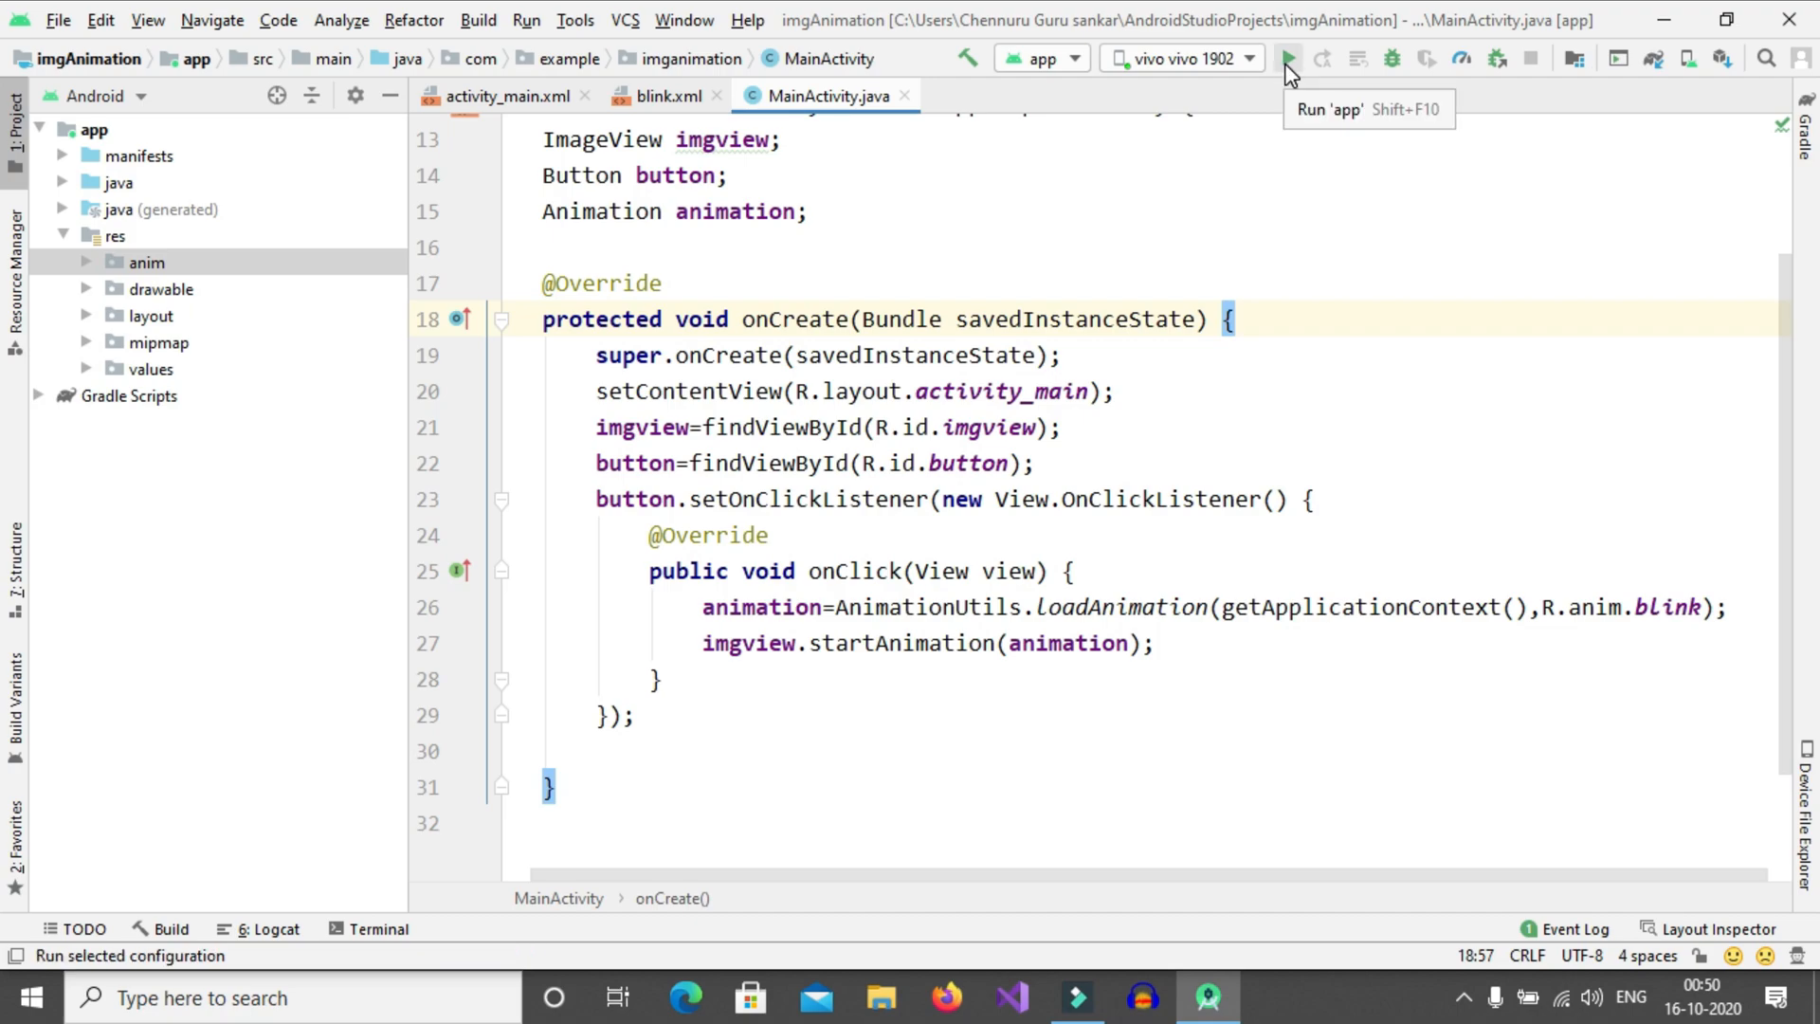
Step: Run the app on the vivo phone and tap Blink to make the logo blink
{"action": "left_click", "coordinate": [1288, 59]}
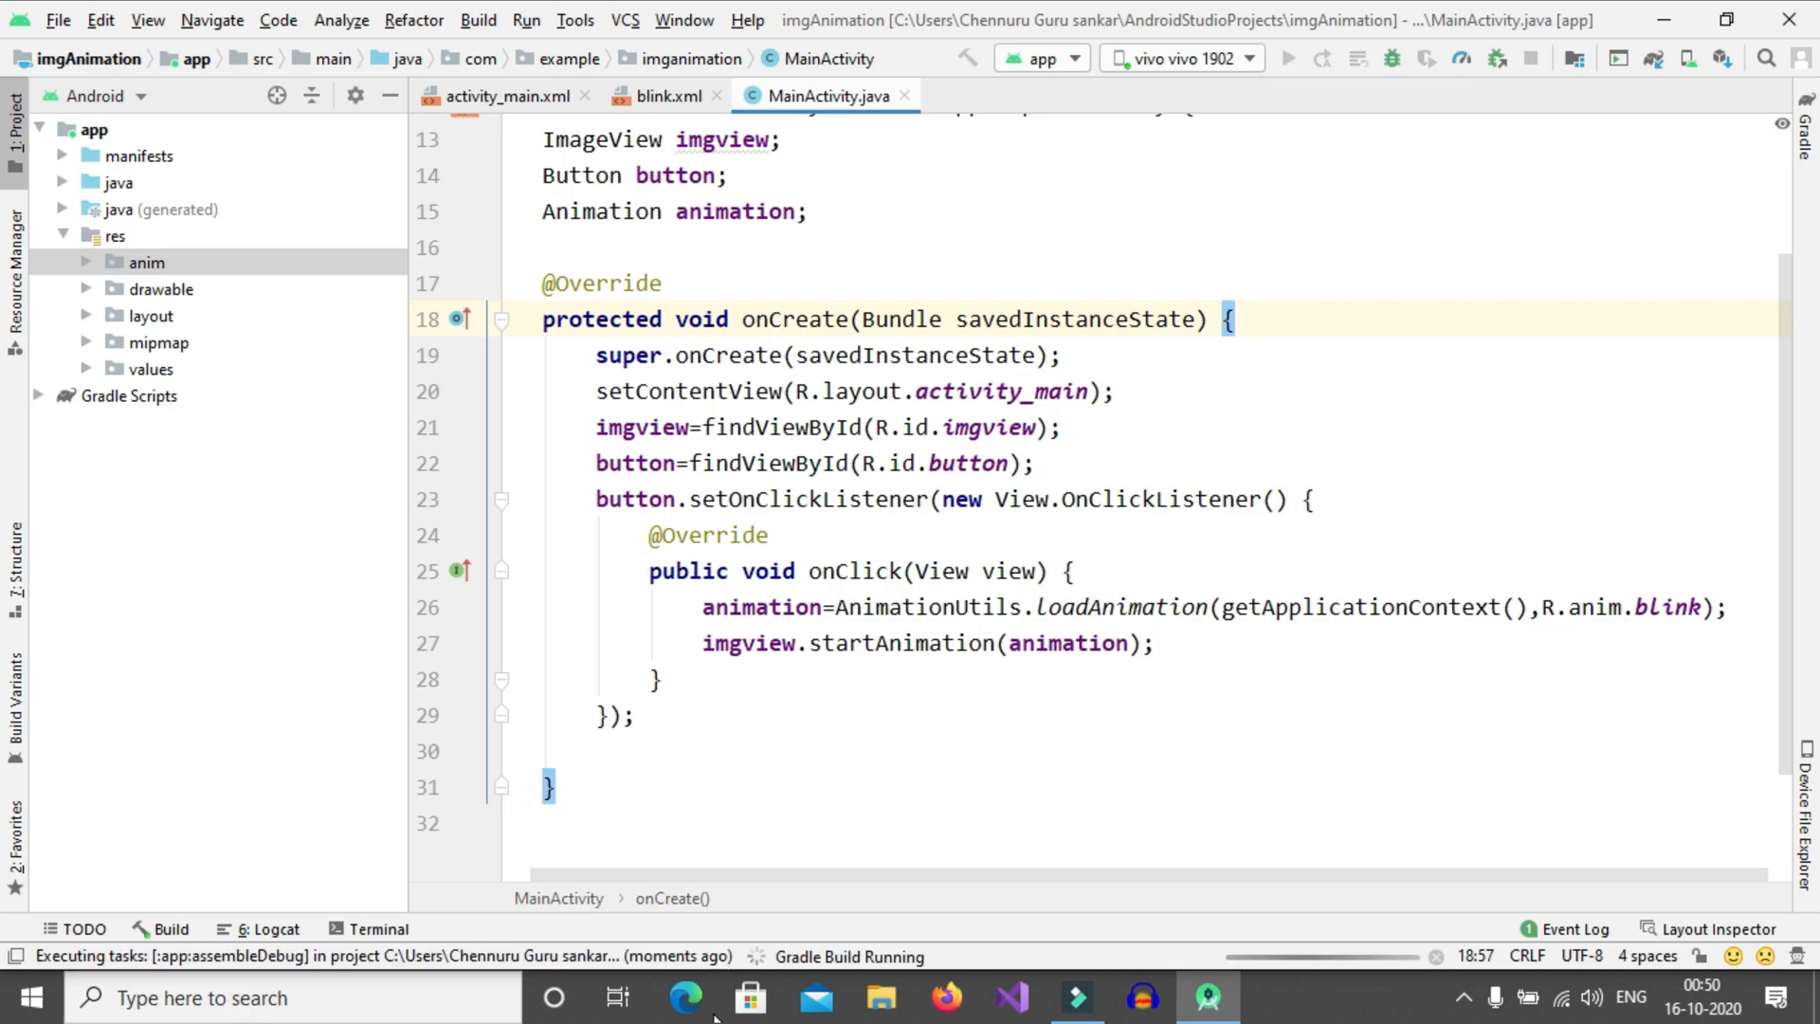
{"action": "mouse_move", "coordinate": [878, 974]}
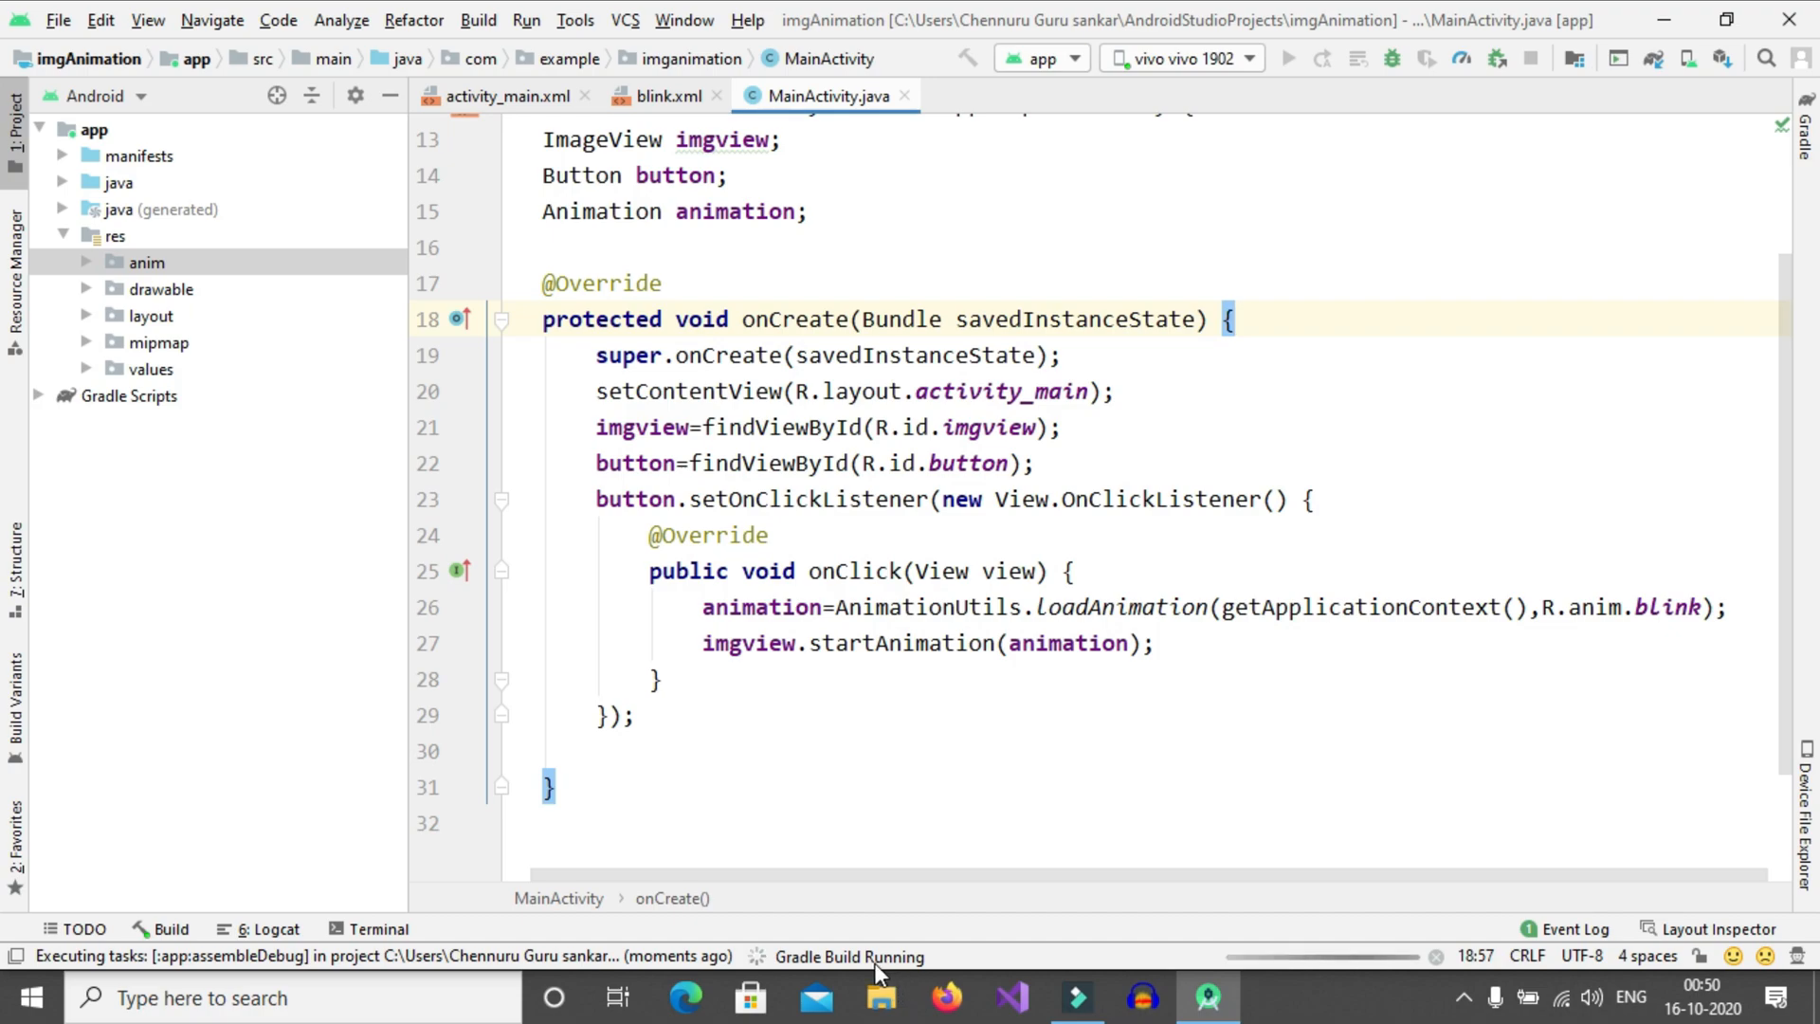
{"action": "mouse_move", "coordinate": [856, 919]}
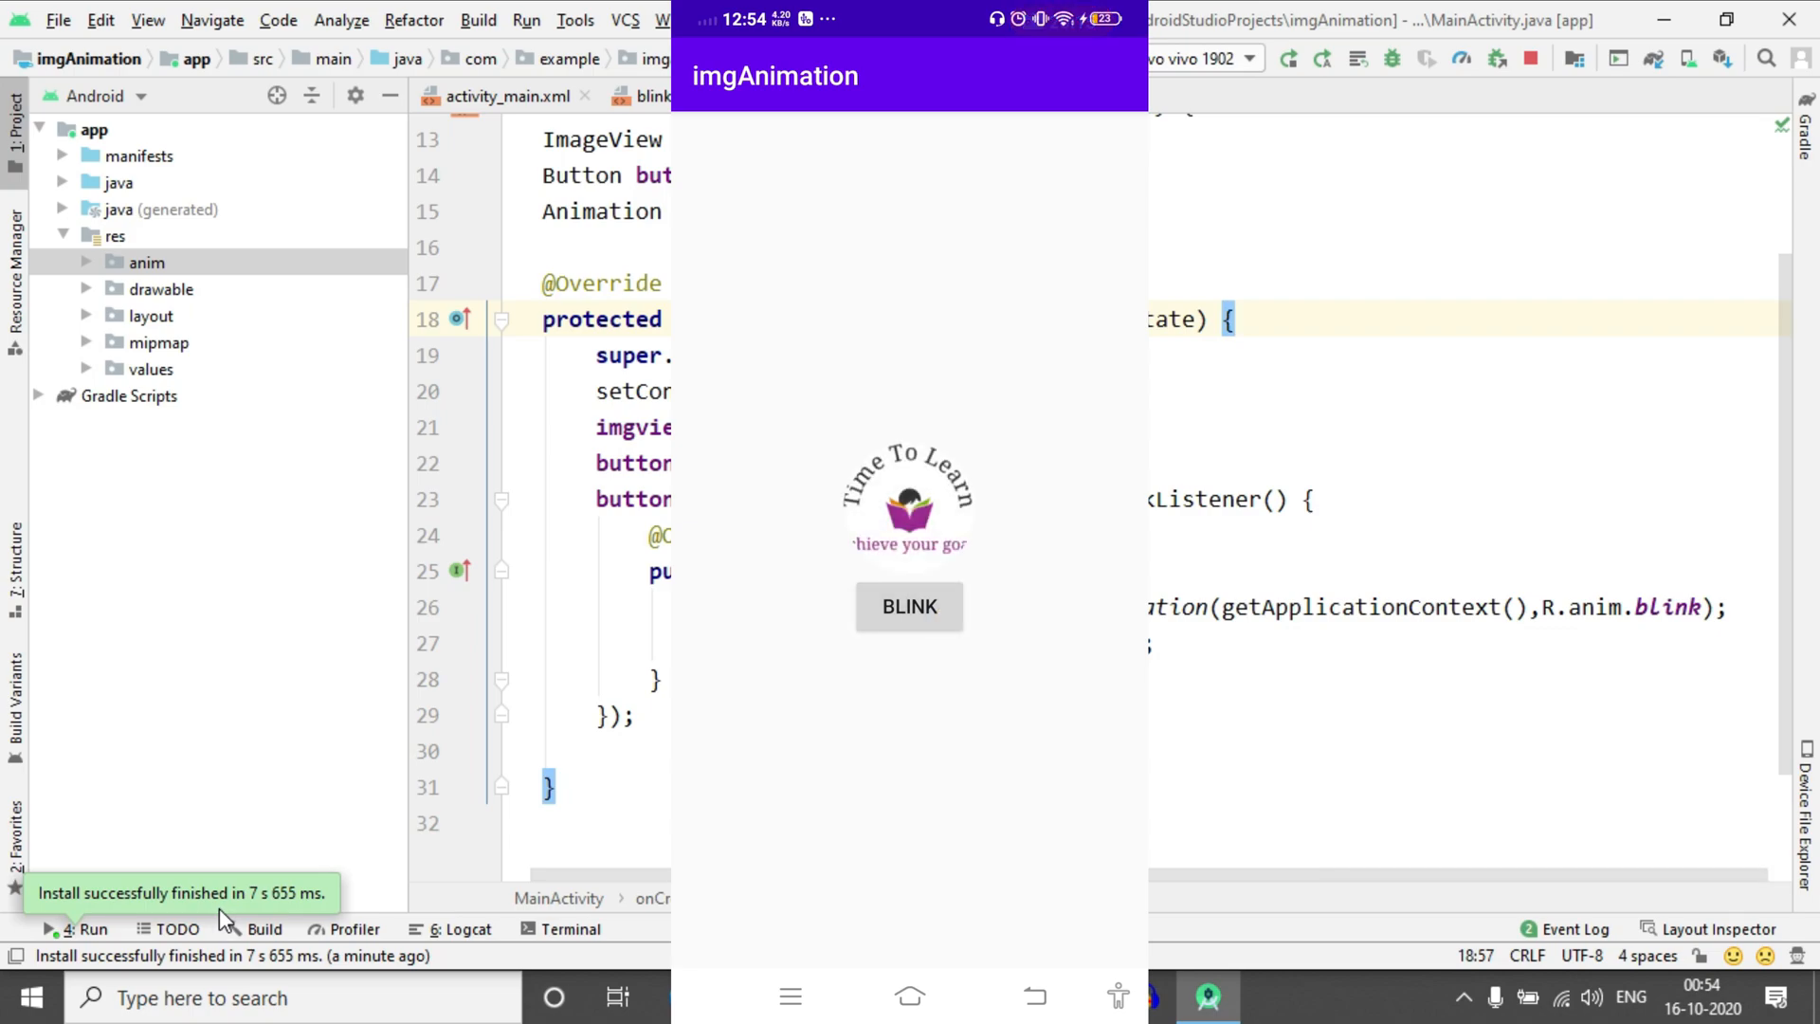
{"action": "left_click", "coordinate": [909, 606]}
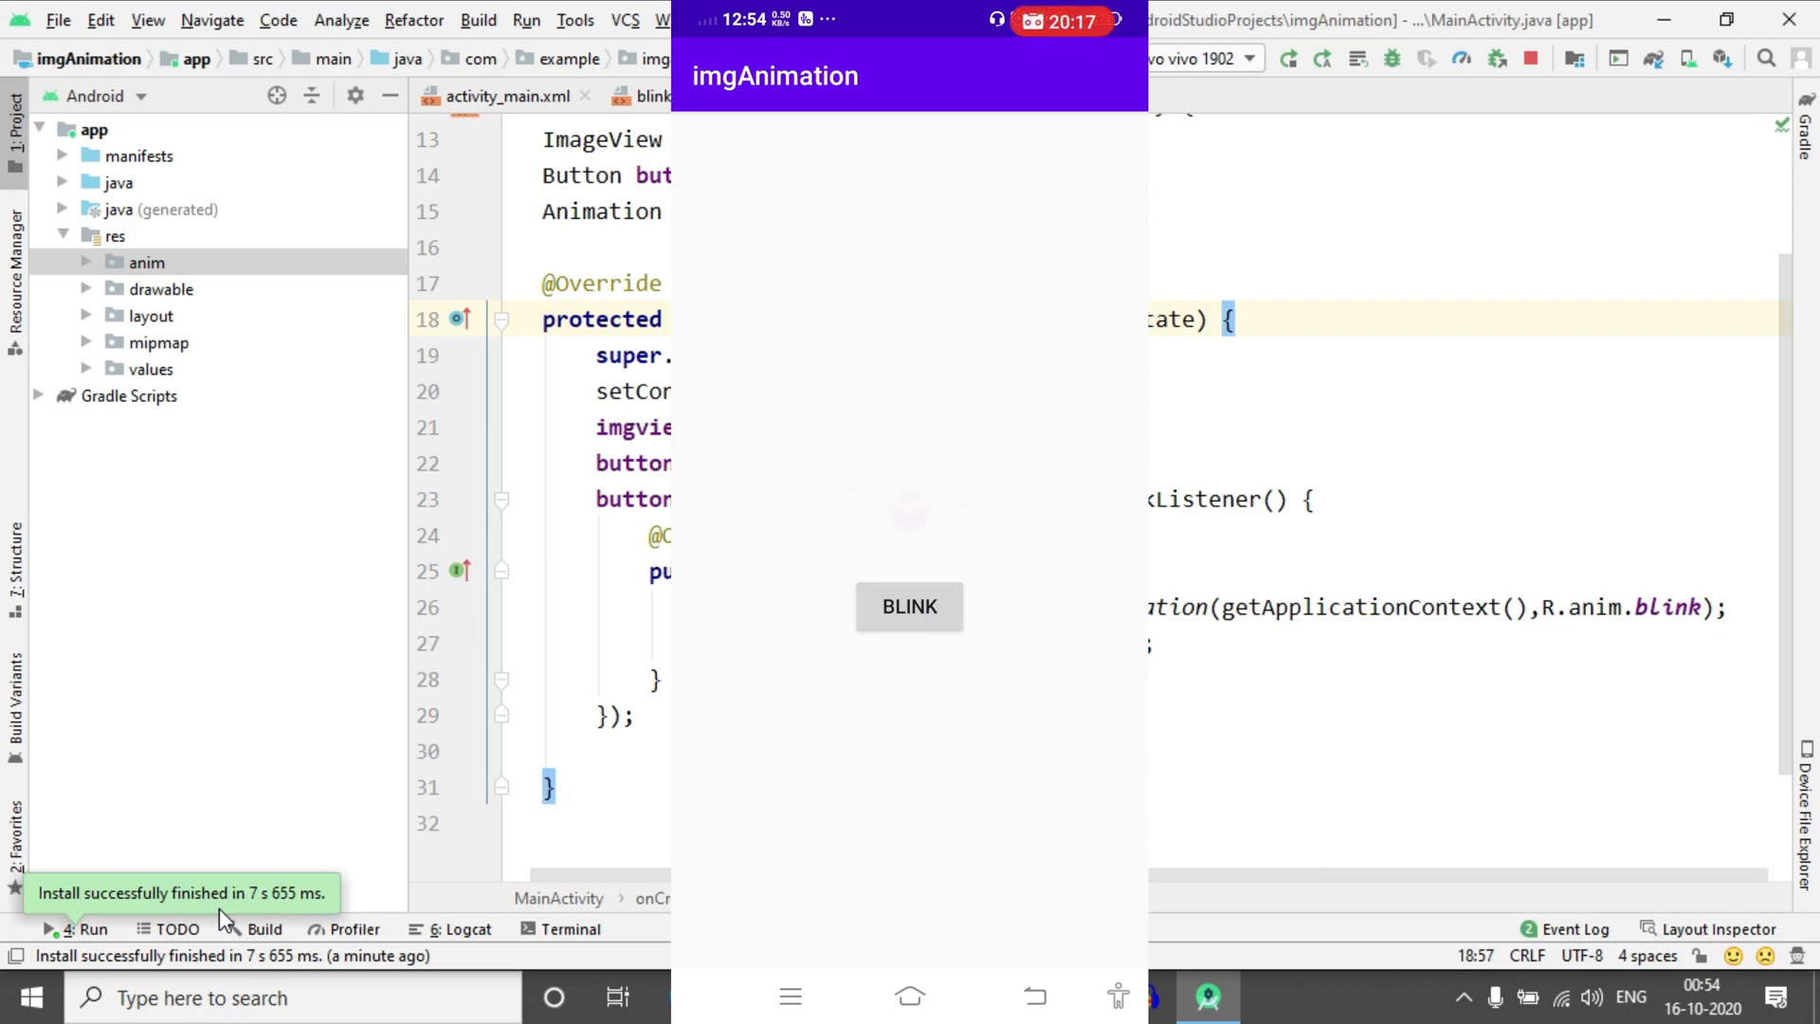